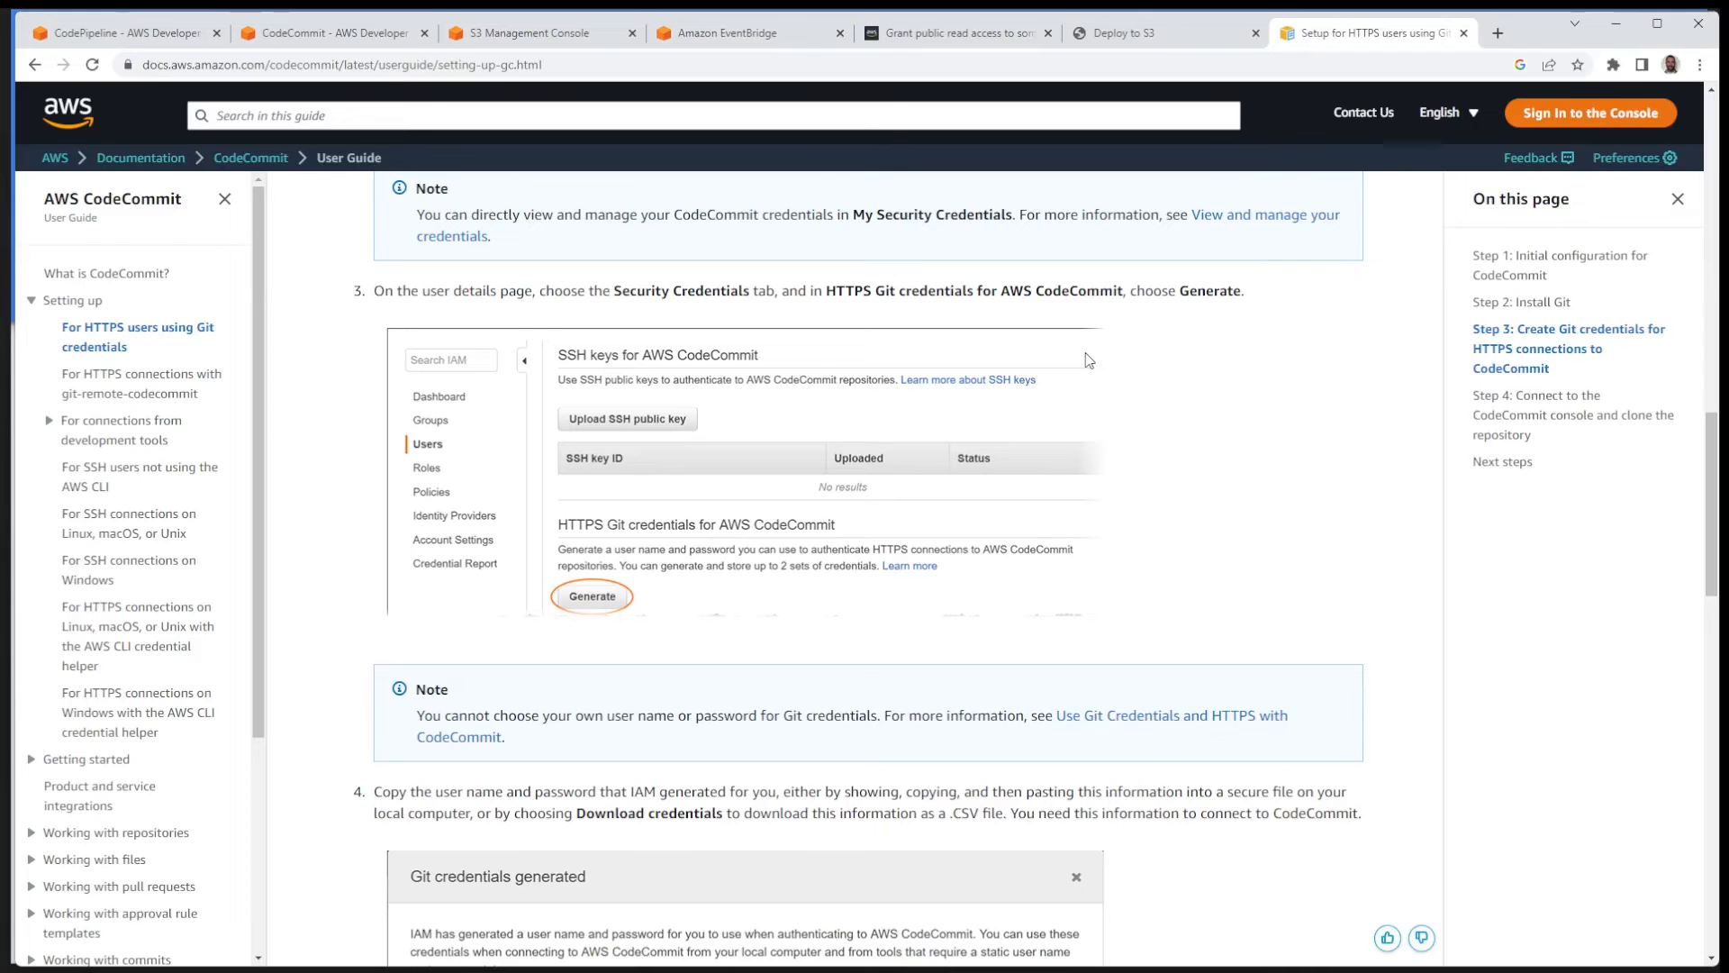
pyautogui.moveTo(771, 588)
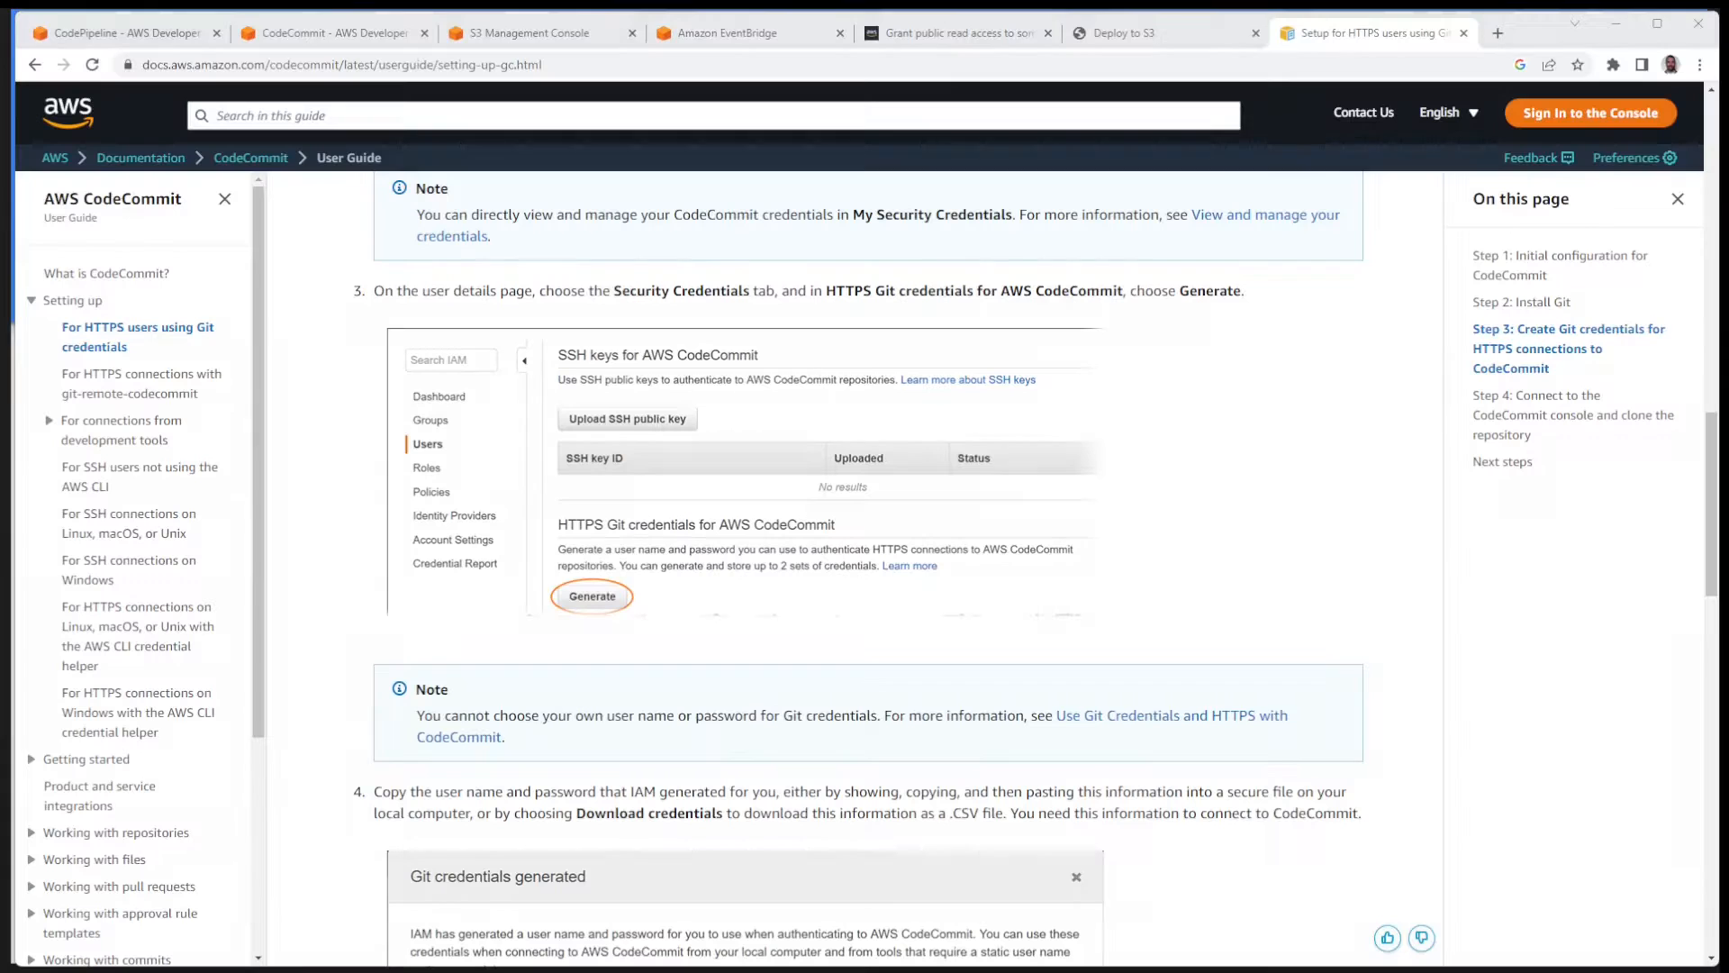
# Step: View the locally served Deploy to S3 demo page with the AWS CodeCommit heading and logo
pyautogui.click(1115, 33)
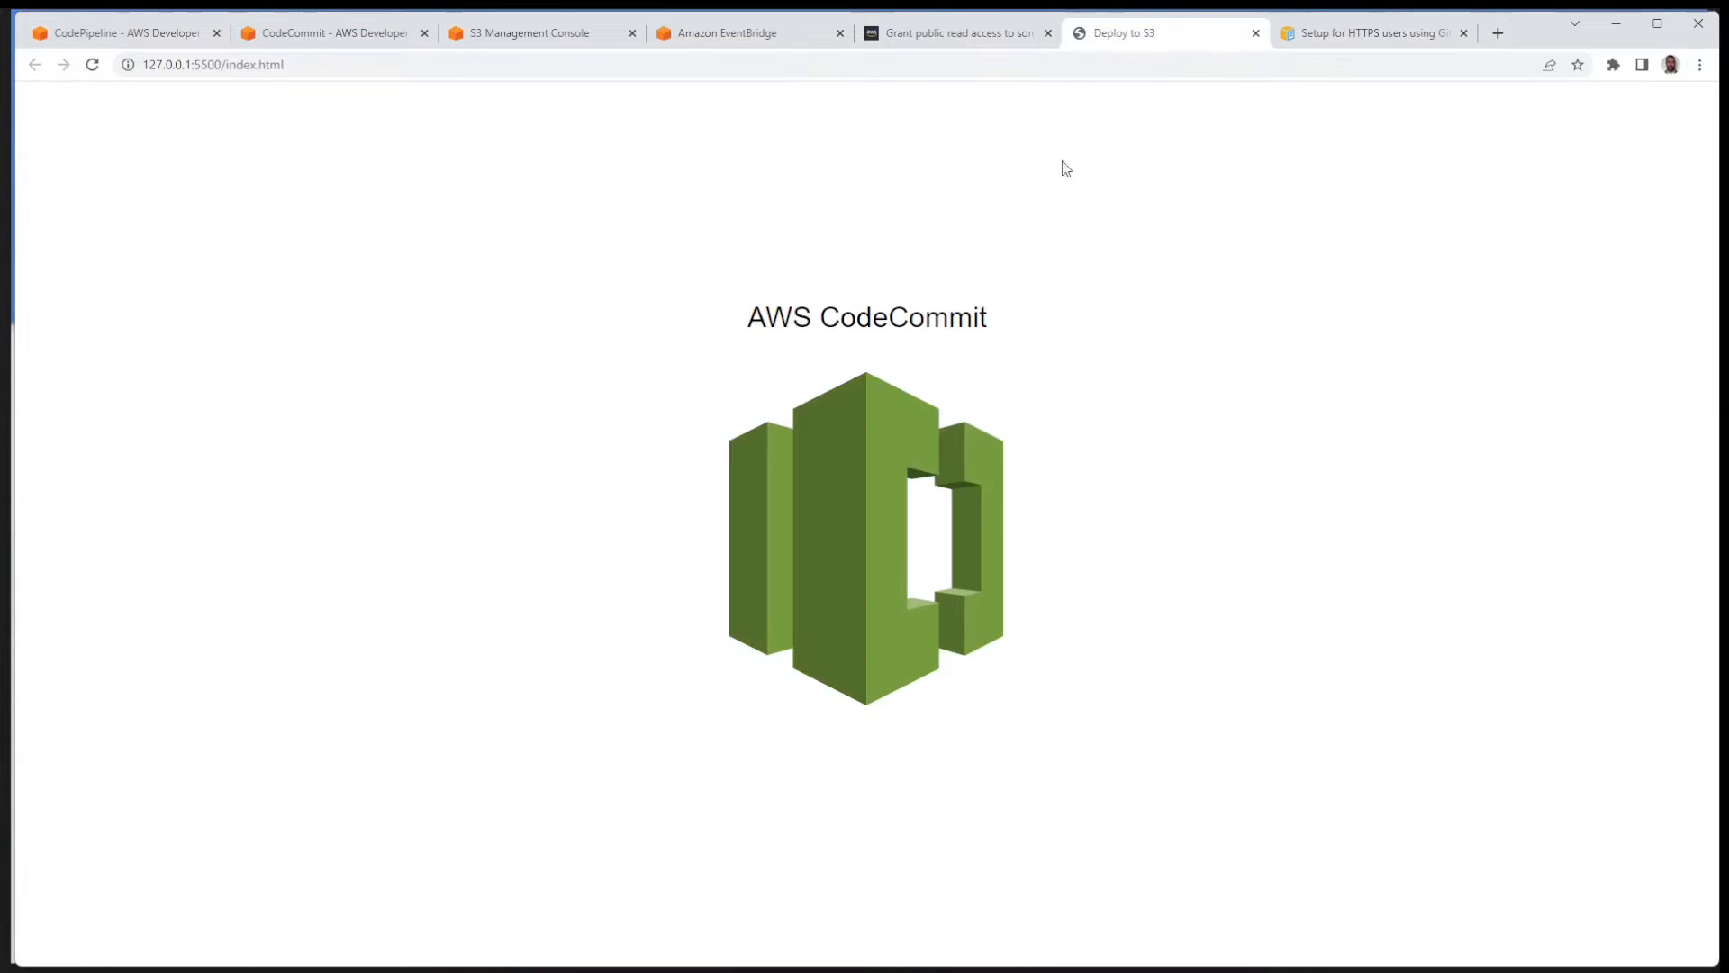
pyautogui.moveTo(821, 403)
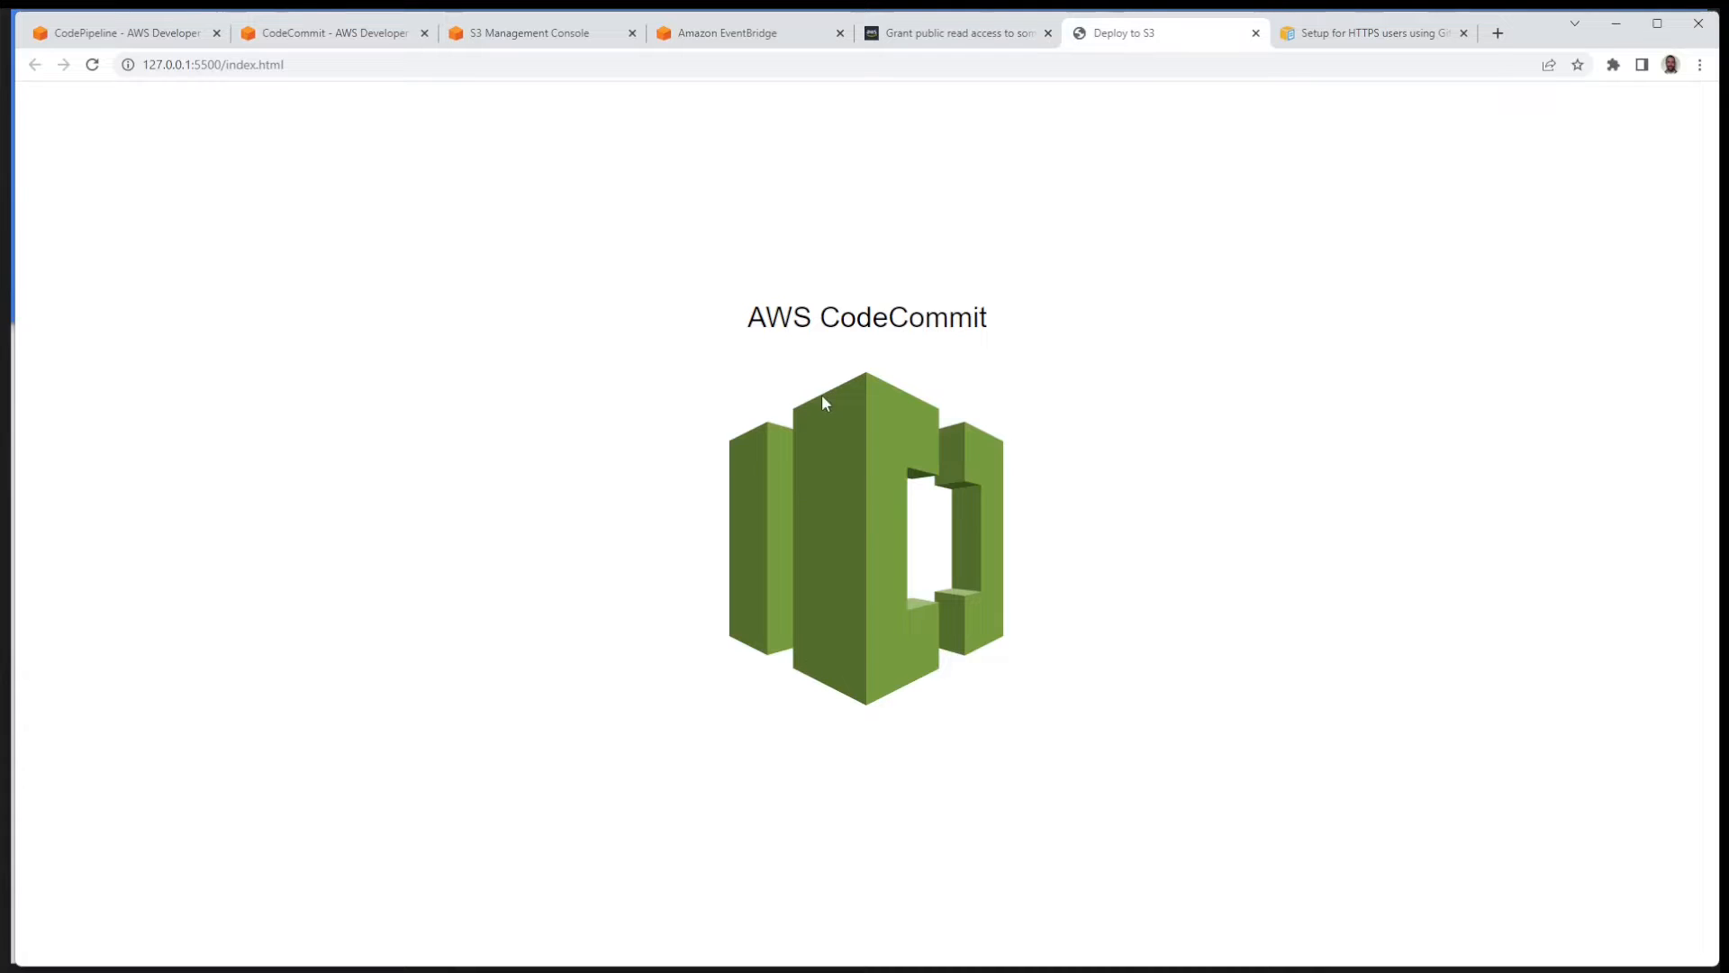
pyautogui.moveTo(847, 524)
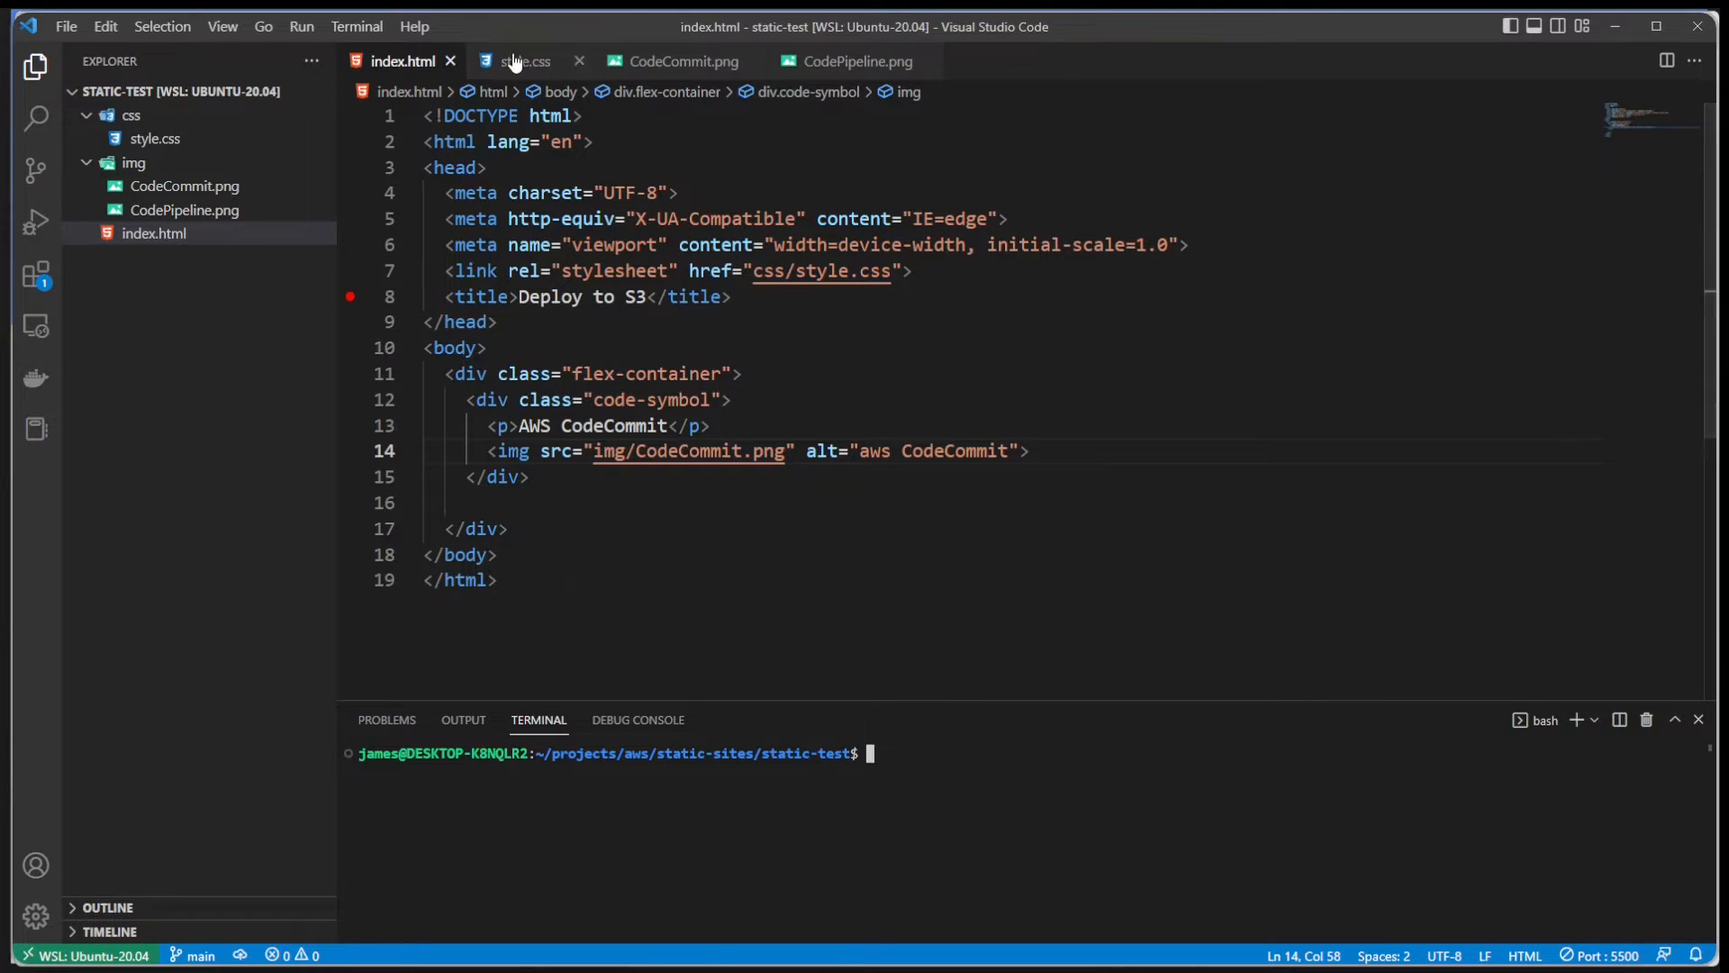
# Step: Review style.css and the CodeCommit.png and CodePipeline.png logos, ending back on the stylesheet
pyautogui.click(524, 62)
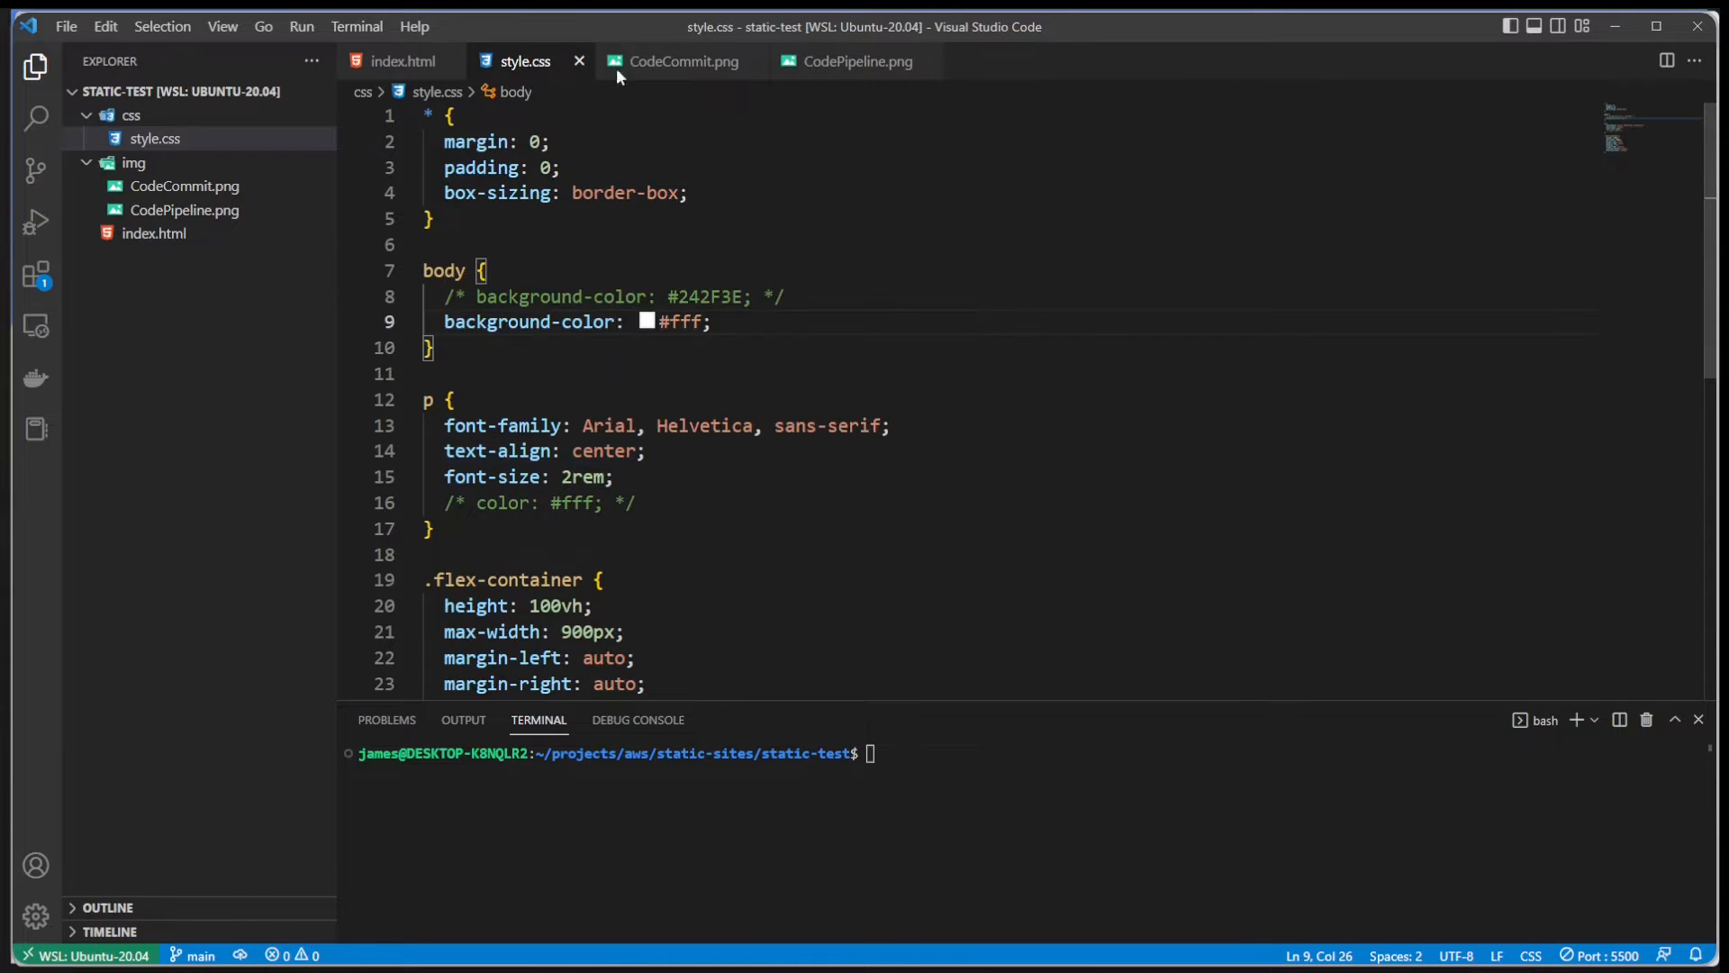
pyautogui.click(683, 61)
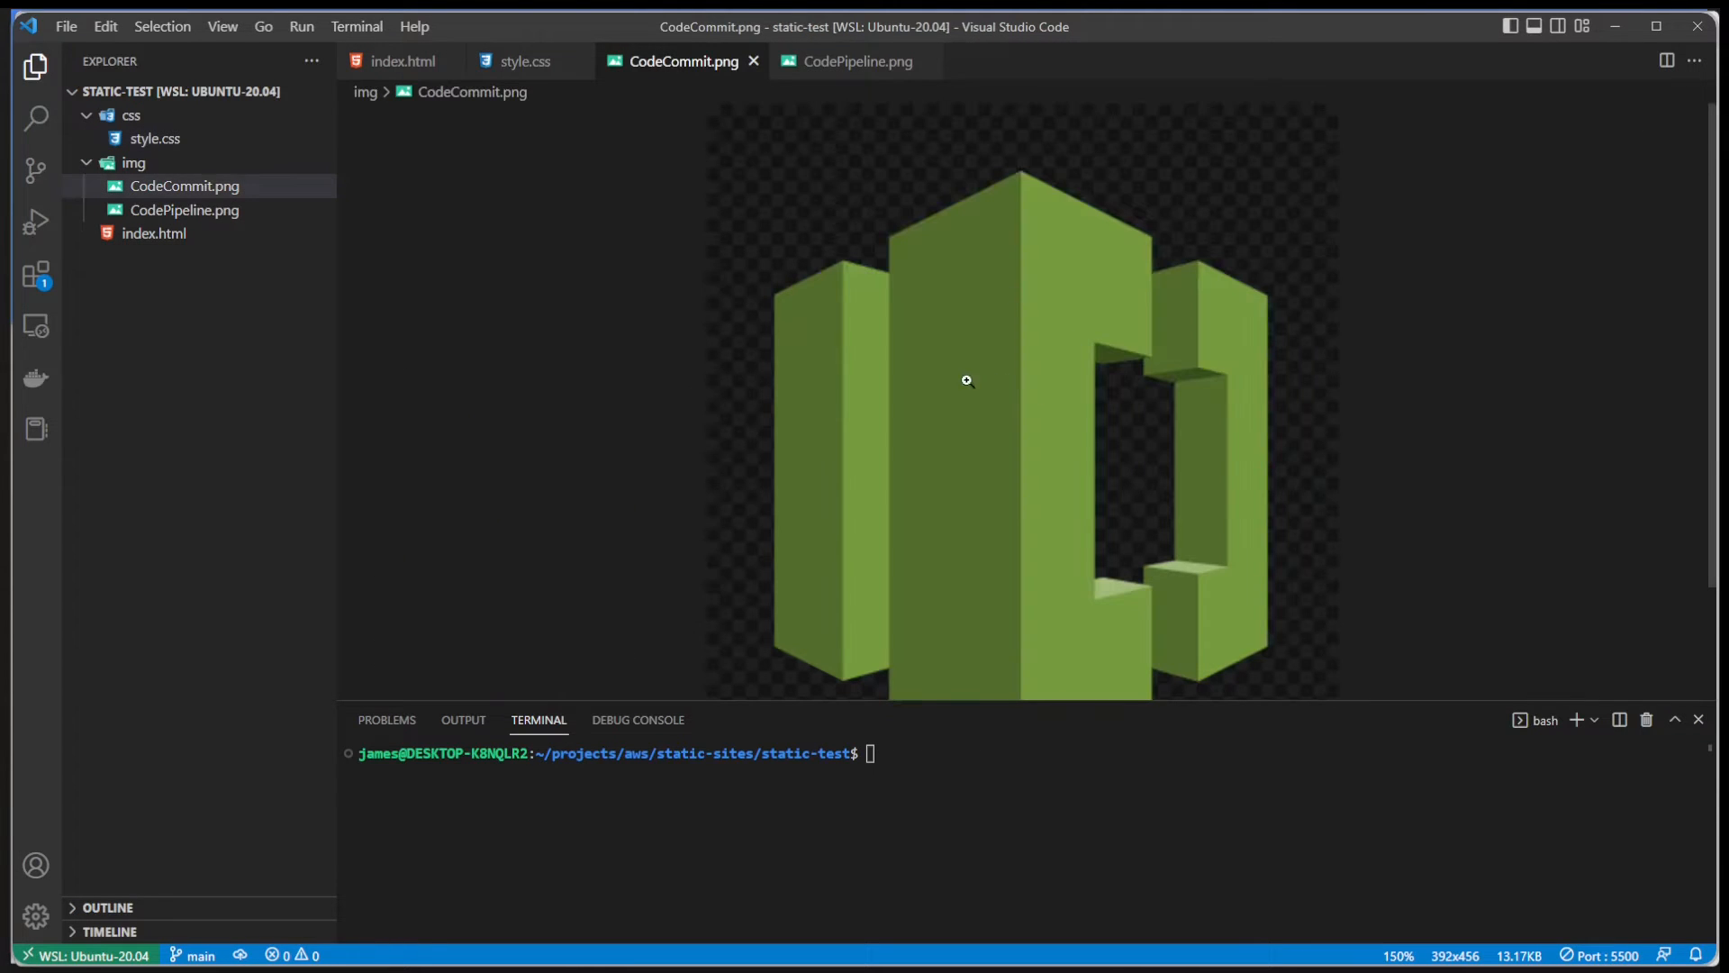
pyautogui.click(858, 61)
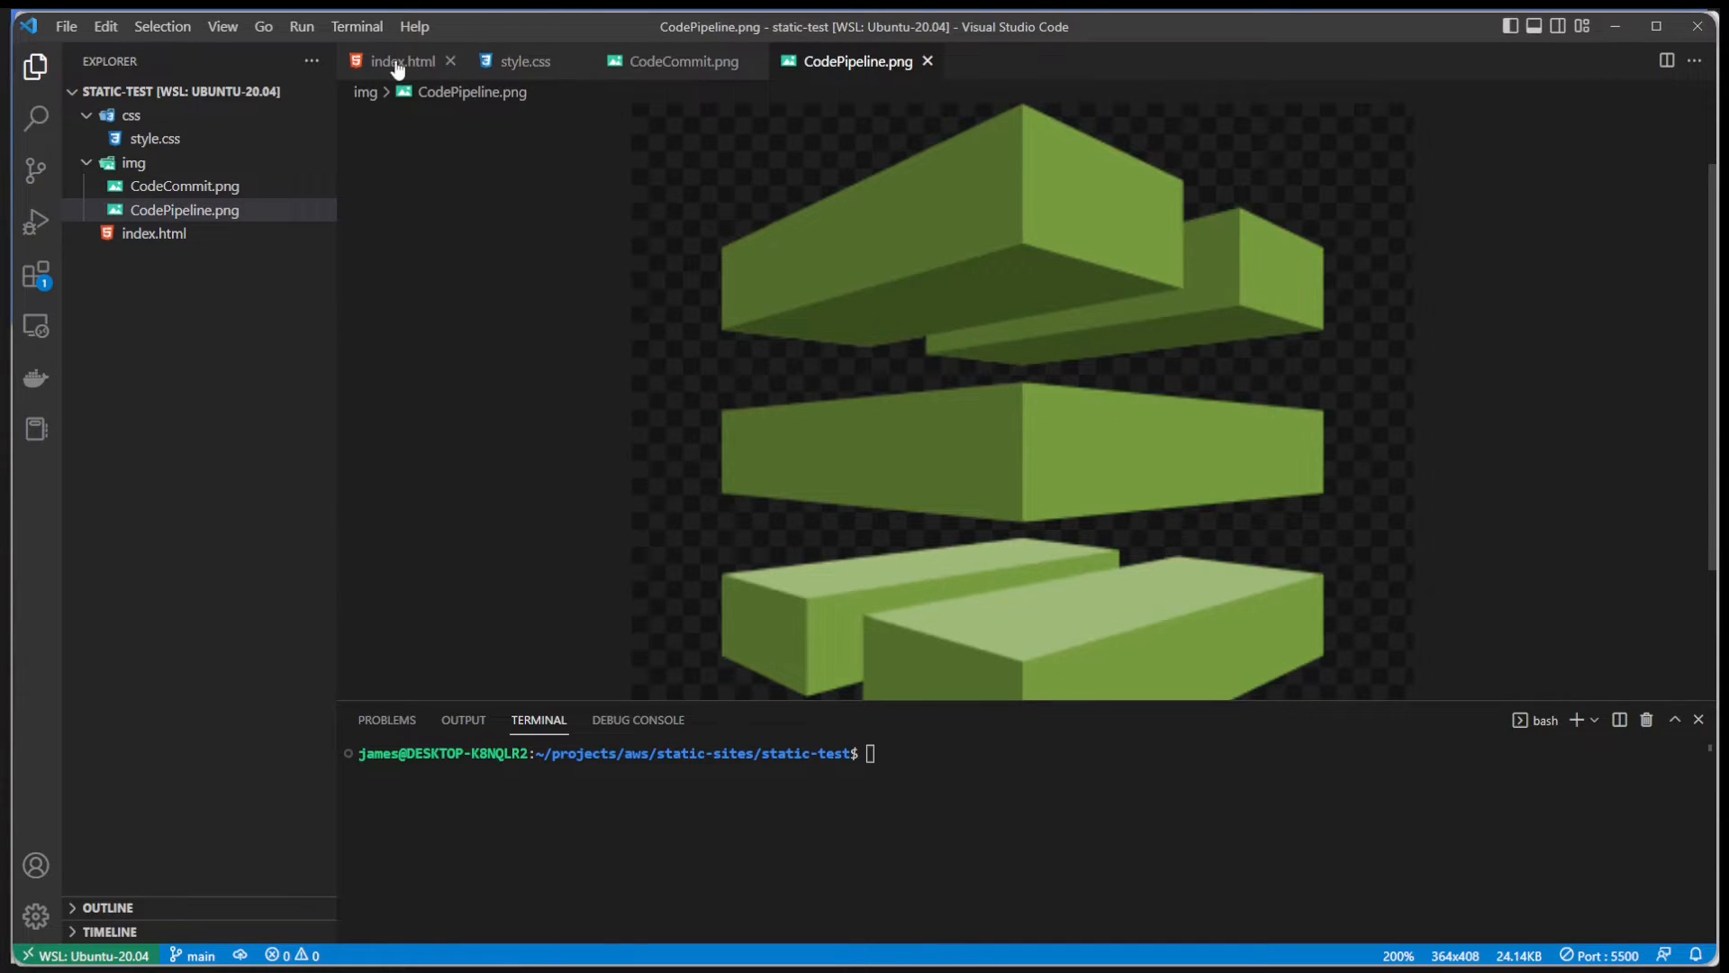
pyautogui.moveTo(937, 297)
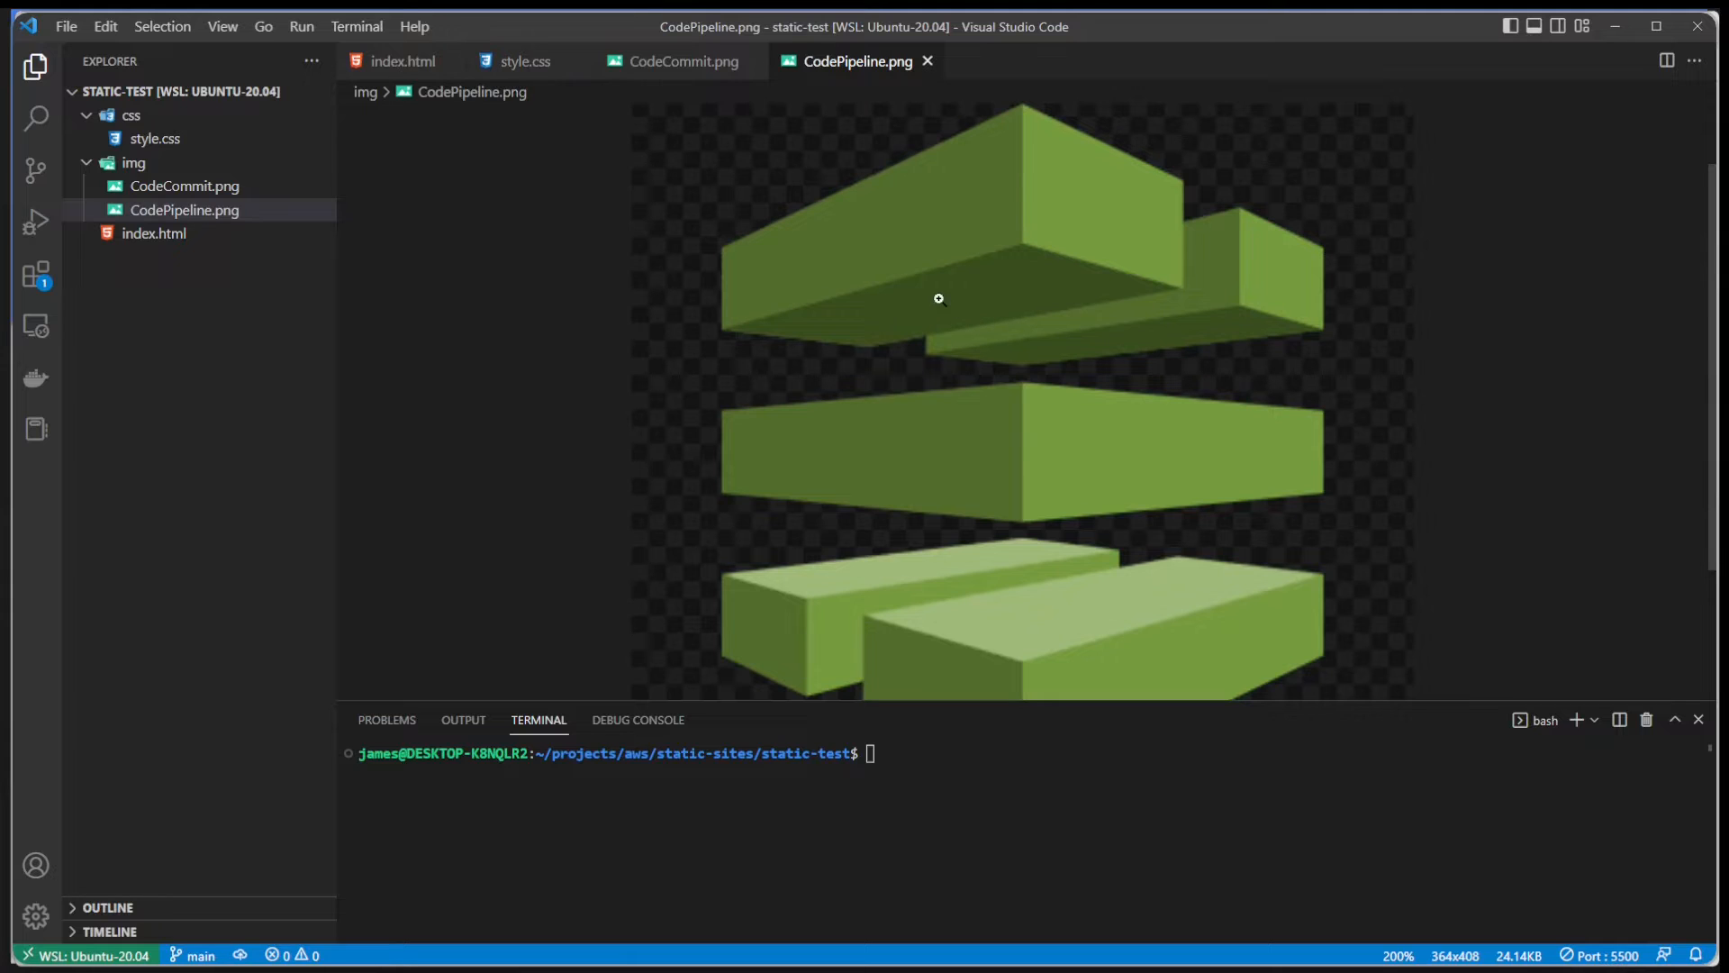
pyautogui.click(523, 61)
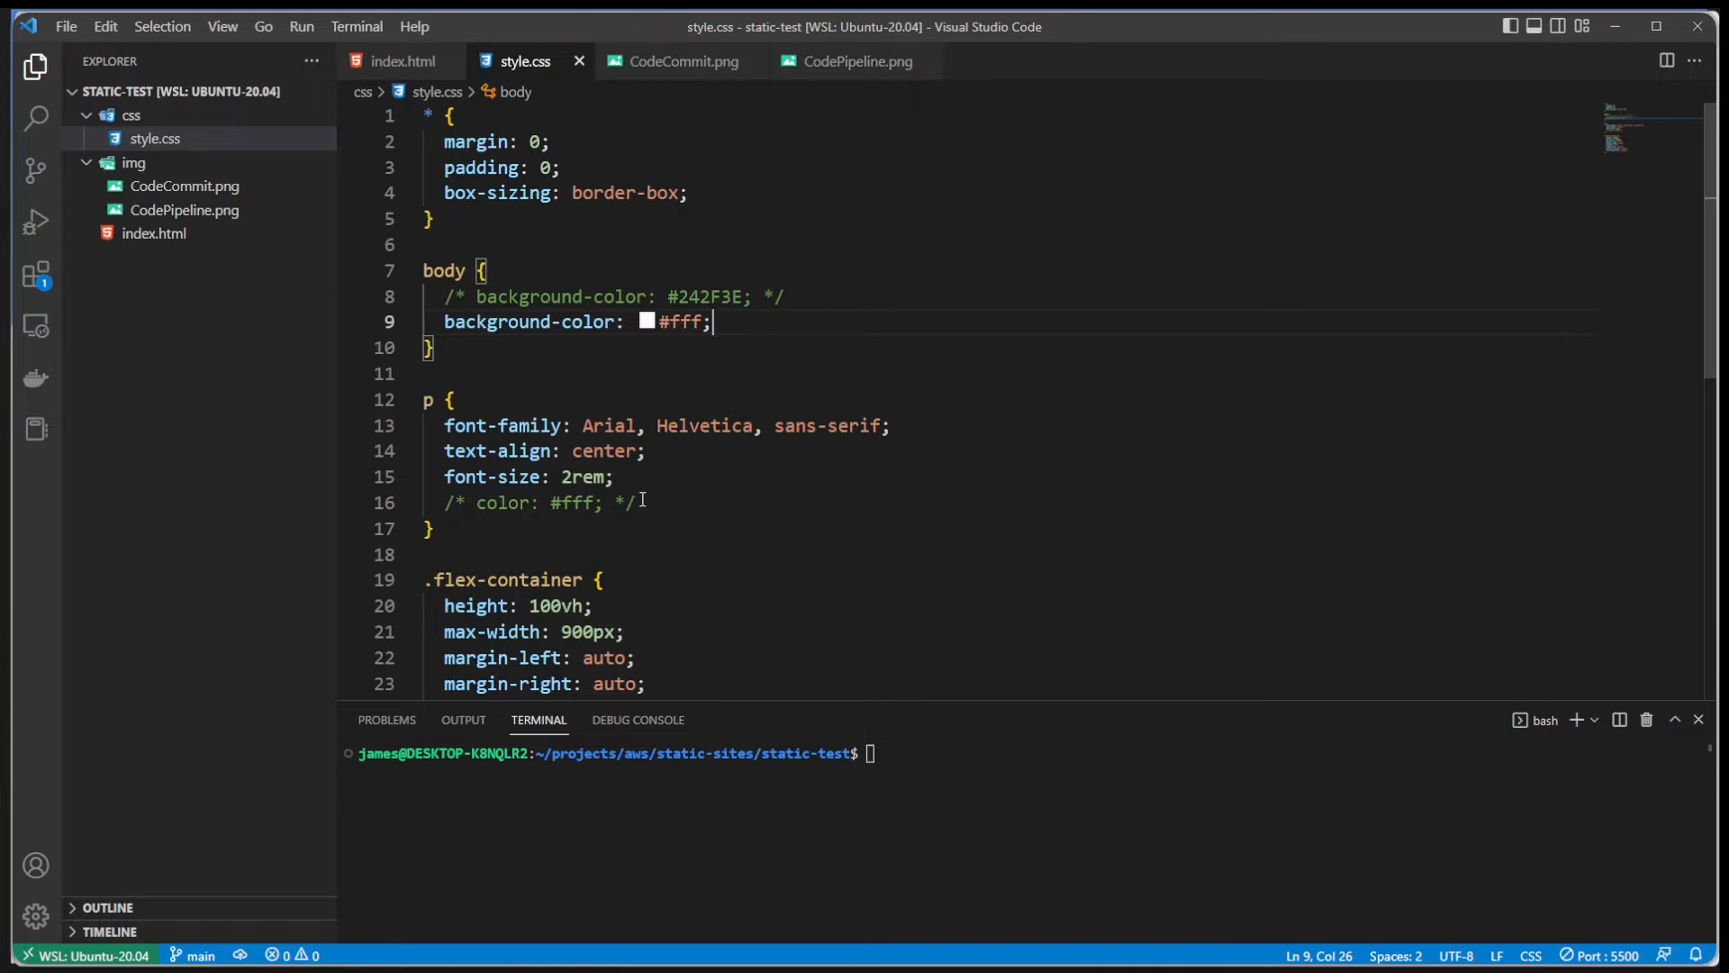
pyautogui.scroll(-3)
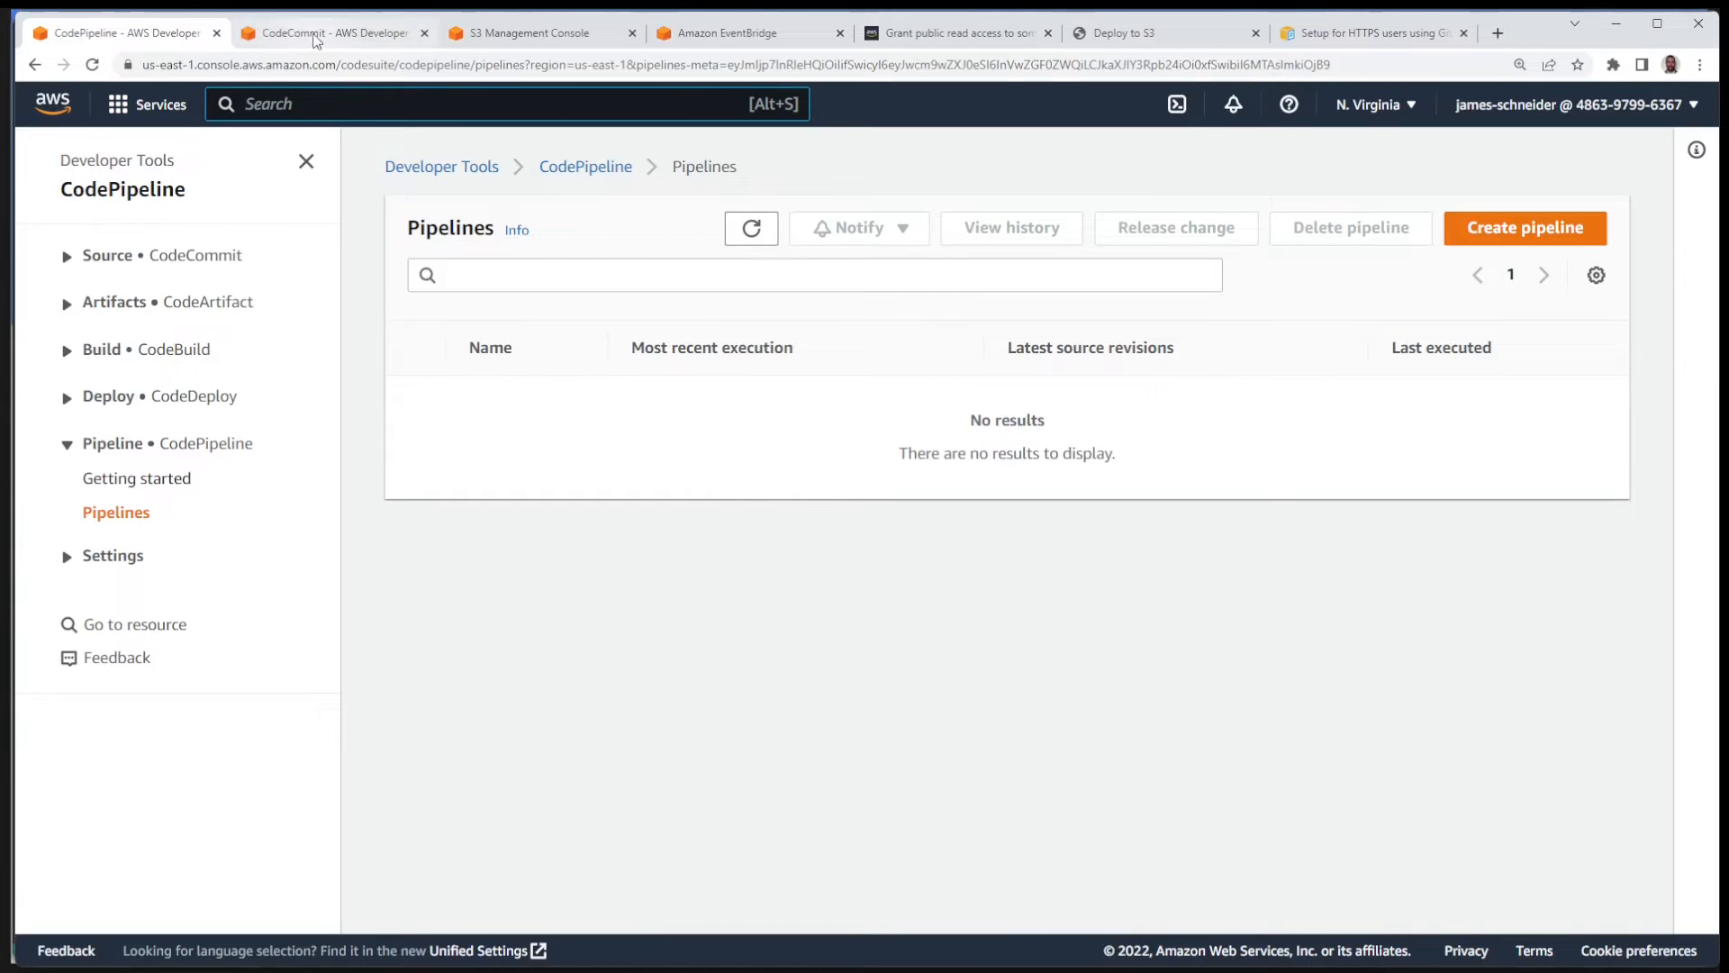
# Step: Check the empty CodeCommit repositories page and the S3 buckets list, returning to CodeCommit
pyautogui.click(331, 33)
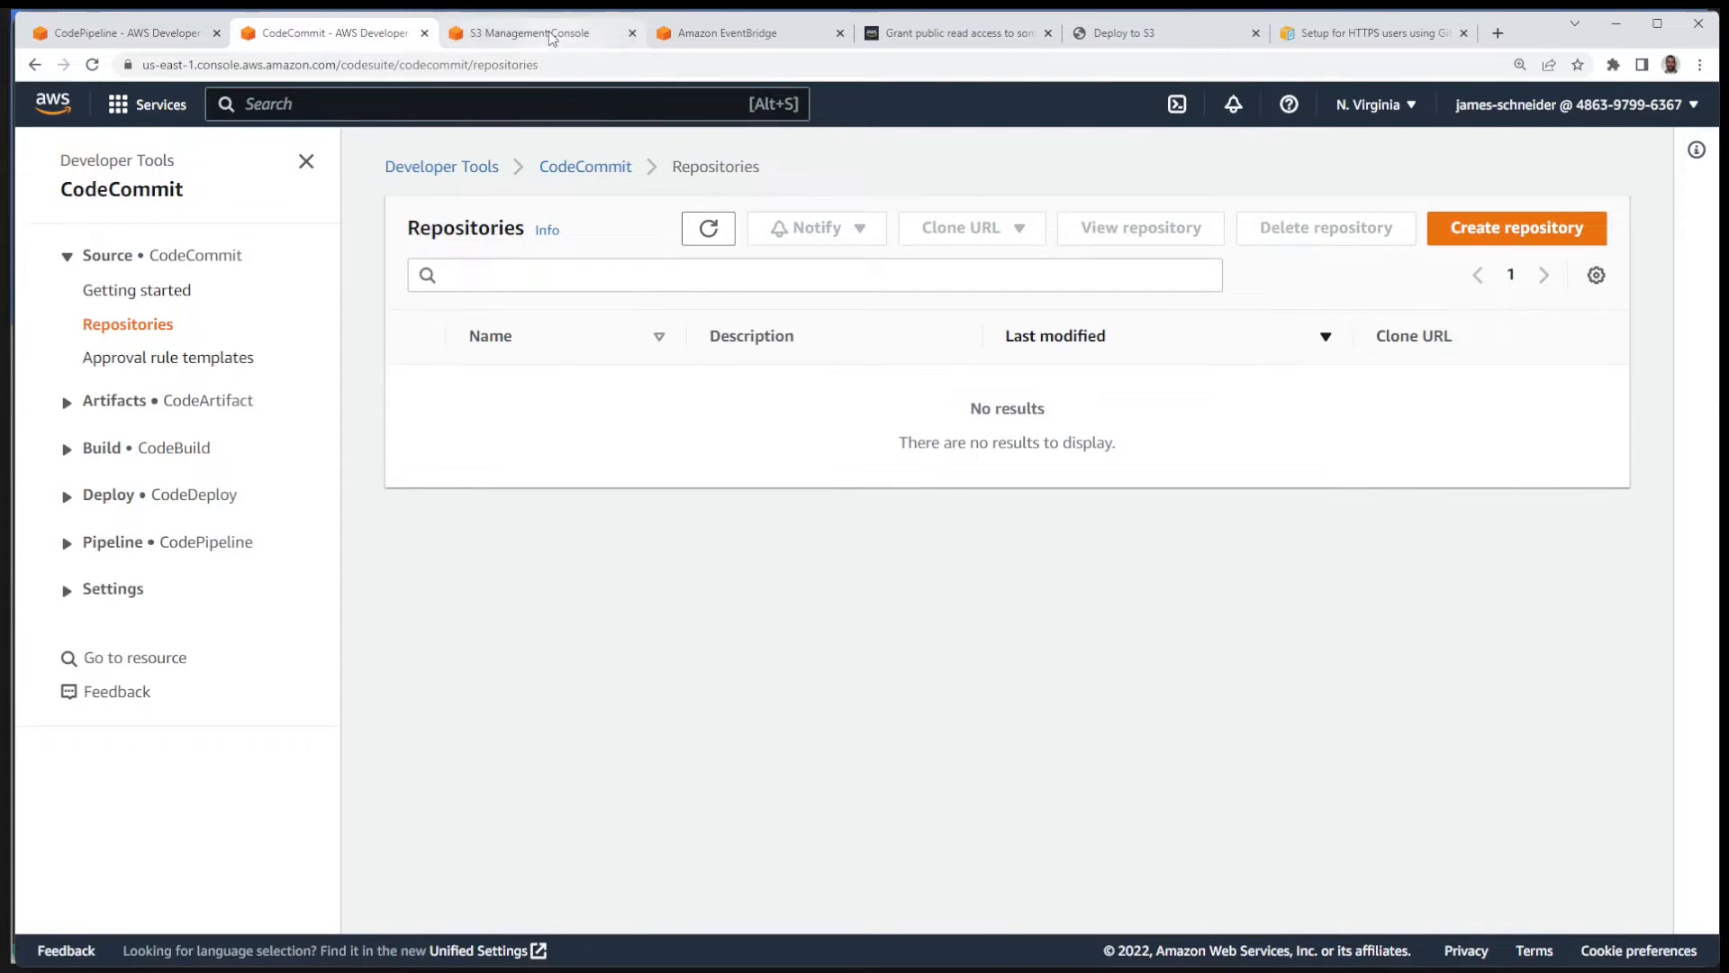
pyautogui.click(534, 32)
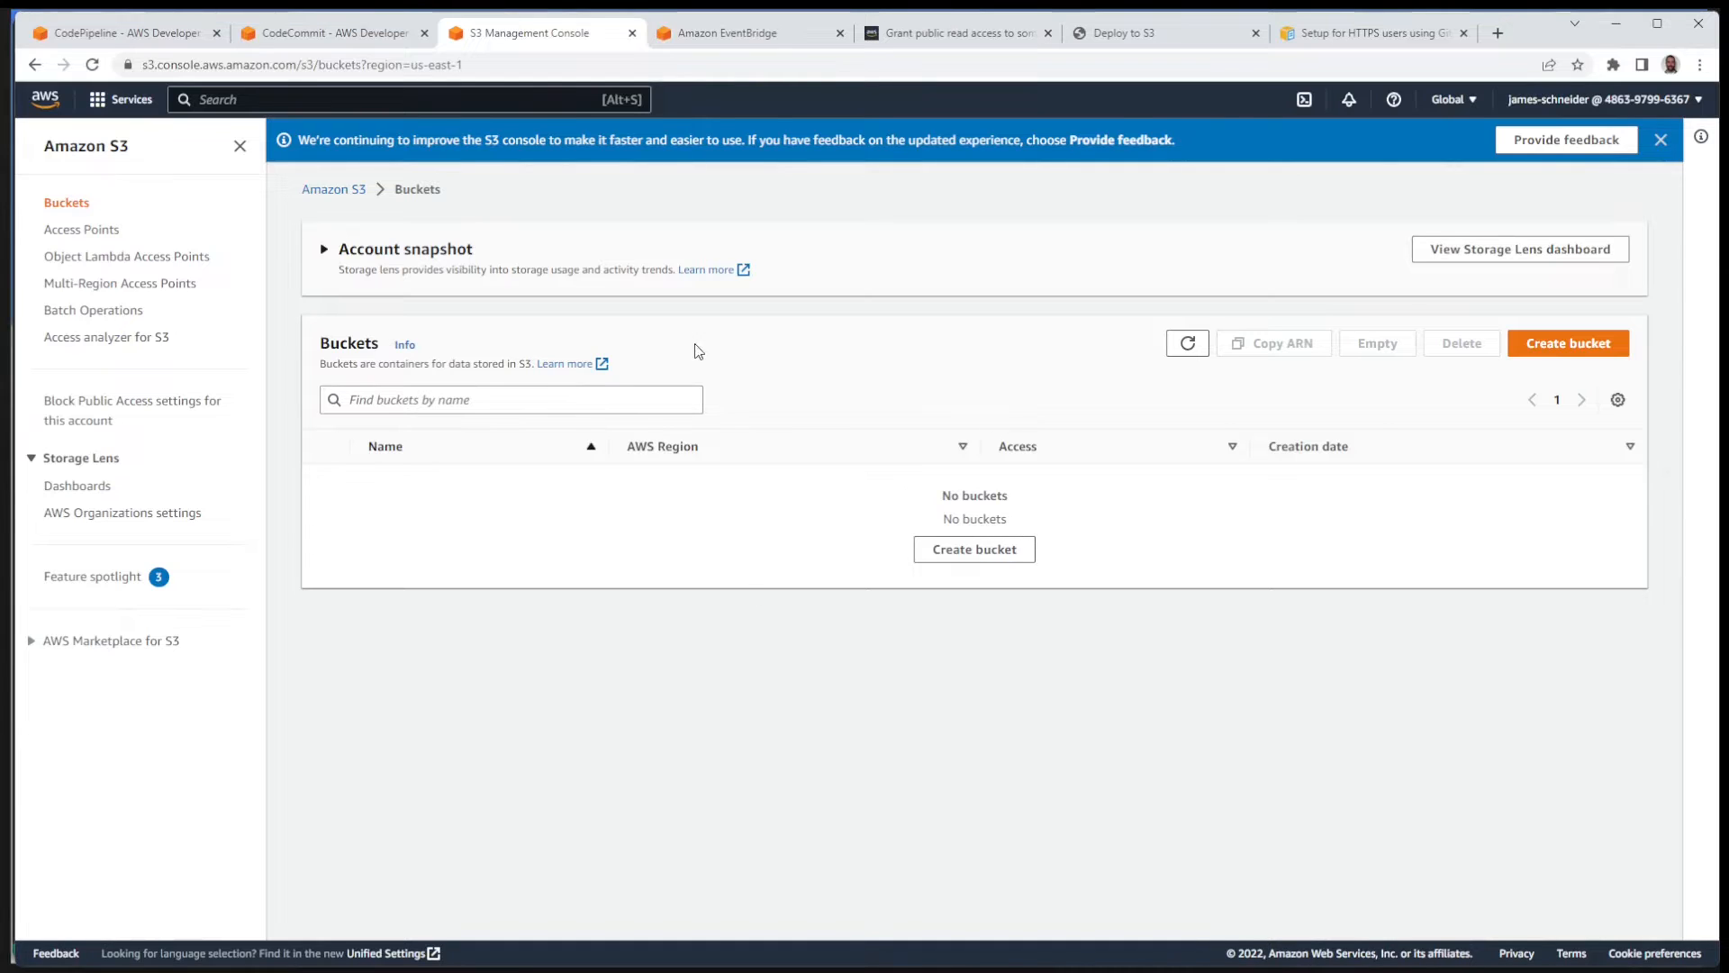
pyautogui.moveTo(659, 319)
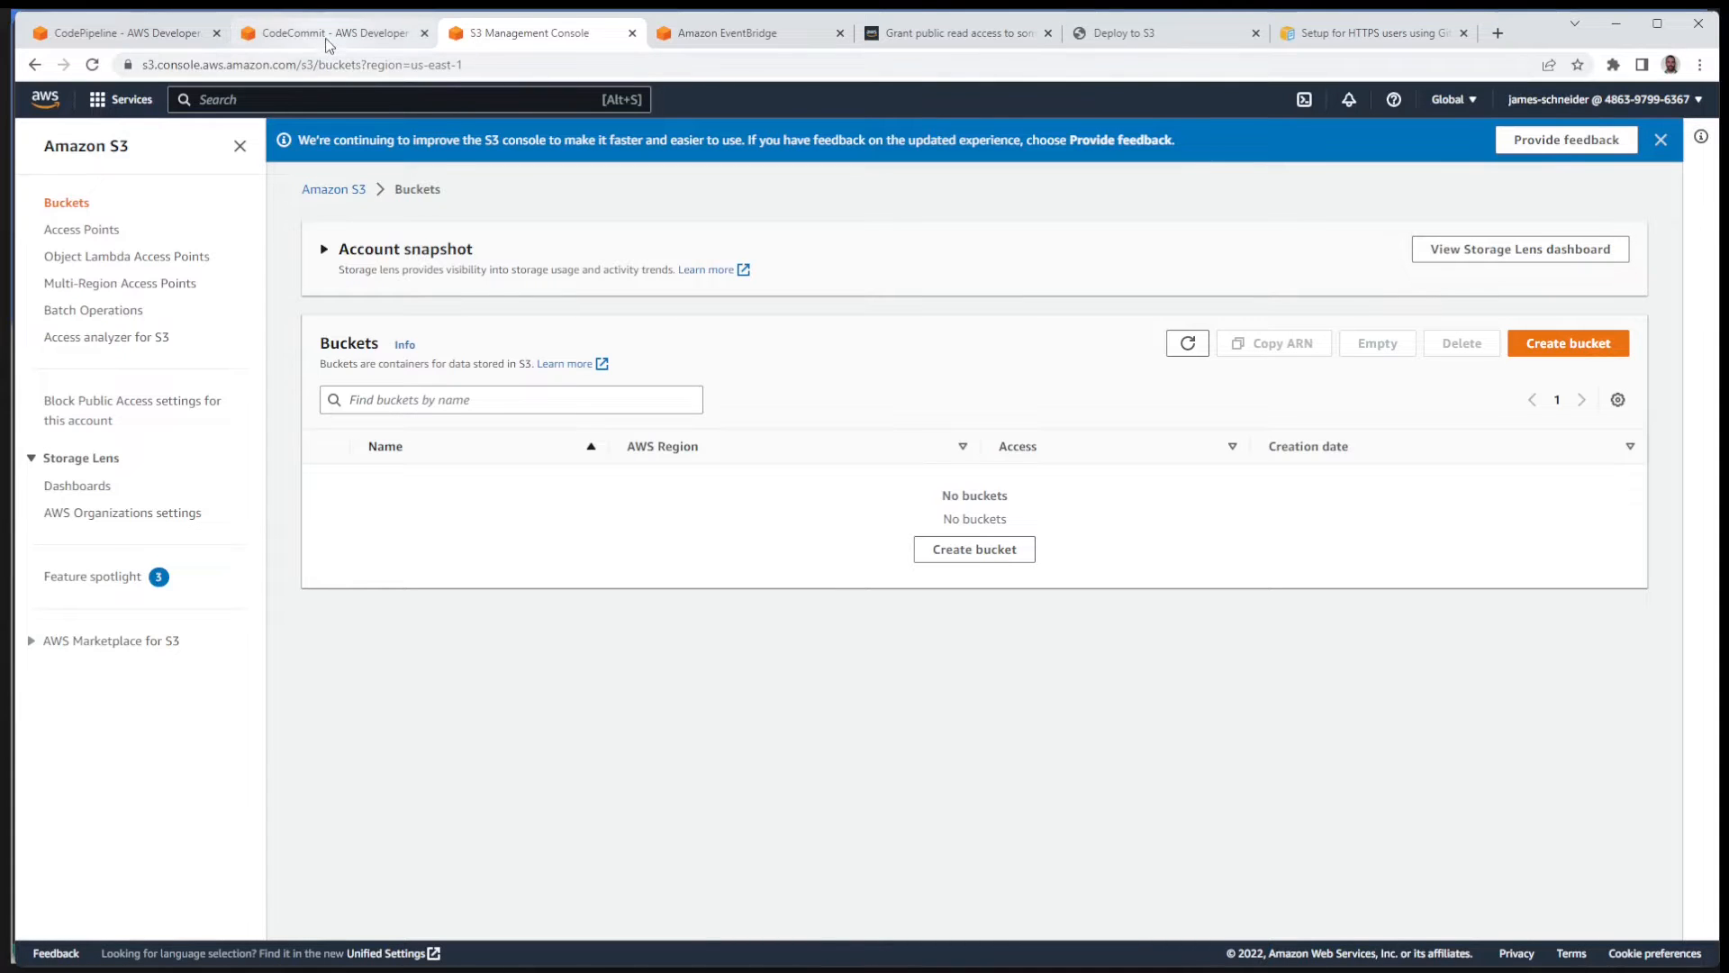
pyautogui.click(331, 33)
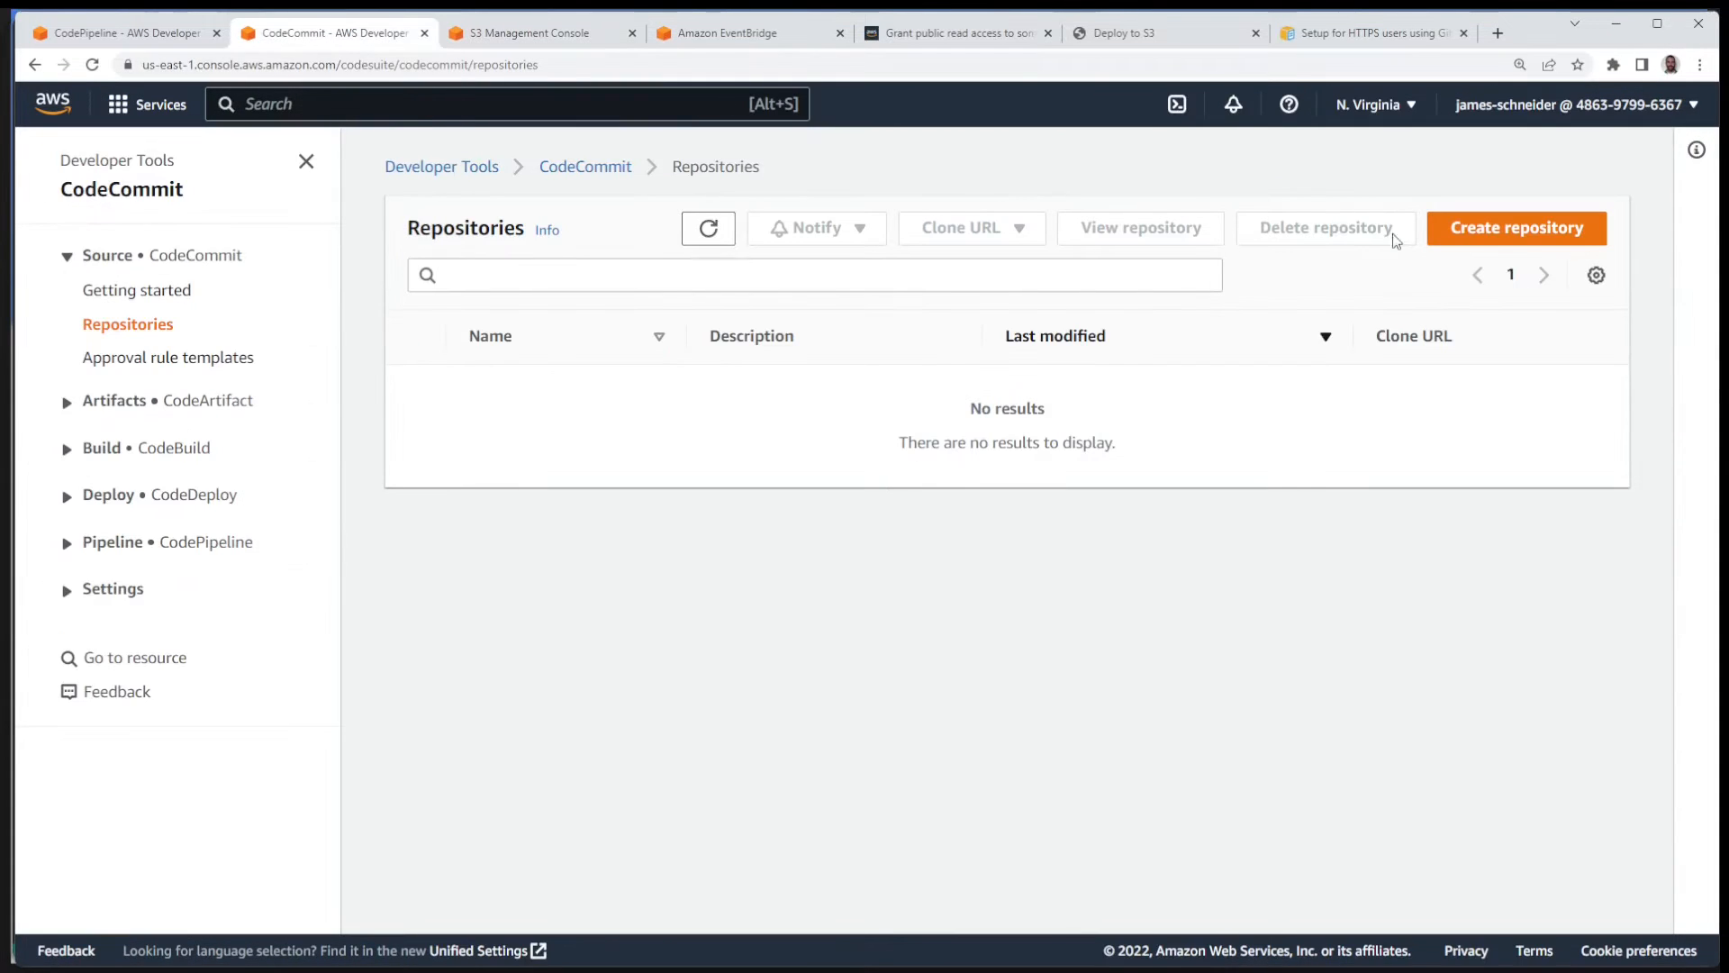
# Step: Create a CodeCommit repository named static-site-youtube and view its connection steps
pyautogui.click(1516, 227)
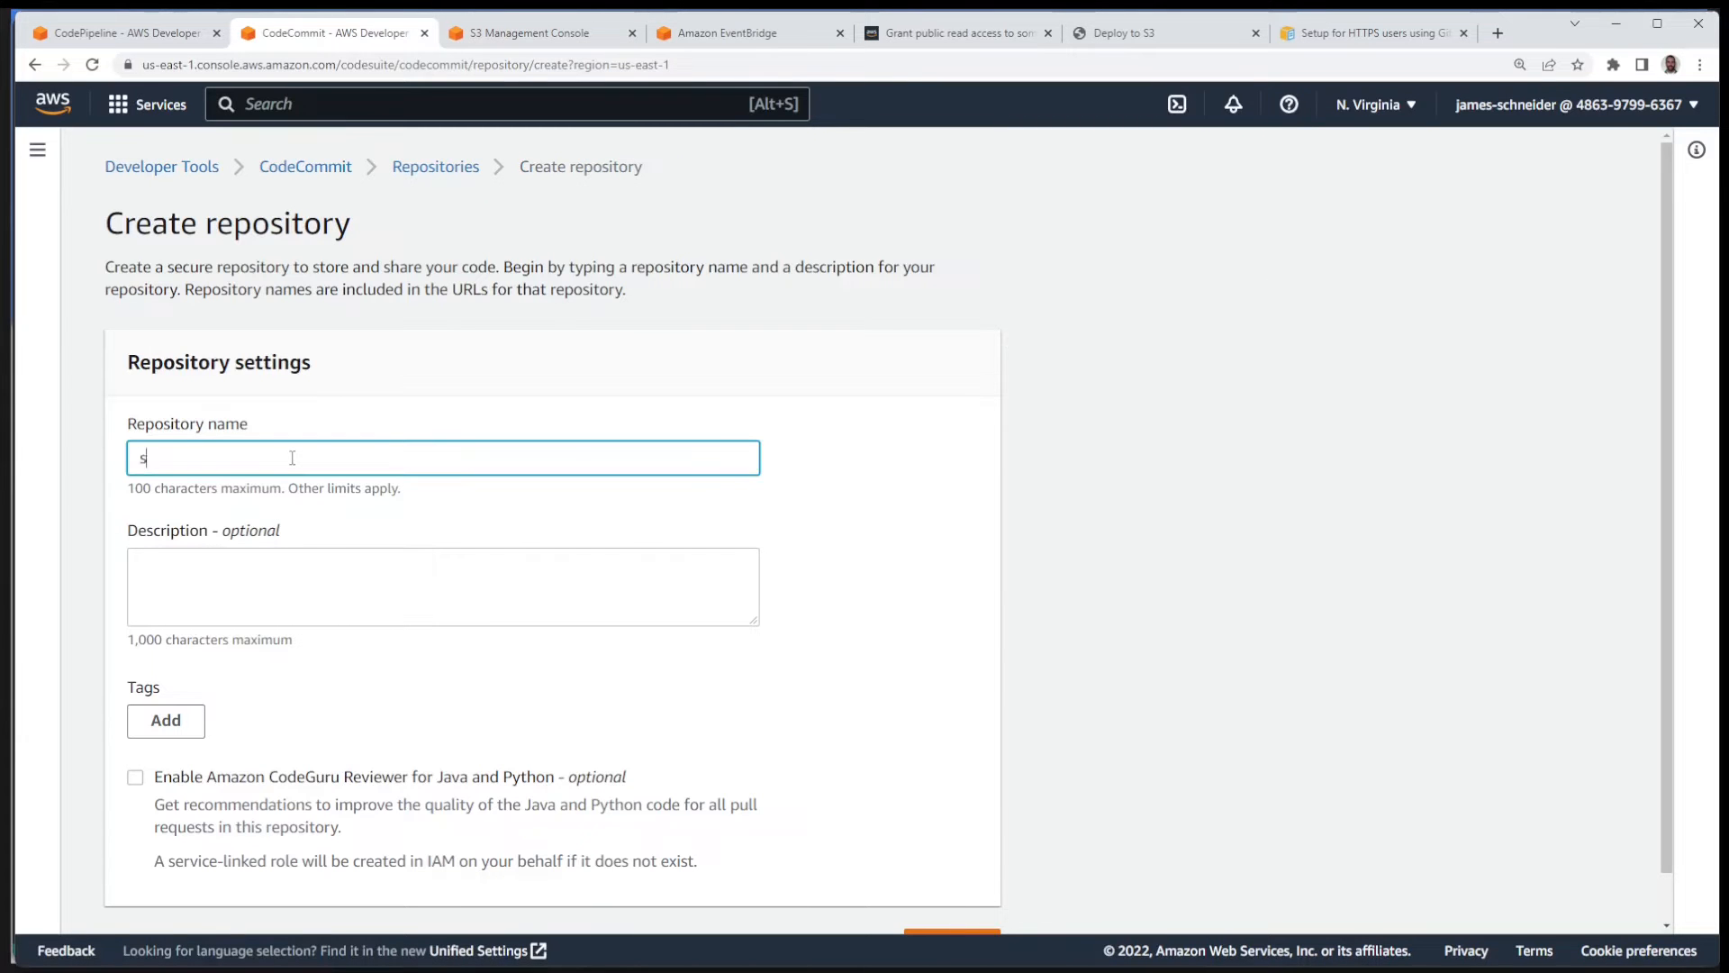
pyautogui.write('tatic-site-youtube')
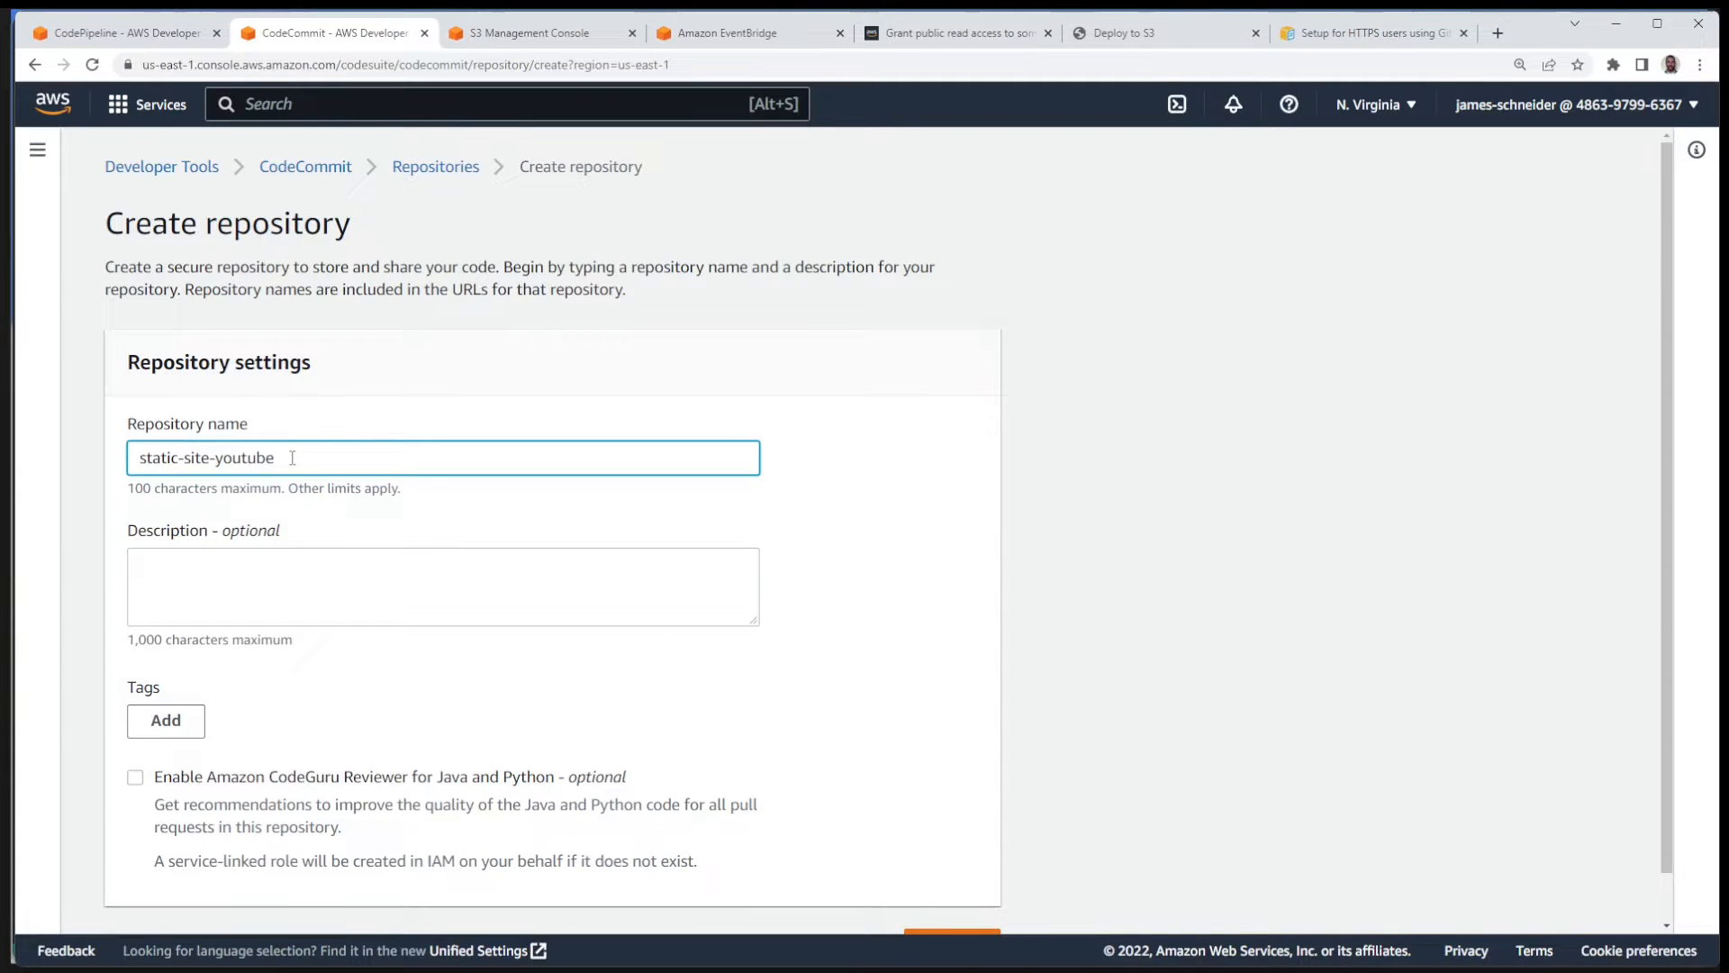
pyautogui.scroll(-3)
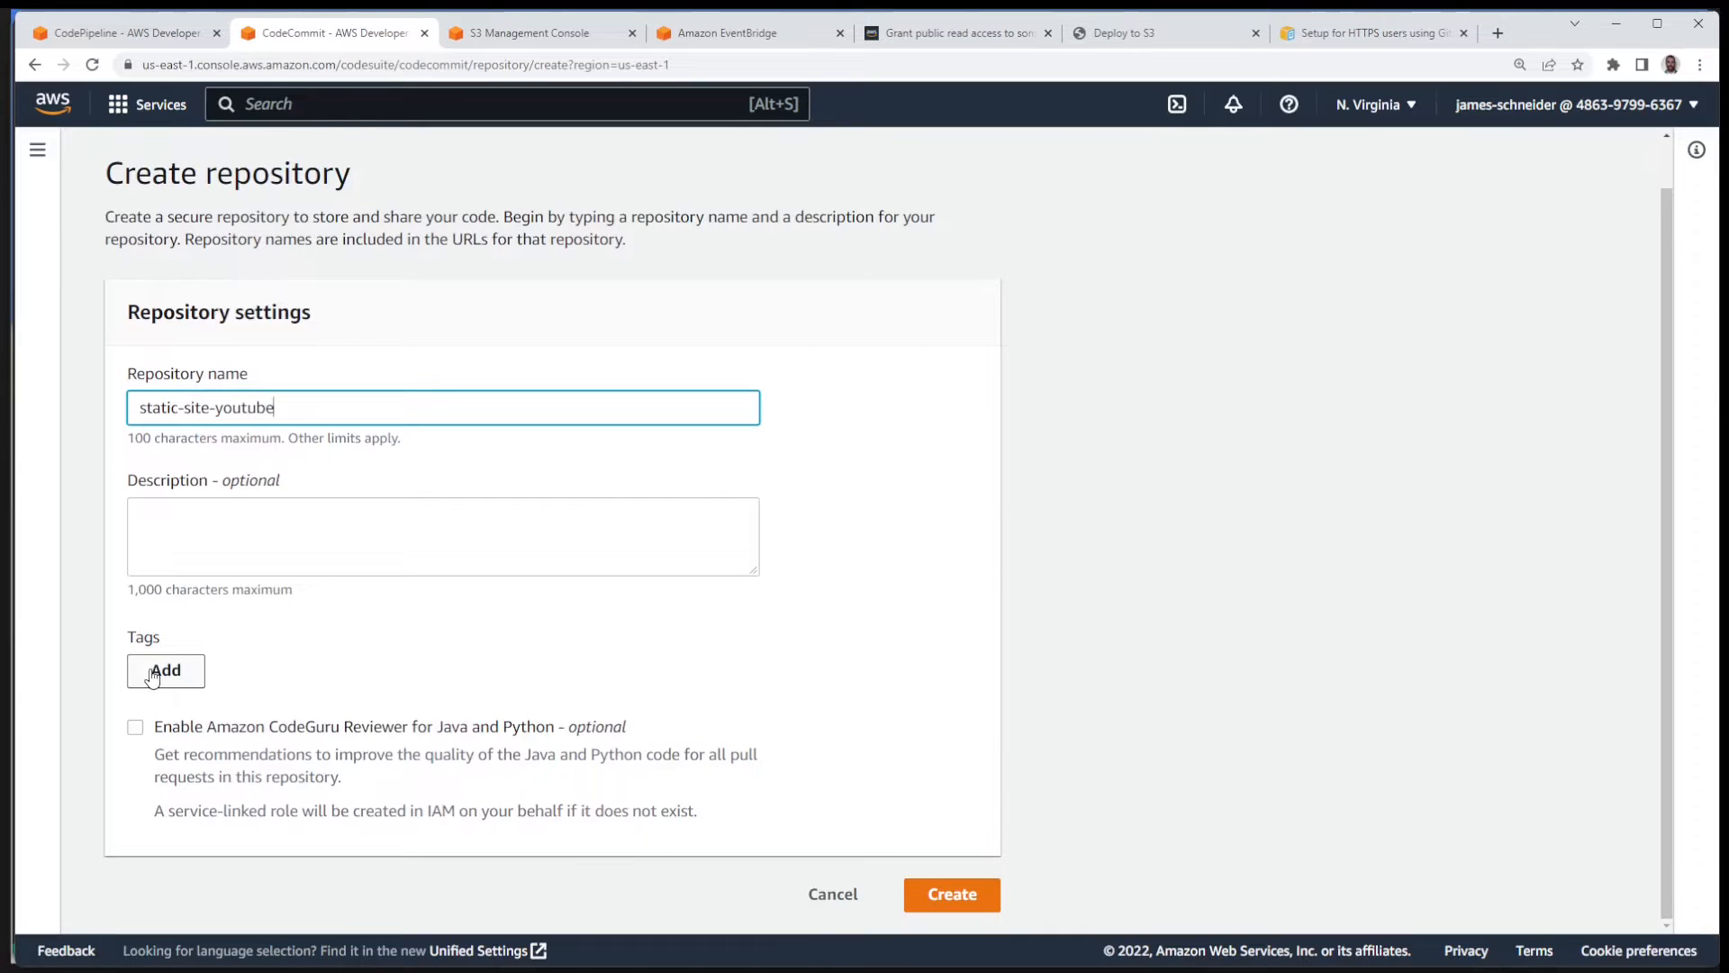
pyautogui.moveTo(501, 627)
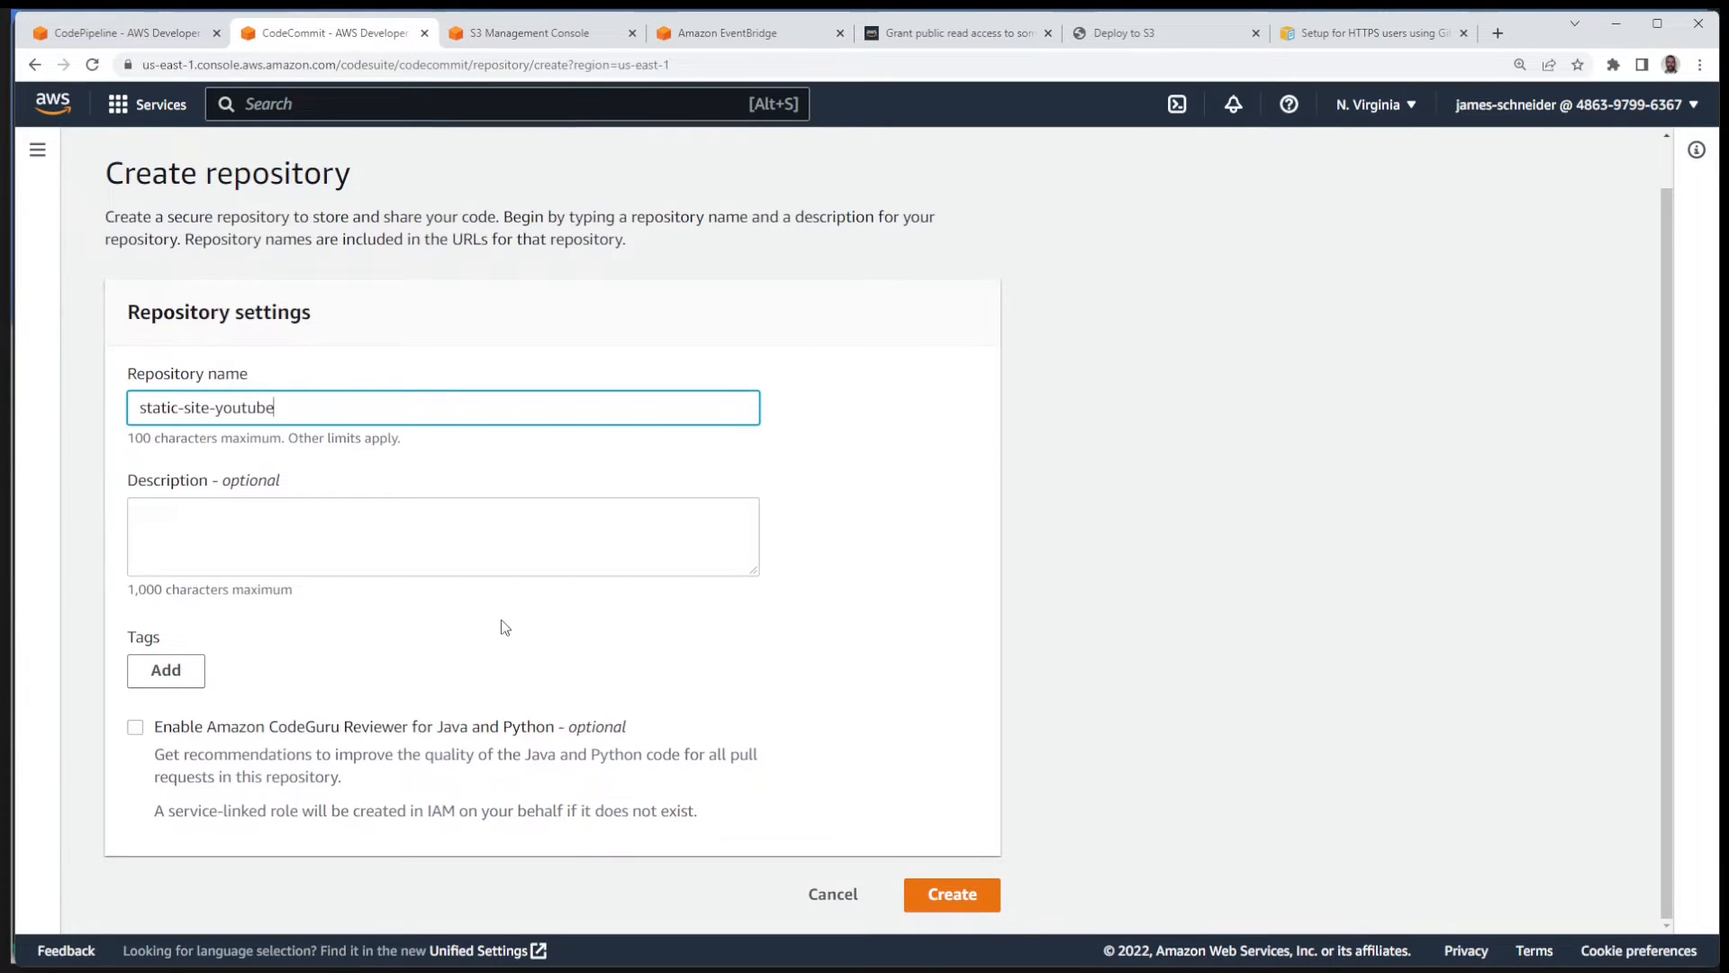
pyautogui.moveTo(396, 681)
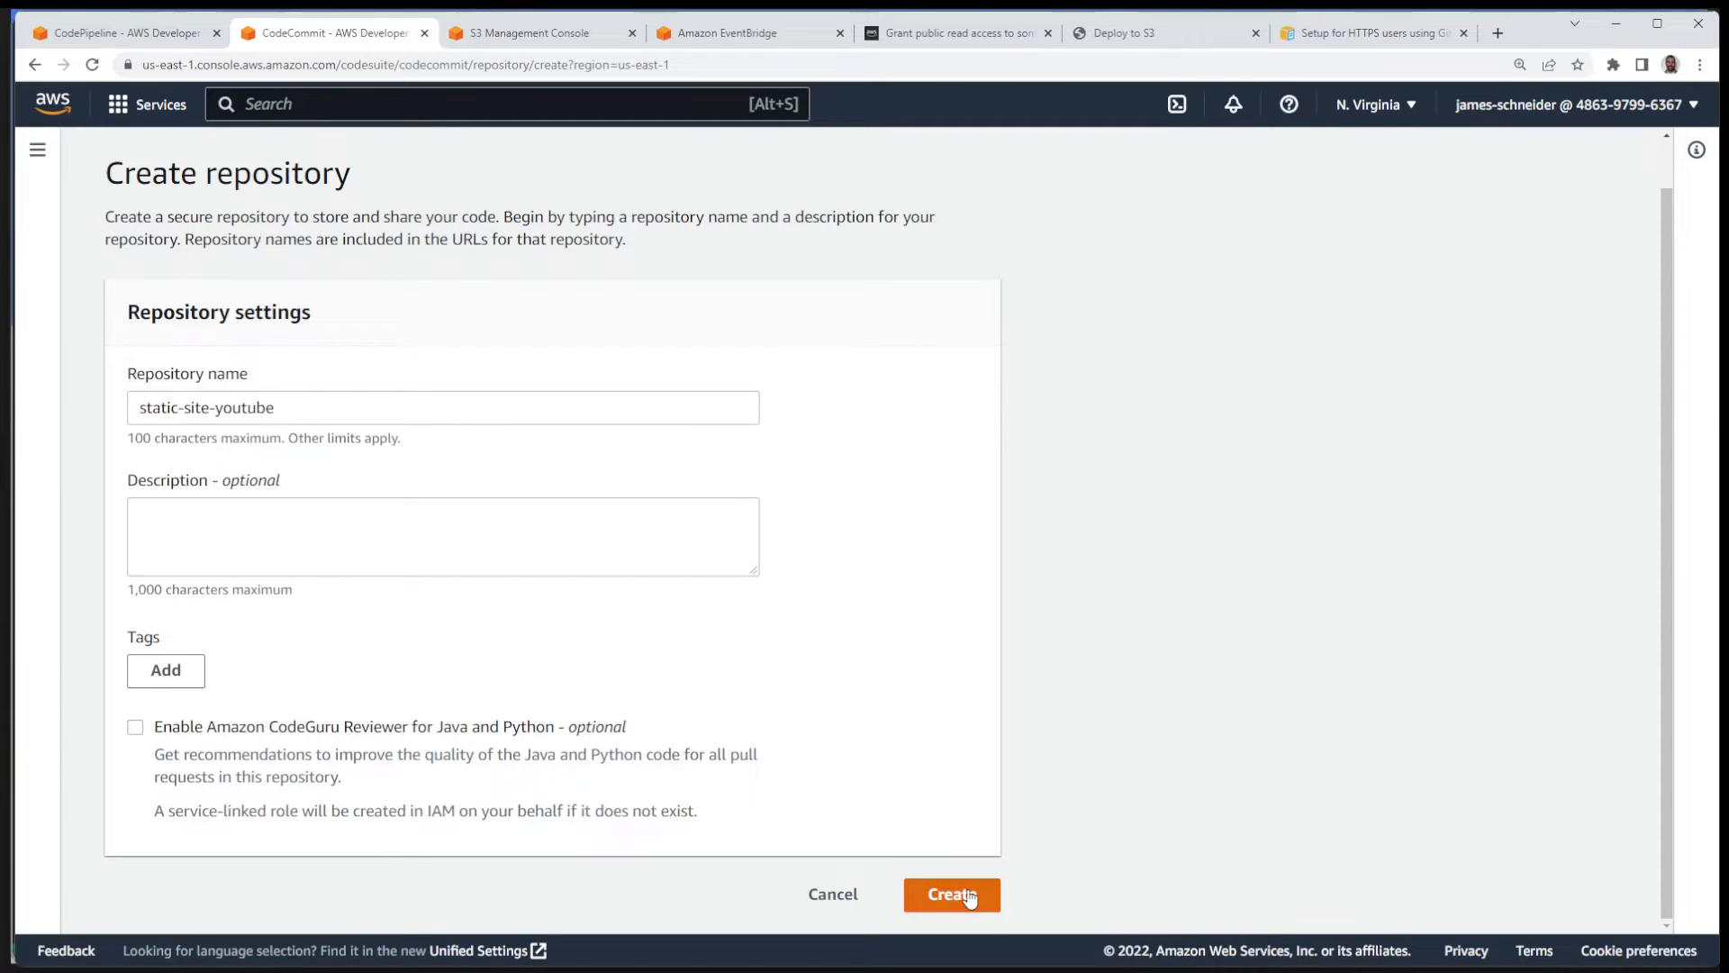
pyautogui.click(951, 895)
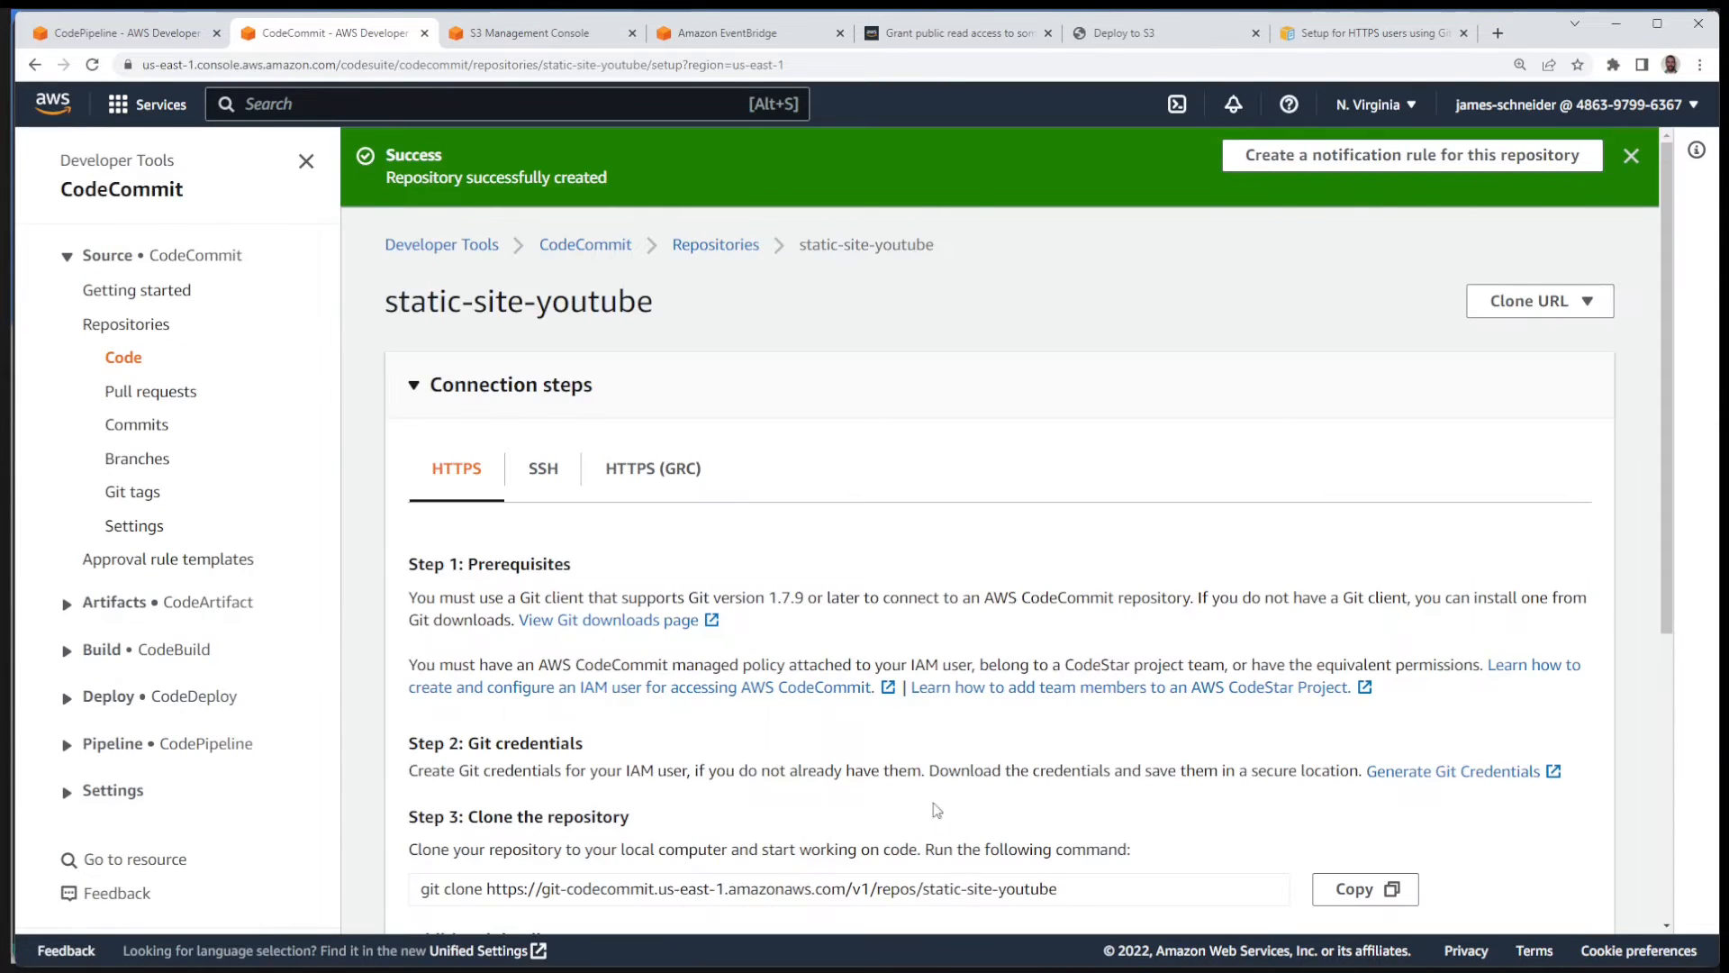
pyautogui.scroll(-3)
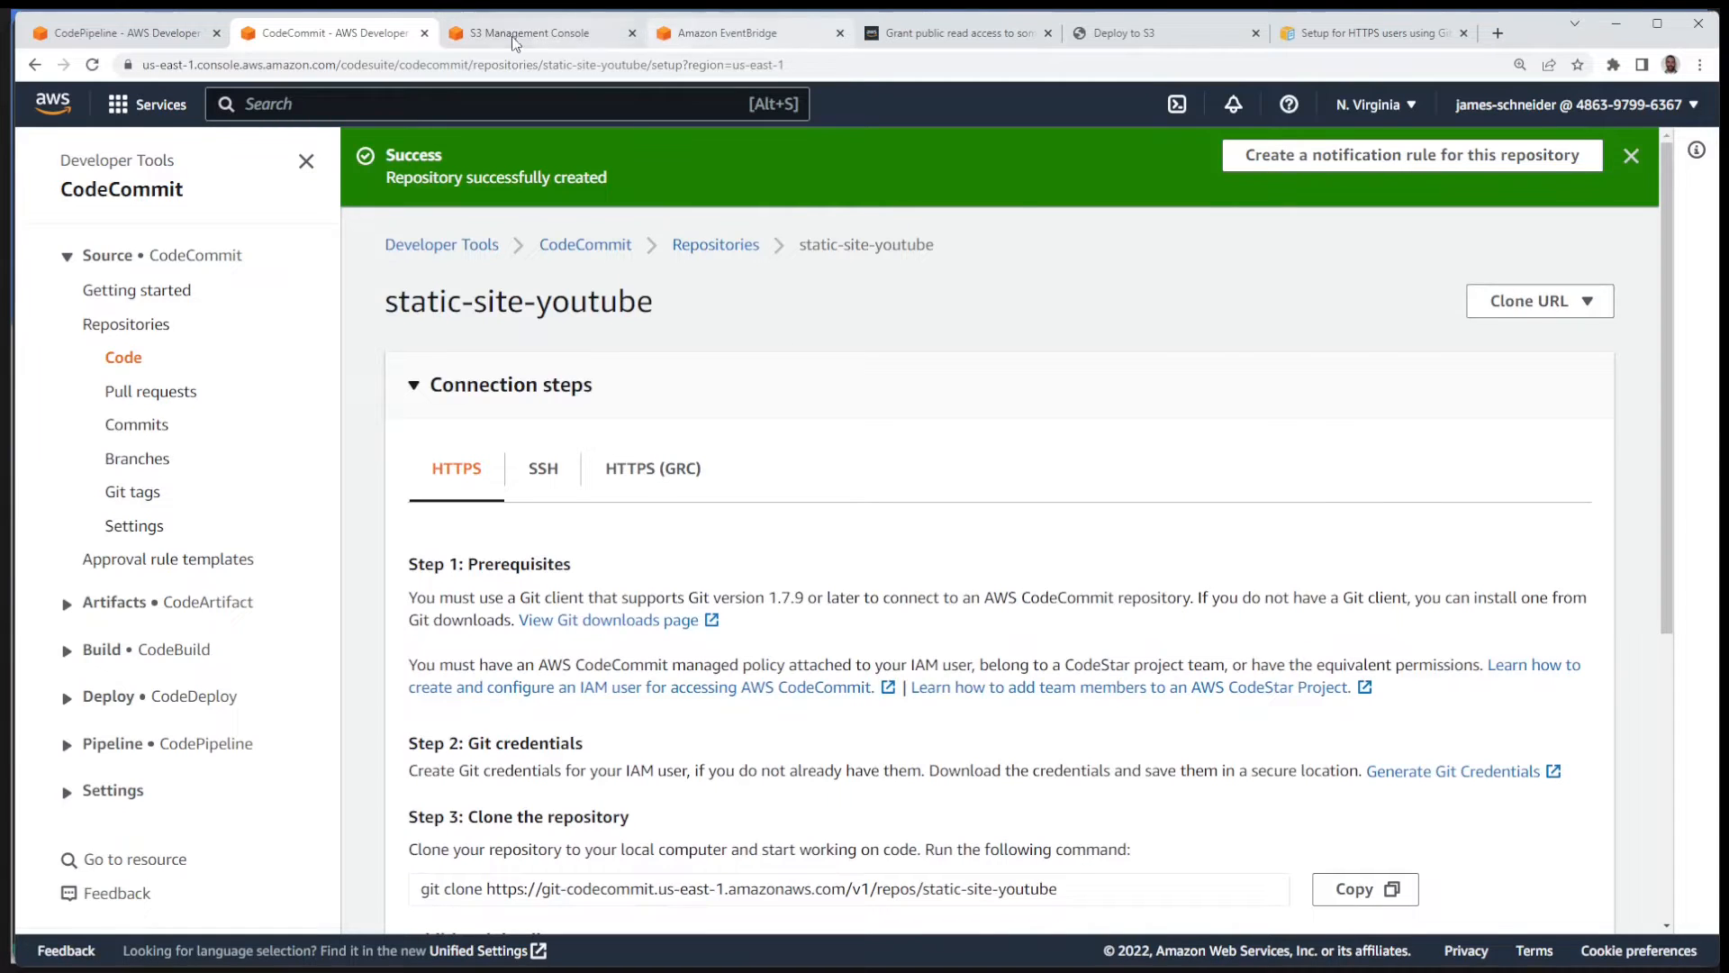
# Step: Start a new S3 bucket named static-site-youtube-12-18-2022 in US East (N. Virginia)
pyautogui.click(533, 33)
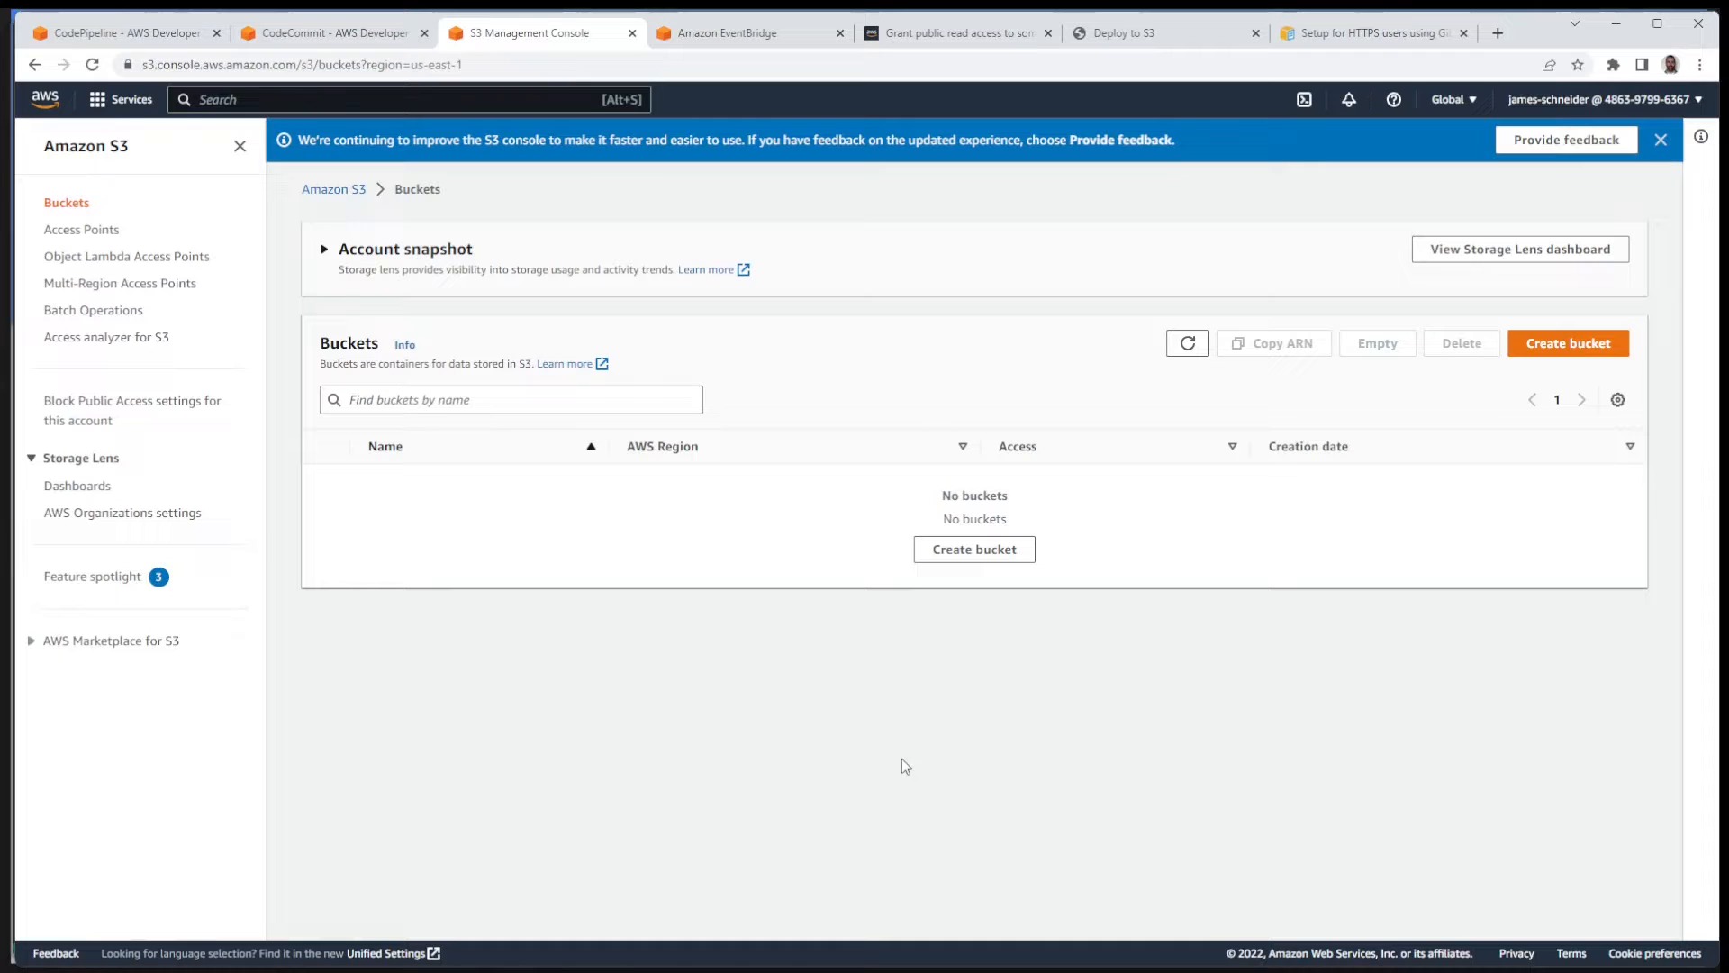
pyautogui.moveTo(822, 733)
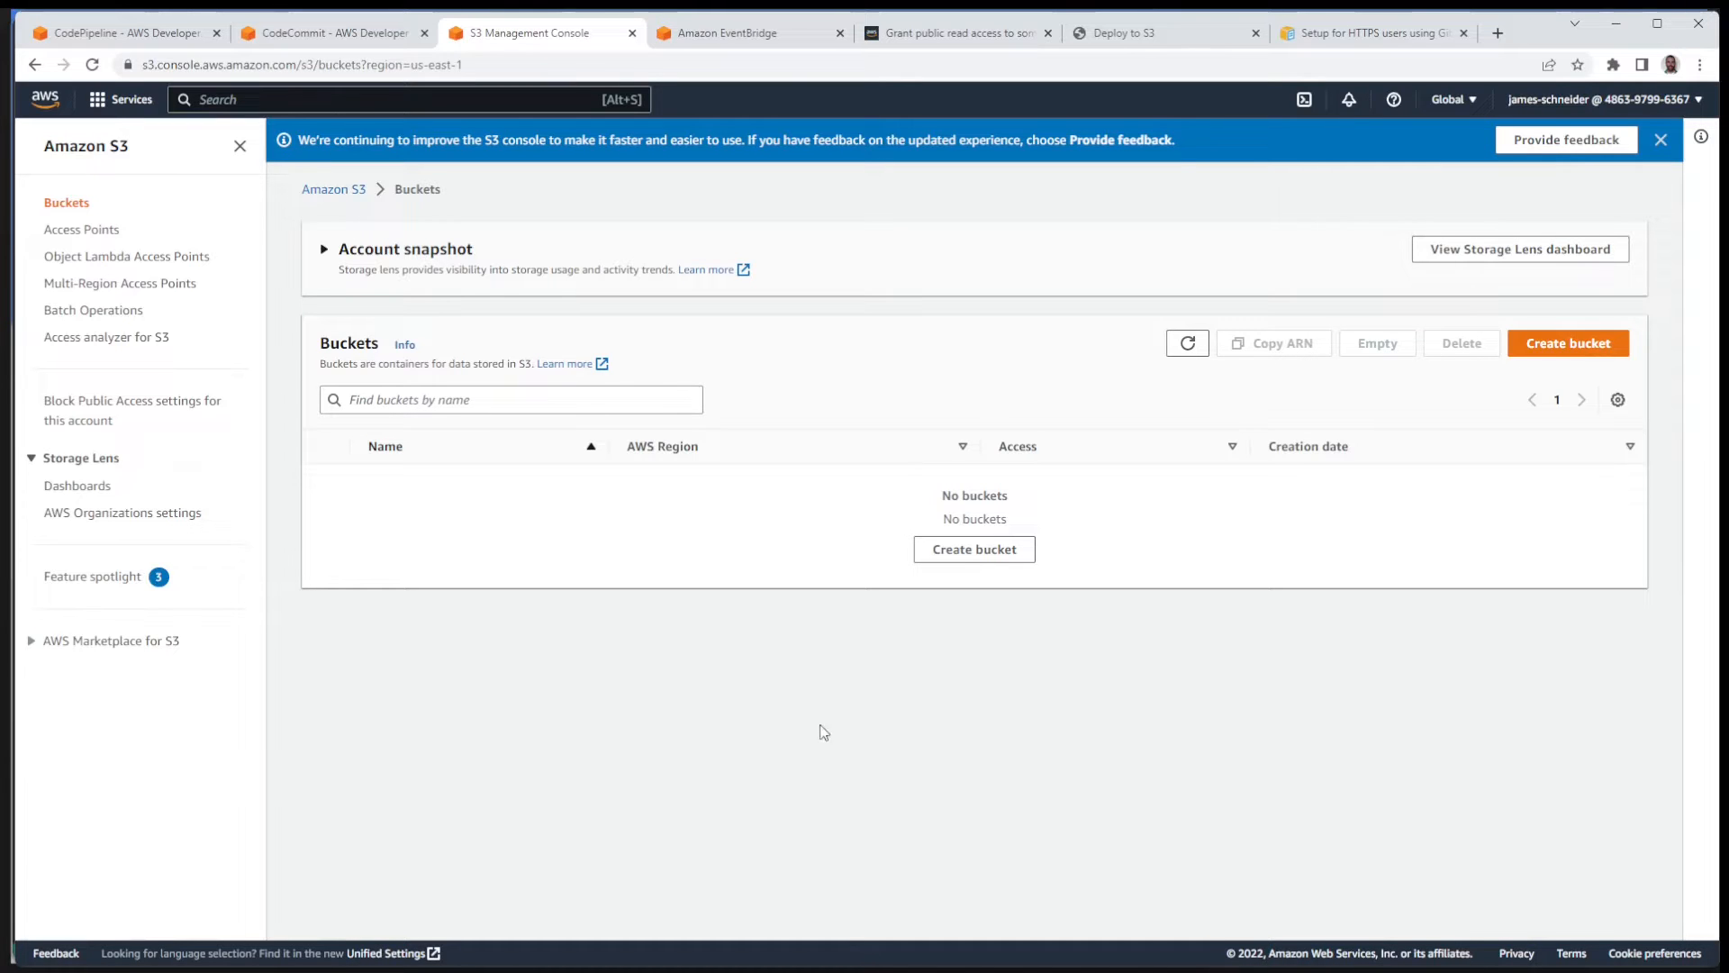
pyautogui.click(510, 400)
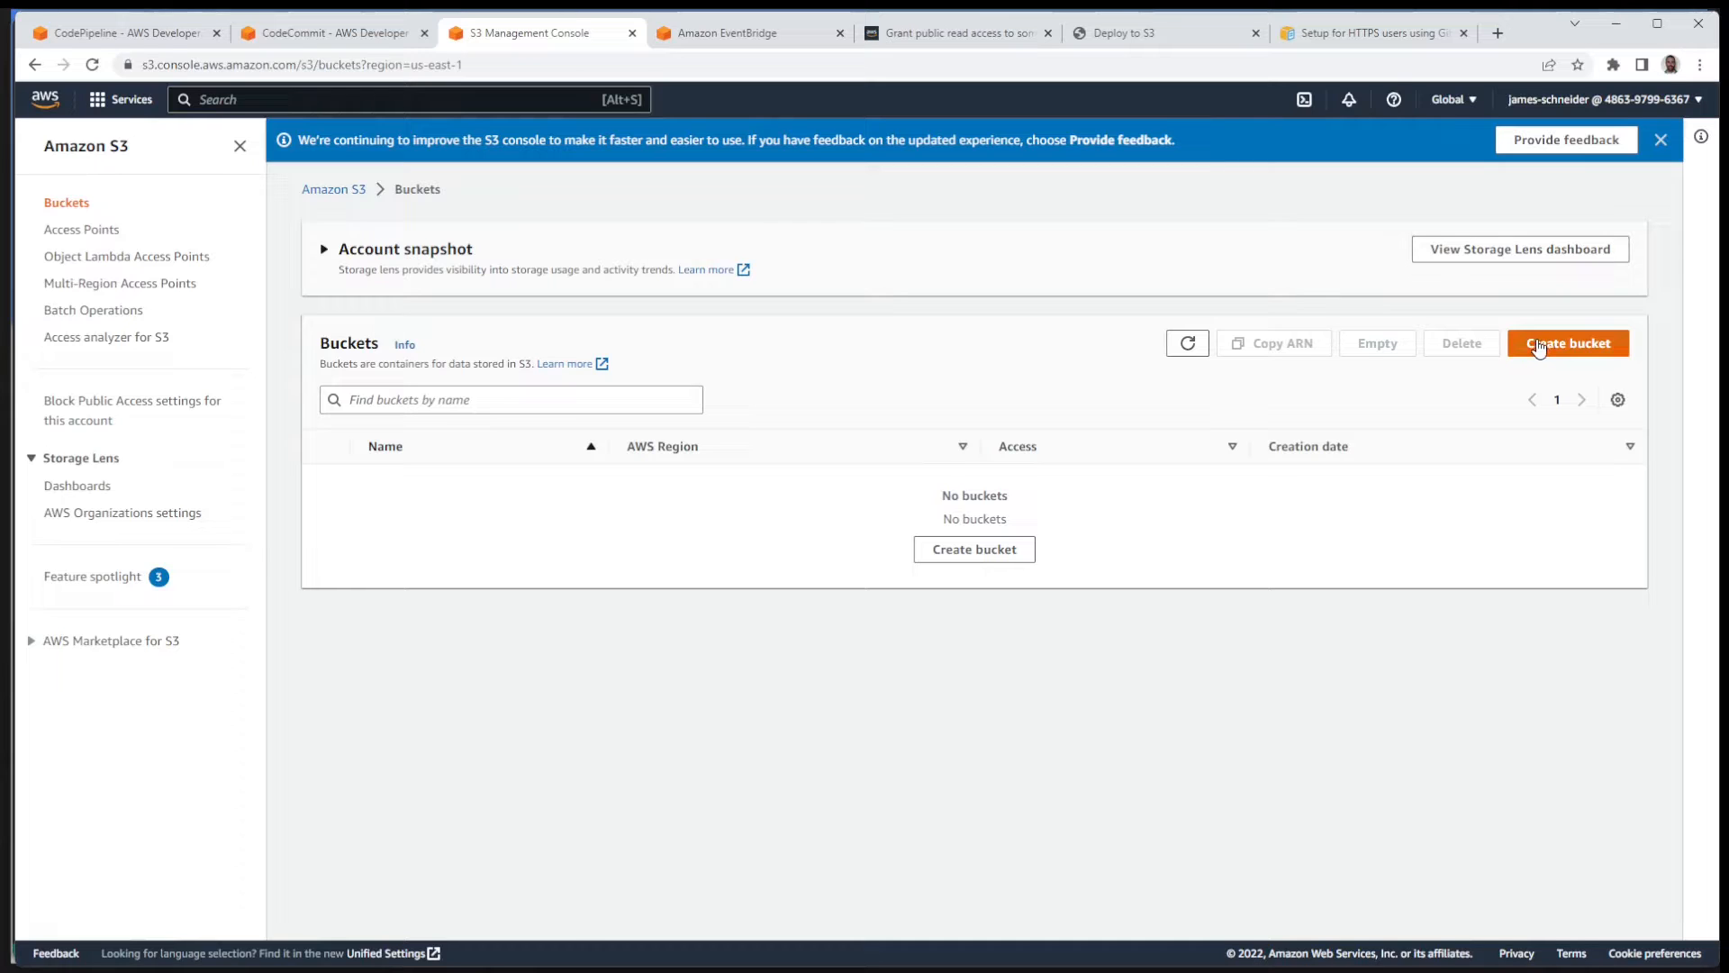
pyautogui.click(1567, 343)
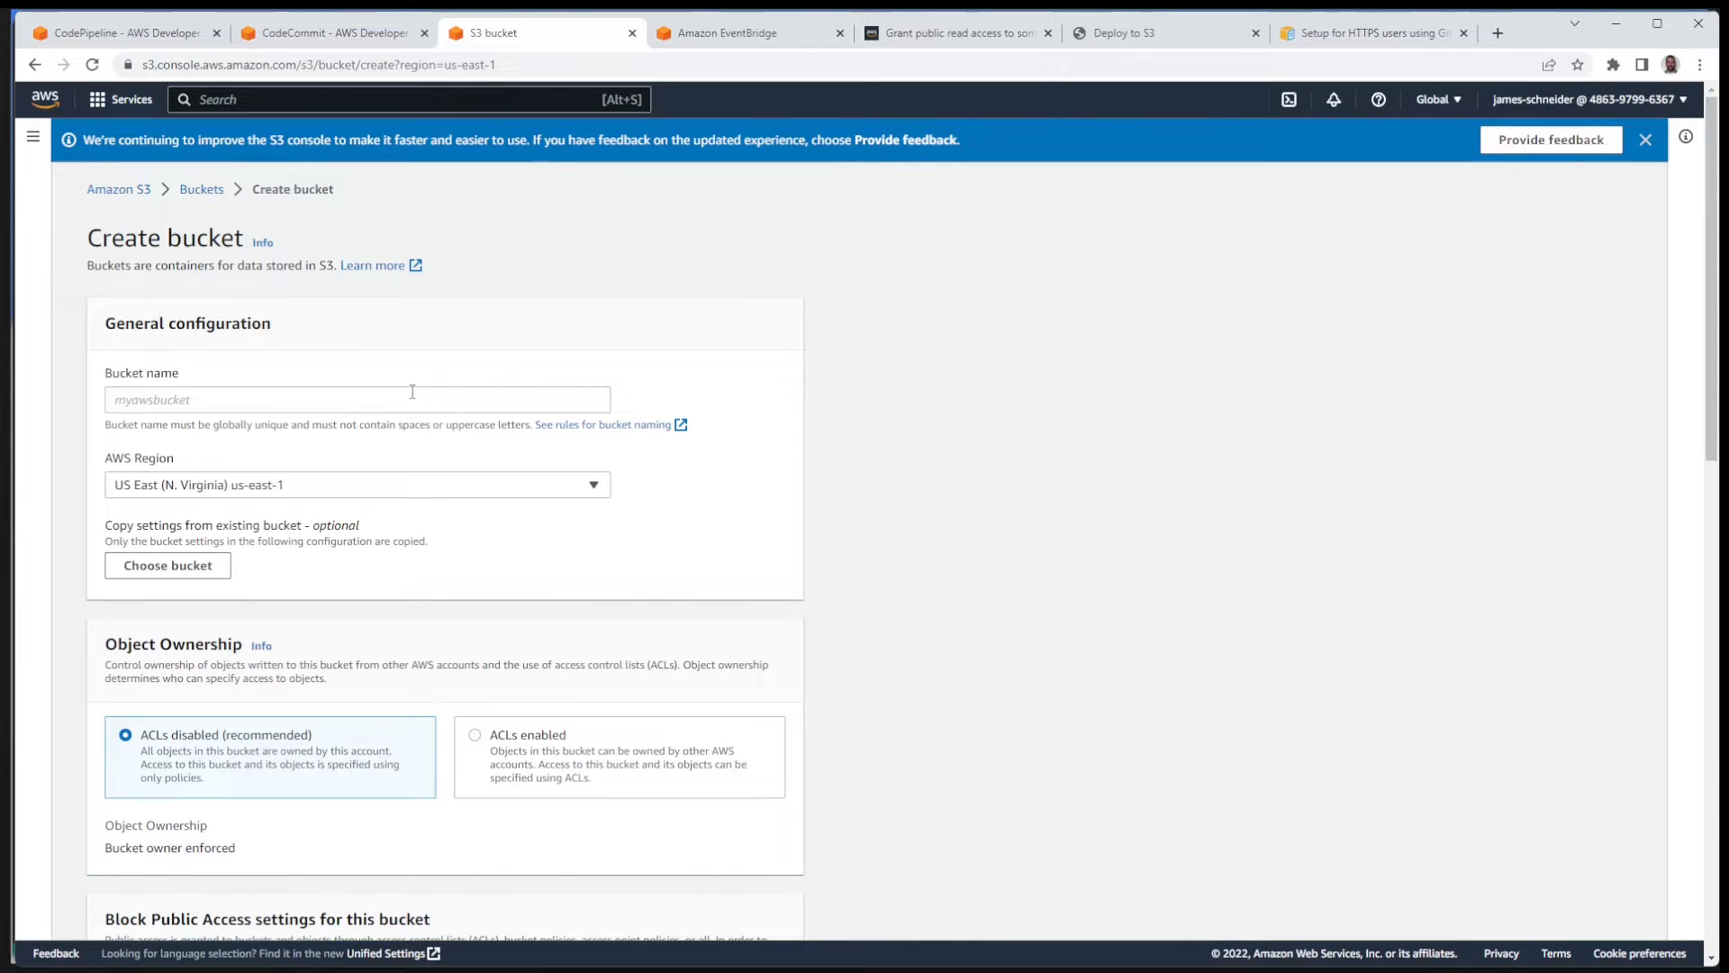
pyautogui.write('s')
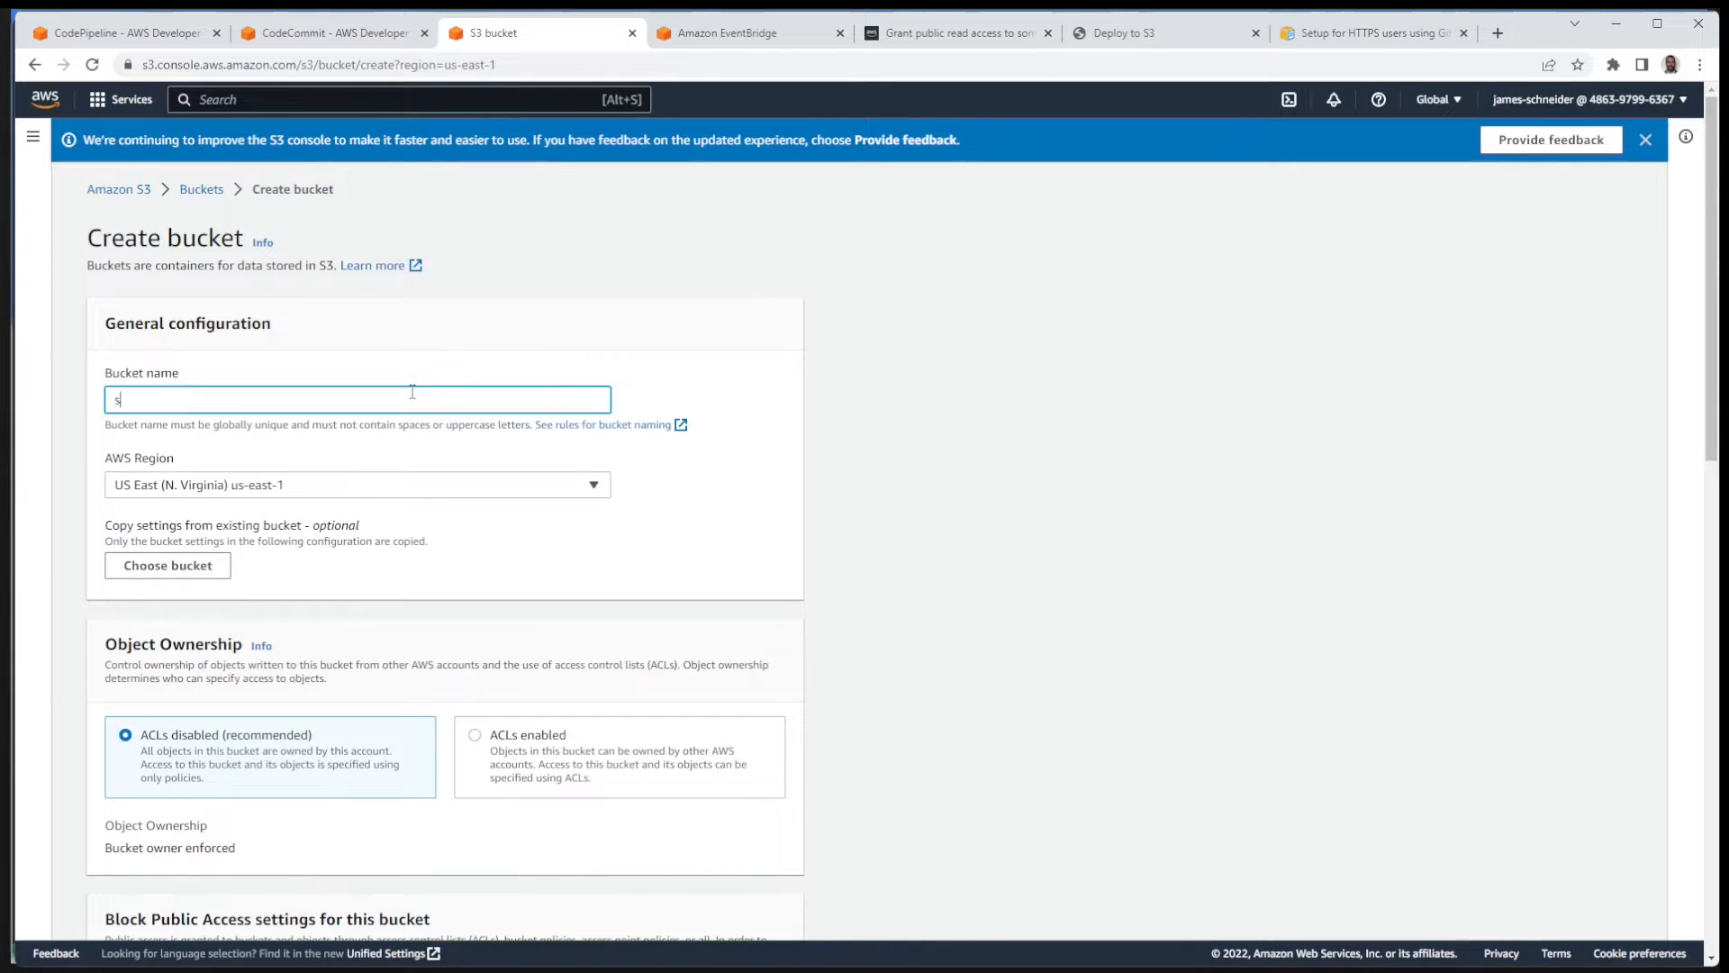
pyautogui.write('tatic-site-youtube-')
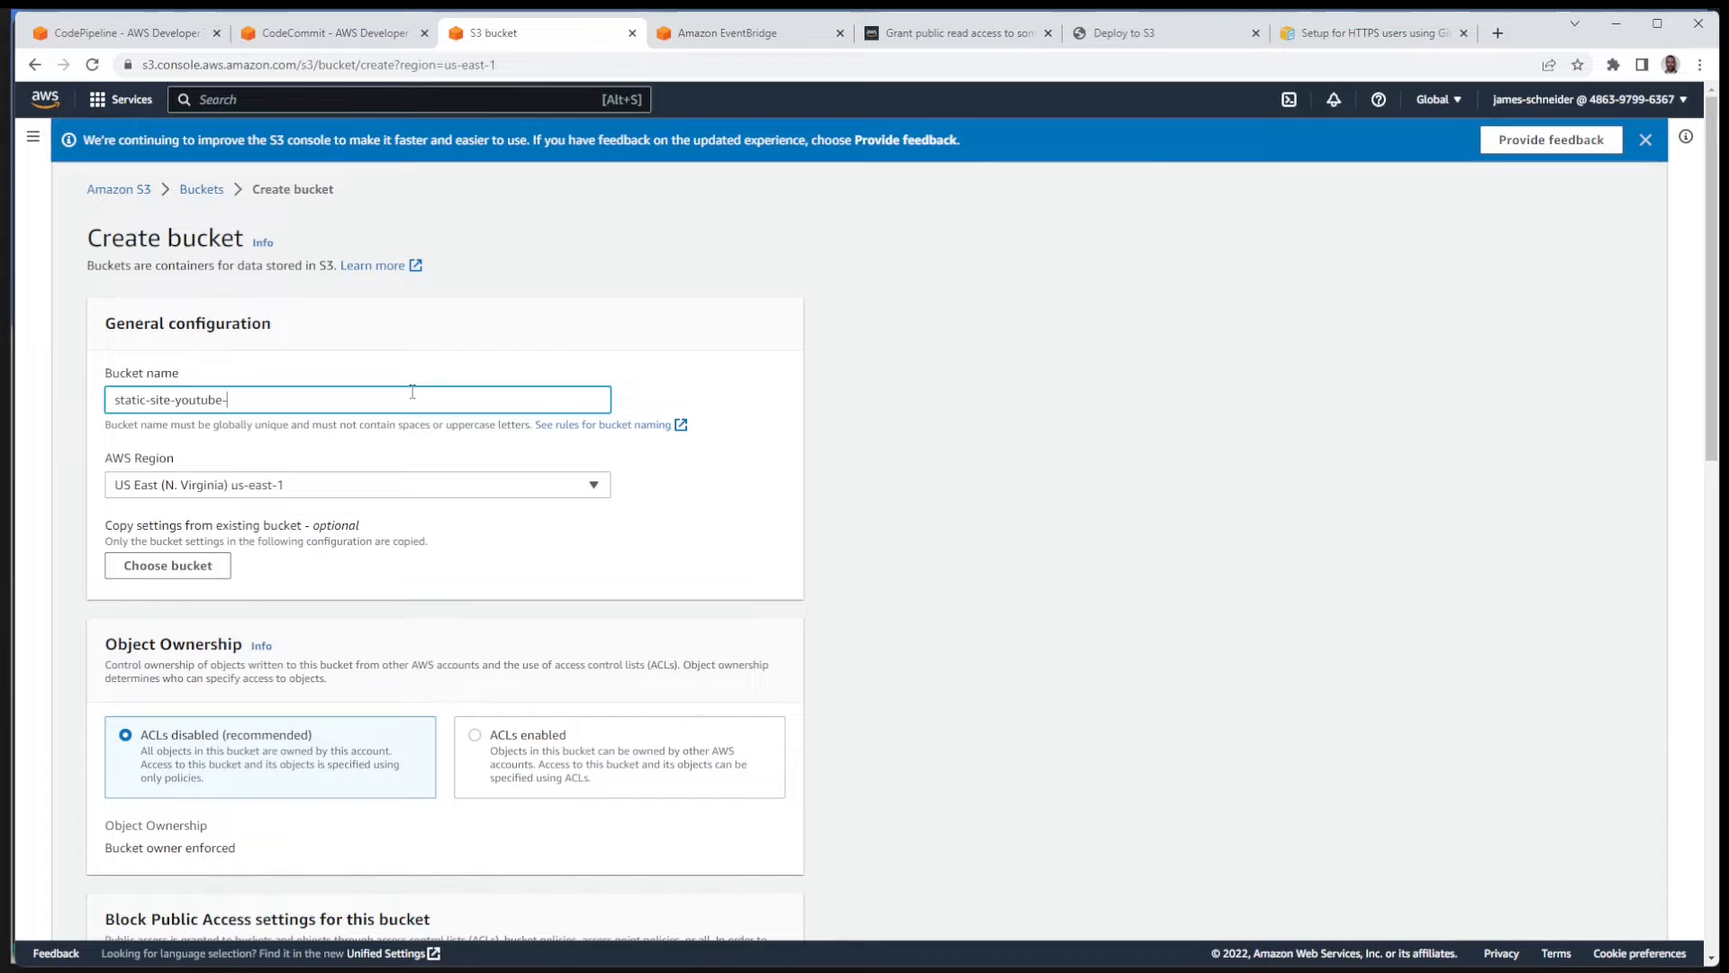
pyautogui.write('12-')
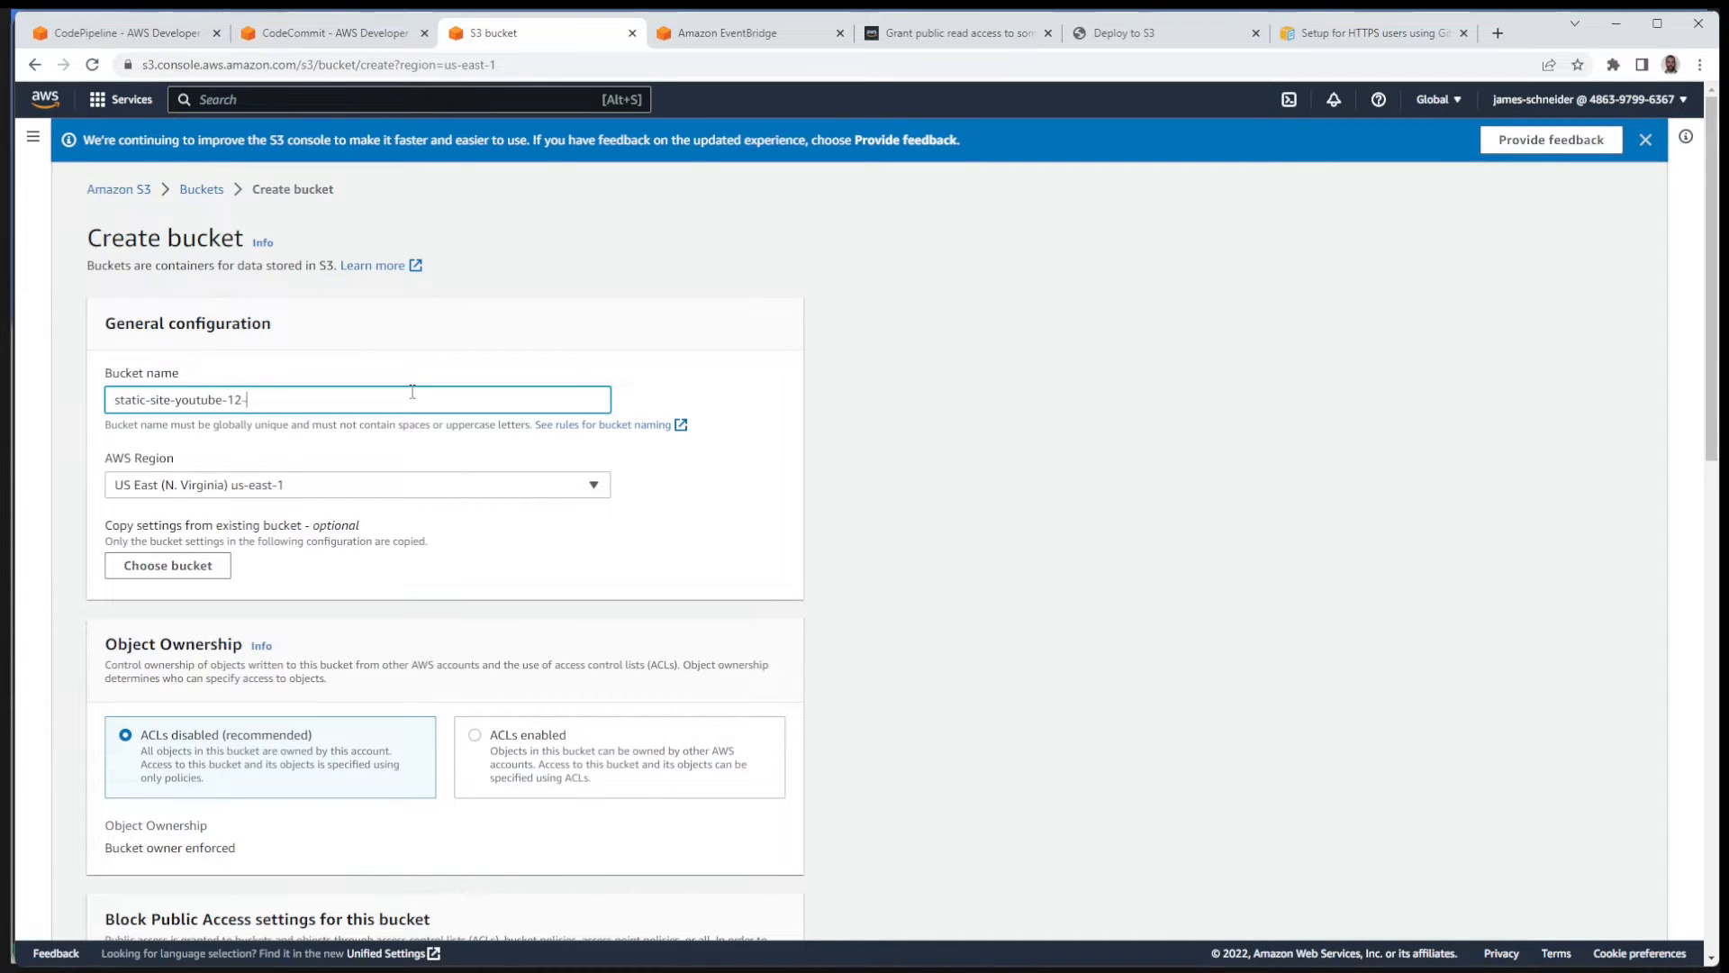
pyautogui.write('18-2022')
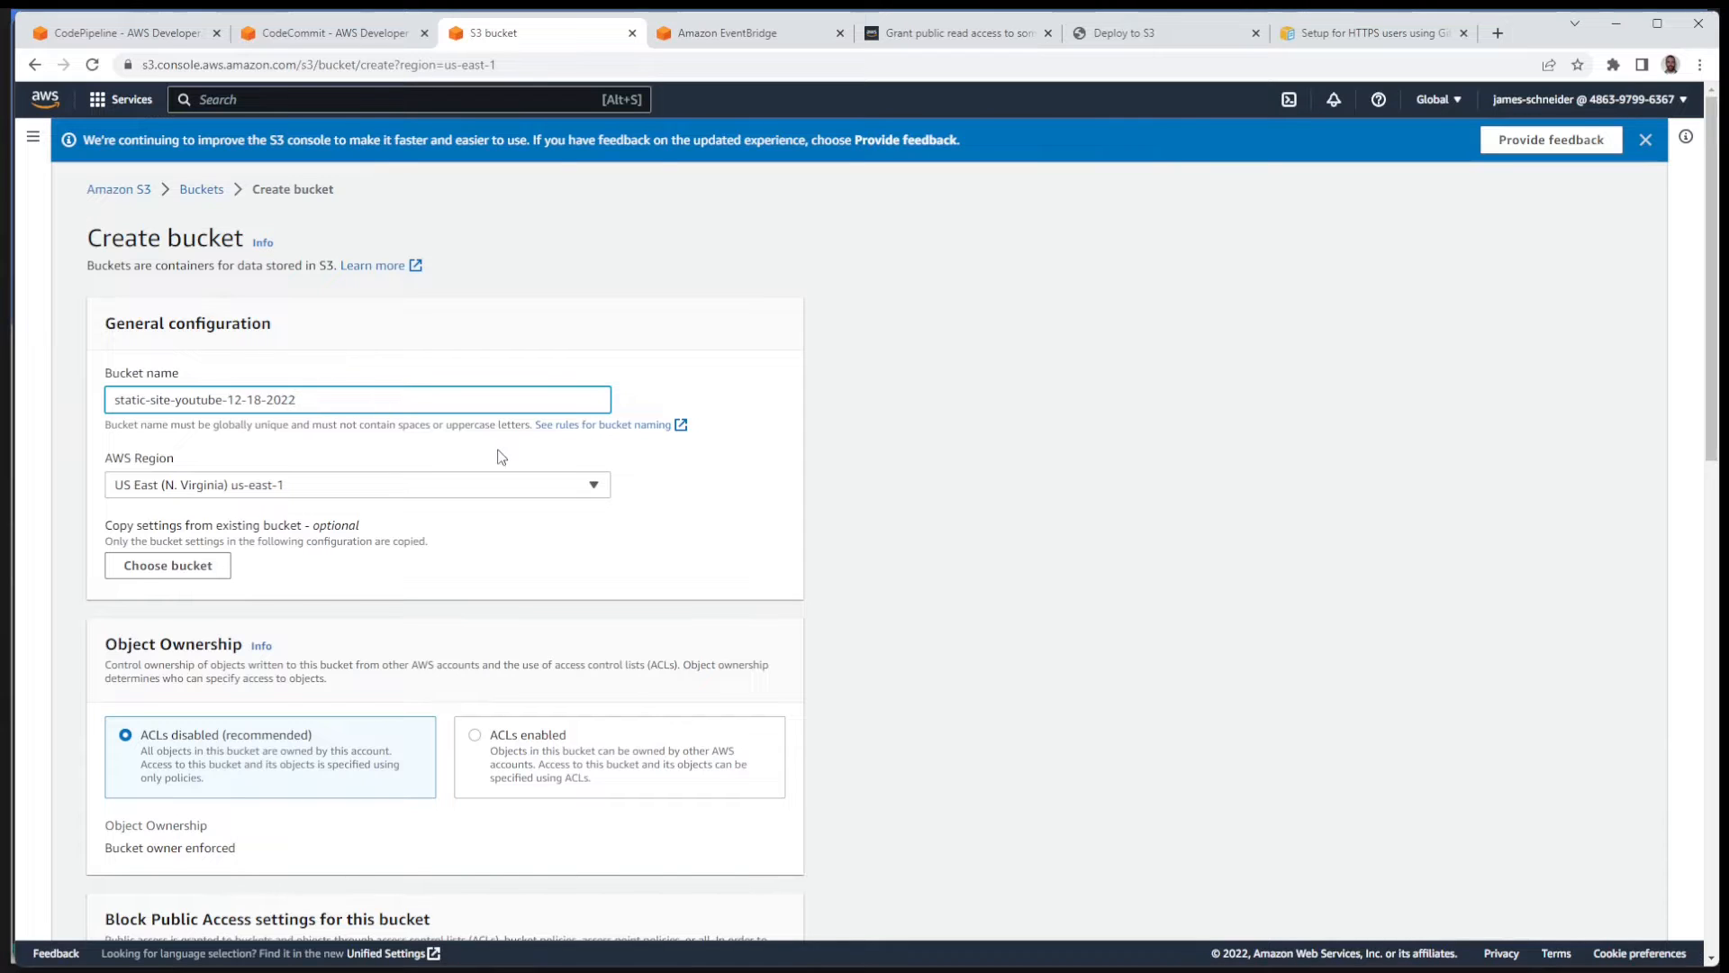
# Step: Turn off Block all public access and acknowledge the bucket may become public
pyautogui.scroll(-3)
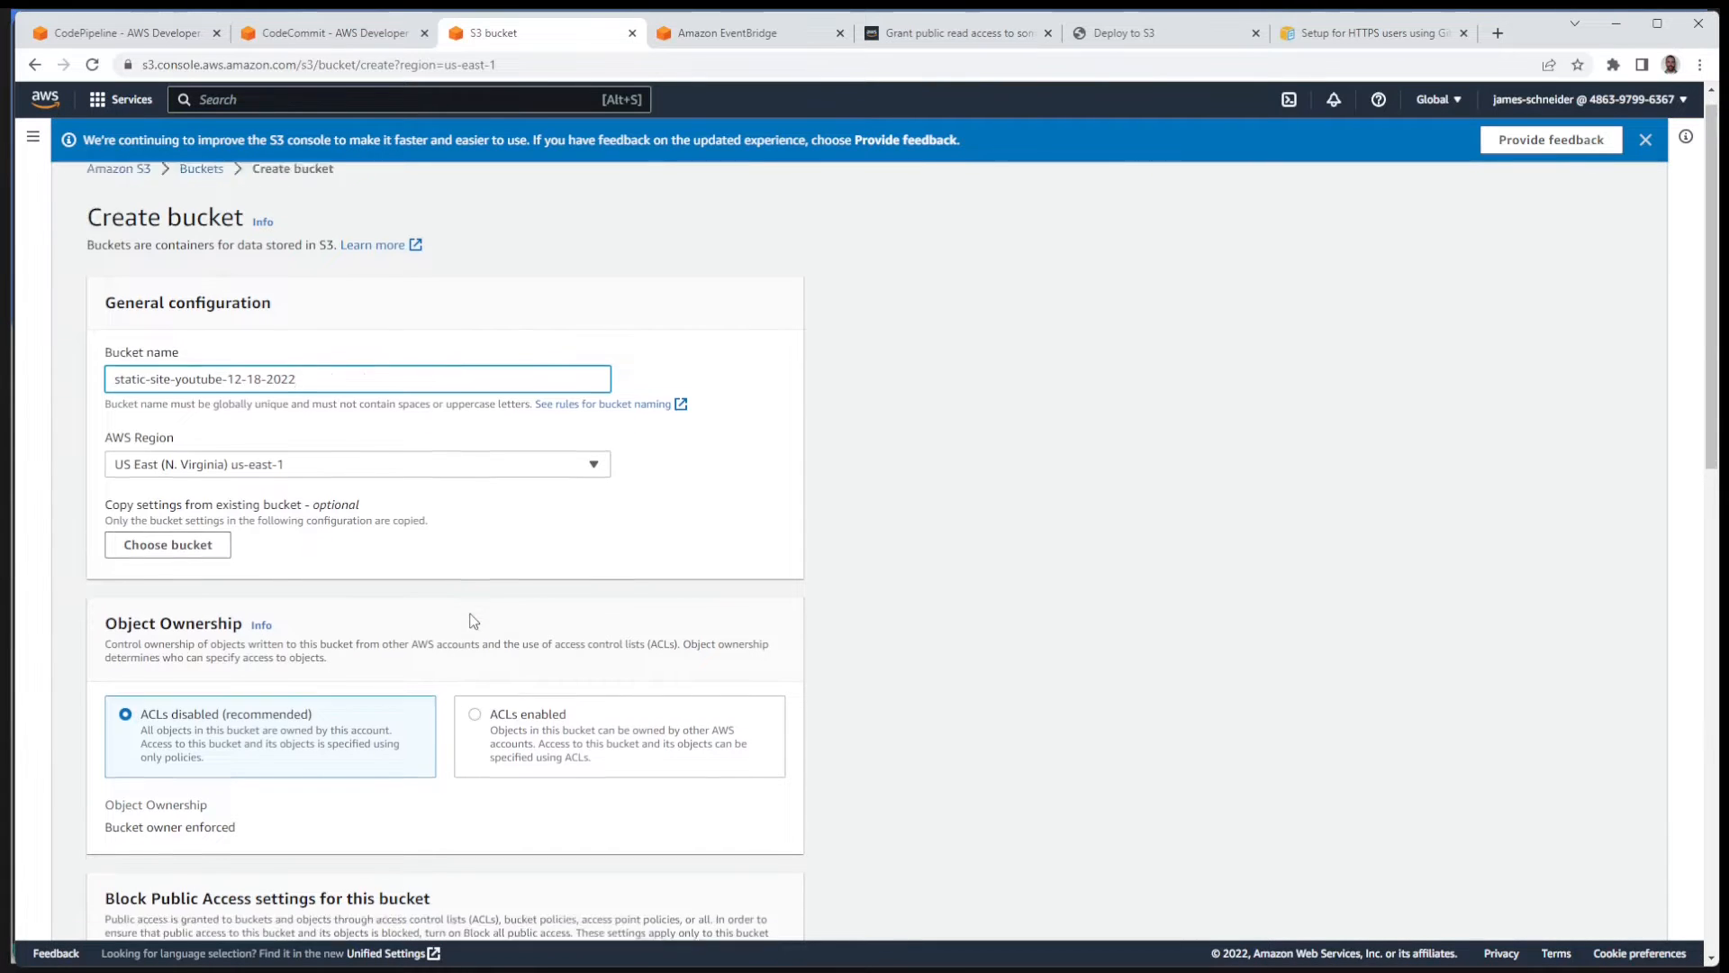
pyautogui.scroll(-3)
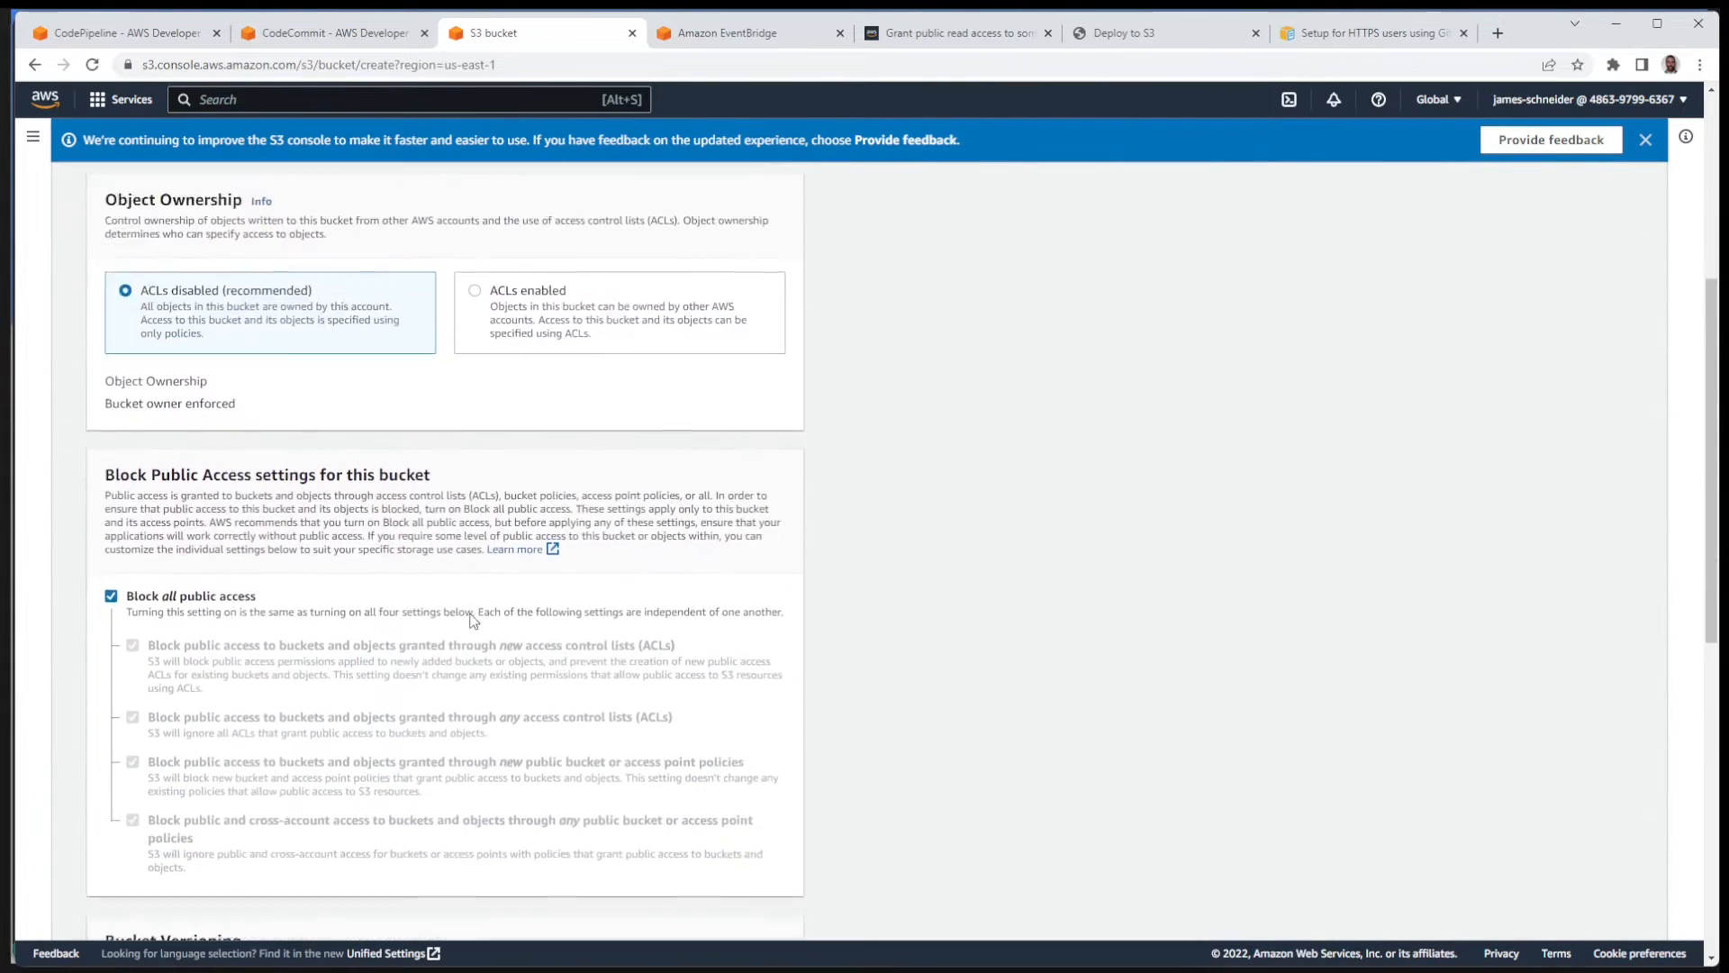
pyautogui.click(110, 596)
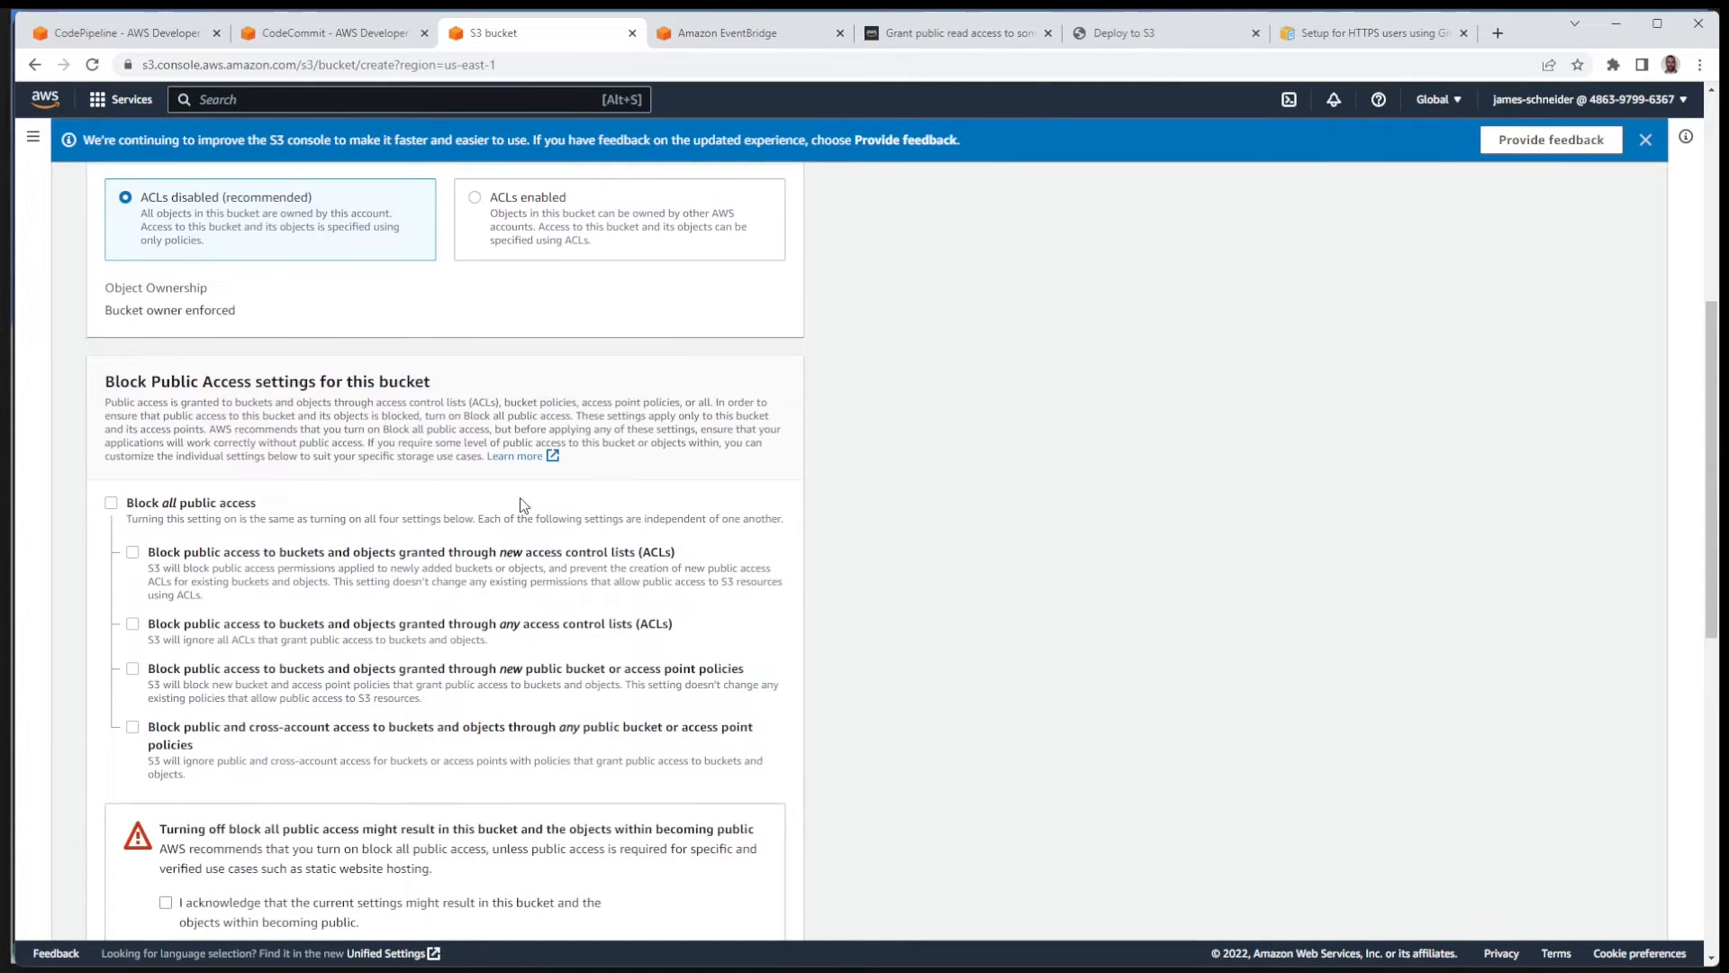
pyautogui.scroll(-3)
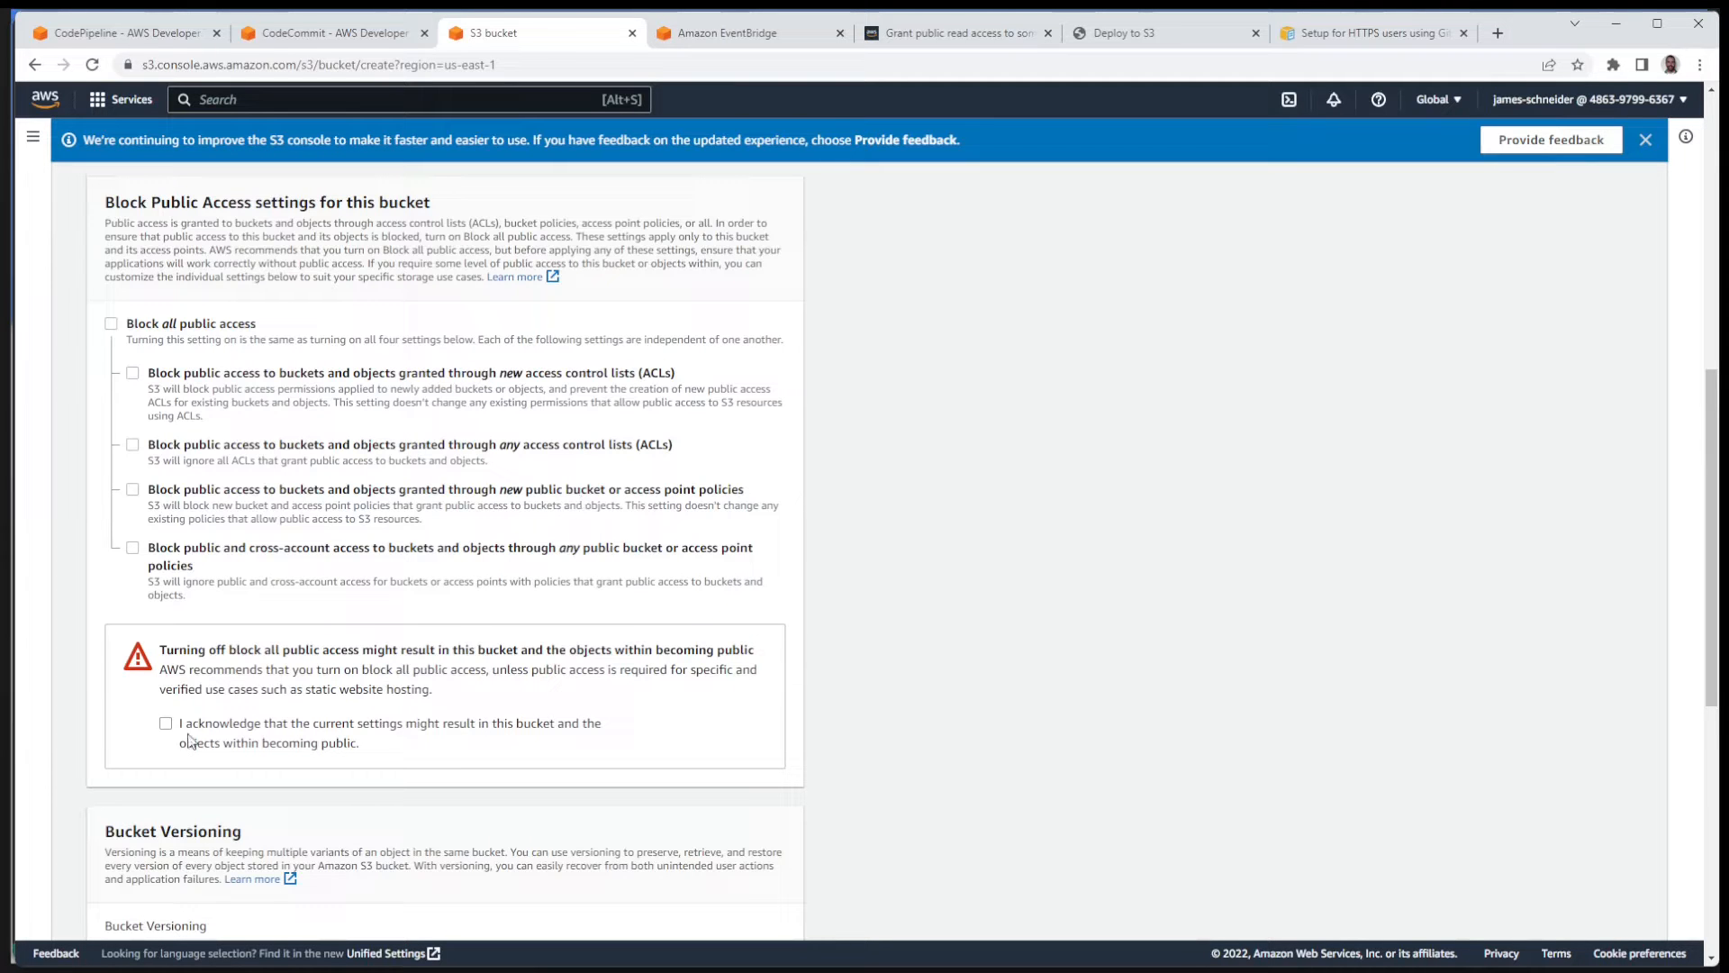
pyautogui.click(165, 722)
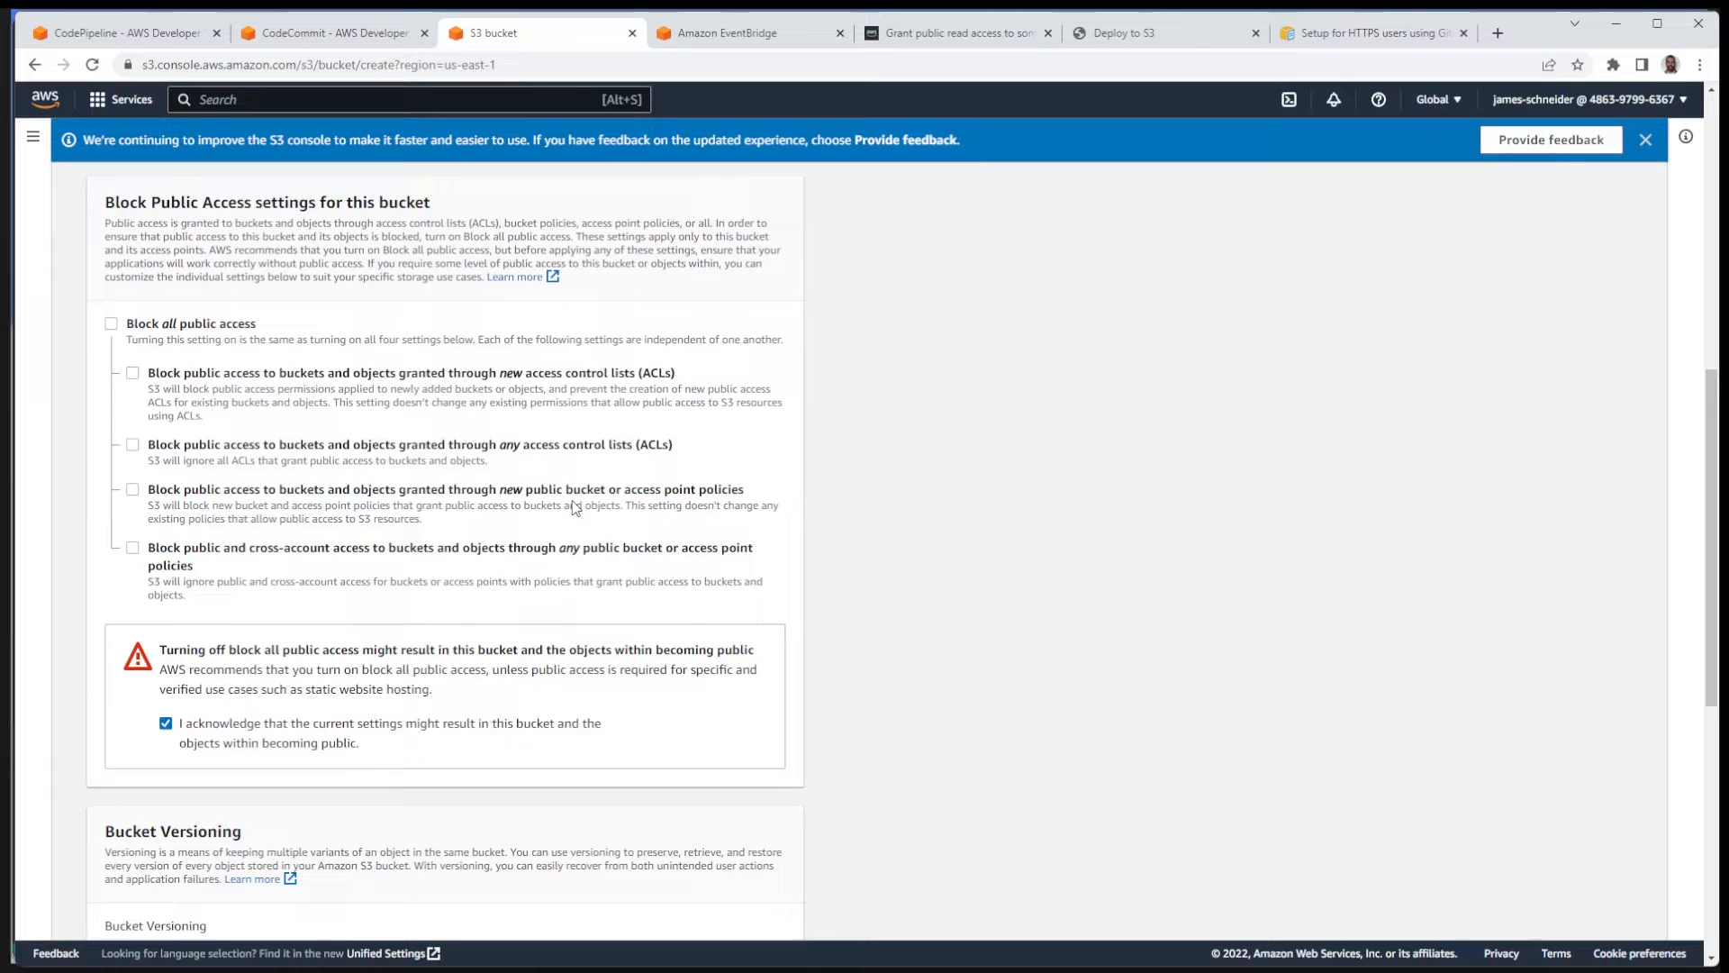
pyautogui.moveTo(541, 692)
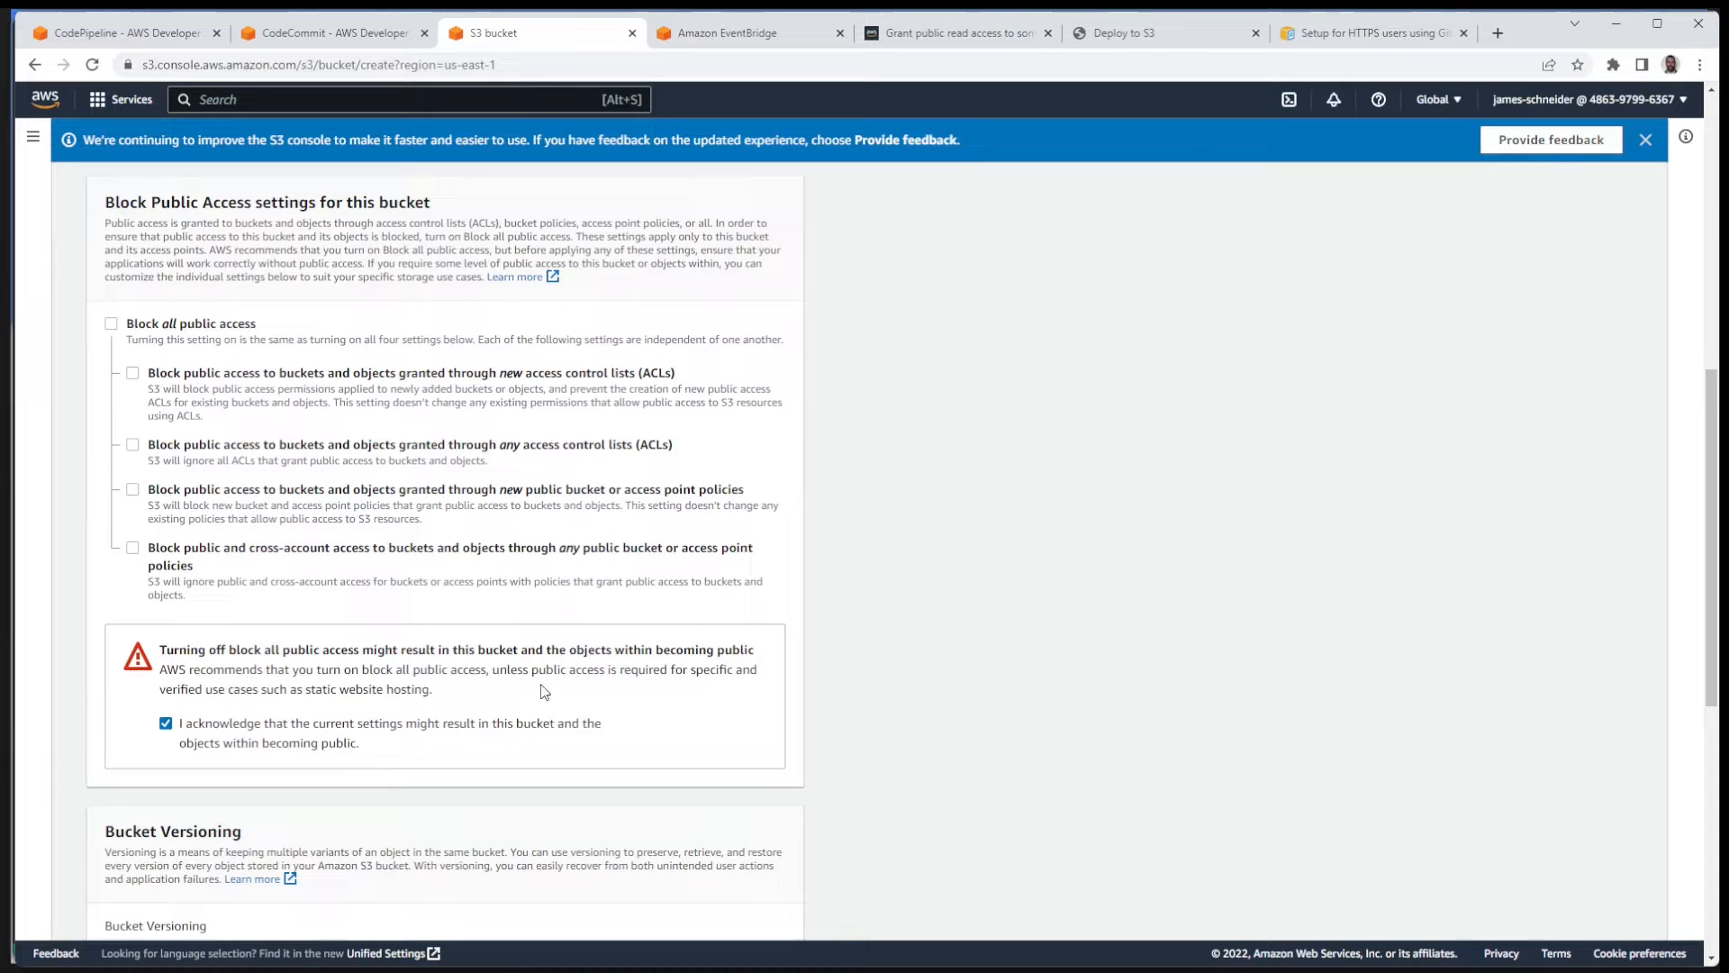
pyautogui.moveTo(537, 670)
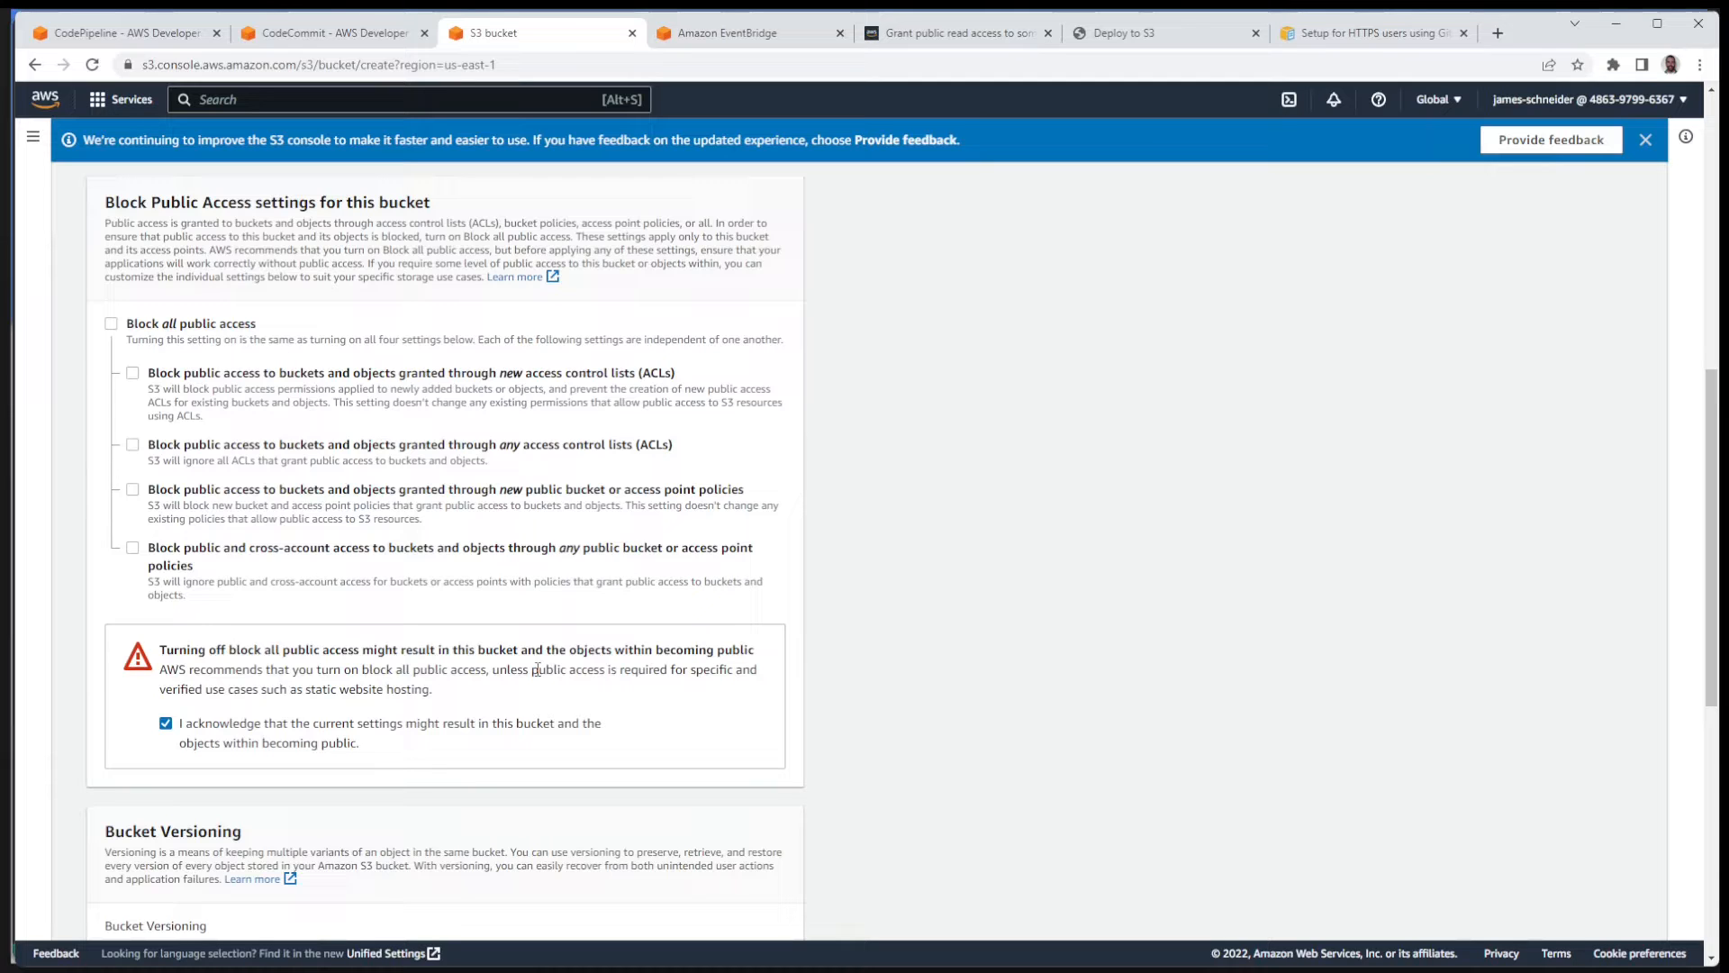
# Step: Review the remaining bucket settings and create the static-site-youtube-12-18-2022 bucket
pyautogui.scroll(-3)
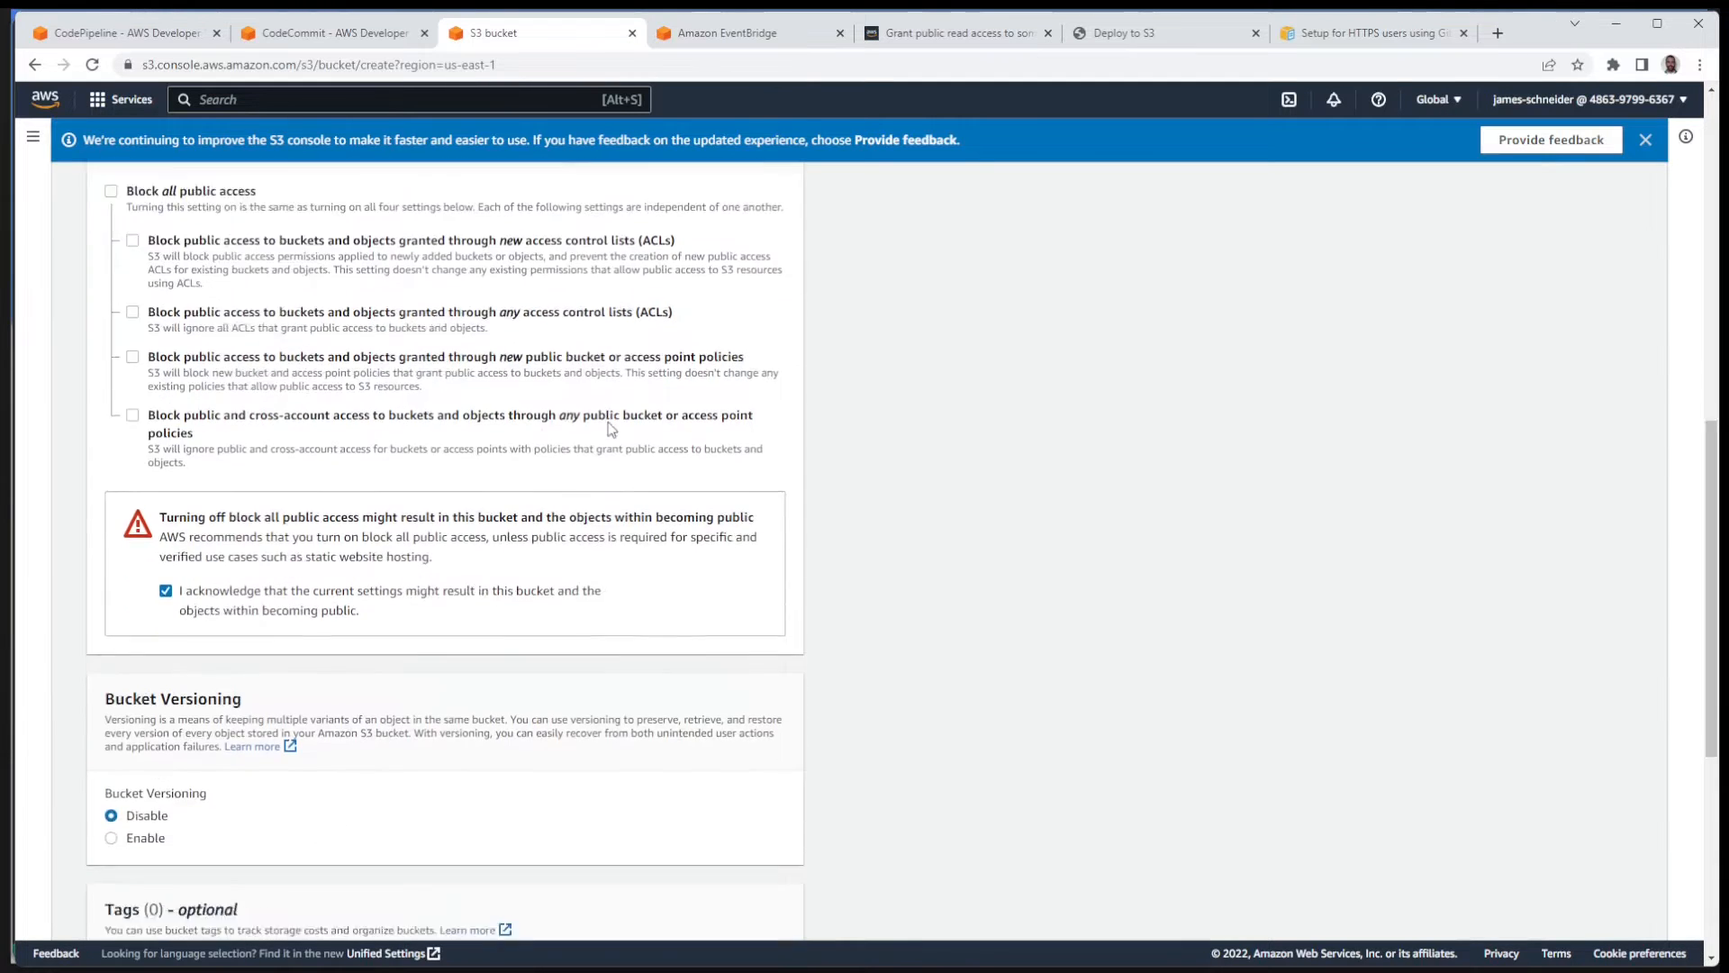
pyautogui.scroll(-3)
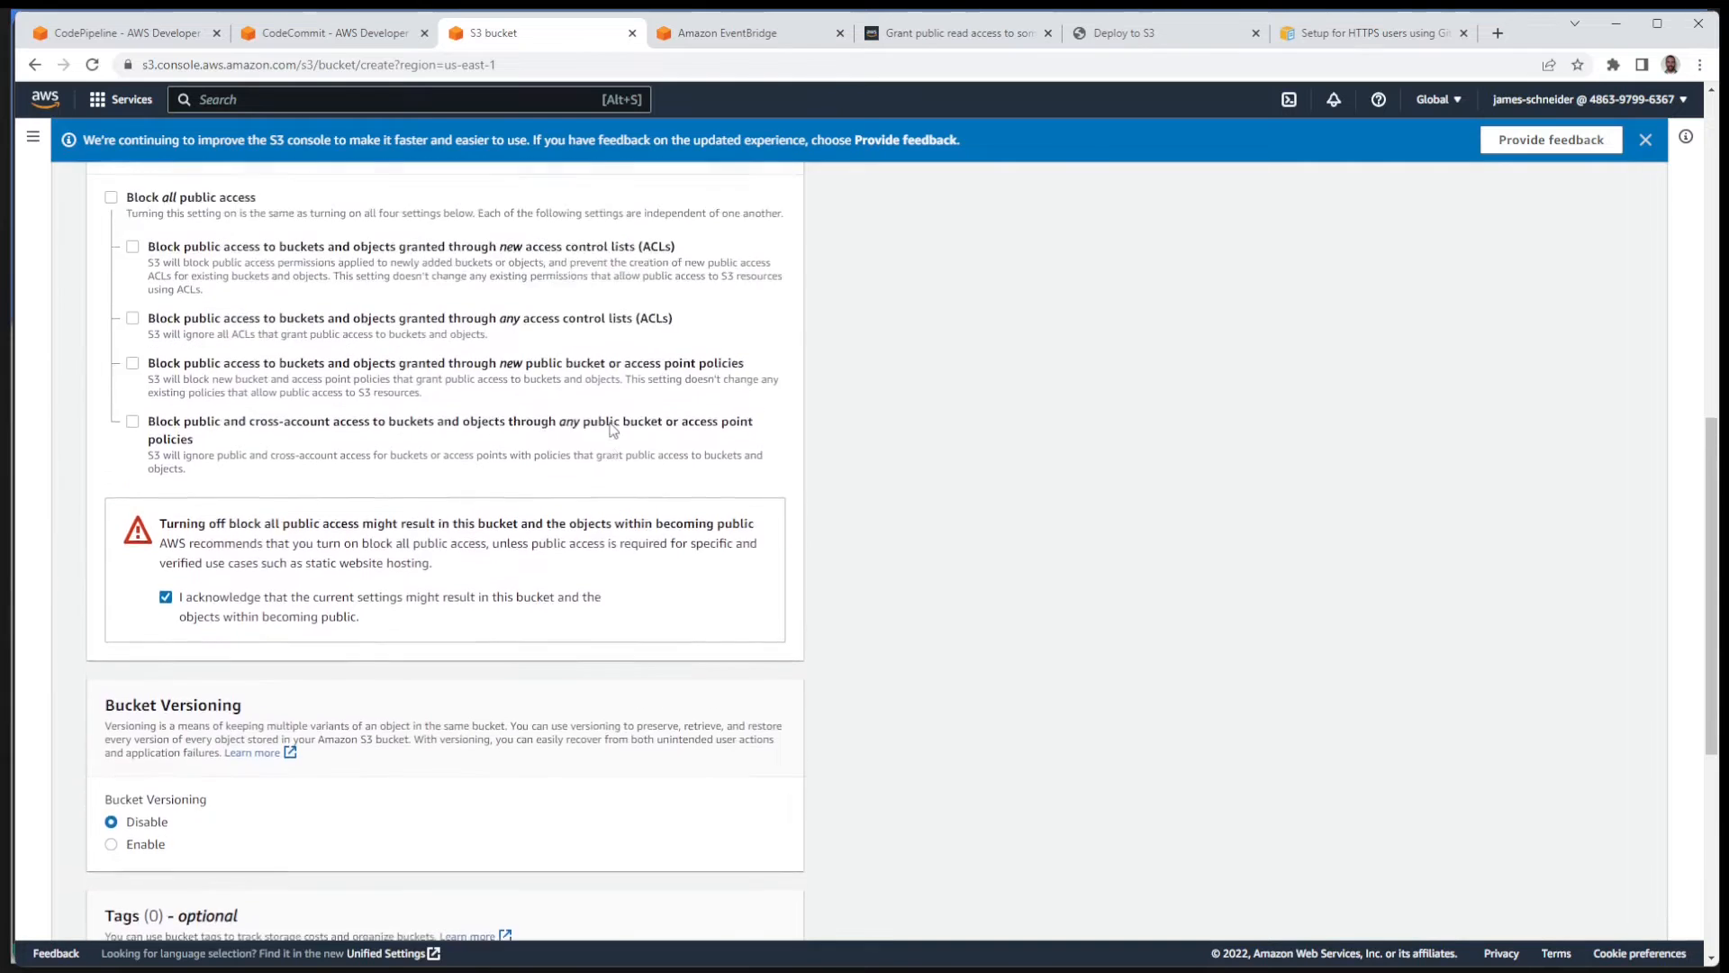
pyautogui.scroll(3)
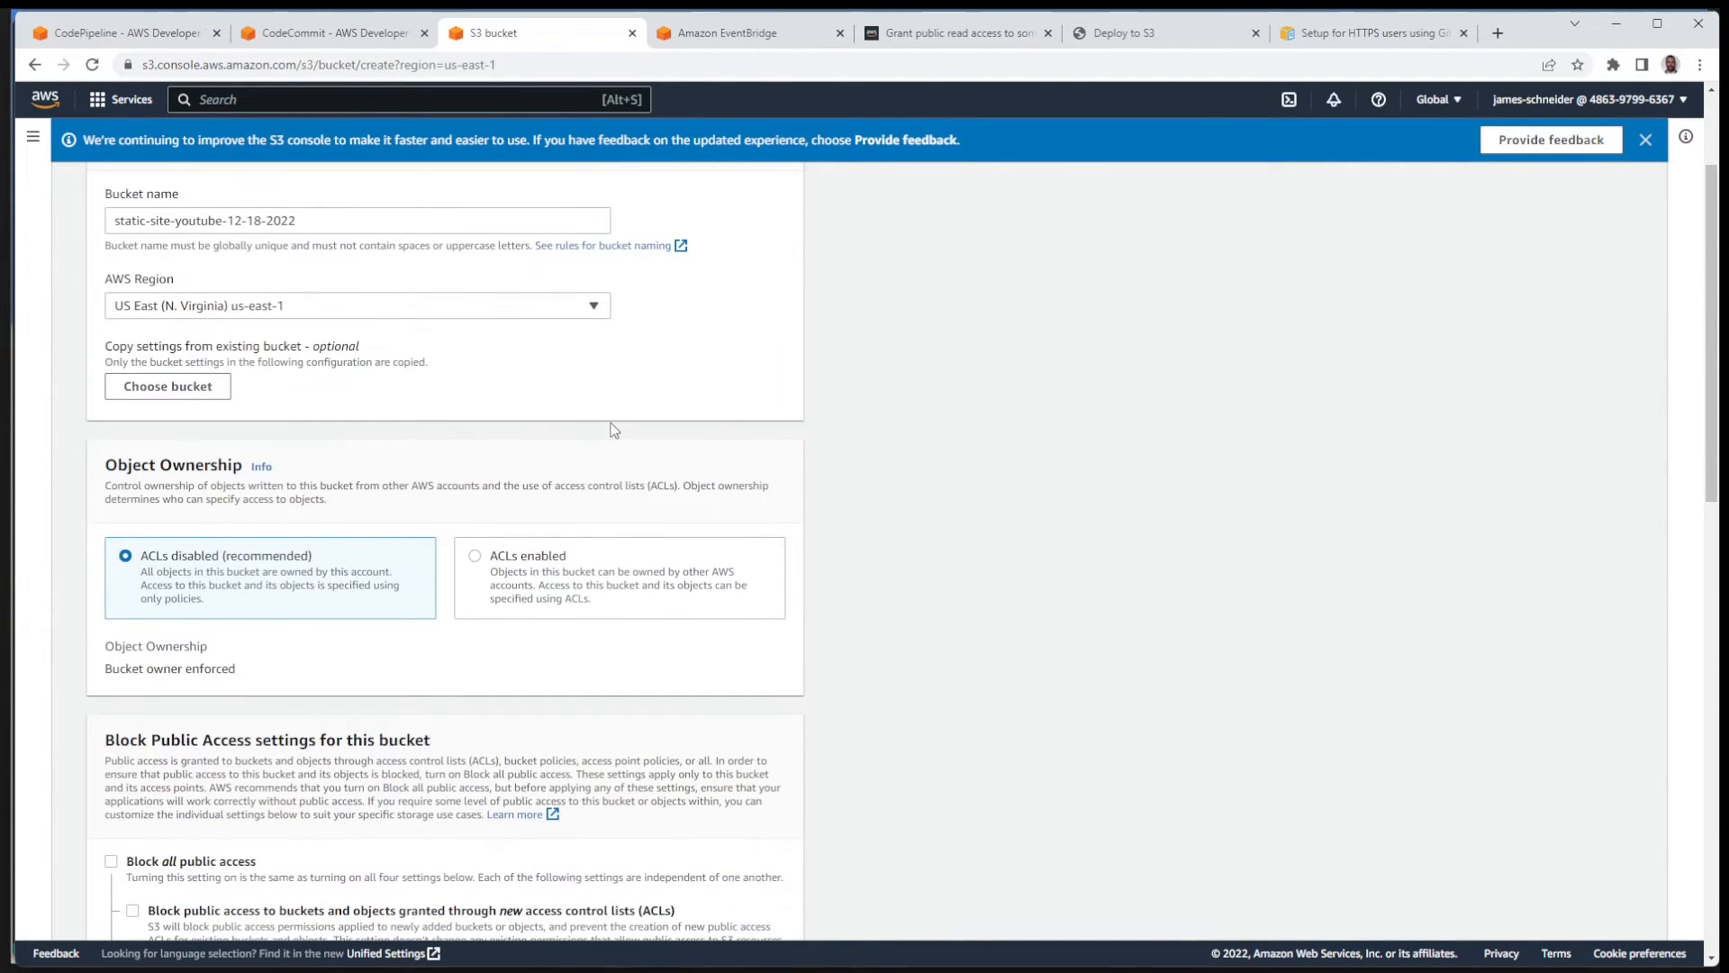
pyautogui.scroll(3)
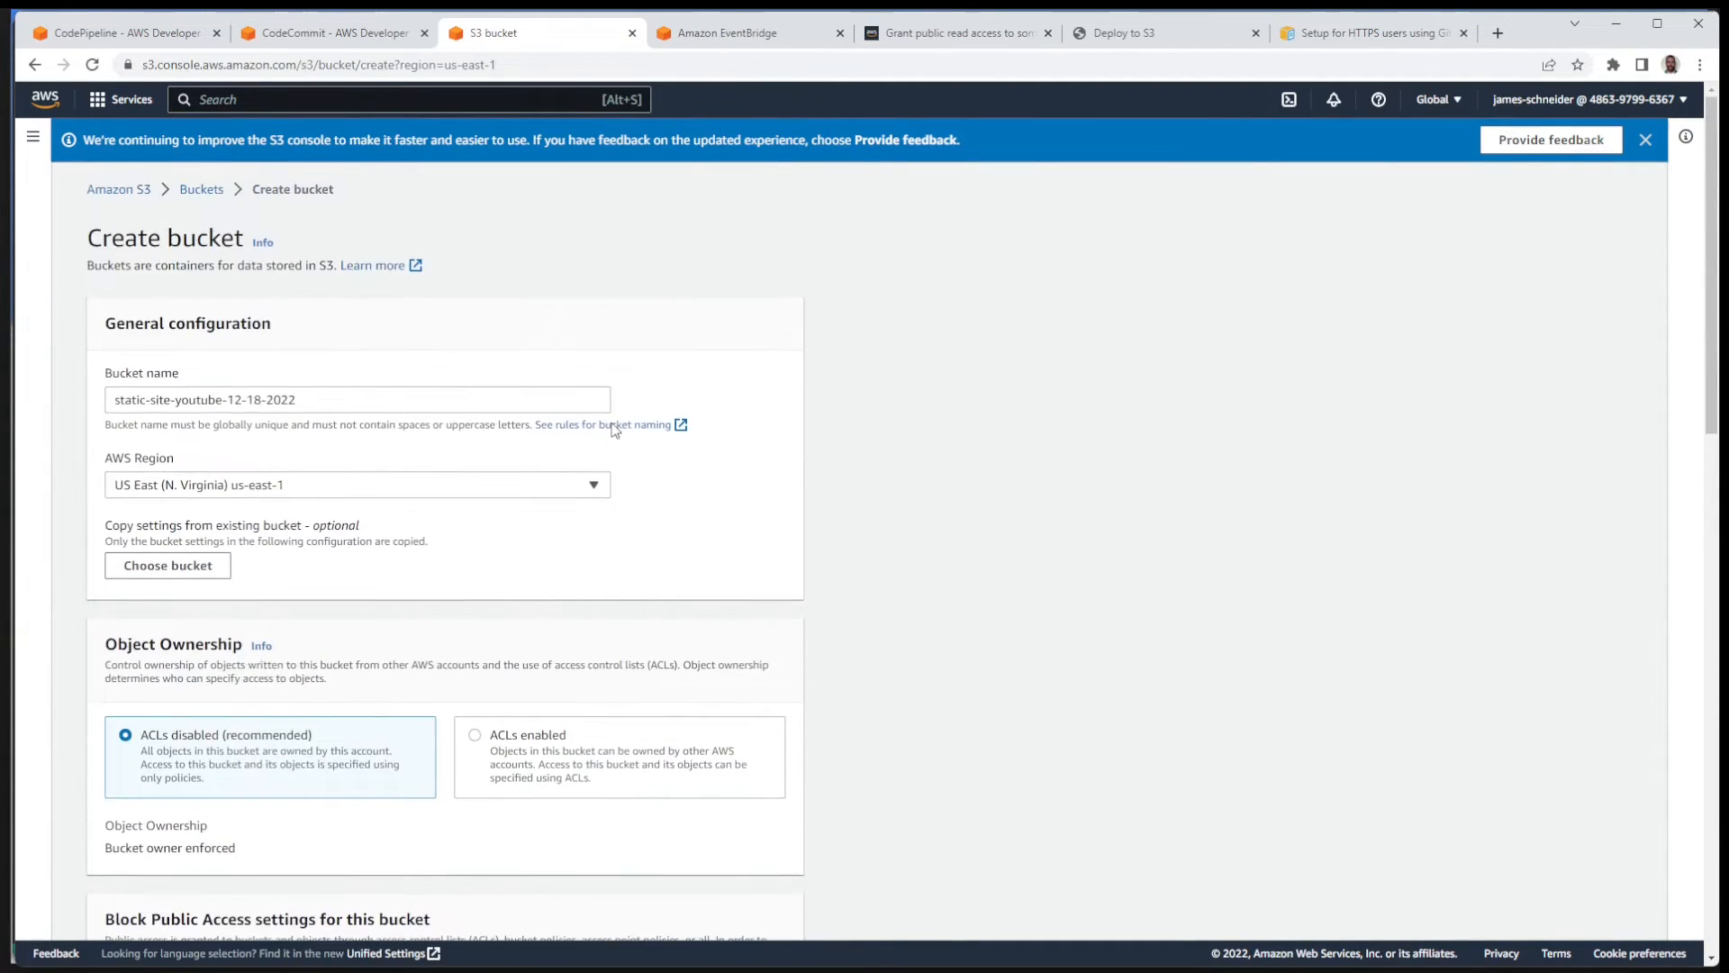
pyautogui.scroll(-3)
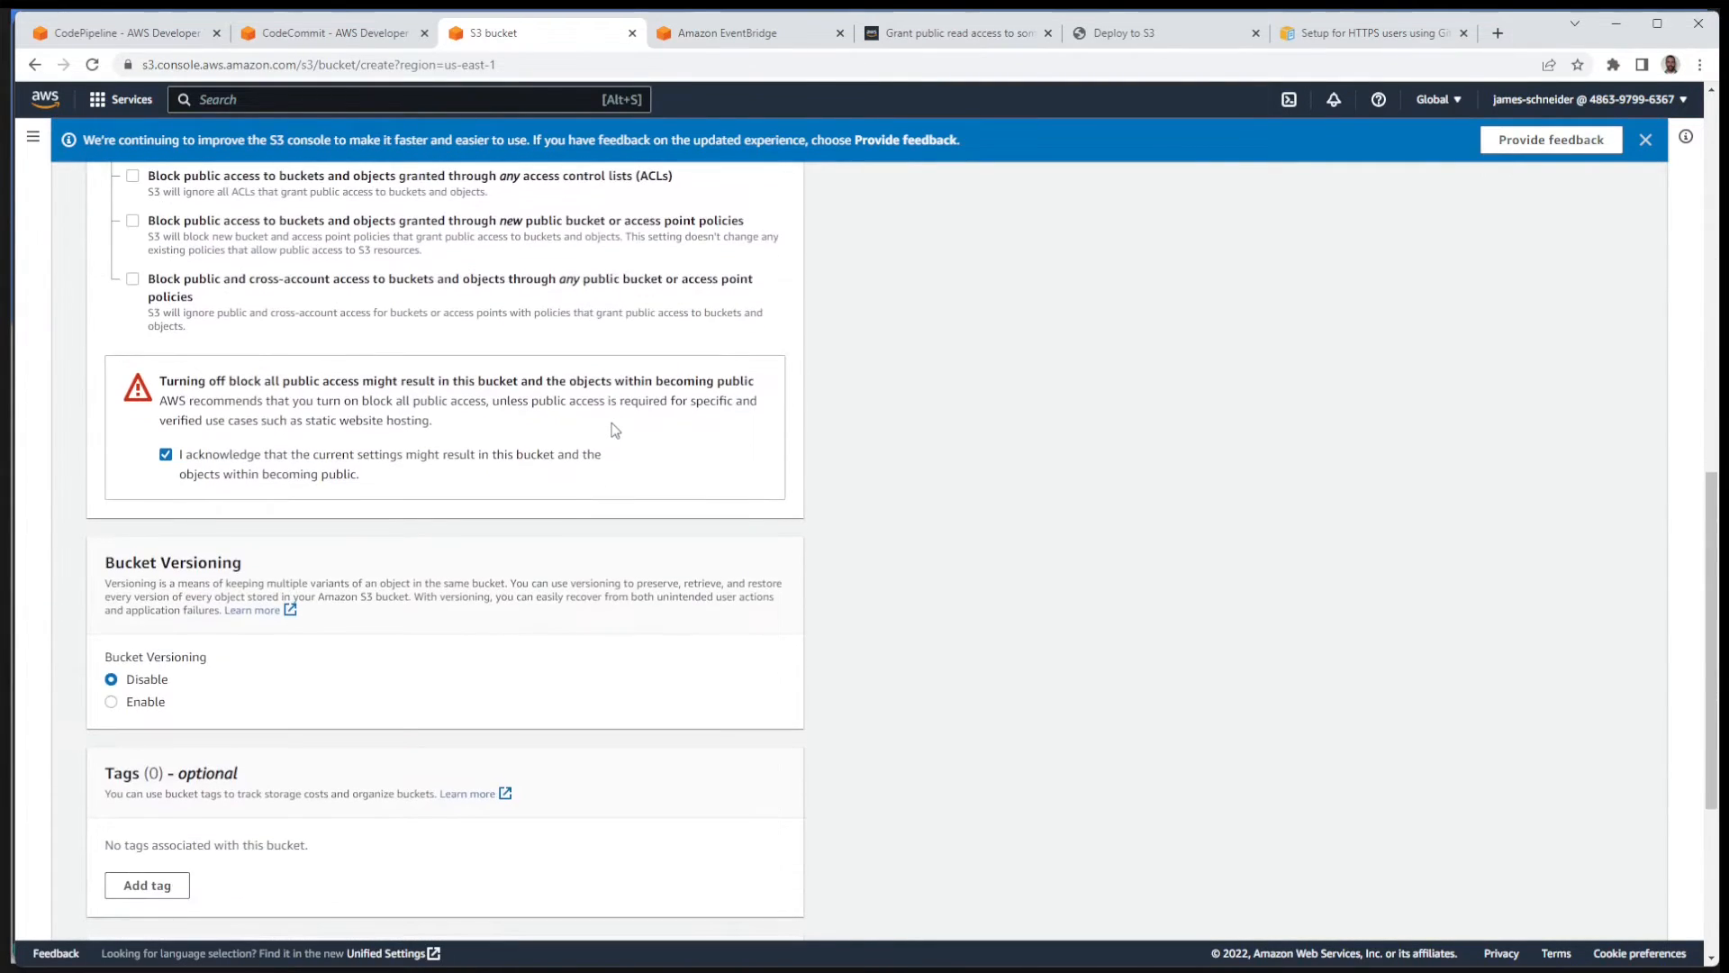
pyautogui.scroll(-3)
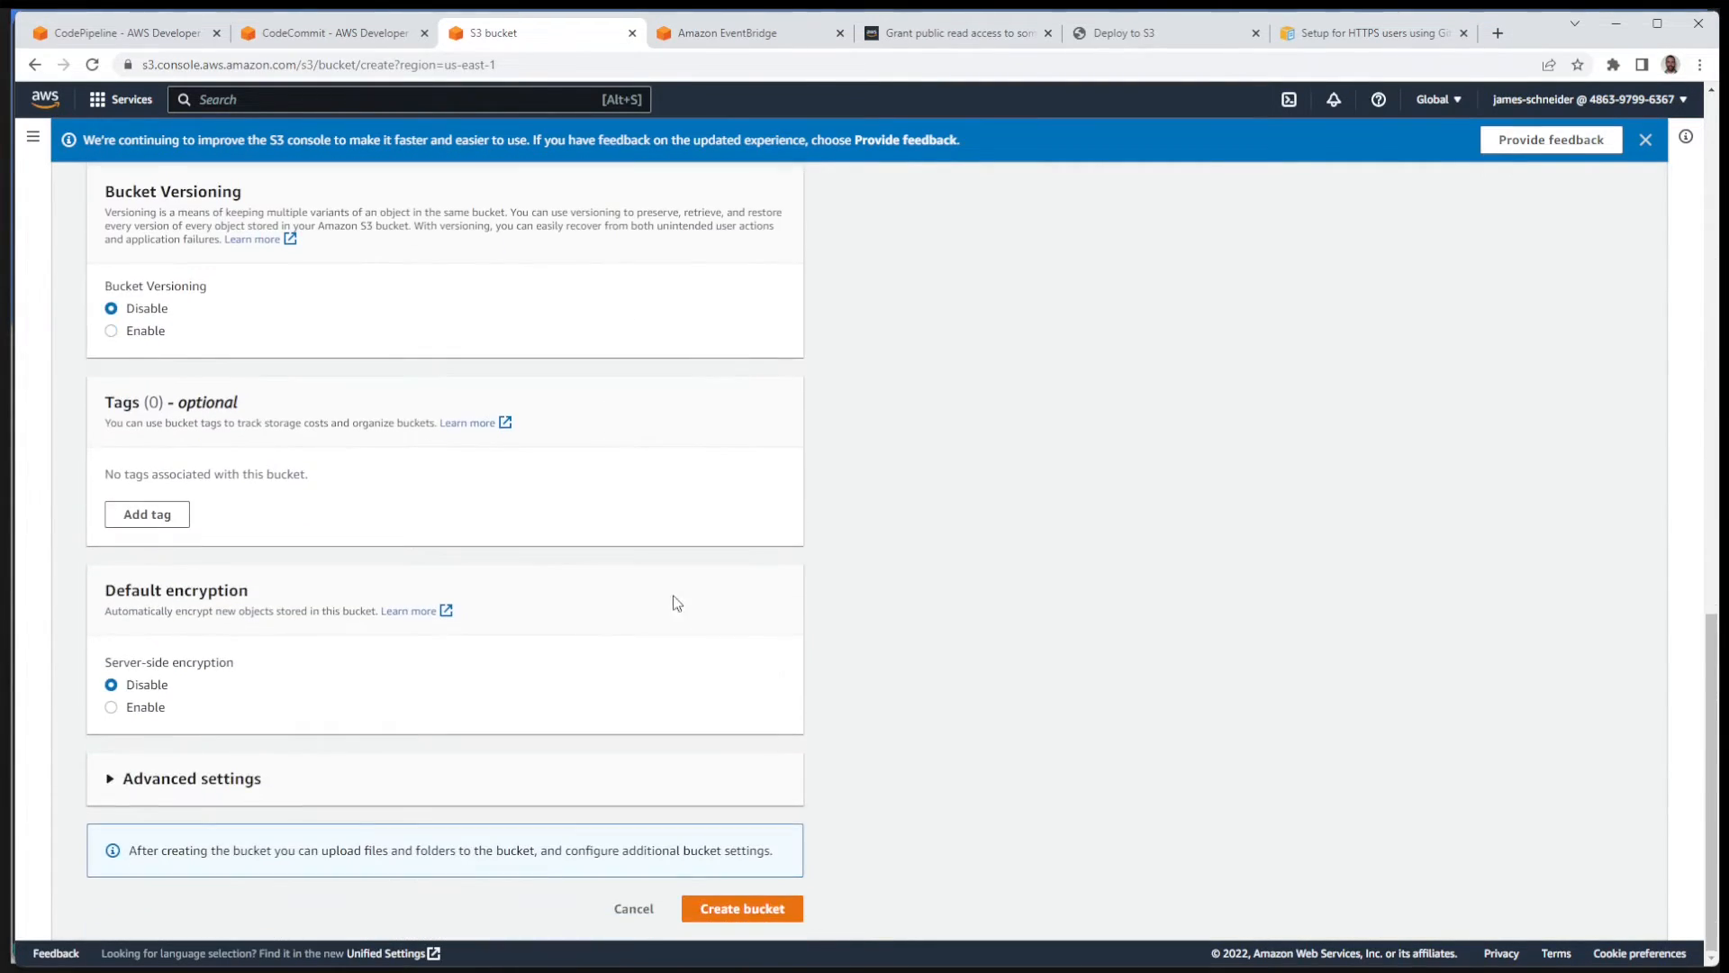
pyautogui.click(740, 908)
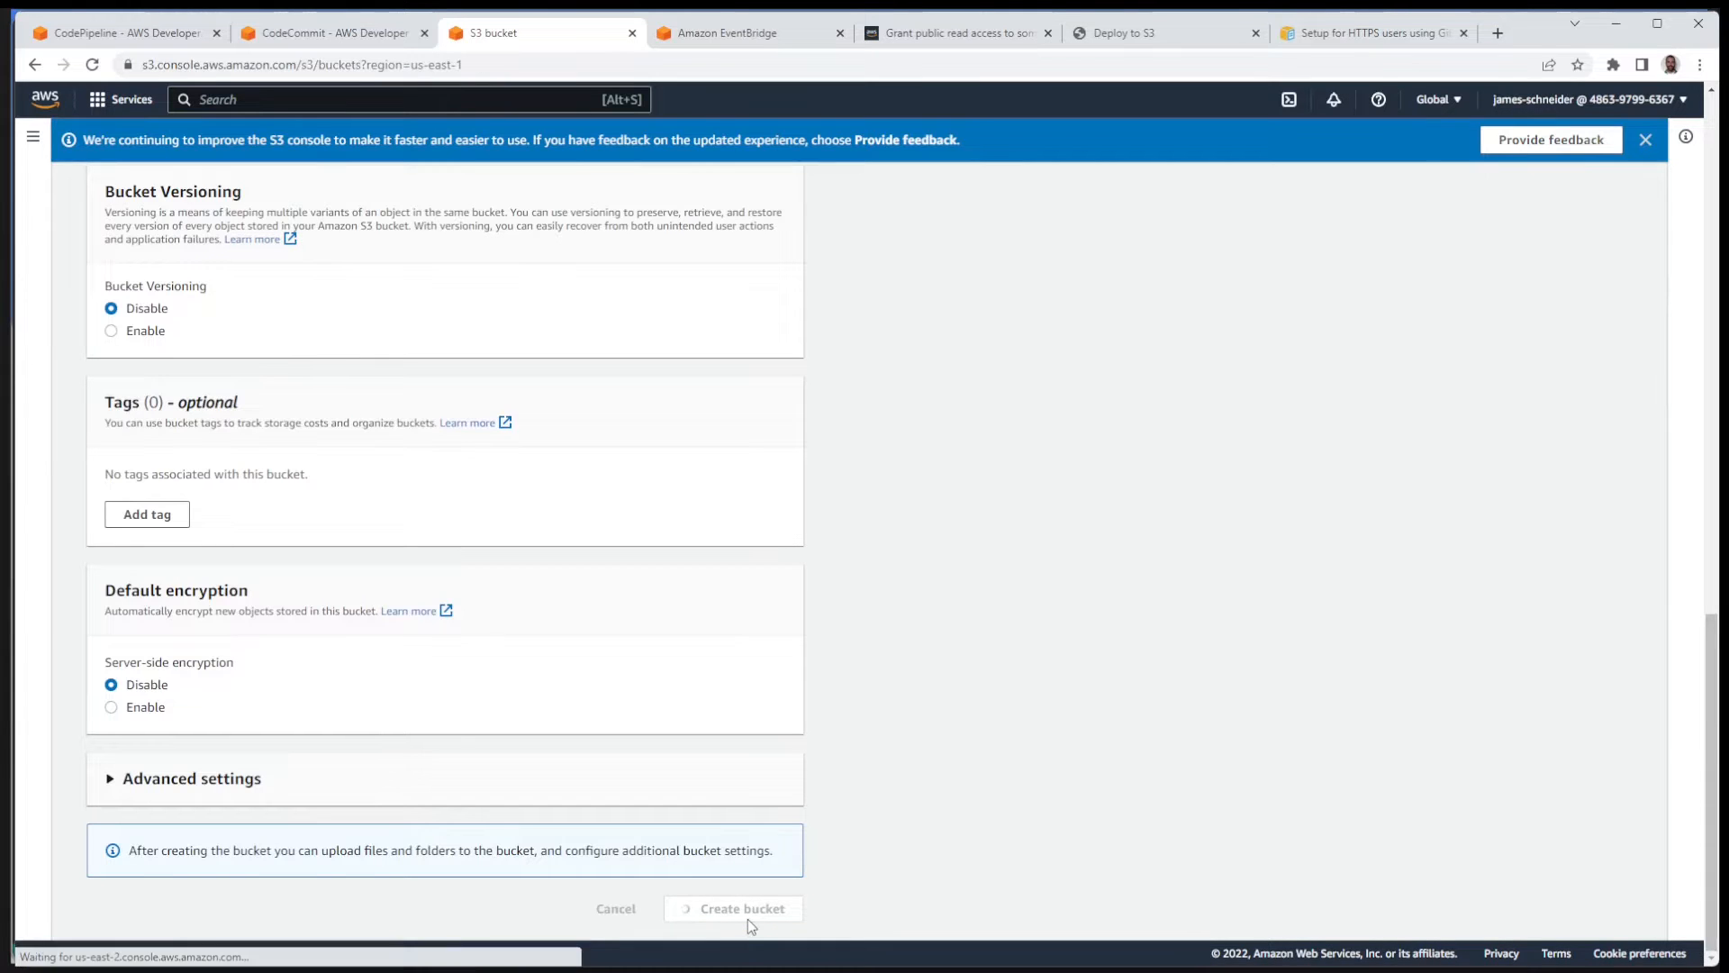
pyautogui.click(733, 908)
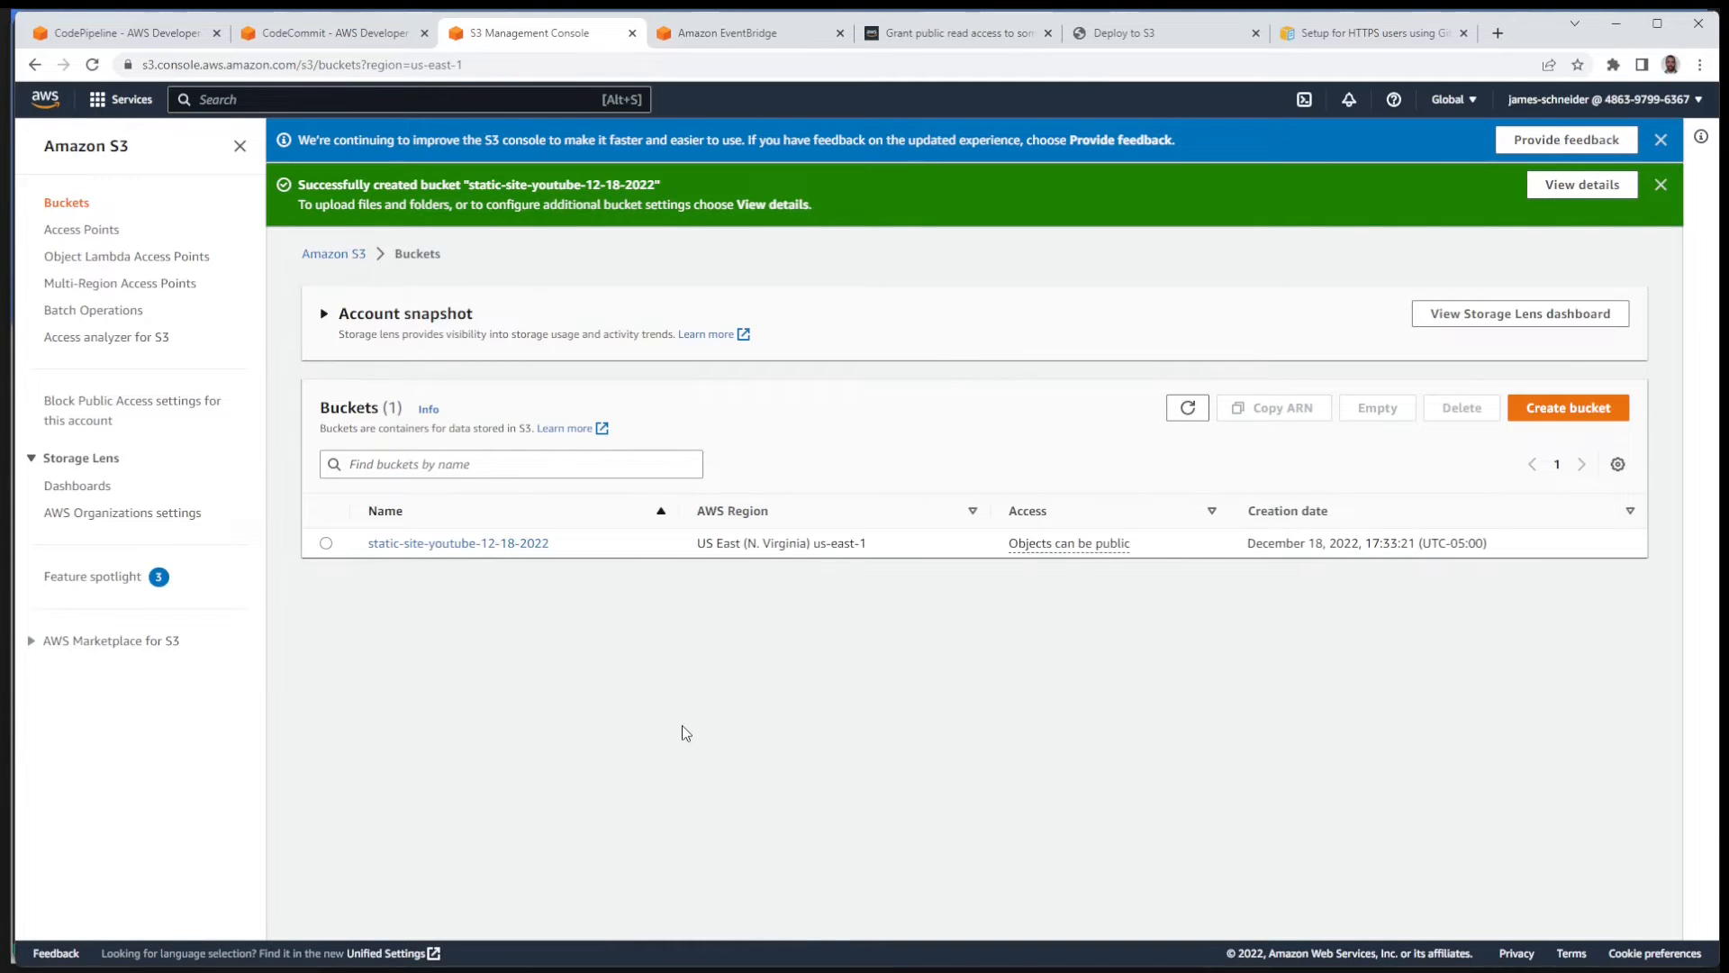
pyautogui.moveTo(611, 542)
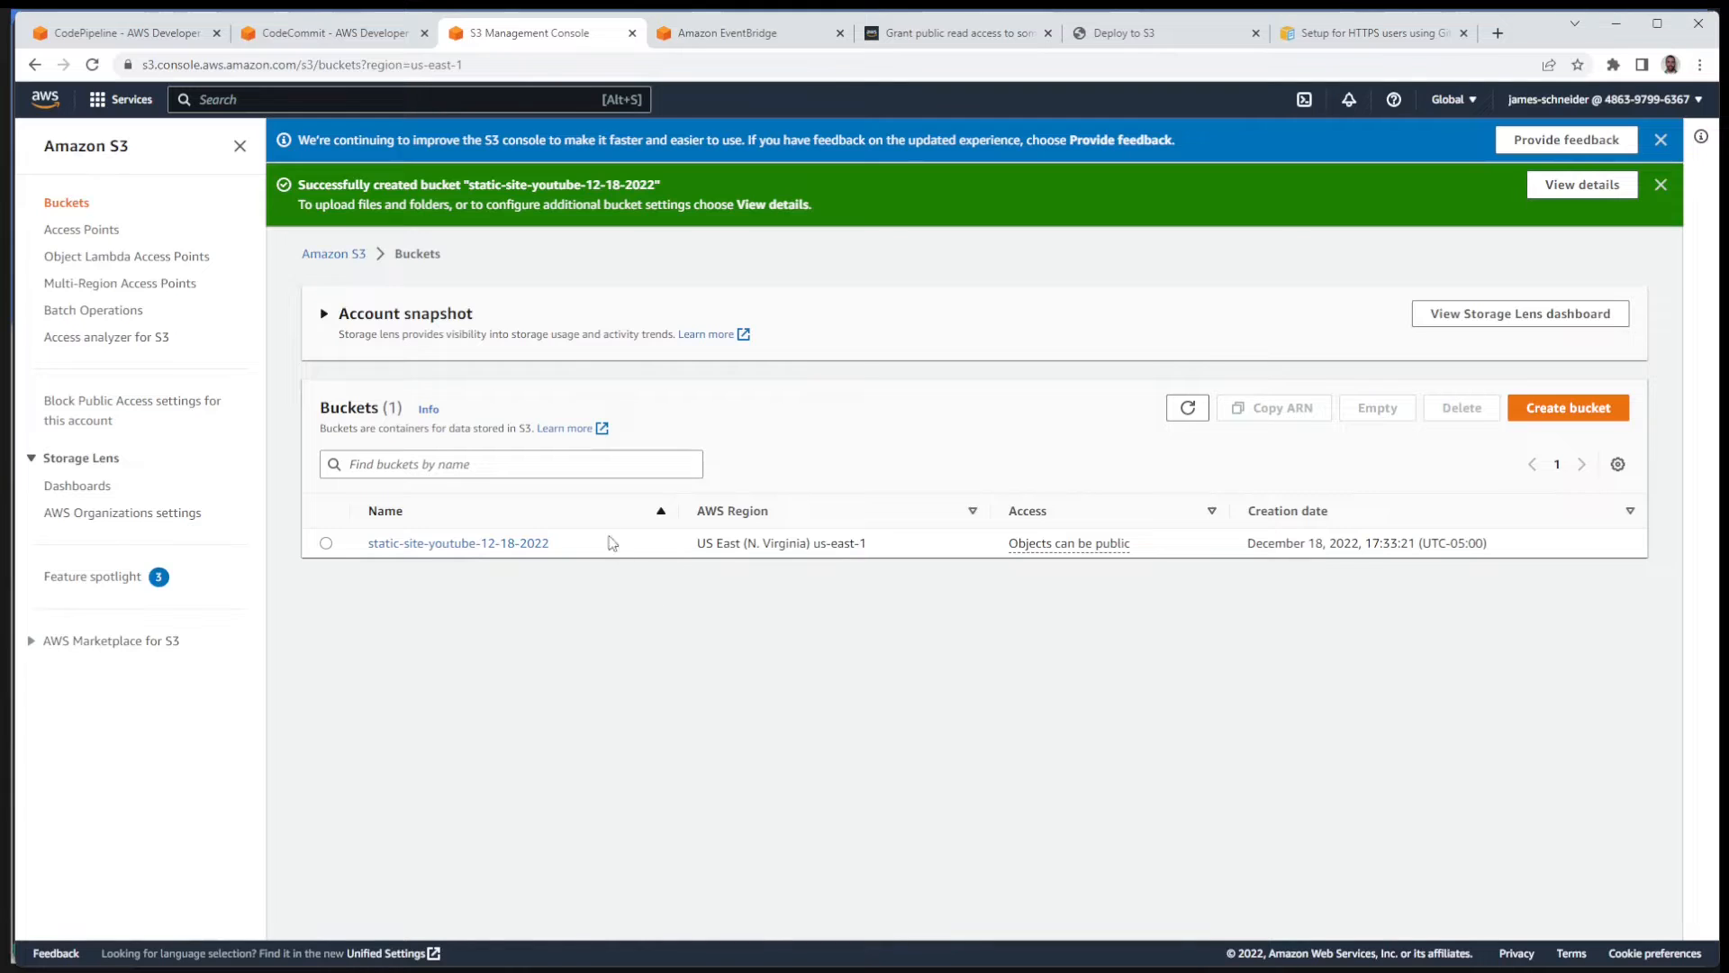
# Step: Go into the new bucket's Properties and begin editing Static website hosting
pyautogui.click(456, 542)
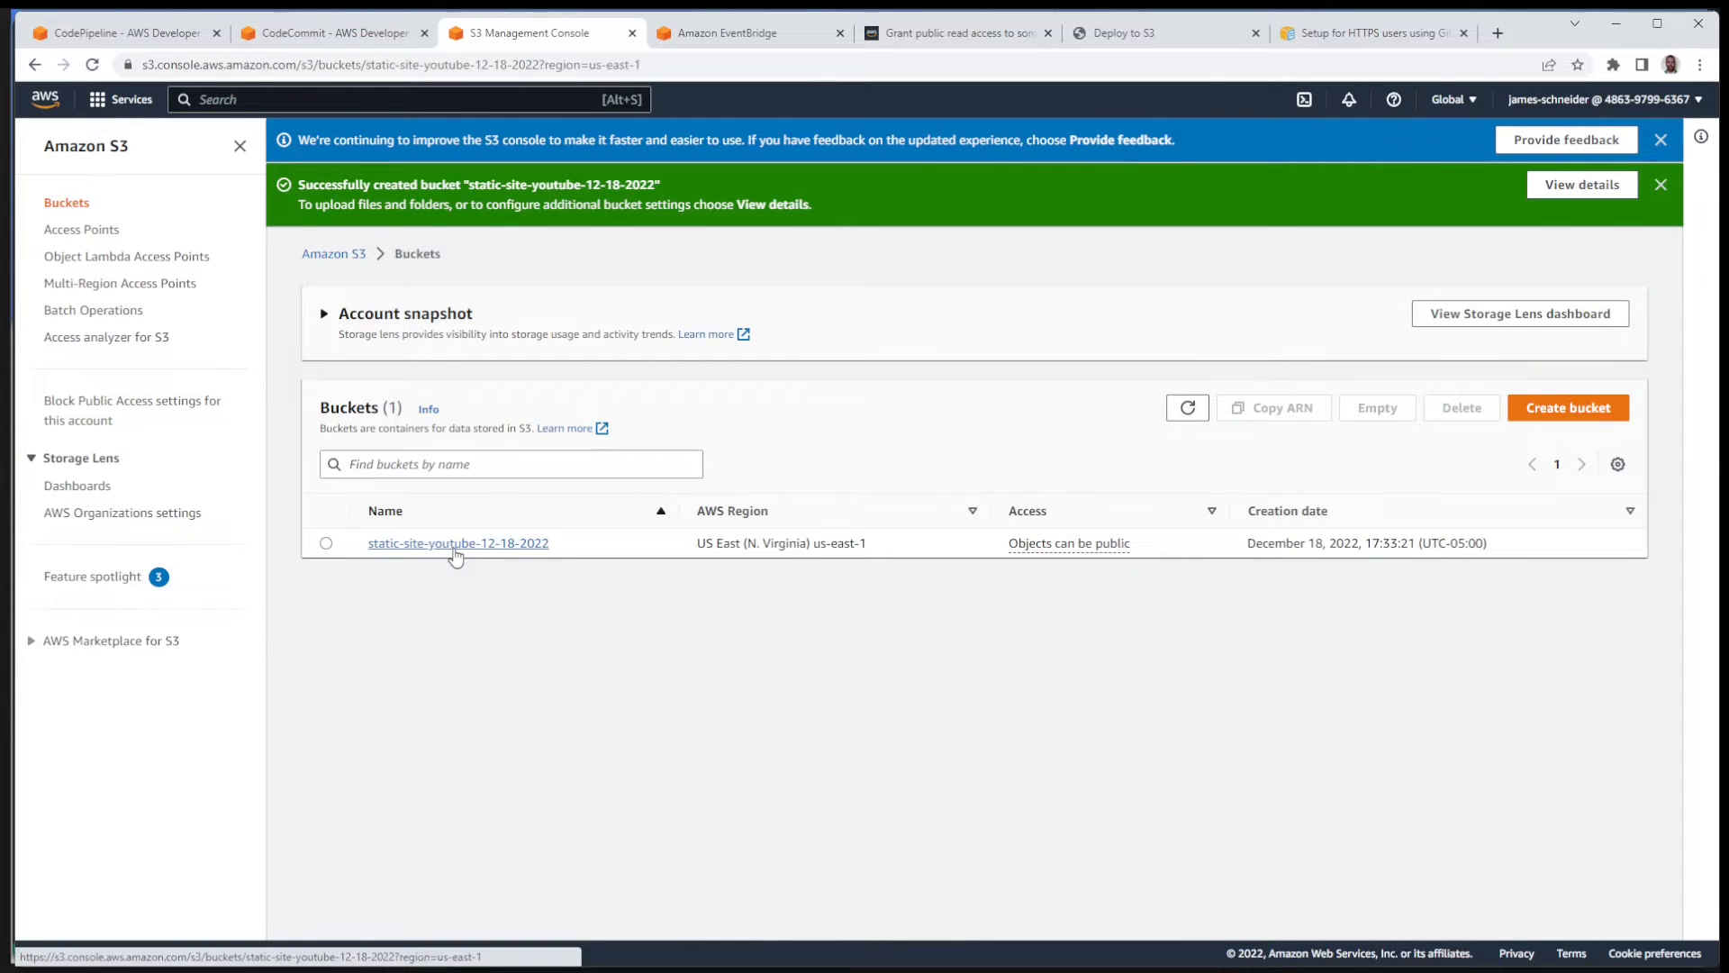
pyautogui.click(456, 542)
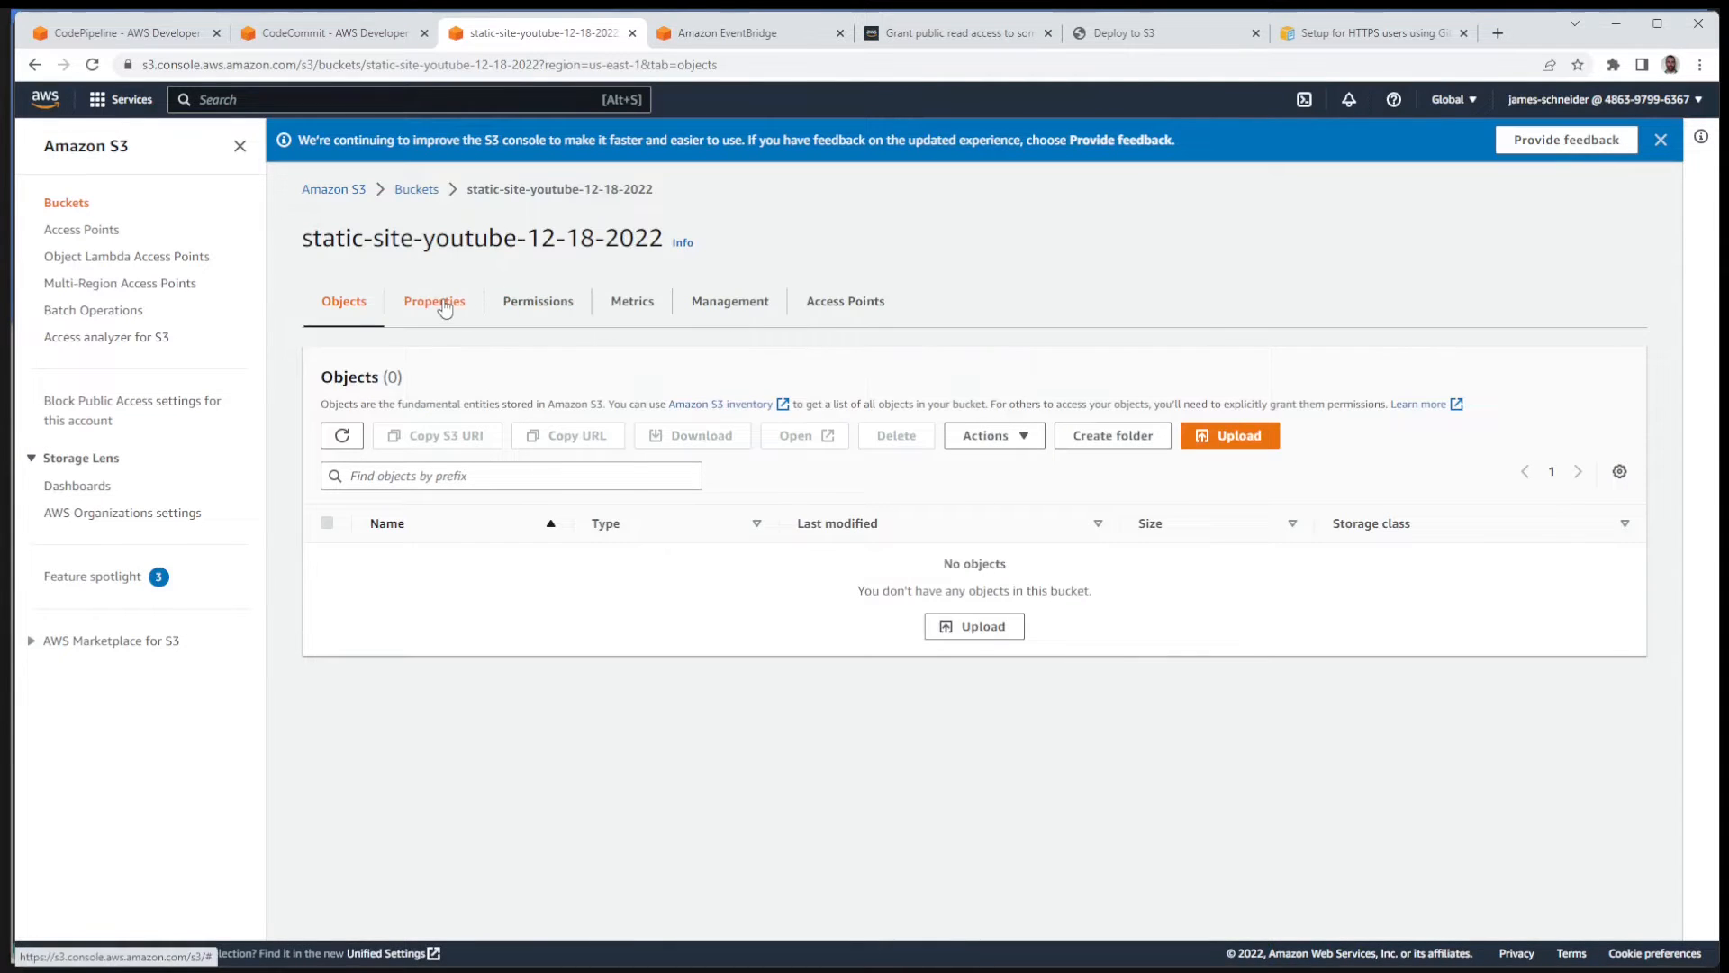
pyautogui.click(434, 301)
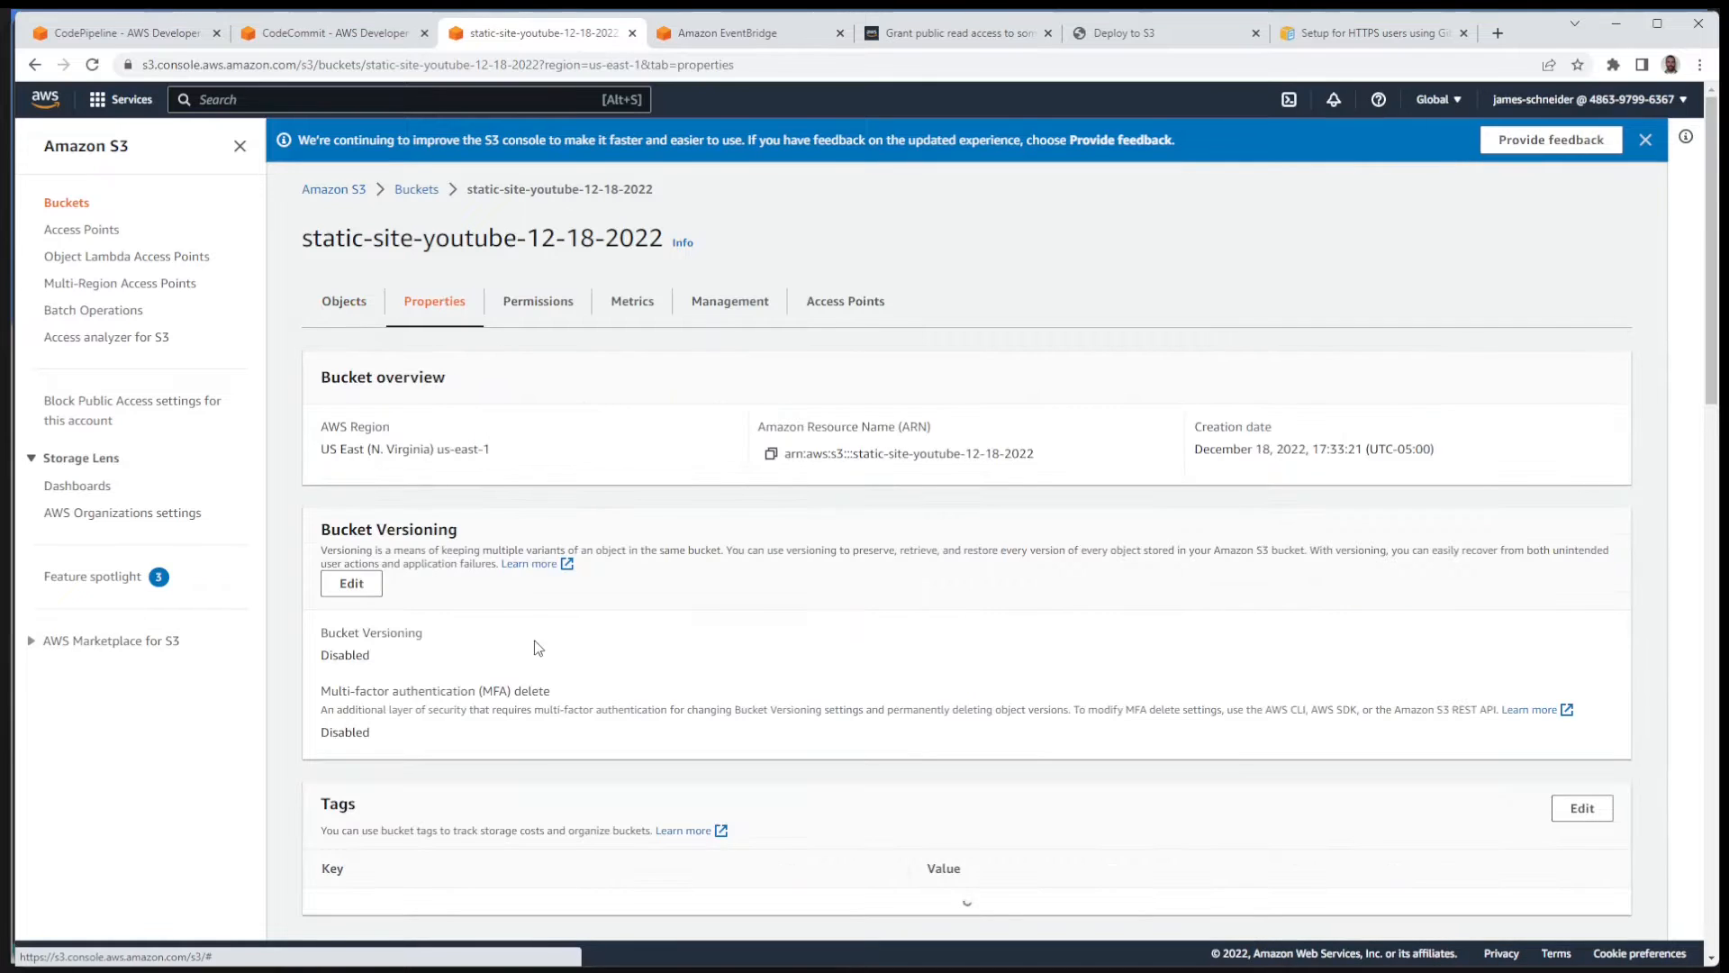
pyautogui.scroll(-3)
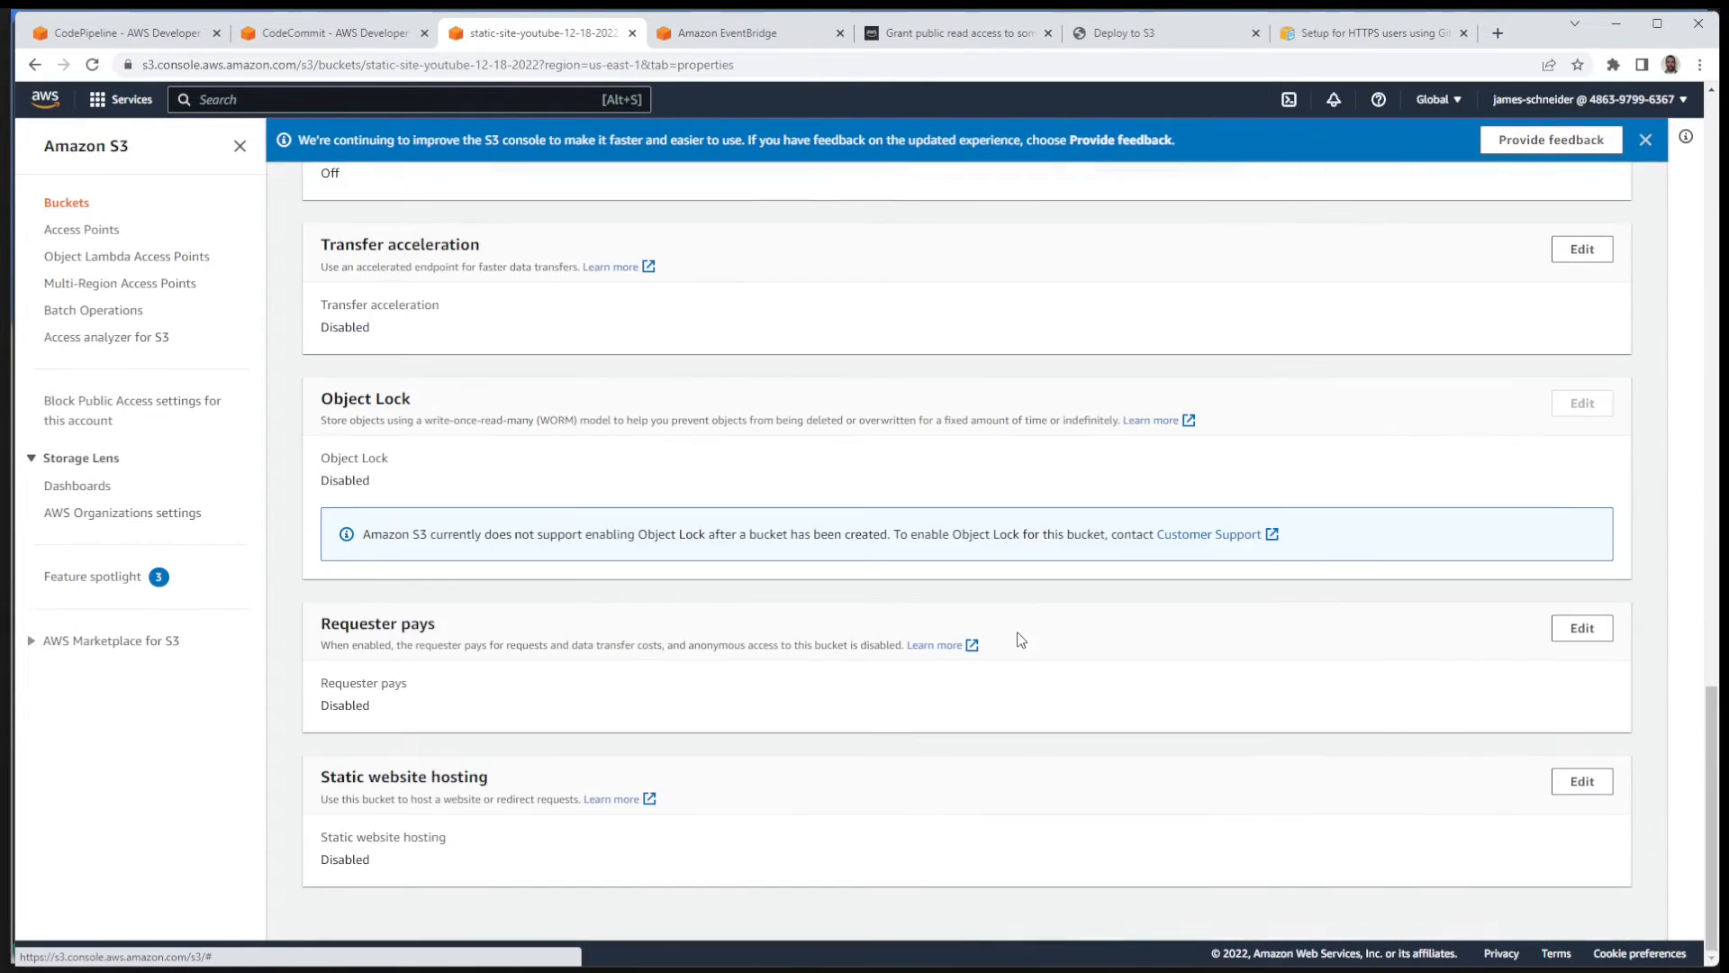
pyautogui.click(1582, 780)
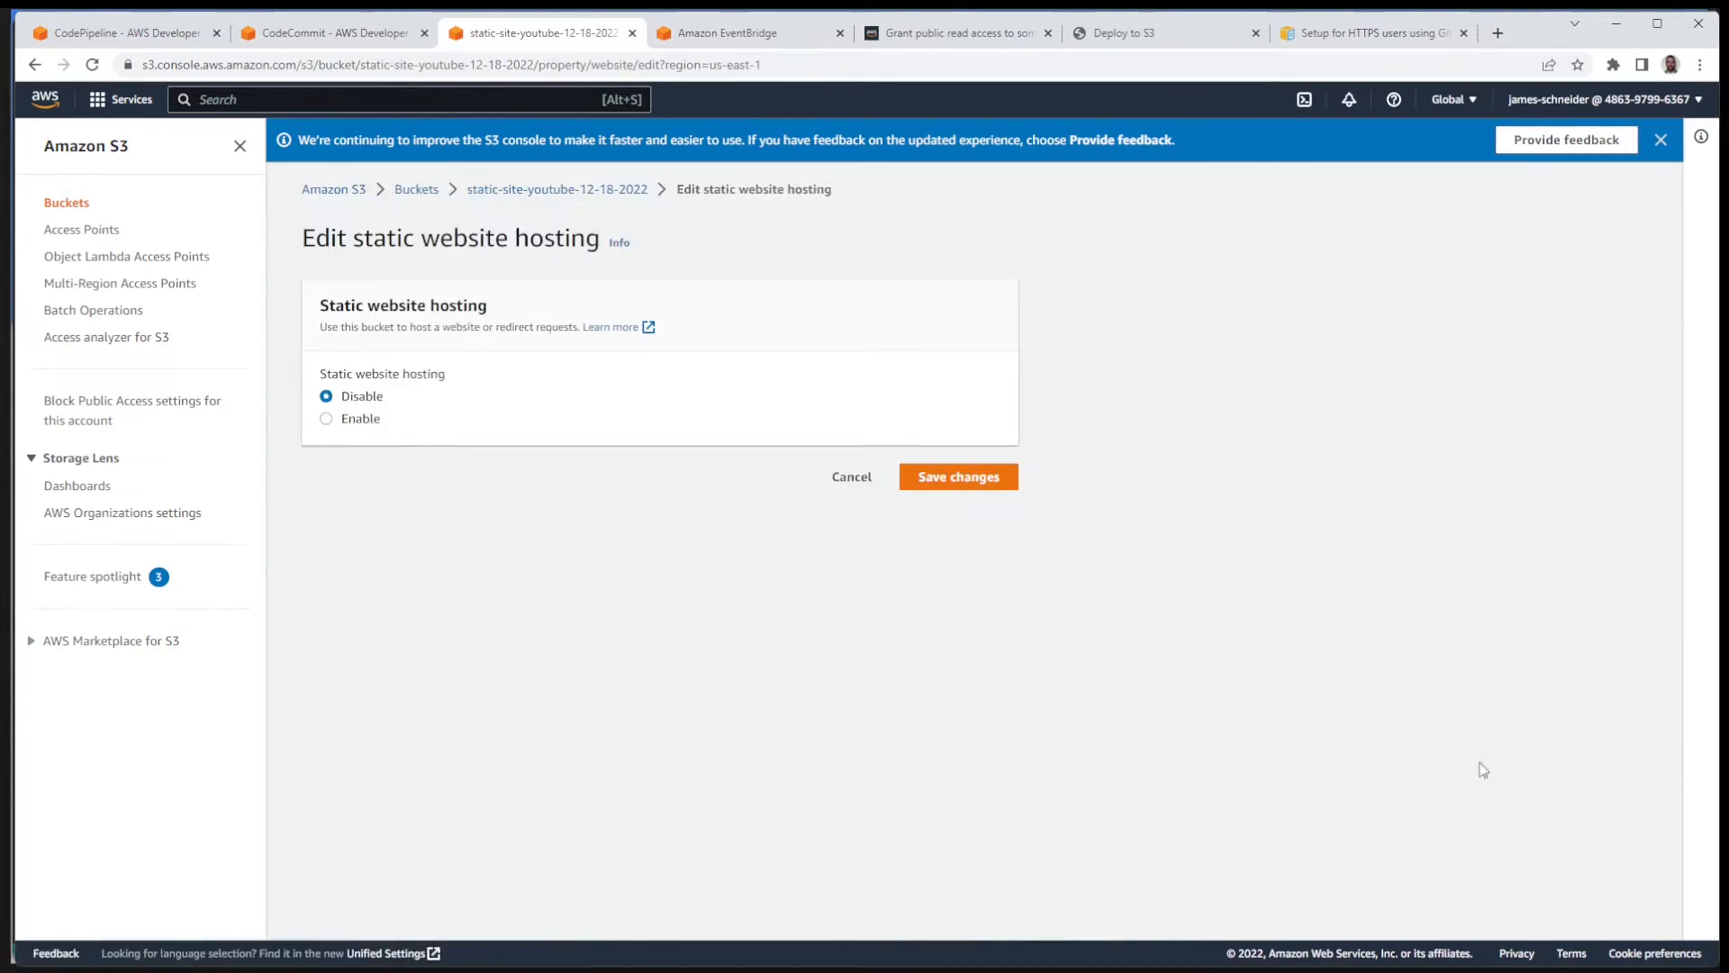
# Step: Enable static website hosting with index.html as the index document and save
pyautogui.click(326, 418)
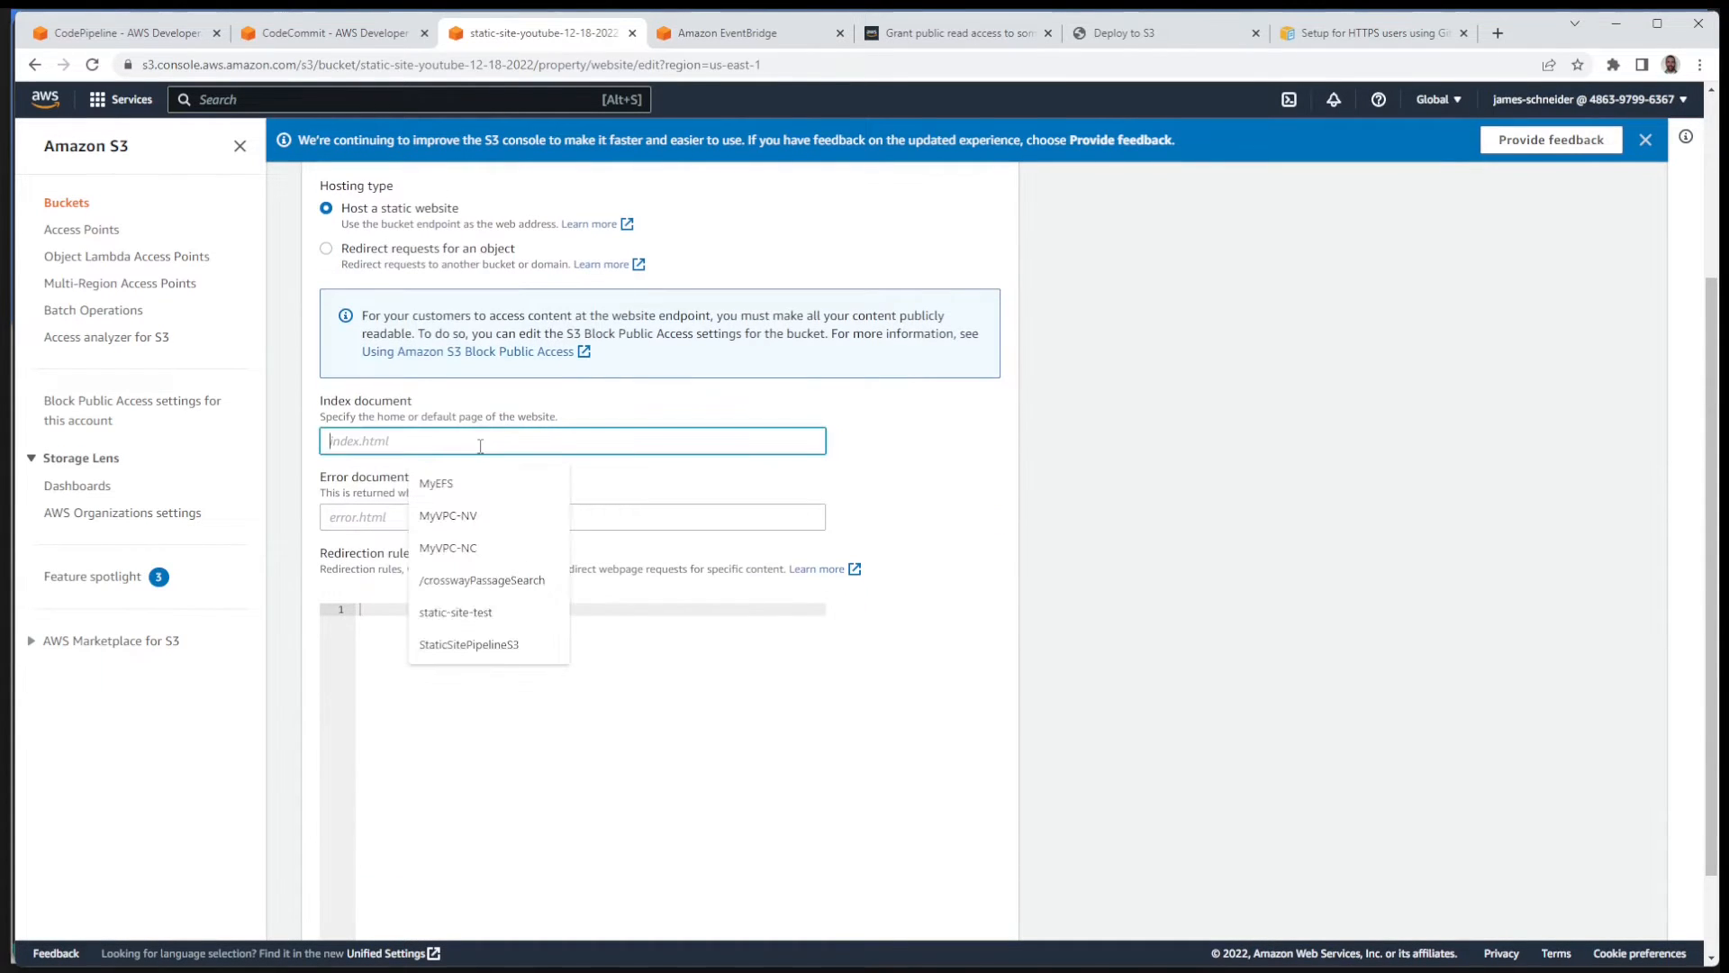
pyautogui.write('index.html')
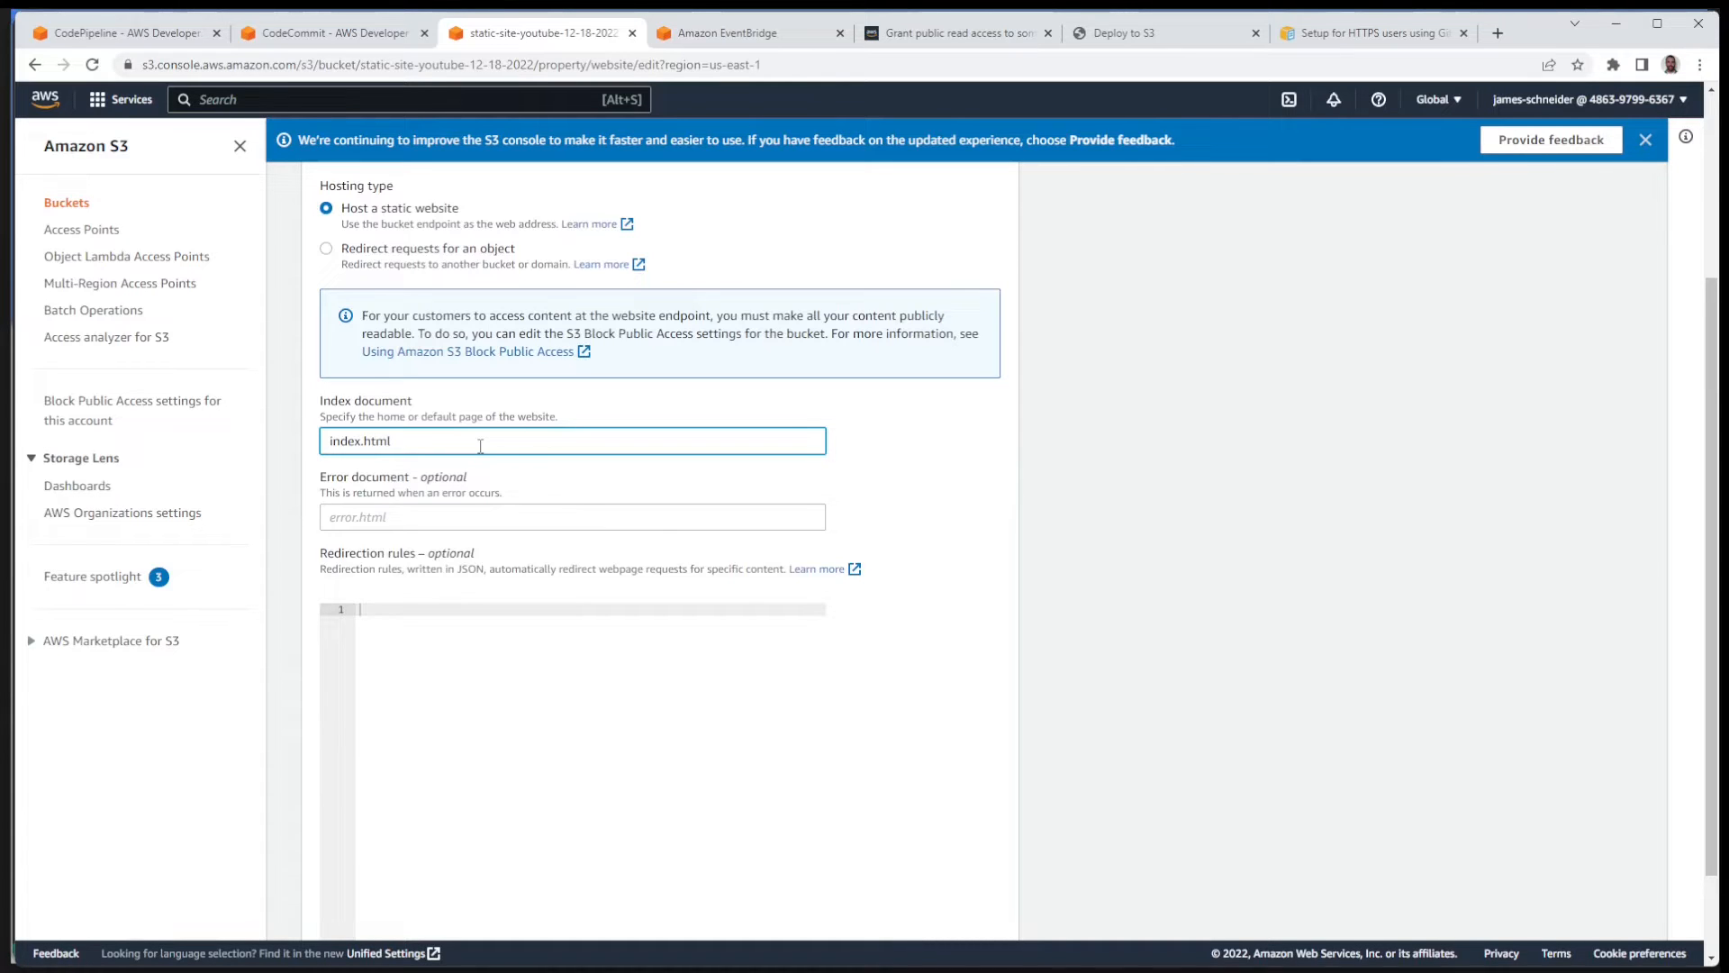
pyautogui.moveTo(744, 492)
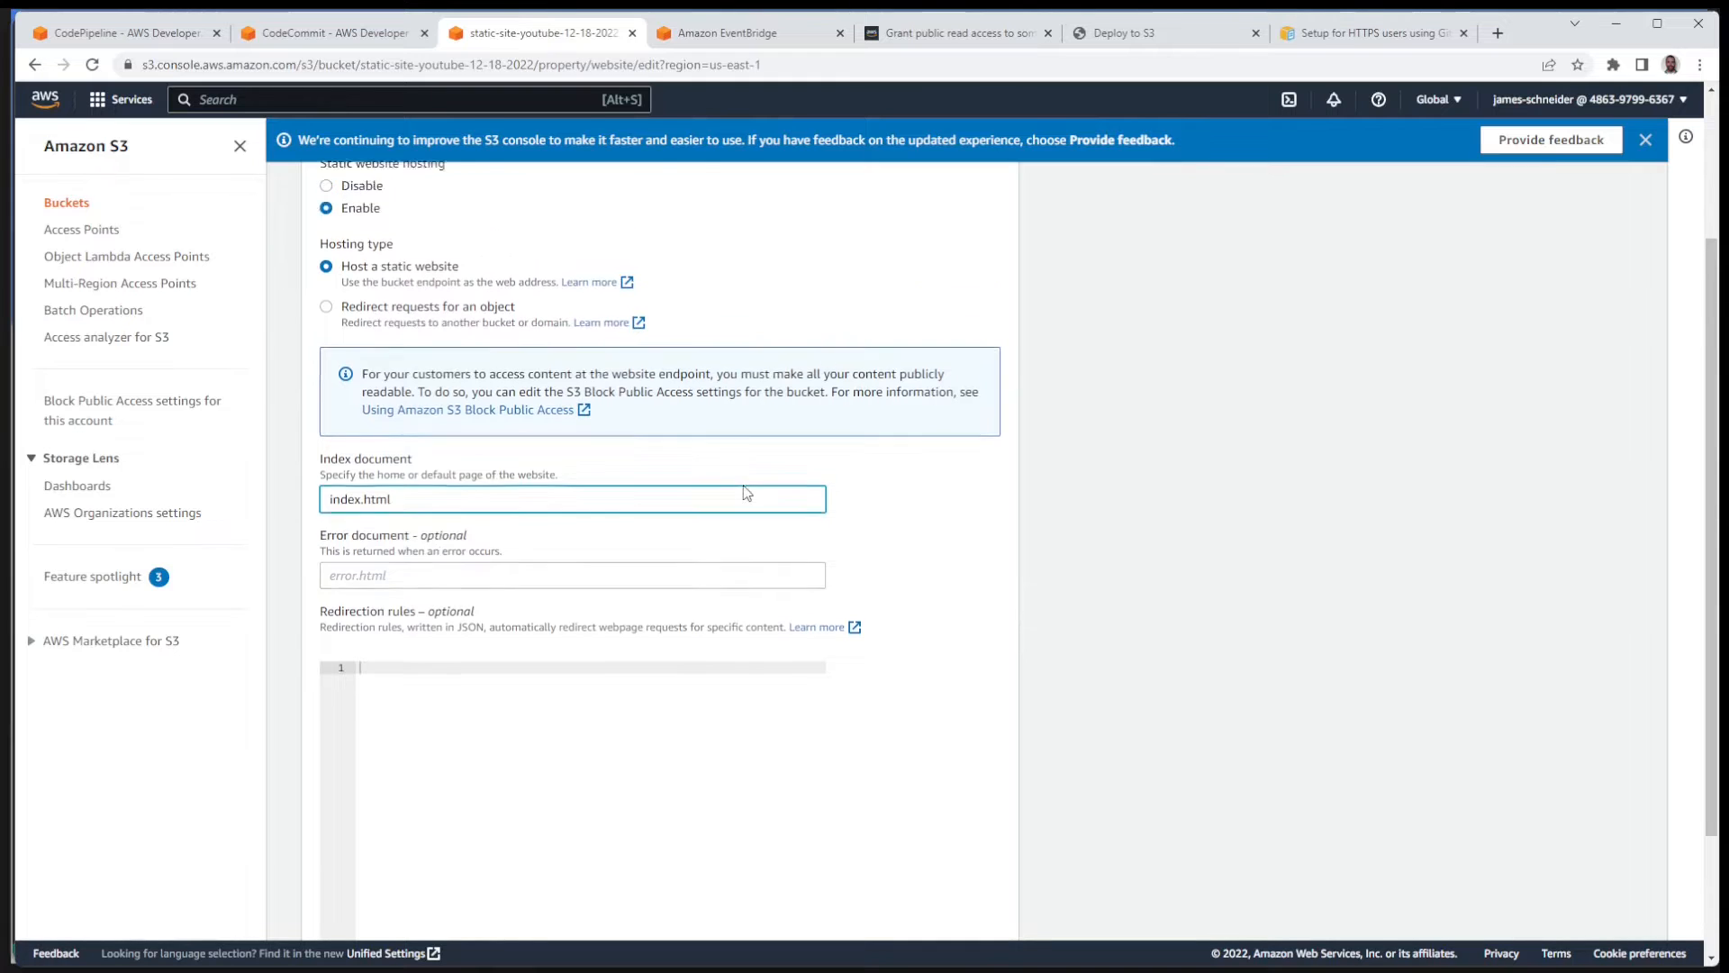
pyautogui.scroll(-3)
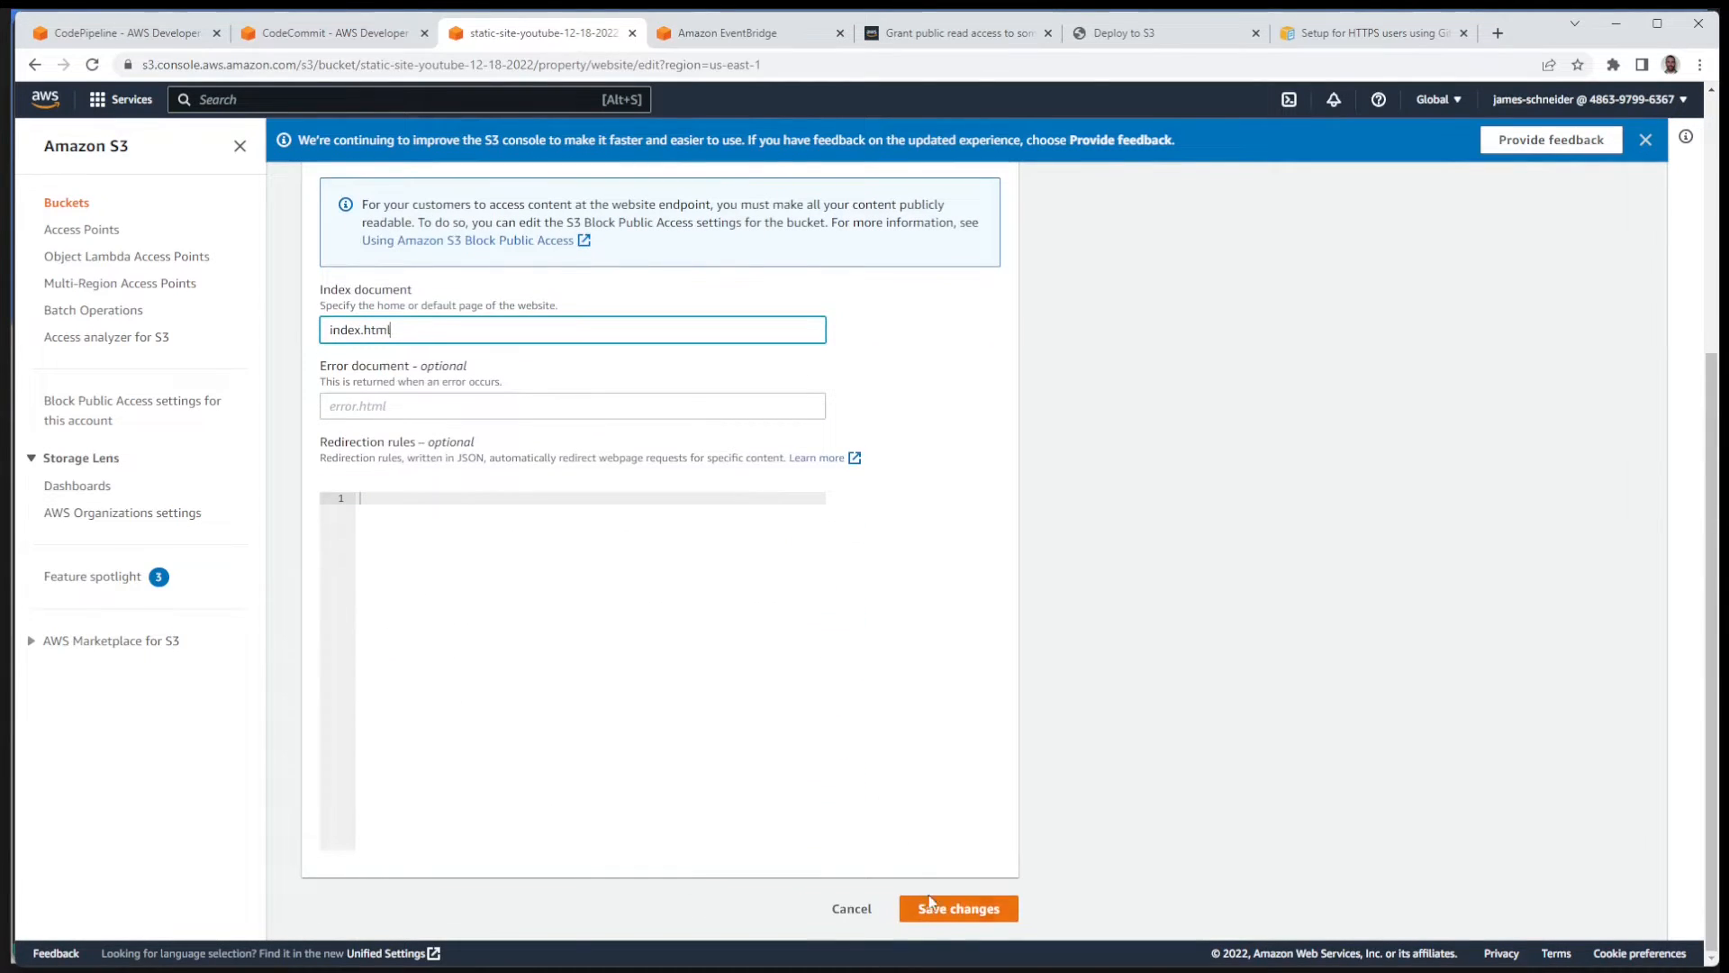
pyautogui.click(957, 908)
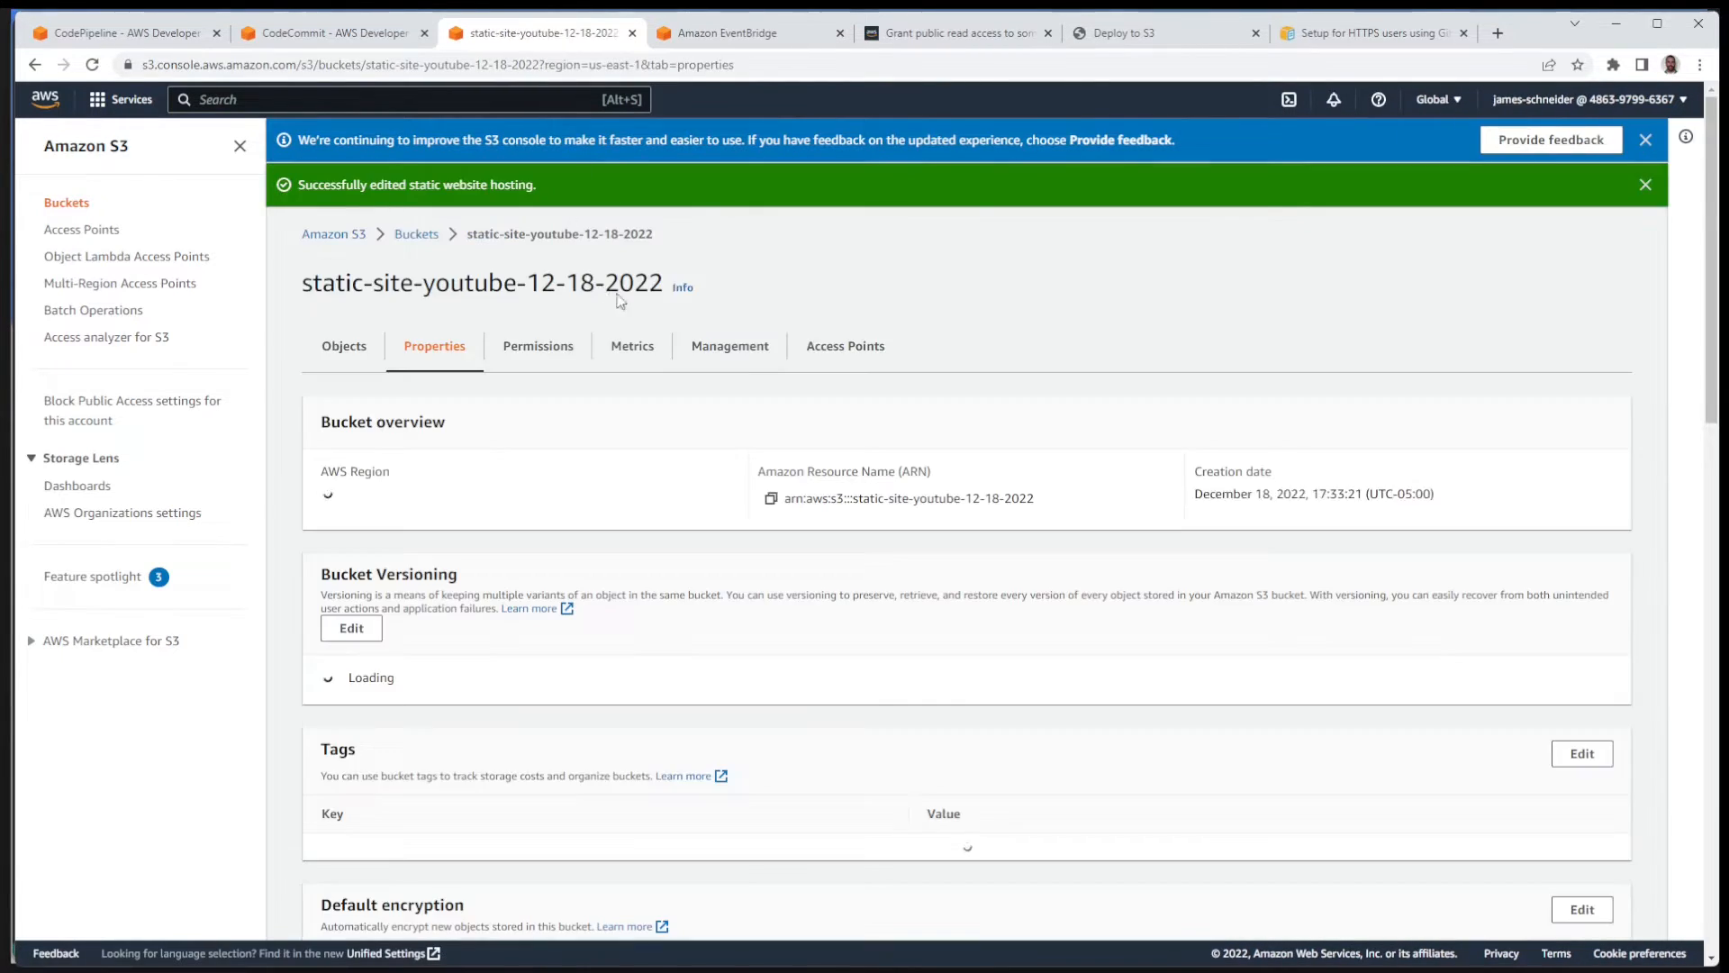
# Step: Check the bucket's empty policy under Permissions and copy the public-read example policy from the re:Post article
pyautogui.click(537, 346)
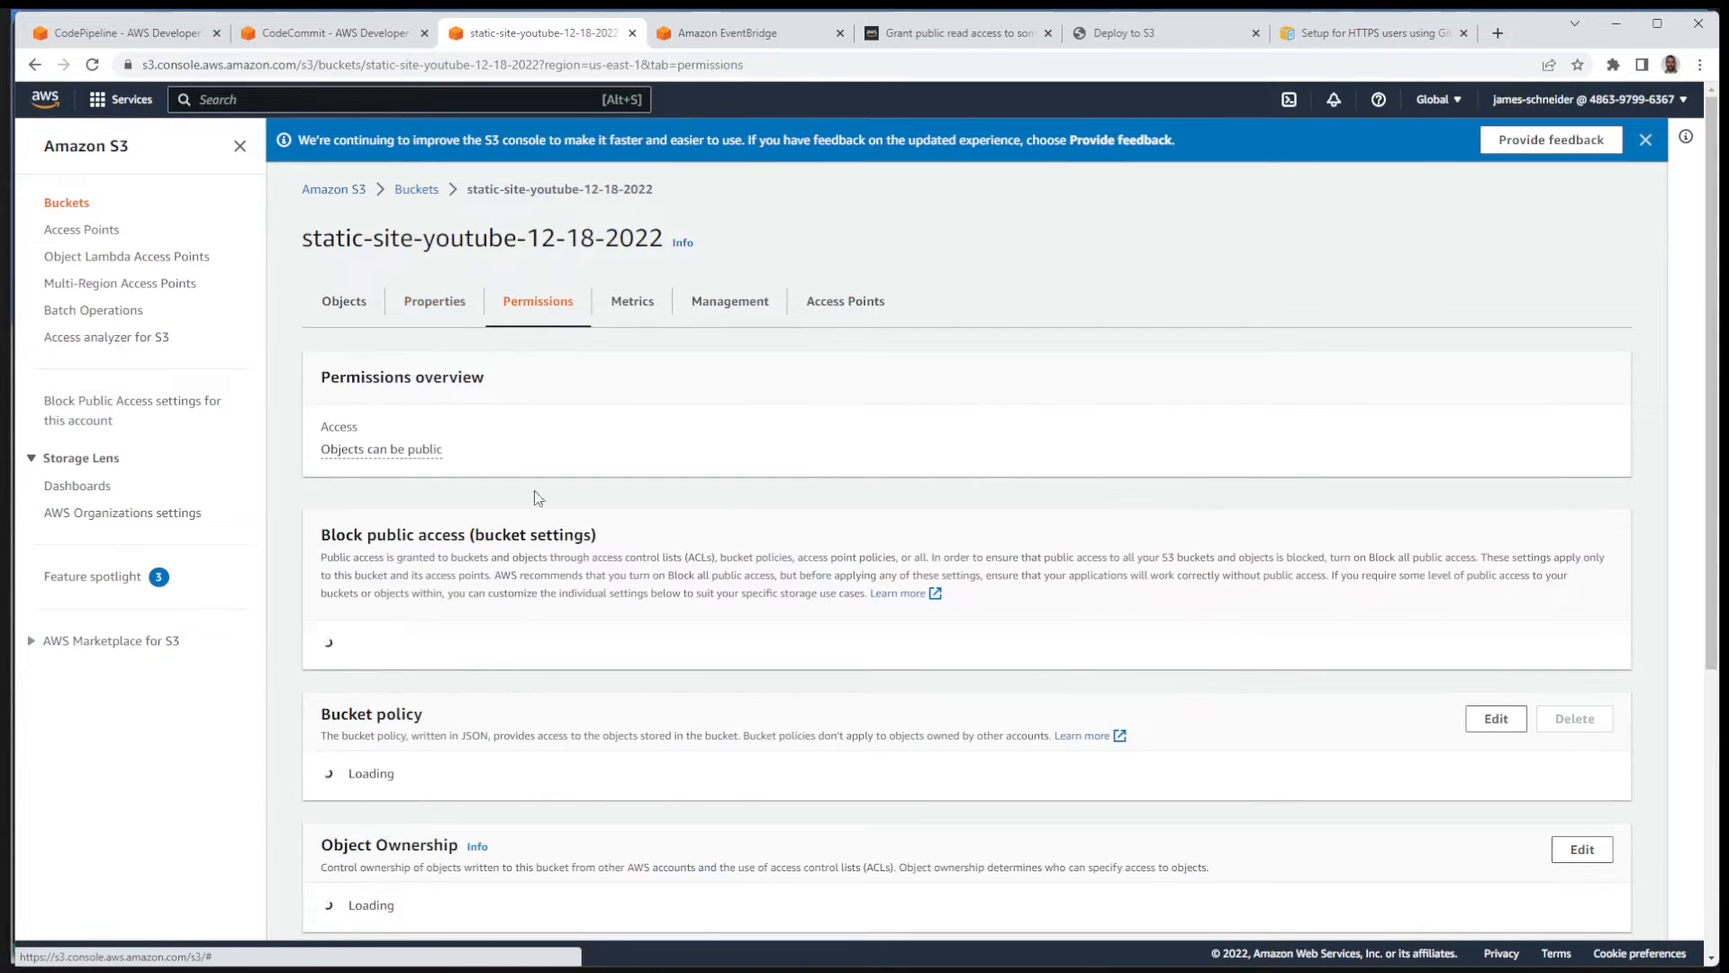
pyautogui.scroll(-3)
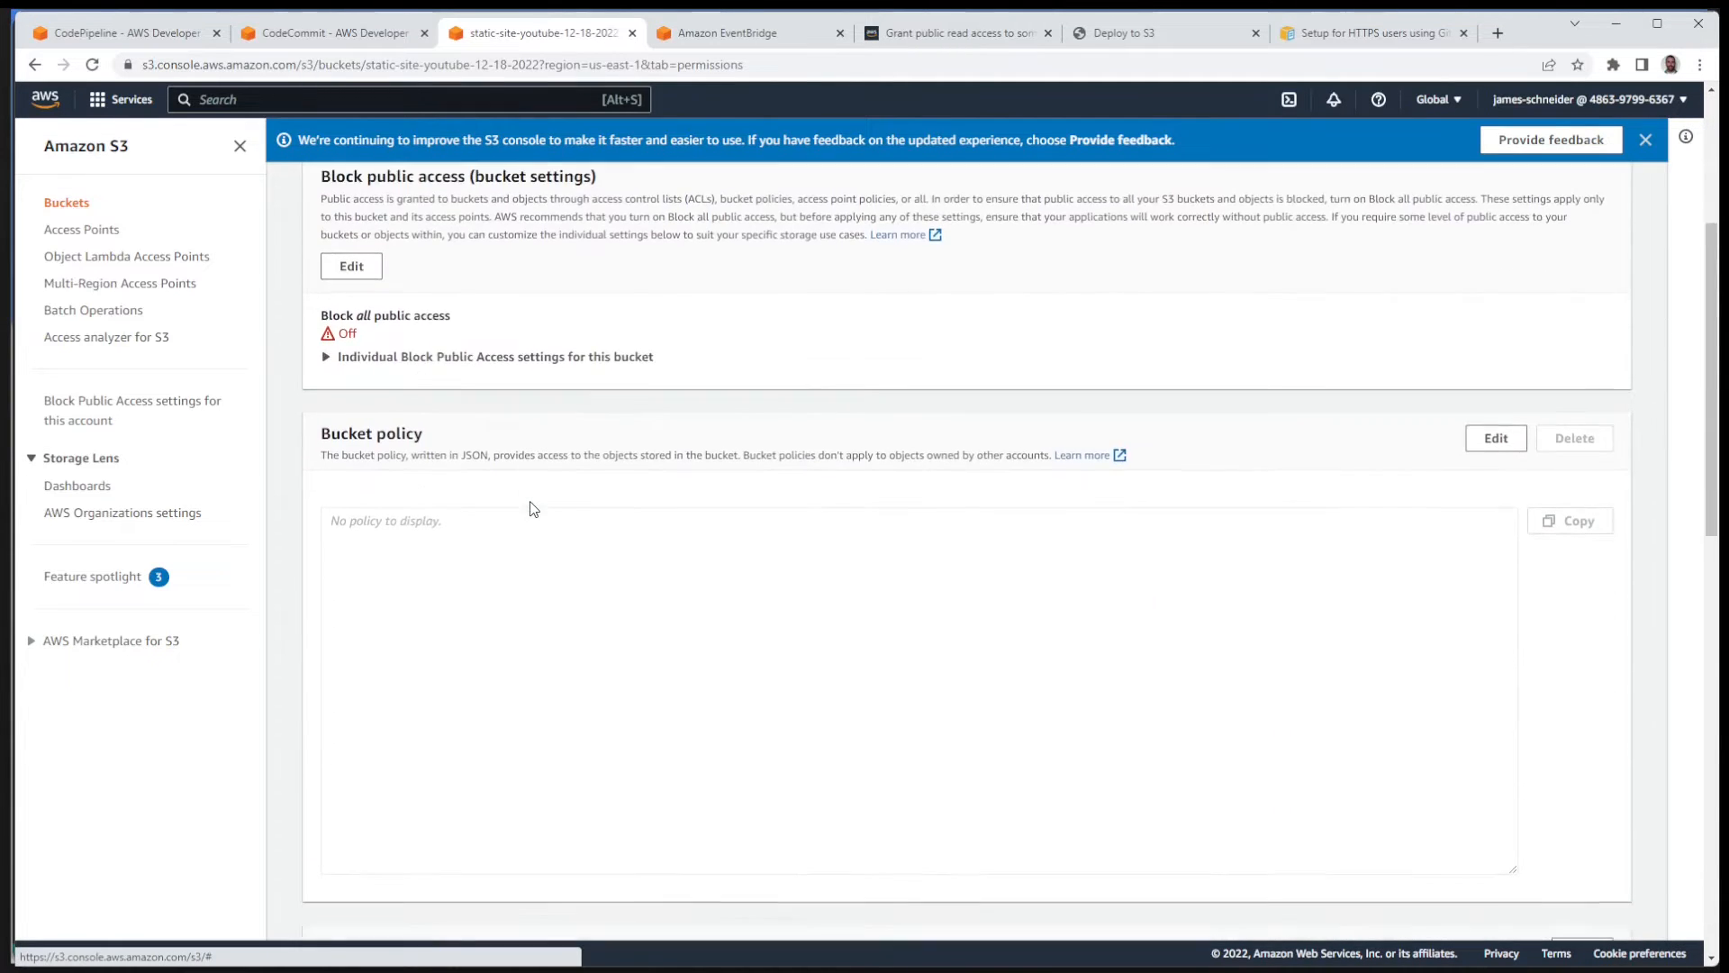
pyautogui.scroll(-3)
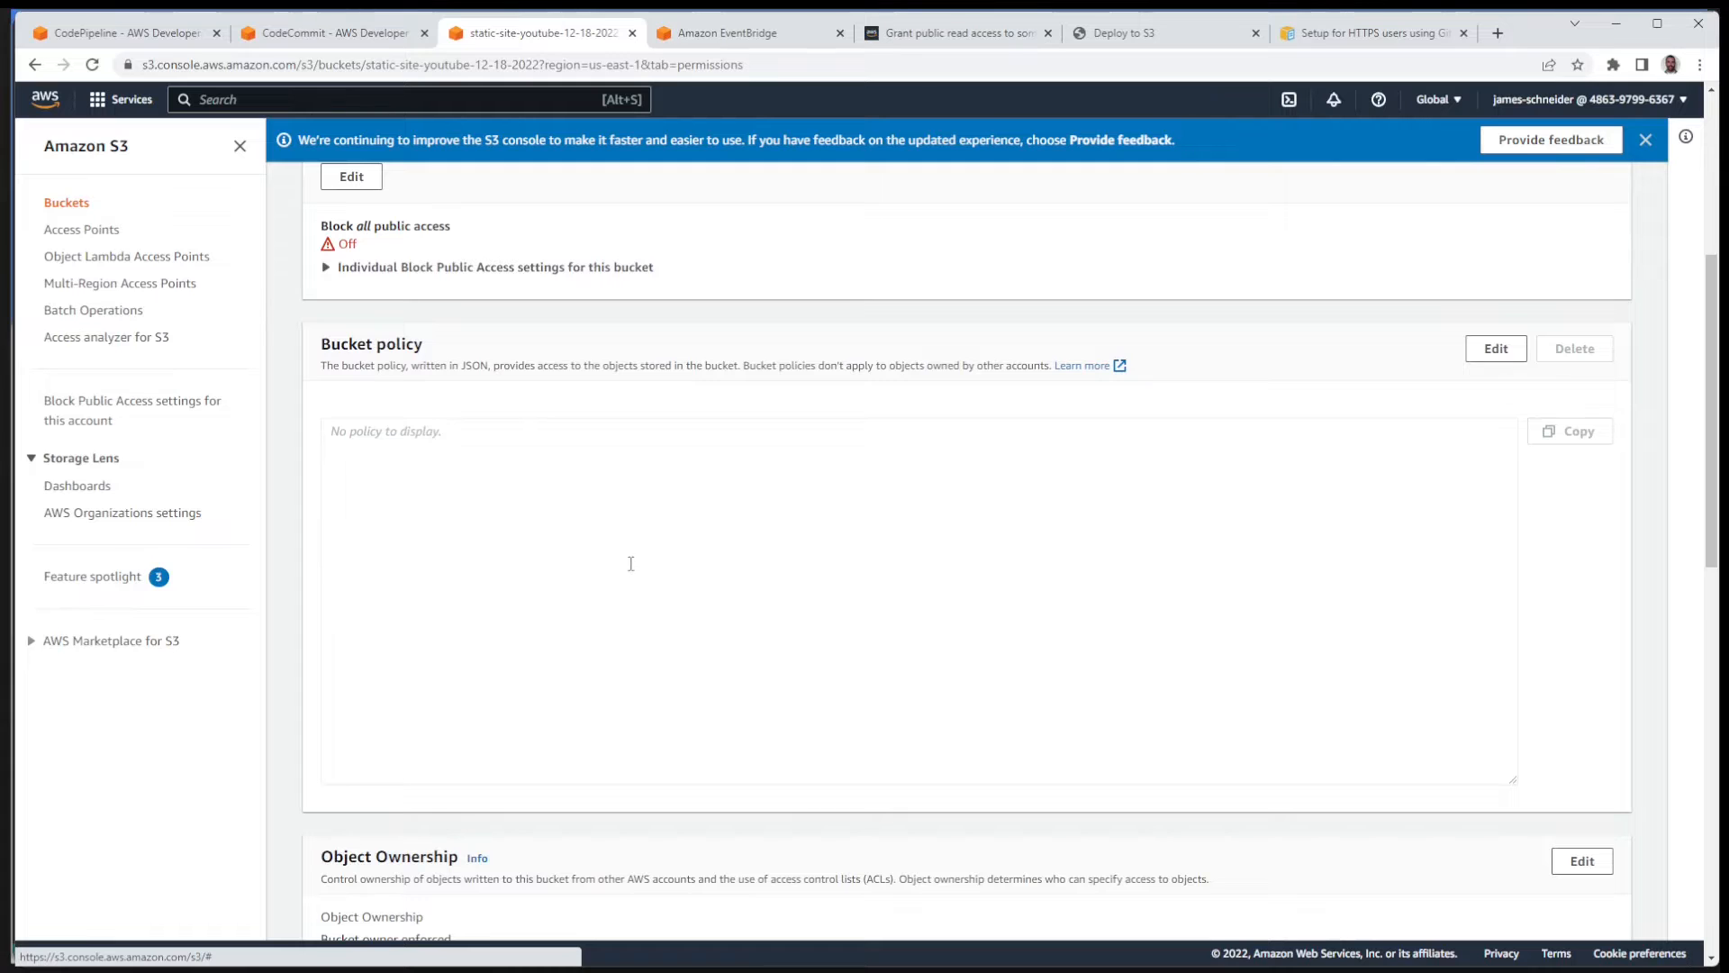
pyautogui.click(955, 32)
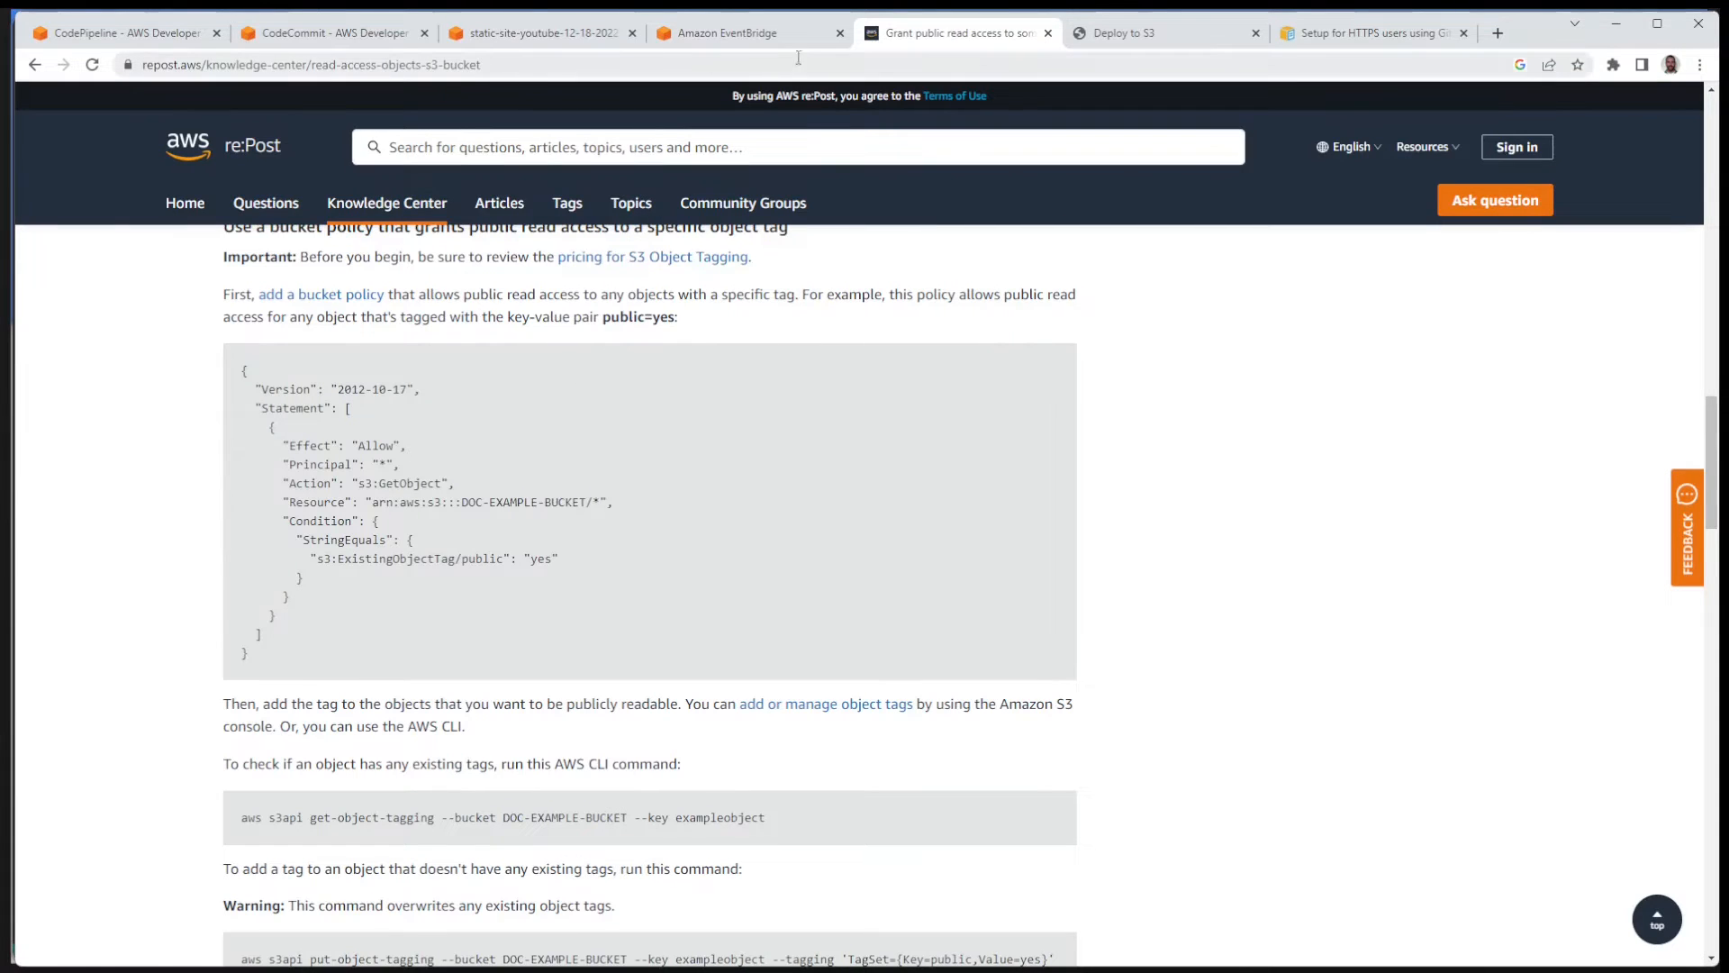
pyautogui.moveTo(270, 675)
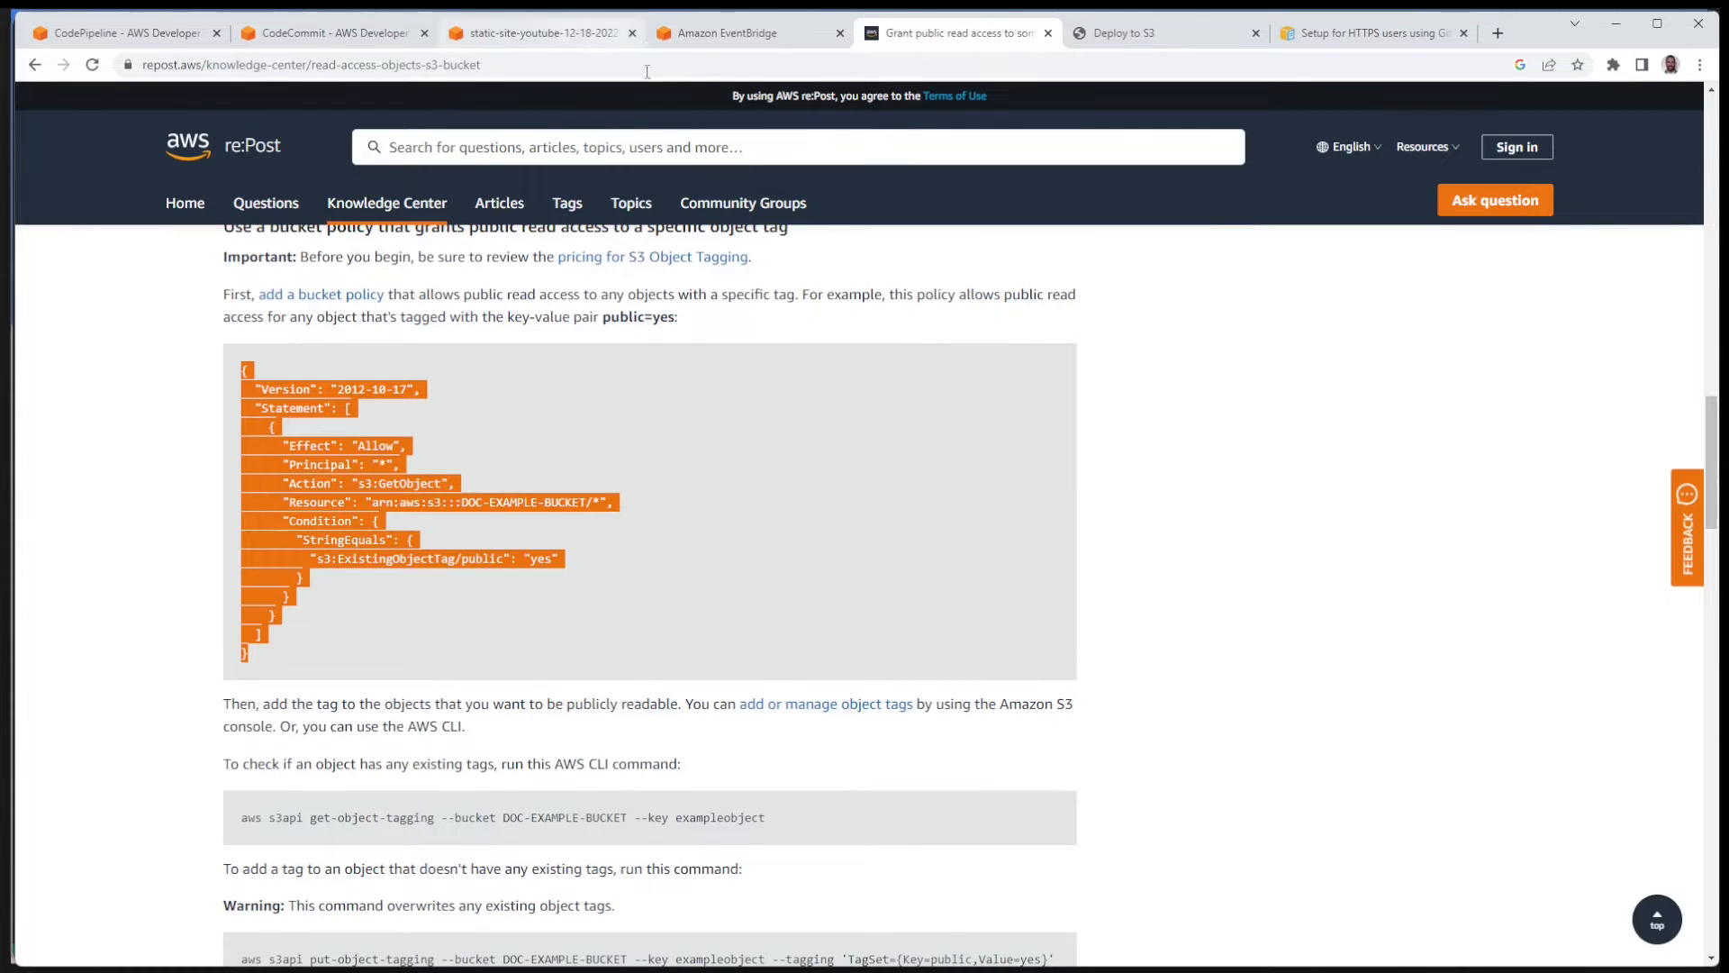
pyautogui.rightClick(479, 485)
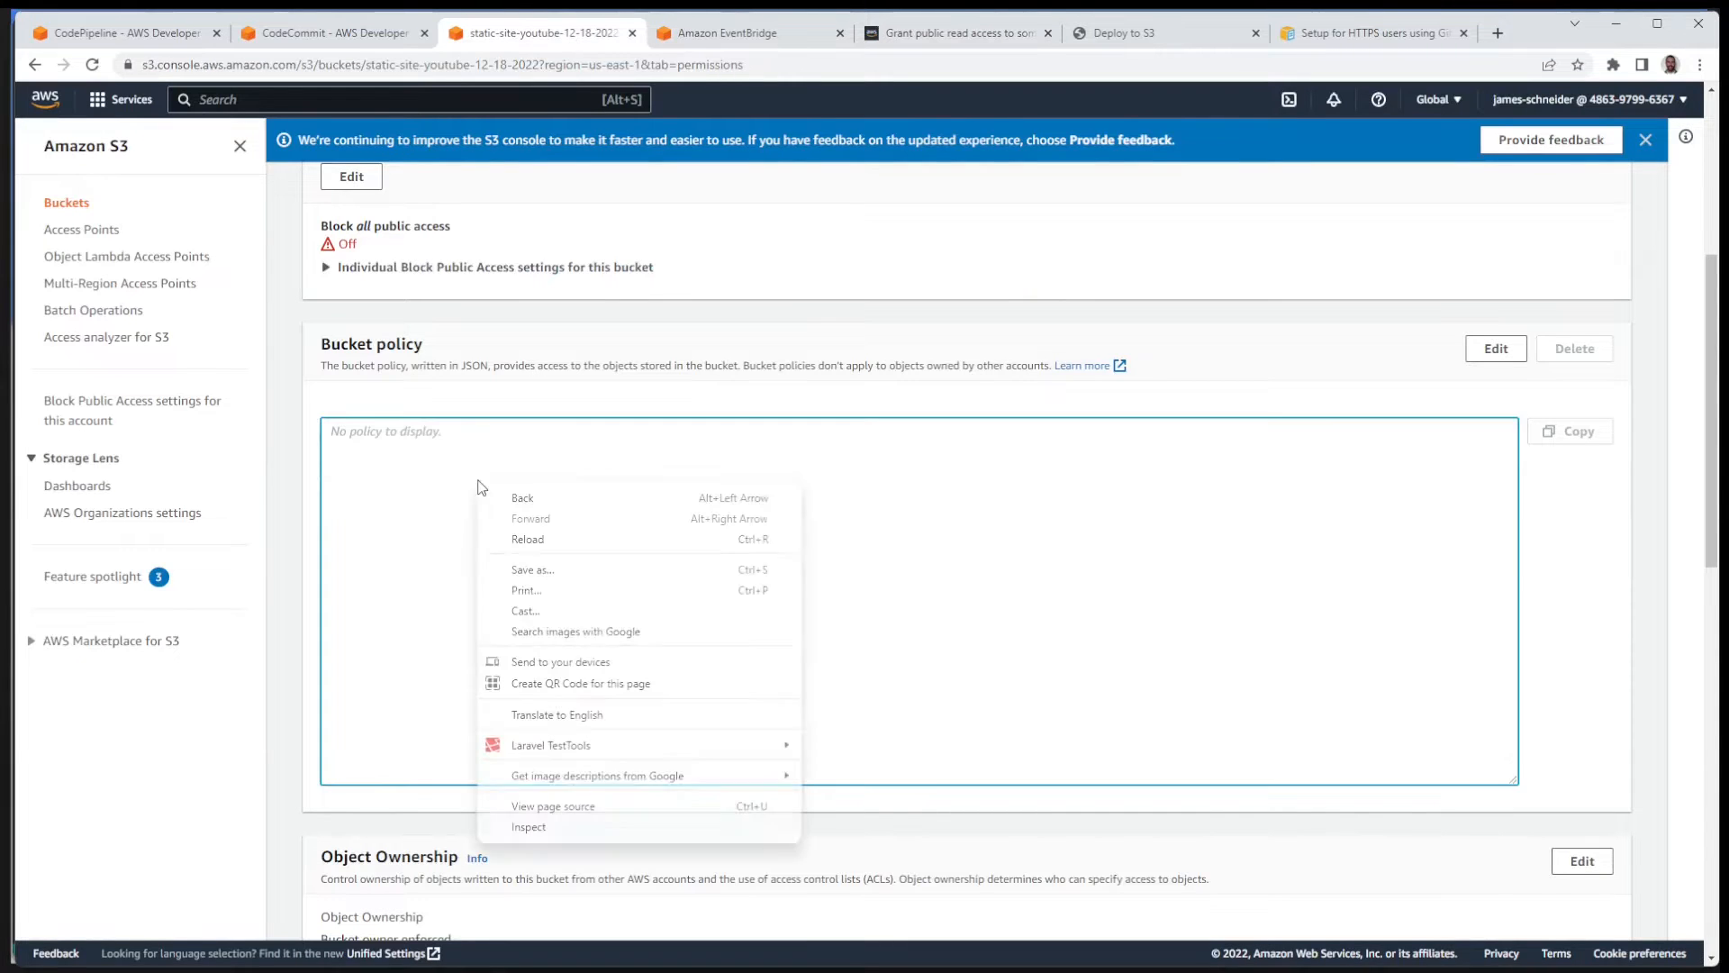
pyautogui.rightClick(805, 619)
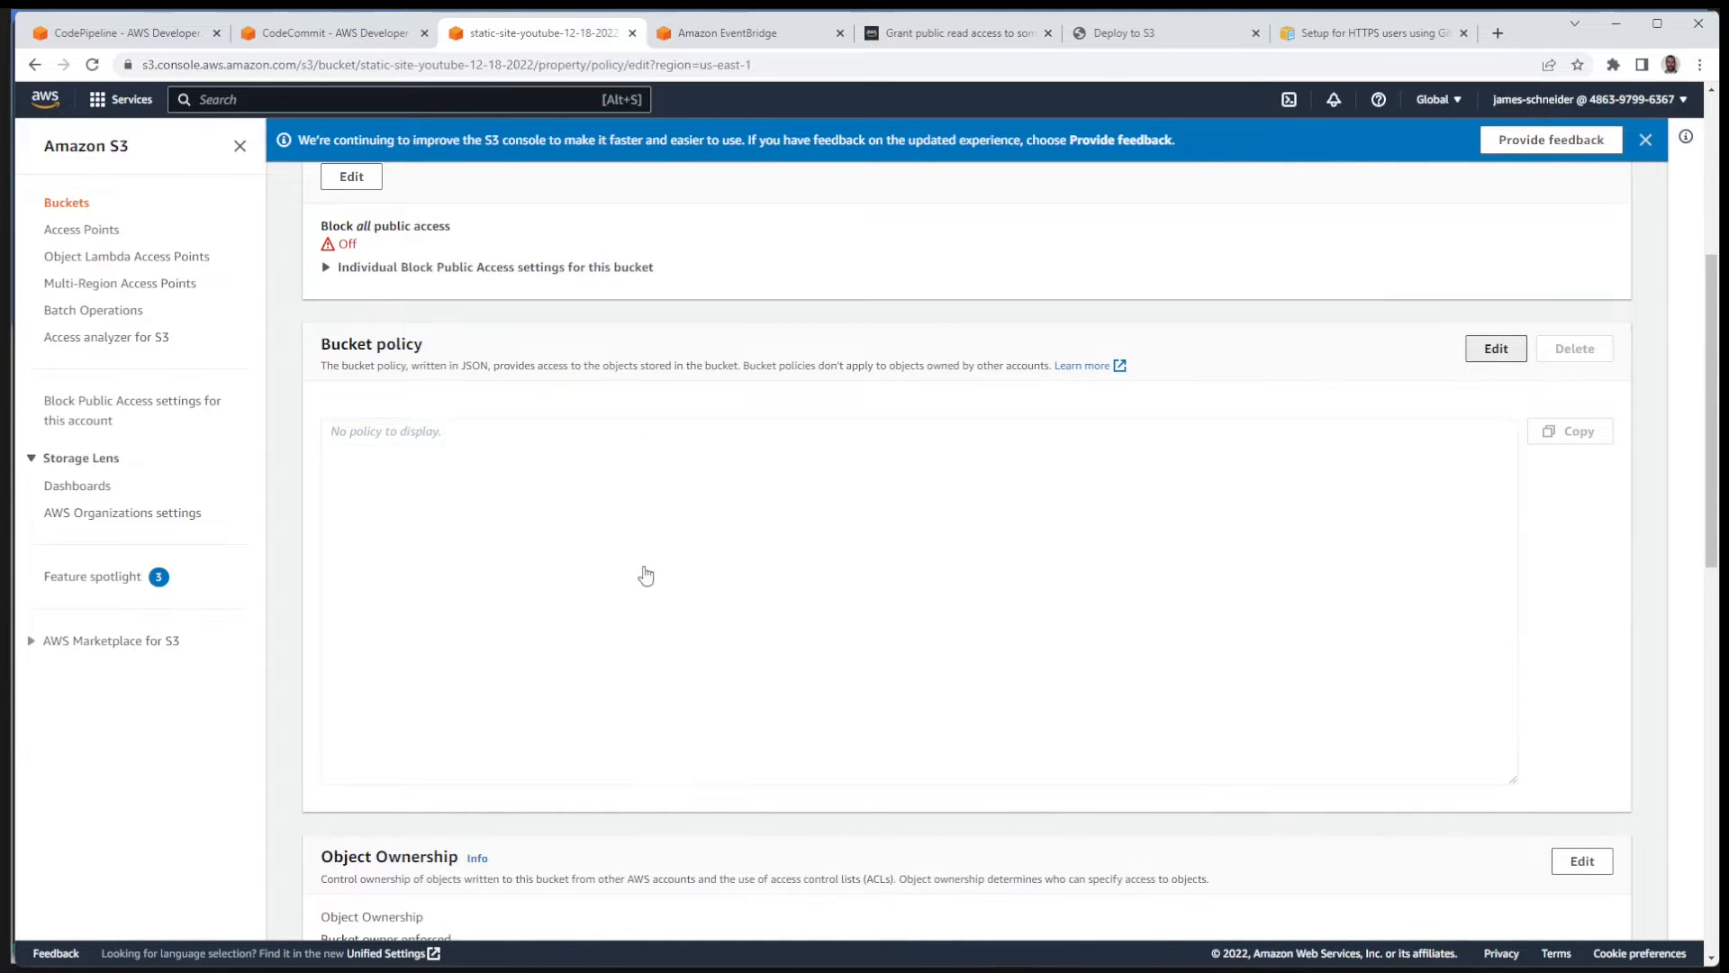
# Step: Paste the example public-read policy into the bucket policy editor and attempt to save it
pyautogui.click(1495, 348)
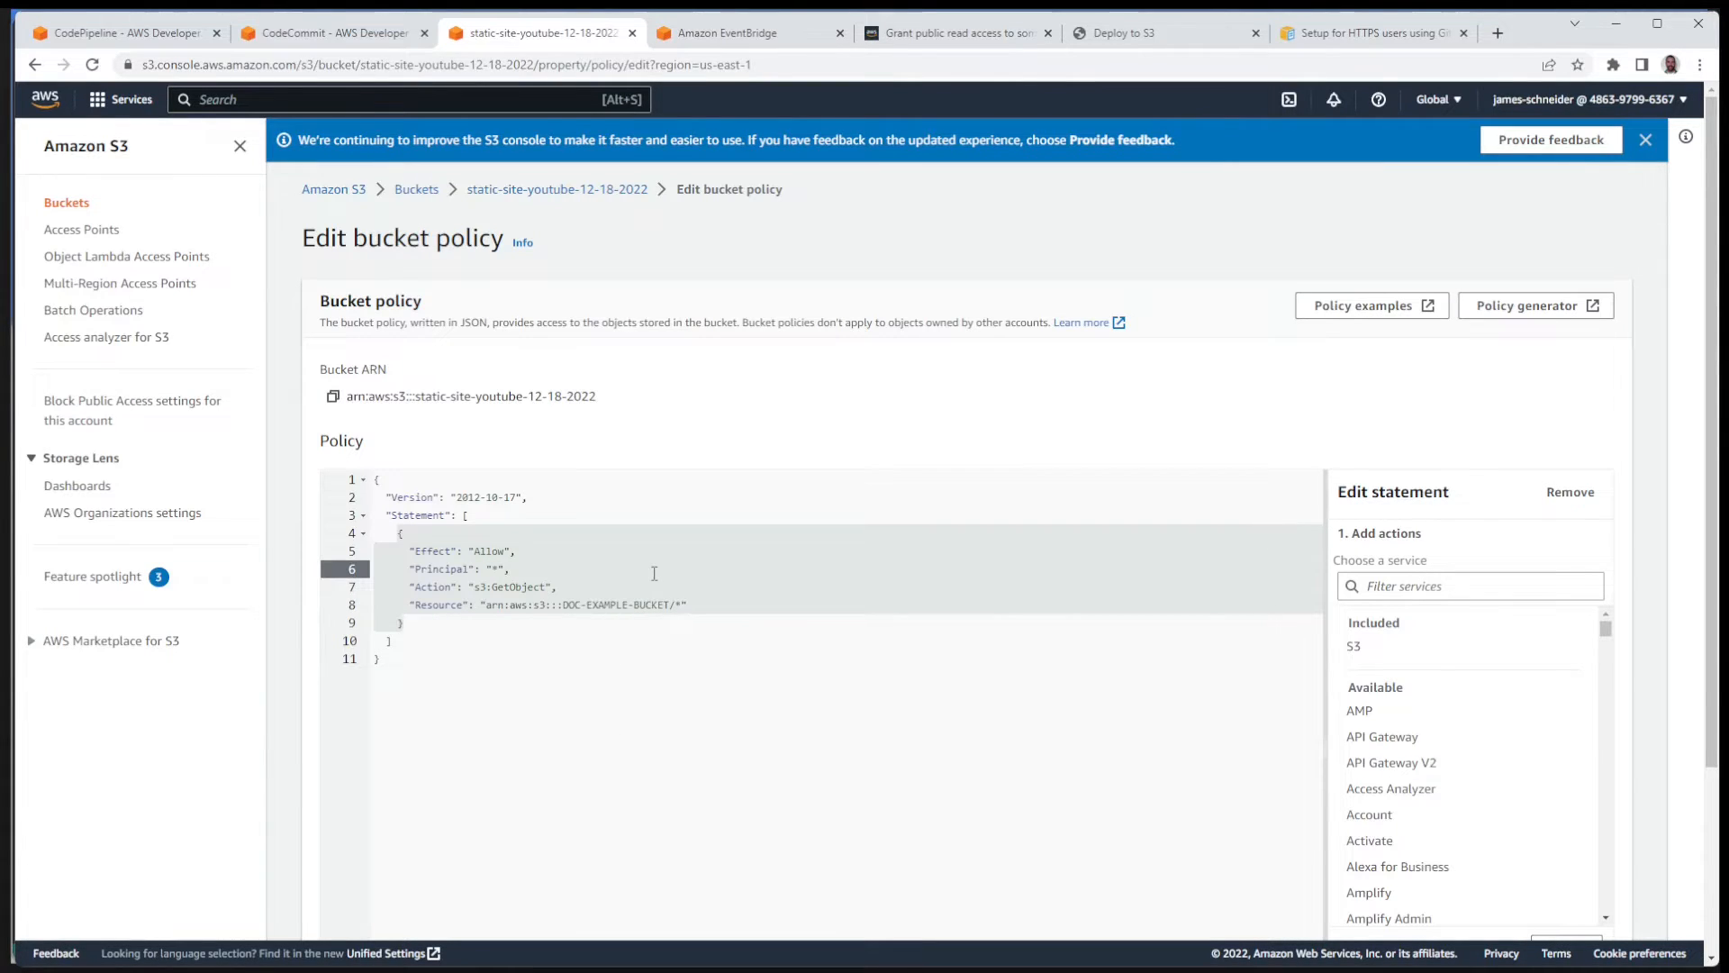
pyautogui.scroll(-3)
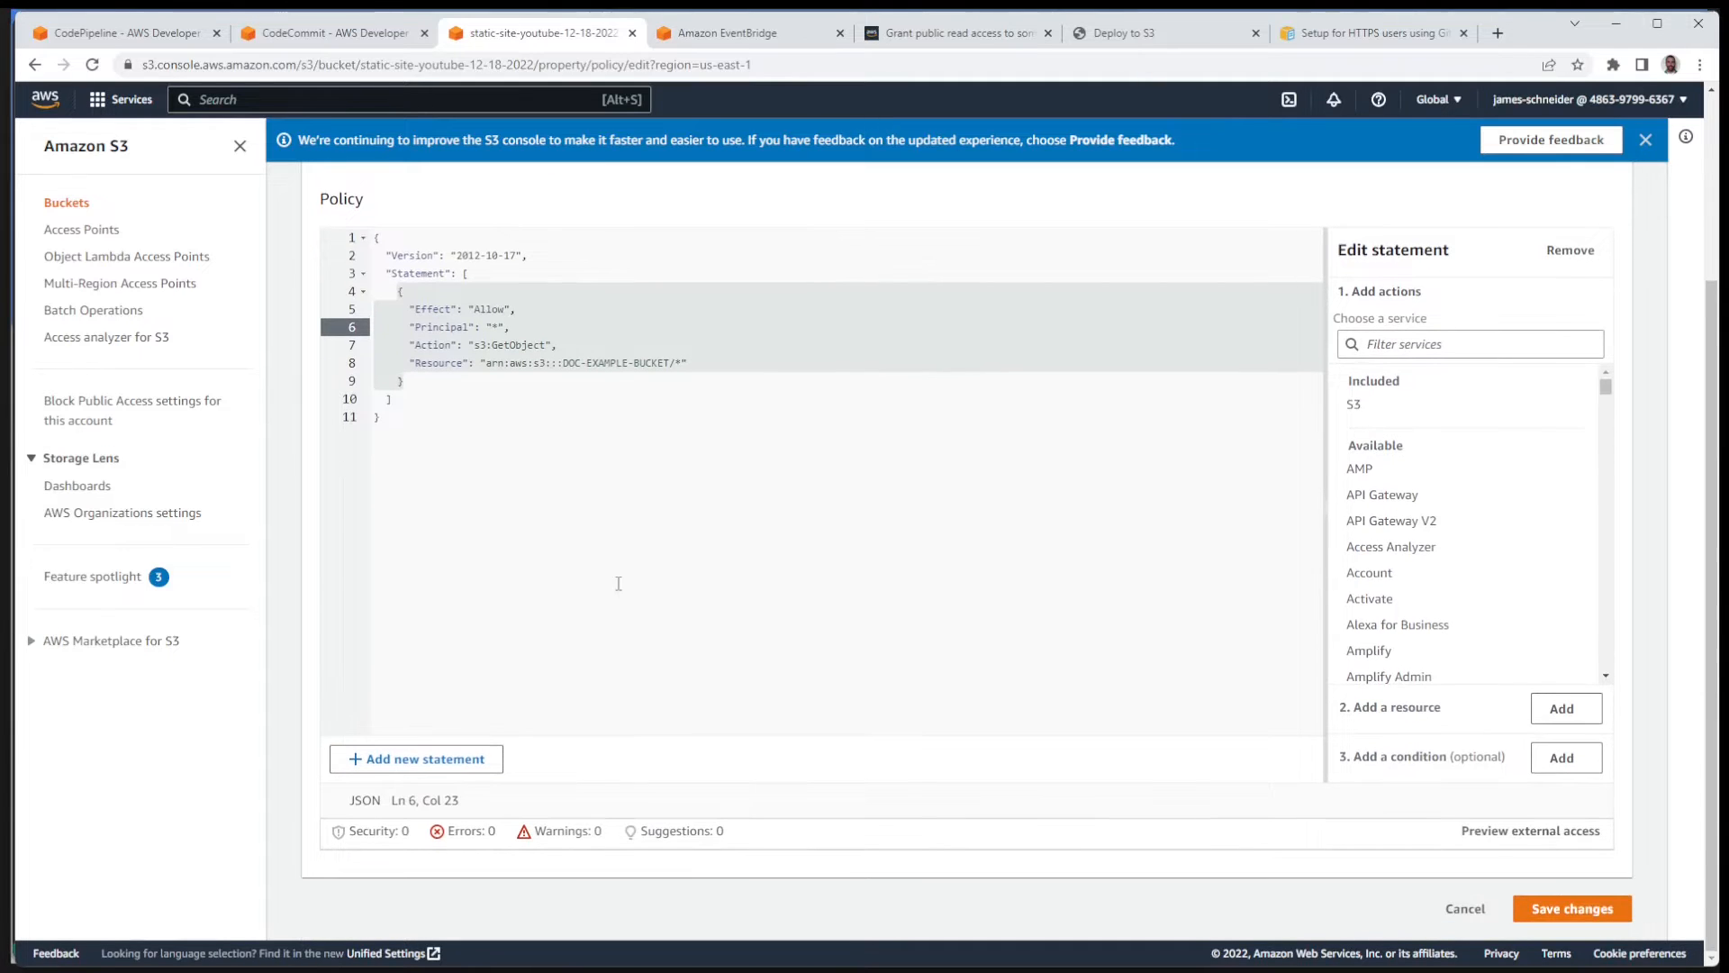
pyautogui.click(1570, 908)
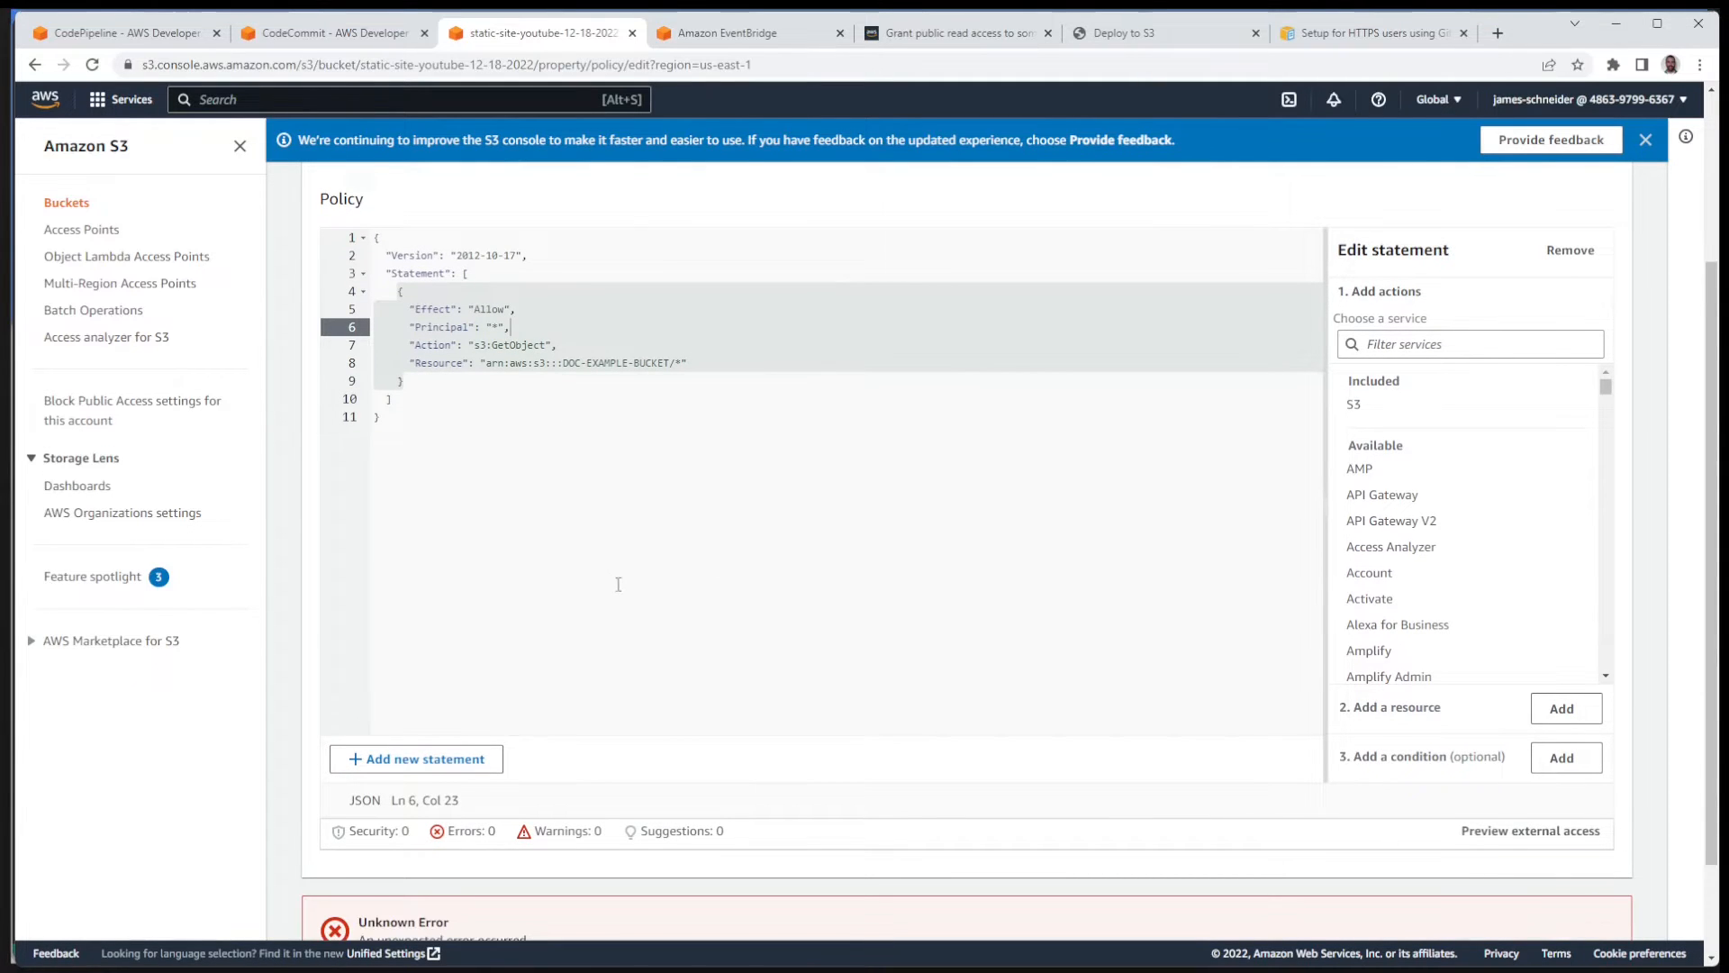
pyautogui.scroll(-3)
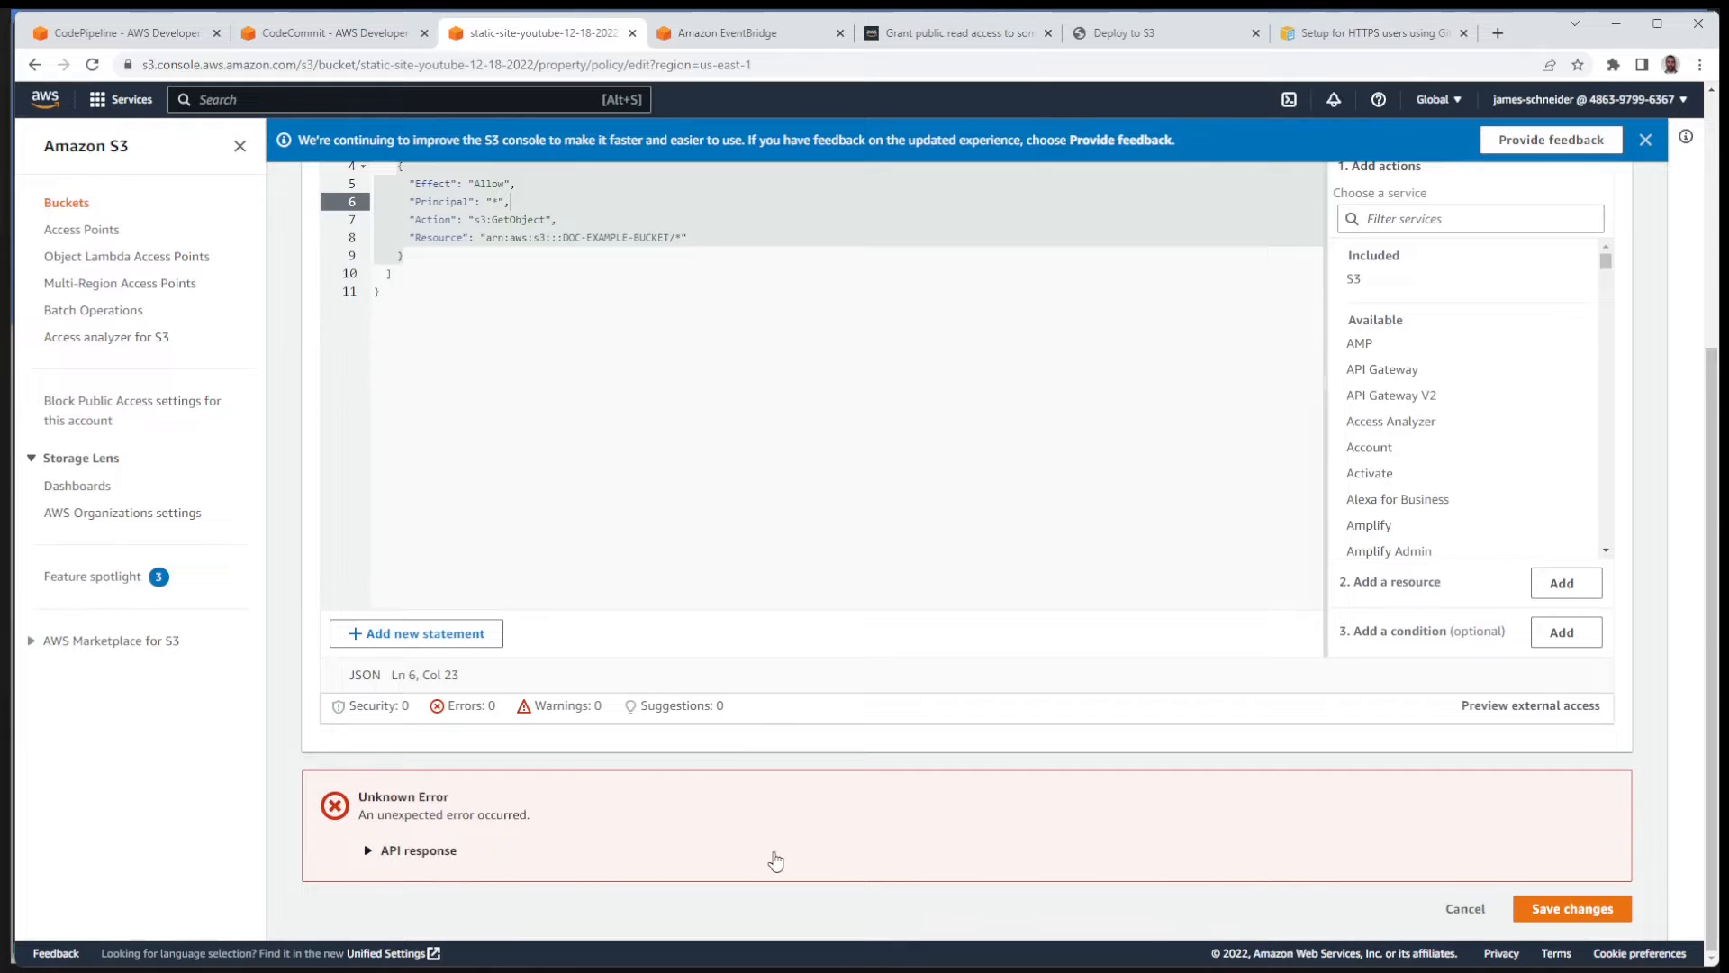
pyautogui.click(368, 850)
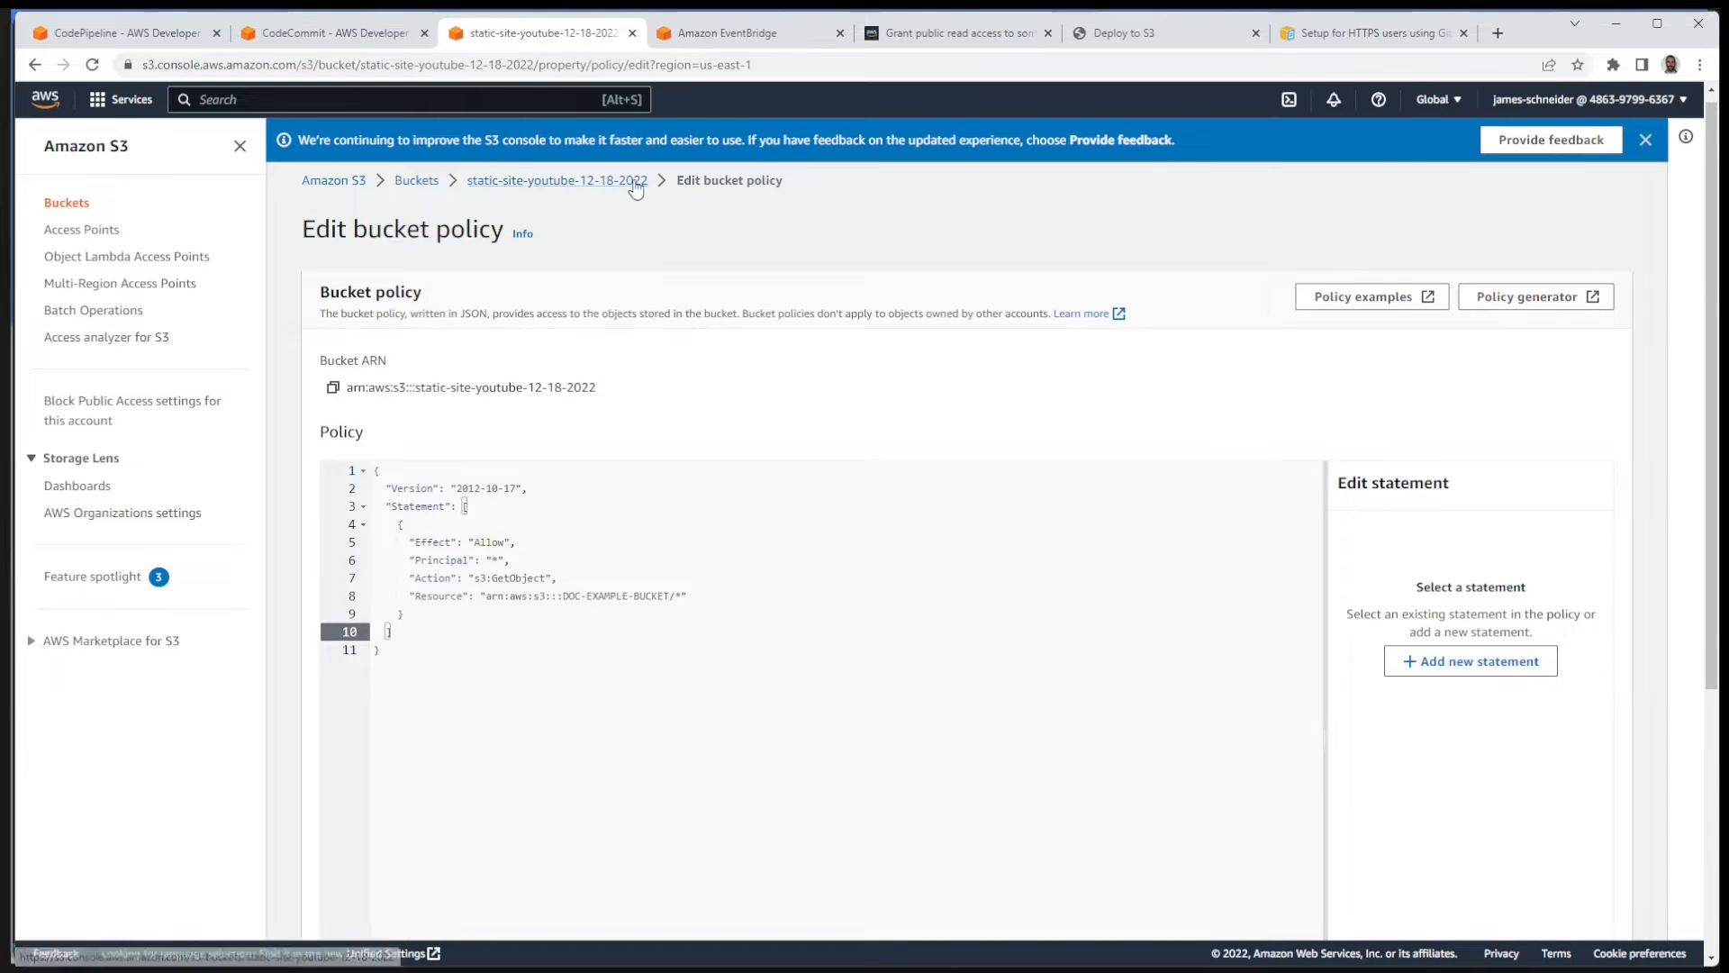
# Step: Replace DOC-EXAMPLE-BUCKET with static-site-youtube-12-18-2022, keep the /* suffix, and save the policy
pyautogui.doubleClick(557, 180)
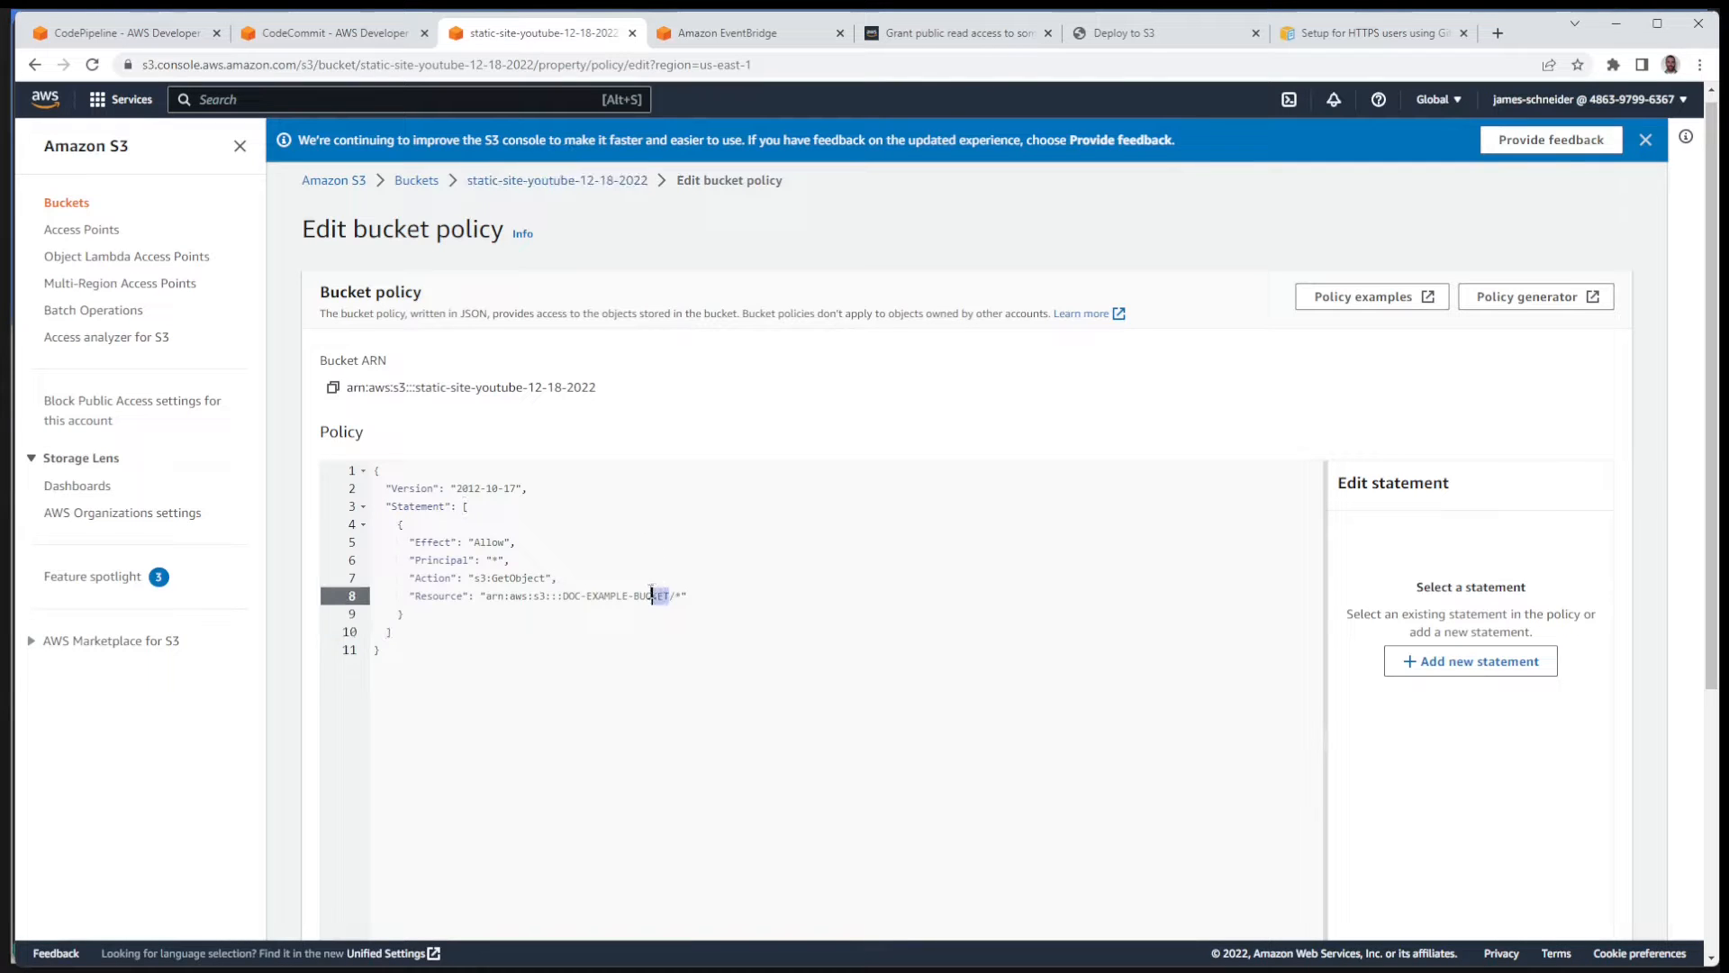
pyautogui.doubleClick(614, 596)
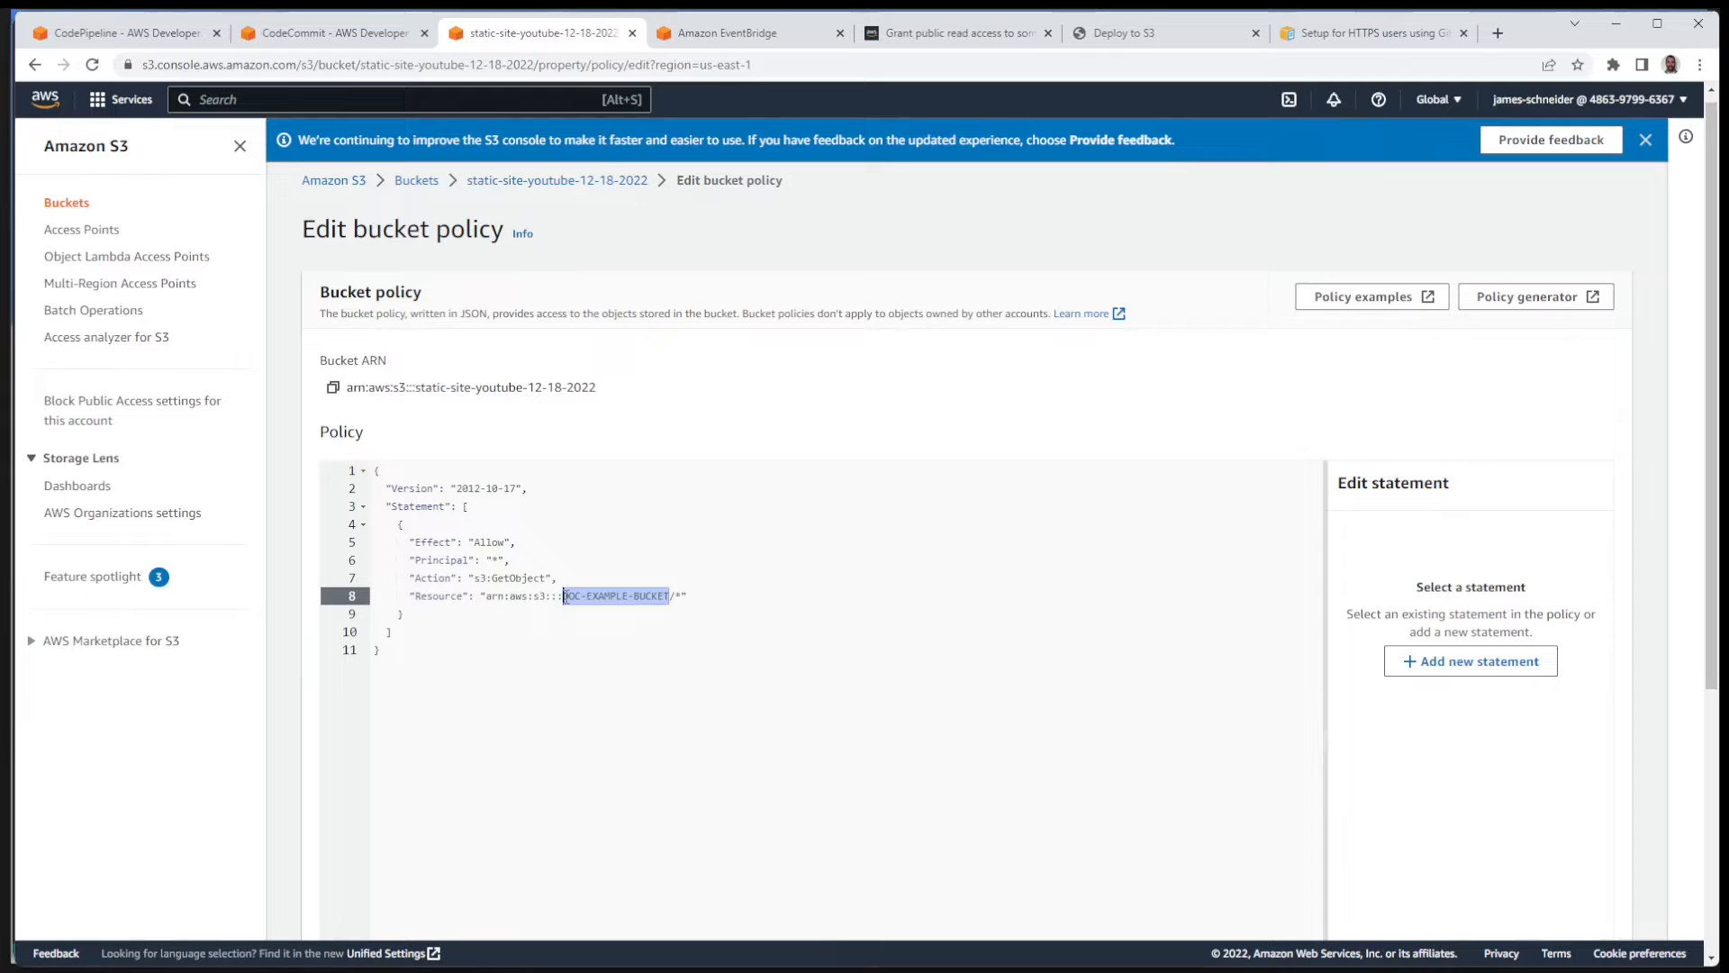
pyautogui.rightClick(616, 596)
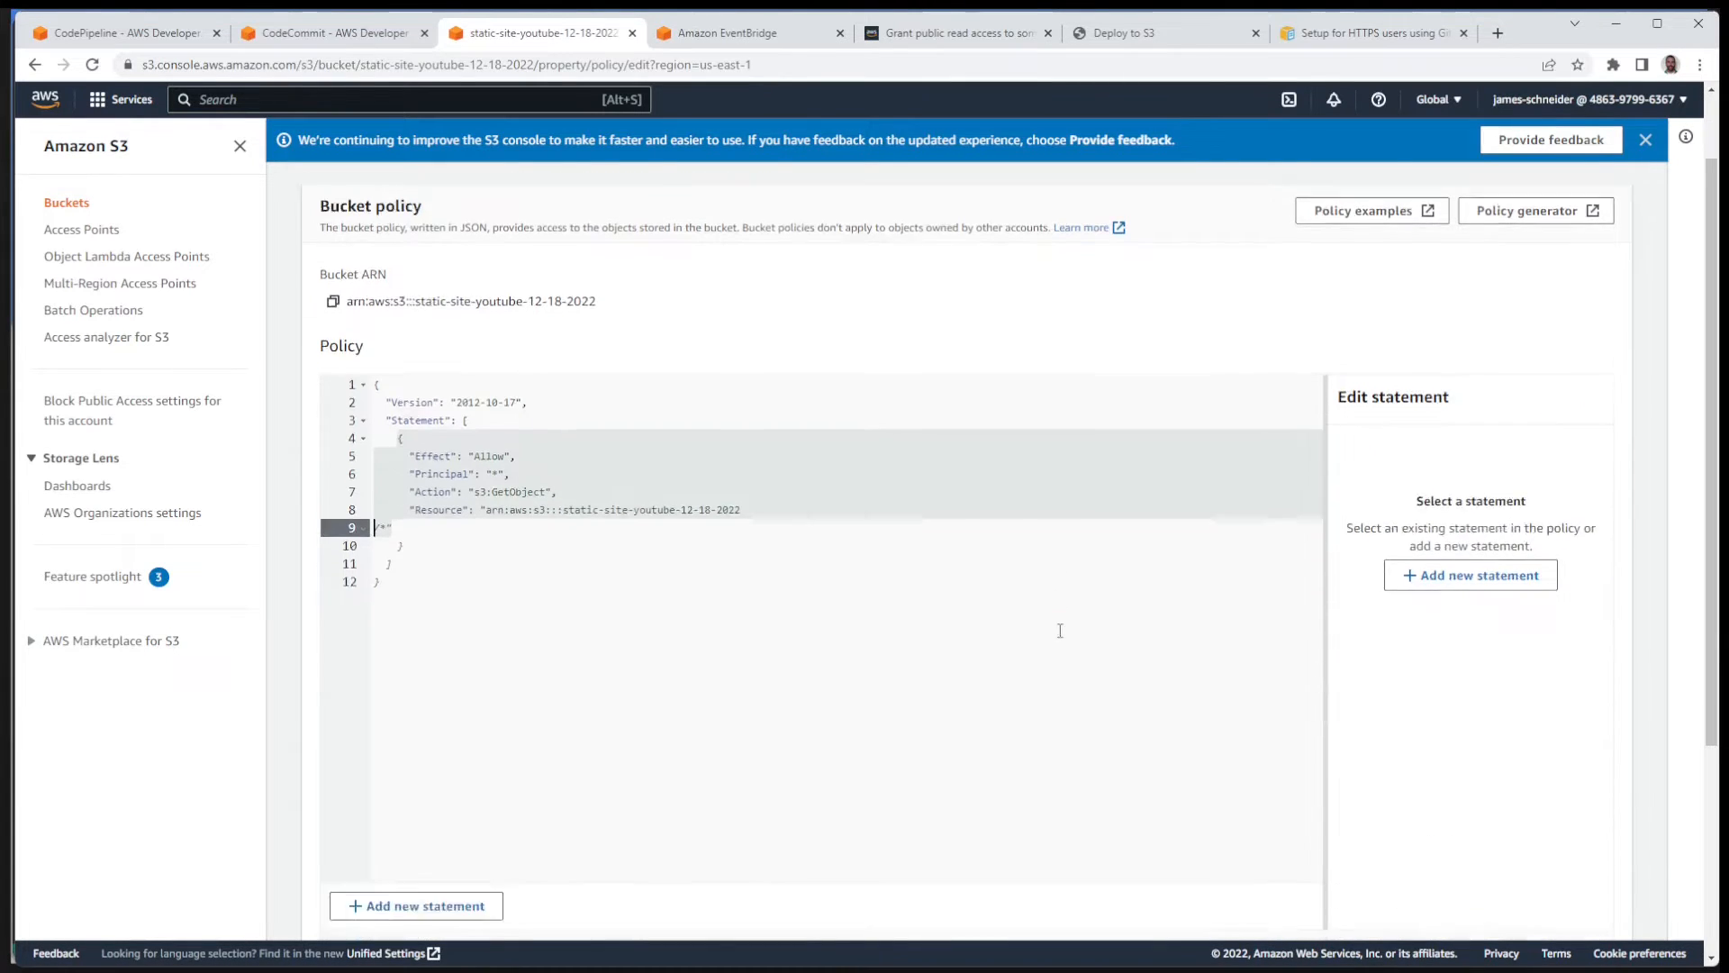
pyautogui.click(1571, 908)
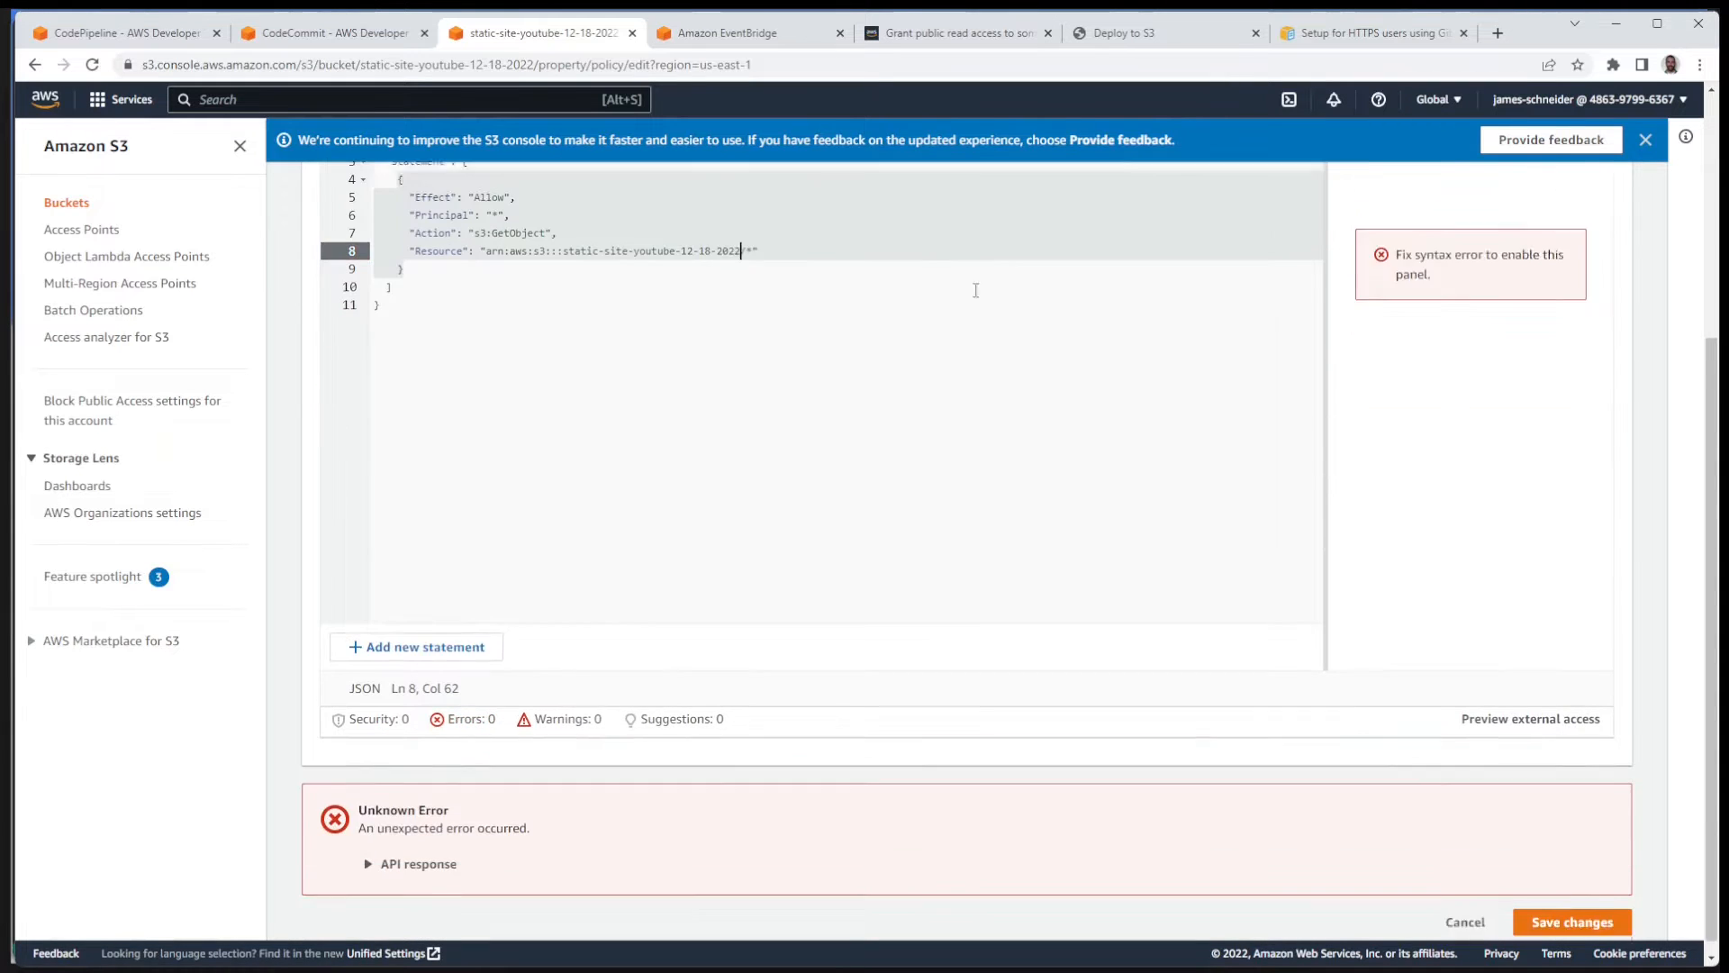
pyautogui.click(1570, 922)
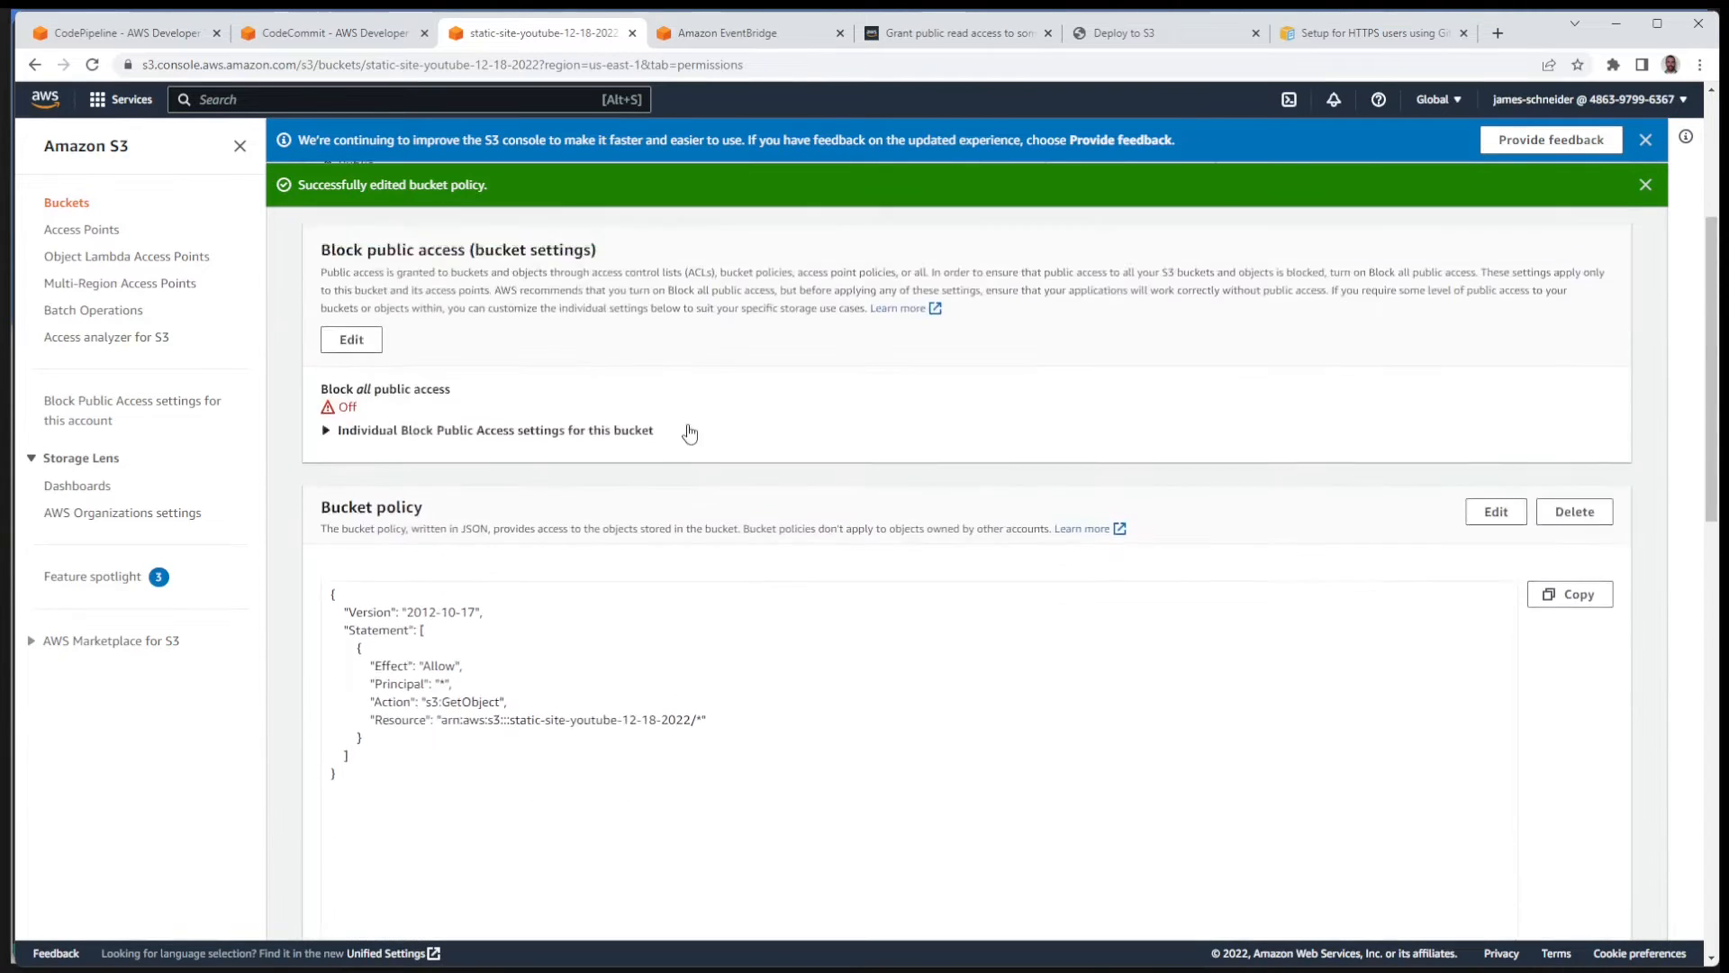
pyautogui.scroll(3)
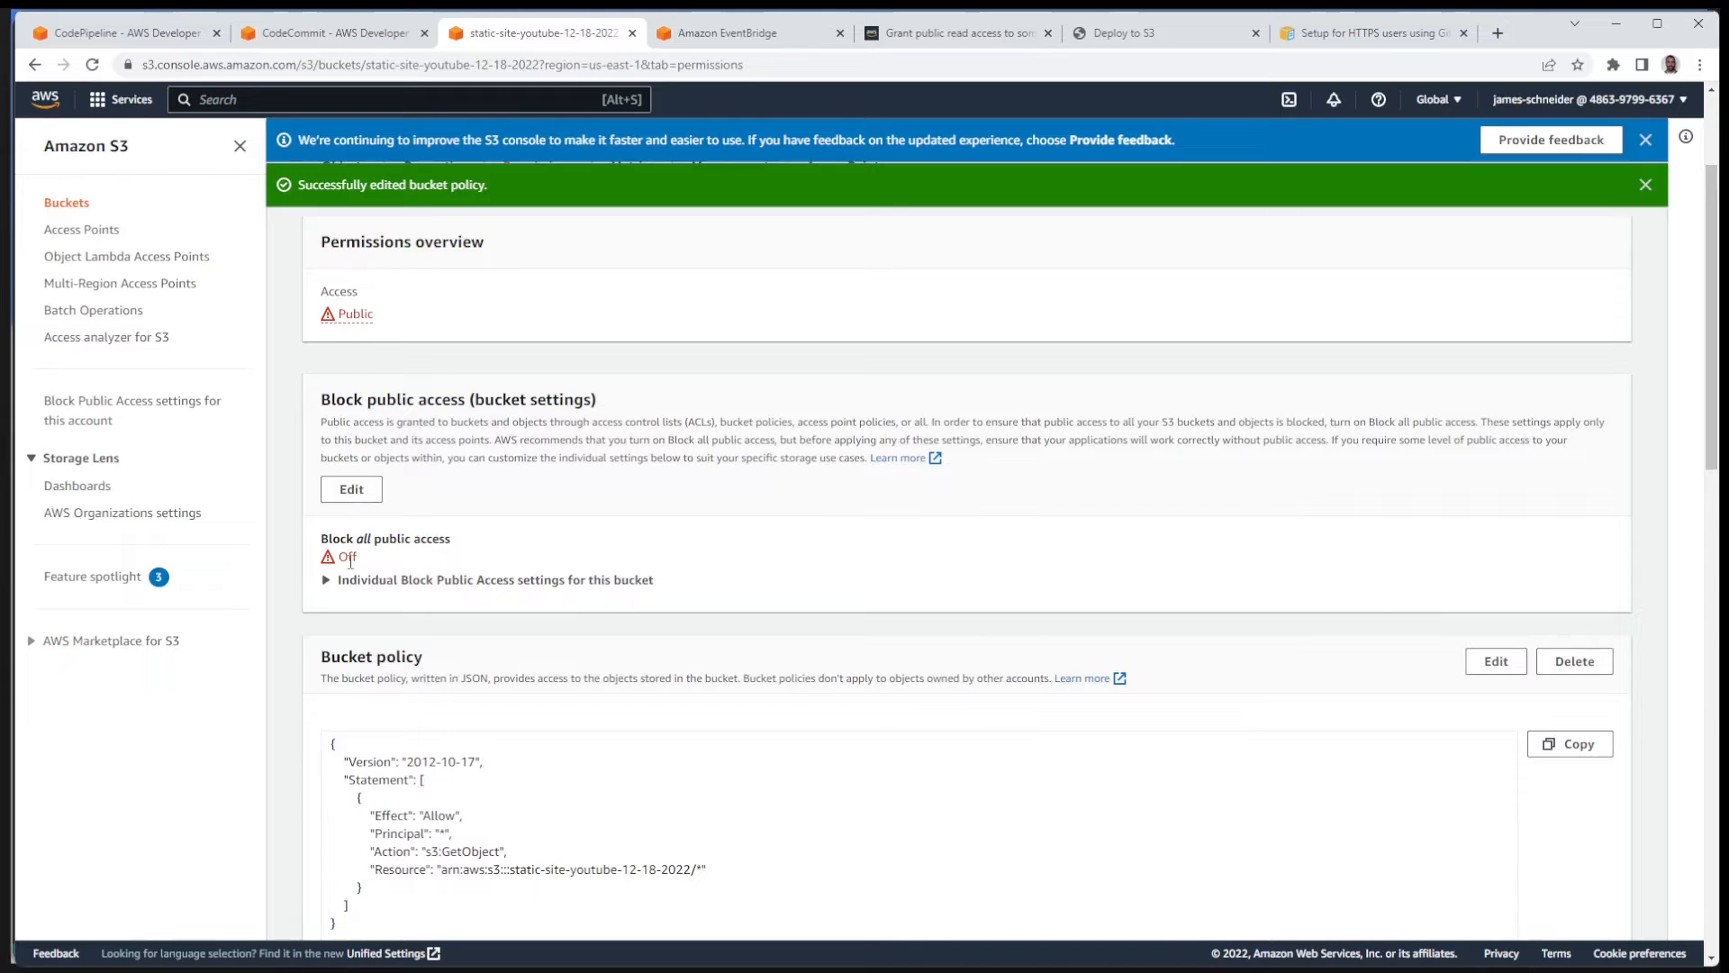
pyautogui.scroll(-3)
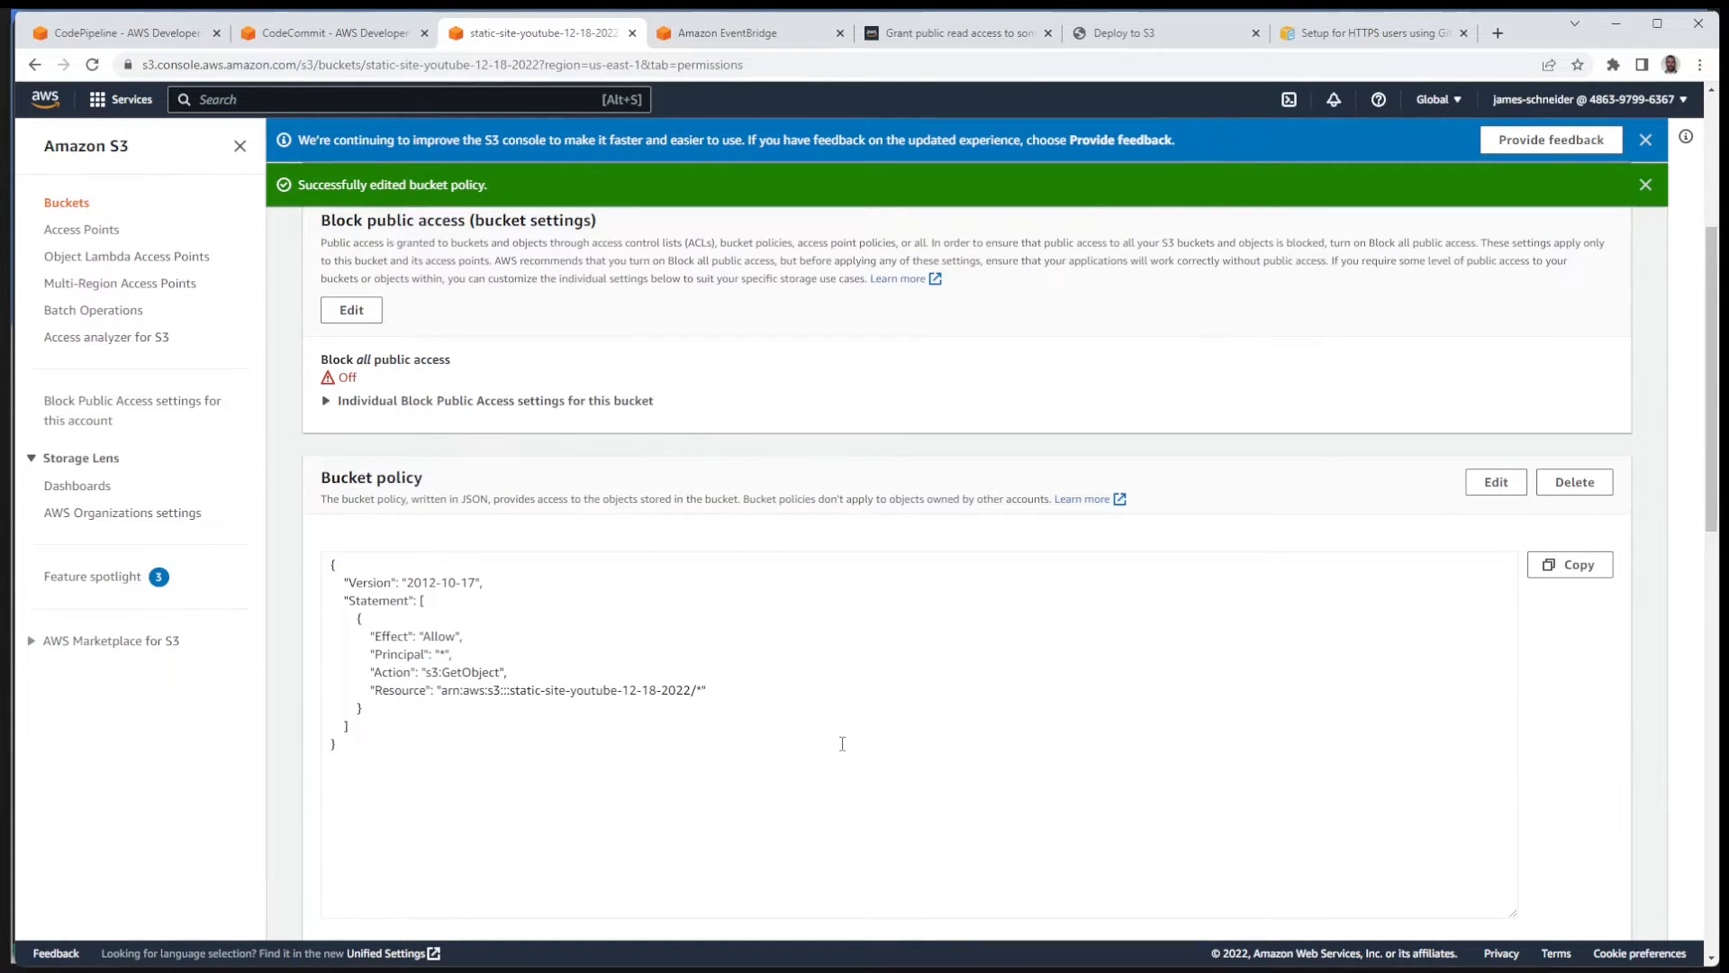
pyautogui.scroll(-3)
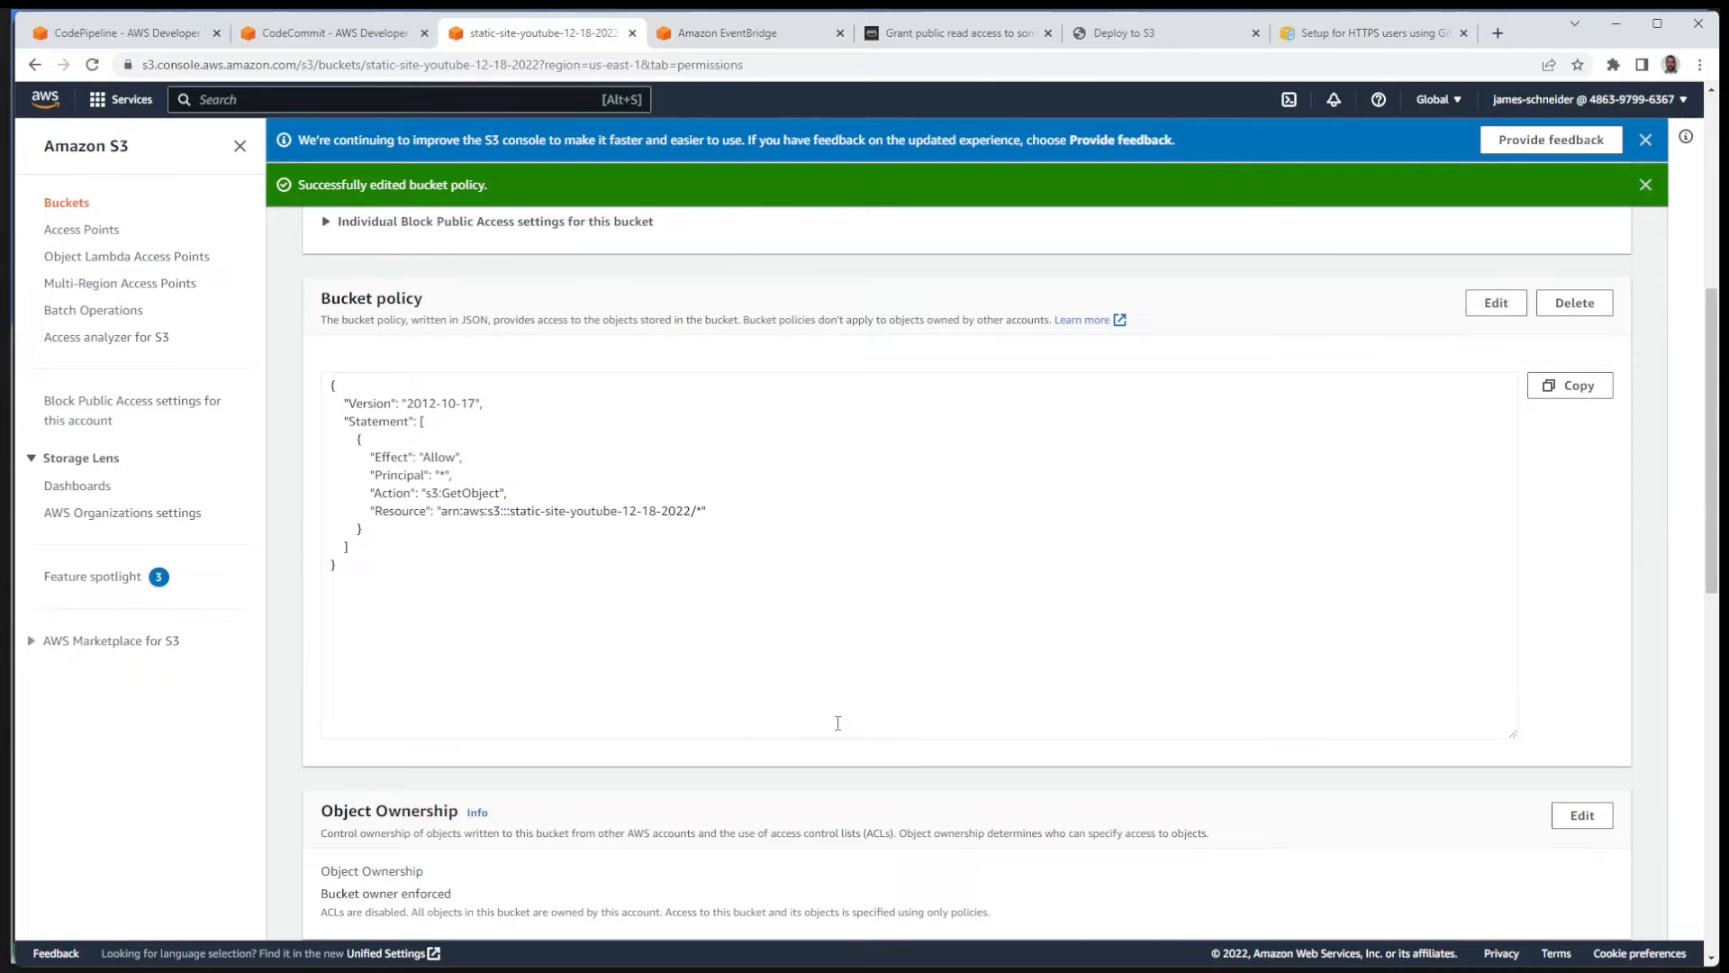
pyautogui.scroll(-3)
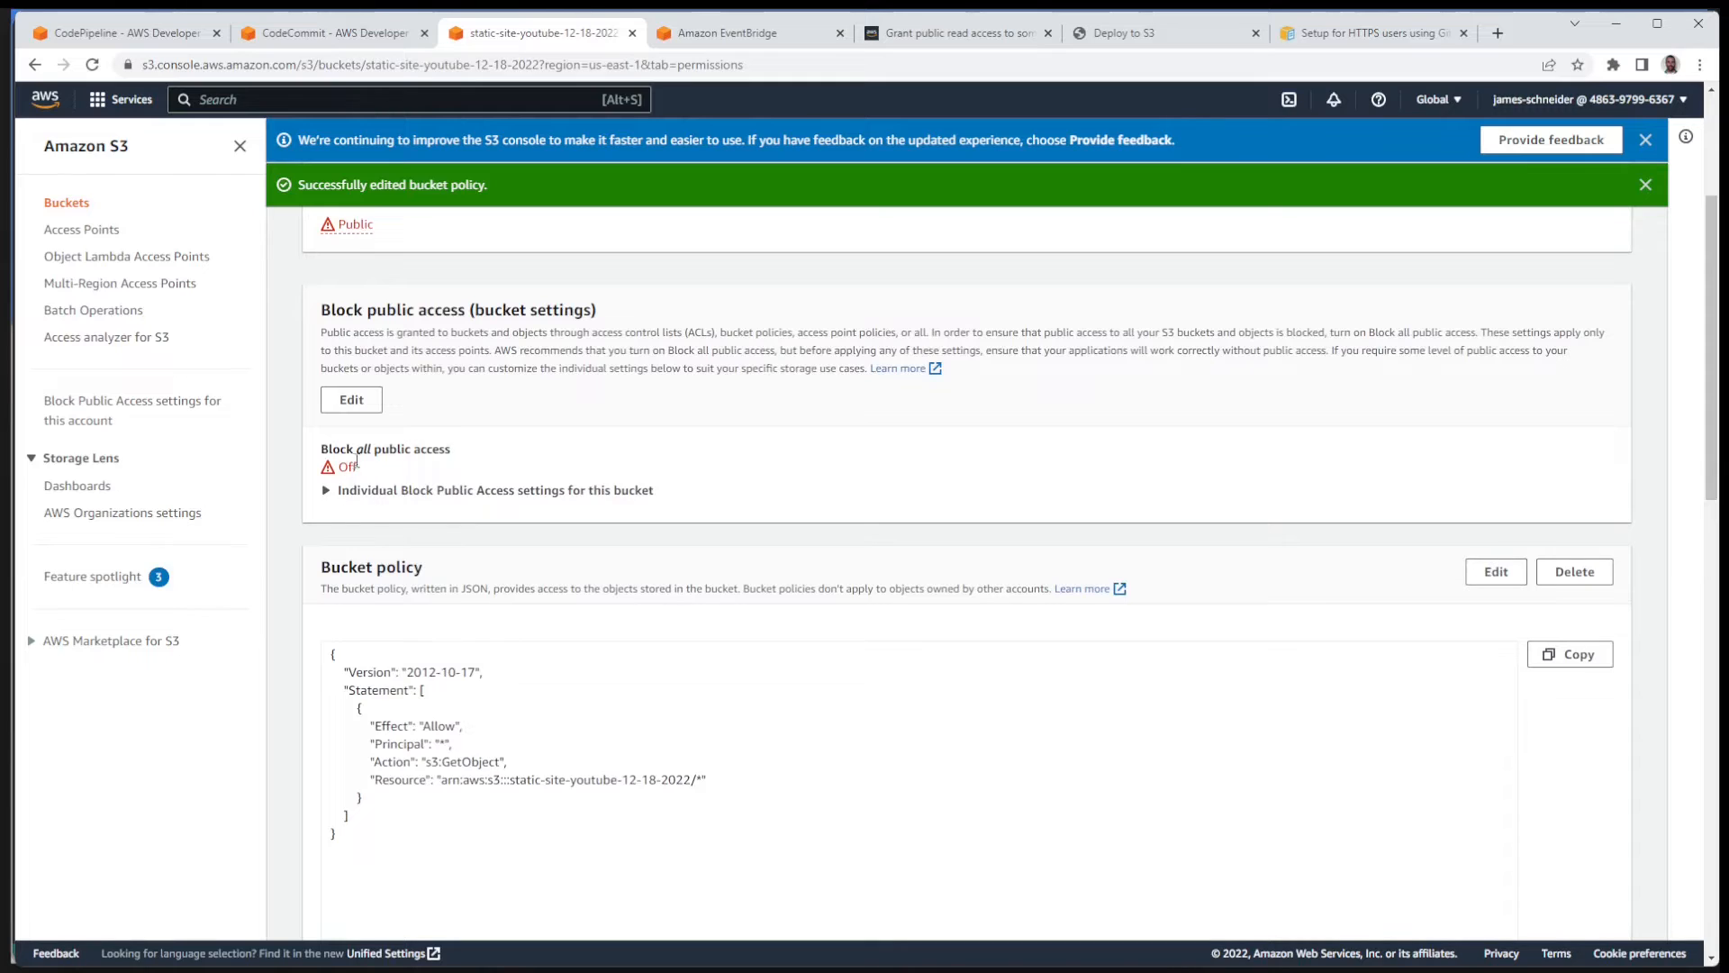
pyautogui.moveTo(440, 479)
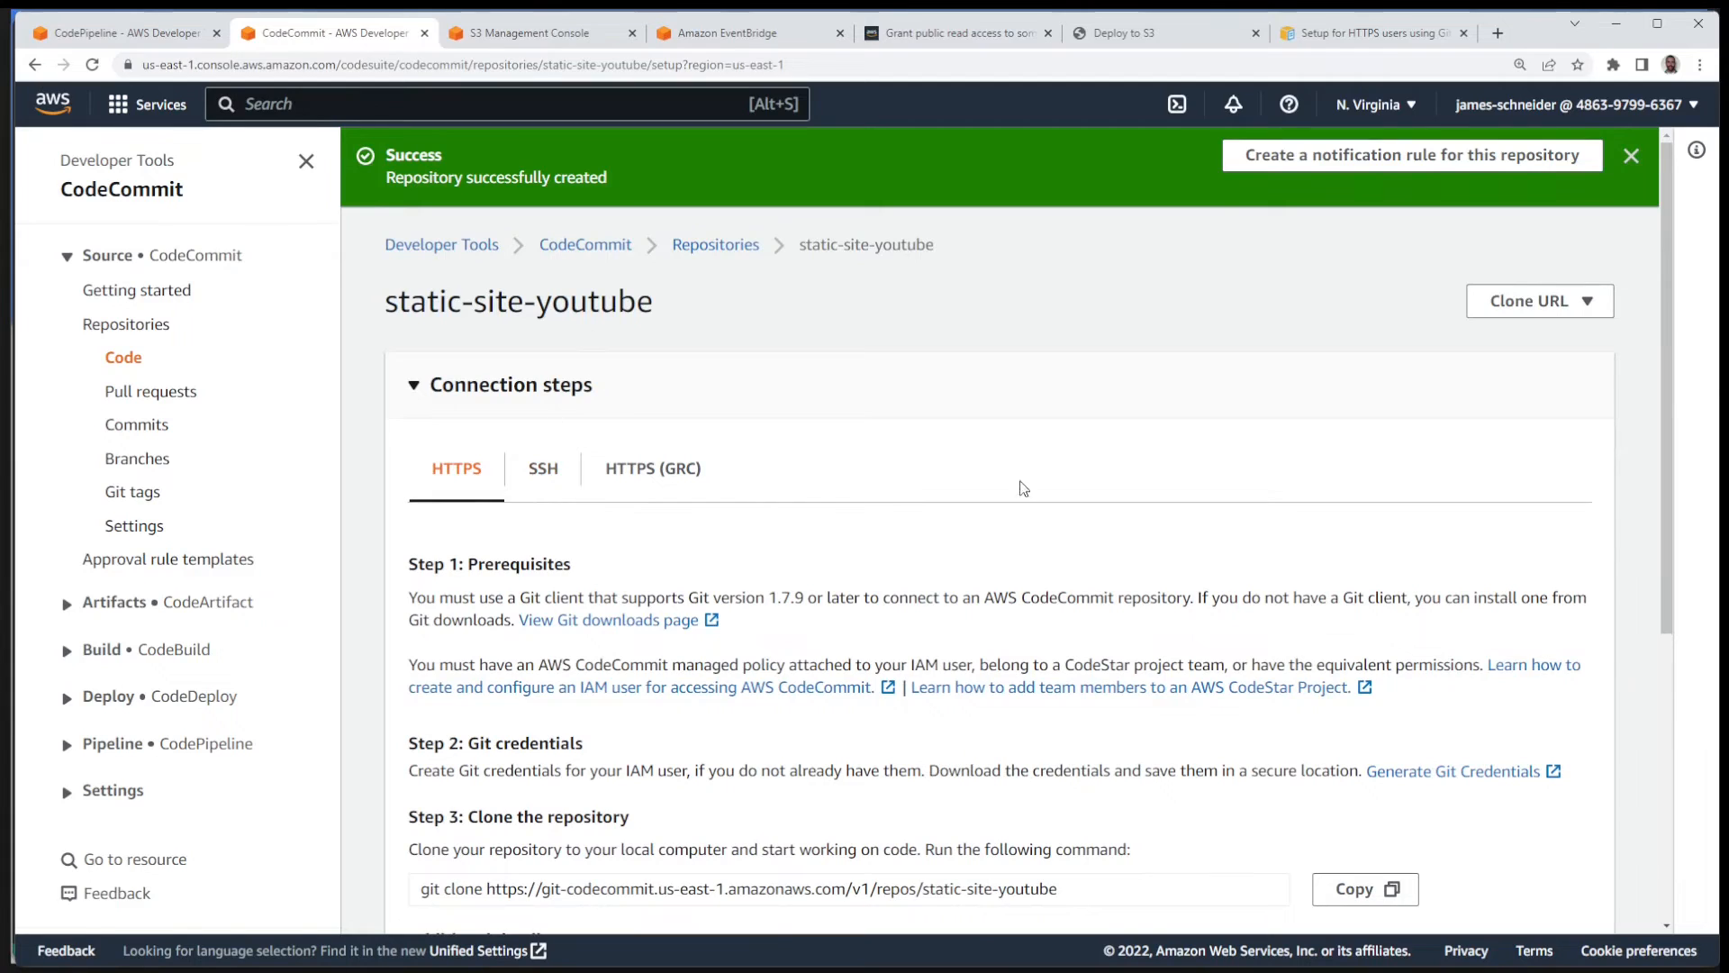
pyautogui.moveTo(795, 641)
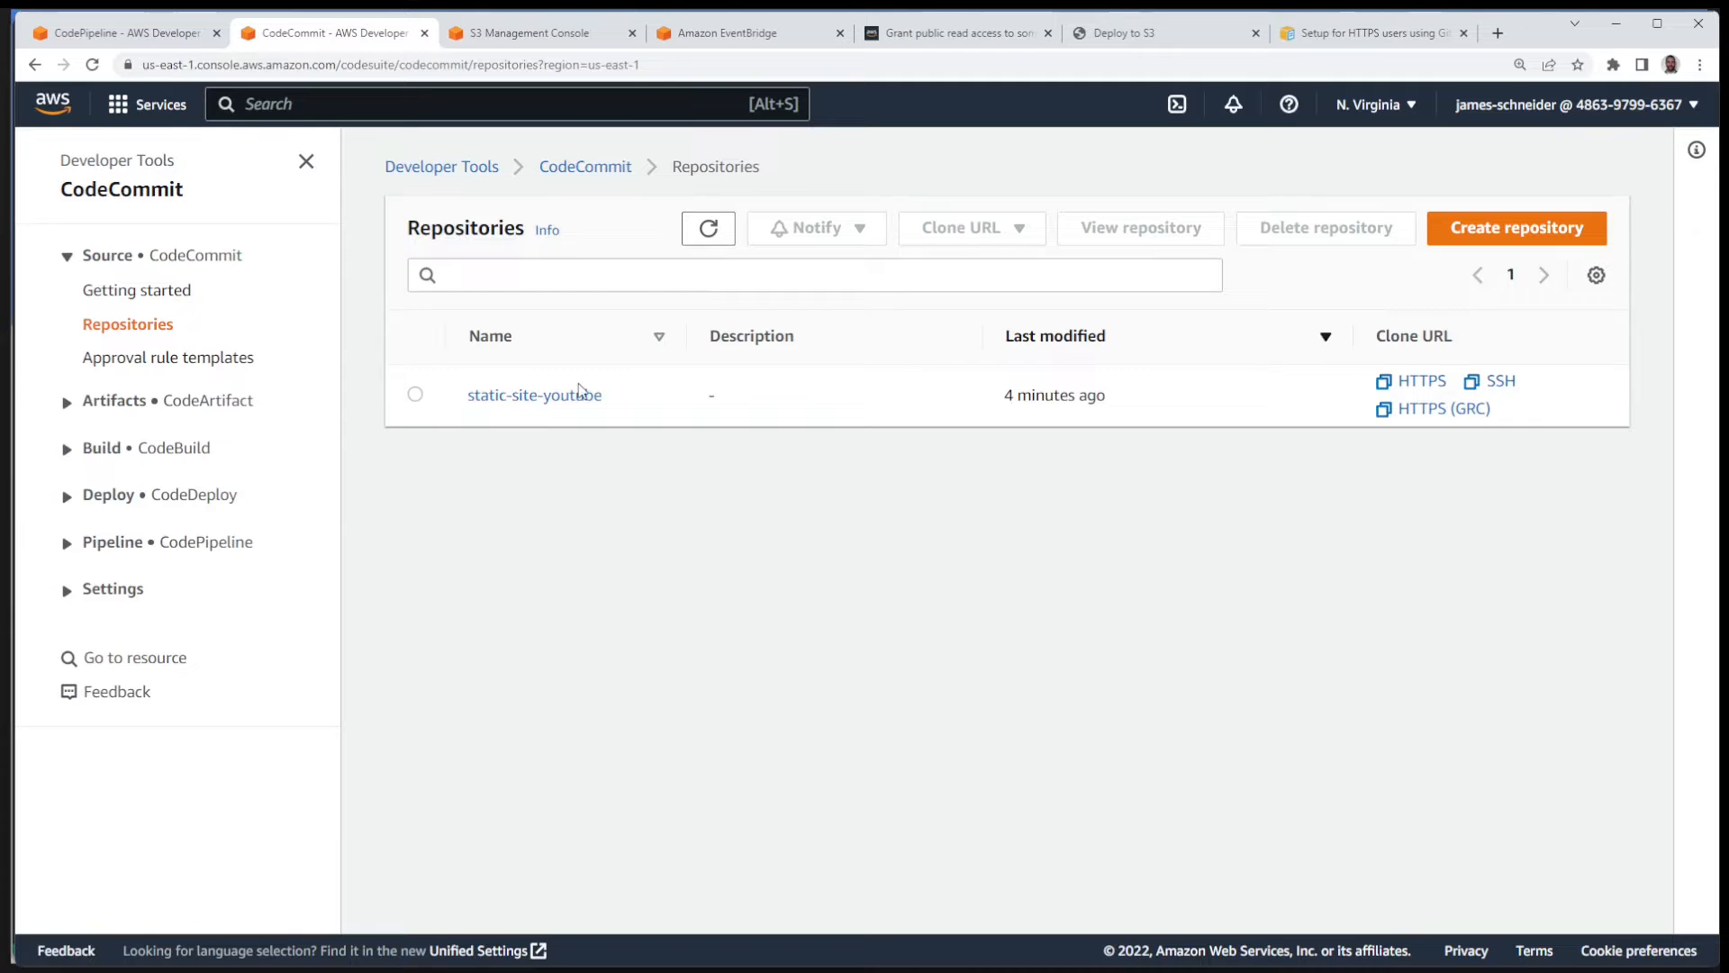
# Step: Show the CodePipeline pipelines list, still empty
pyautogui.click(533, 394)
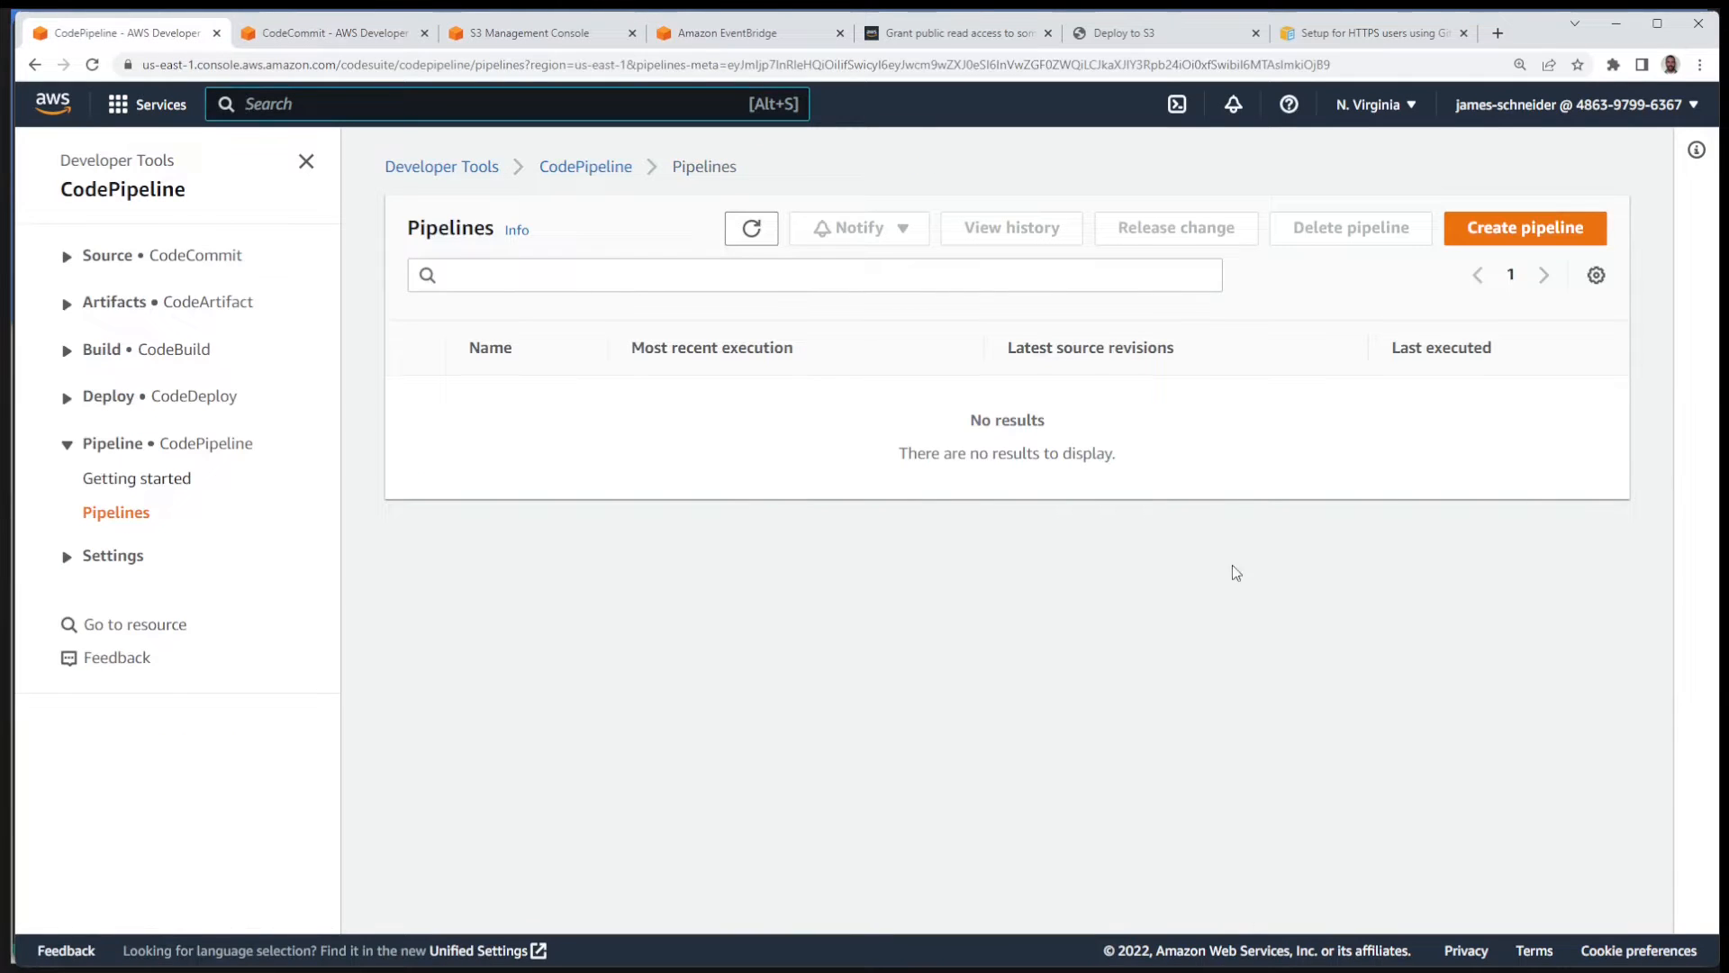
pyautogui.moveTo(681, 411)
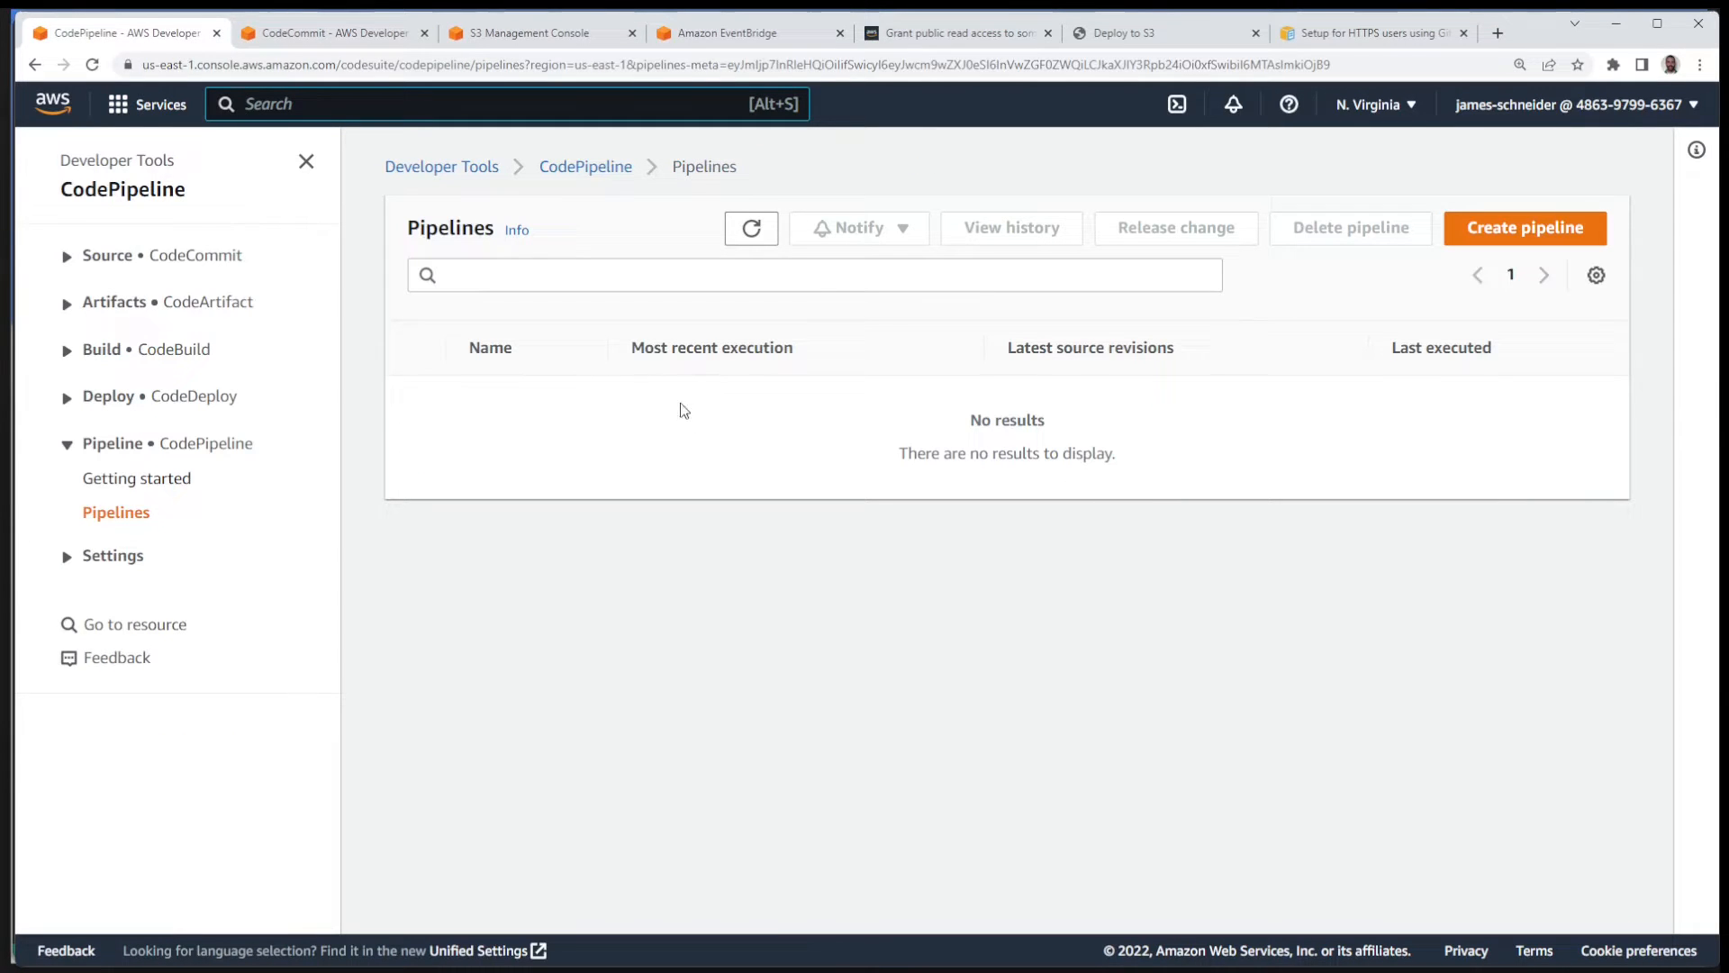
# Step: Start a new pipeline named S3StaticPipeline and advance past its settings to the source step
pyautogui.click(1524, 229)
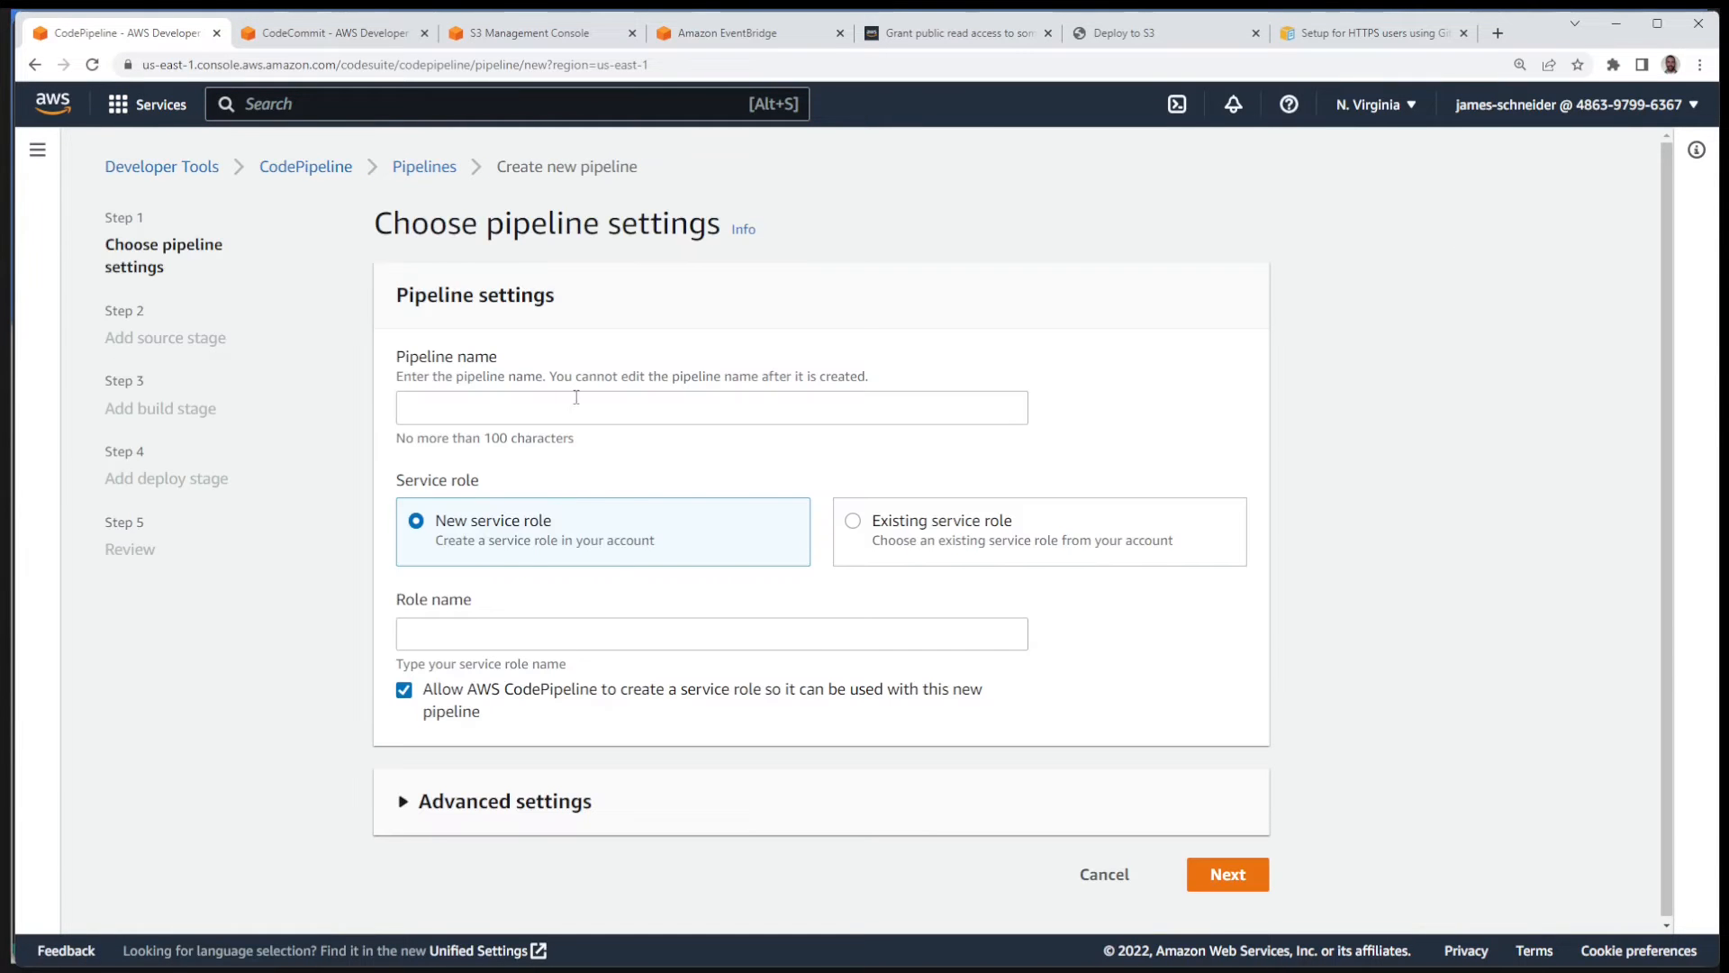
pyautogui.click(710, 407)
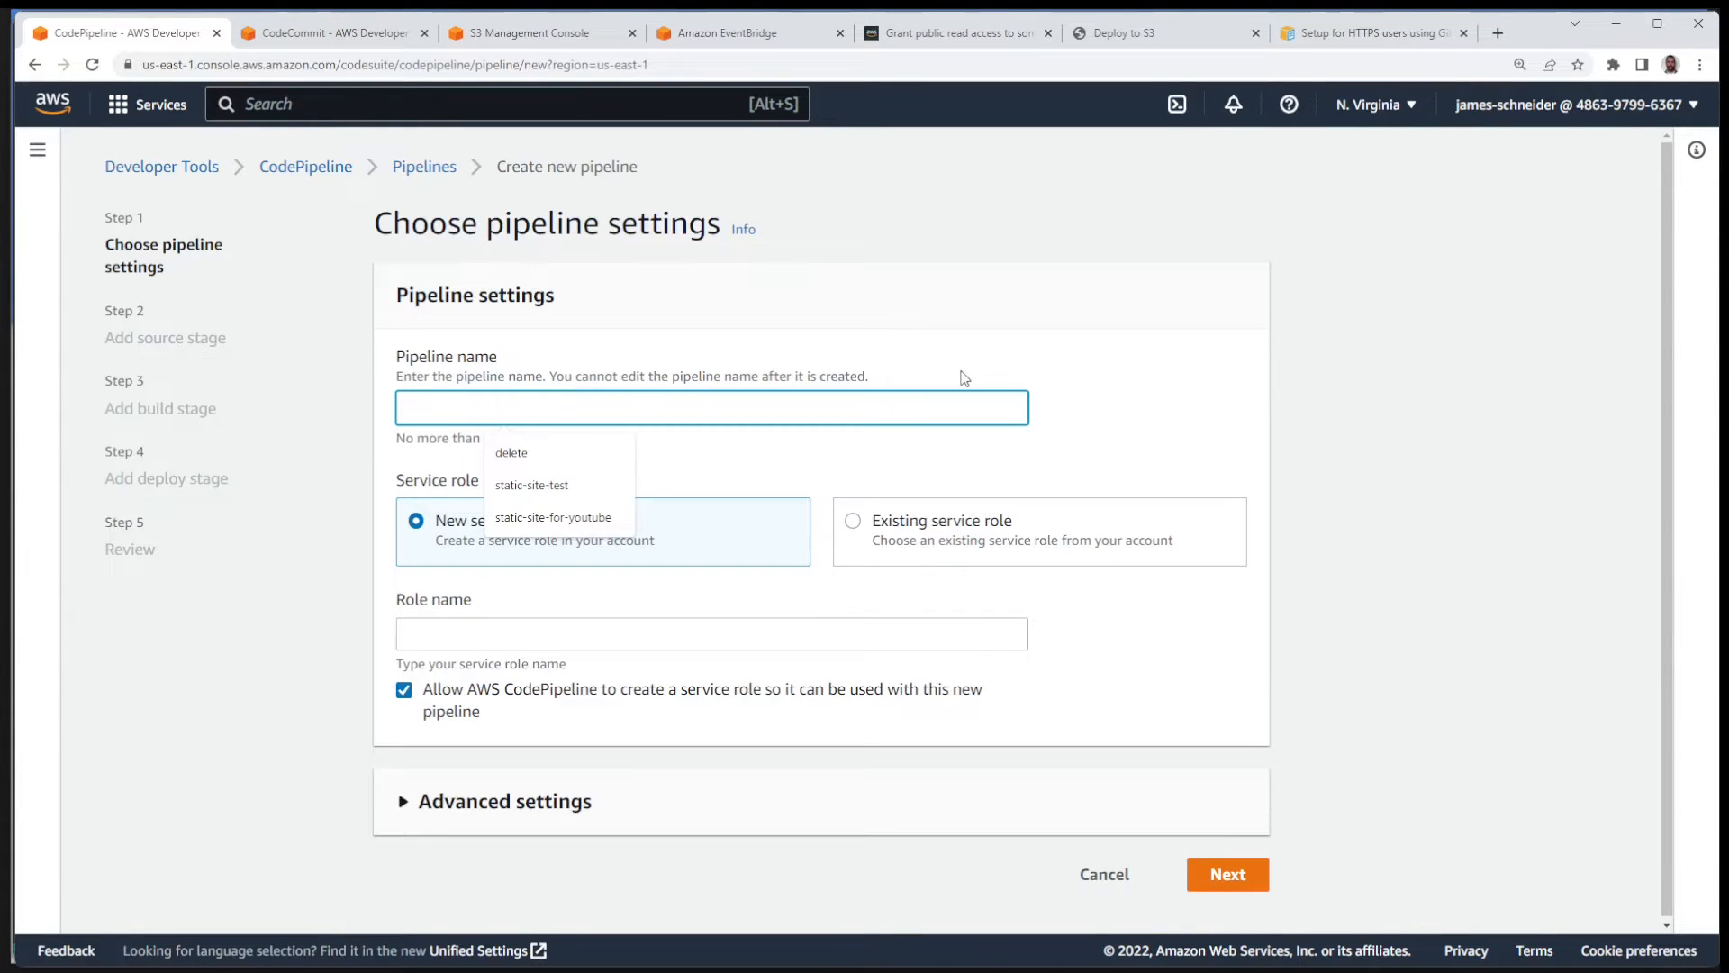
pyautogui.write('S3StaticP')
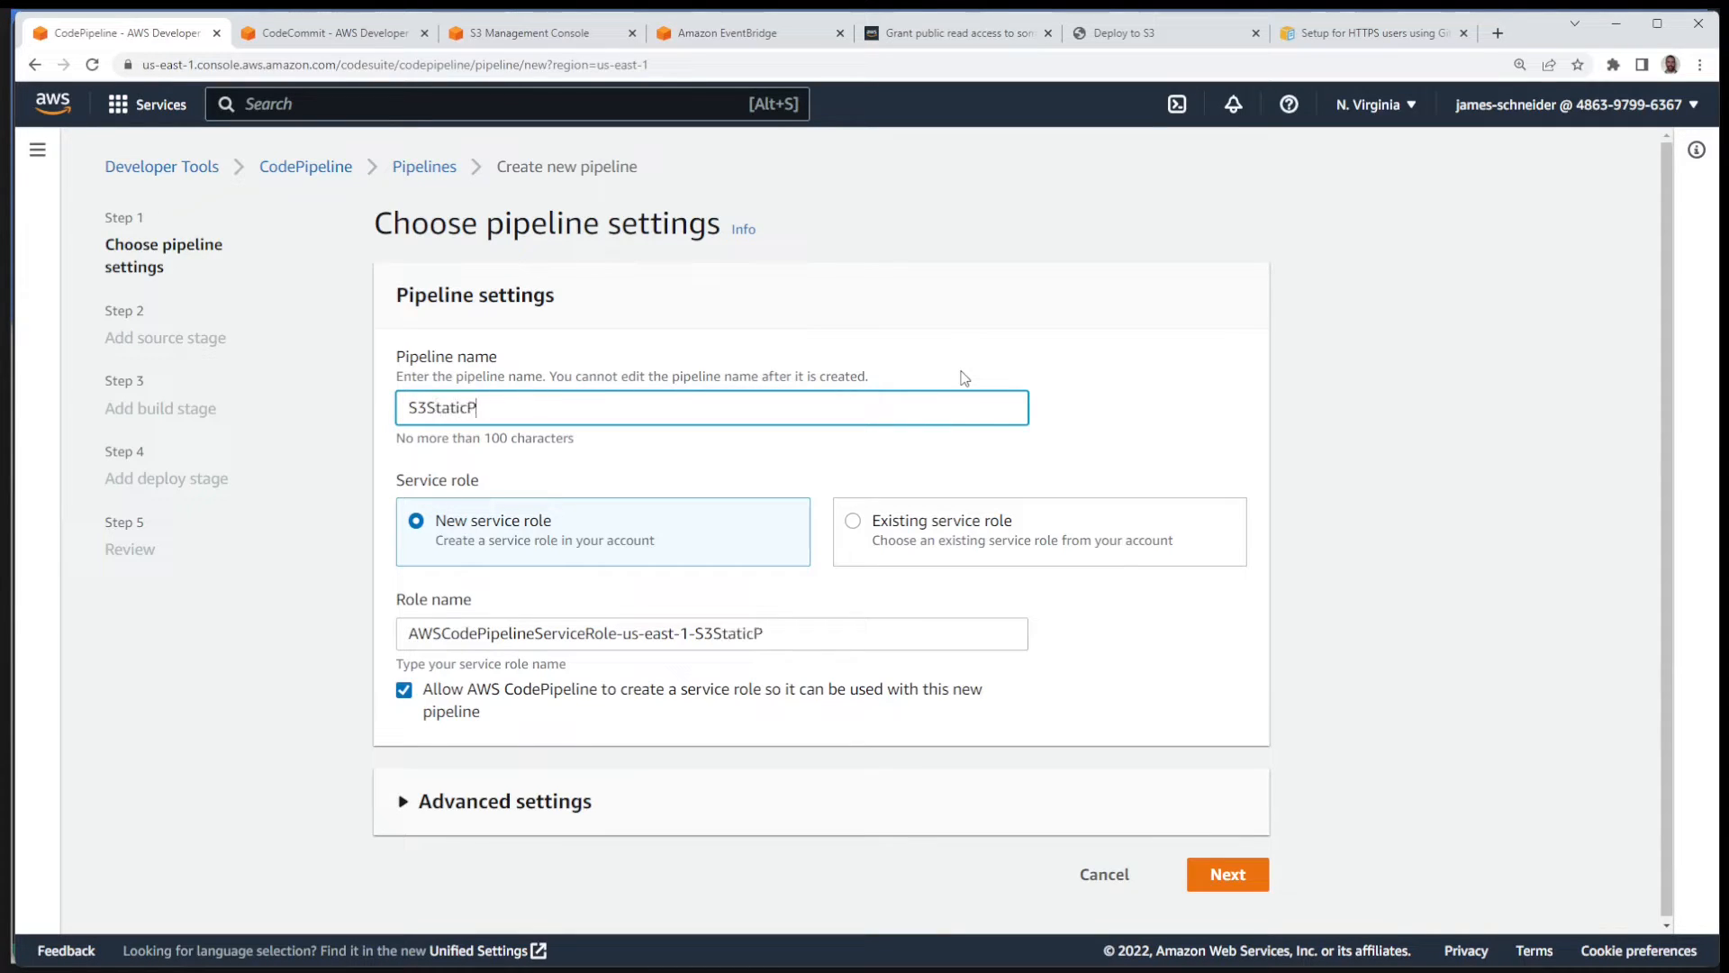
pyautogui.write('ipeline')
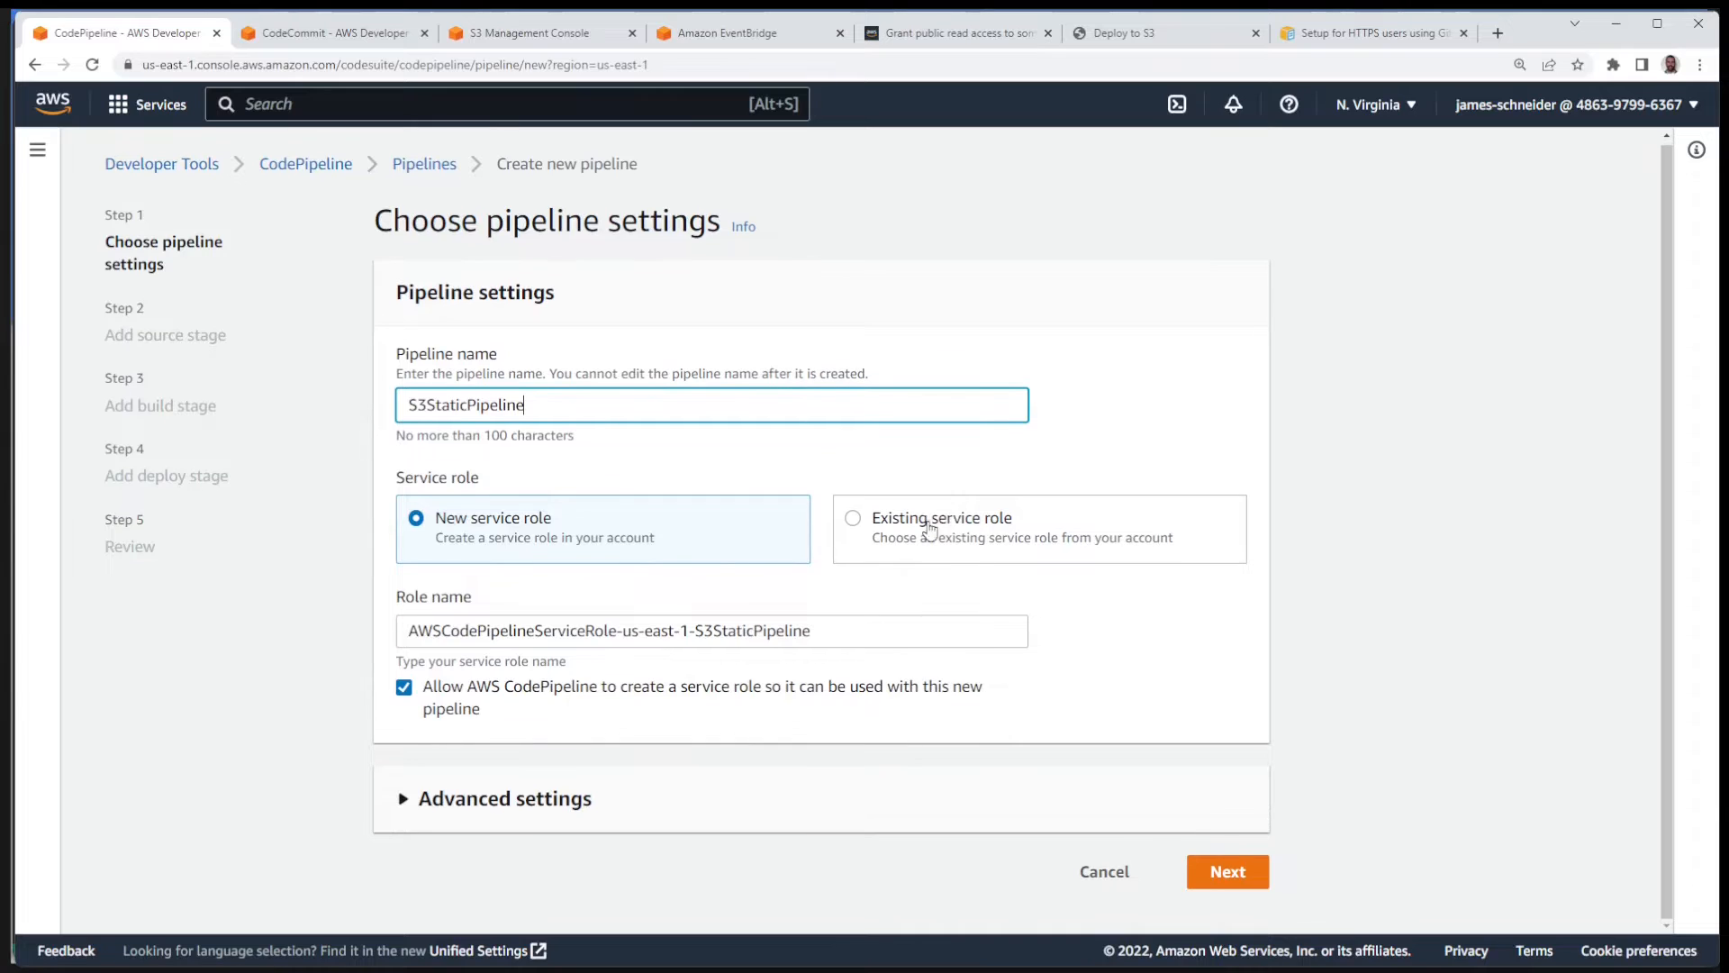
pyautogui.moveTo(601, 557)
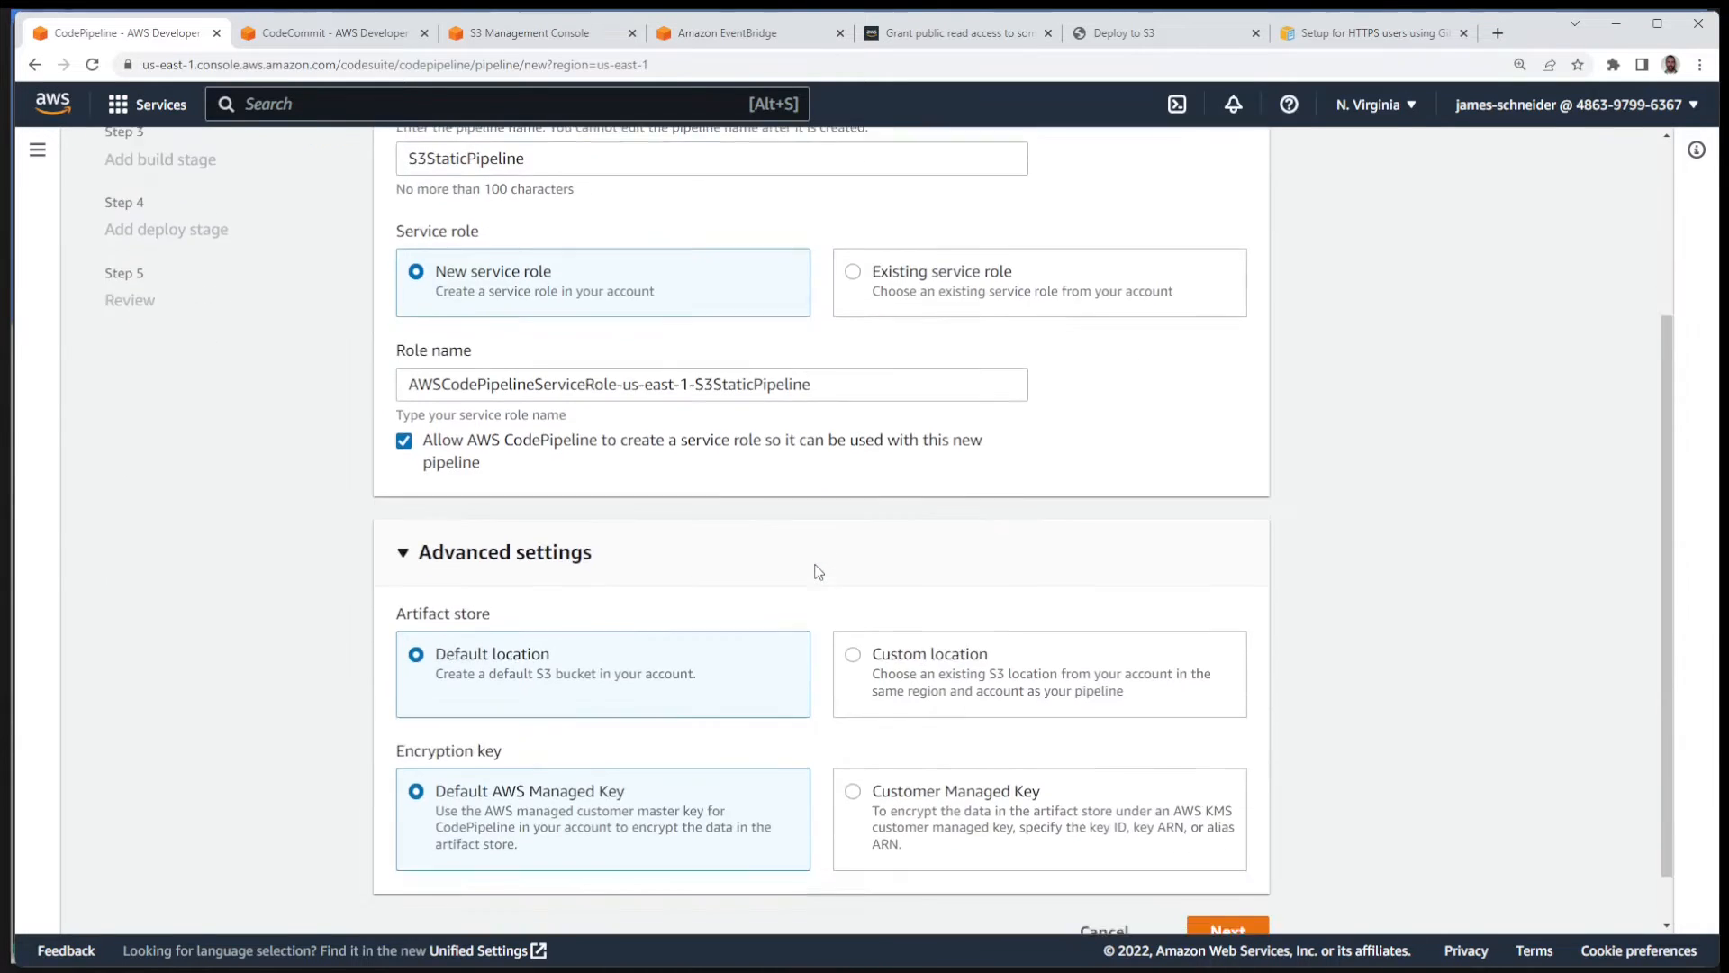
pyautogui.scroll(-3)
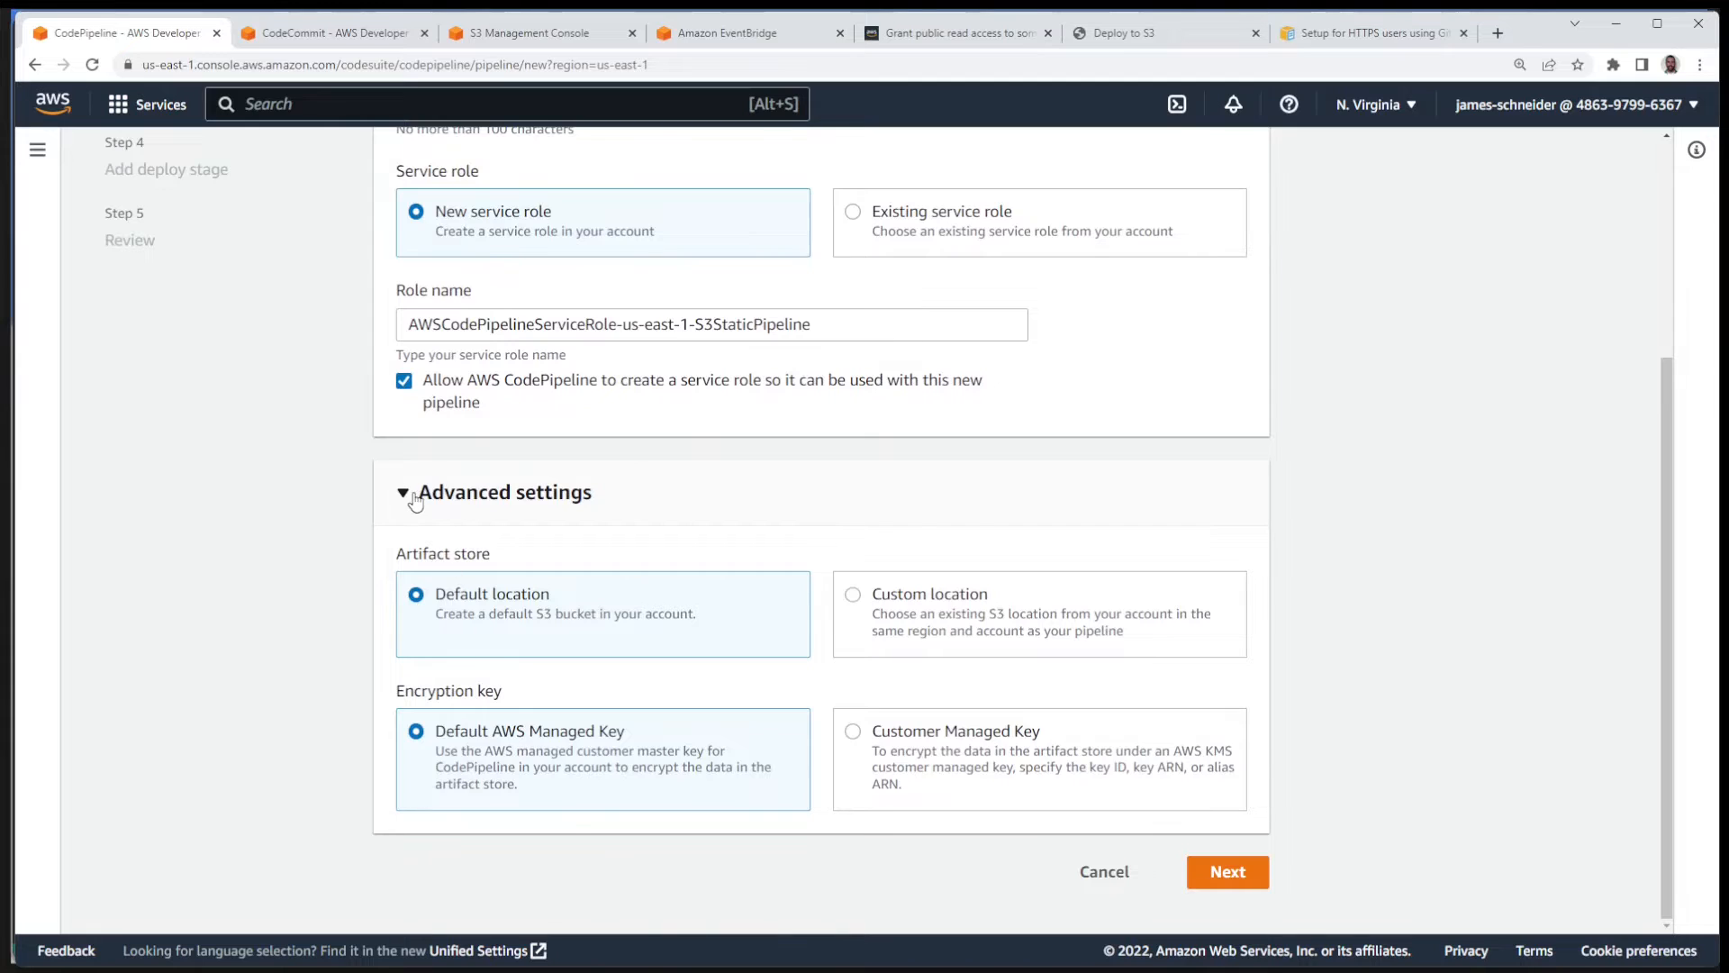
pyautogui.click(1225, 871)
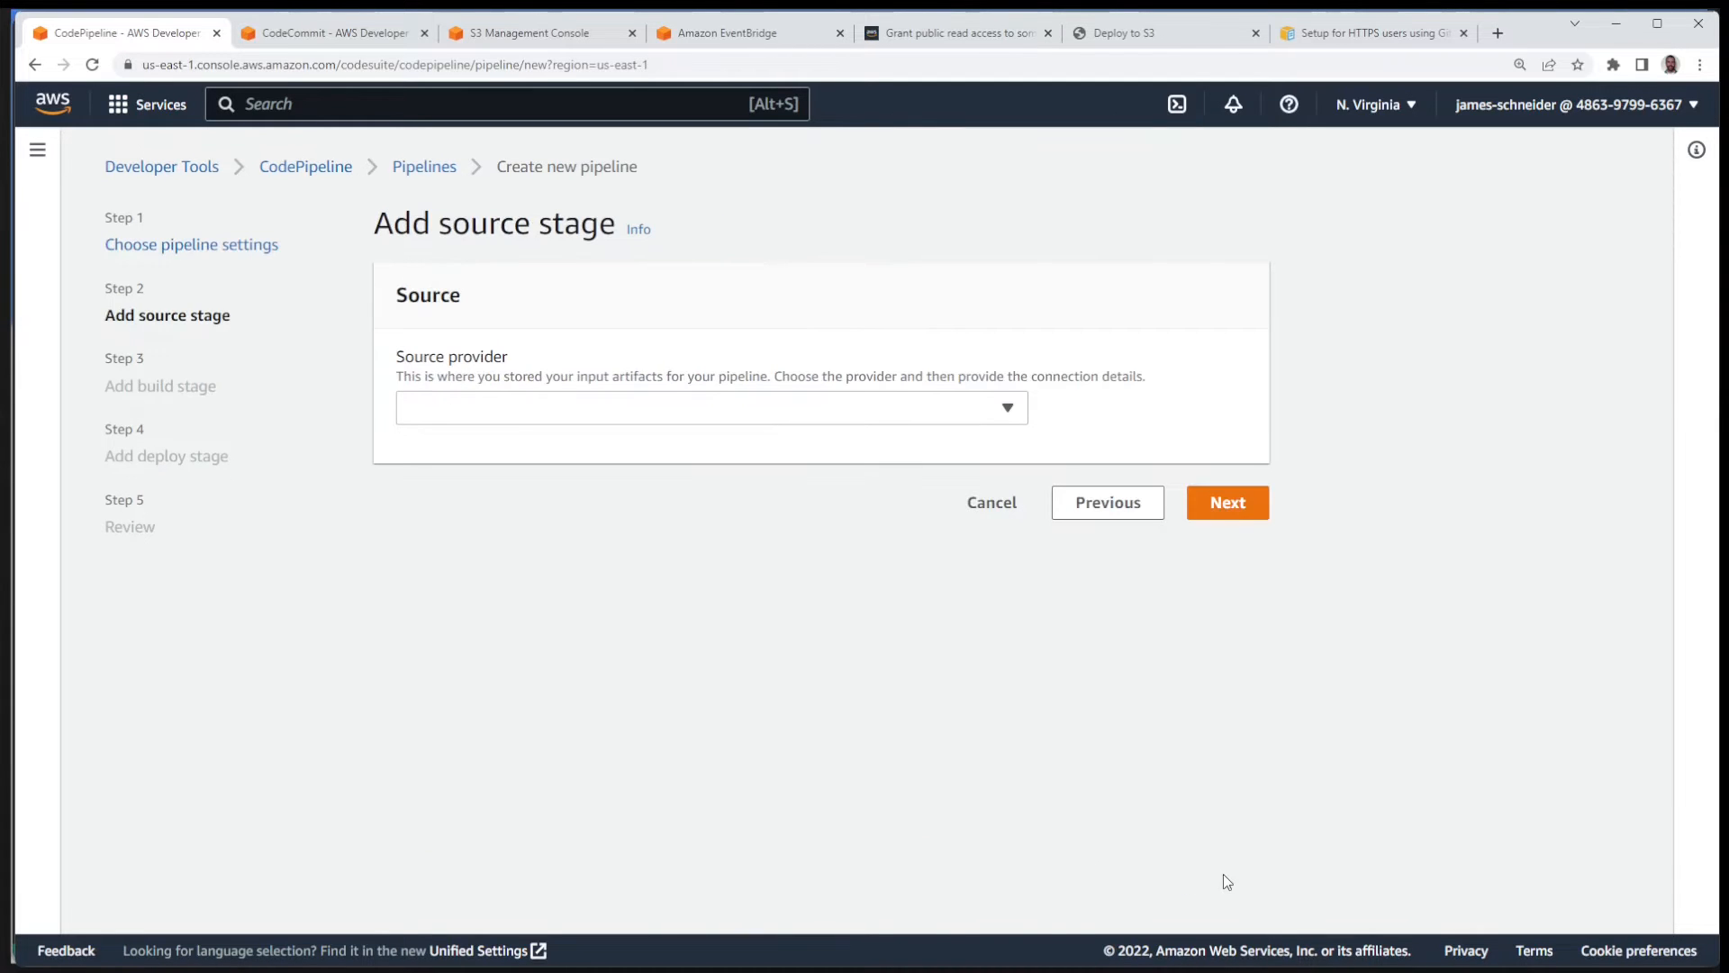
# Step: Set AWS CodeCommit as source provider with the static-site-youtube repository selected
pyautogui.click(712, 407)
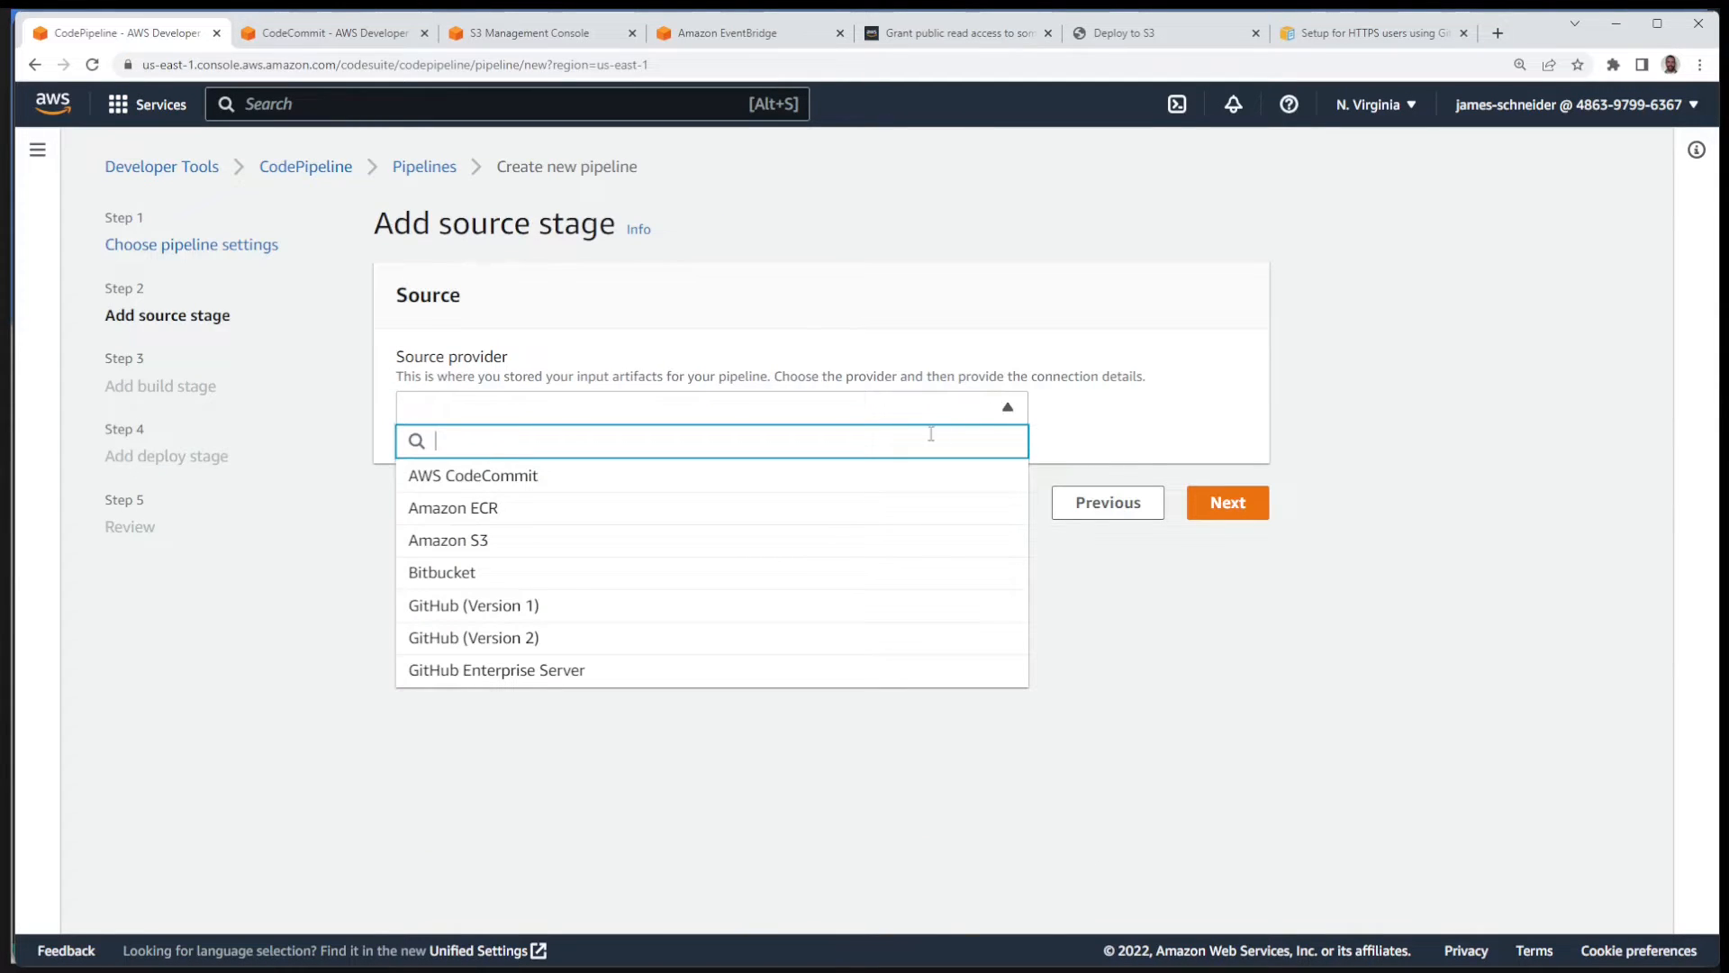
pyautogui.click(471, 476)
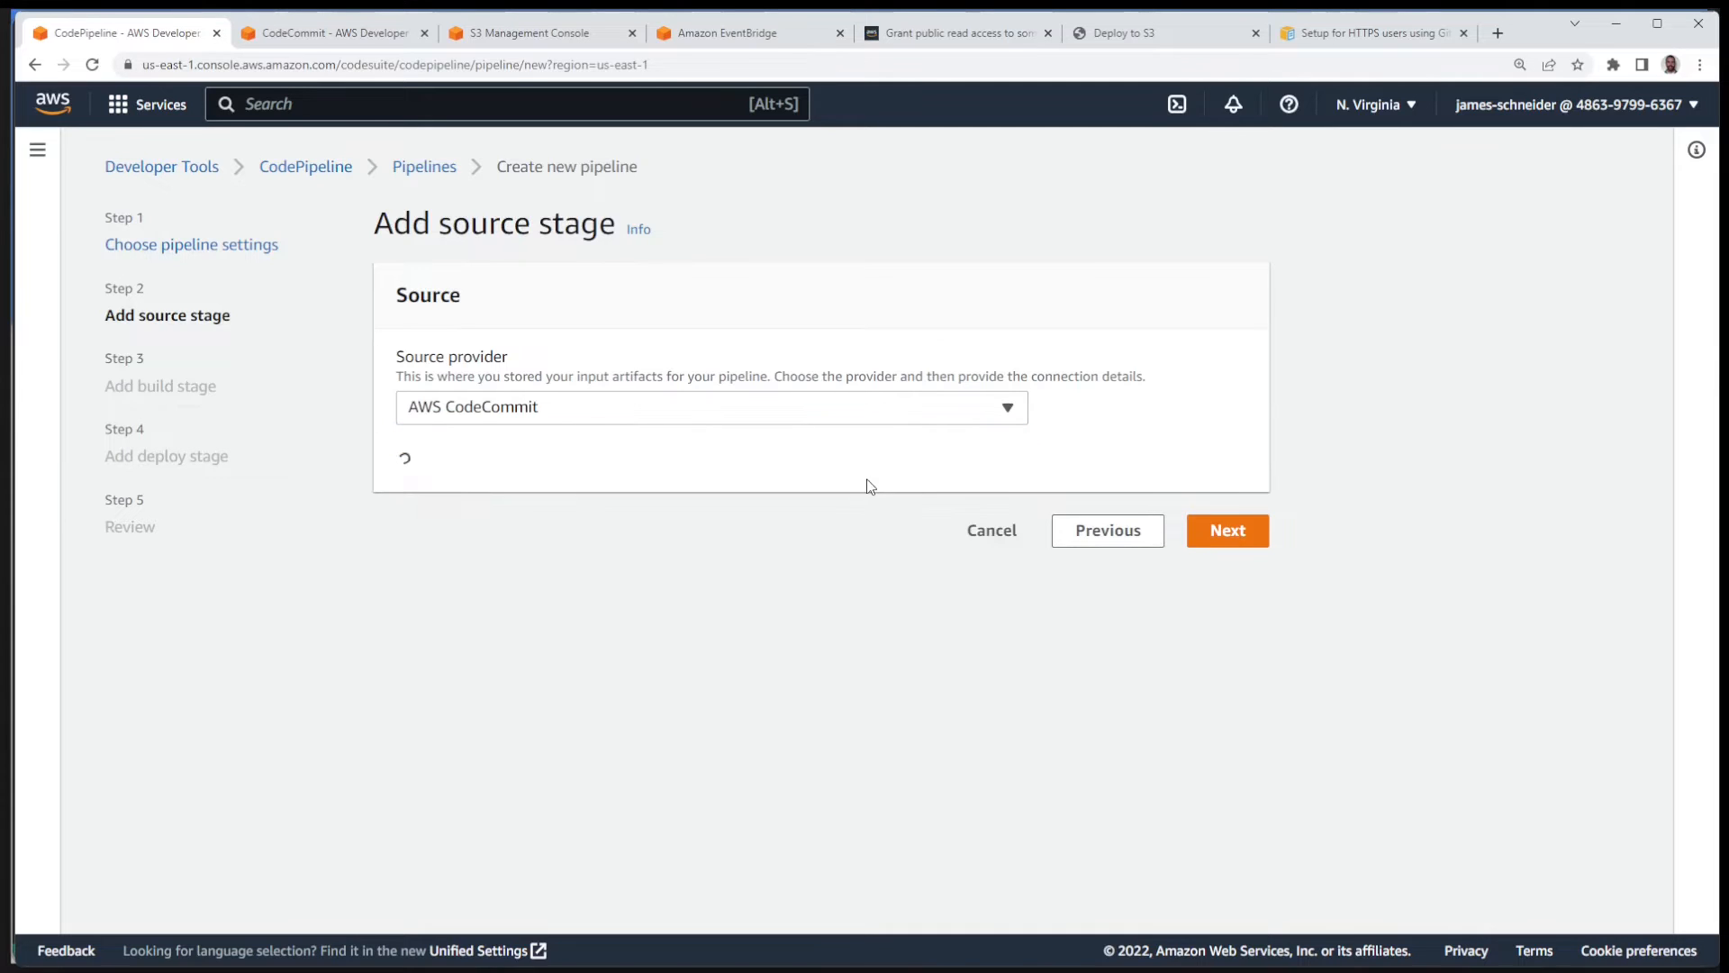
pyautogui.click(709, 508)
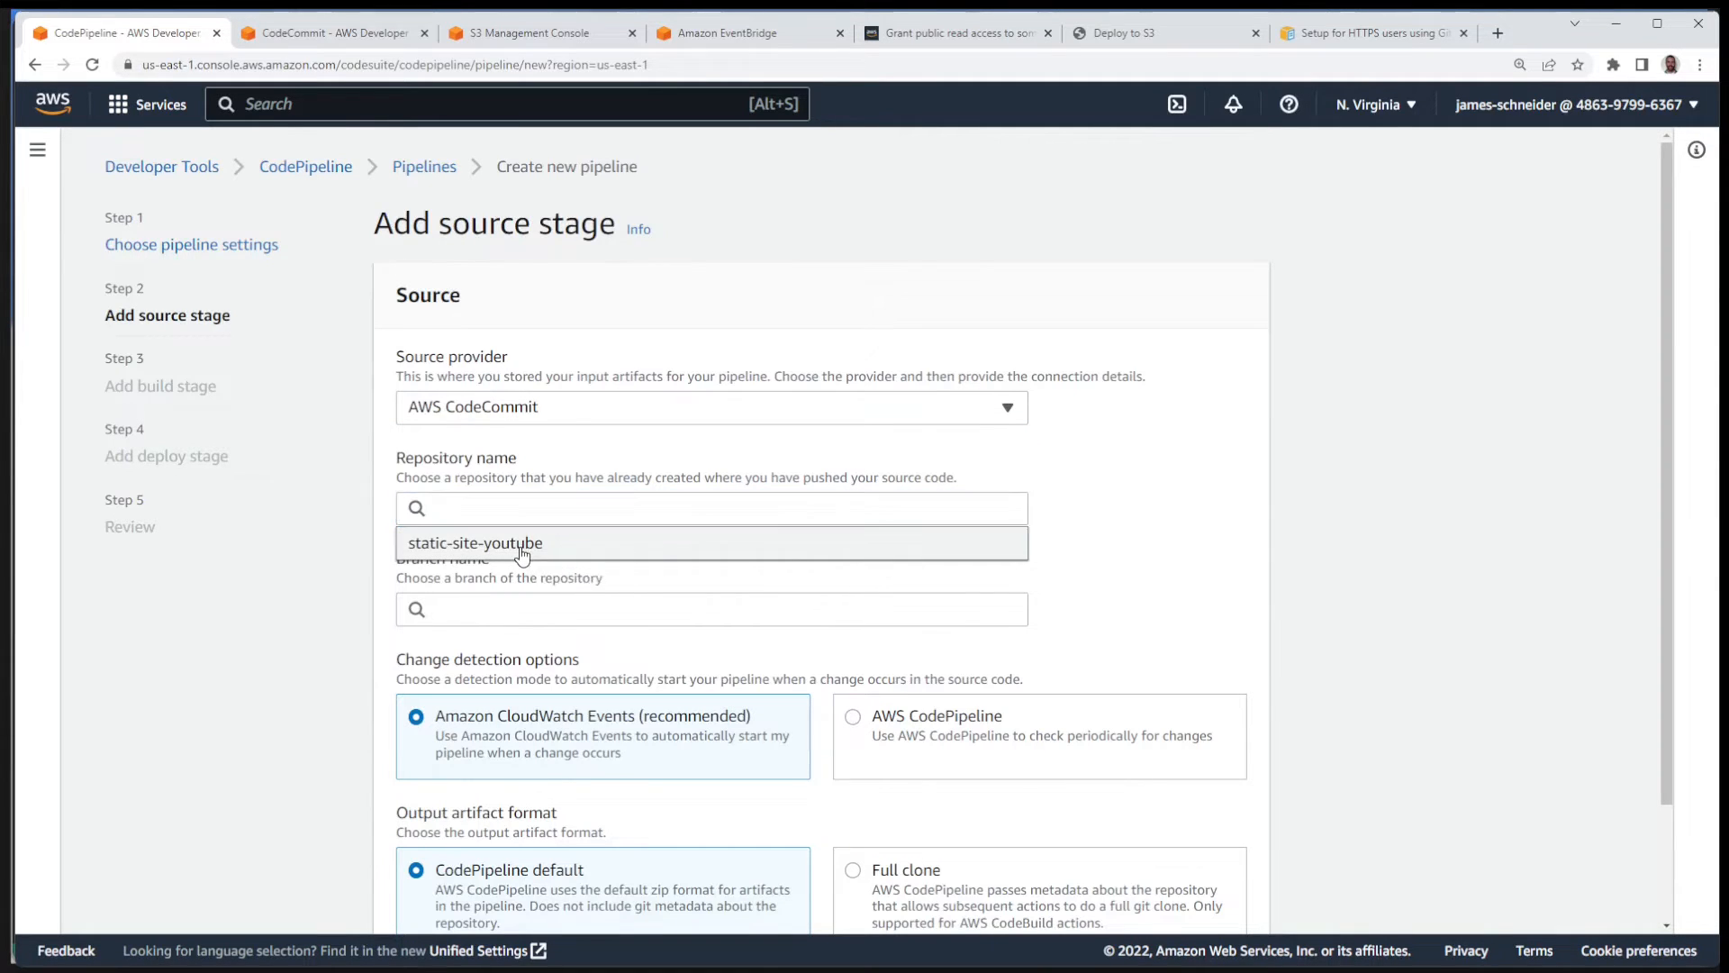
pyautogui.click(476, 542)
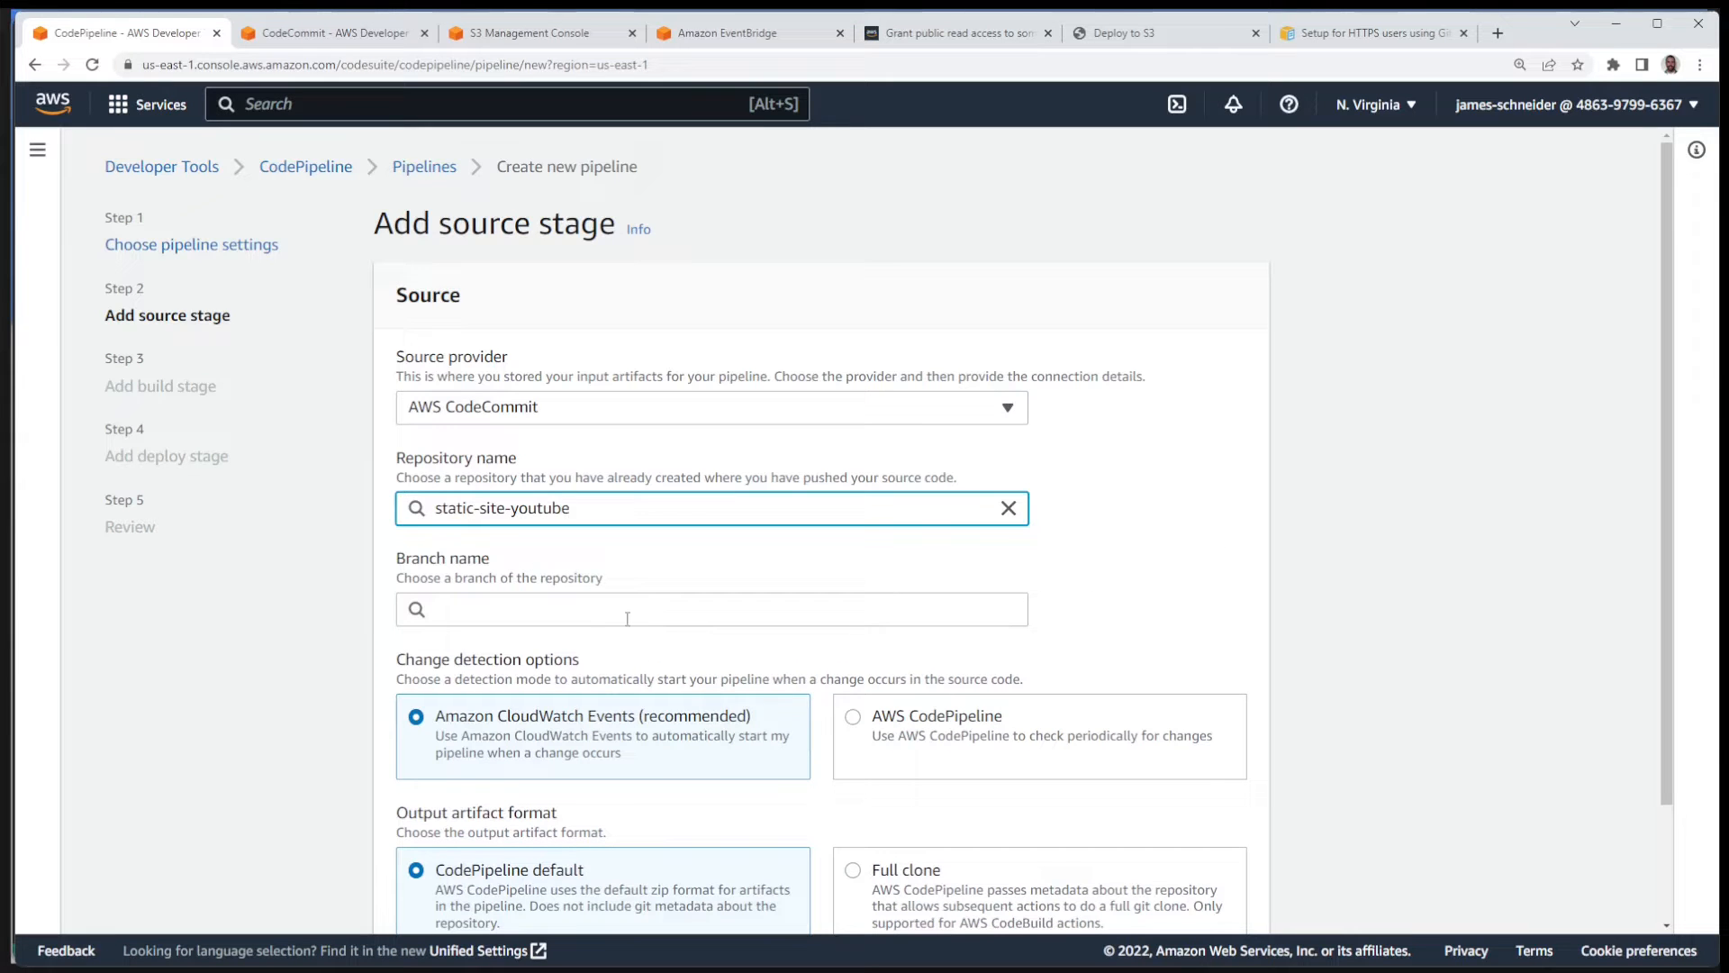
pyautogui.click(1097, 567)
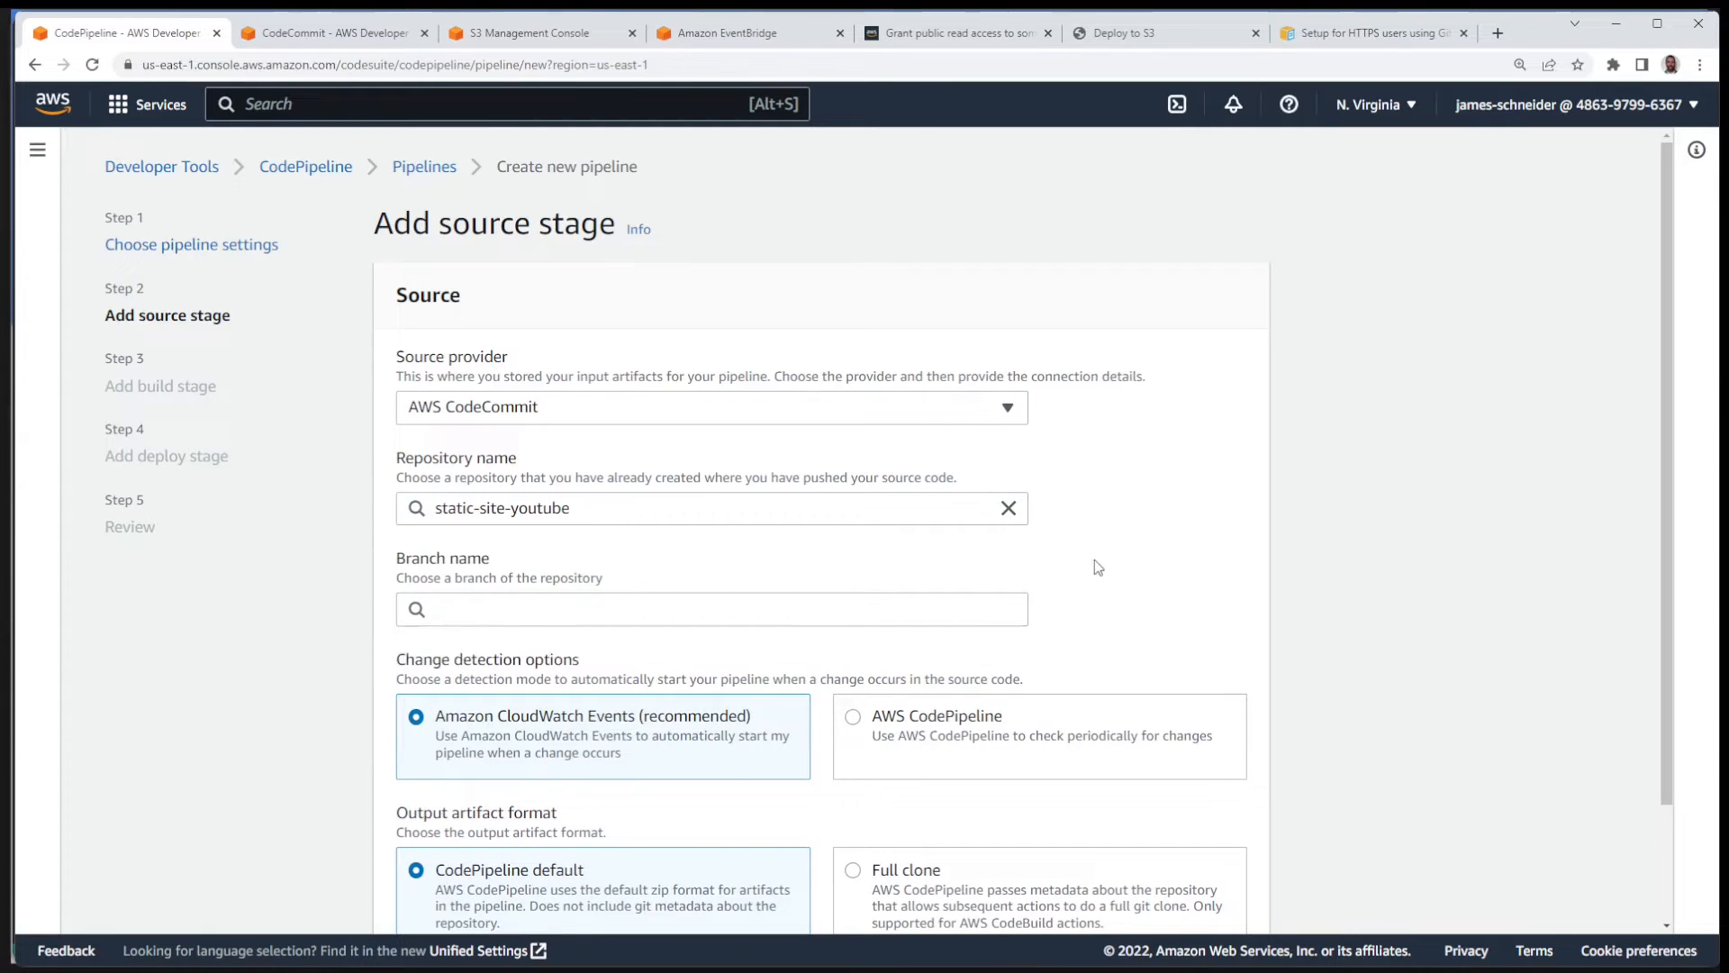
pyautogui.scroll(-3)
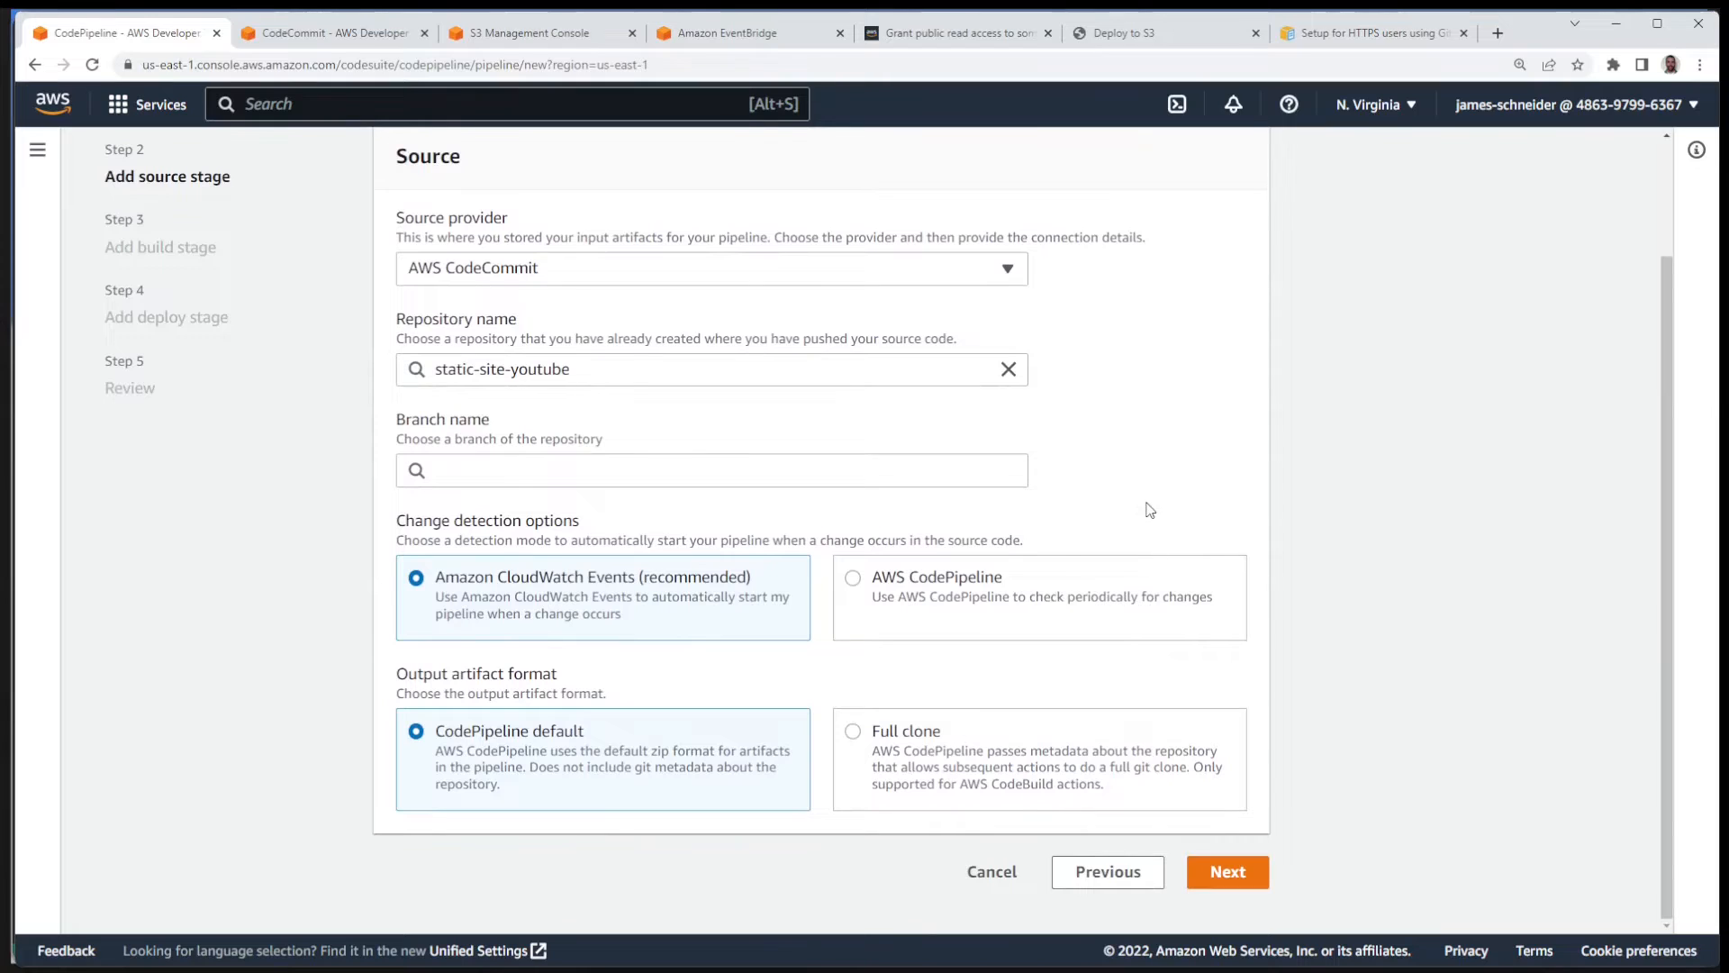
pyautogui.moveTo(1065, 541)
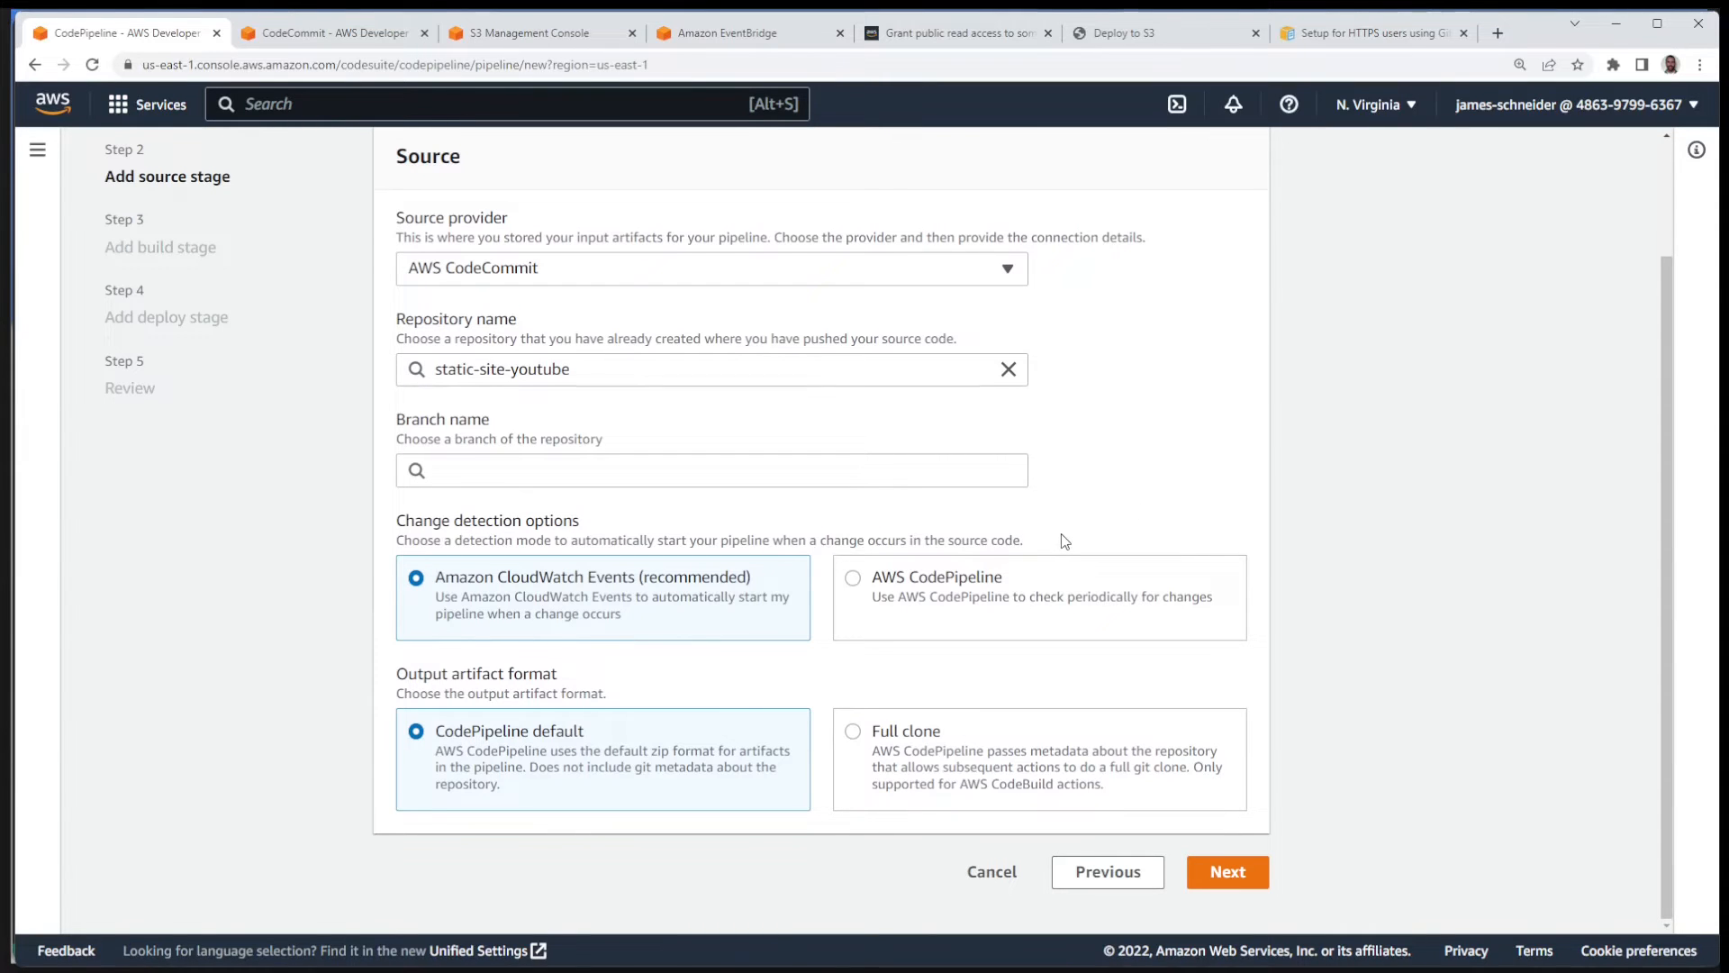
pyautogui.moveTo(468, 612)
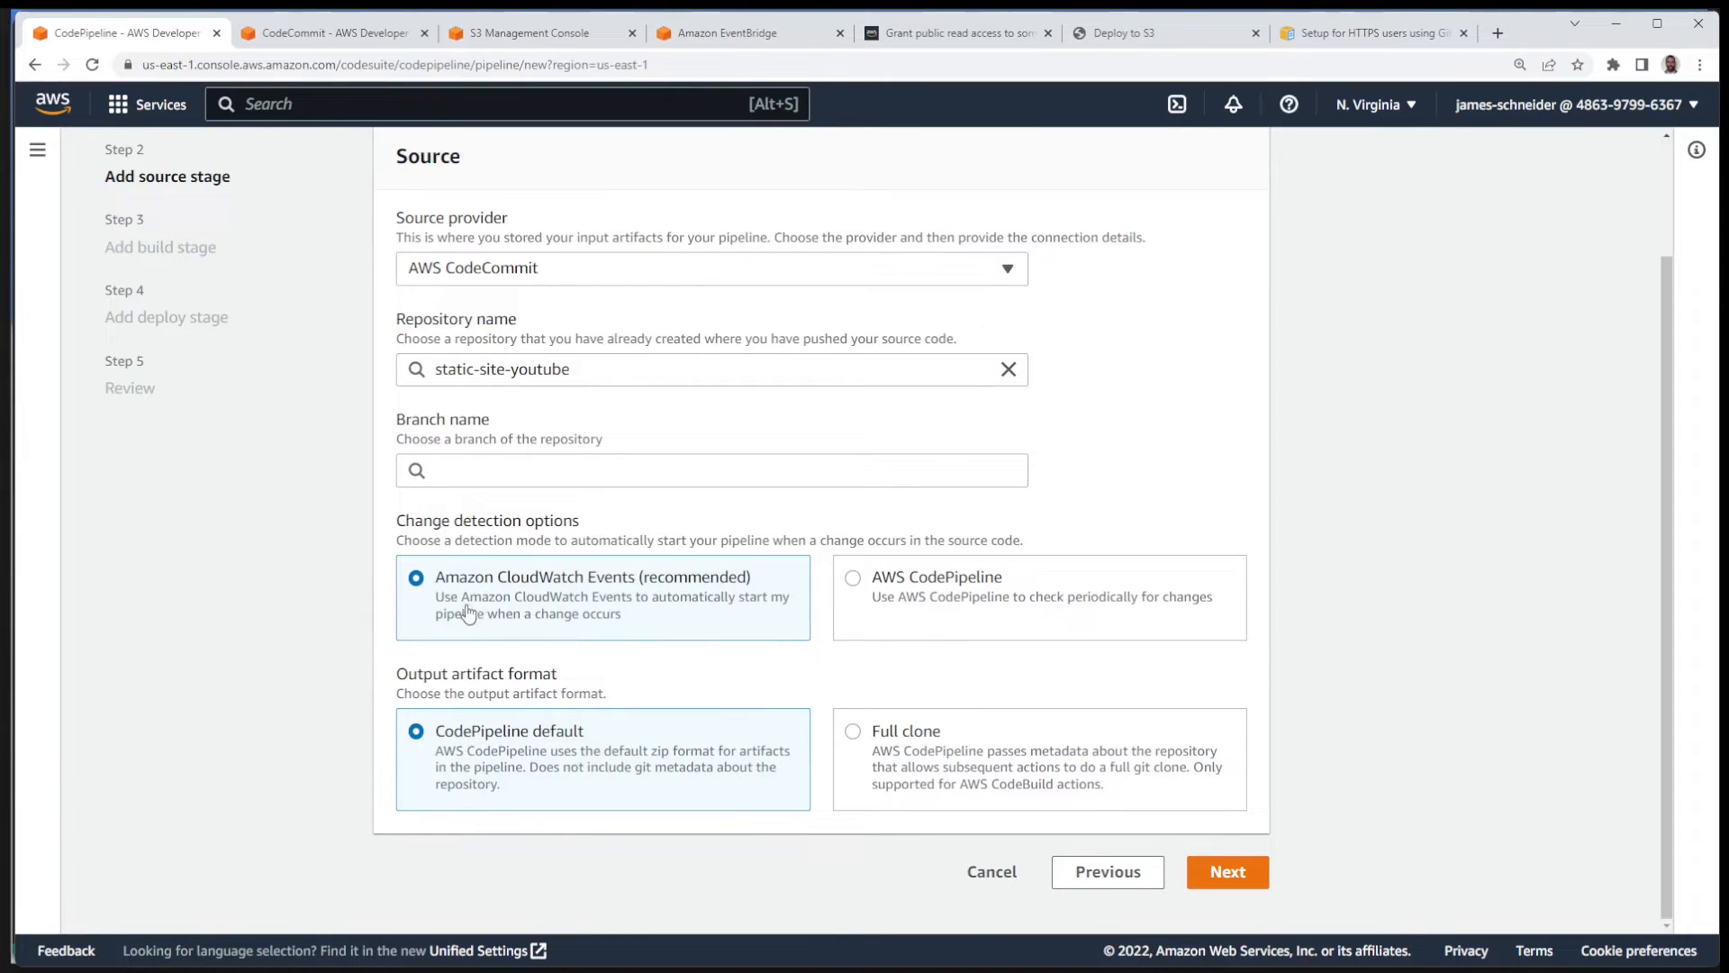
pyautogui.moveTo(615, 596)
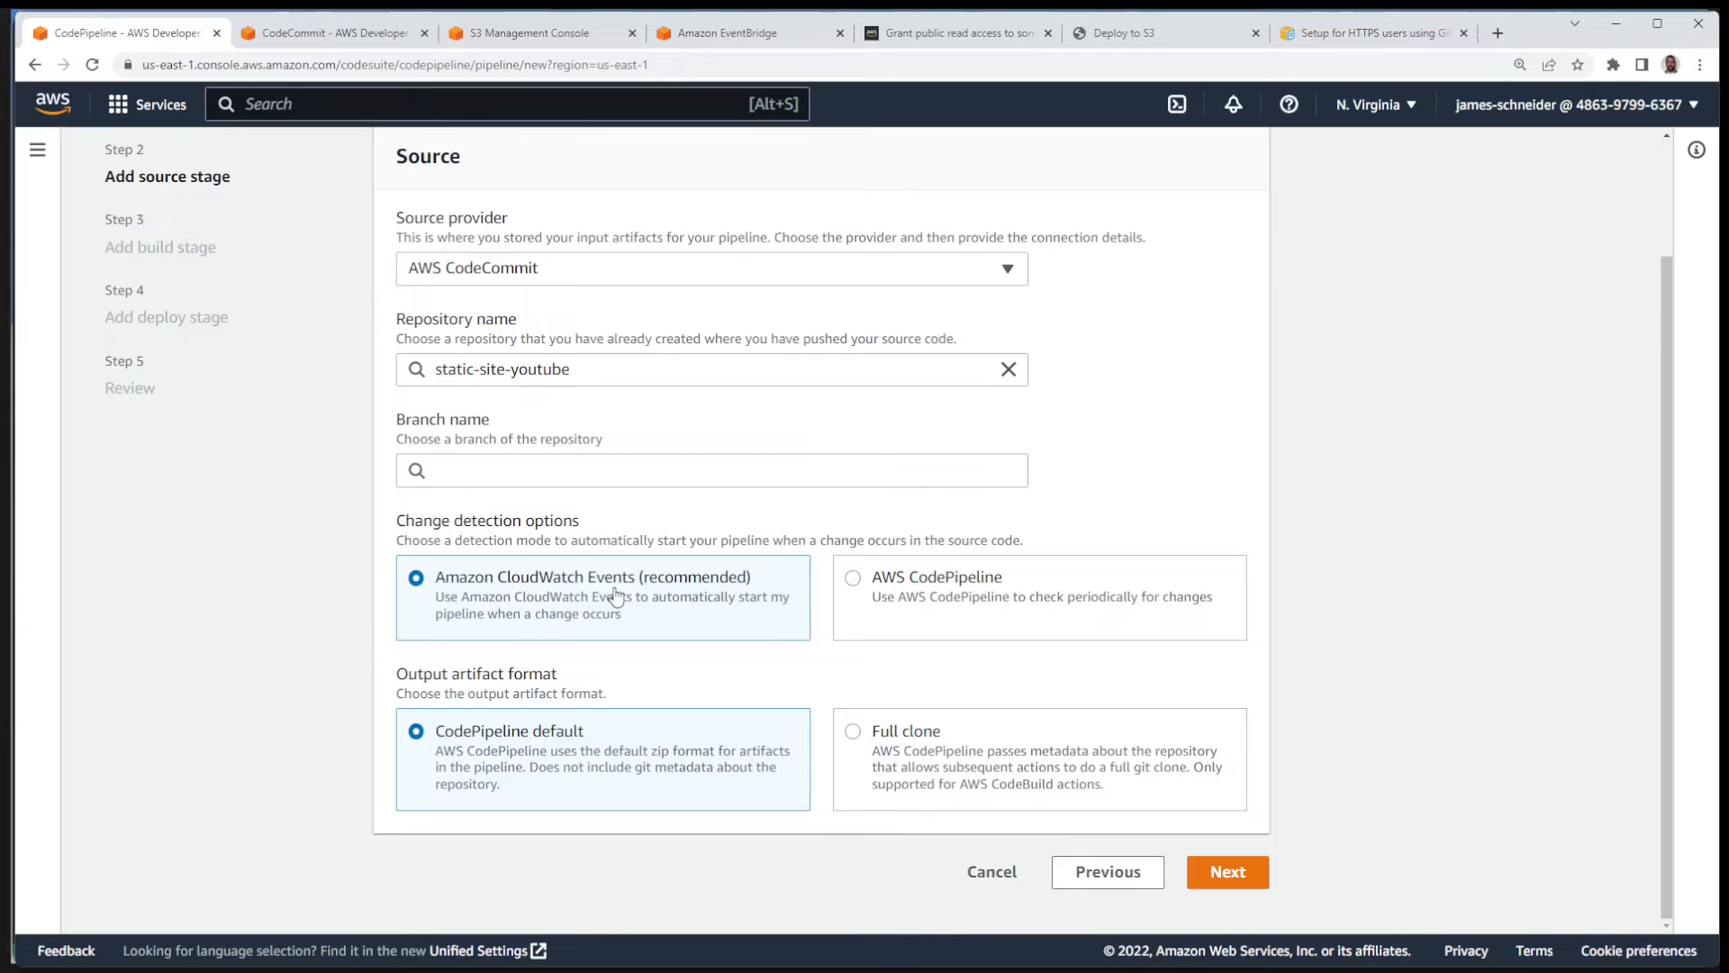
pyautogui.moveTo(580, 634)
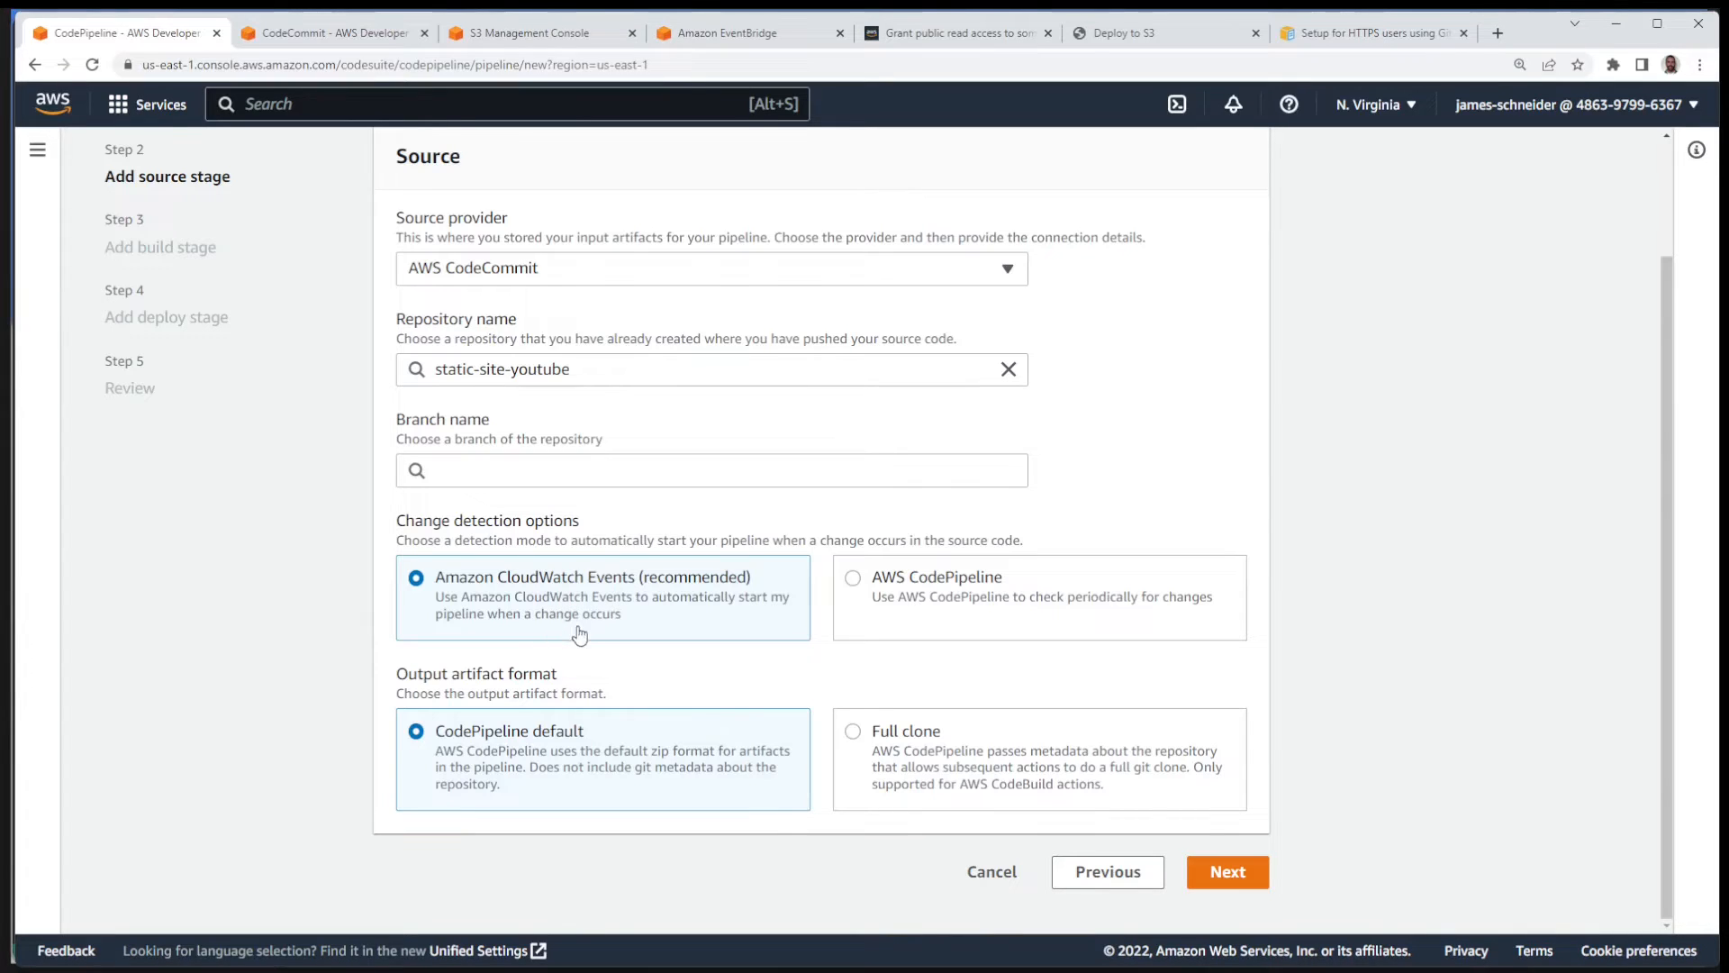
pyautogui.moveTo(547, 611)
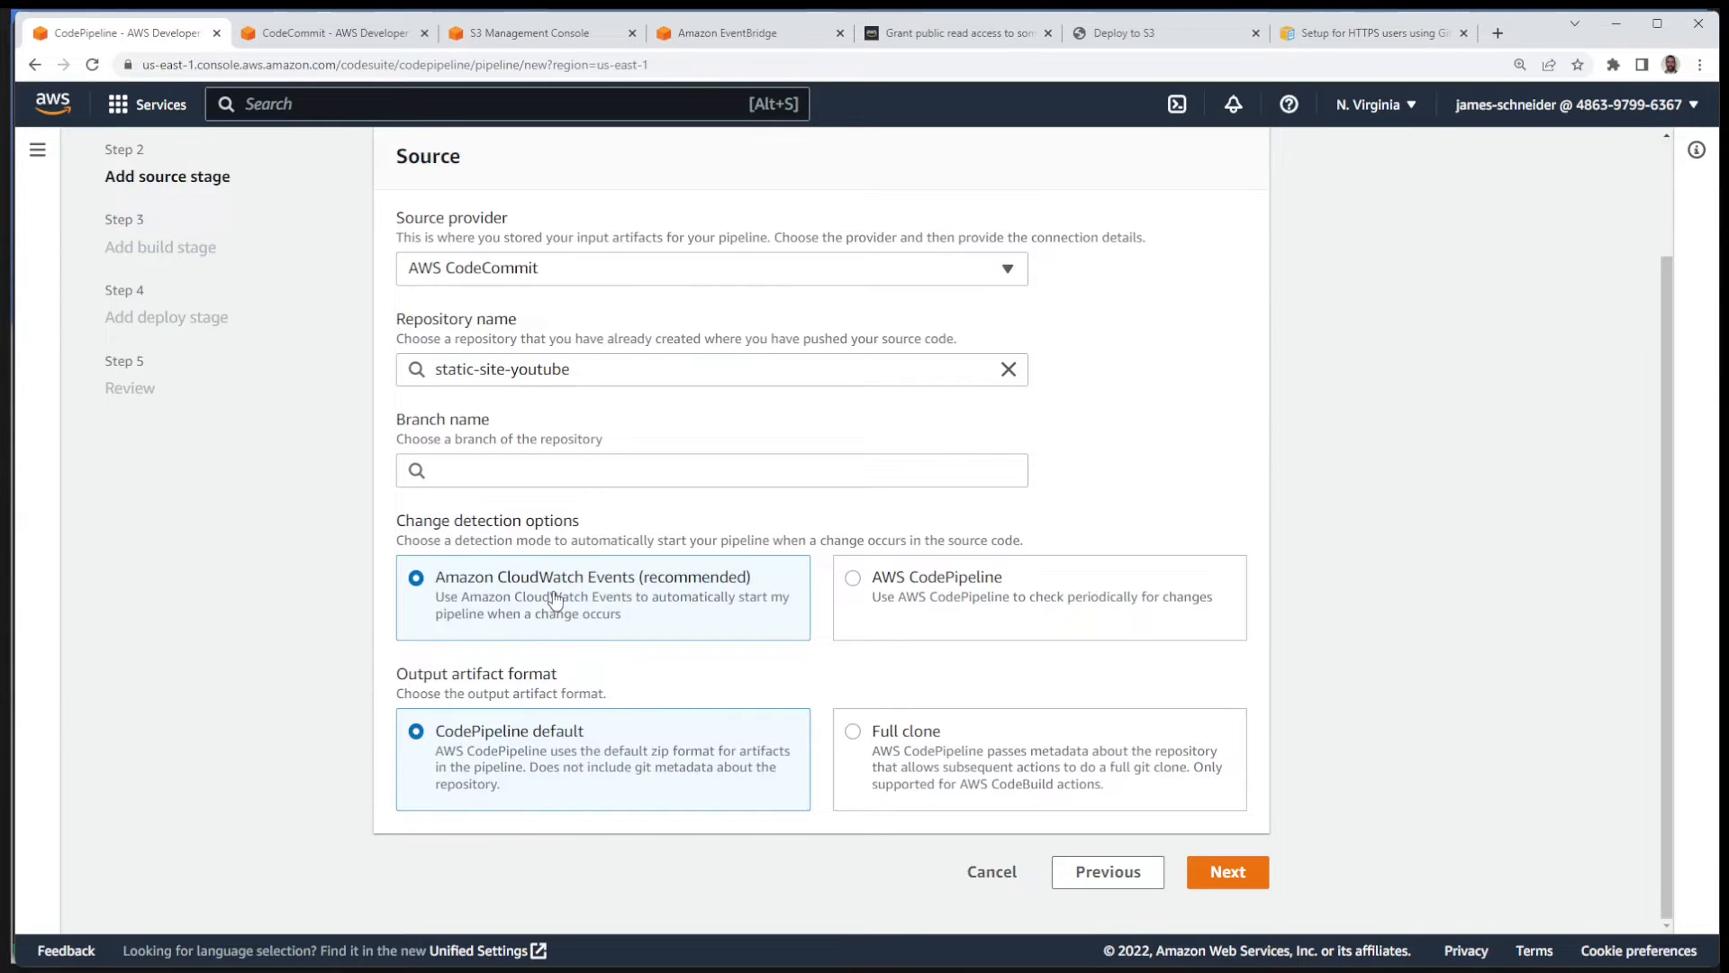
pyautogui.moveTo(533, 784)
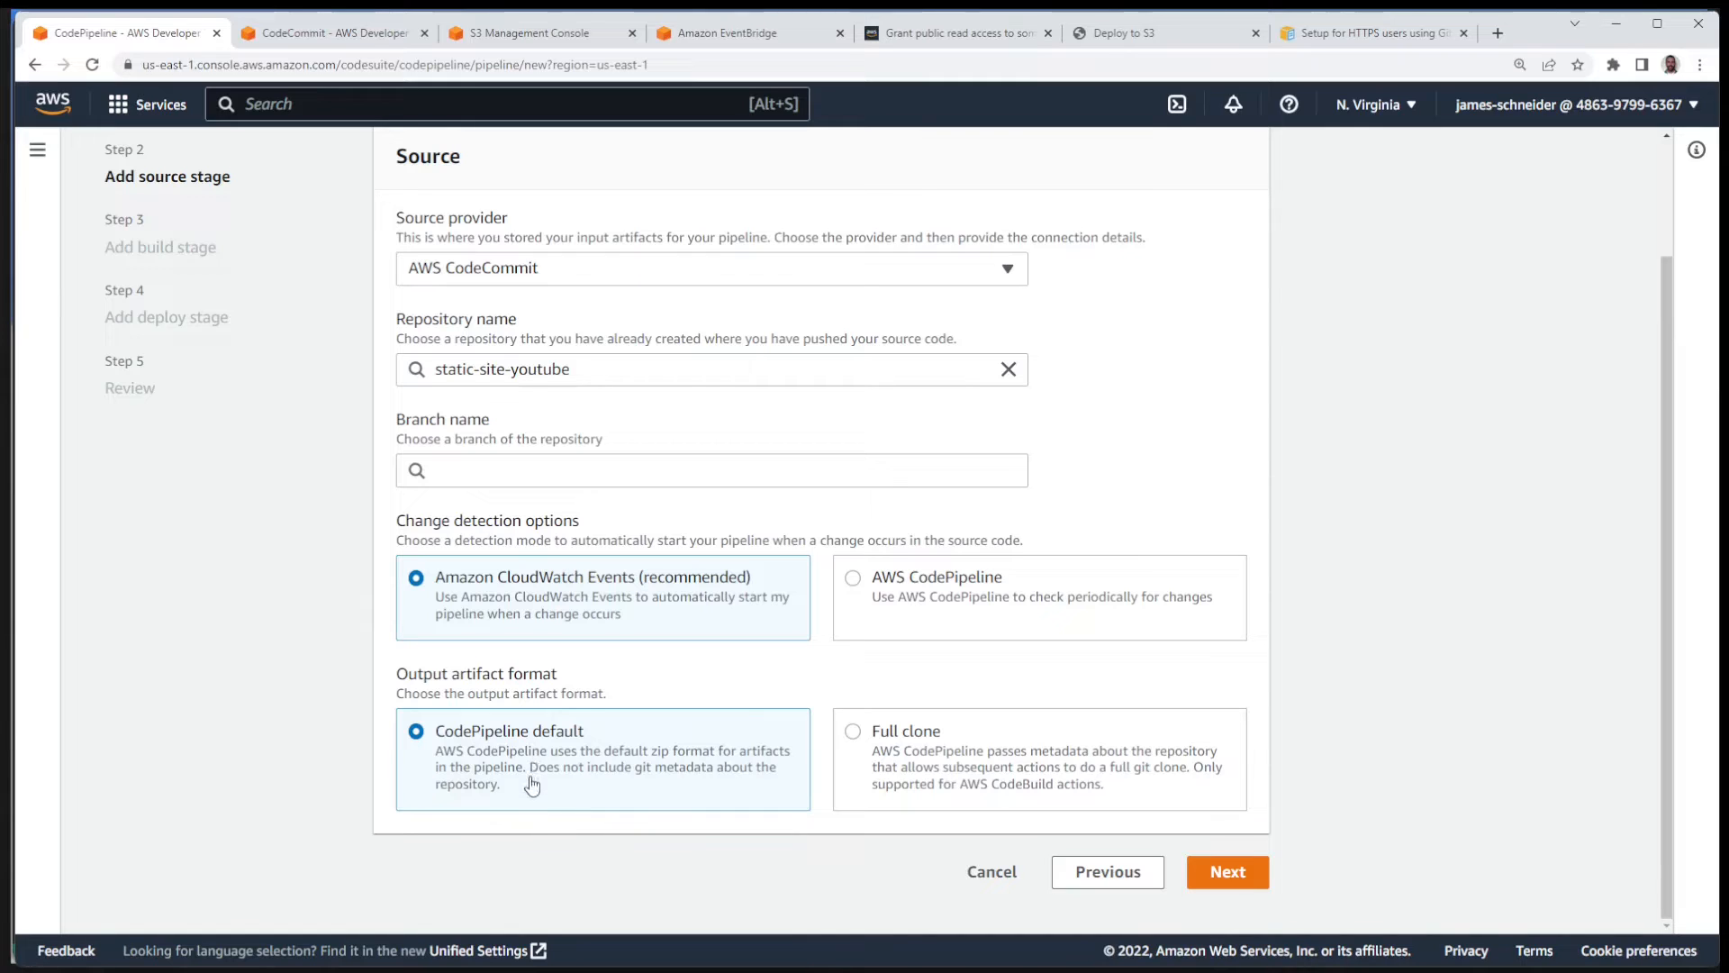
pyautogui.moveTo(618, 789)
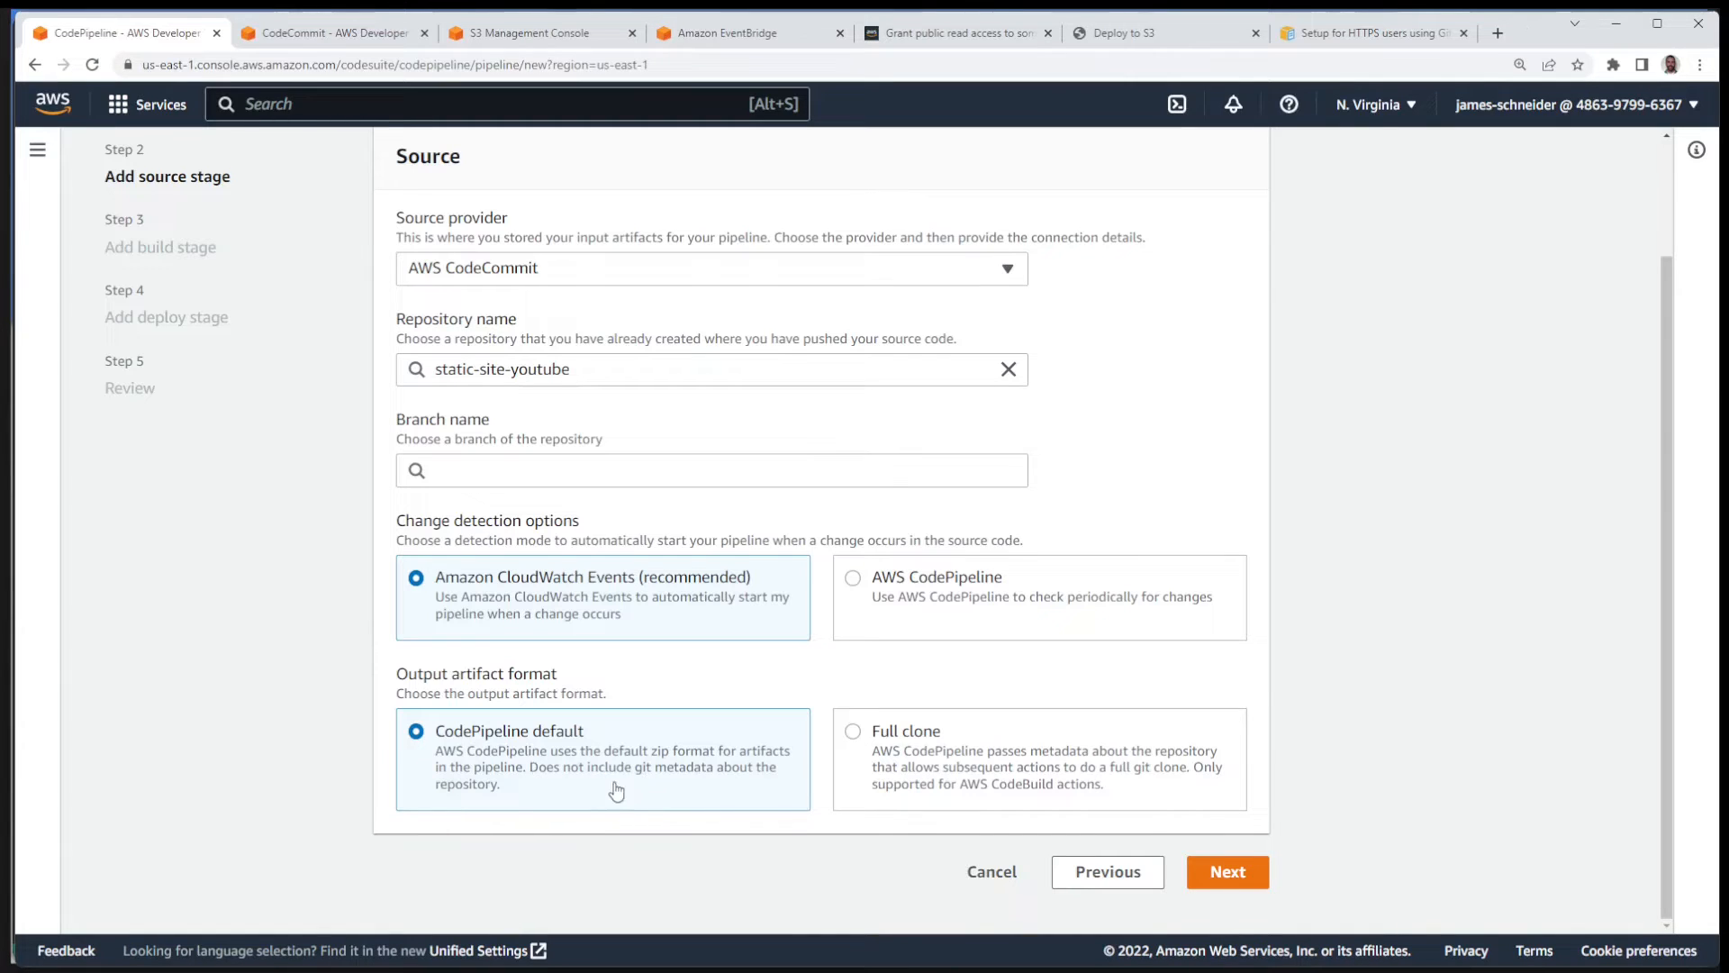
pyautogui.moveTo(1094, 841)
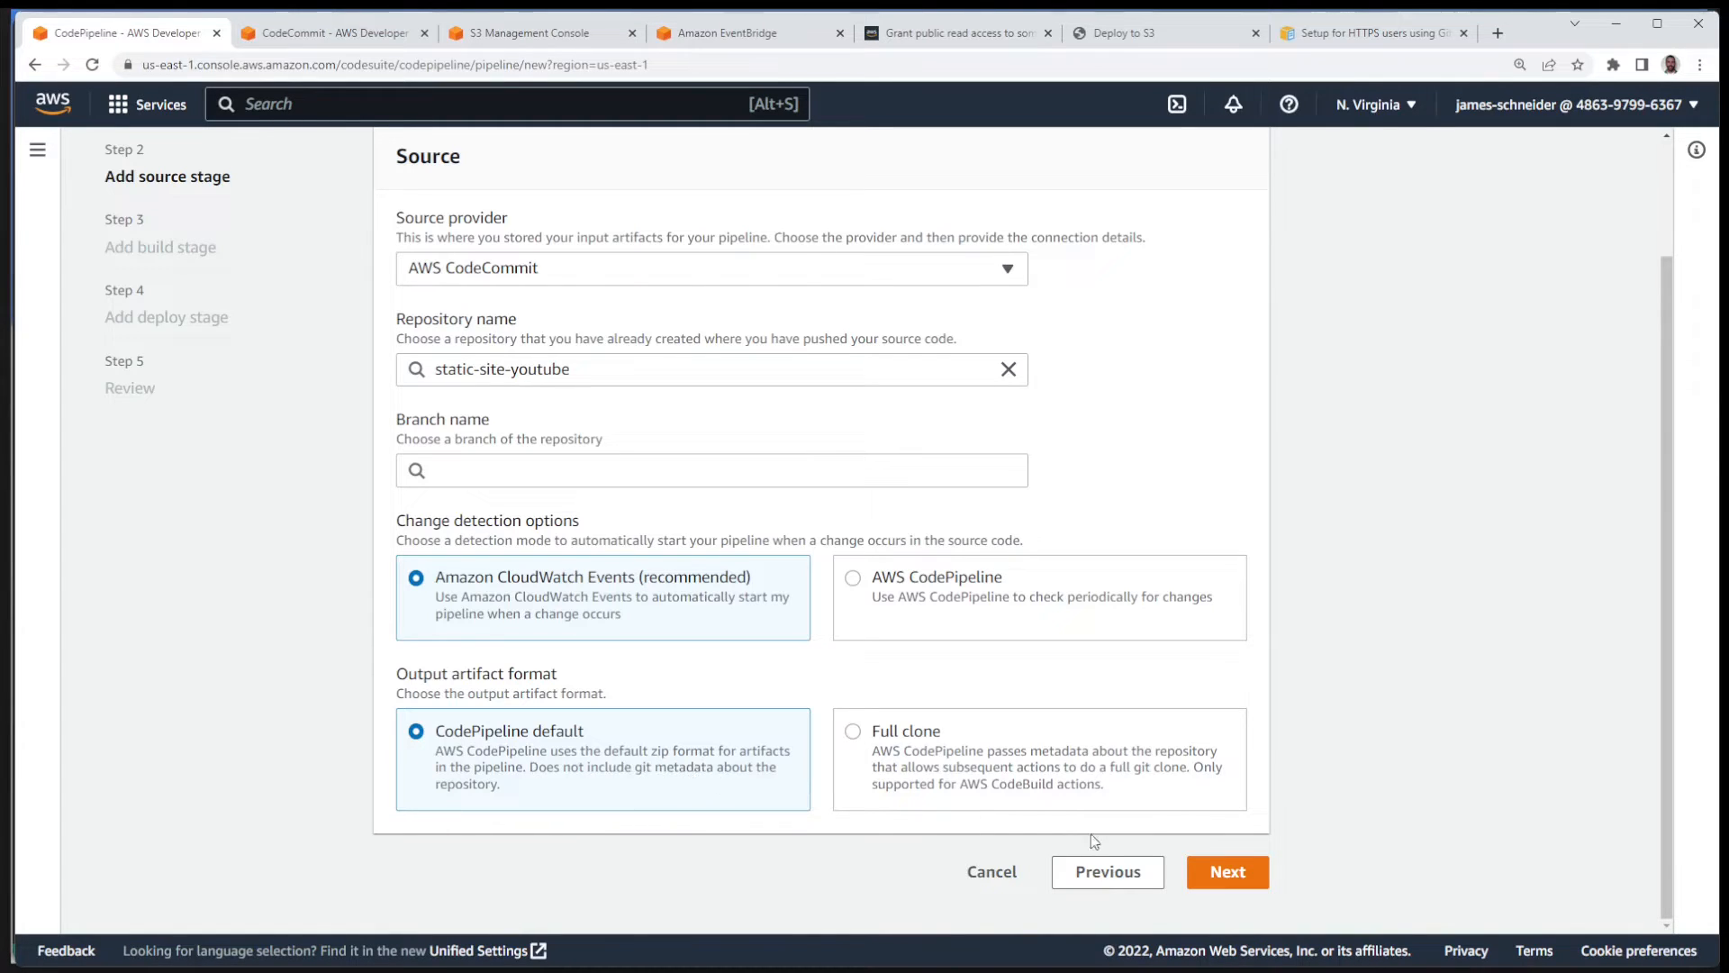
# Step: After Next is refused, enter main as the repository branch name
pyautogui.click(1227, 871)
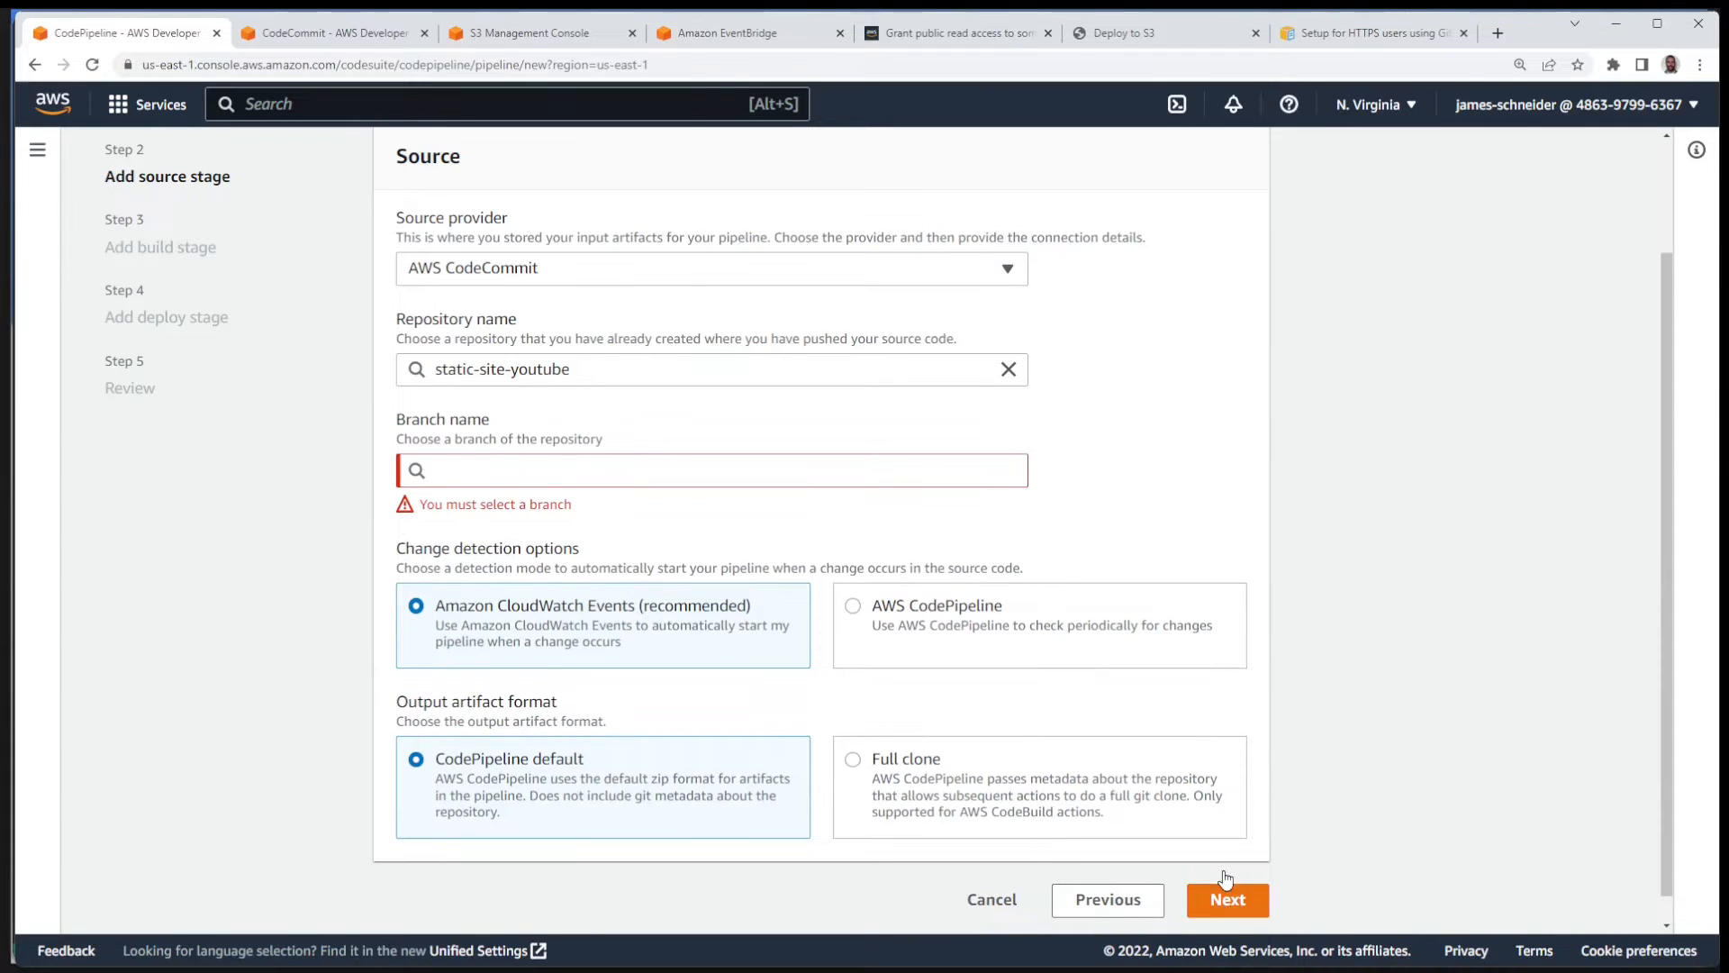
pyautogui.click(711, 470)
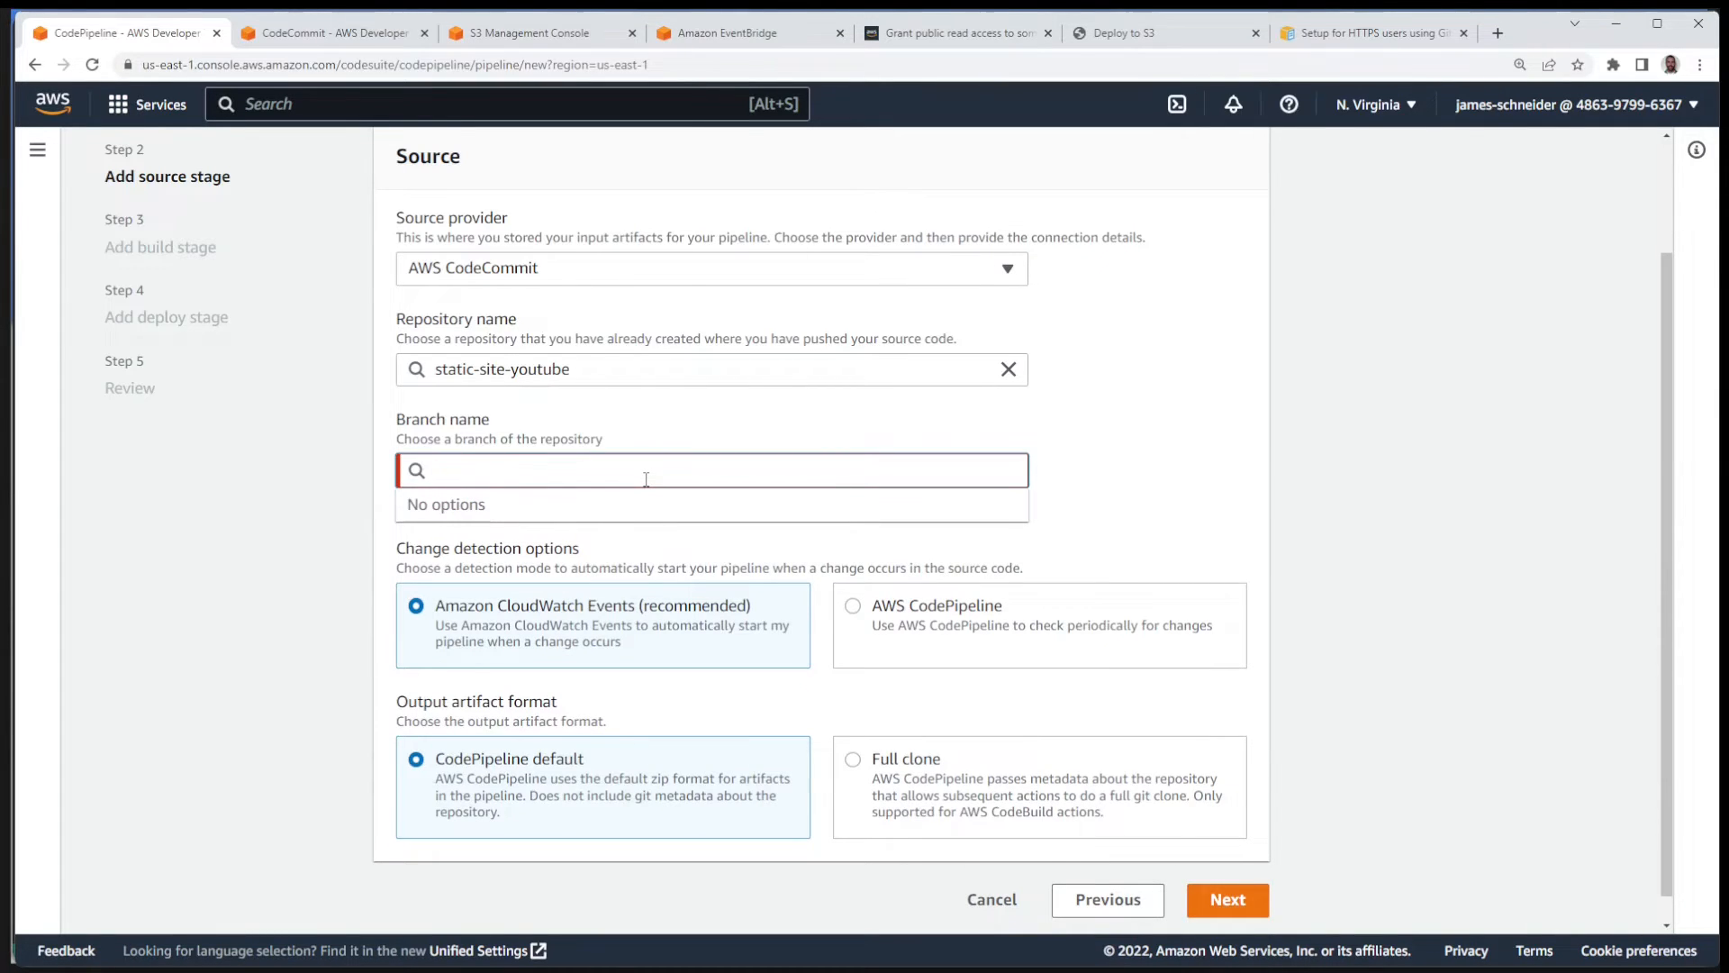
pyautogui.write('main')
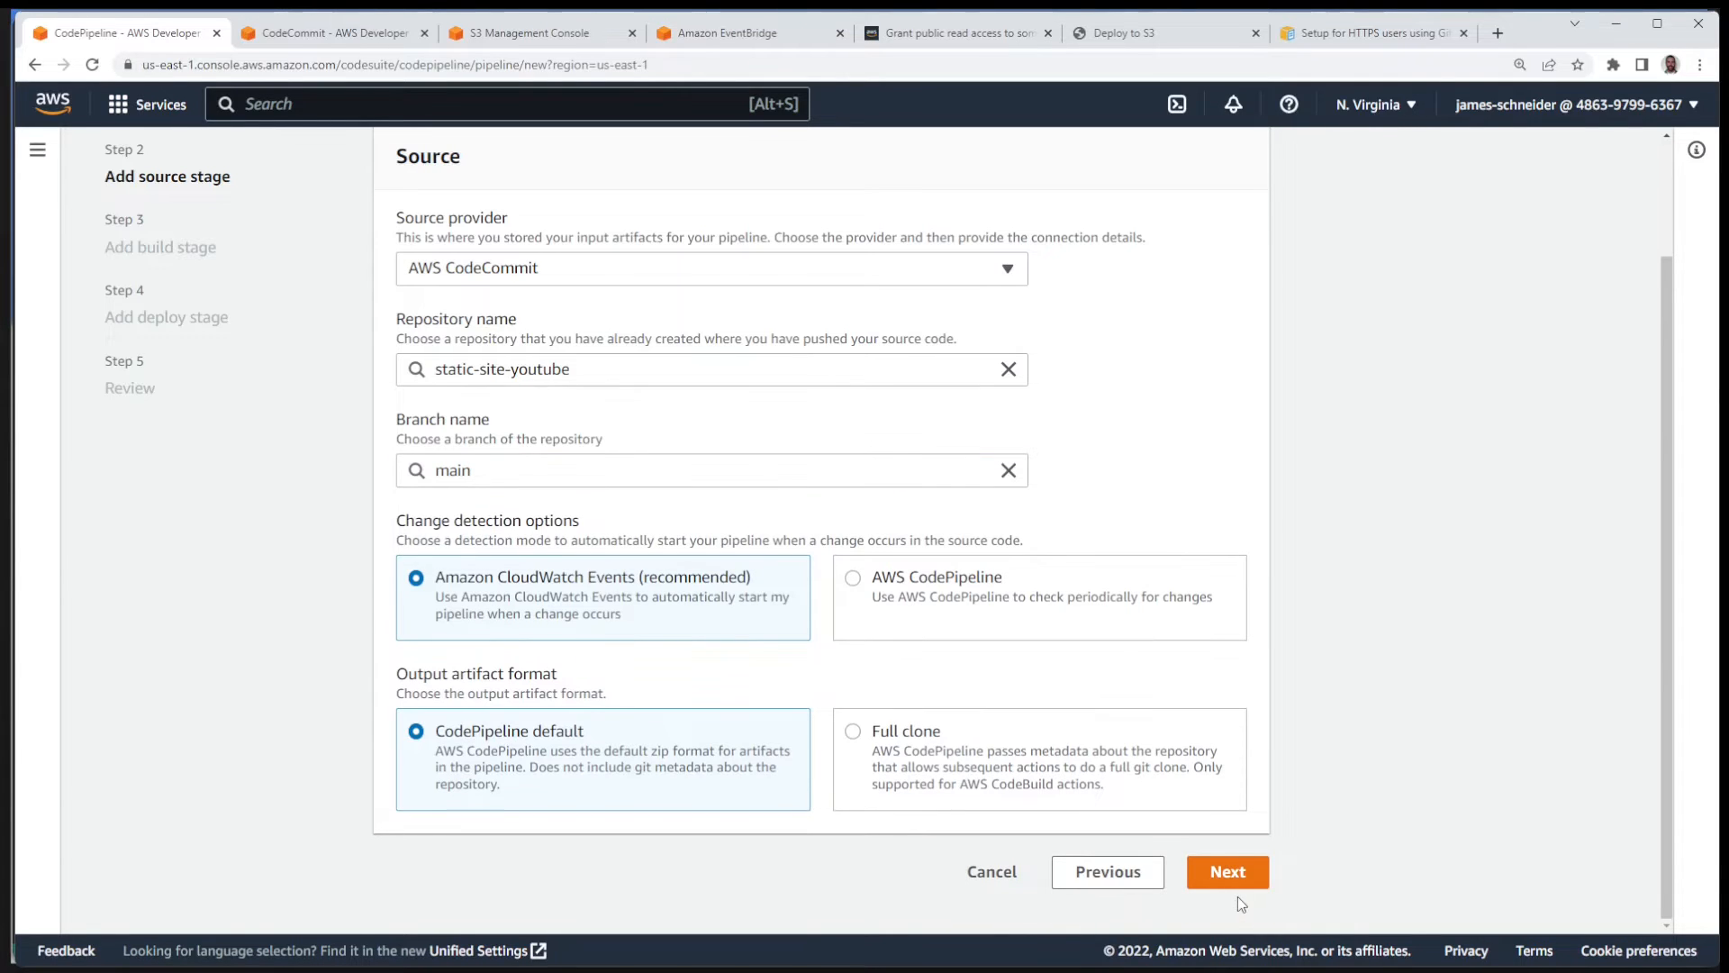
# Step: Advance to the build stage, glance at build providers, and choose Skip build stage
pyautogui.click(1227, 871)
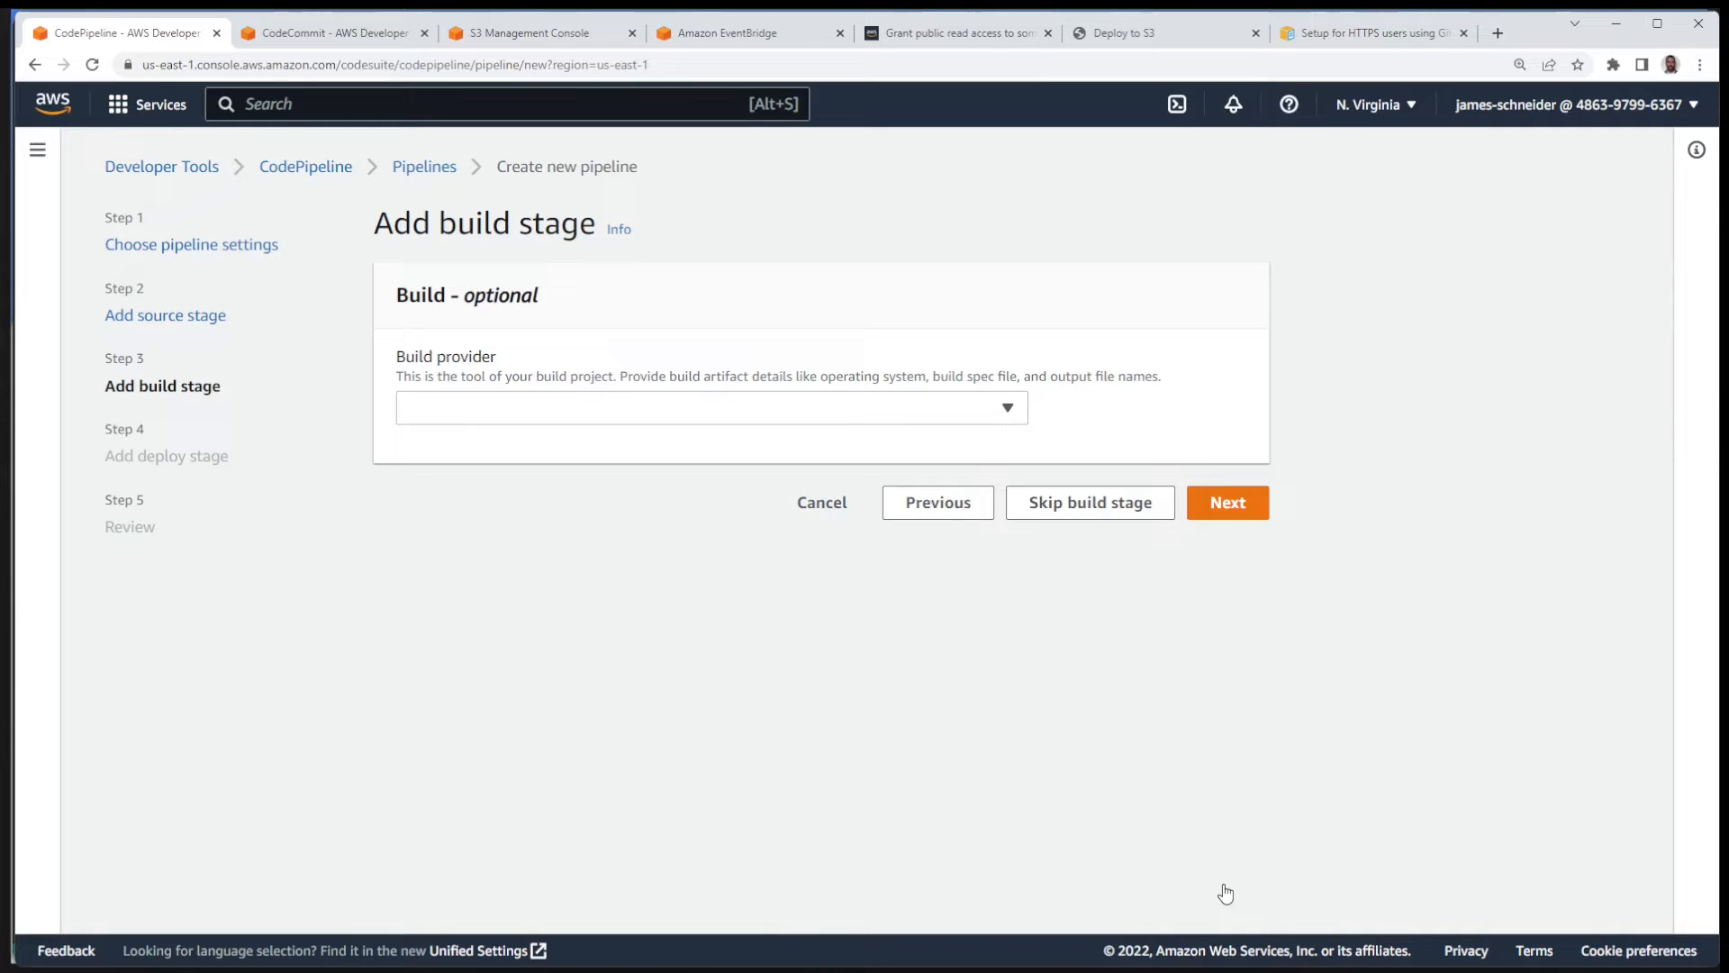
pyautogui.moveTo(1005, 539)
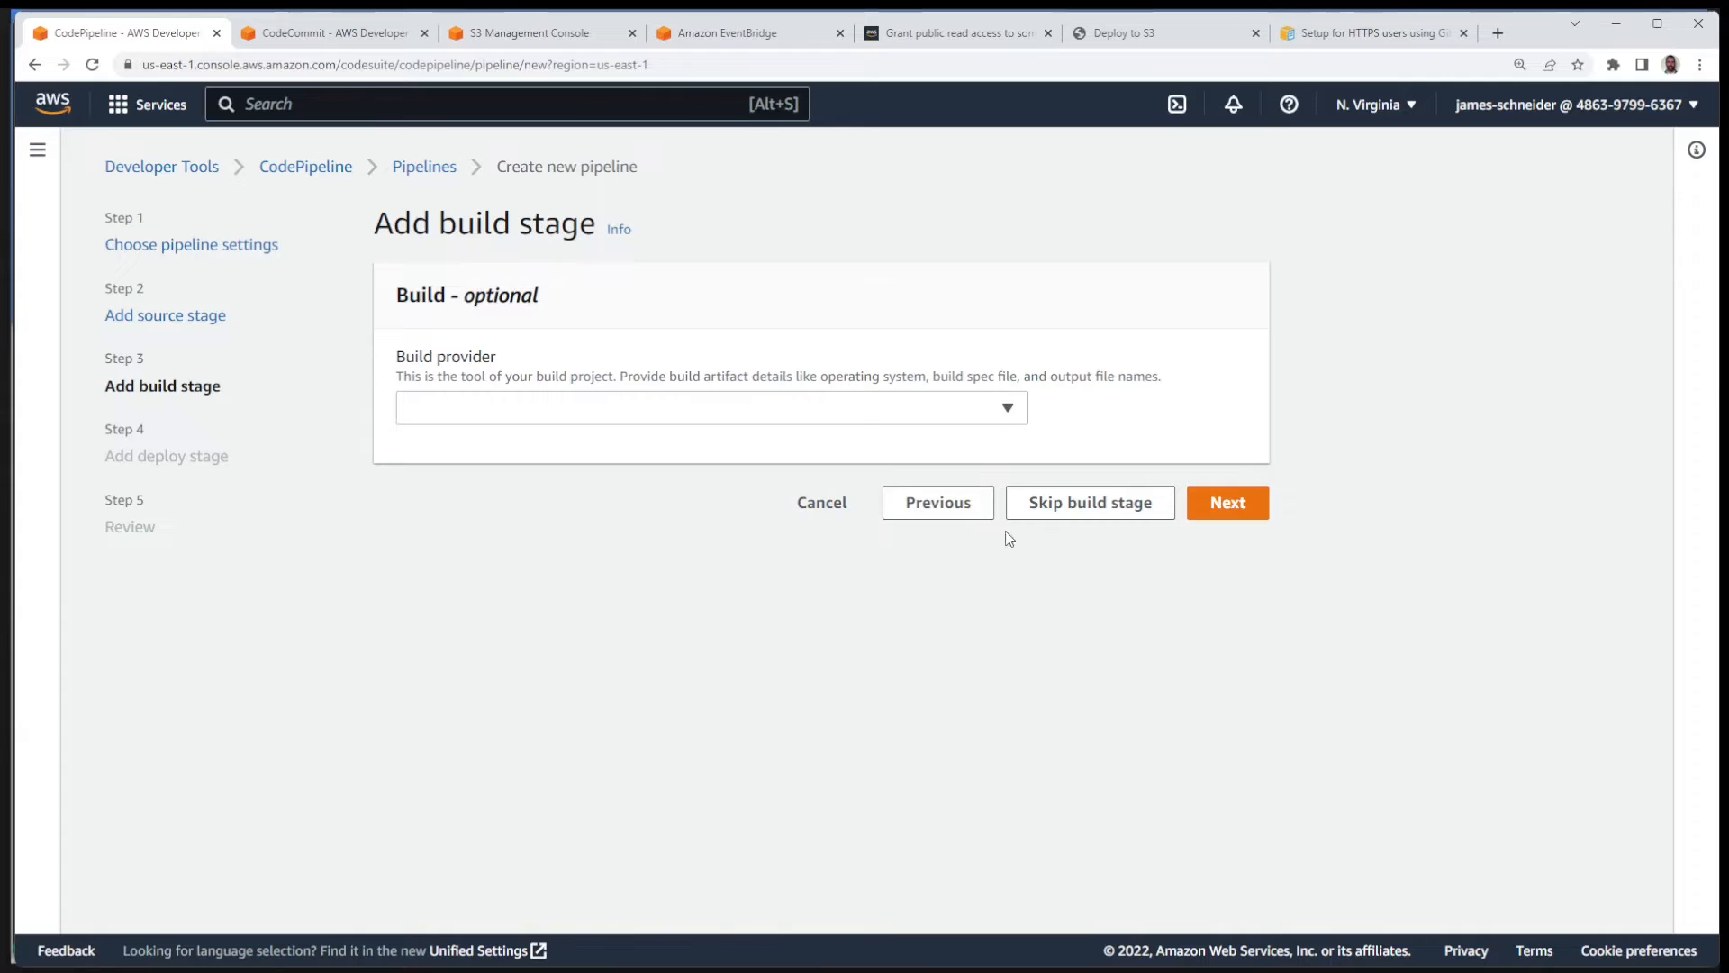
pyautogui.click(711, 407)
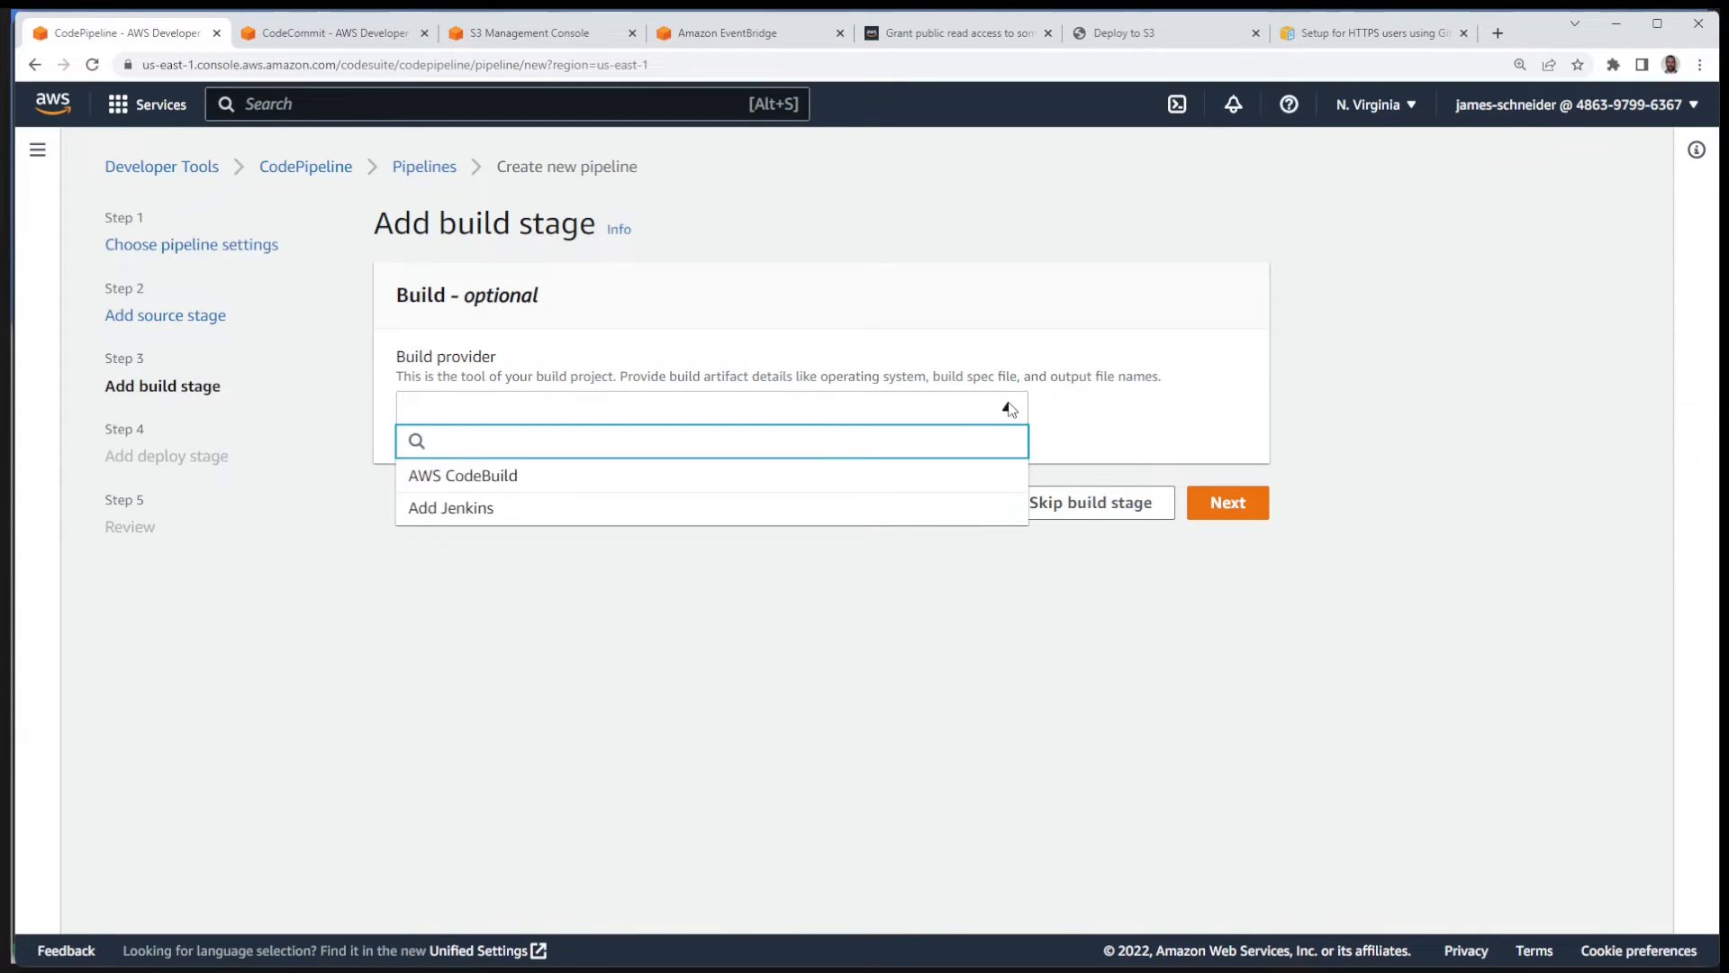
pyautogui.click(866, 612)
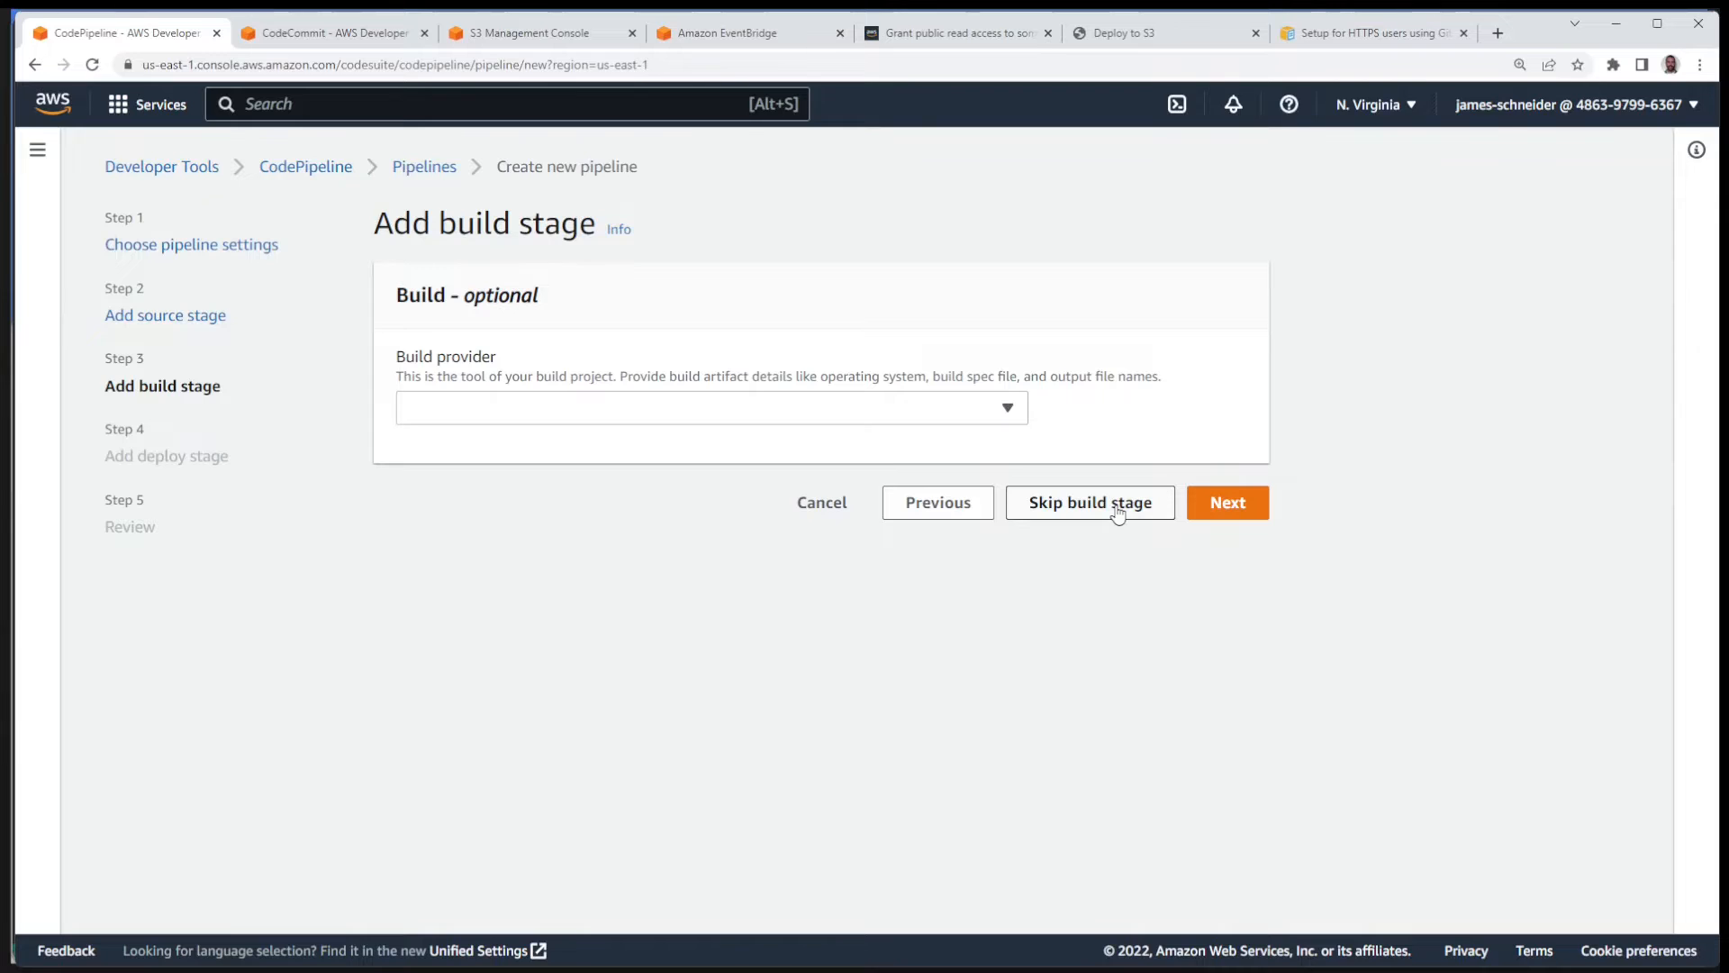
pyautogui.click(1090, 503)
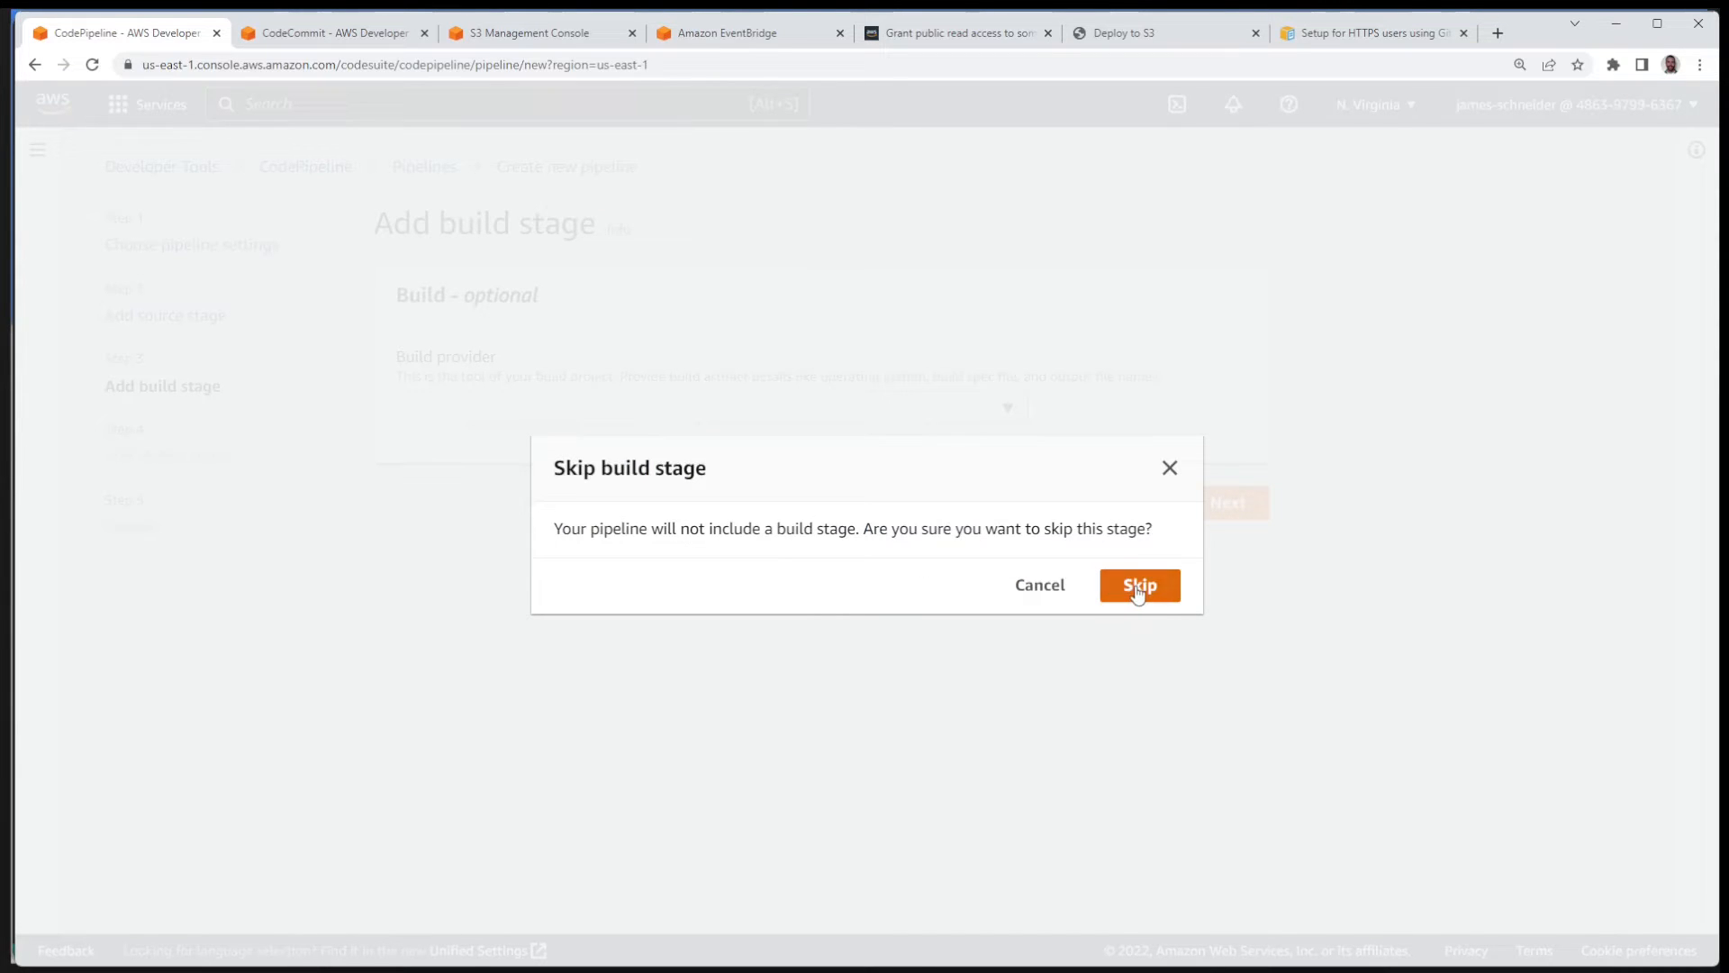
# Step: Confirm the skip, then deploy to Amazon S3 bucket static-site-youtube-12-18-2022 with Extract file before deploy ticked
pyautogui.click(1138, 585)
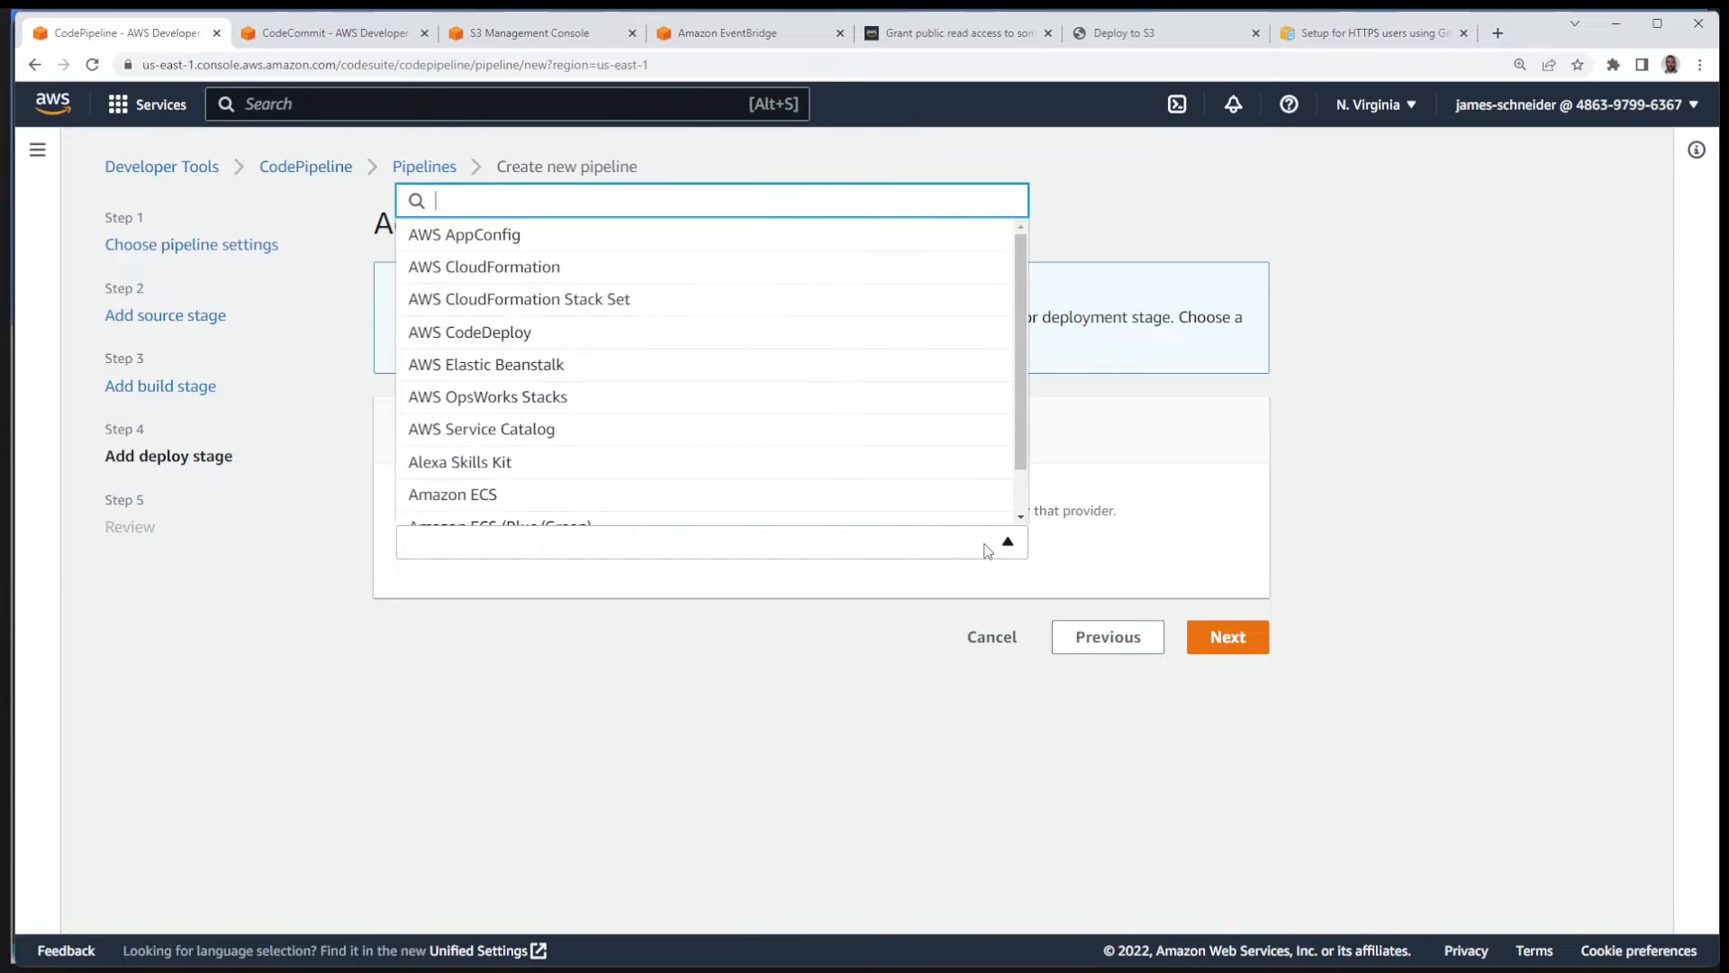
pyautogui.scroll(-3)
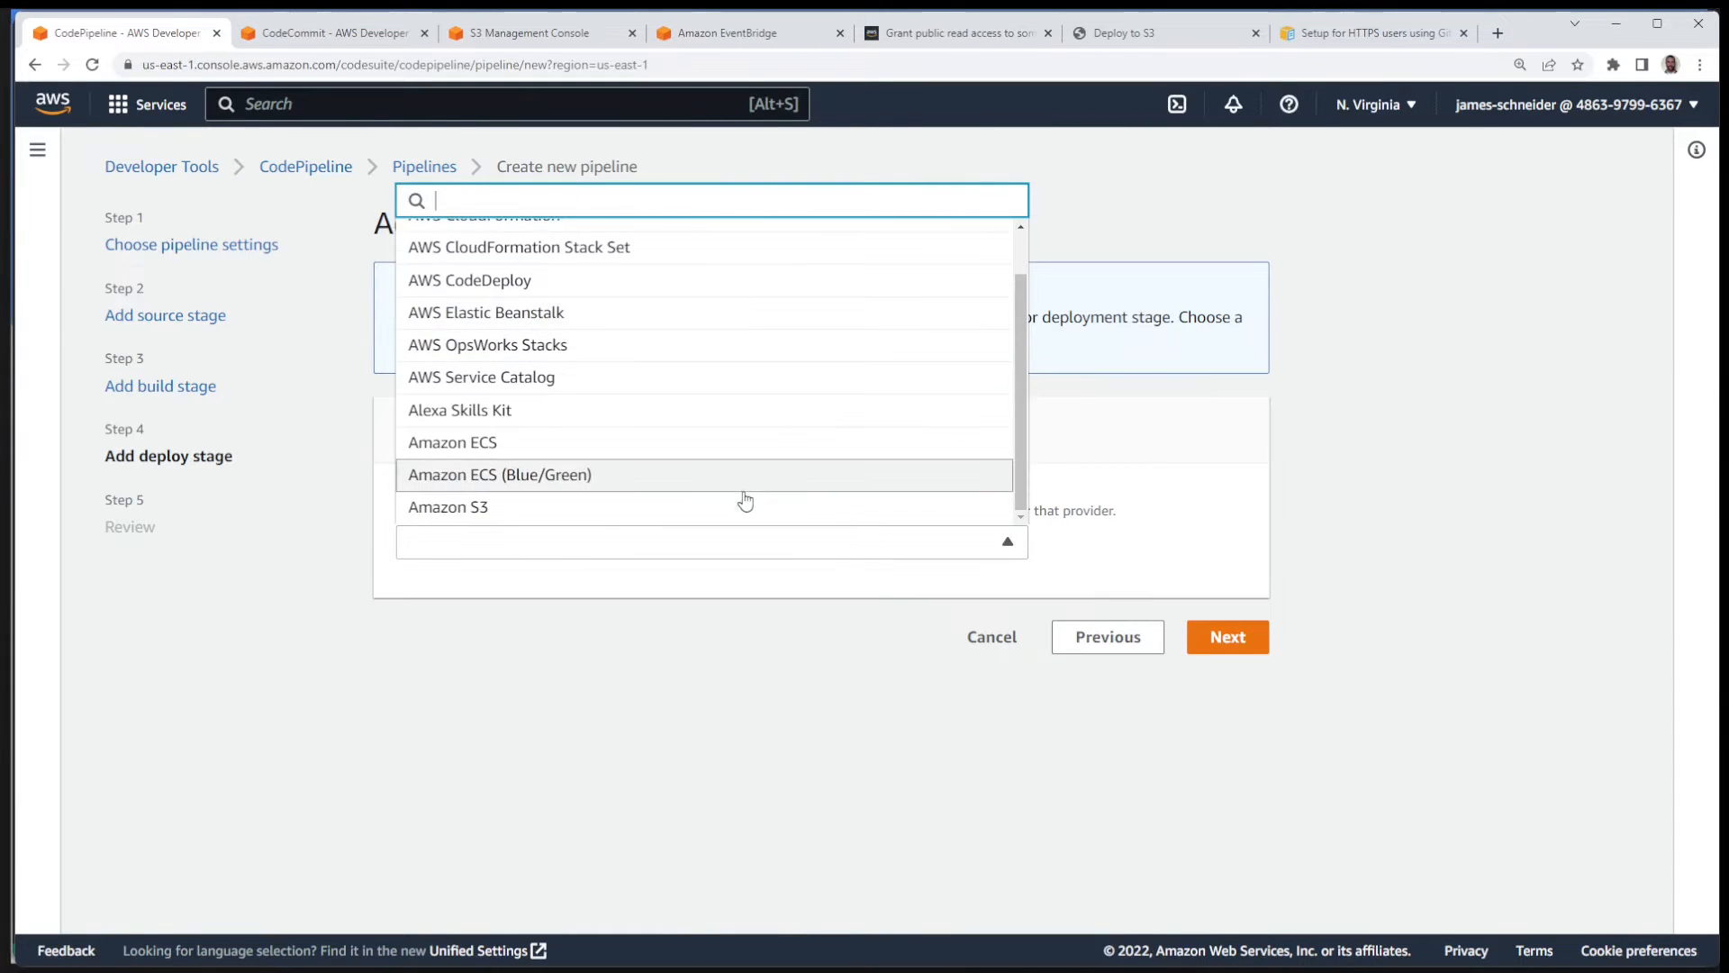
pyautogui.click(448, 506)
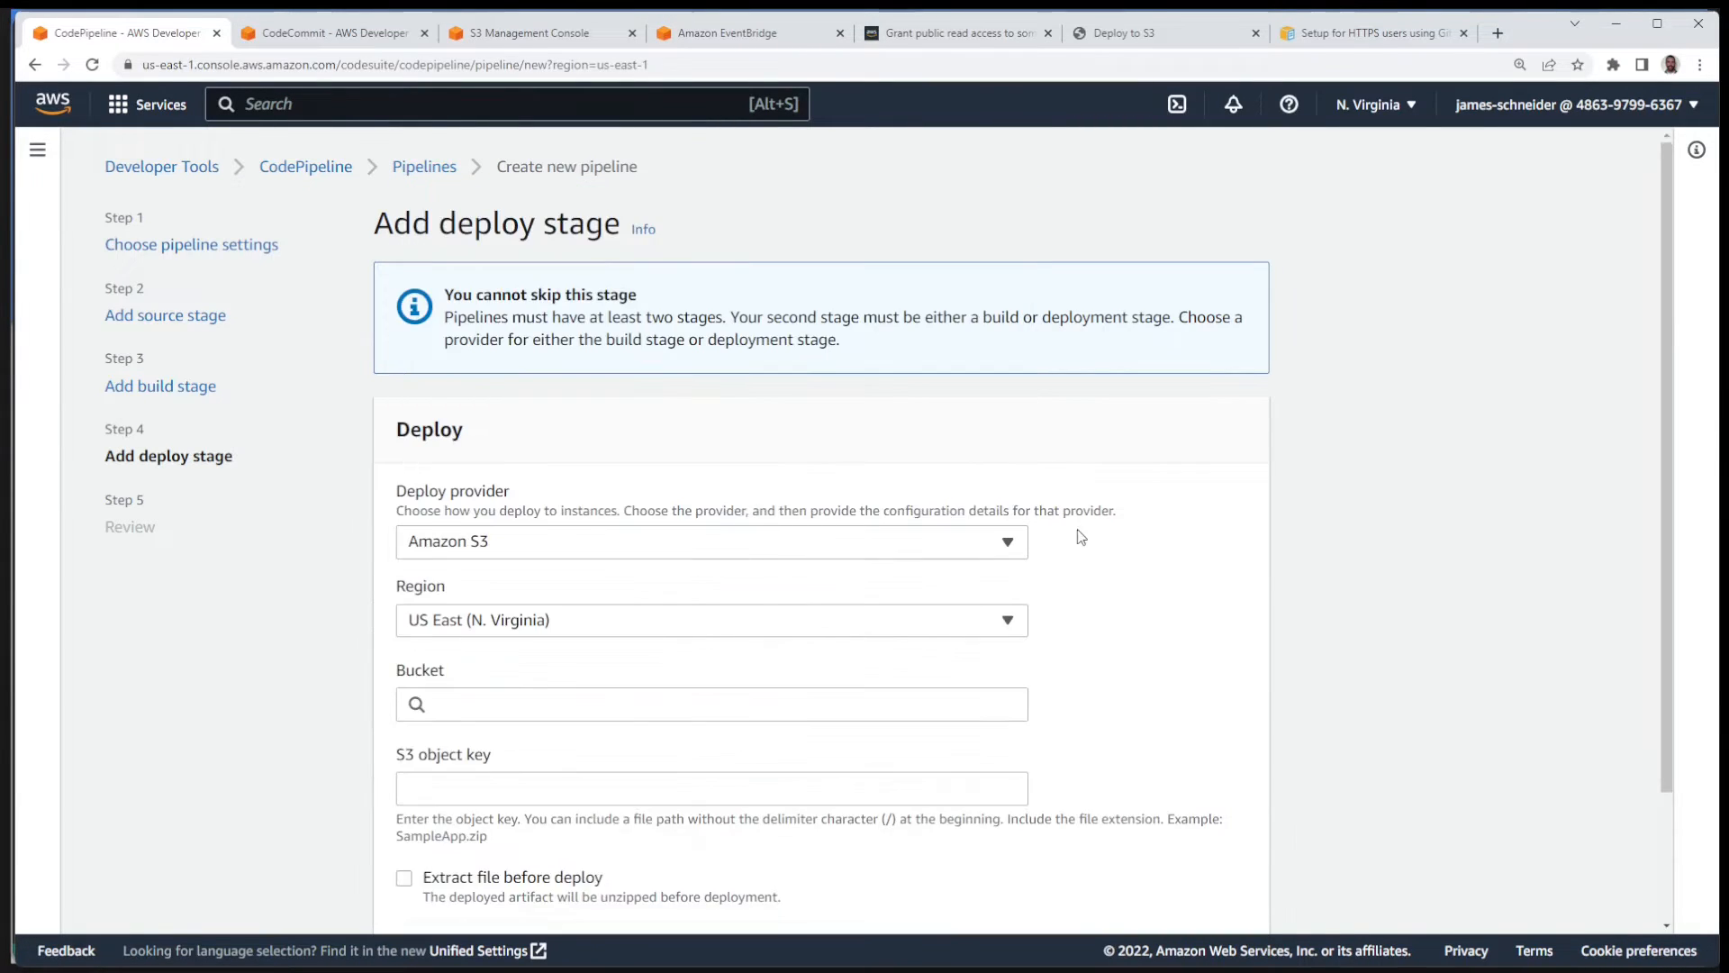
pyautogui.scroll(-3)
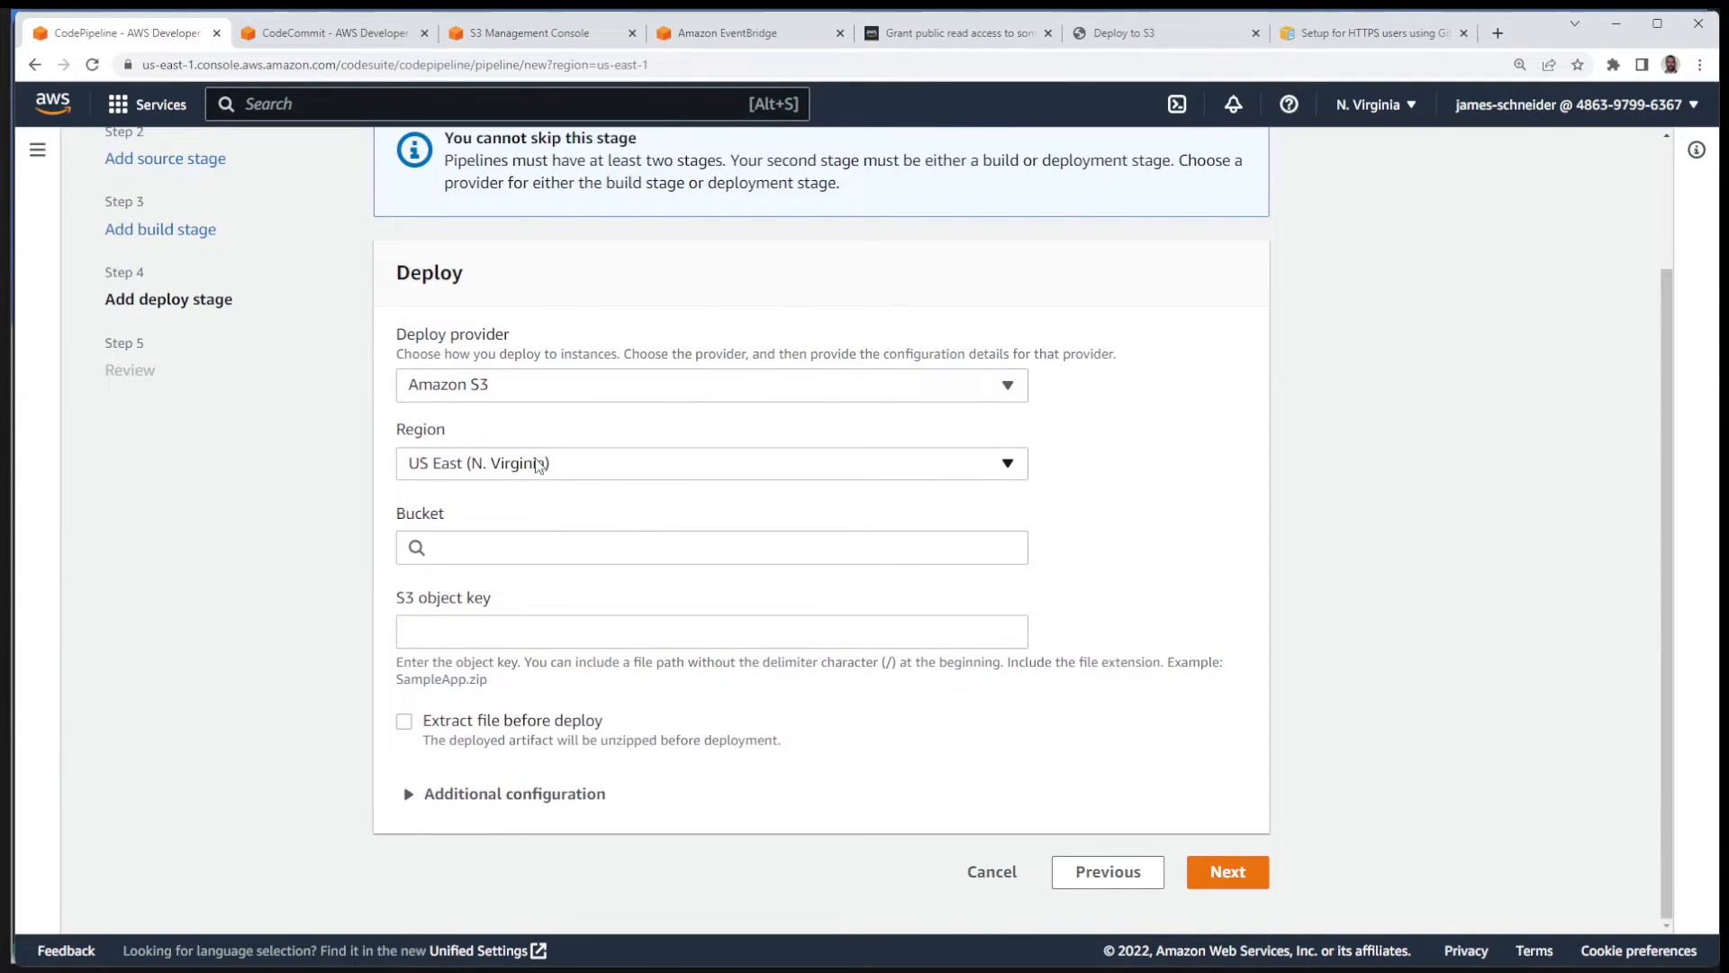
pyautogui.click(710, 548)
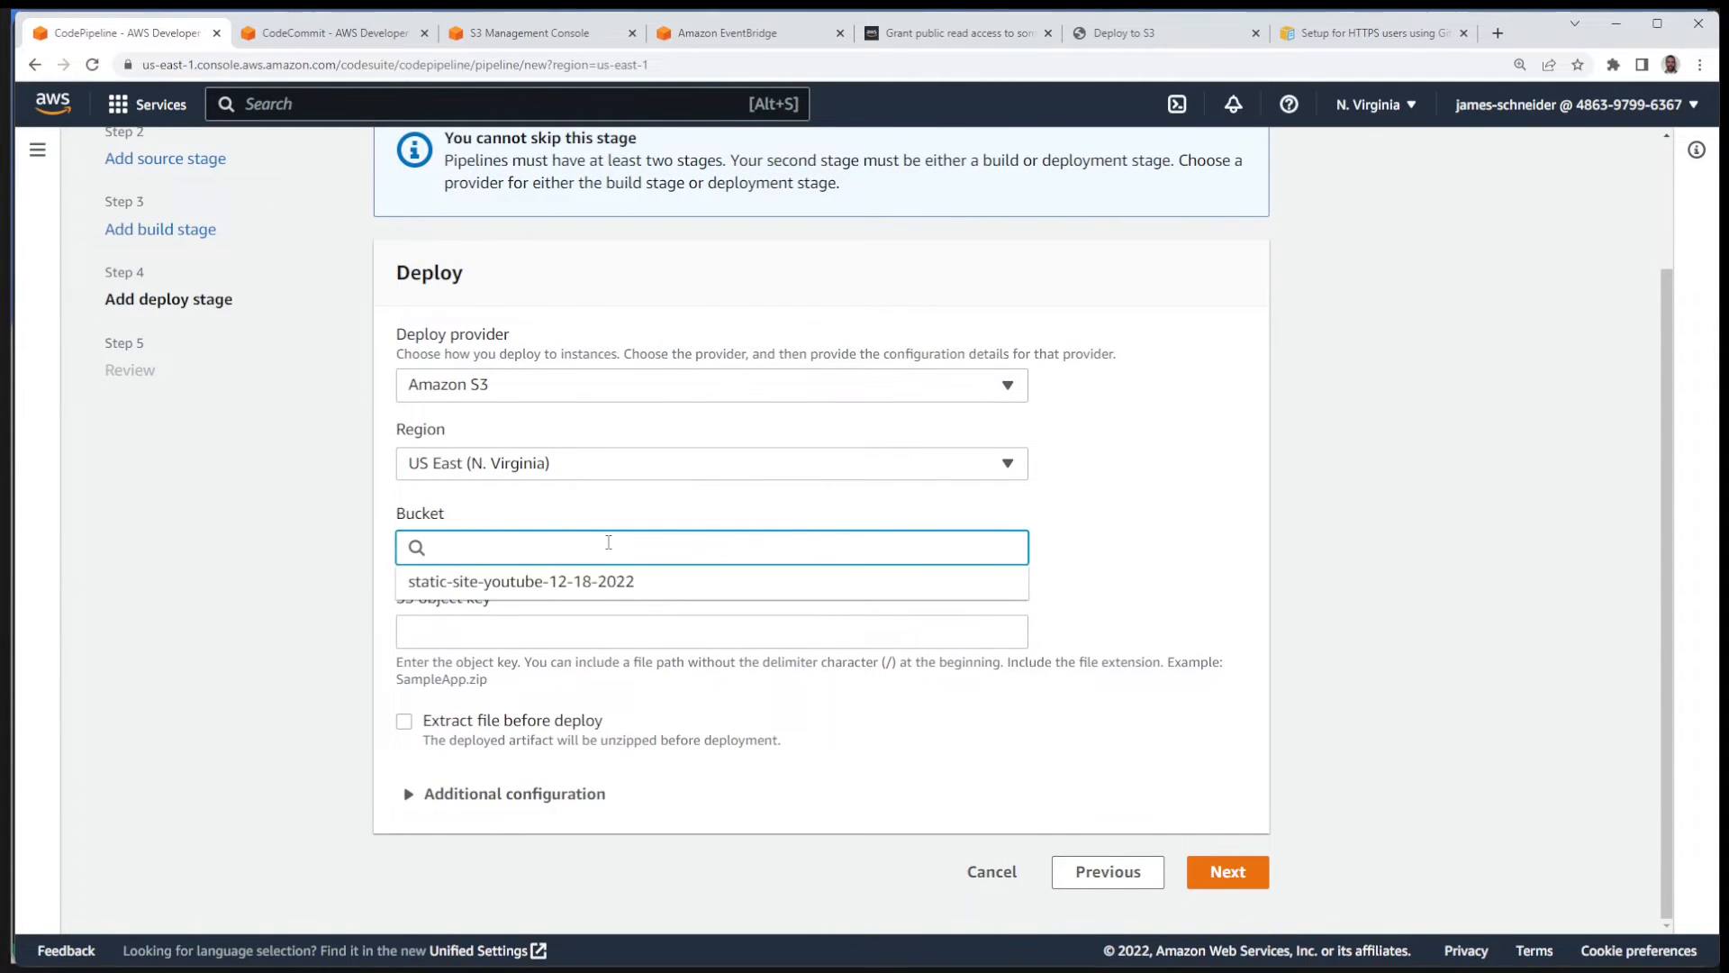
pyautogui.click(520, 582)
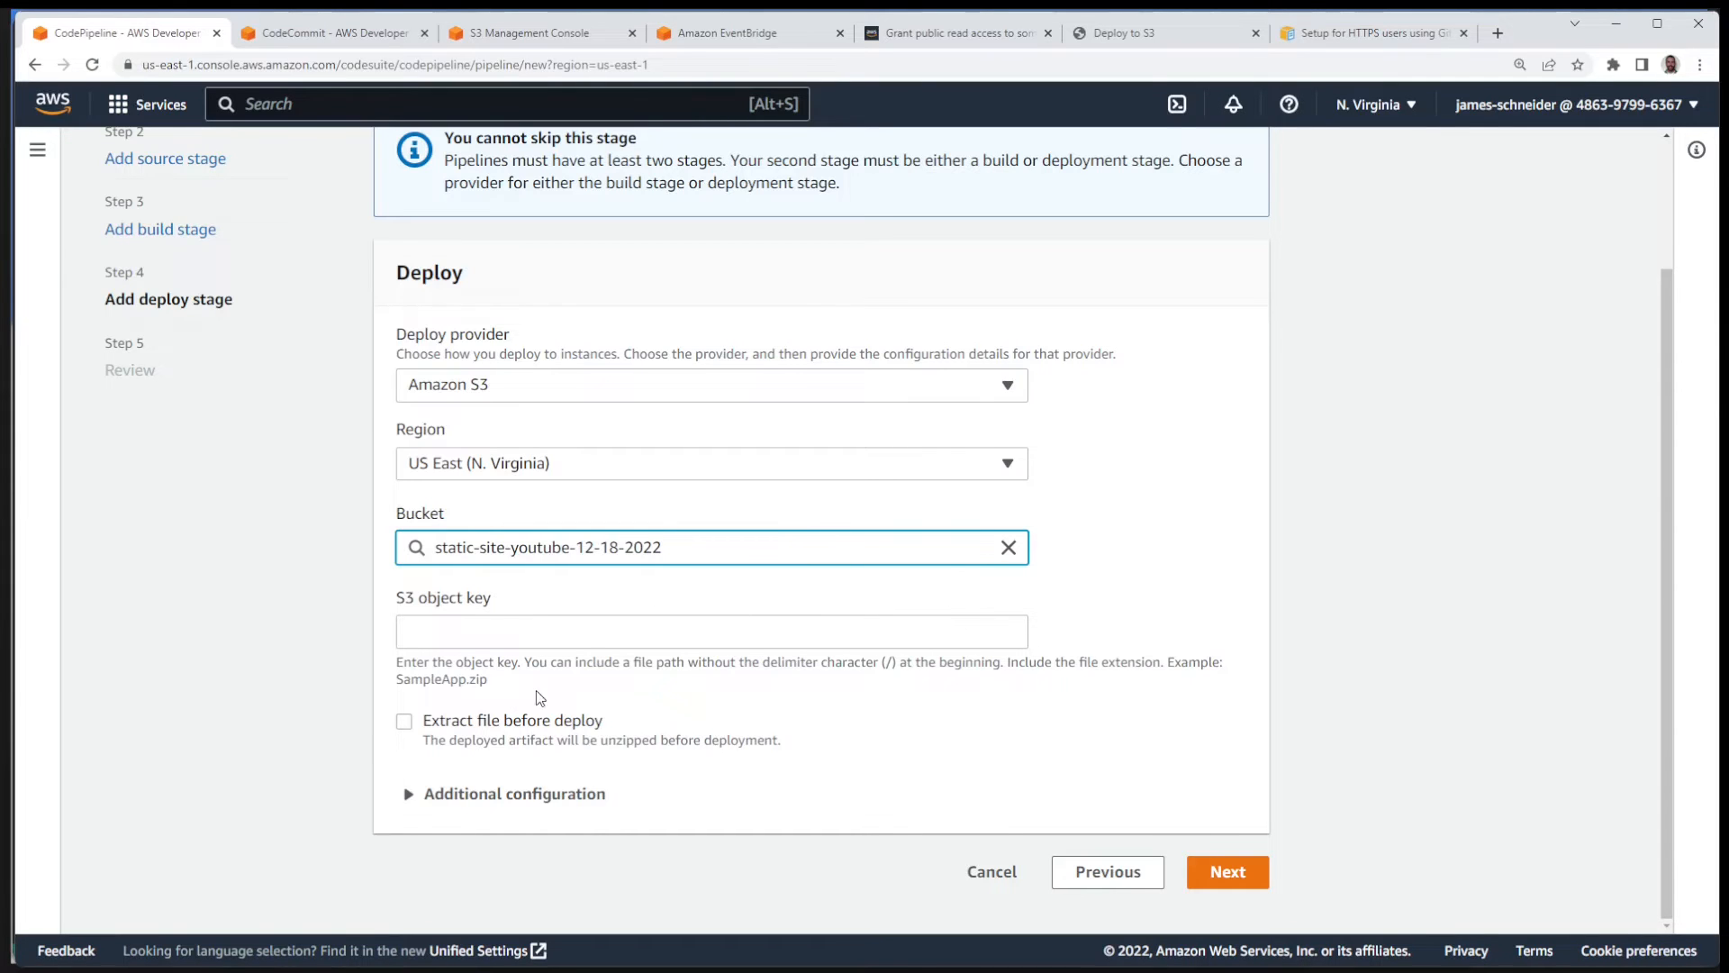
pyautogui.click(403, 720)
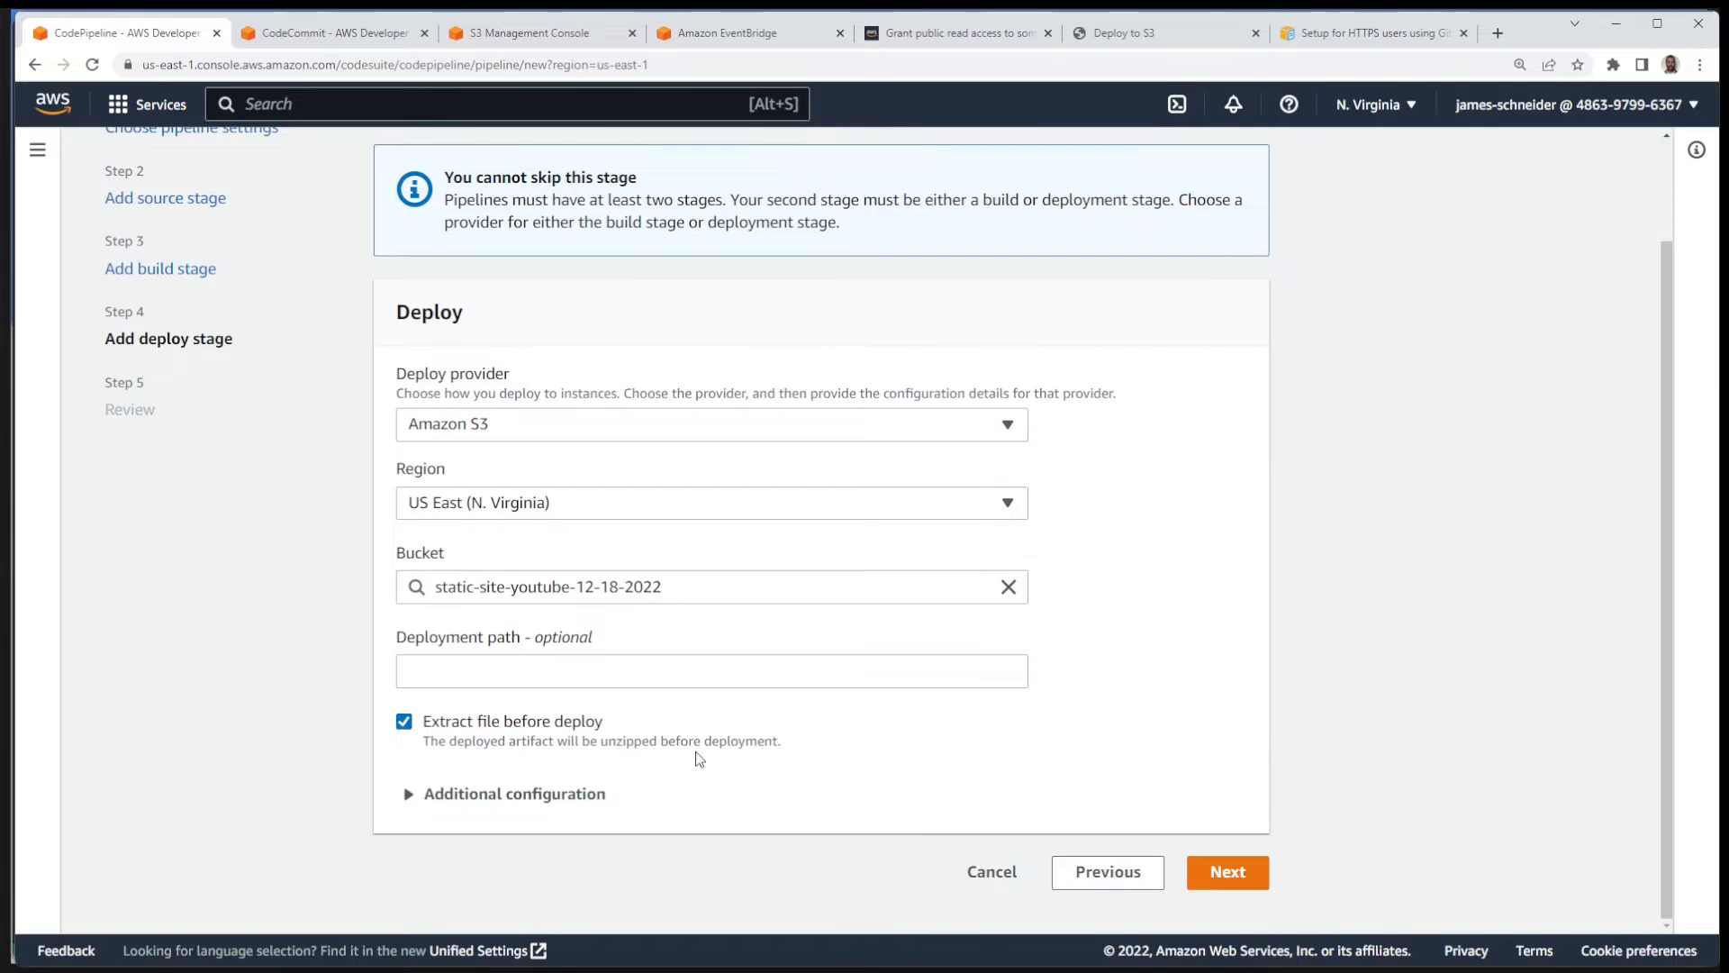
pyautogui.moveTo(695, 739)
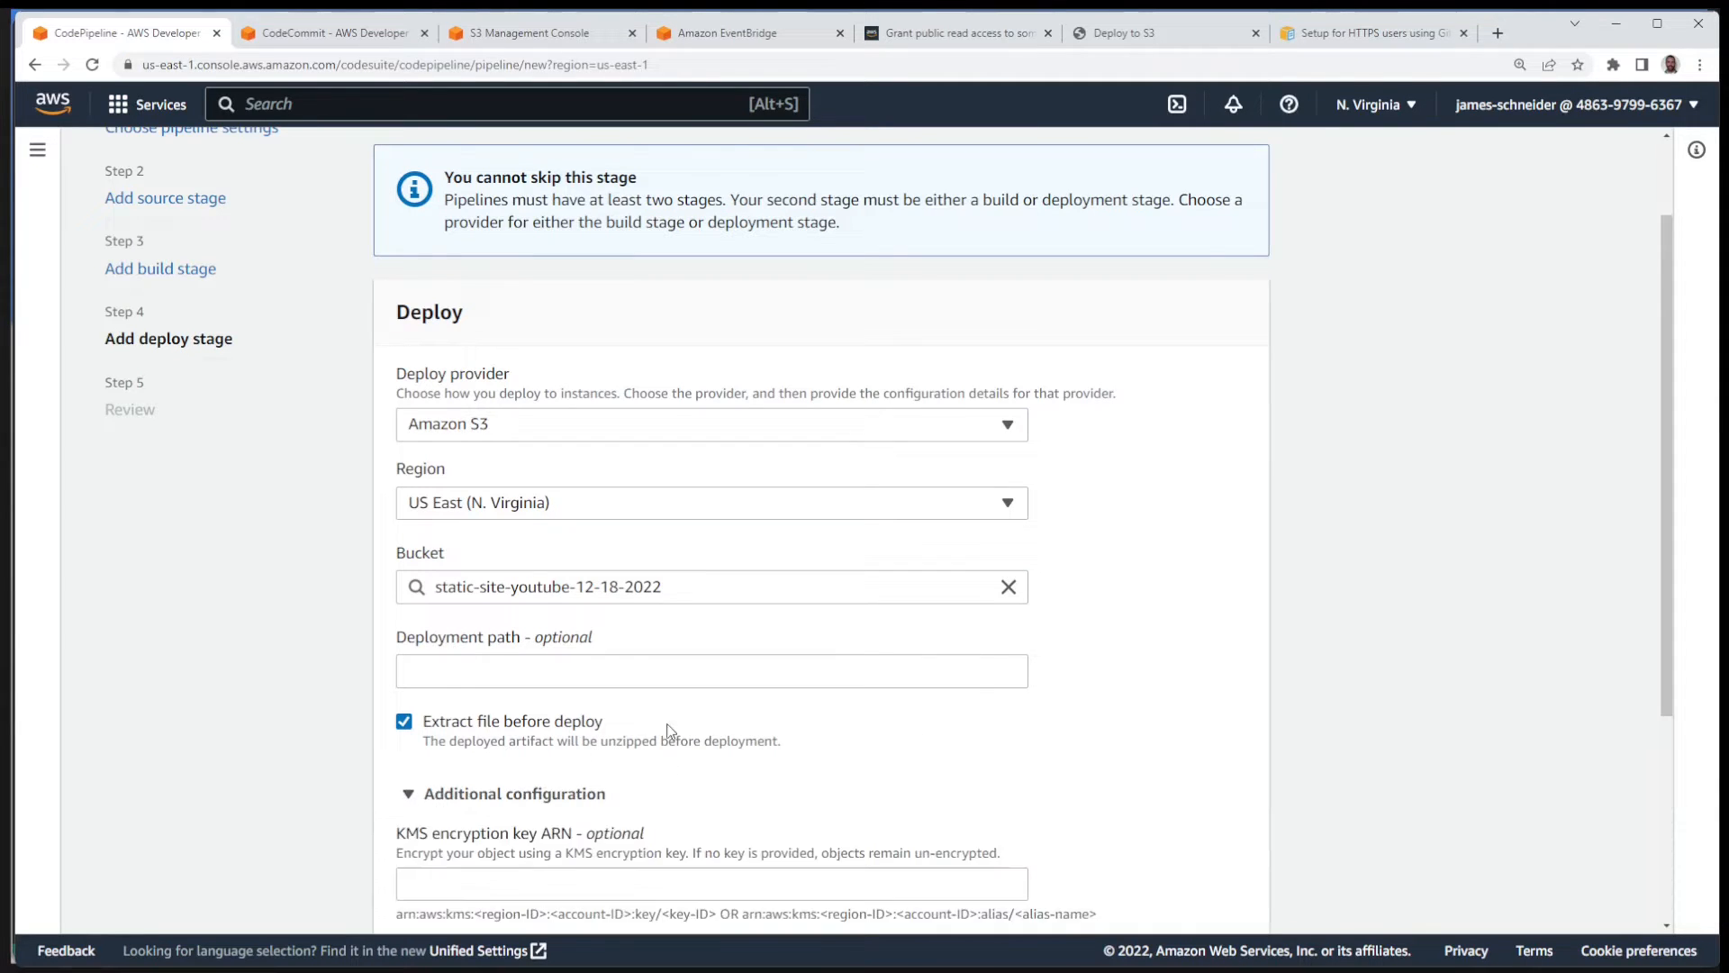
pyautogui.scroll(-3)
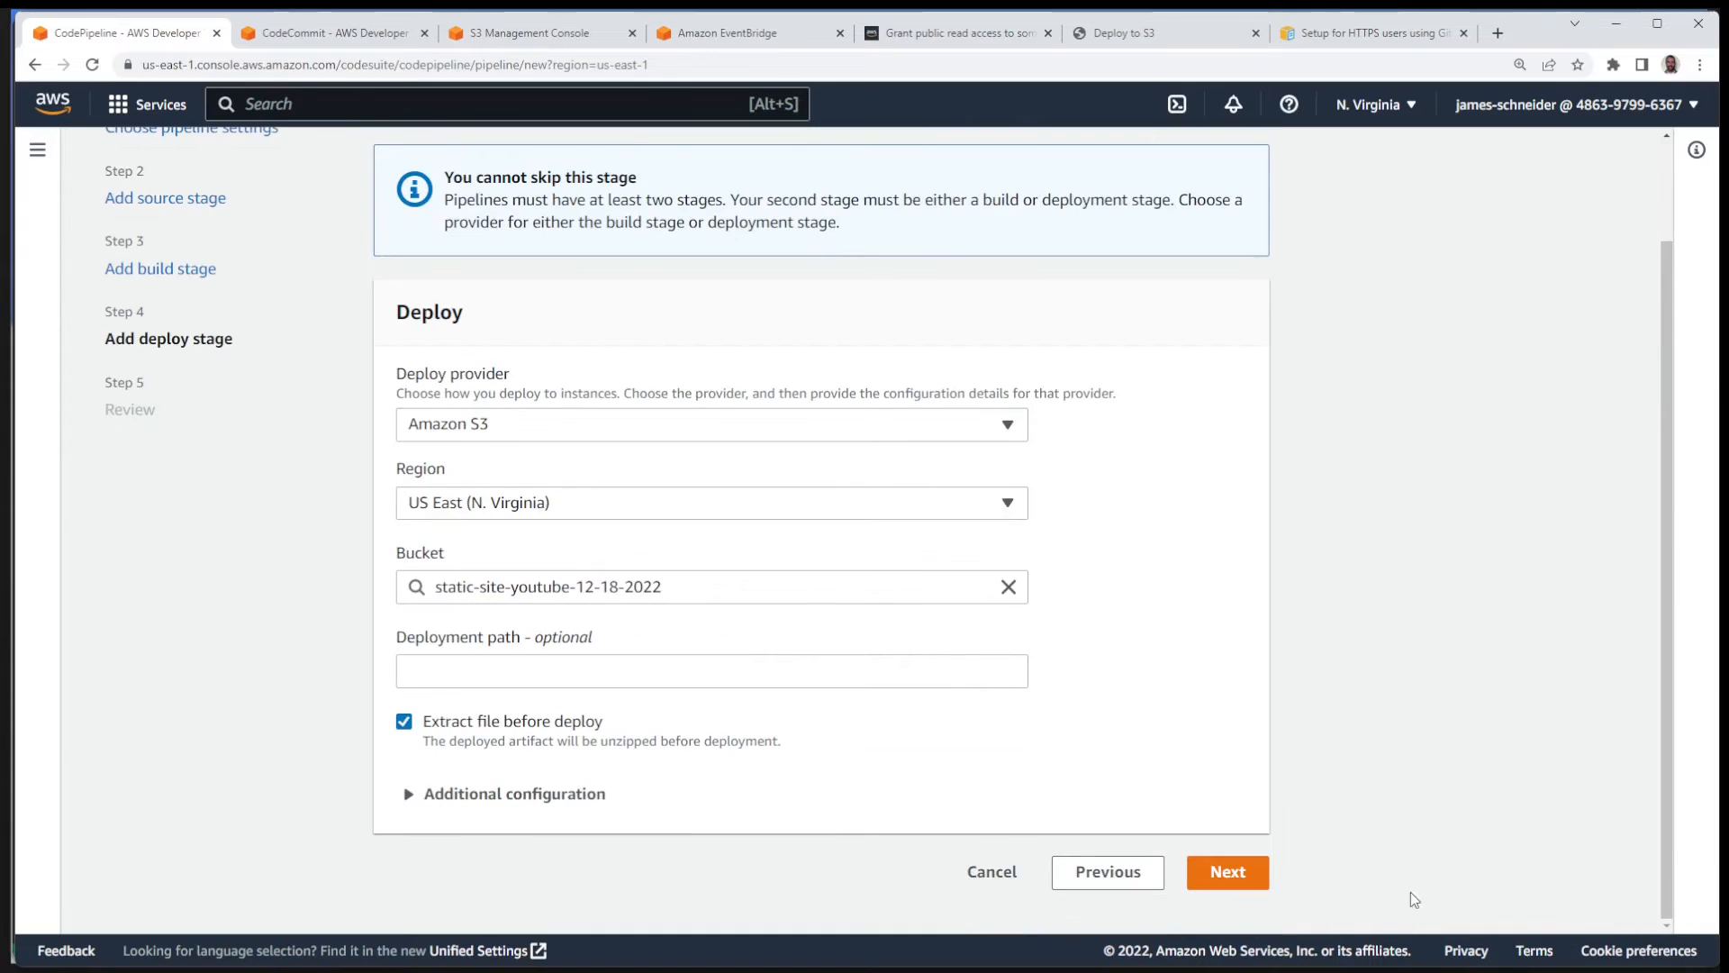
# Step: Review the settings and create the S3StaticPipeline pipeline
pyautogui.click(1226, 871)
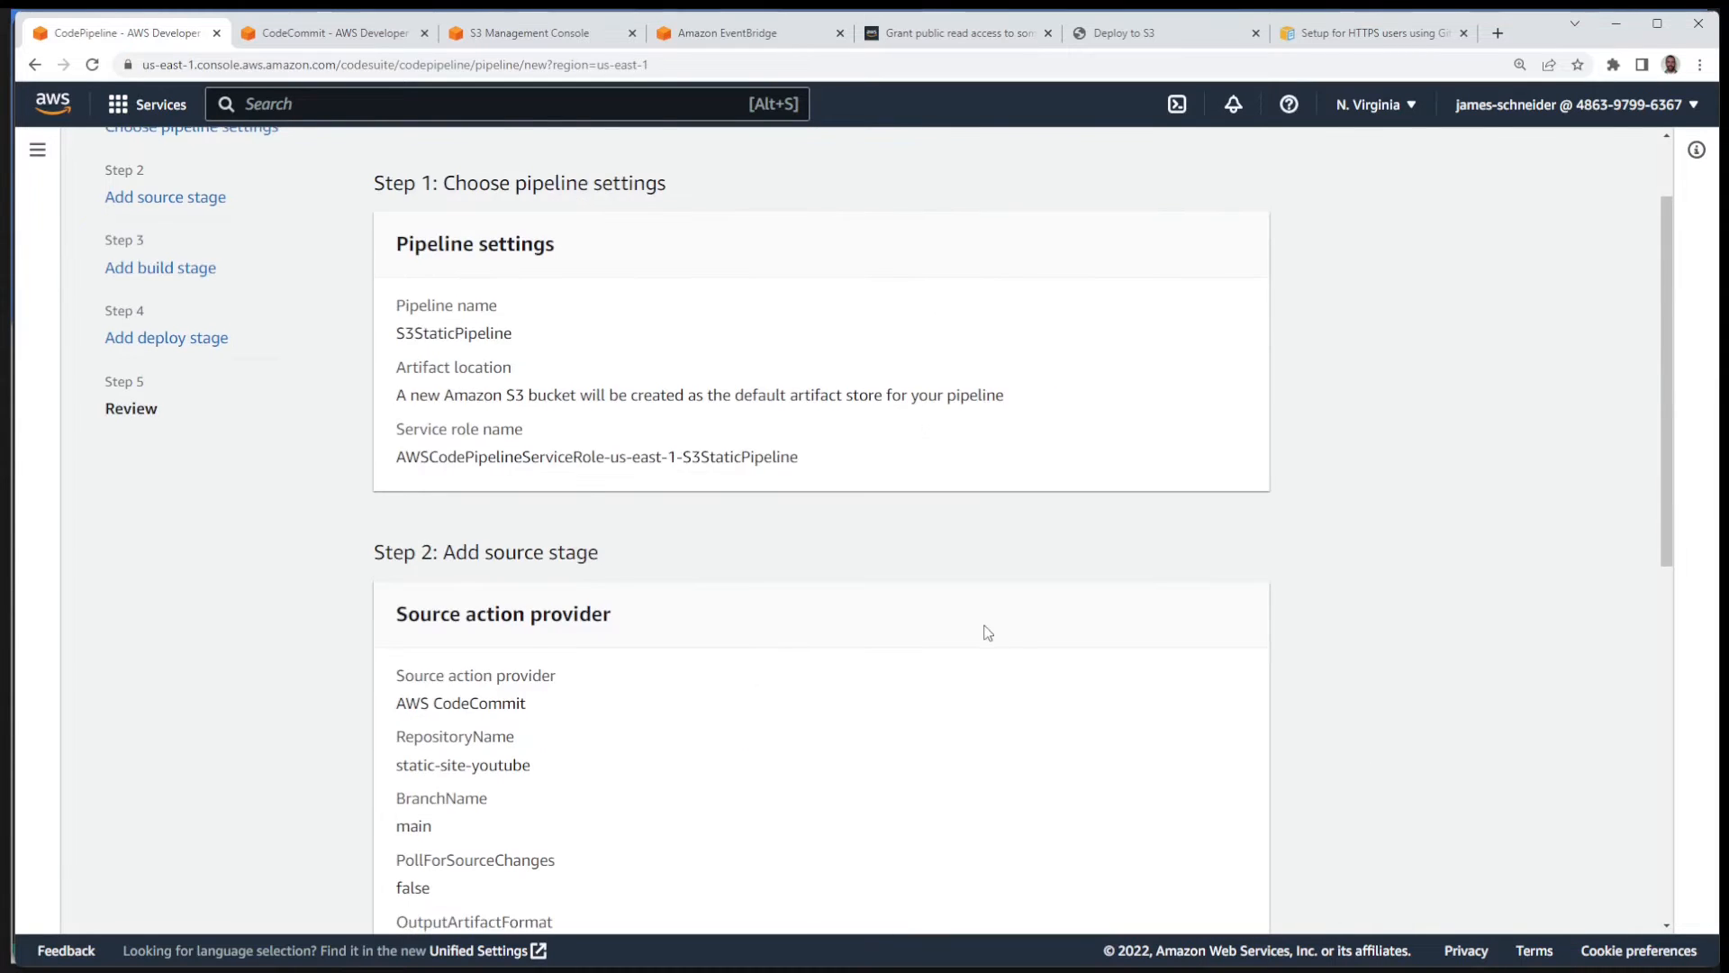
pyautogui.scroll(-3)
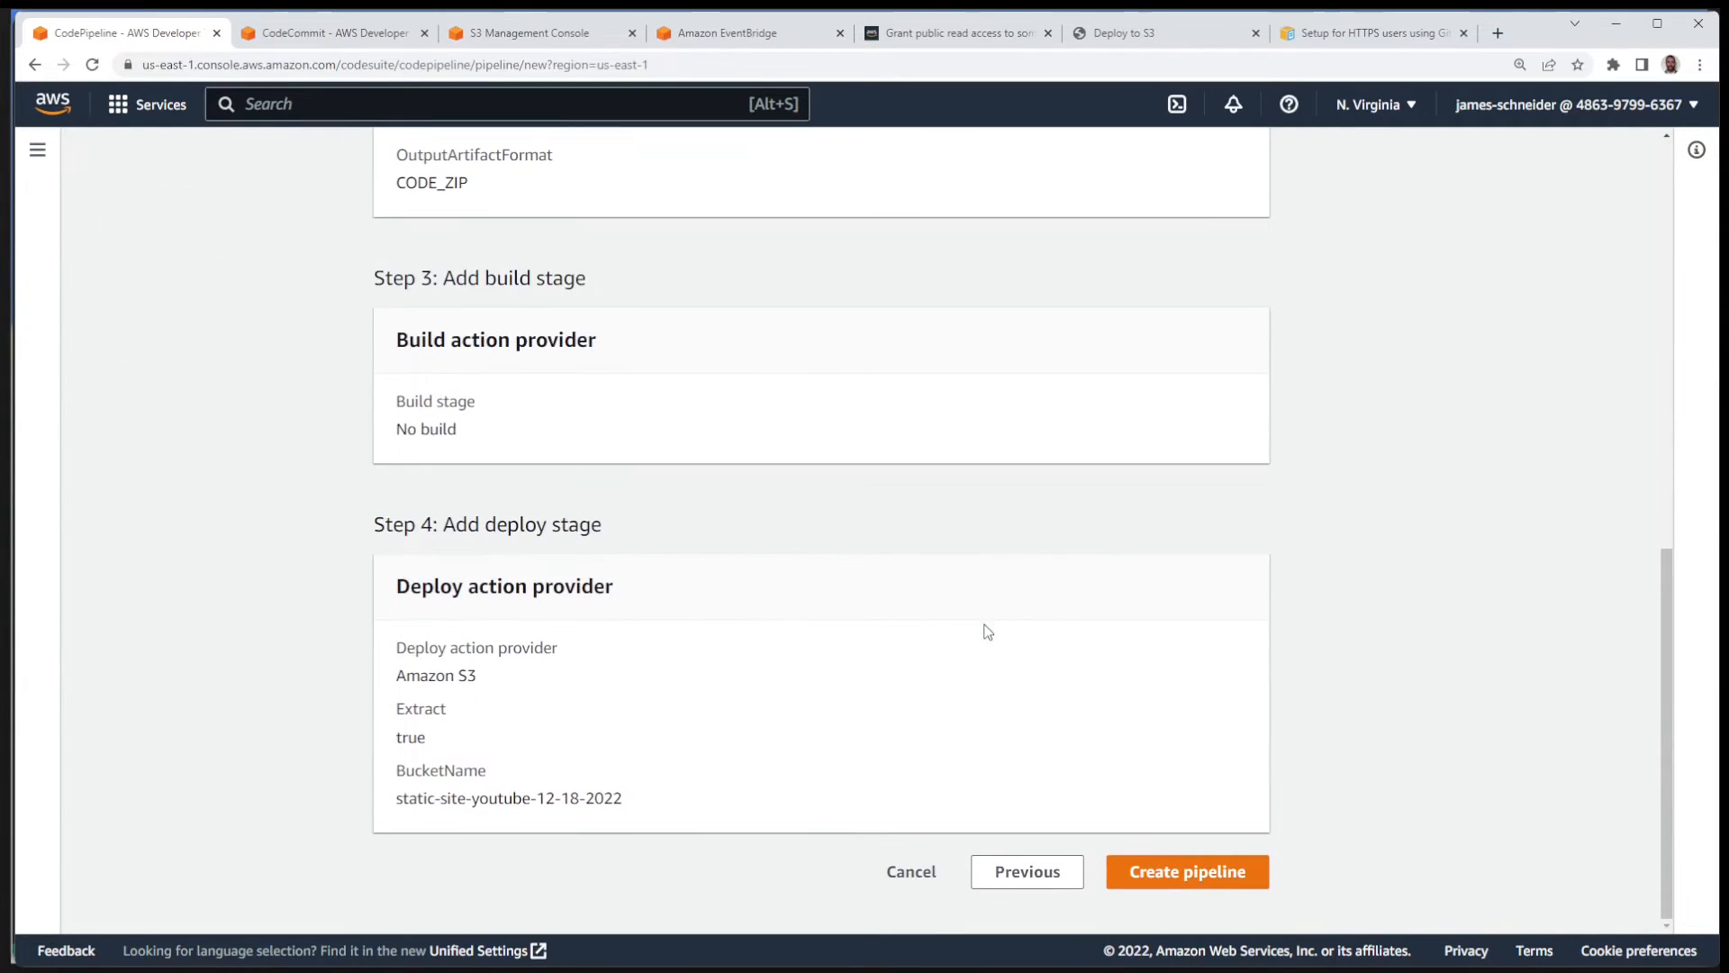
pyautogui.click(1187, 872)
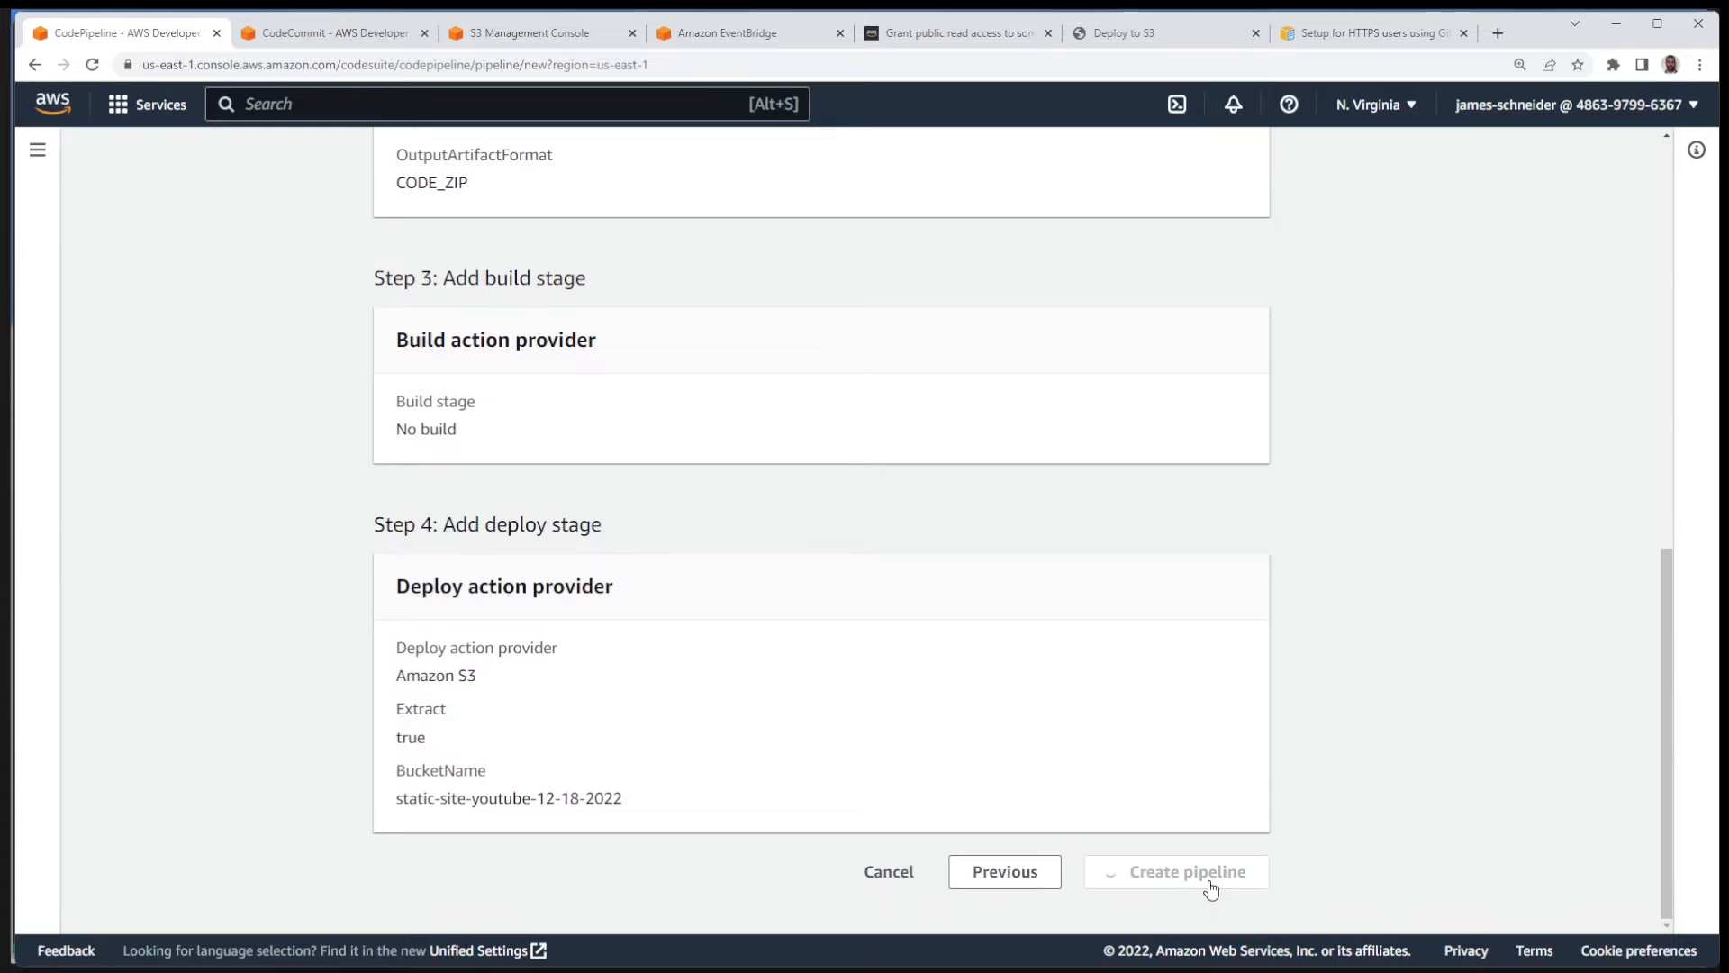
pyautogui.click(1186, 872)
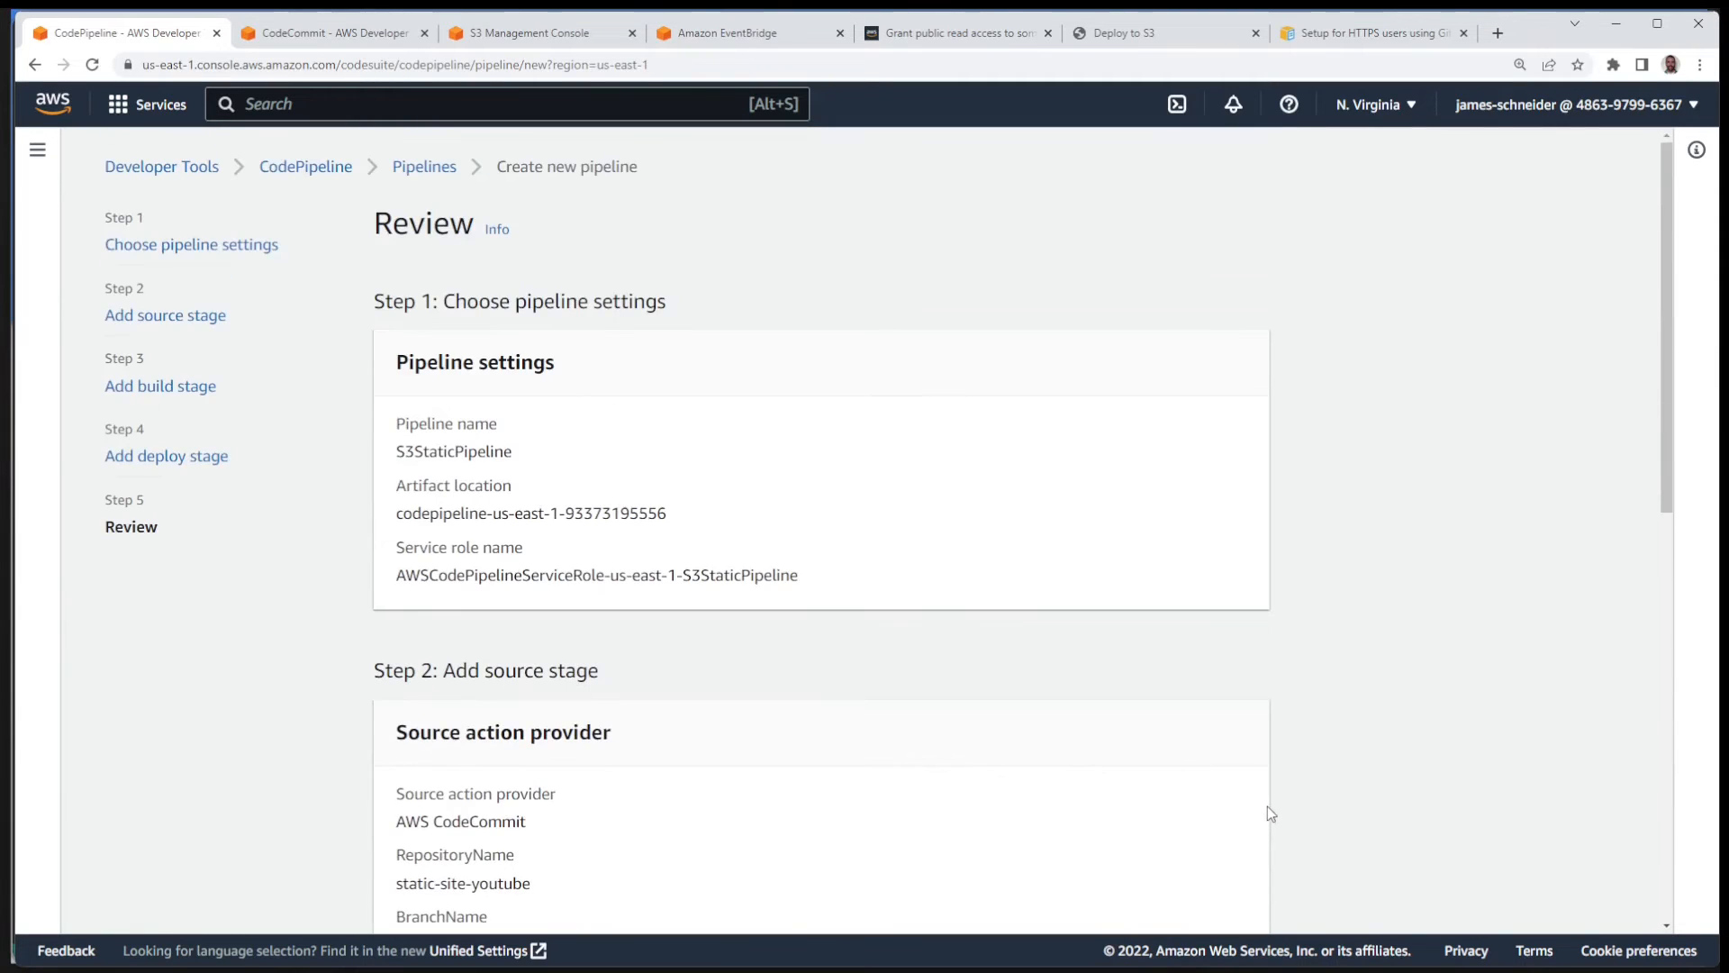
pyautogui.scroll(-3)
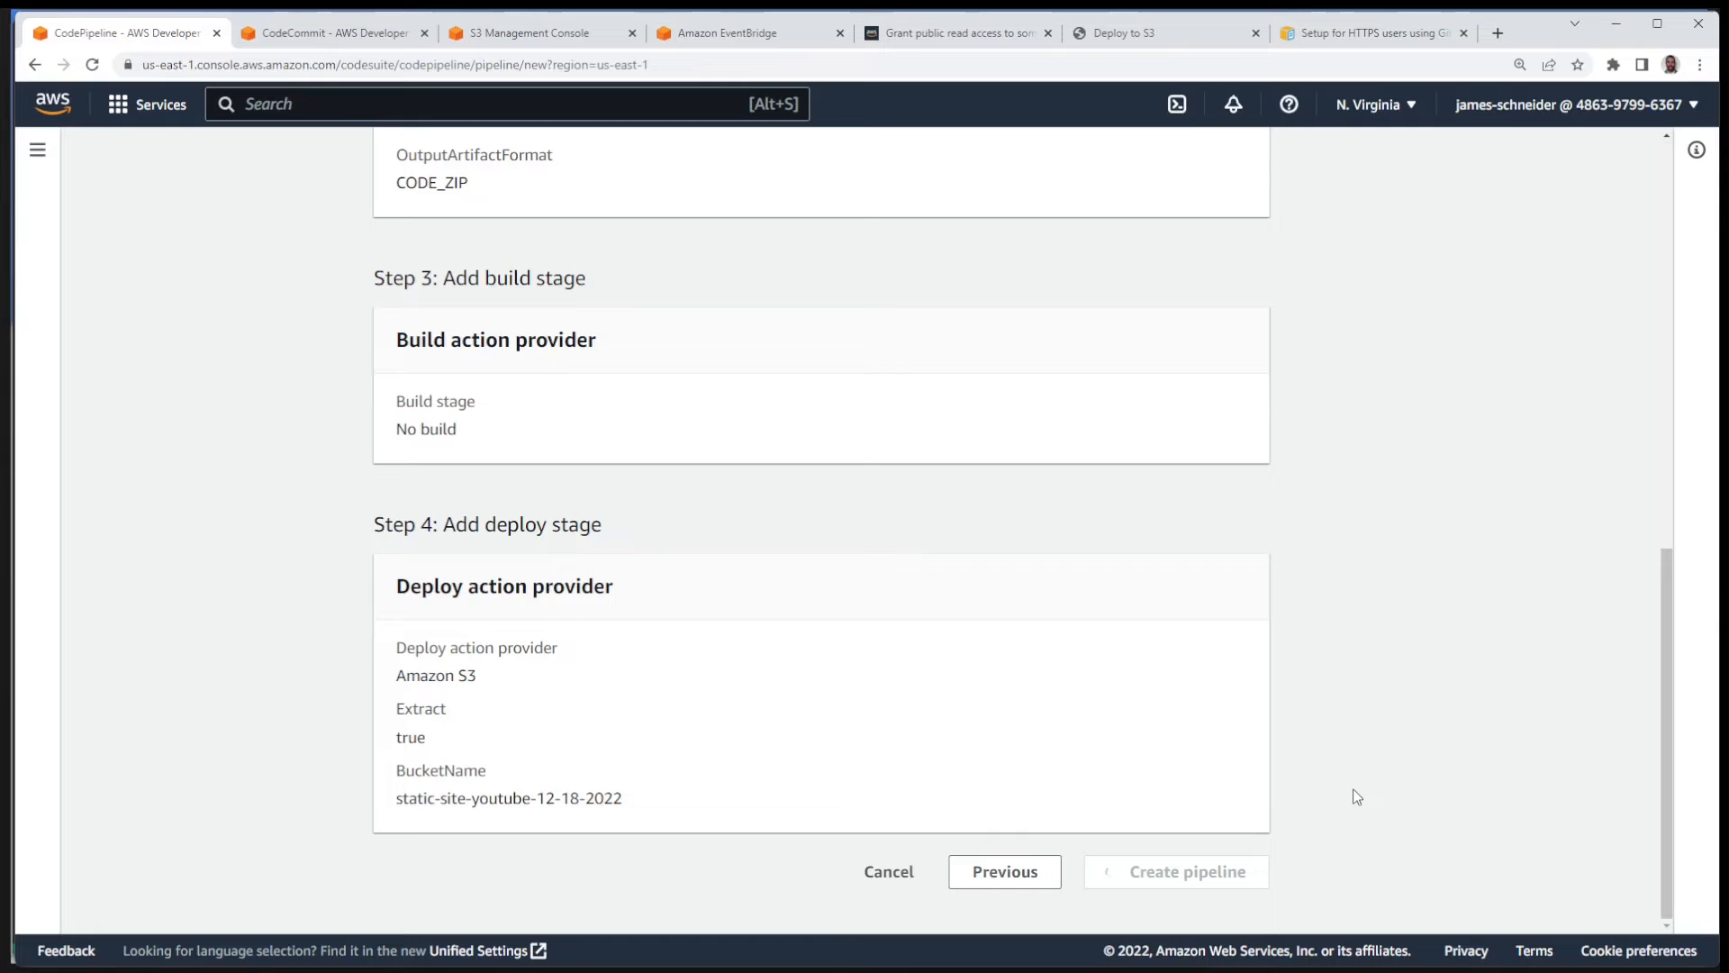
pyautogui.click(1189, 872)
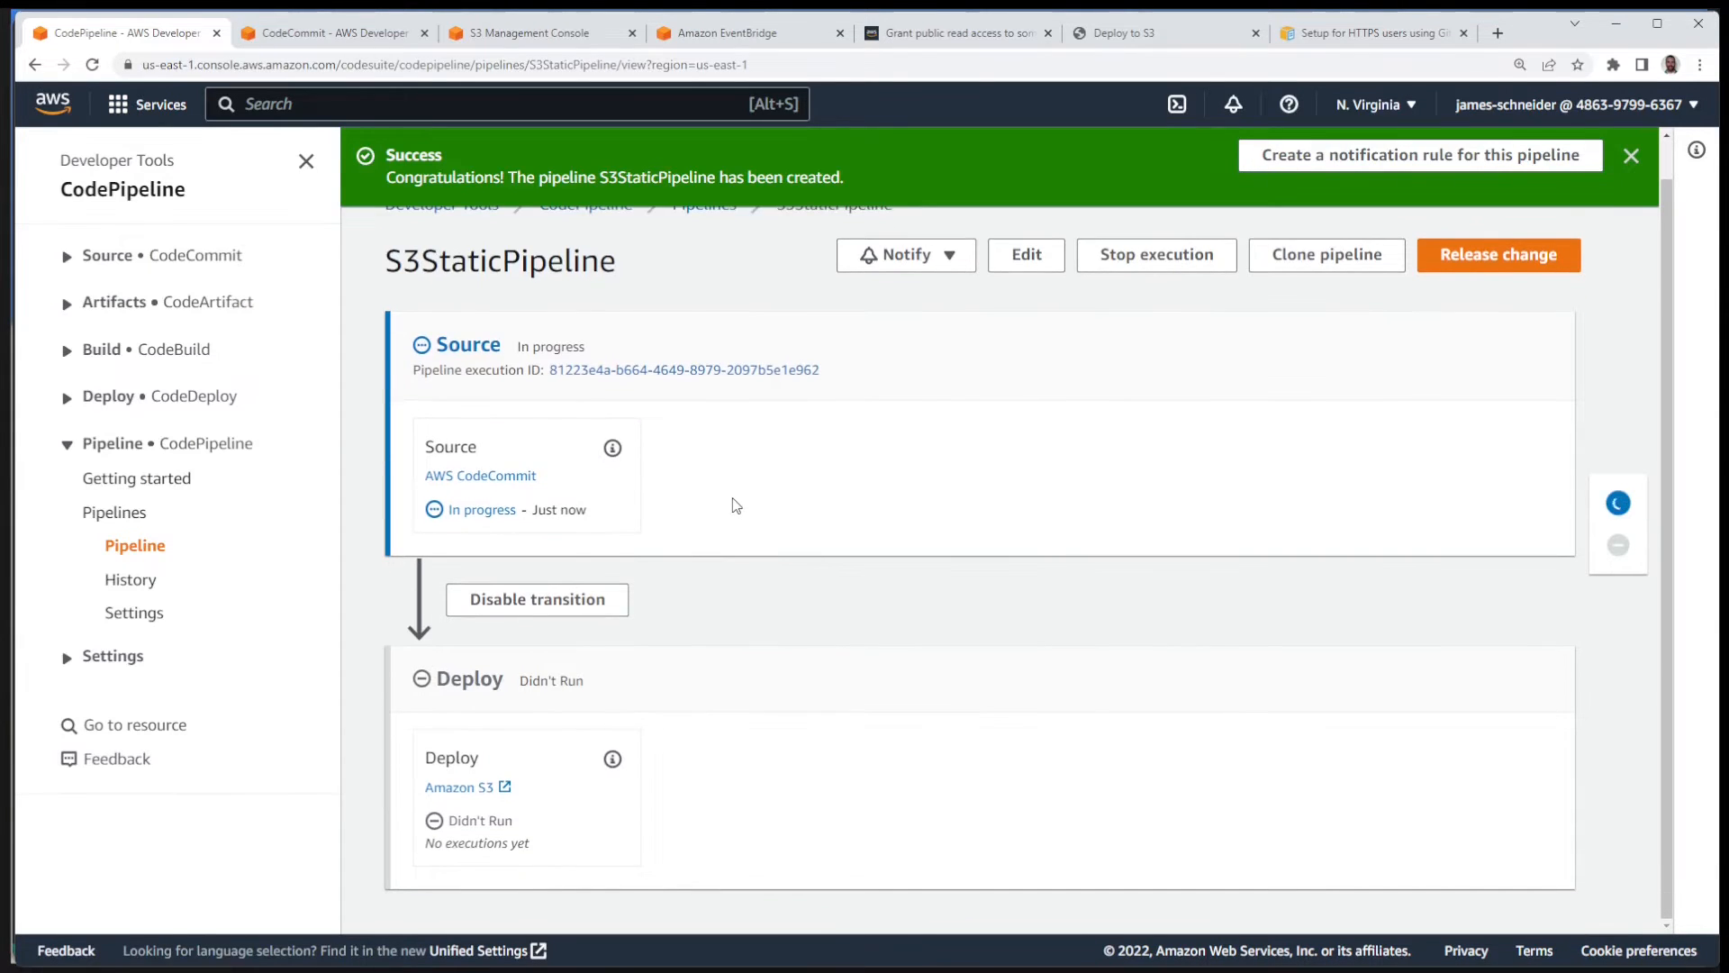
pyautogui.moveTo(903, 630)
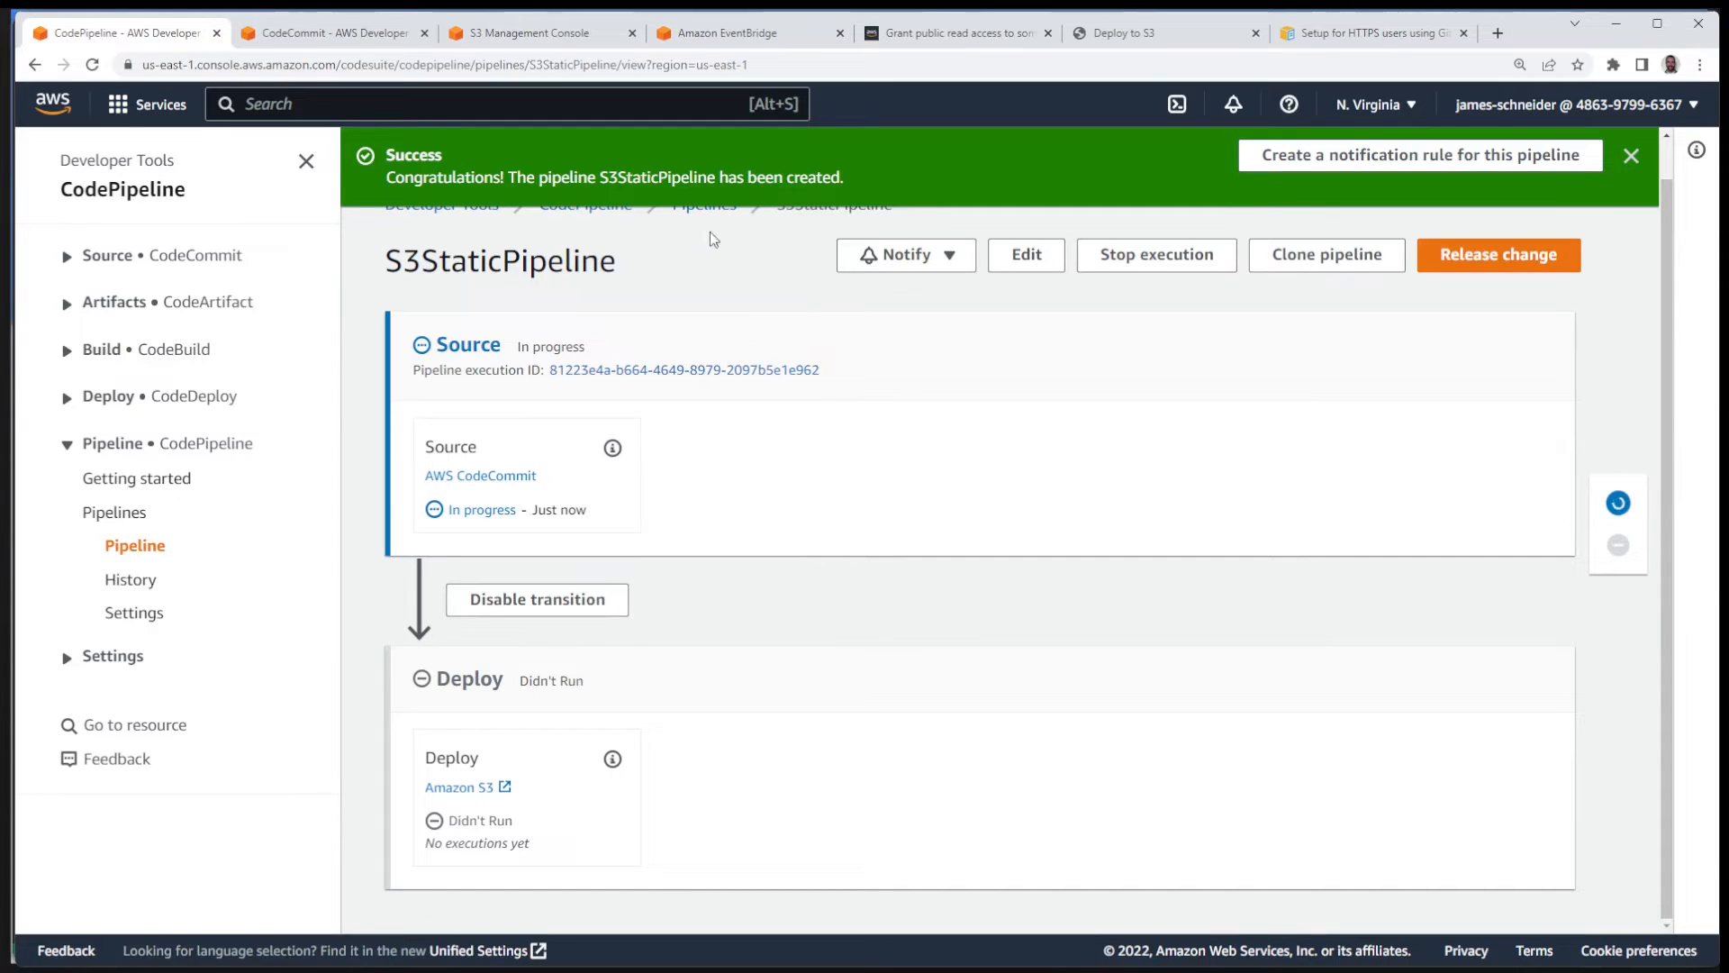
pyautogui.moveTo(745, 548)
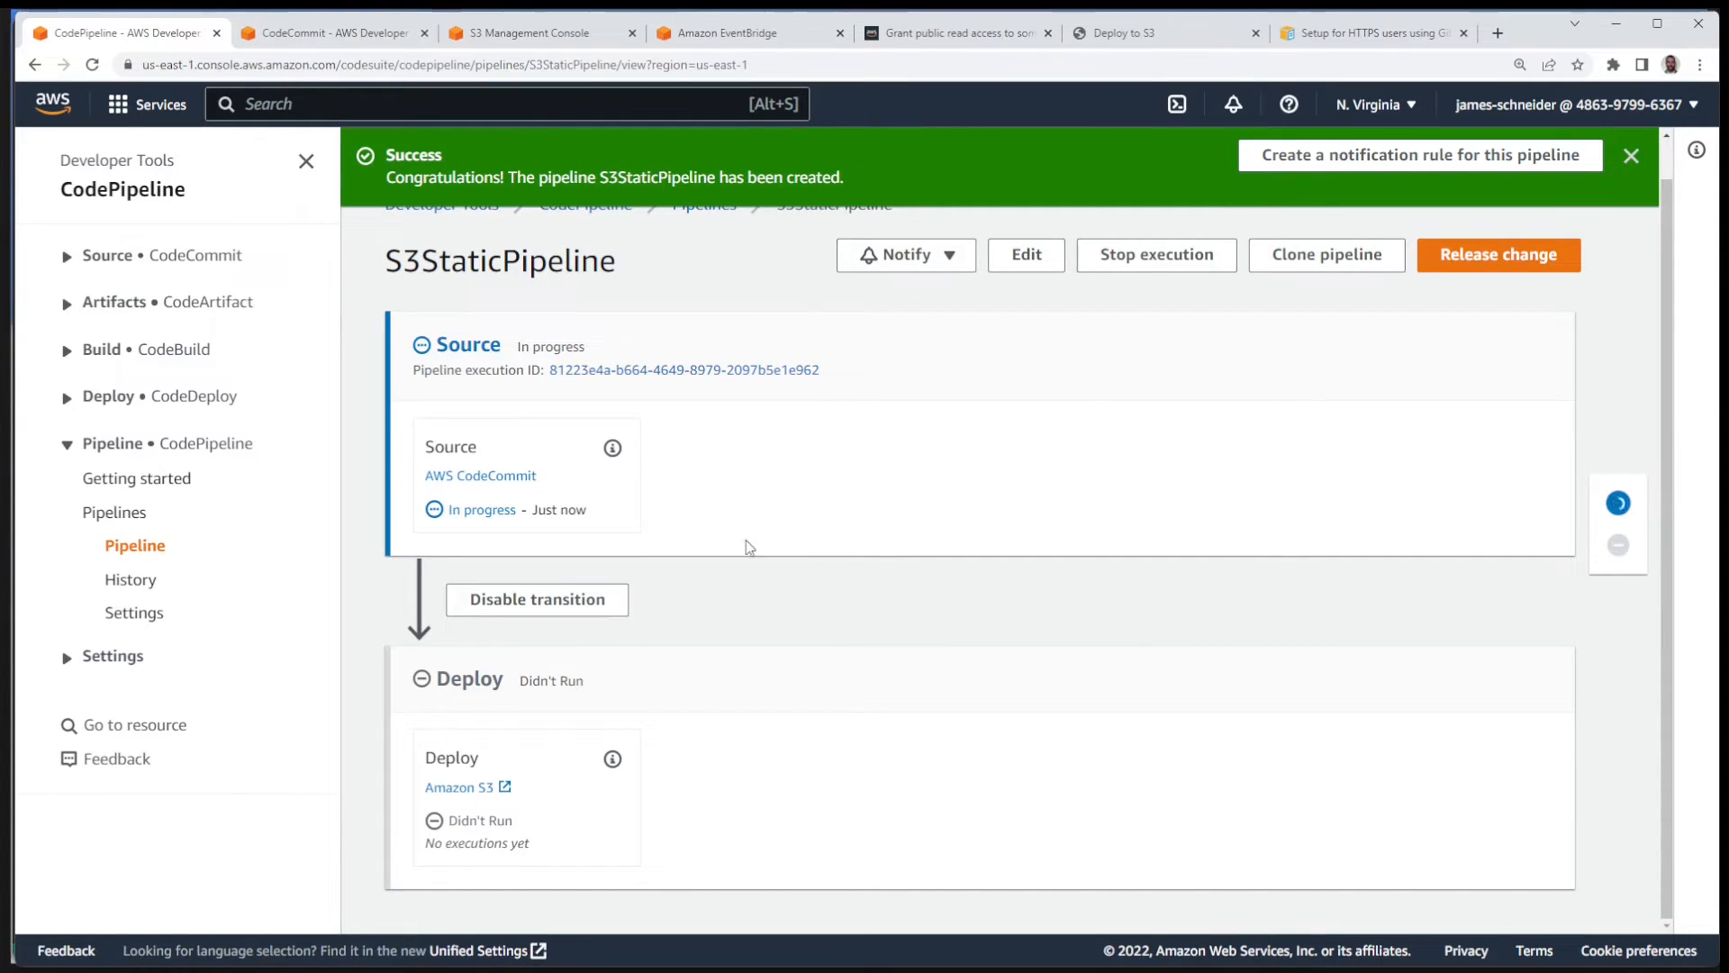
# Step: Go to the S3 buckets list and open the empty static-site-youtube-12-18-2022 bucket
pyautogui.click(331, 32)
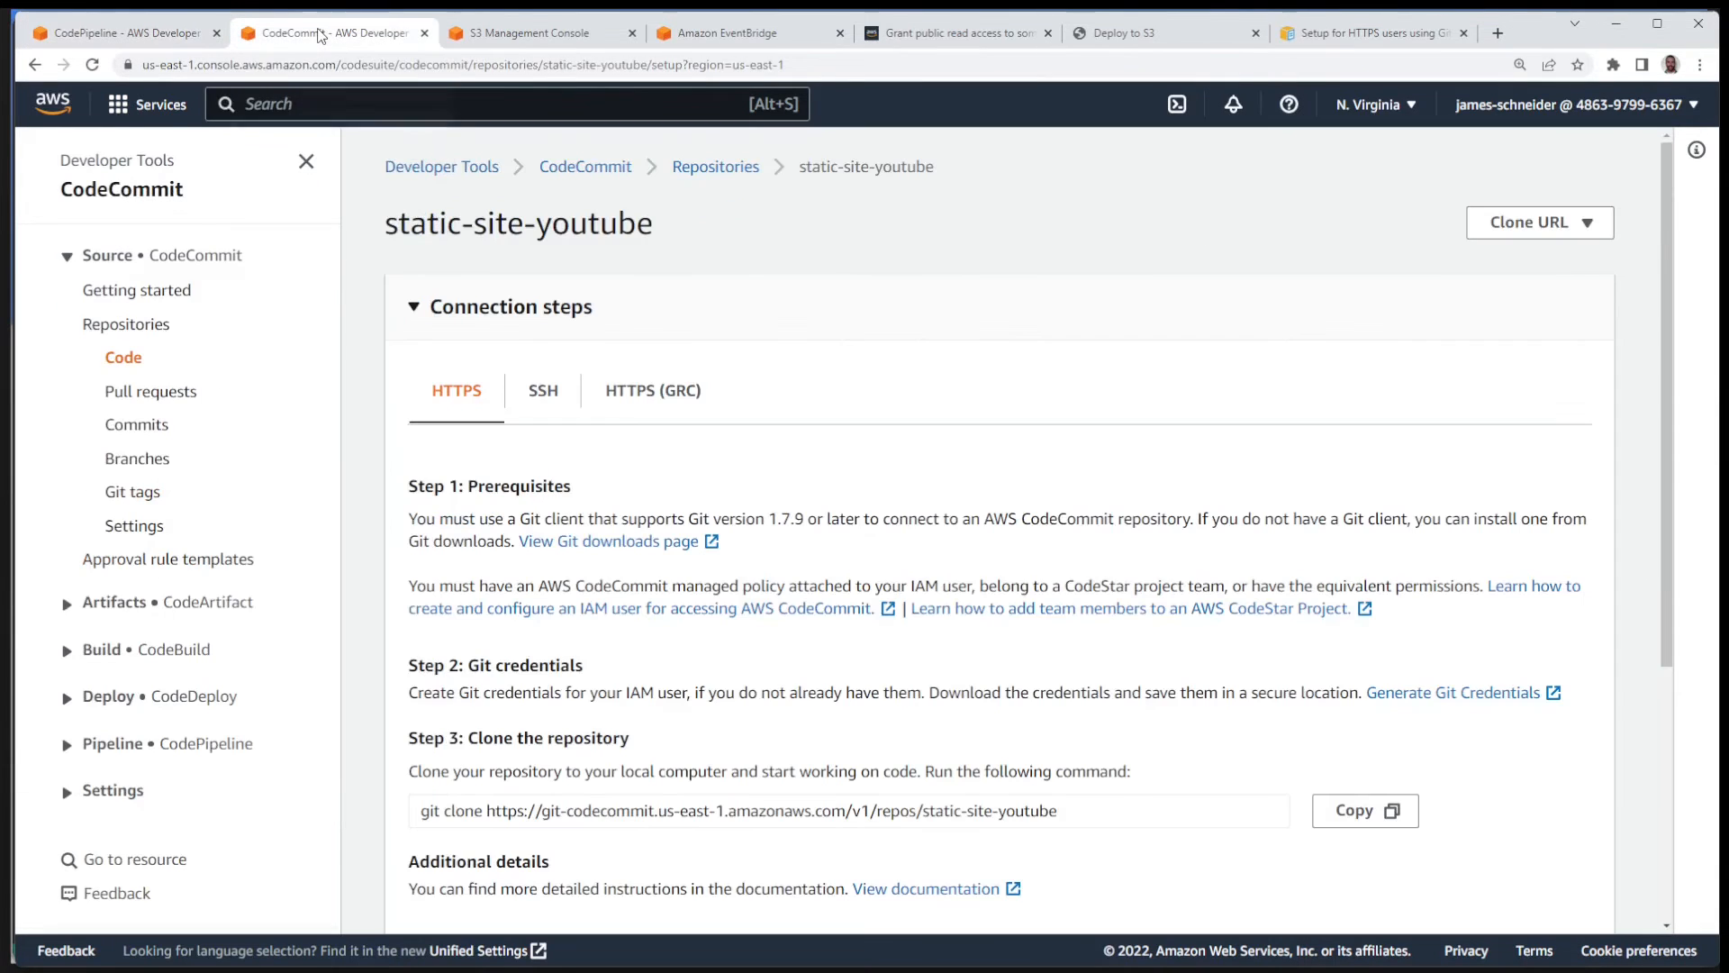
pyautogui.scroll(-3)
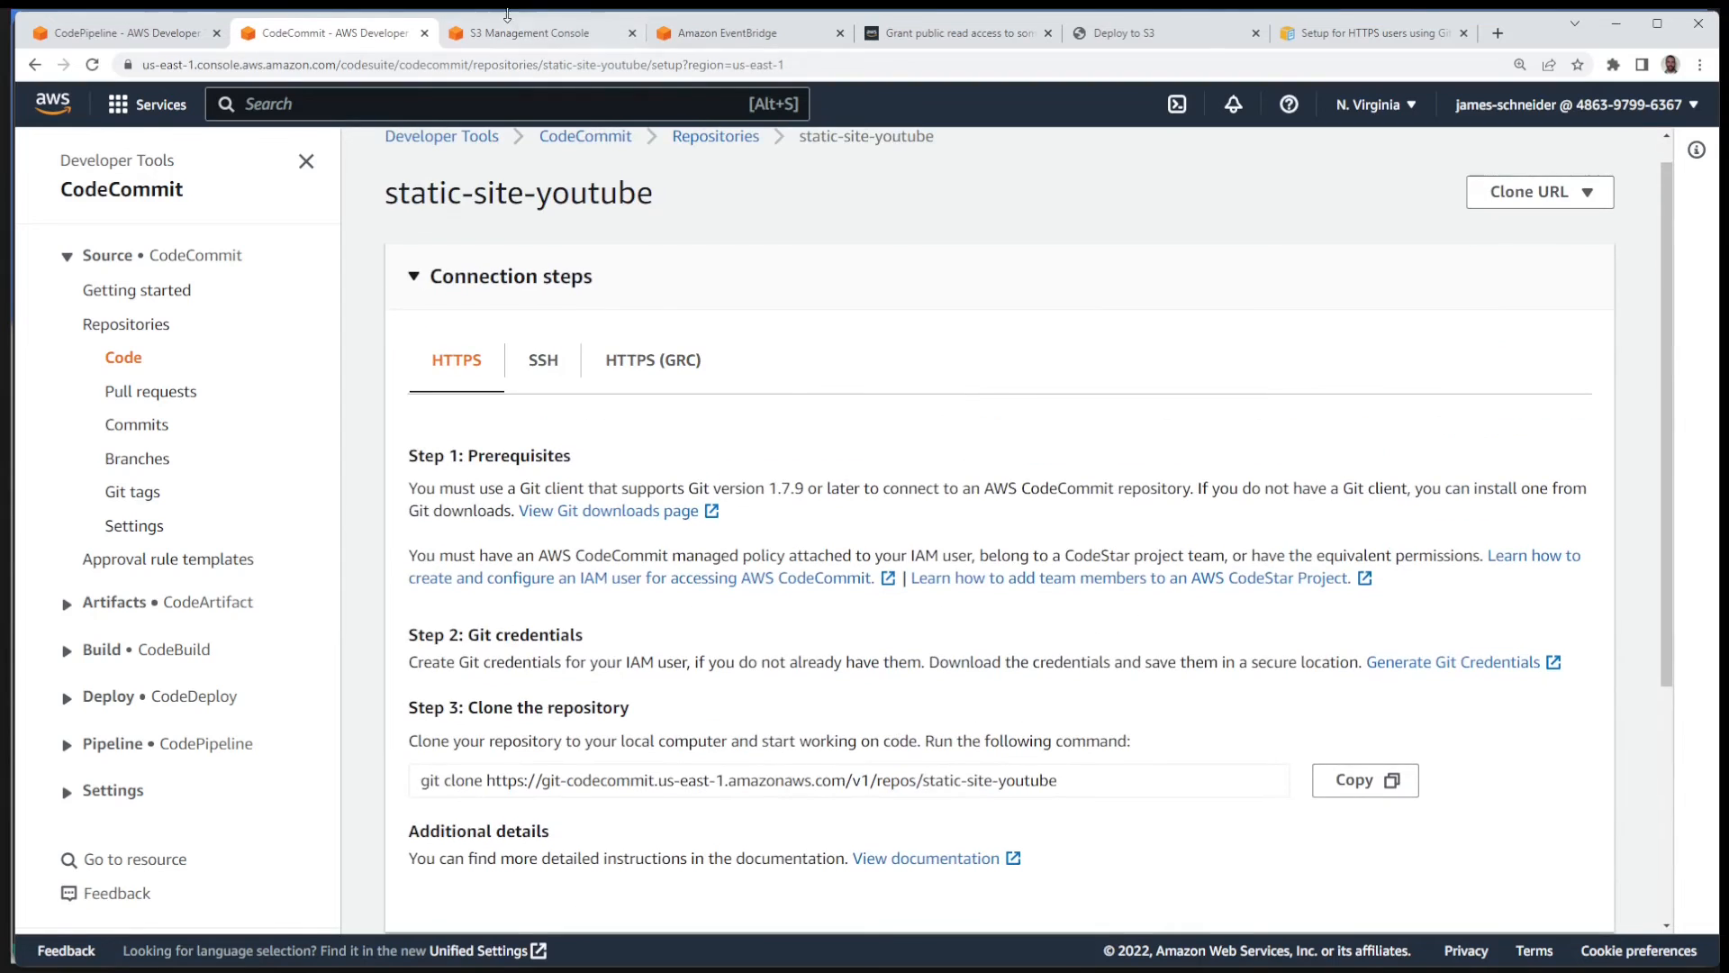
pyautogui.click(524, 32)
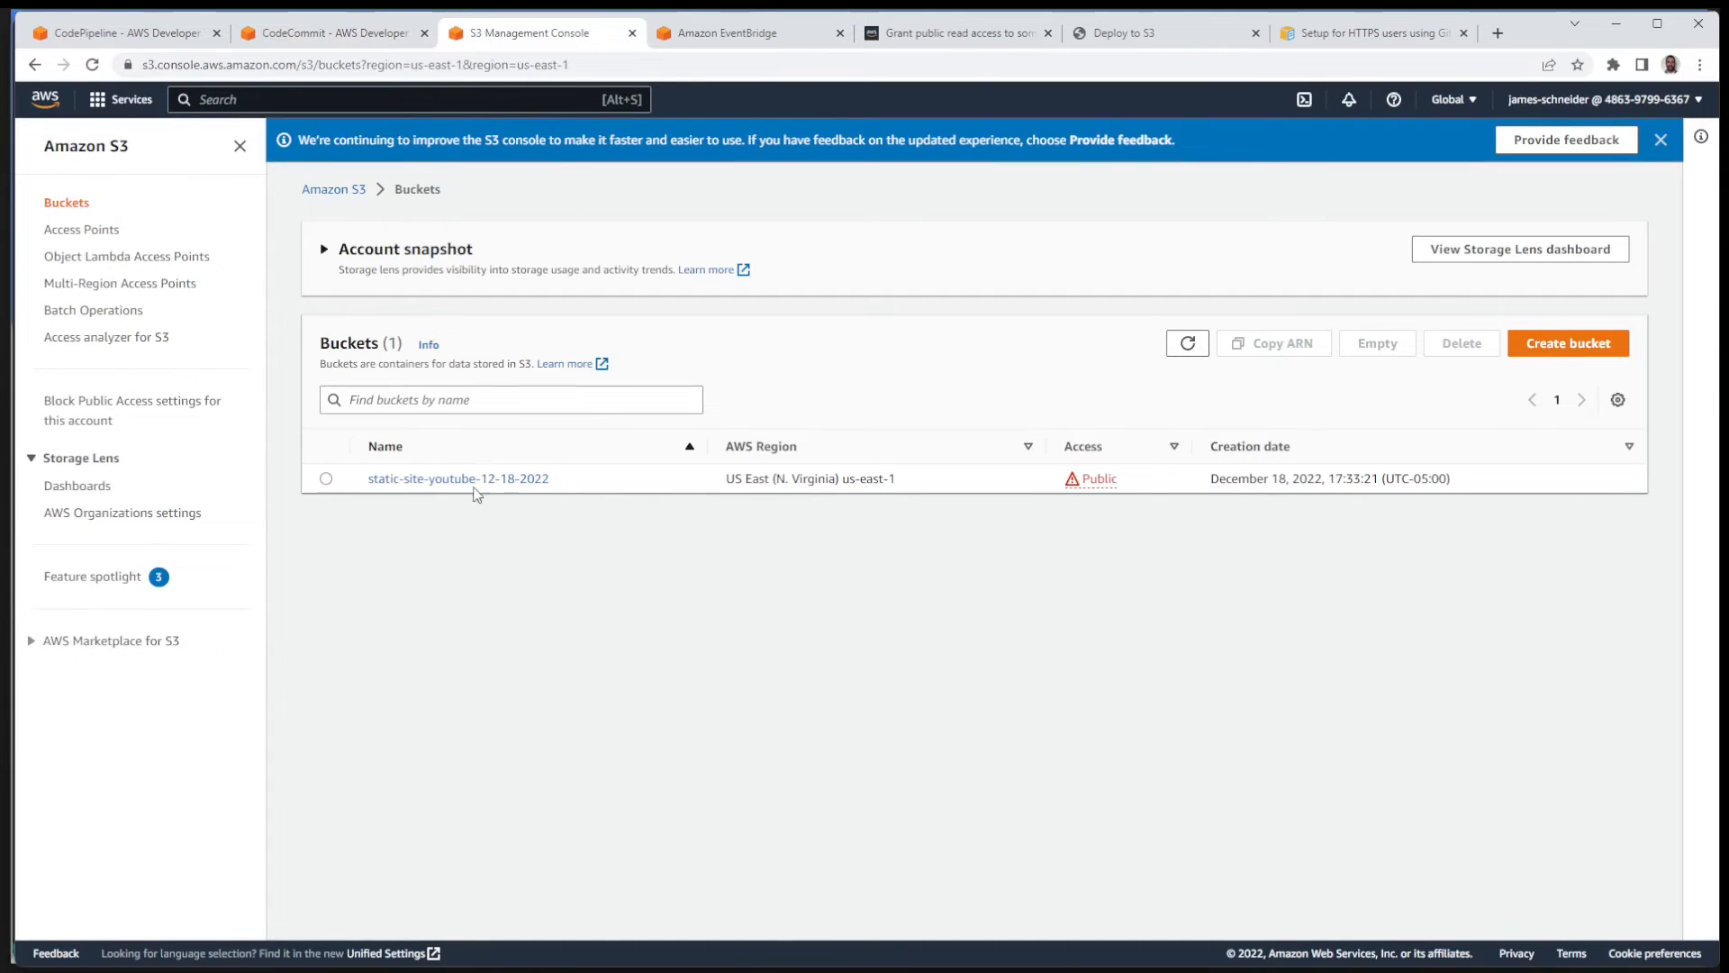
pyautogui.click(456, 477)
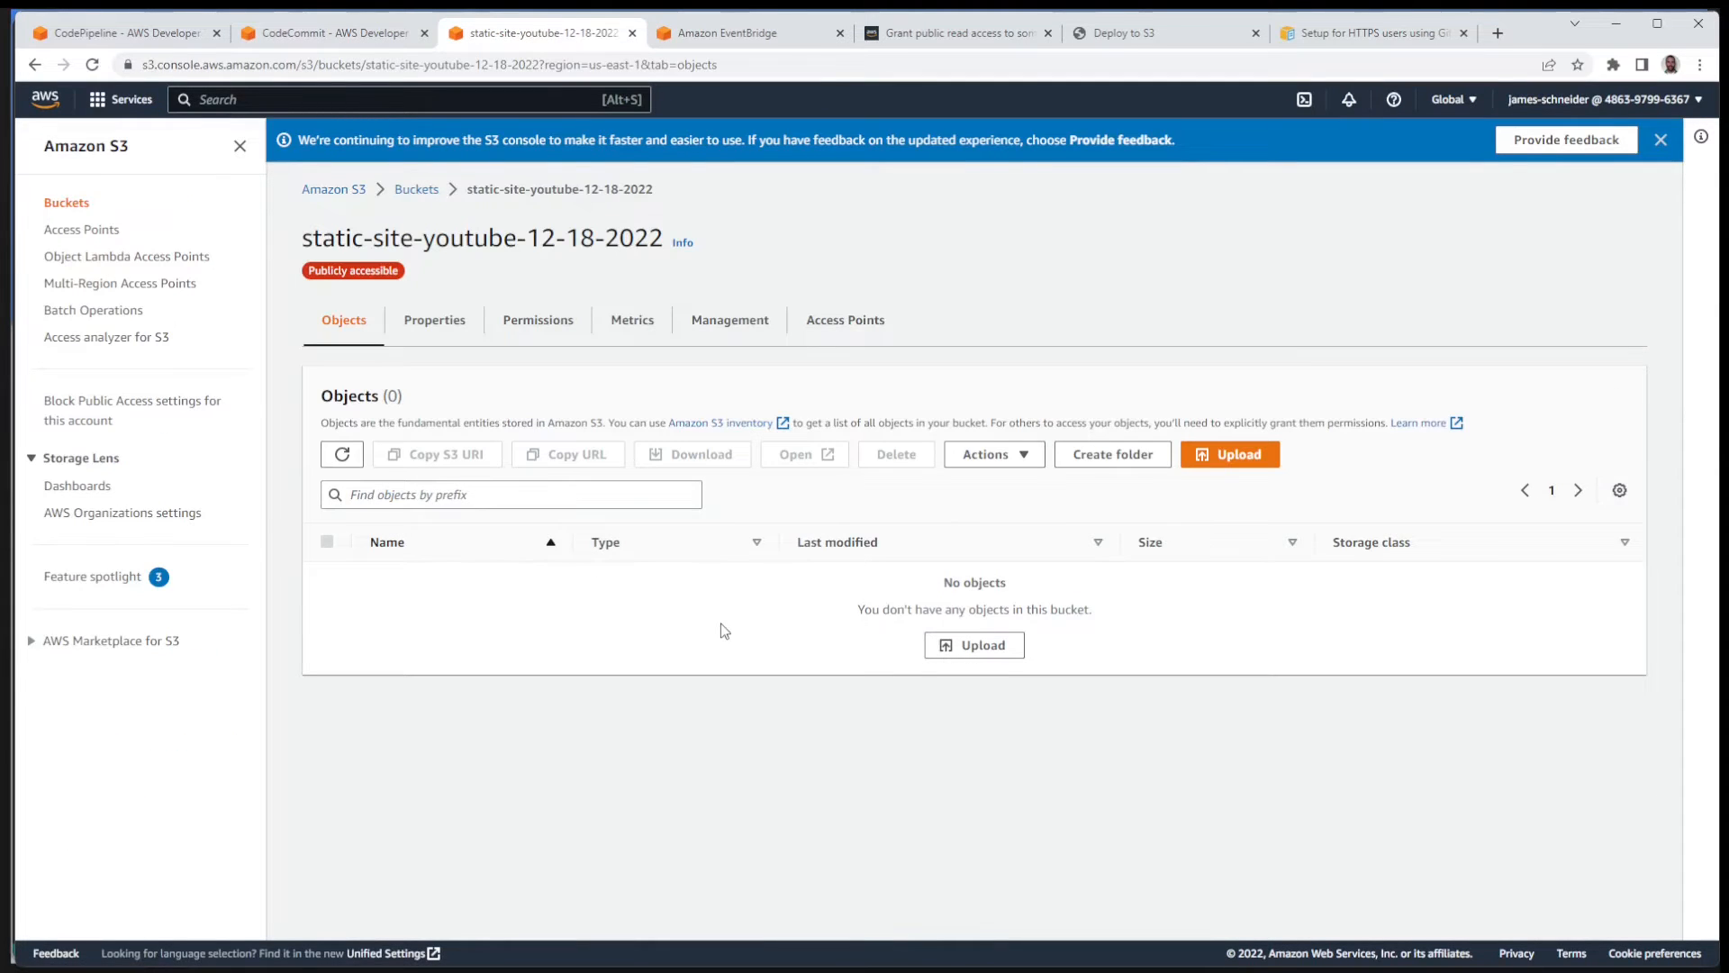
pyautogui.moveTo(575, 688)
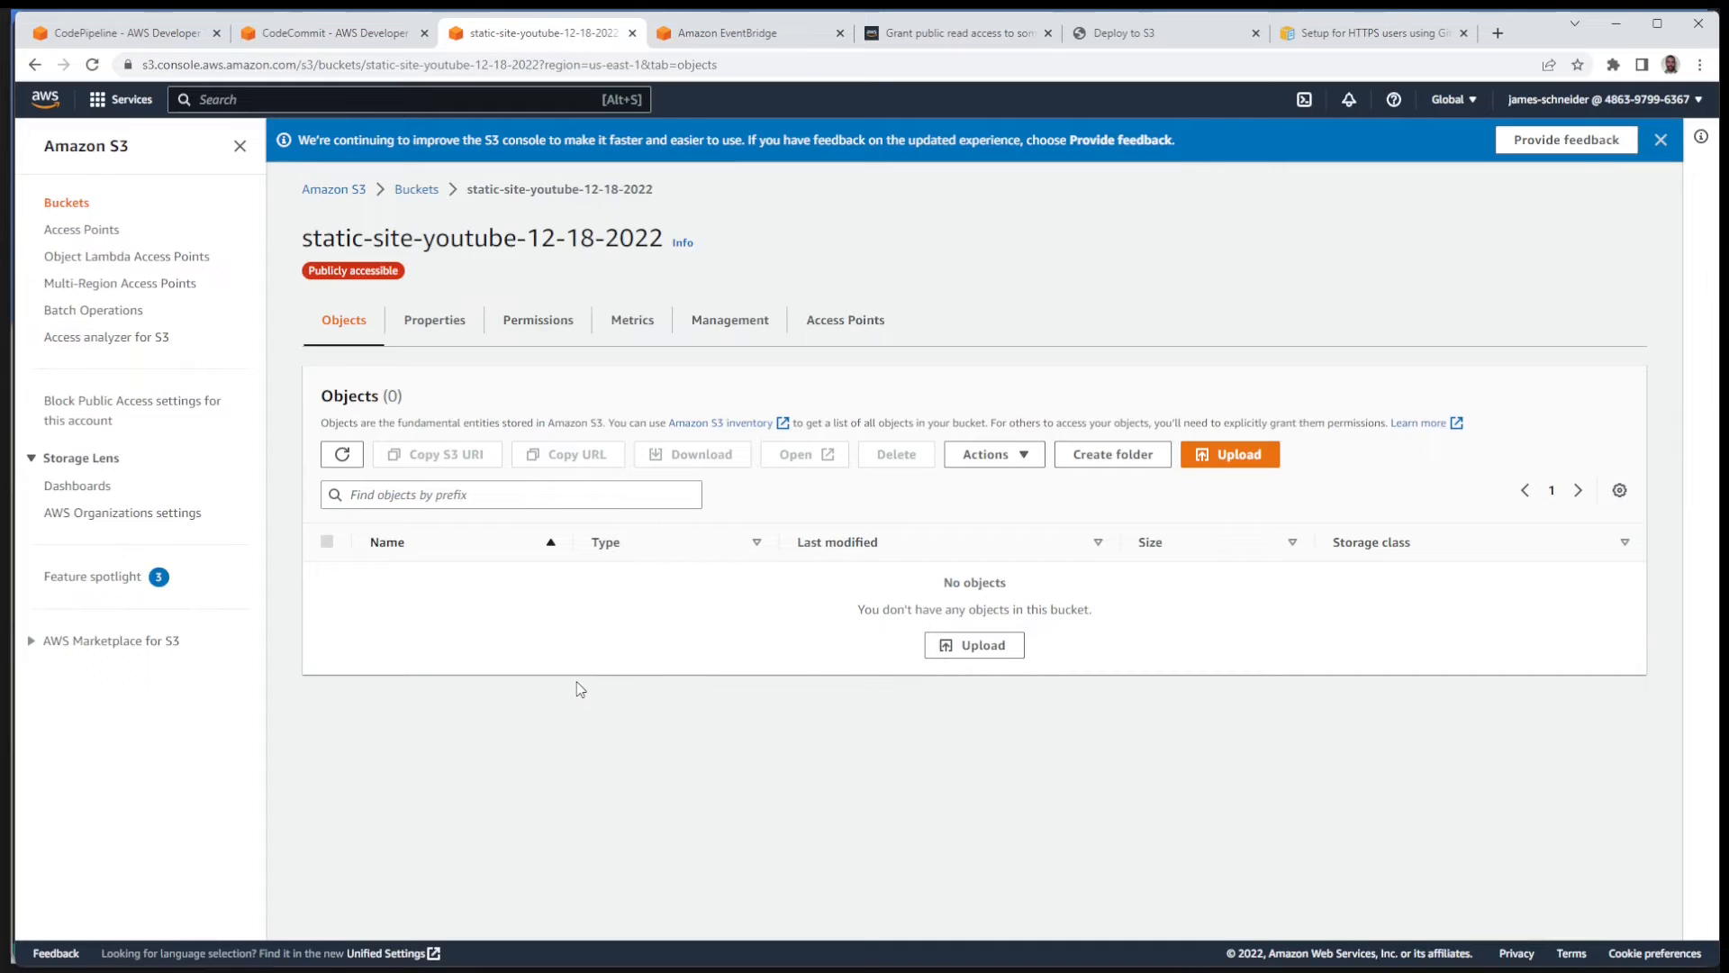
pyautogui.moveTo(708, 646)
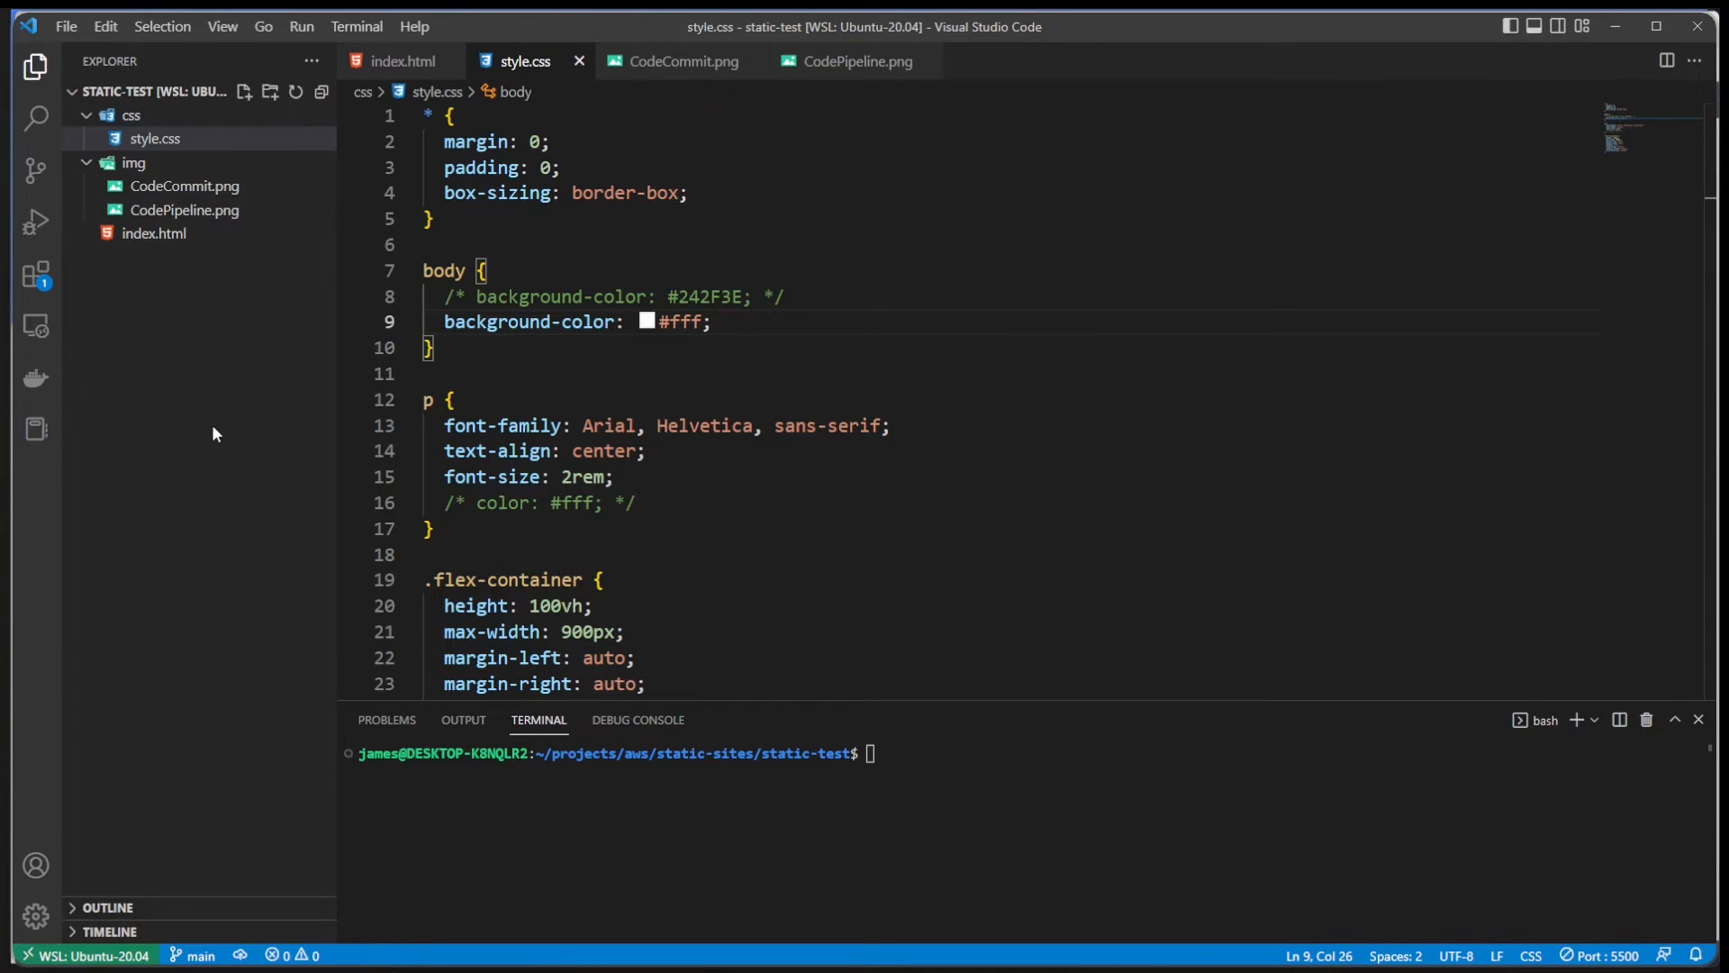
pyautogui.moveTo(243, 592)
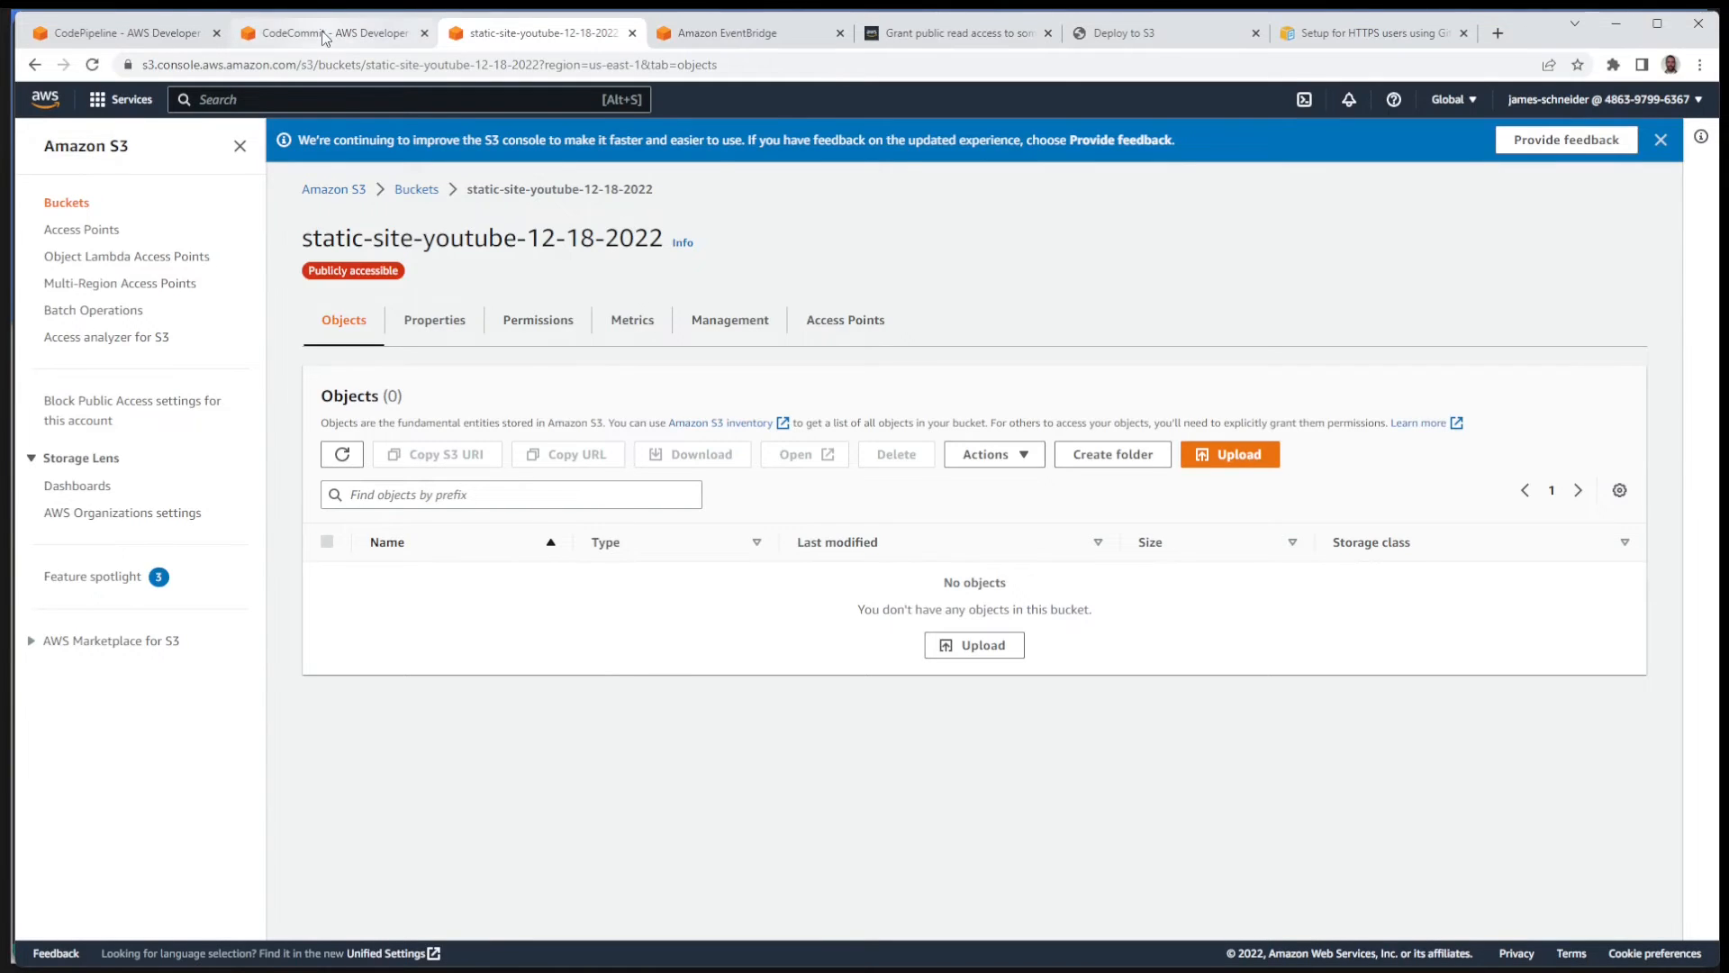
# Step: On the static-site-youtube CodeCommit page, copy the repository's Clone HTTPS address
pyautogui.click(331, 32)
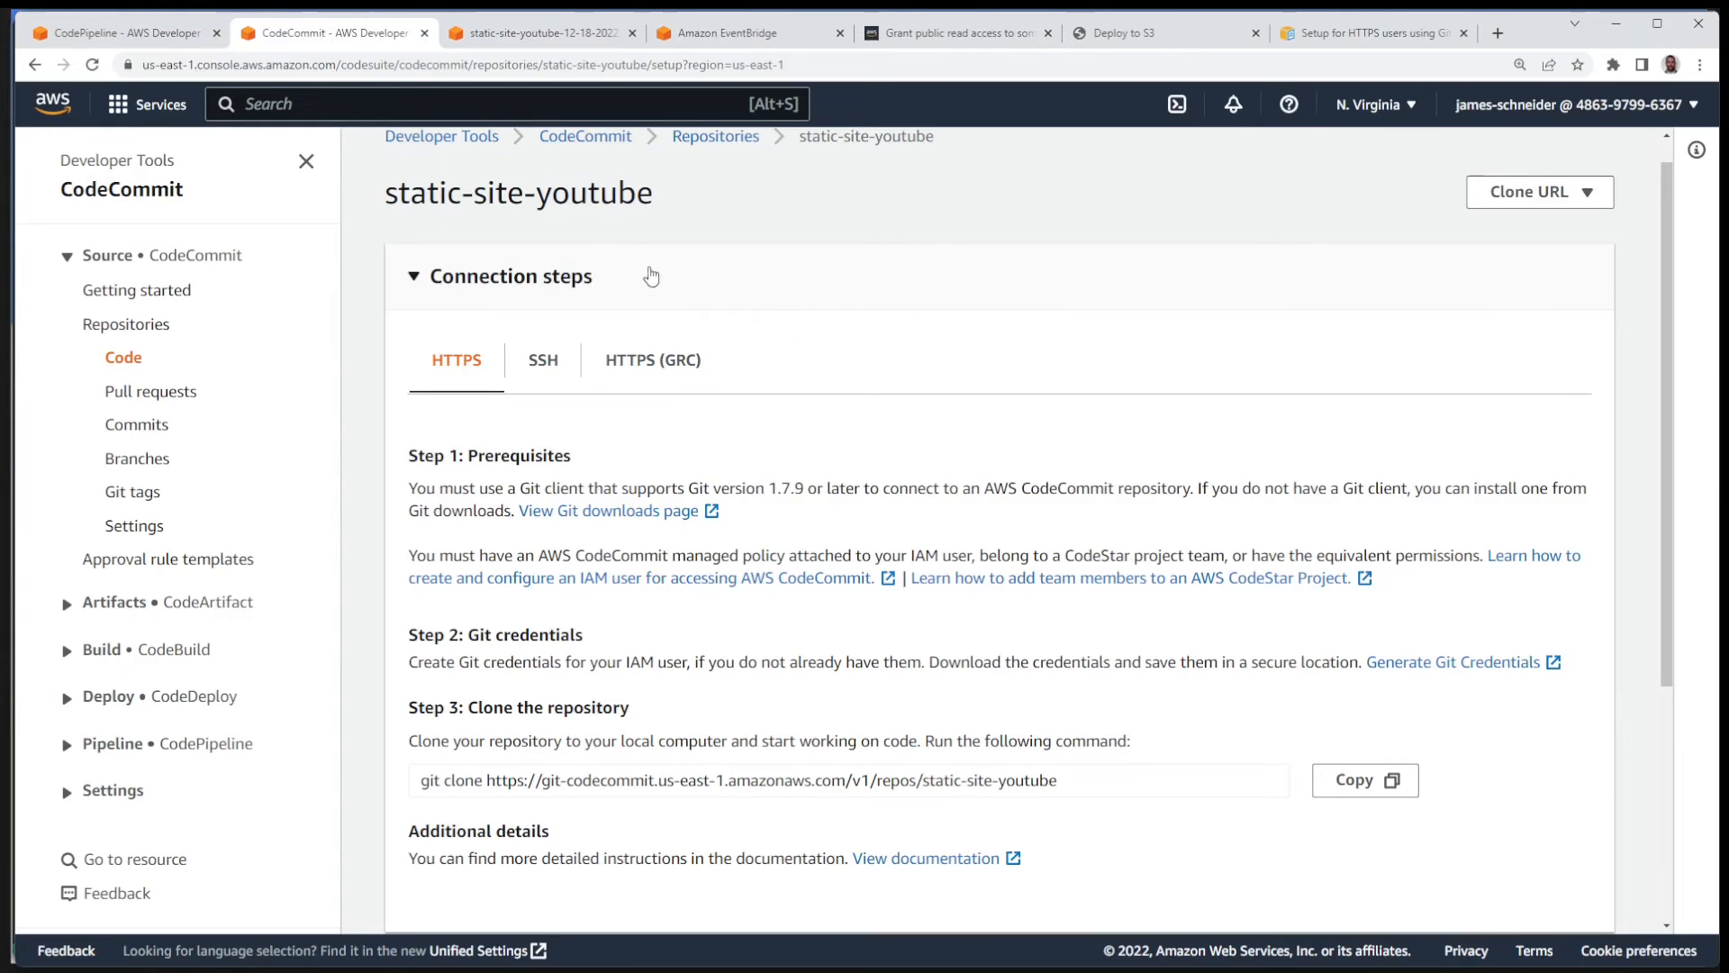
pyautogui.scroll(-3)
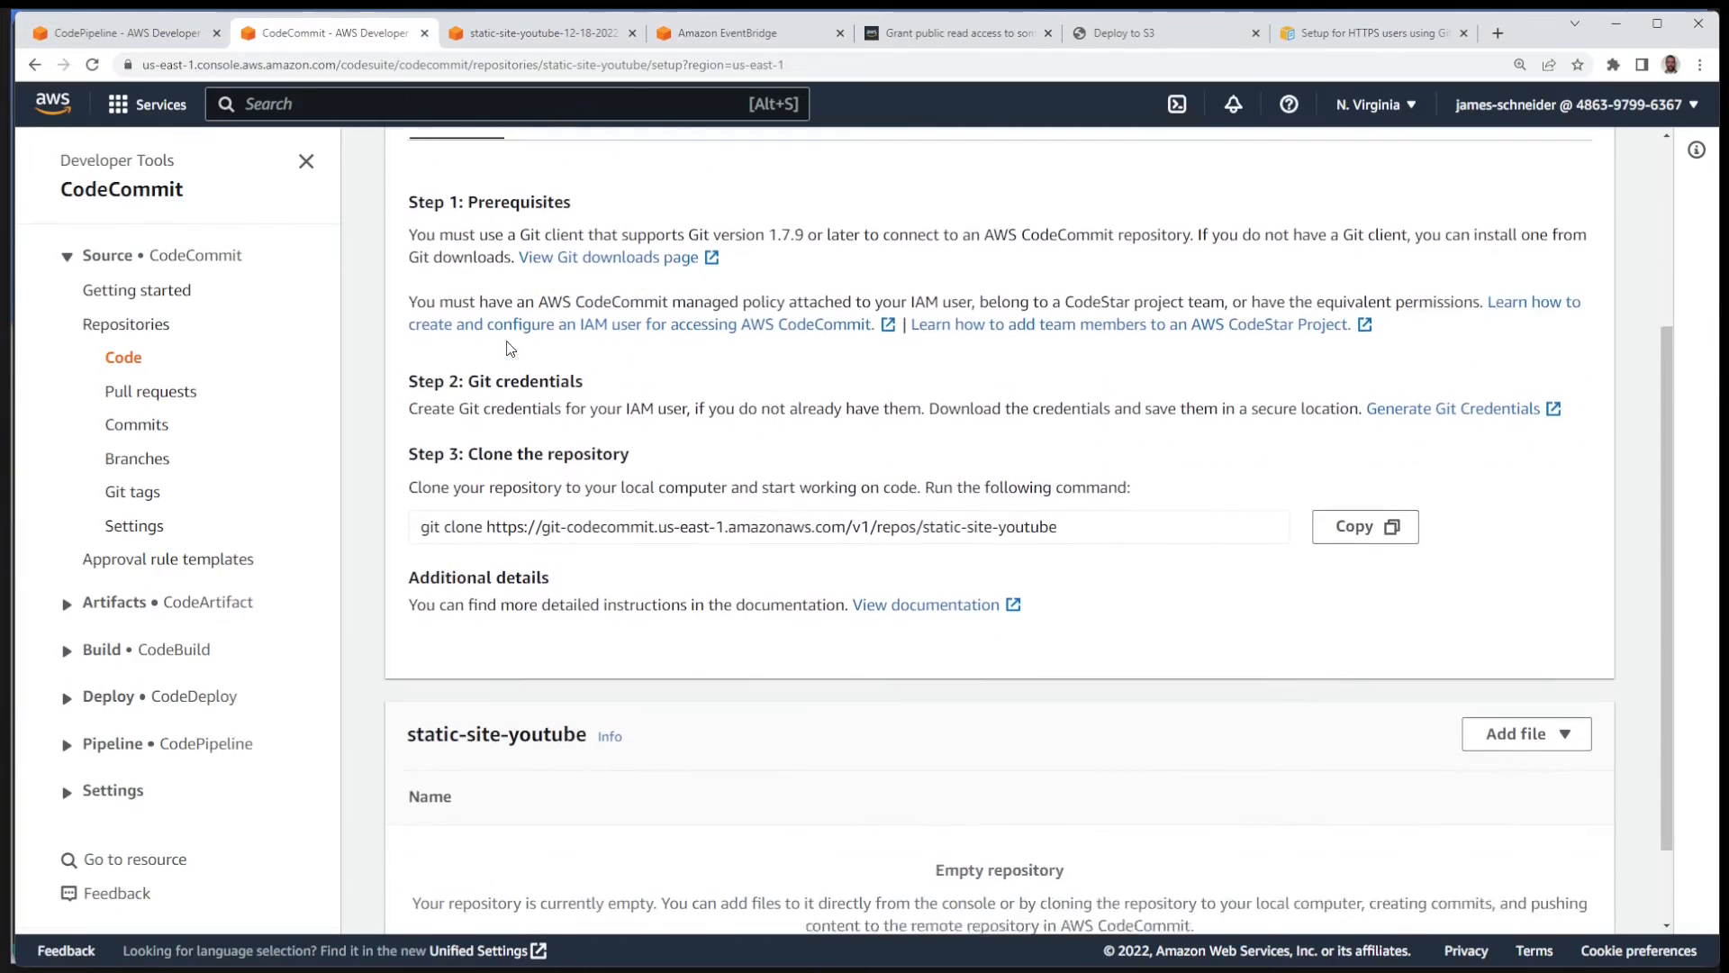
pyautogui.scroll(-3)
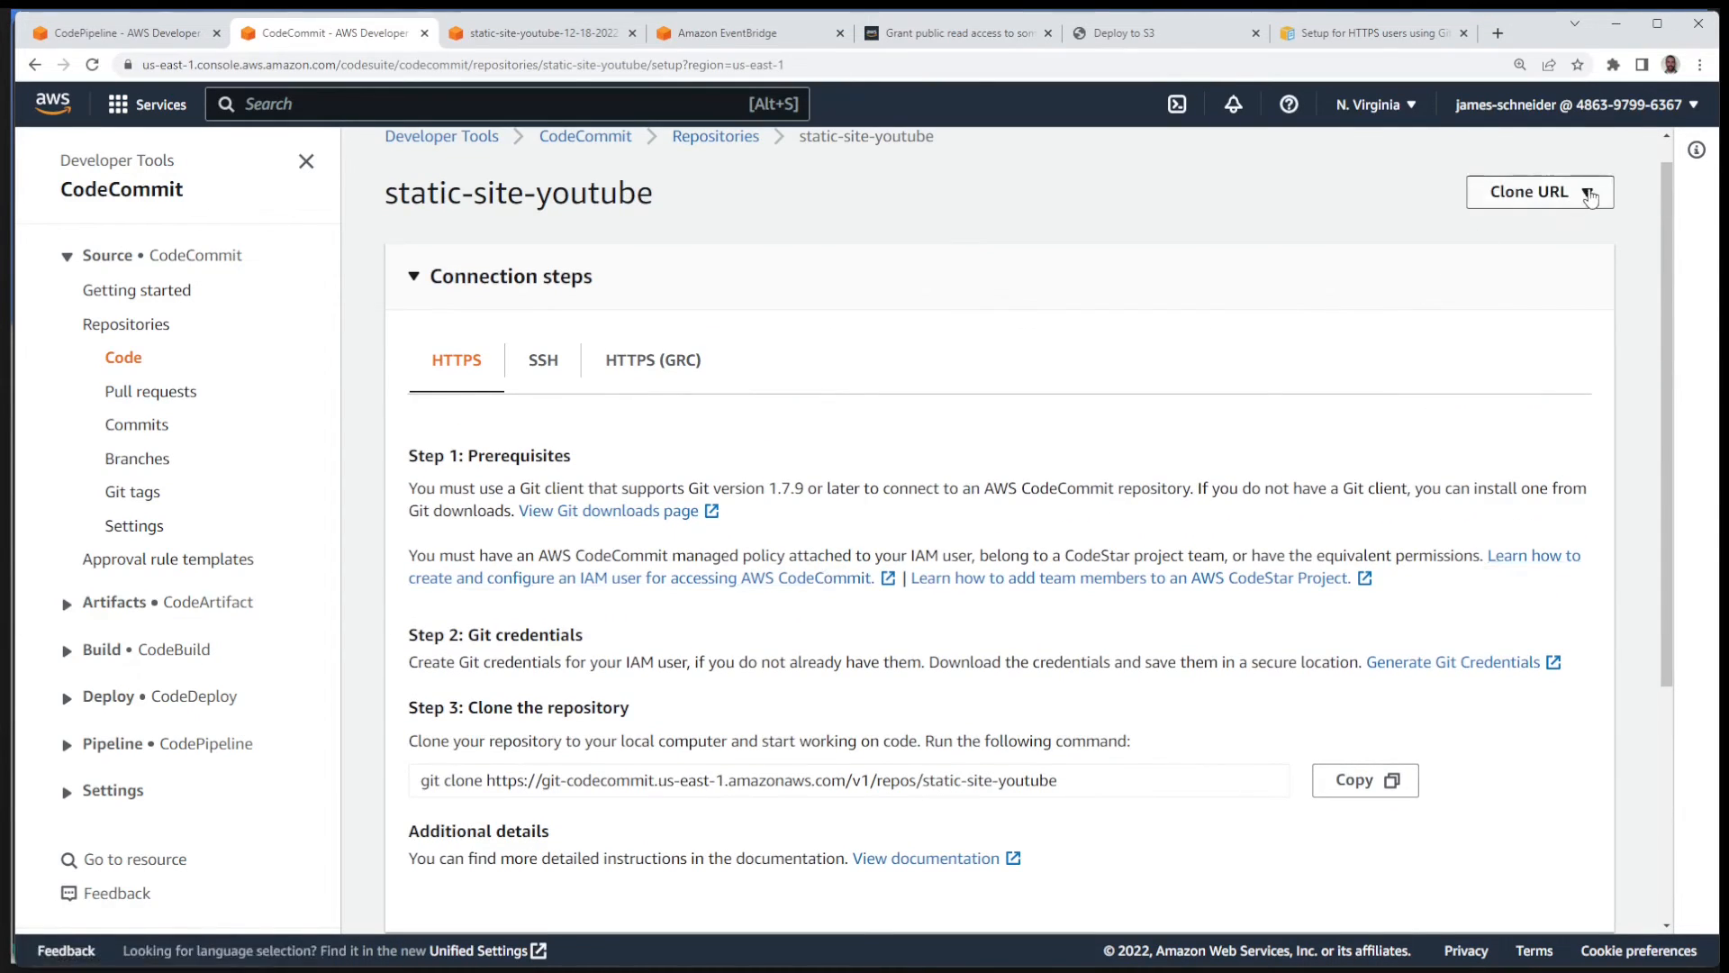
pyautogui.click(1536, 193)
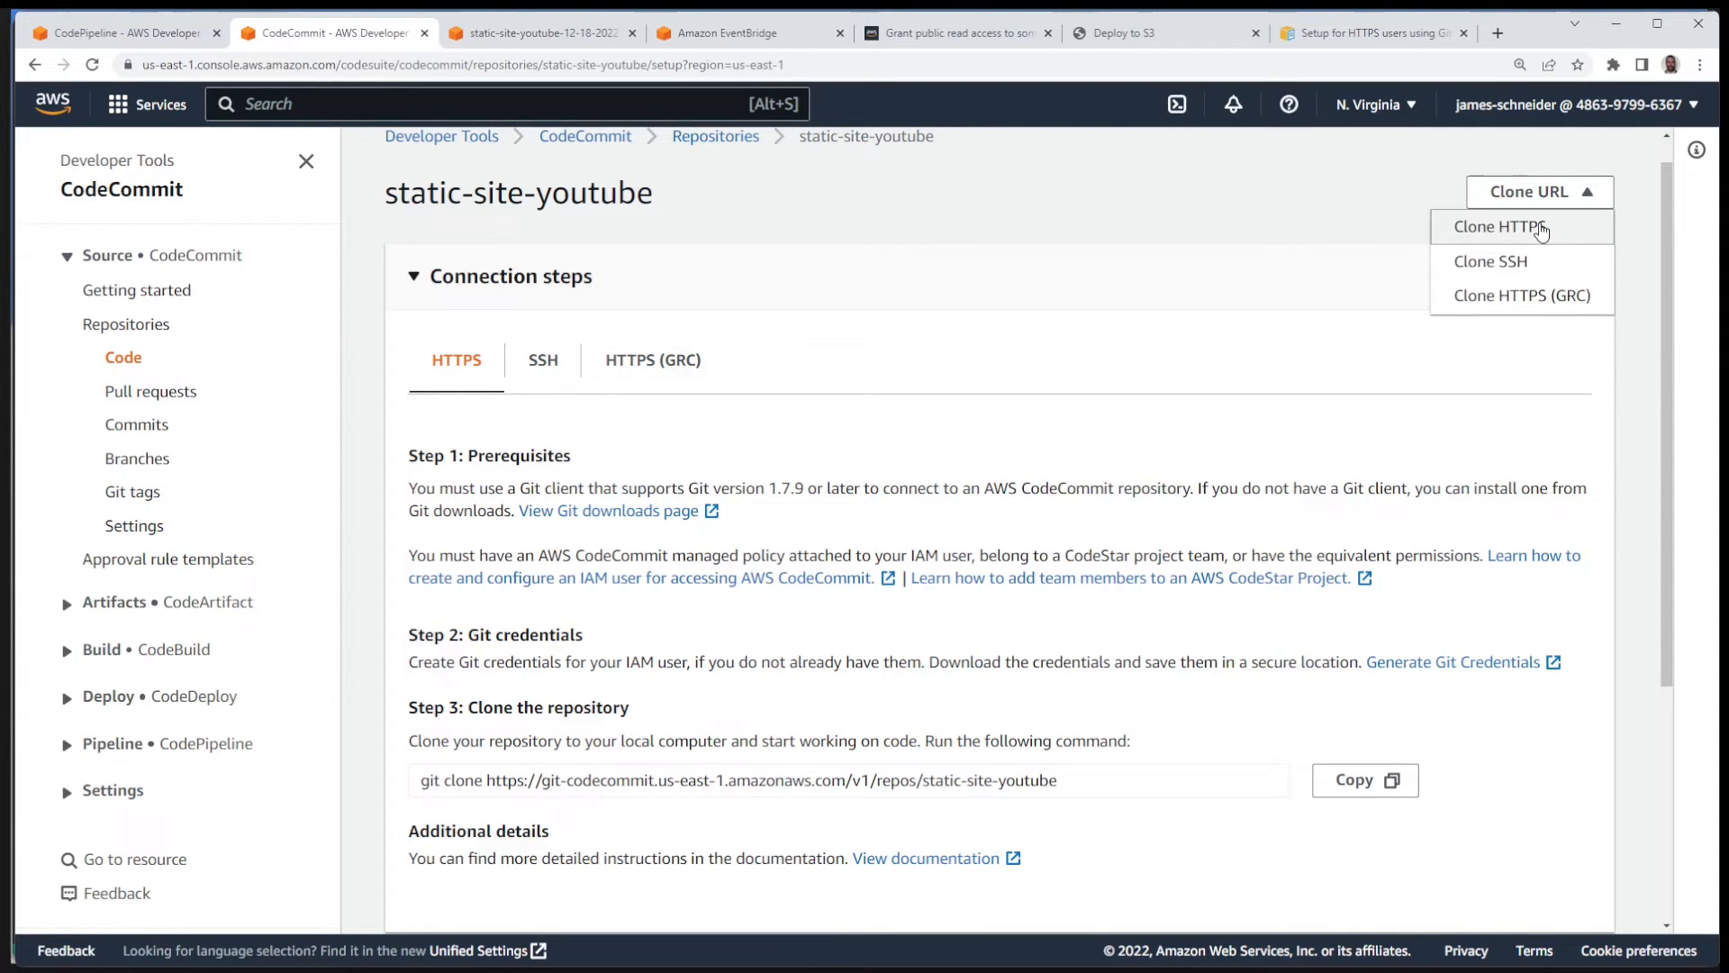
pyautogui.click(1500, 227)
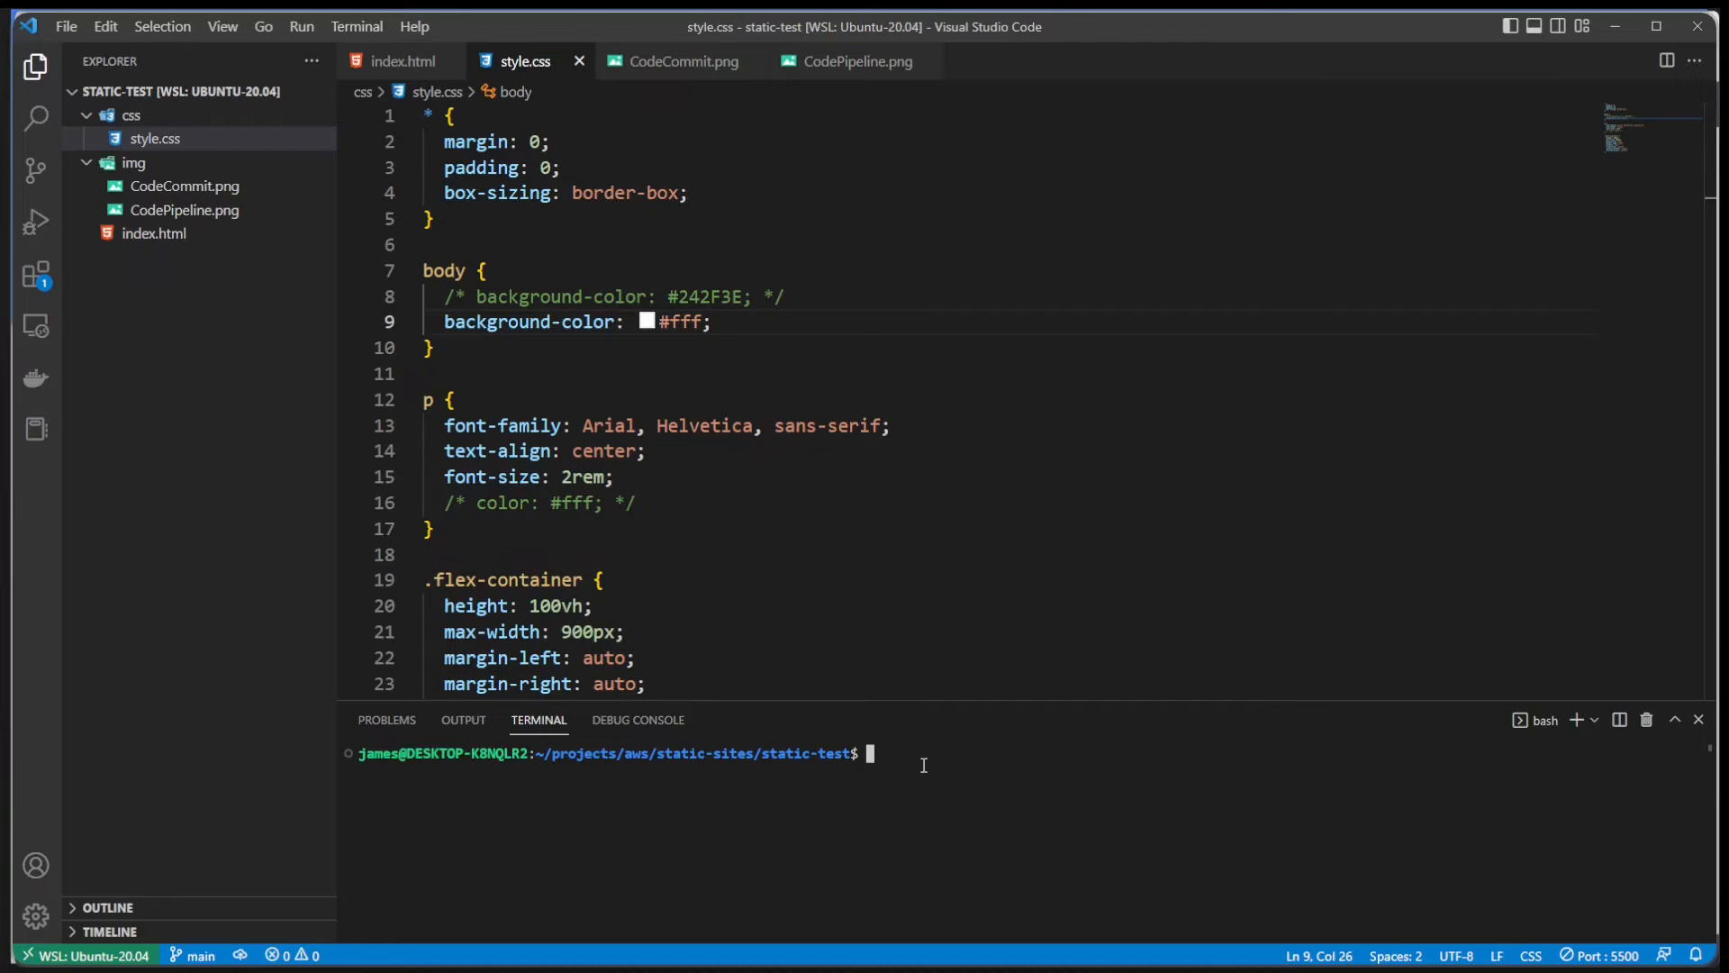
# Step: Enter git remote commands targeting the static-site-youtube CodeCommit HTTPS URL
pyautogui.write('git init')
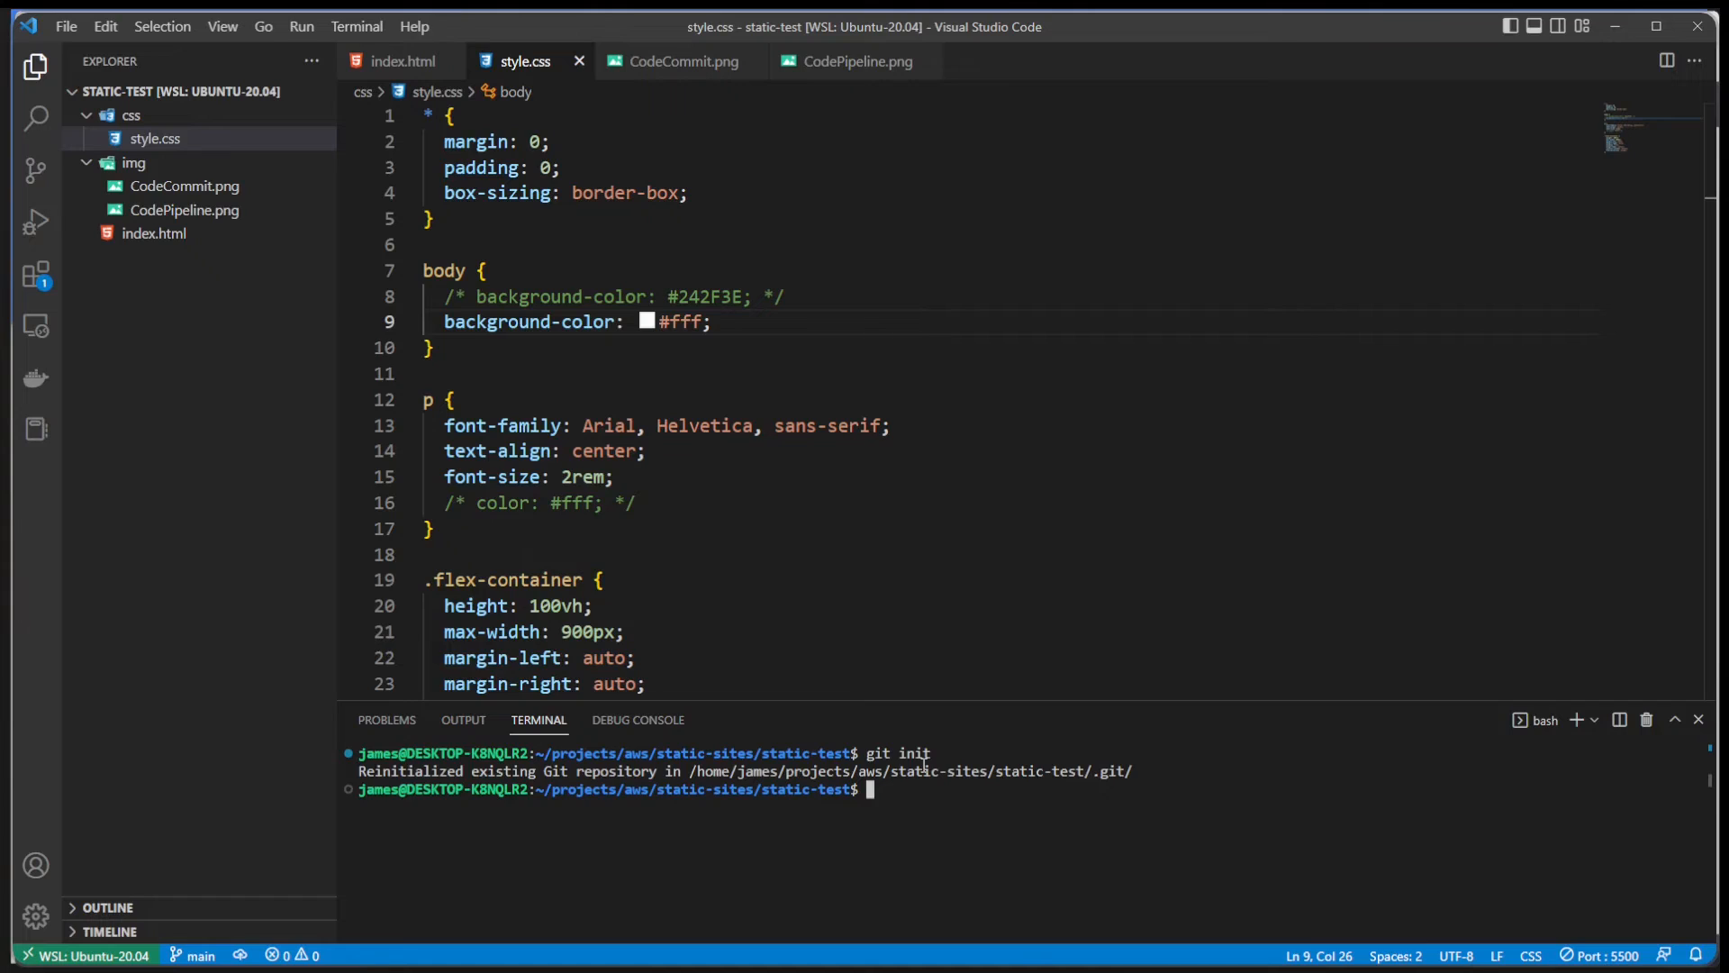
pyautogui.write('git')
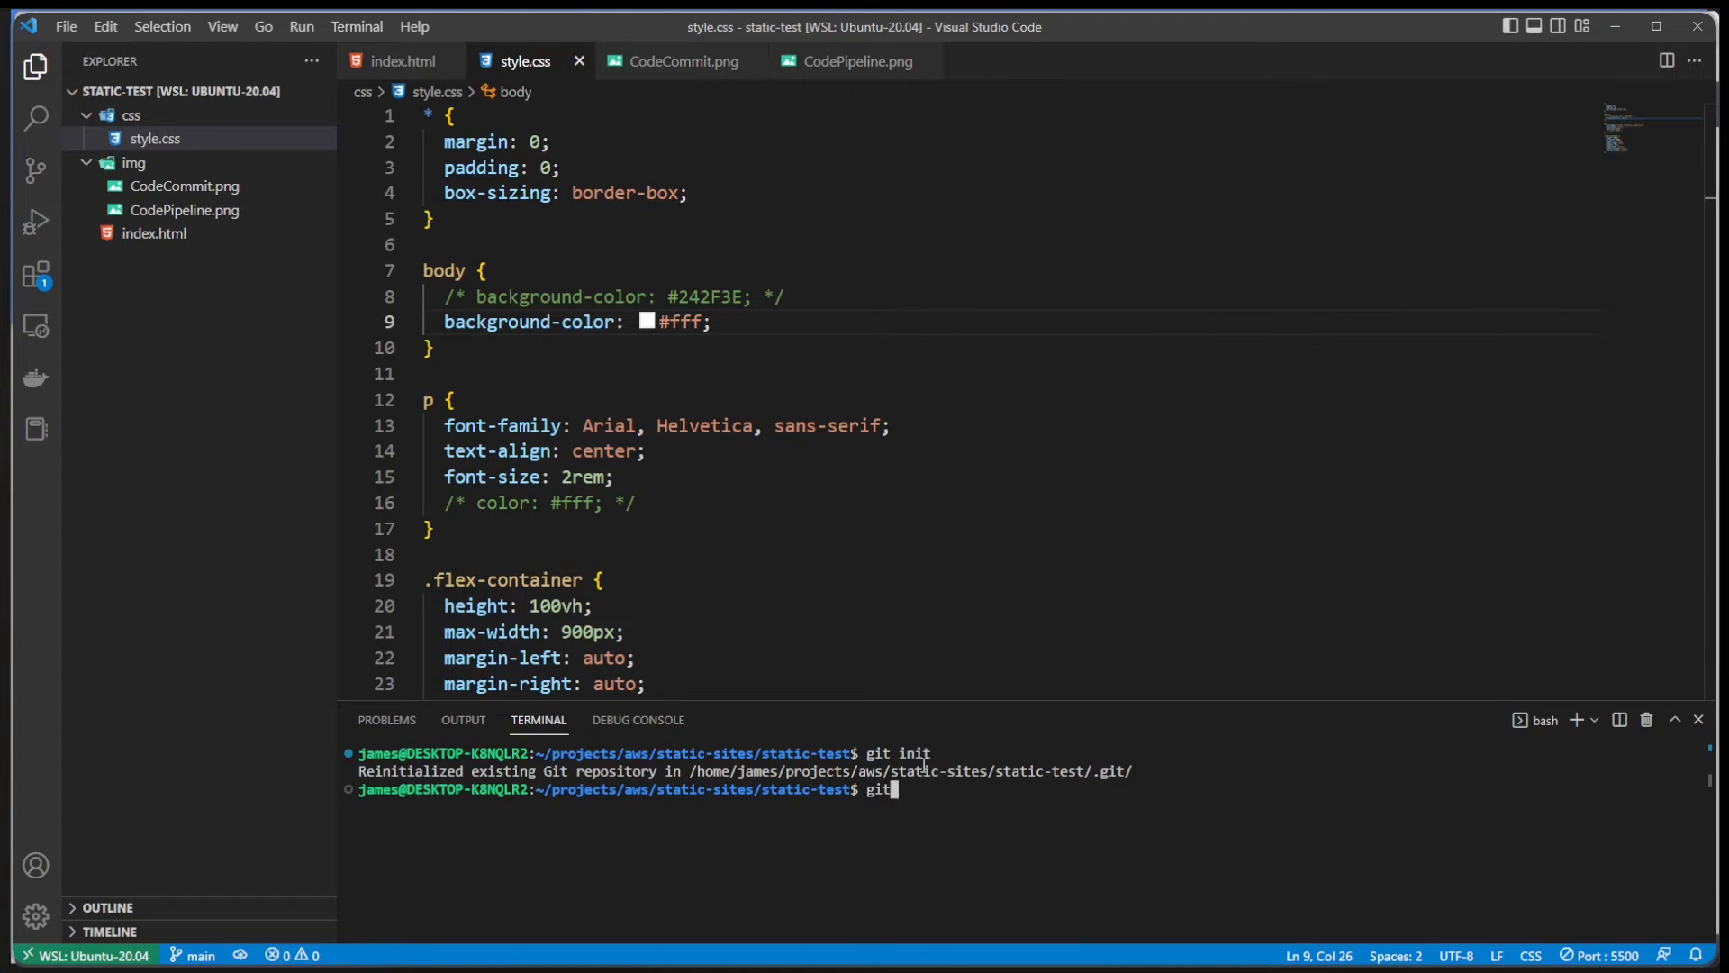
pyautogui.write('remote a')
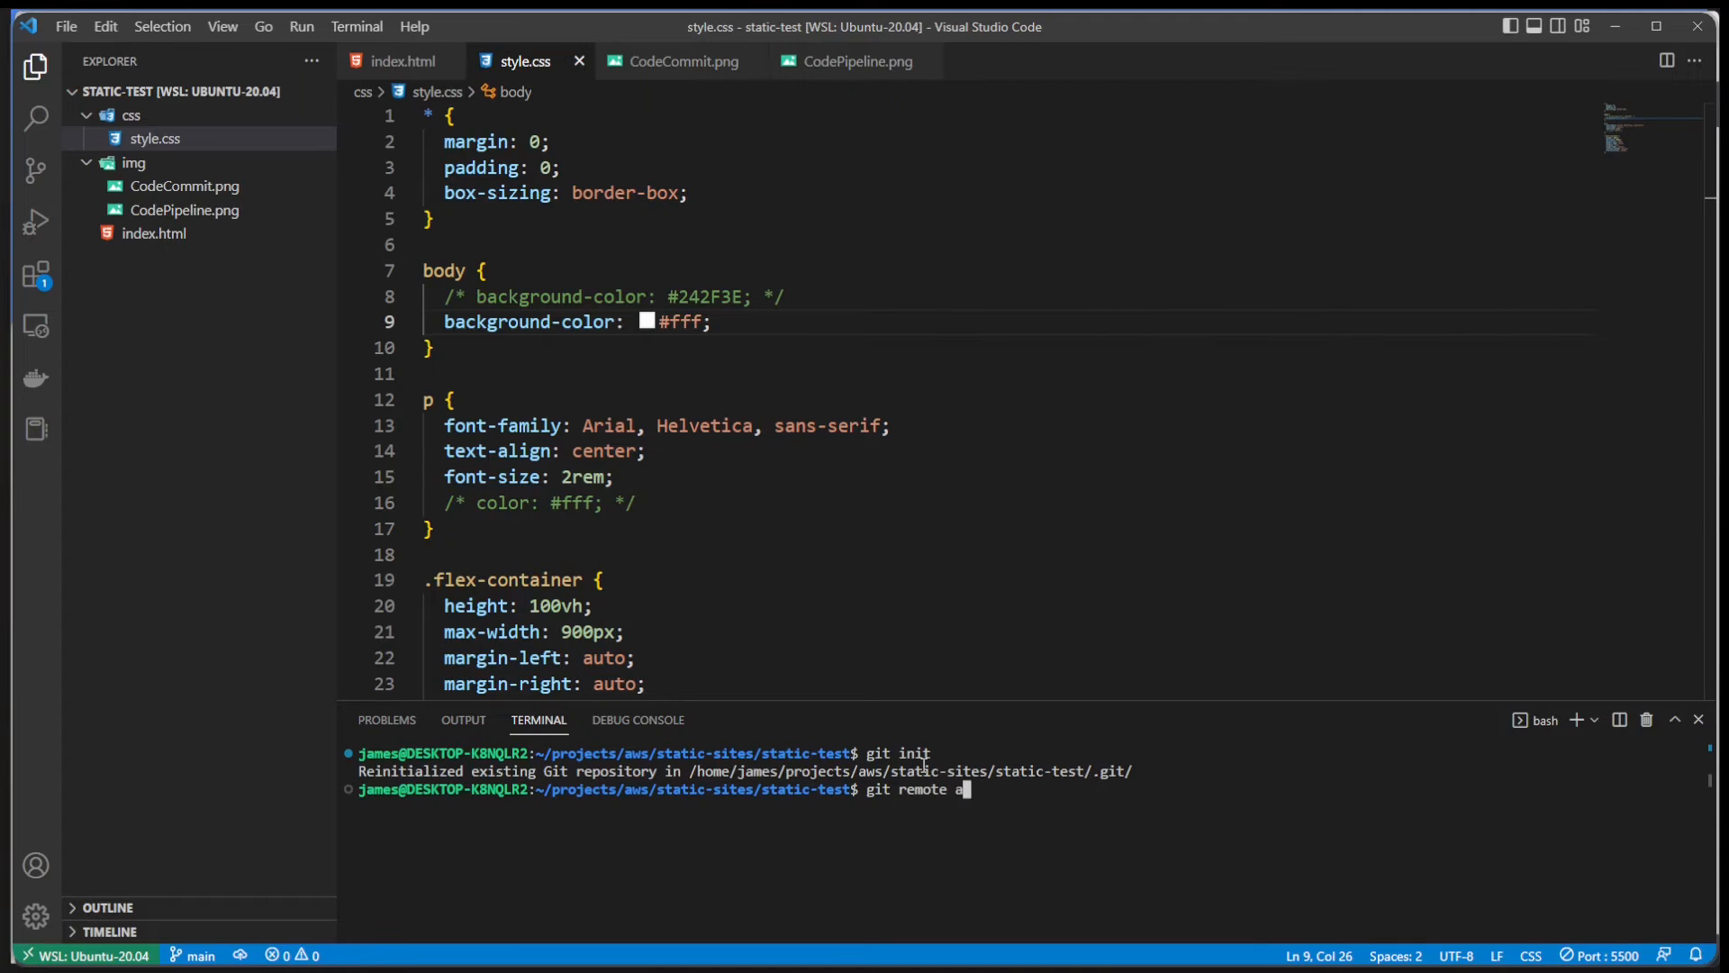
pyautogui.write('dd')
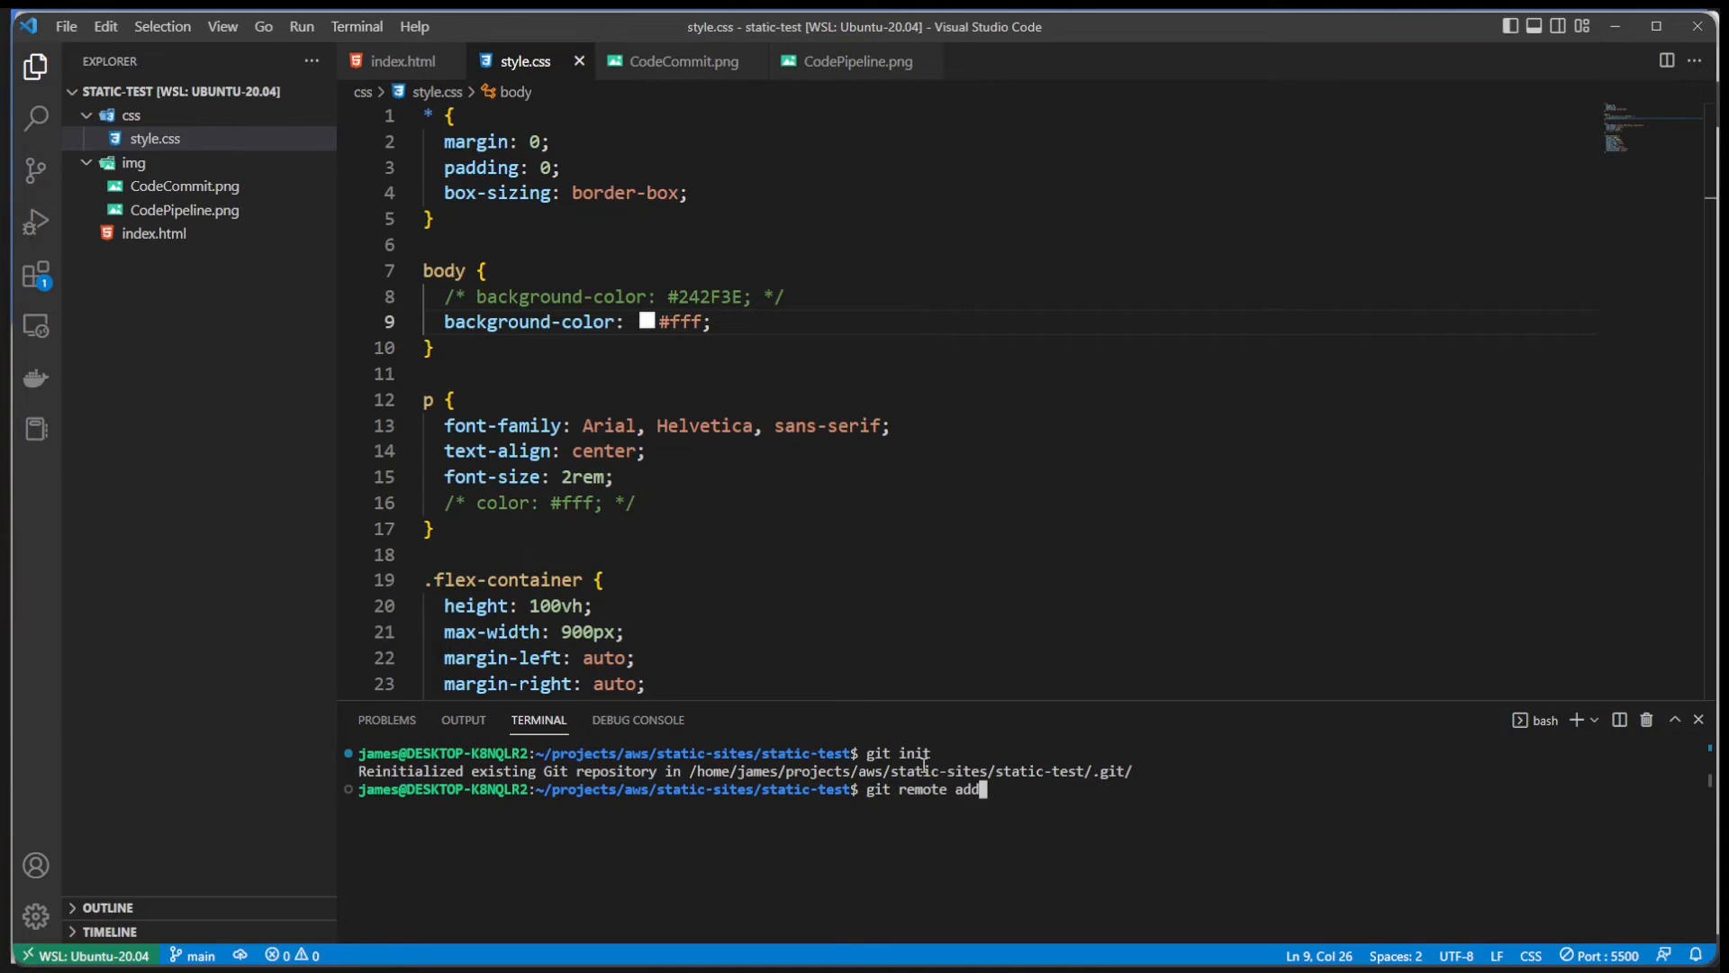
pyautogui.write('set-url')
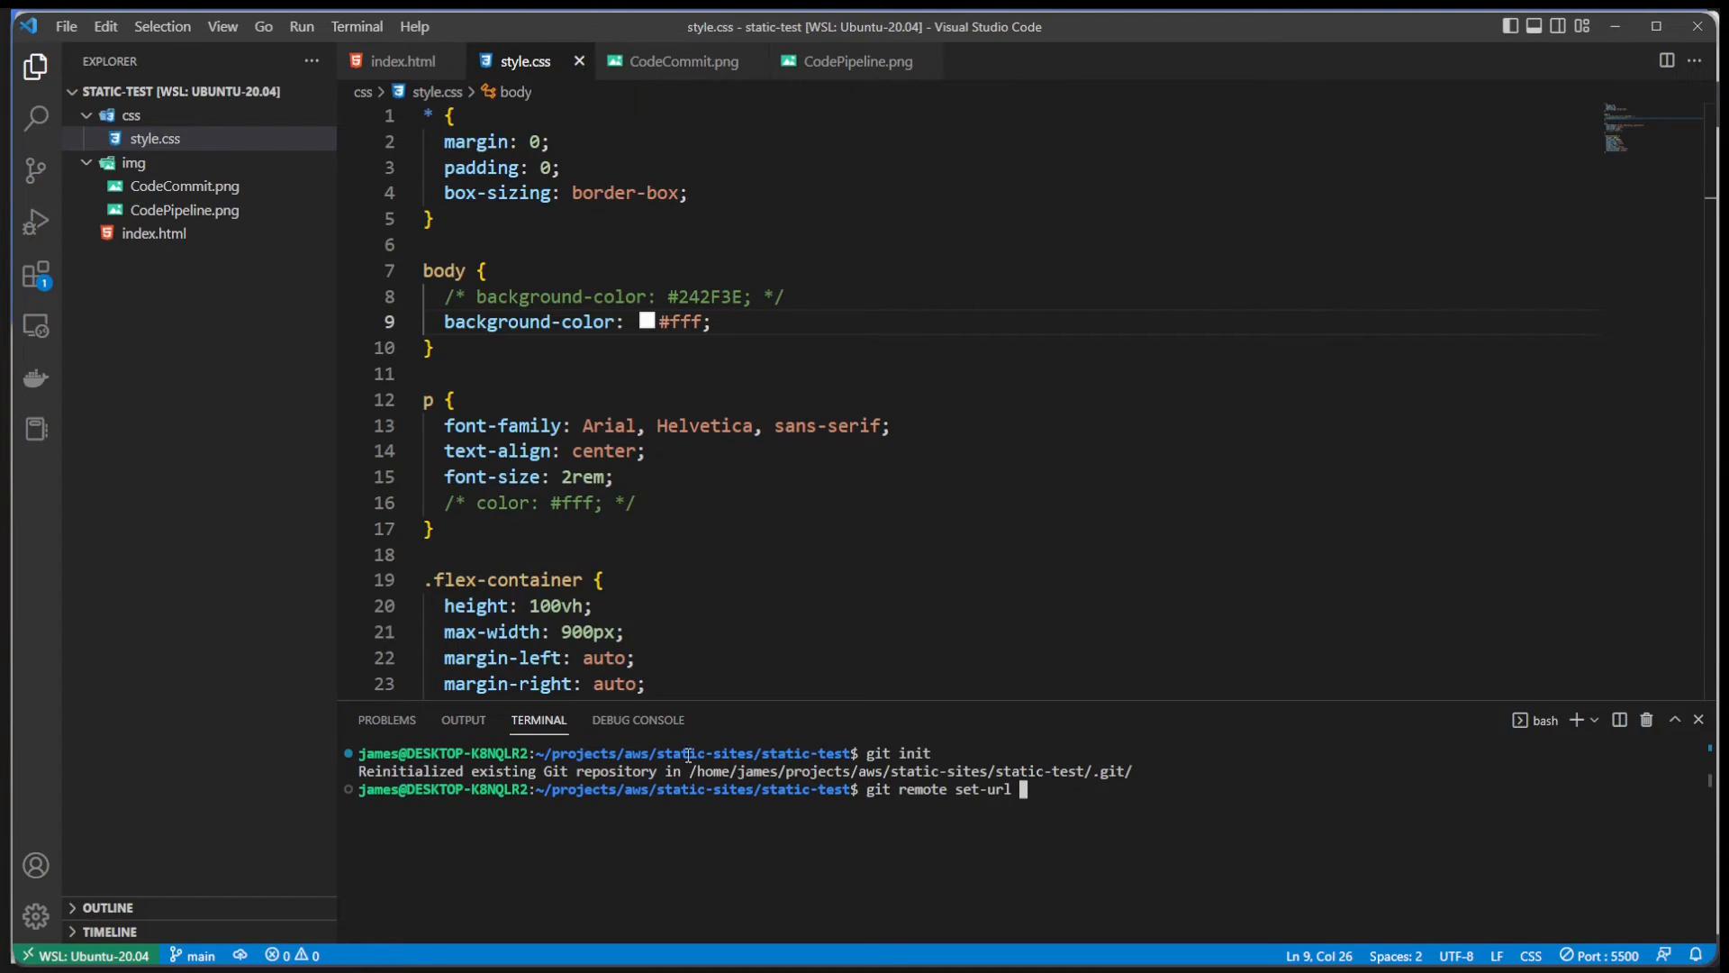
pyautogui.write('https://git-codecommit.us-east-1.amazonaws.com/v1/repos/static-site-youtube')
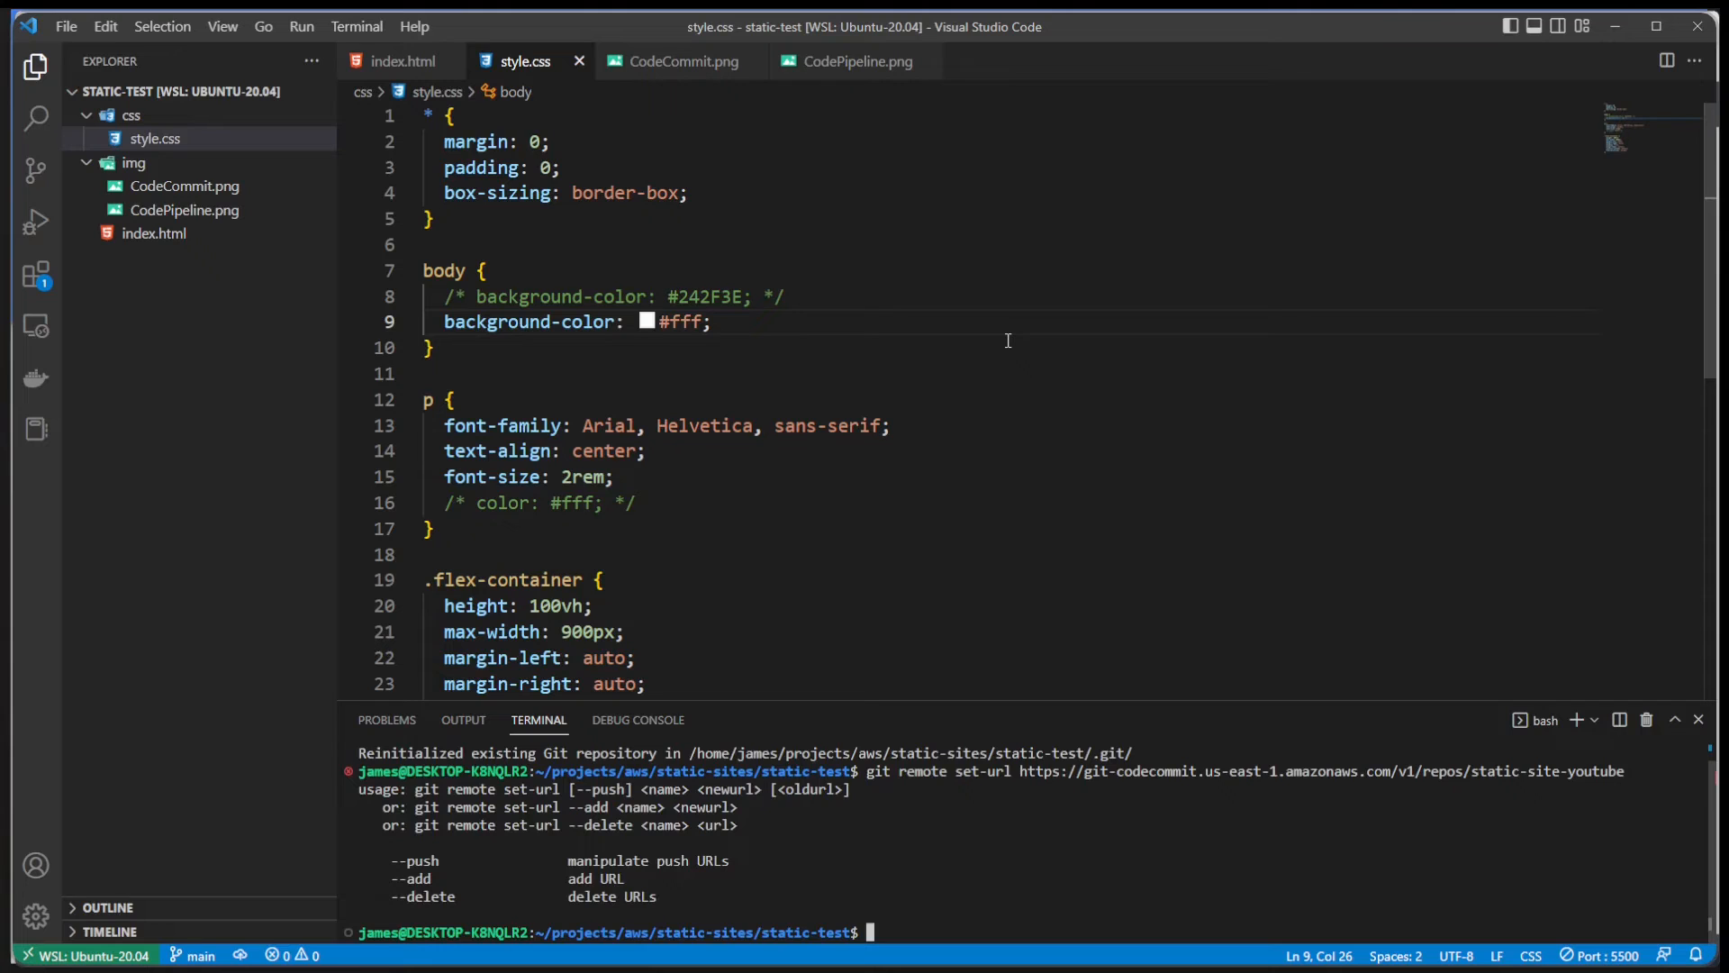
# Step: Rerun git remote set-url with origin inserted before the CodeCommit URL
pyautogui.write('git remote set-url https://git-codecommit.us-east-1.amazonaws.com/v1/repos/static-site-youtube')
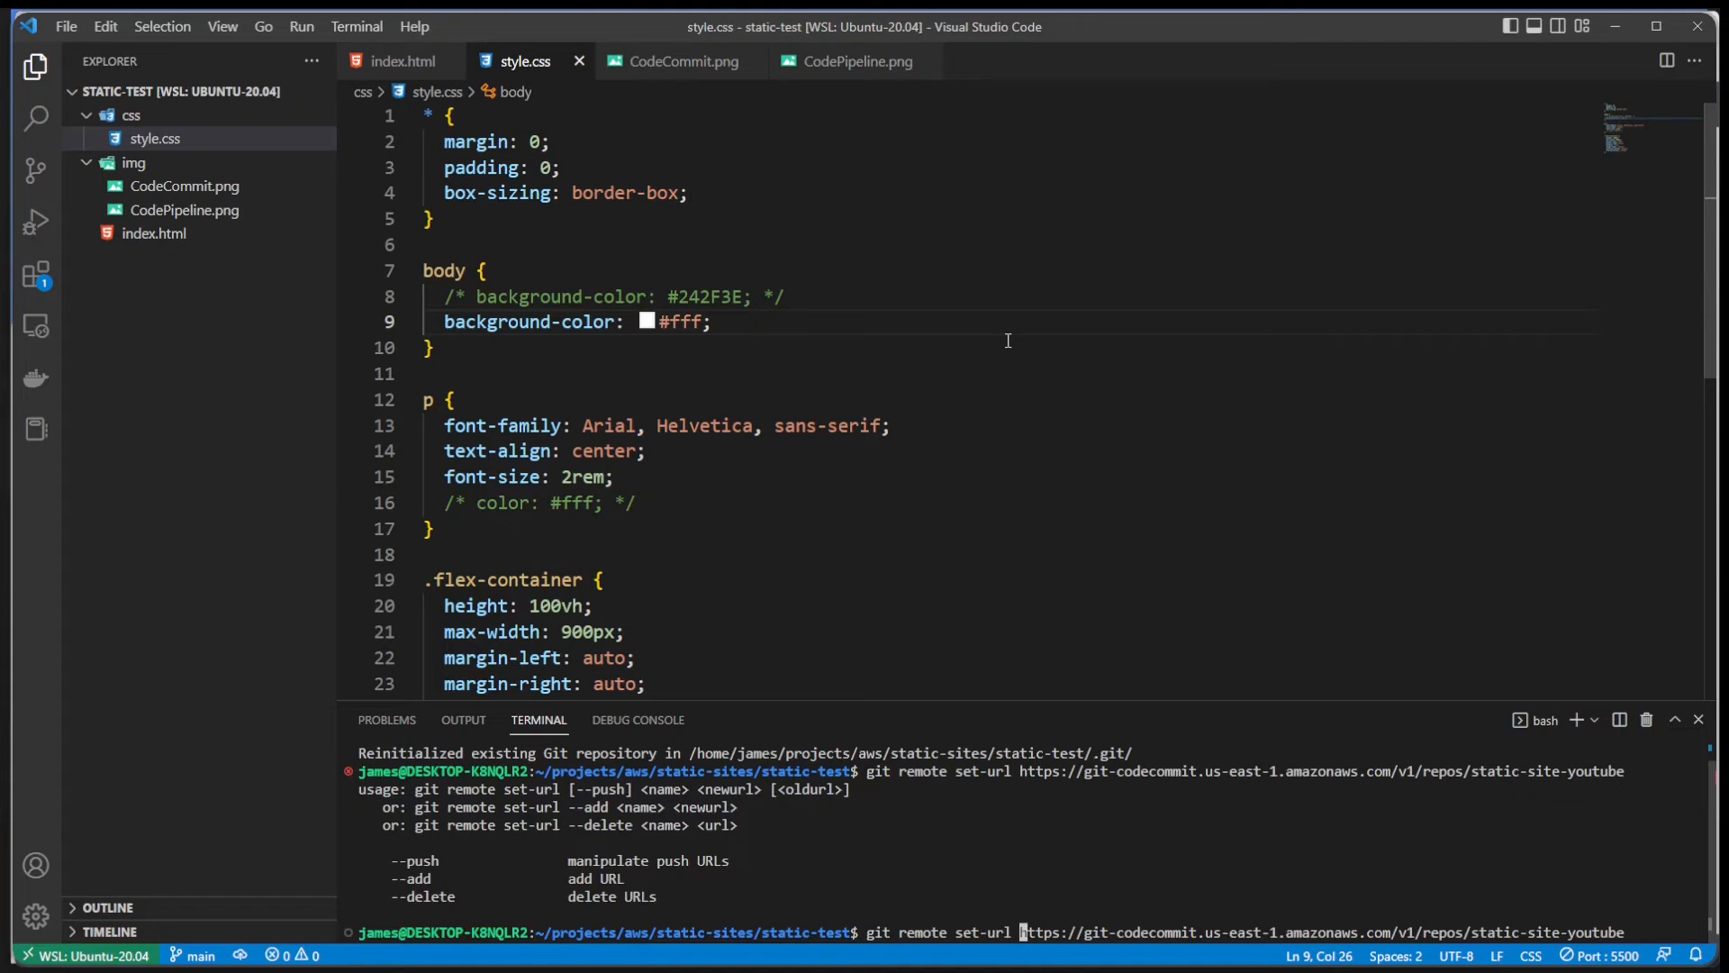
pyautogui.write('origin')
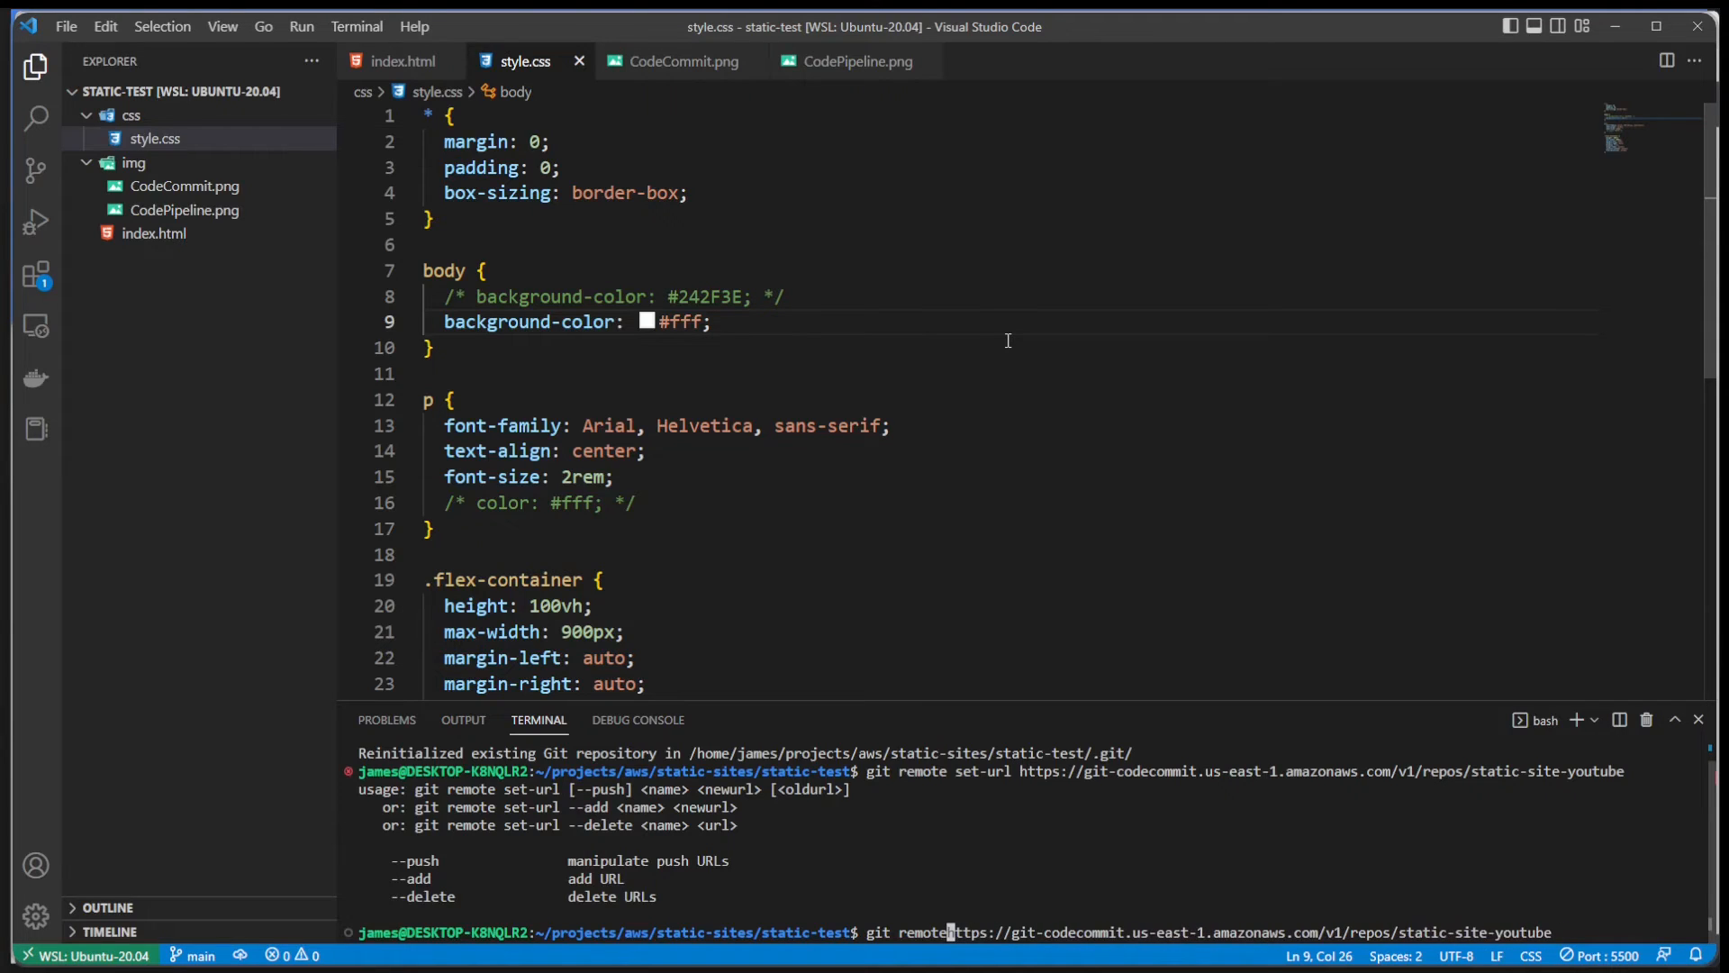
pyautogui.write('set-o')
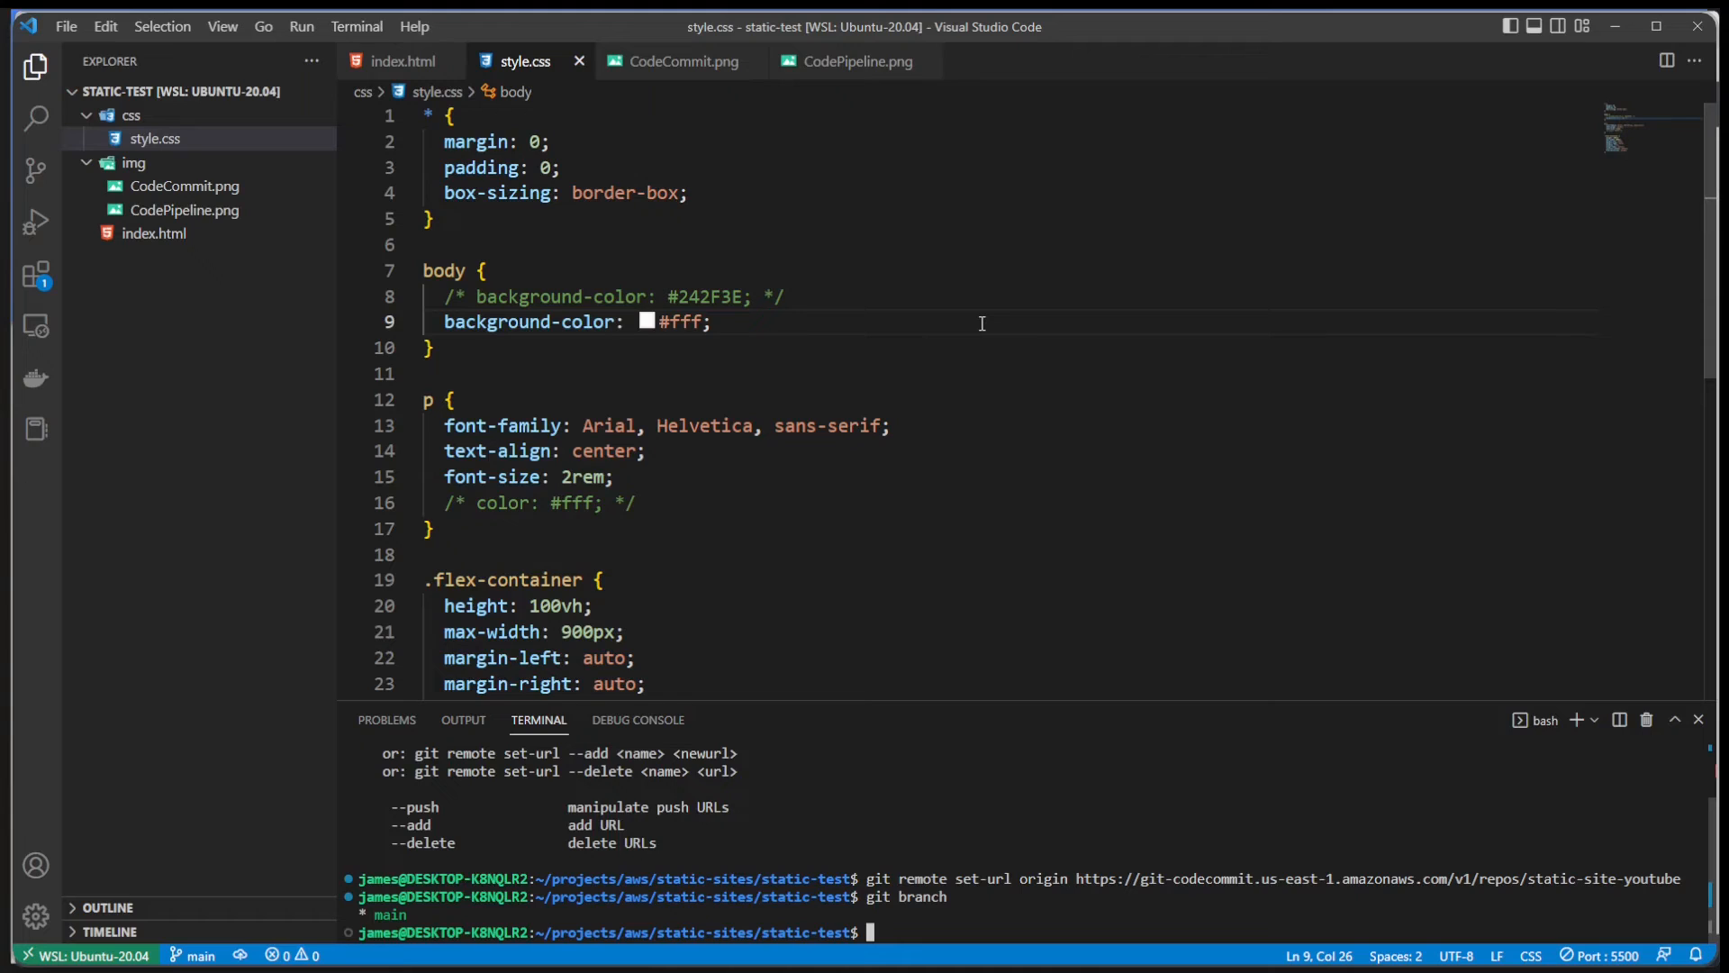
# Step: Run git status, push main to origin, and supply the Git password at the prompt
pyautogui.write('git status')
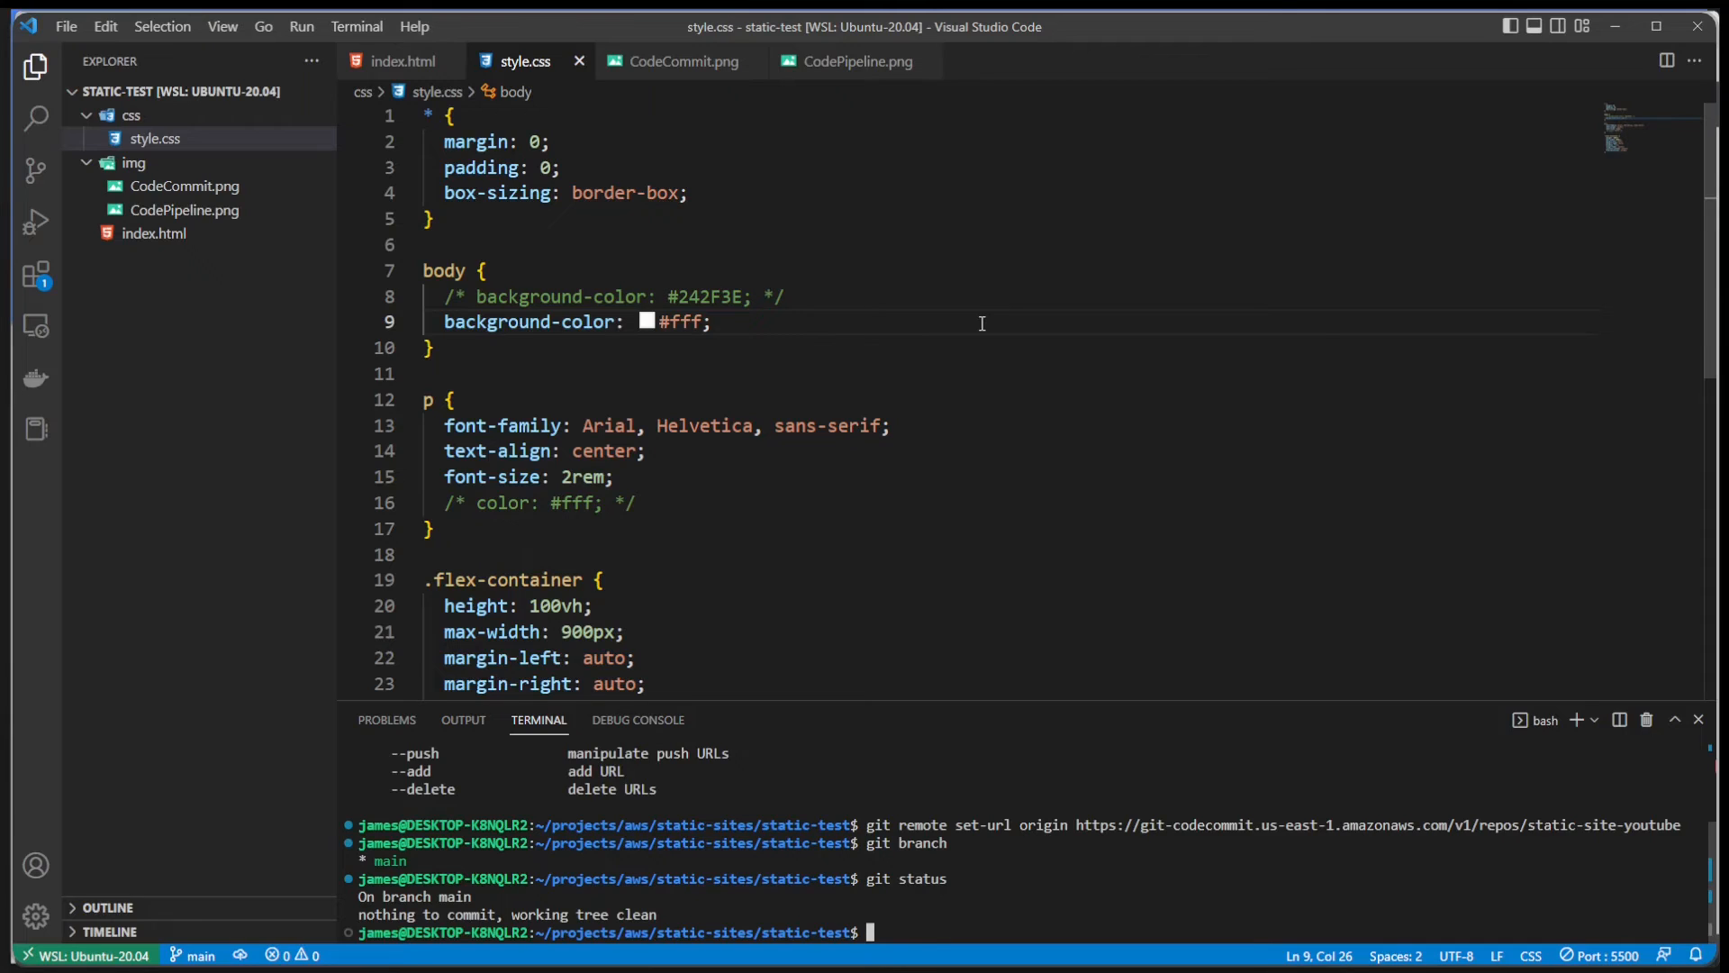
pyautogui.write('git')
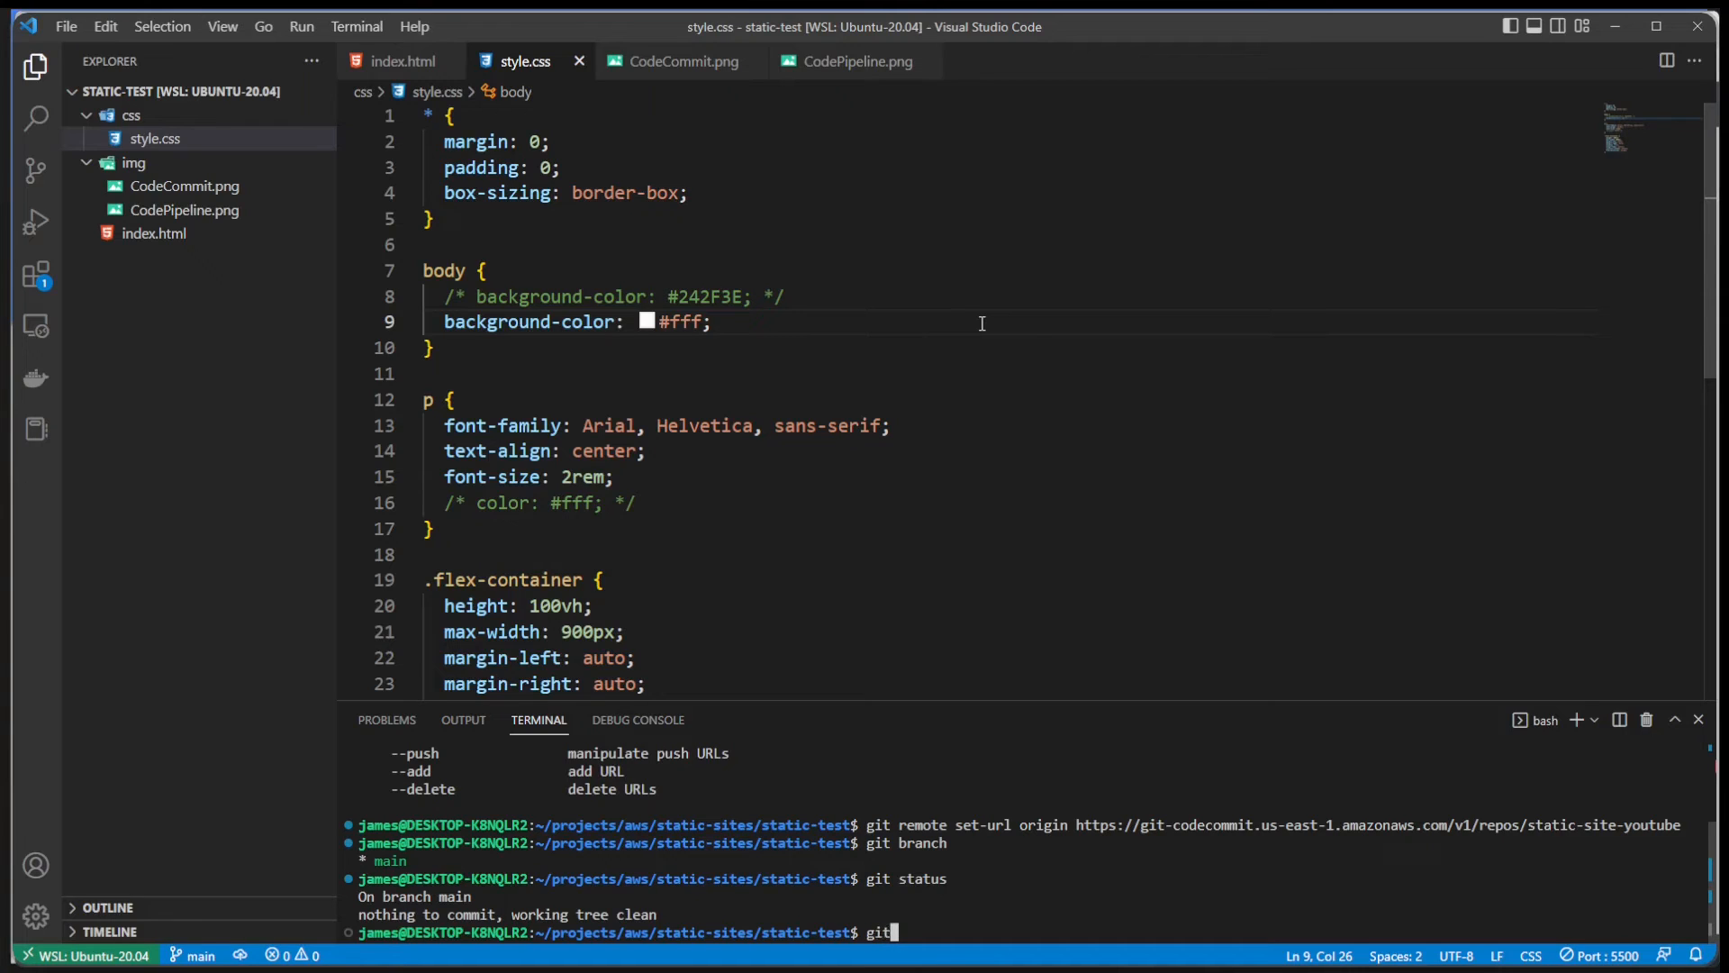
pyautogui.write('push ori')
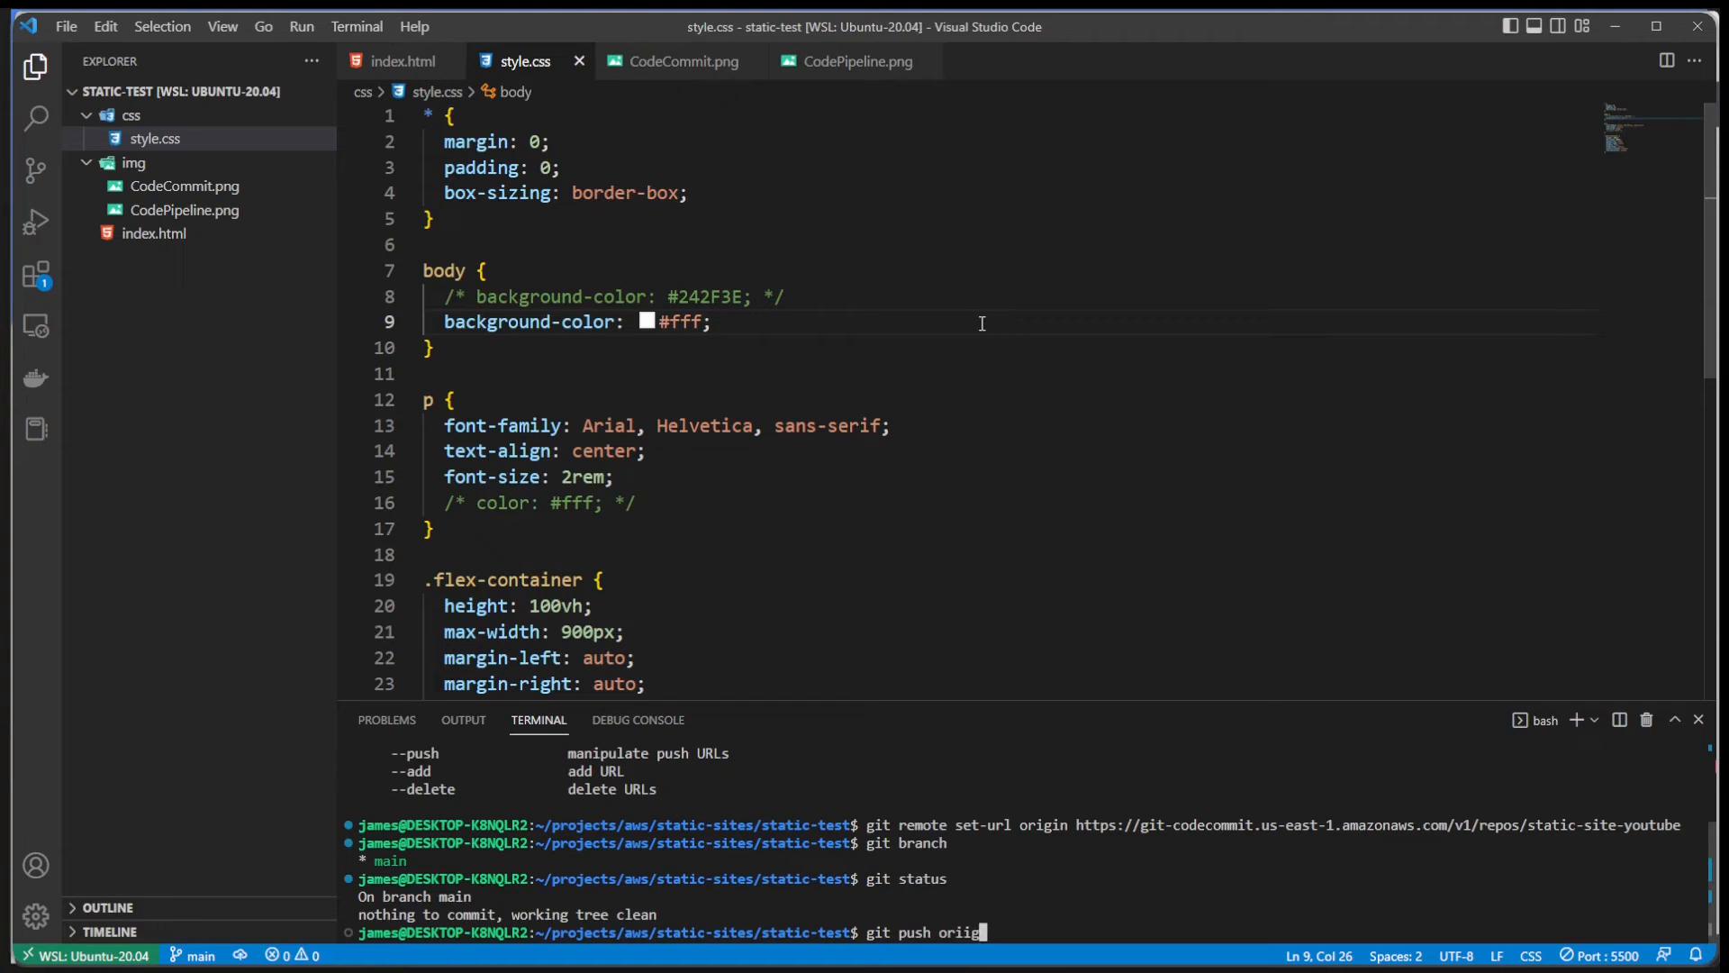
pyautogui.write('gin main')
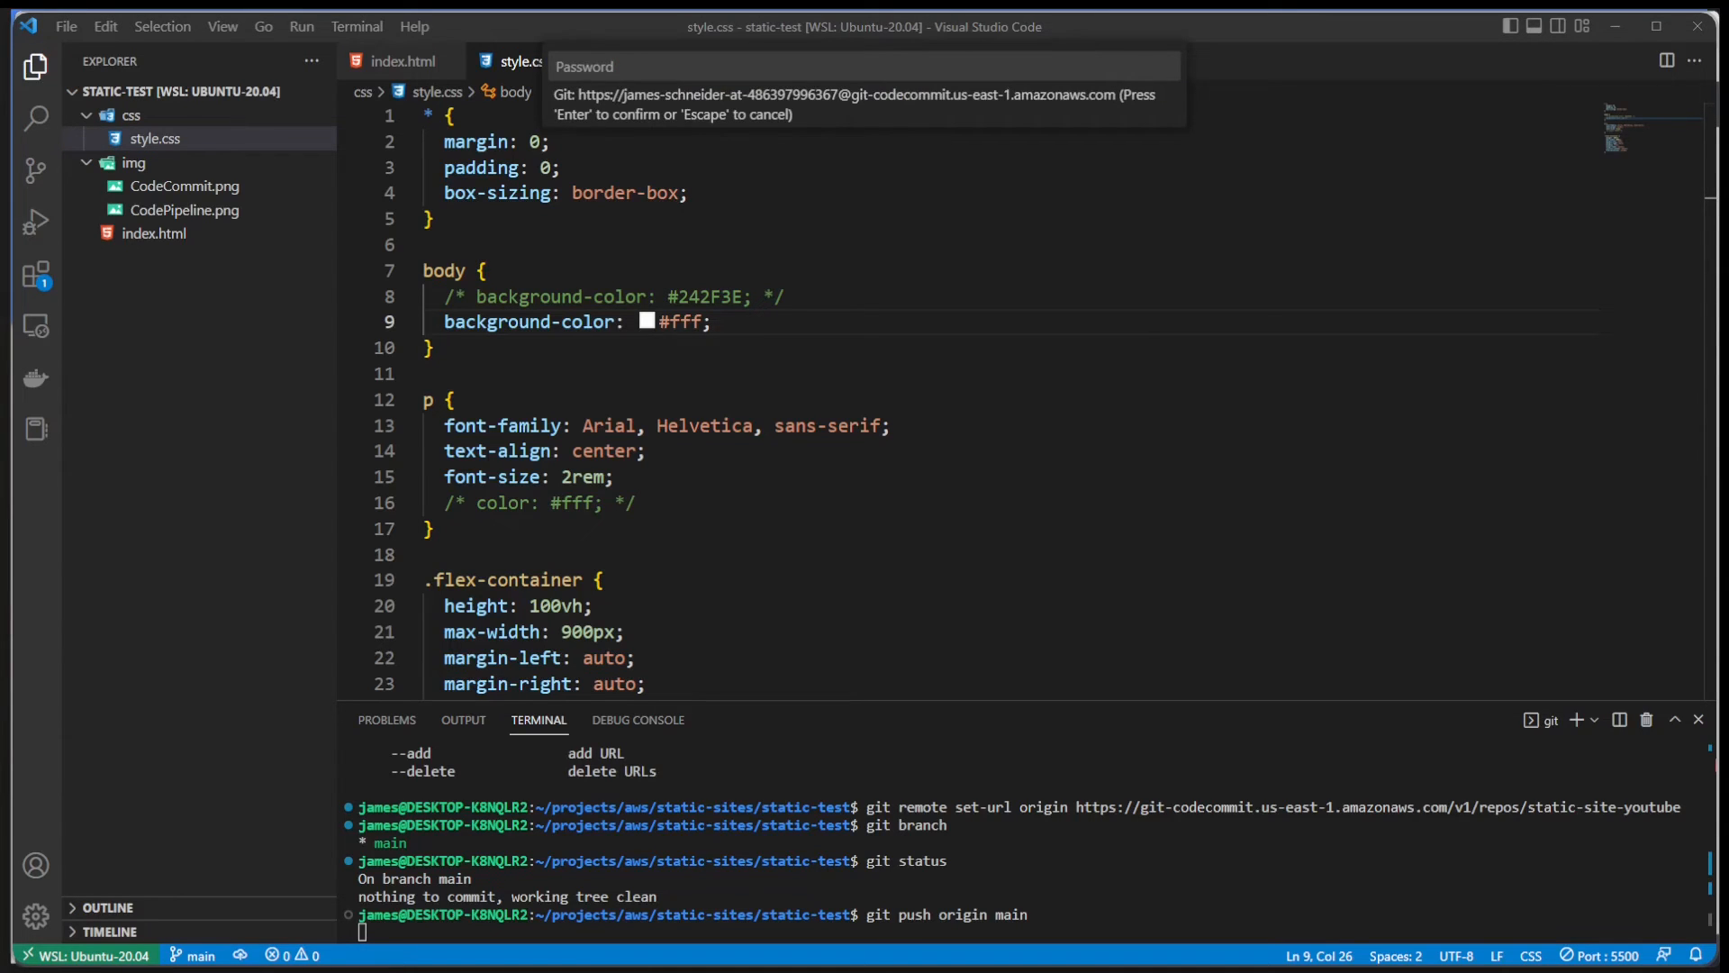
pyautogui.moveTo(822, 50)
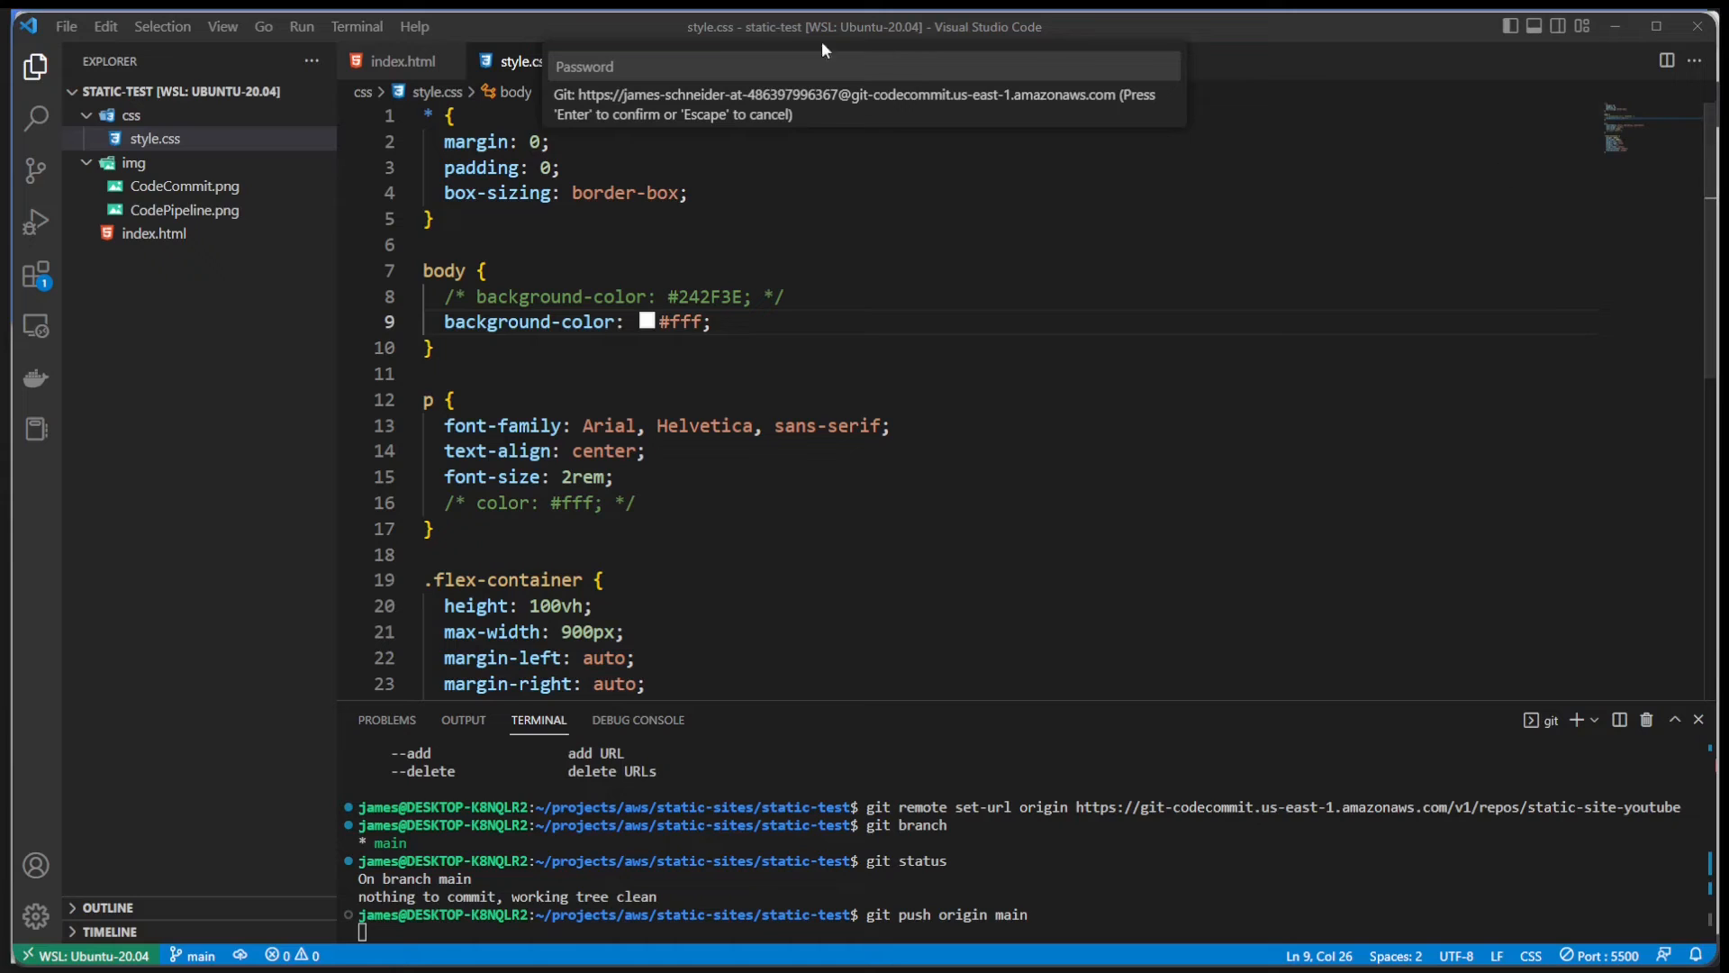
pyautogui.write('password')
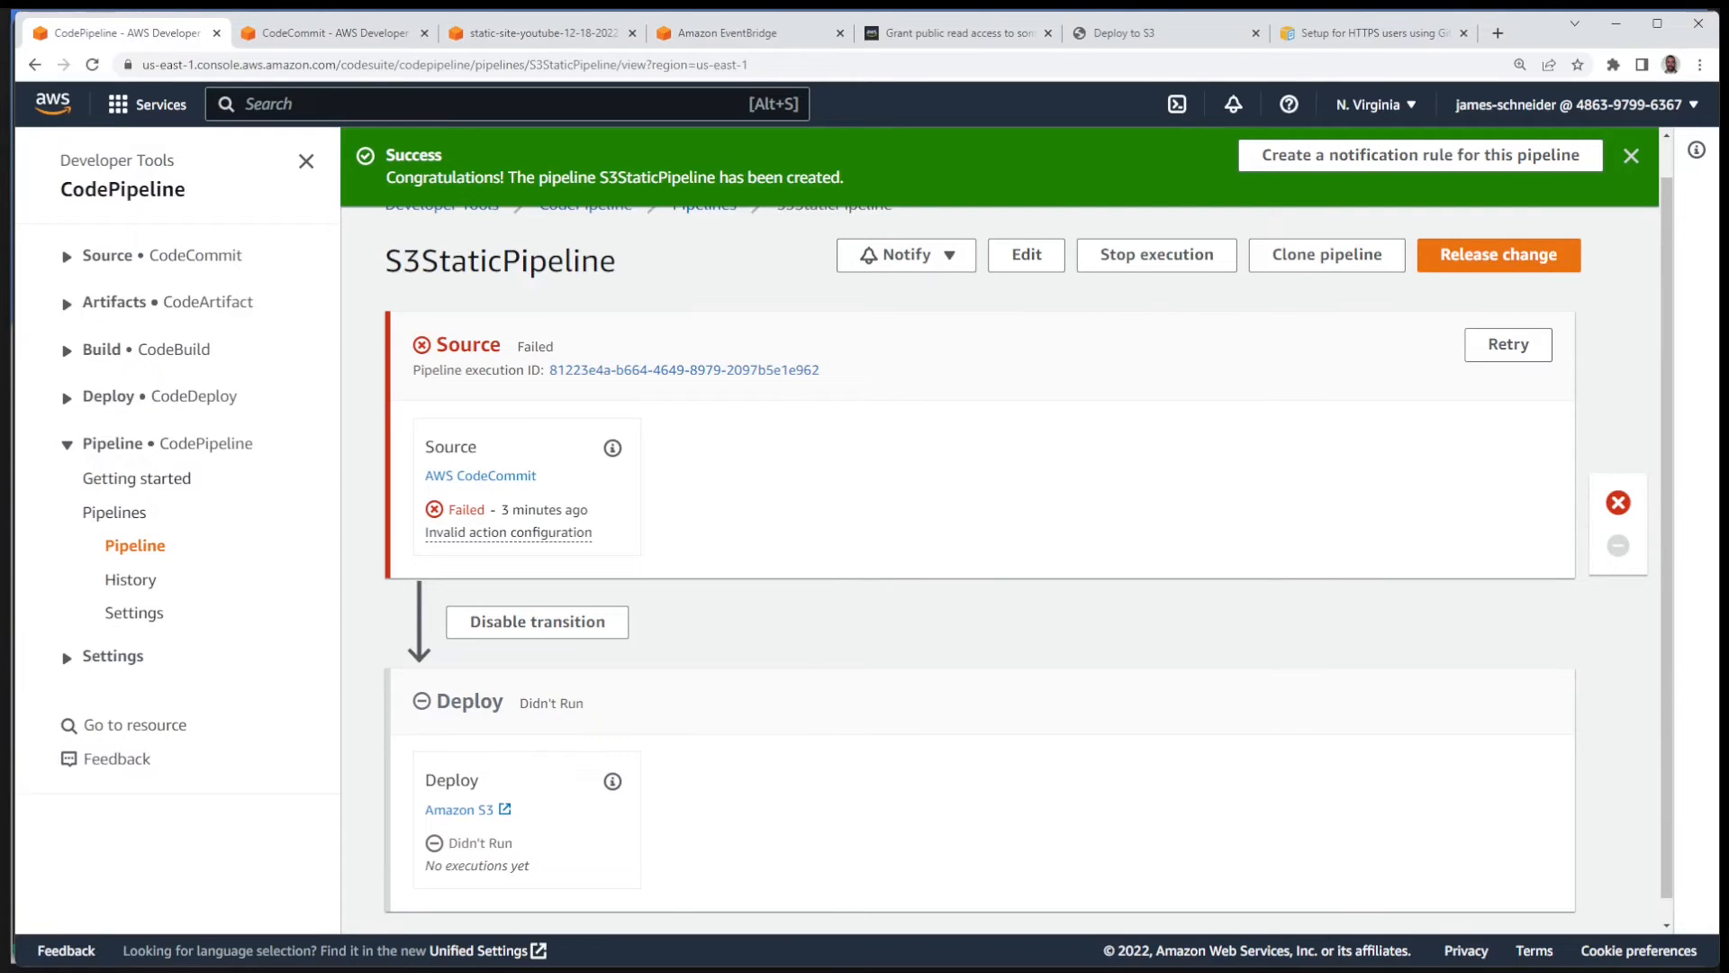
# Step: Reload S3StaticPipeline to see Source succeeded, then return to the CodeCommit repository page
pyautogui.click(92, 65)
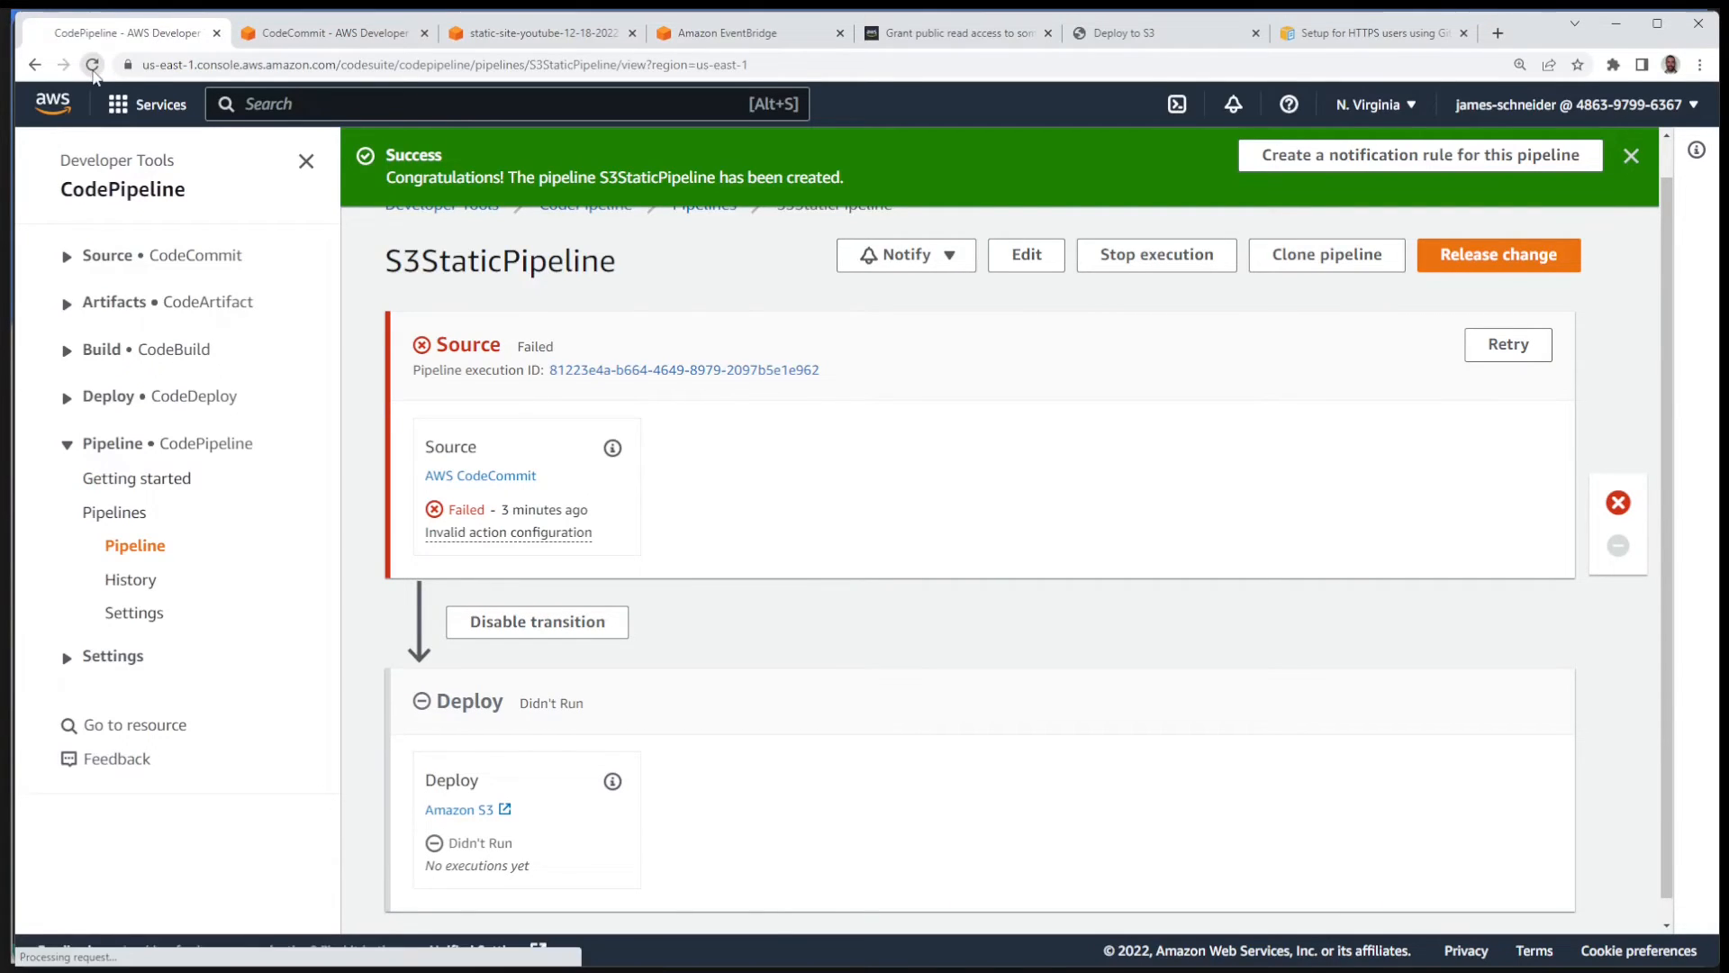
pyautogui.click(92, 65)
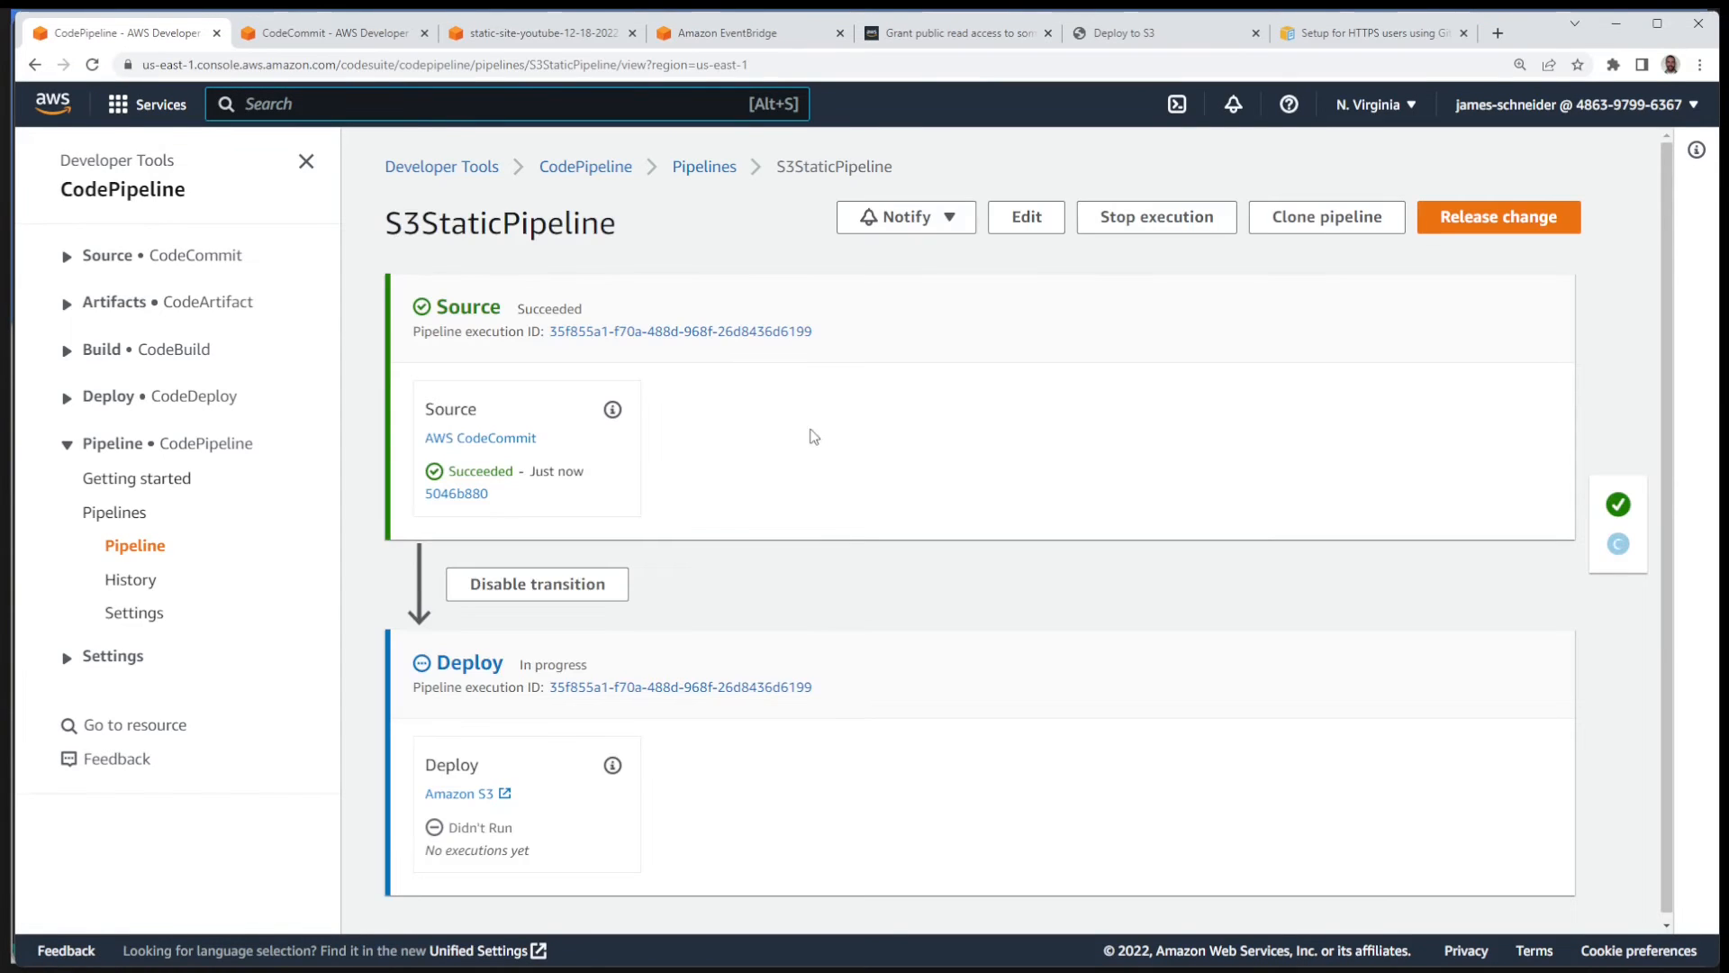
pyautogui.moveTo(807, 443)
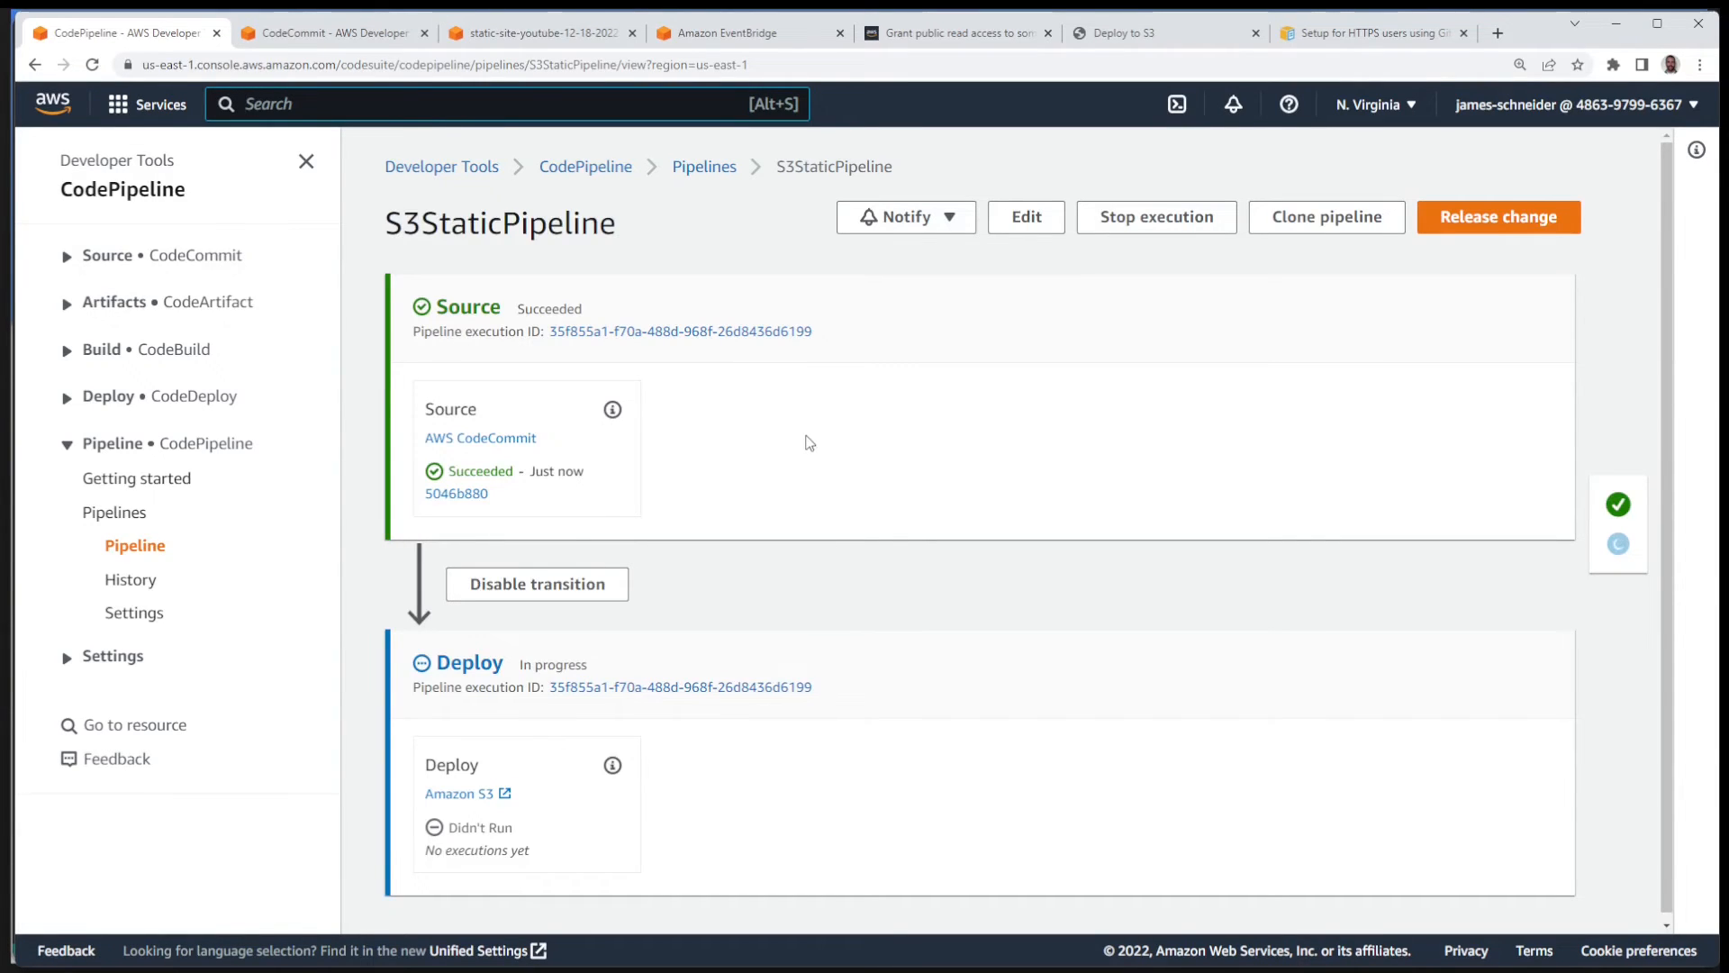
pyautogui.moveTo(758, 434)
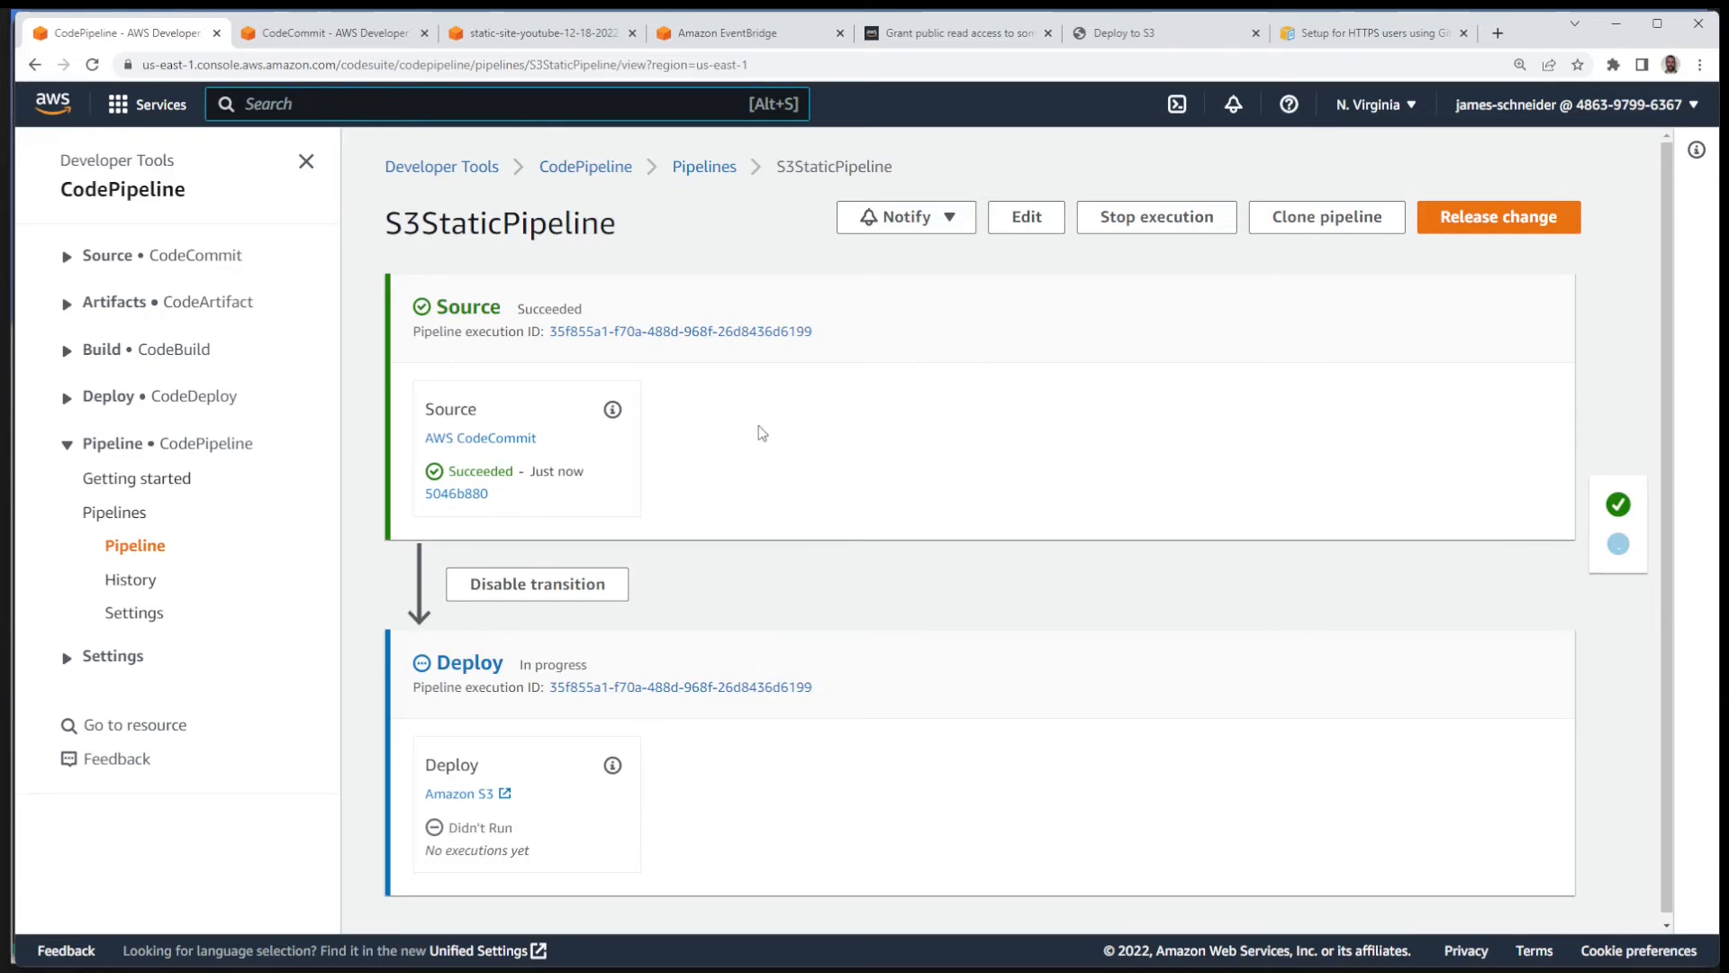
pyautogui.click(335, 33)
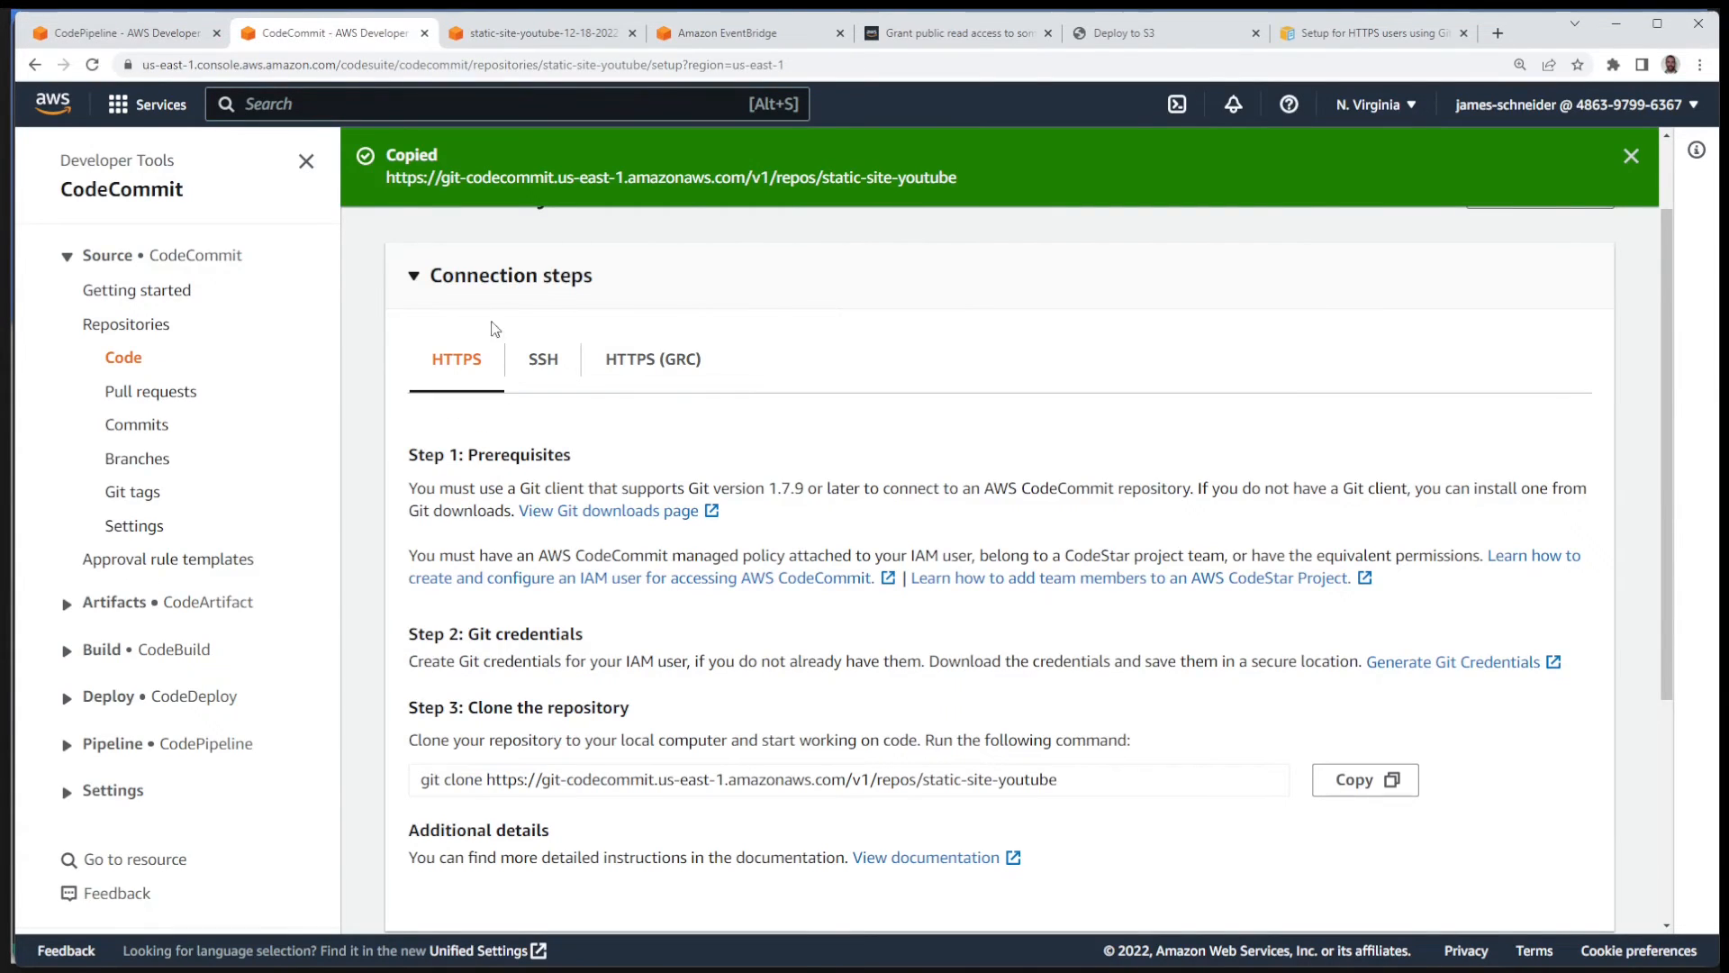
pyautogui.moveTo(126, 323)
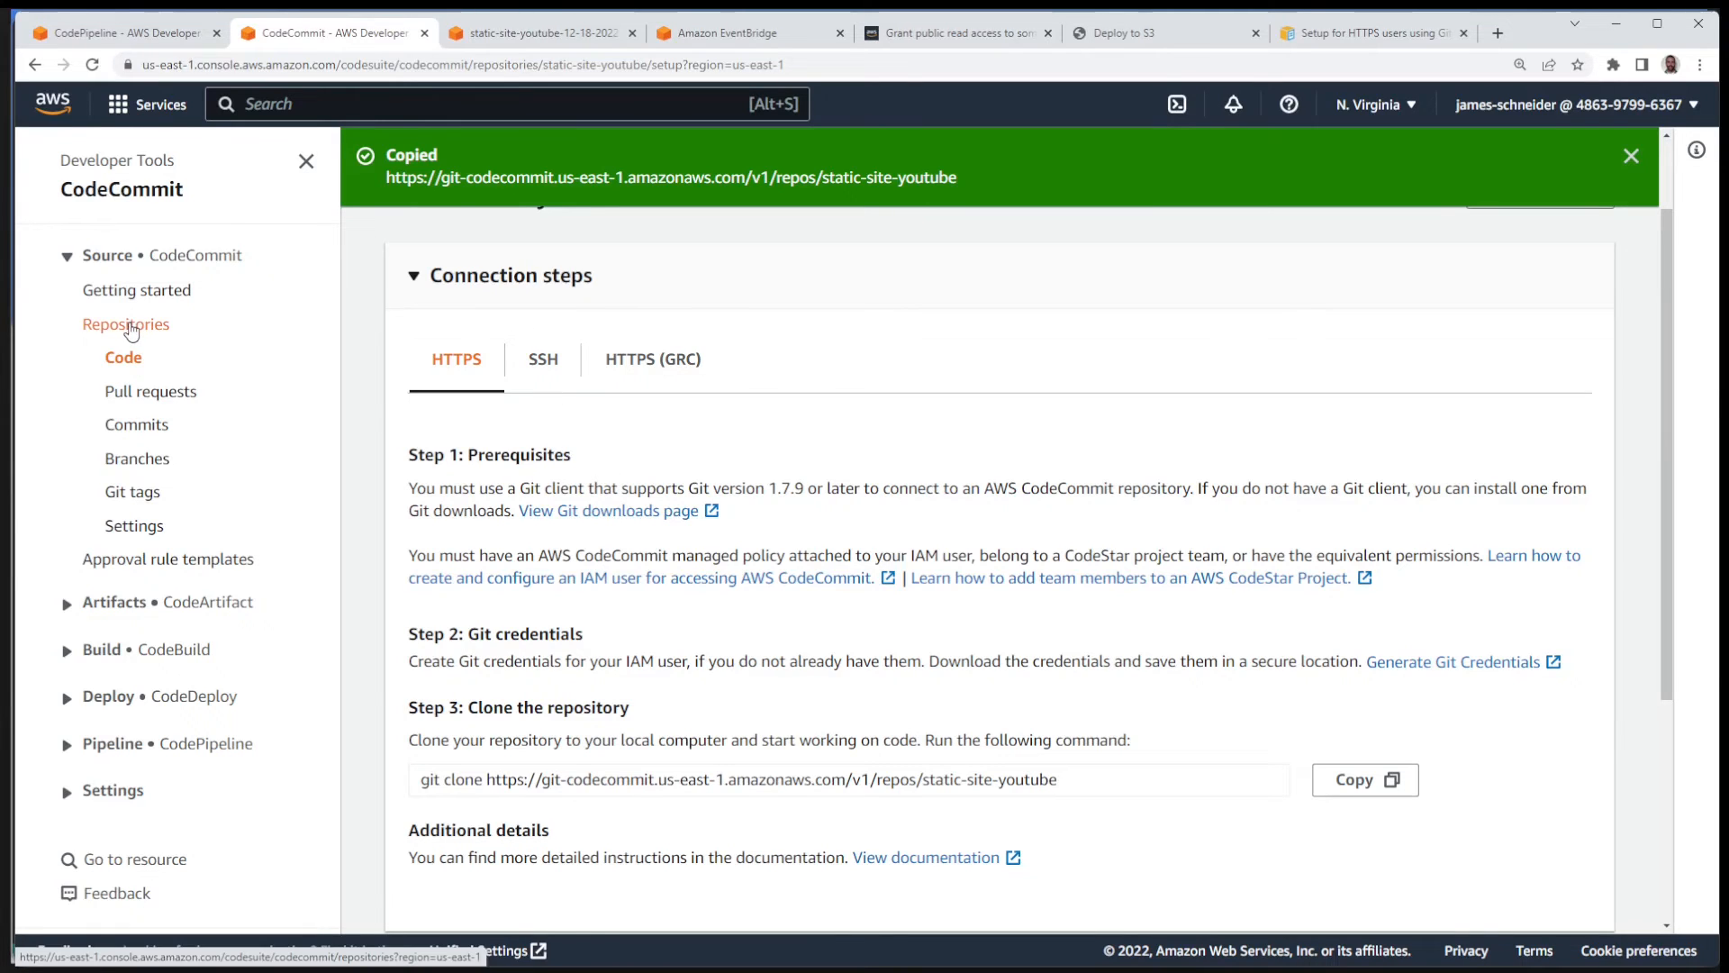
# Step: Open the static-site-youtube repository from the CodeCommit Repositories list
pyautogui.click(126, 322)
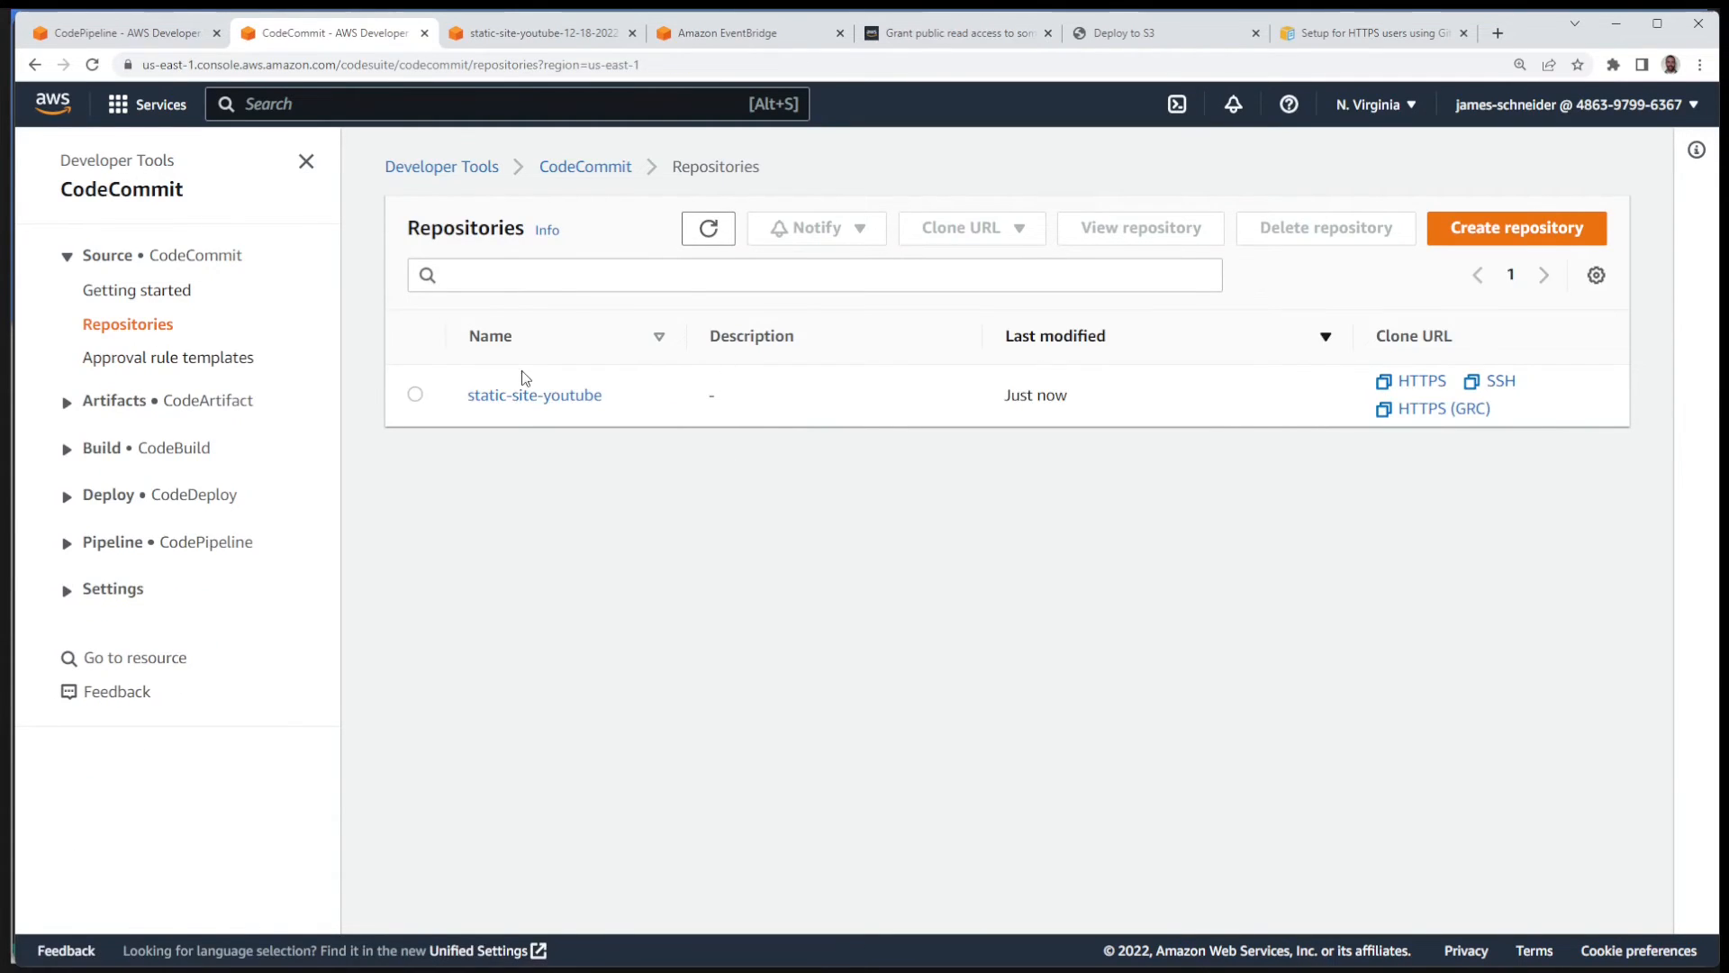
pyautogui.click(535, 394)
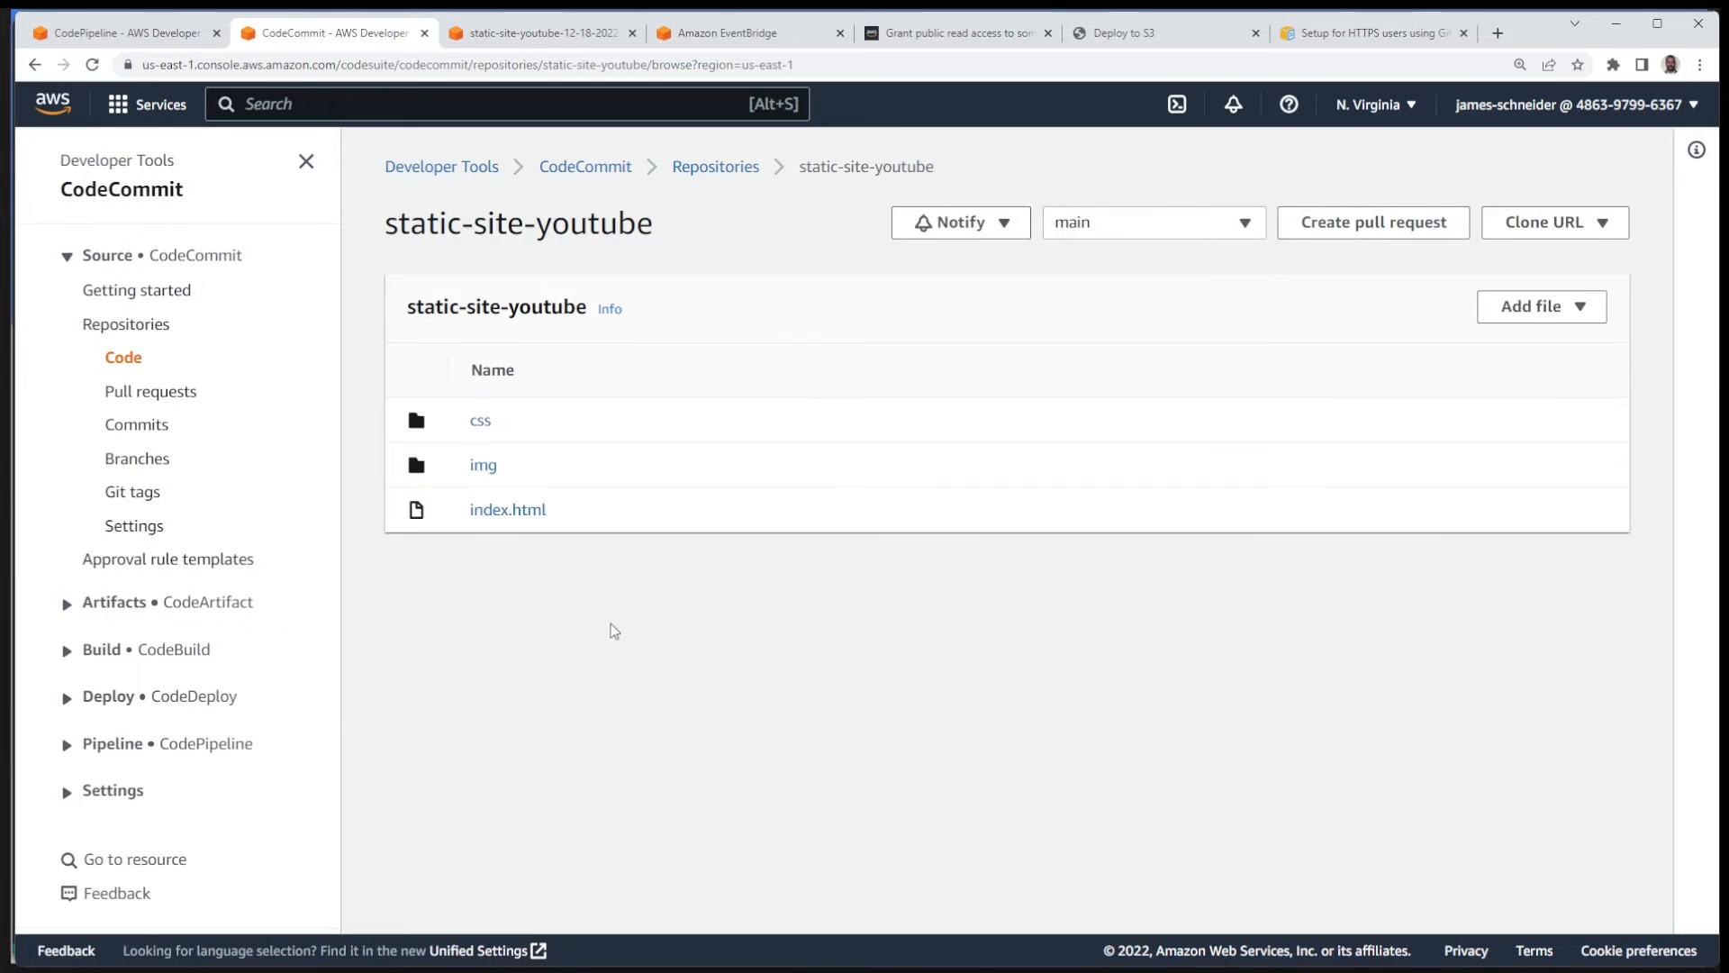
pyautogui.moveTo(567, 506)
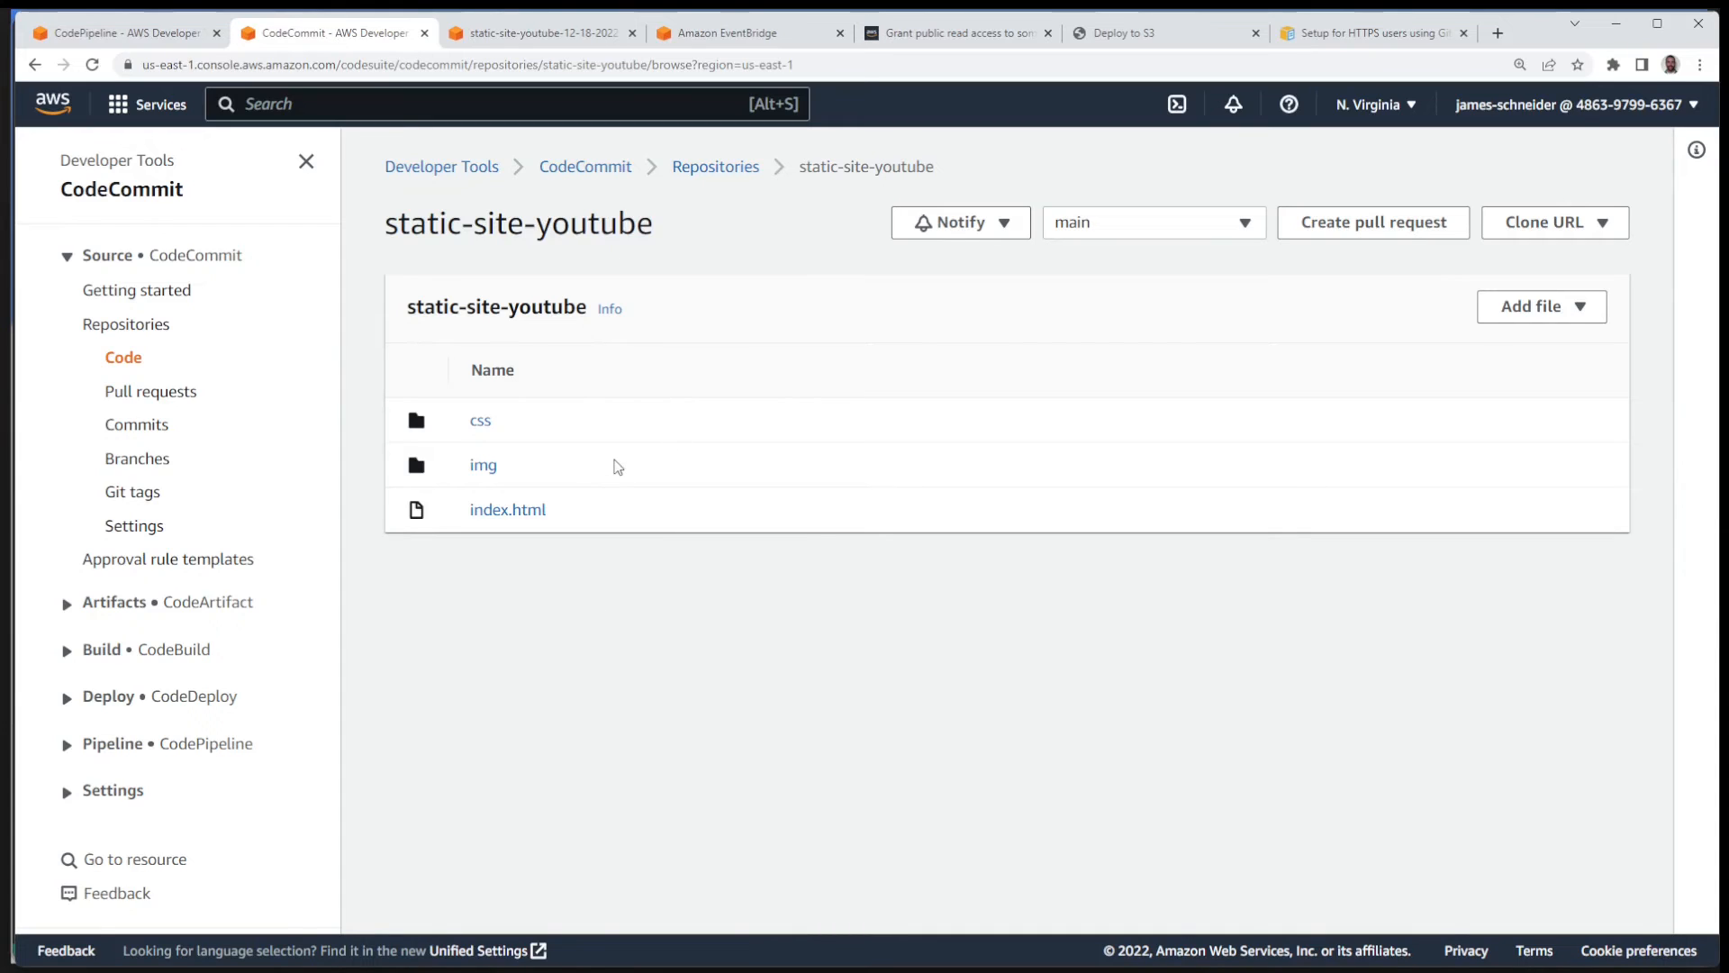
pyautogui.moveTo(656, 562)
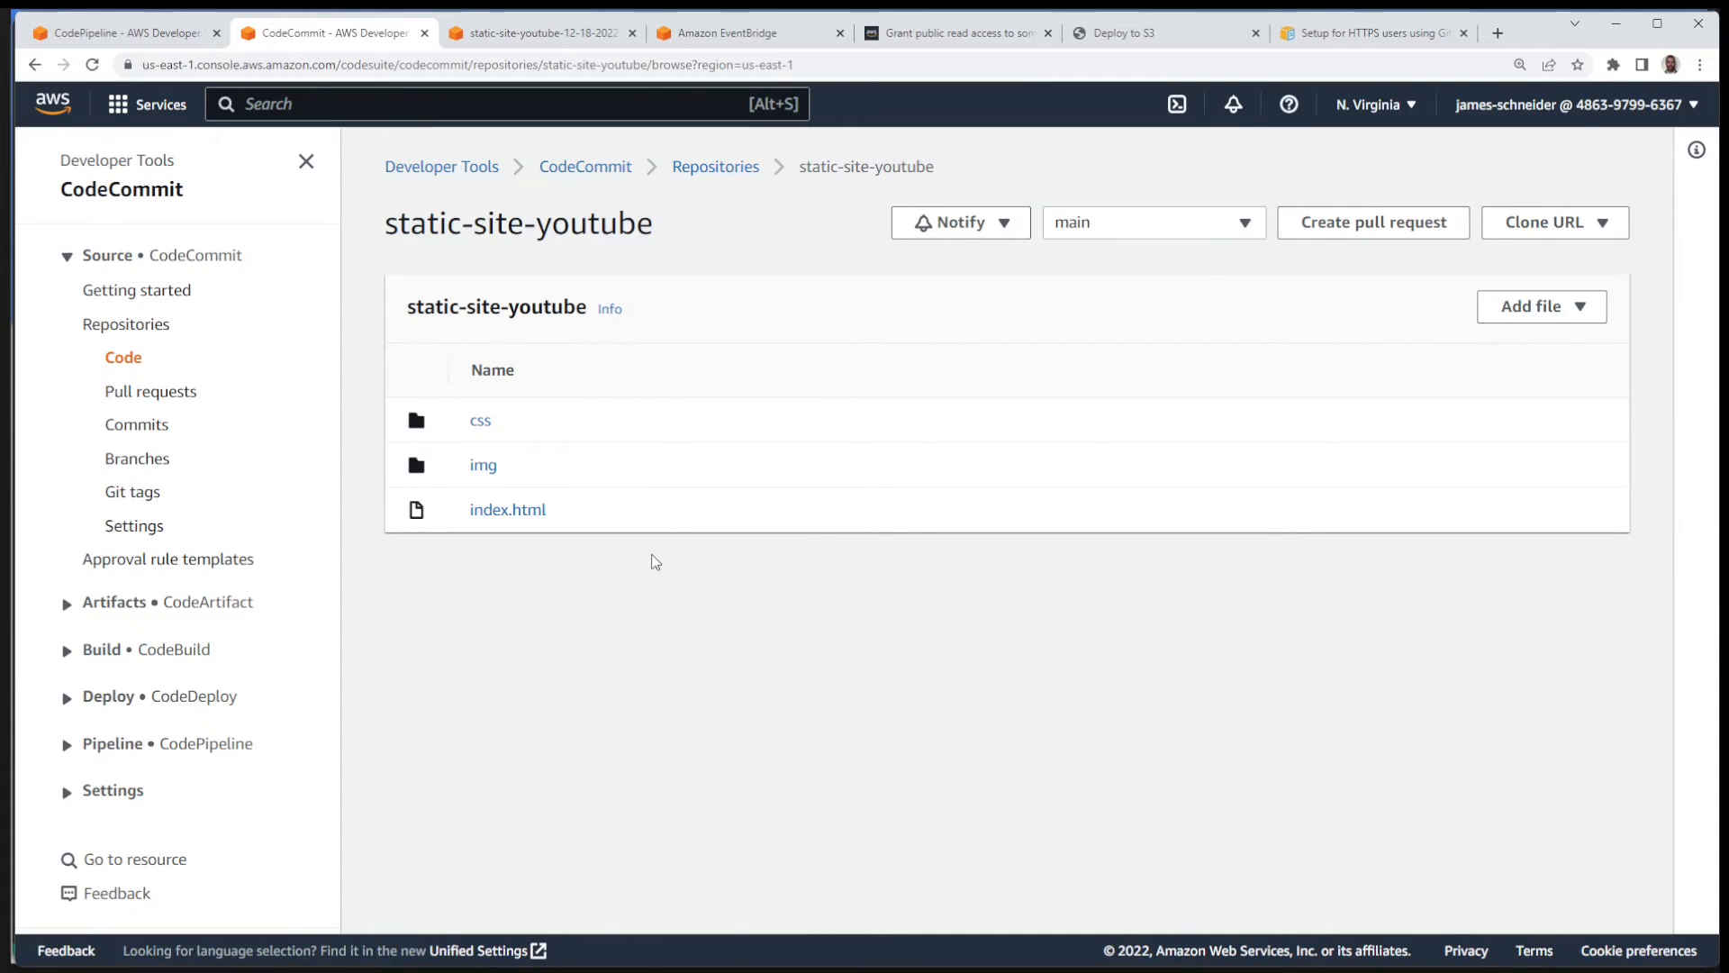
pyautogui.moveTo(753, 384)
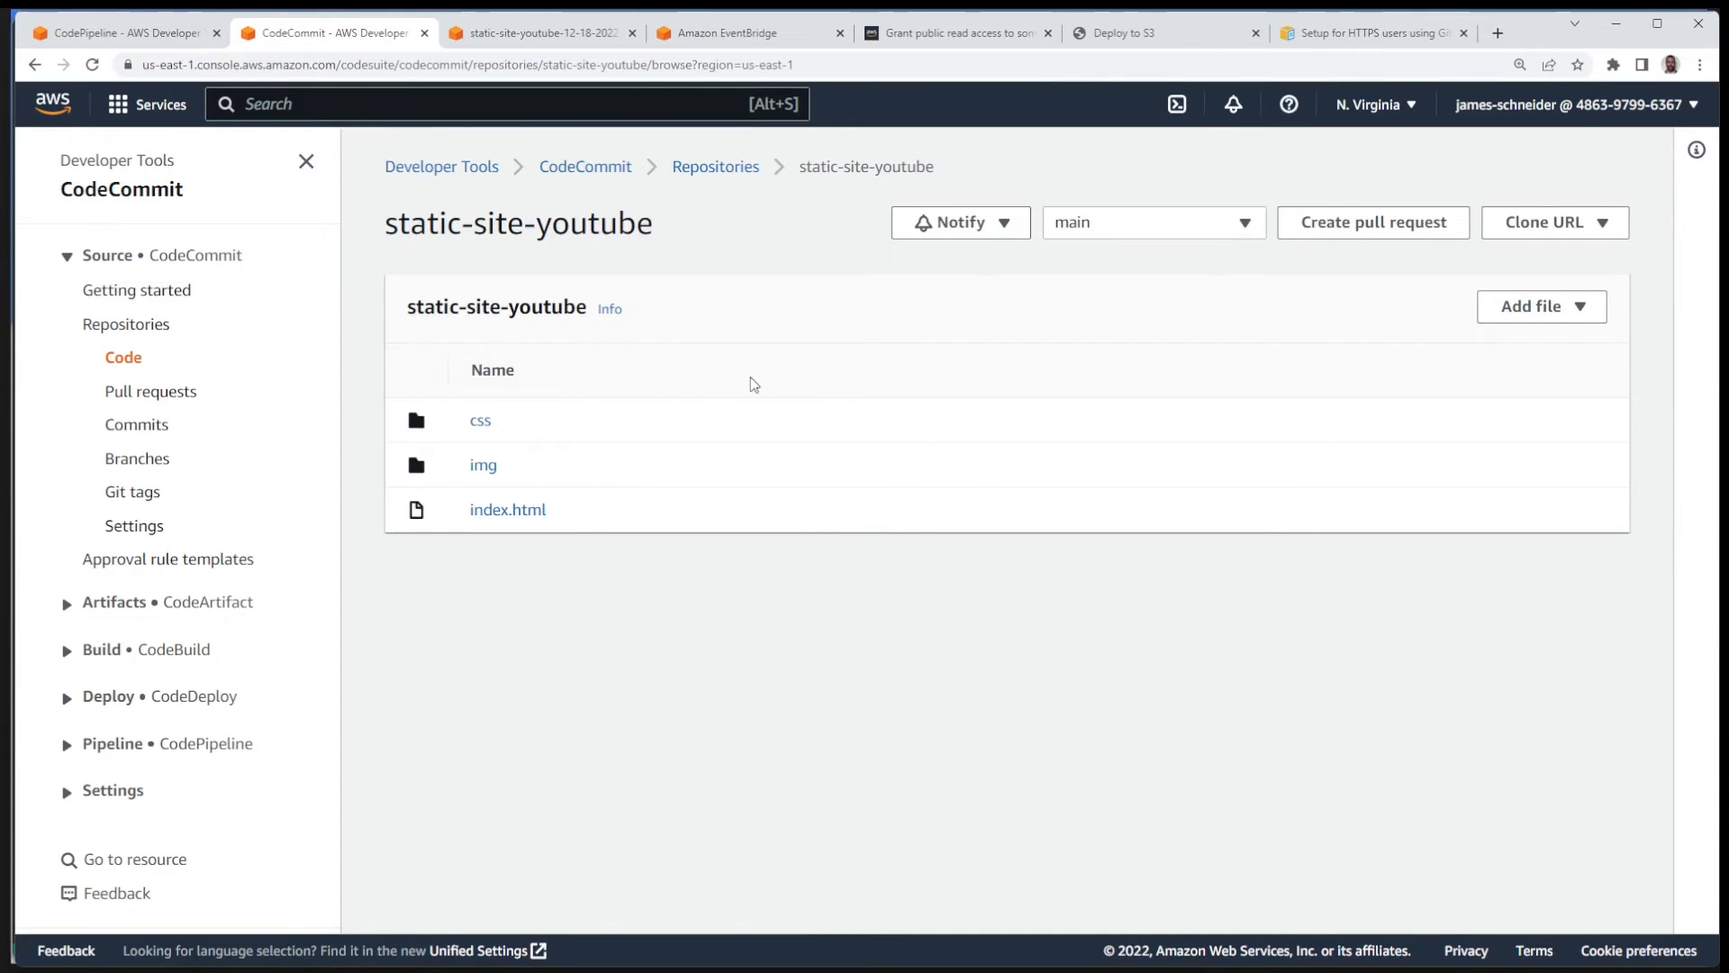
pyautogui.moveTo(690, 481)
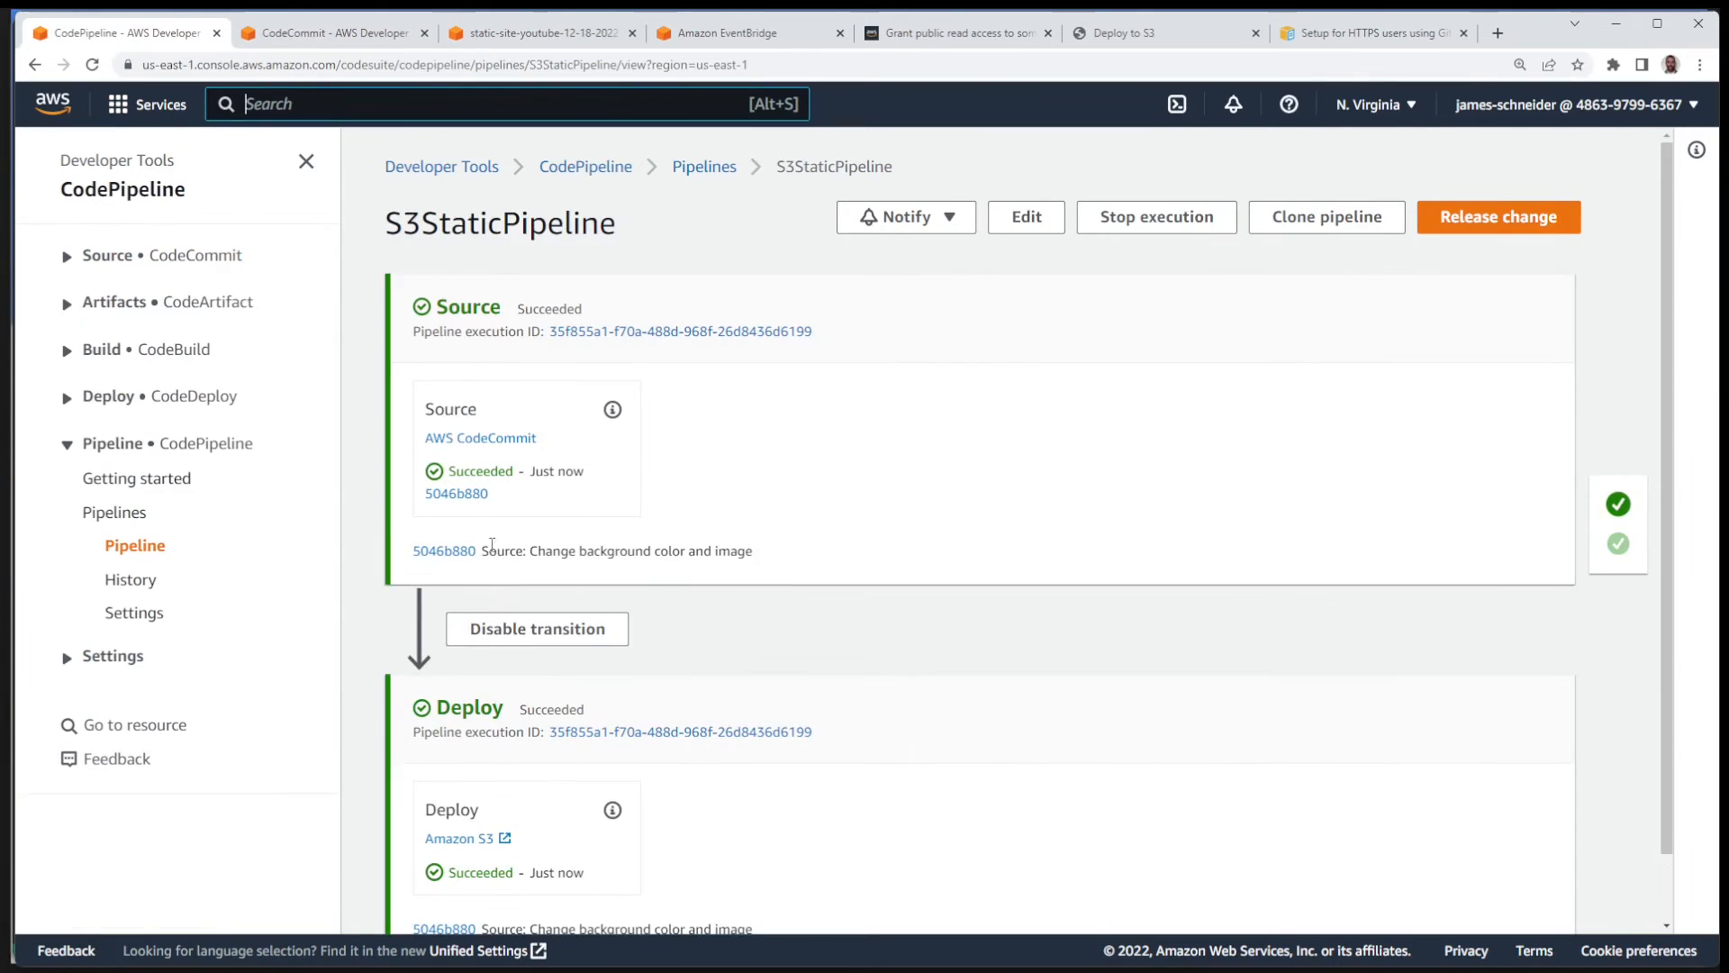
# Step: Check the deploy stage succeeded, then reload the S3 bucket objects and view index.html details
pyautogui.scroll(-3)
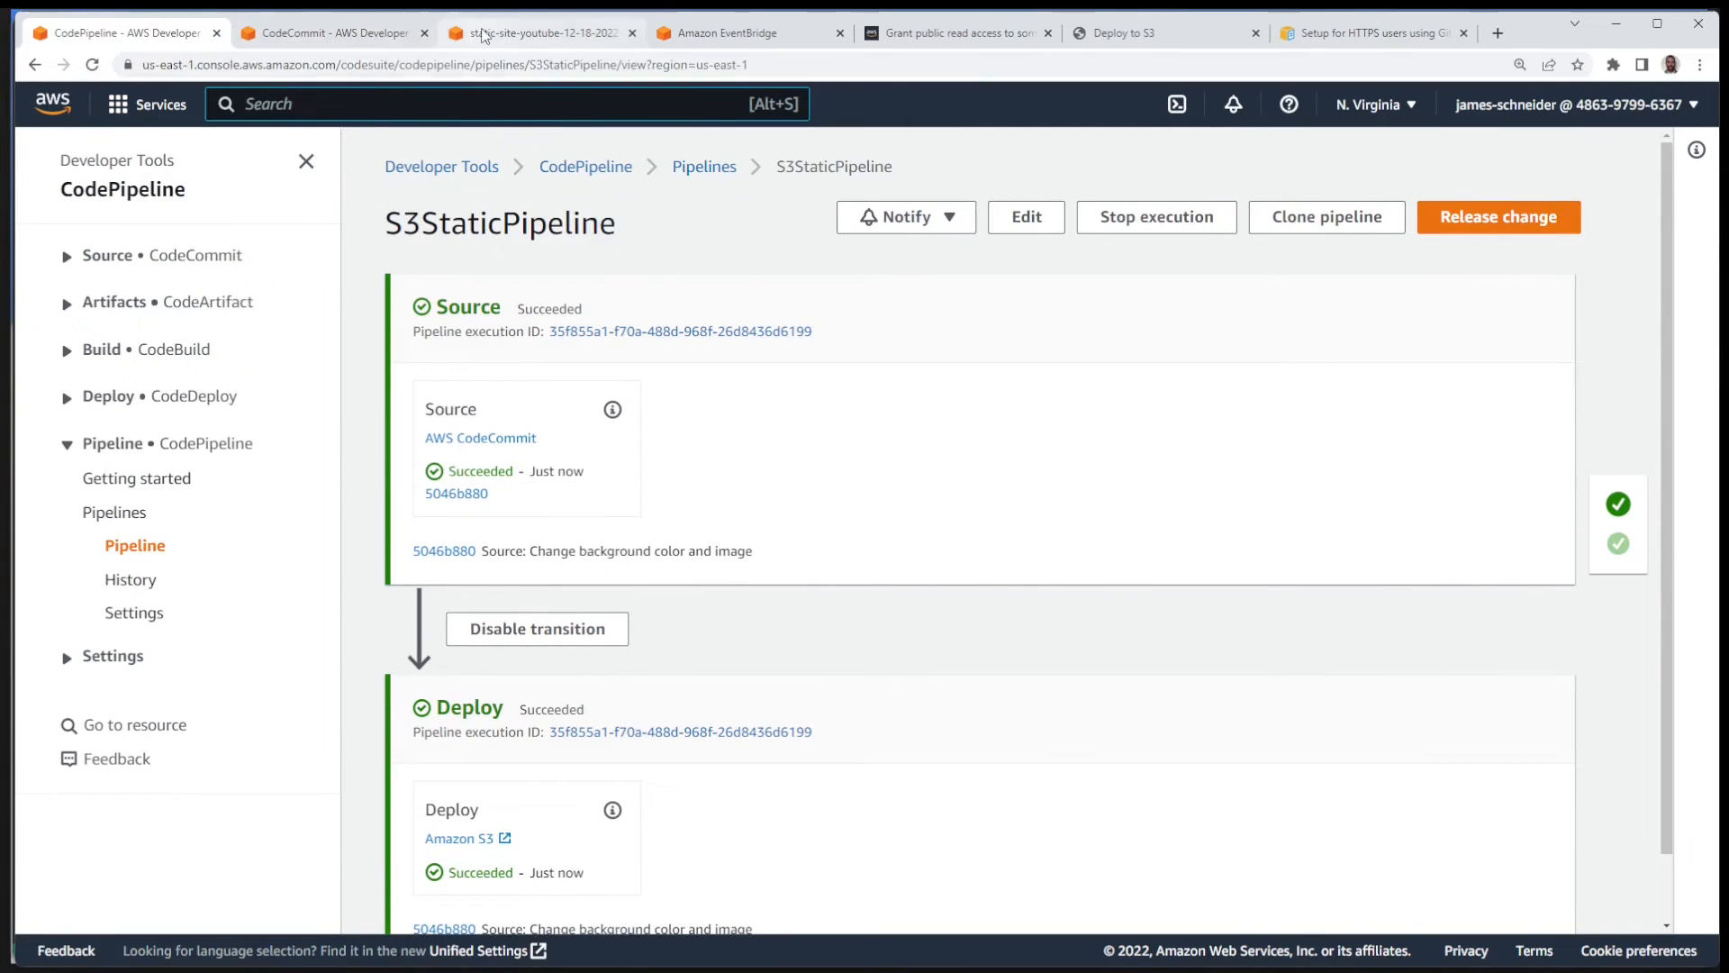
pyautogui.click(540, 33)
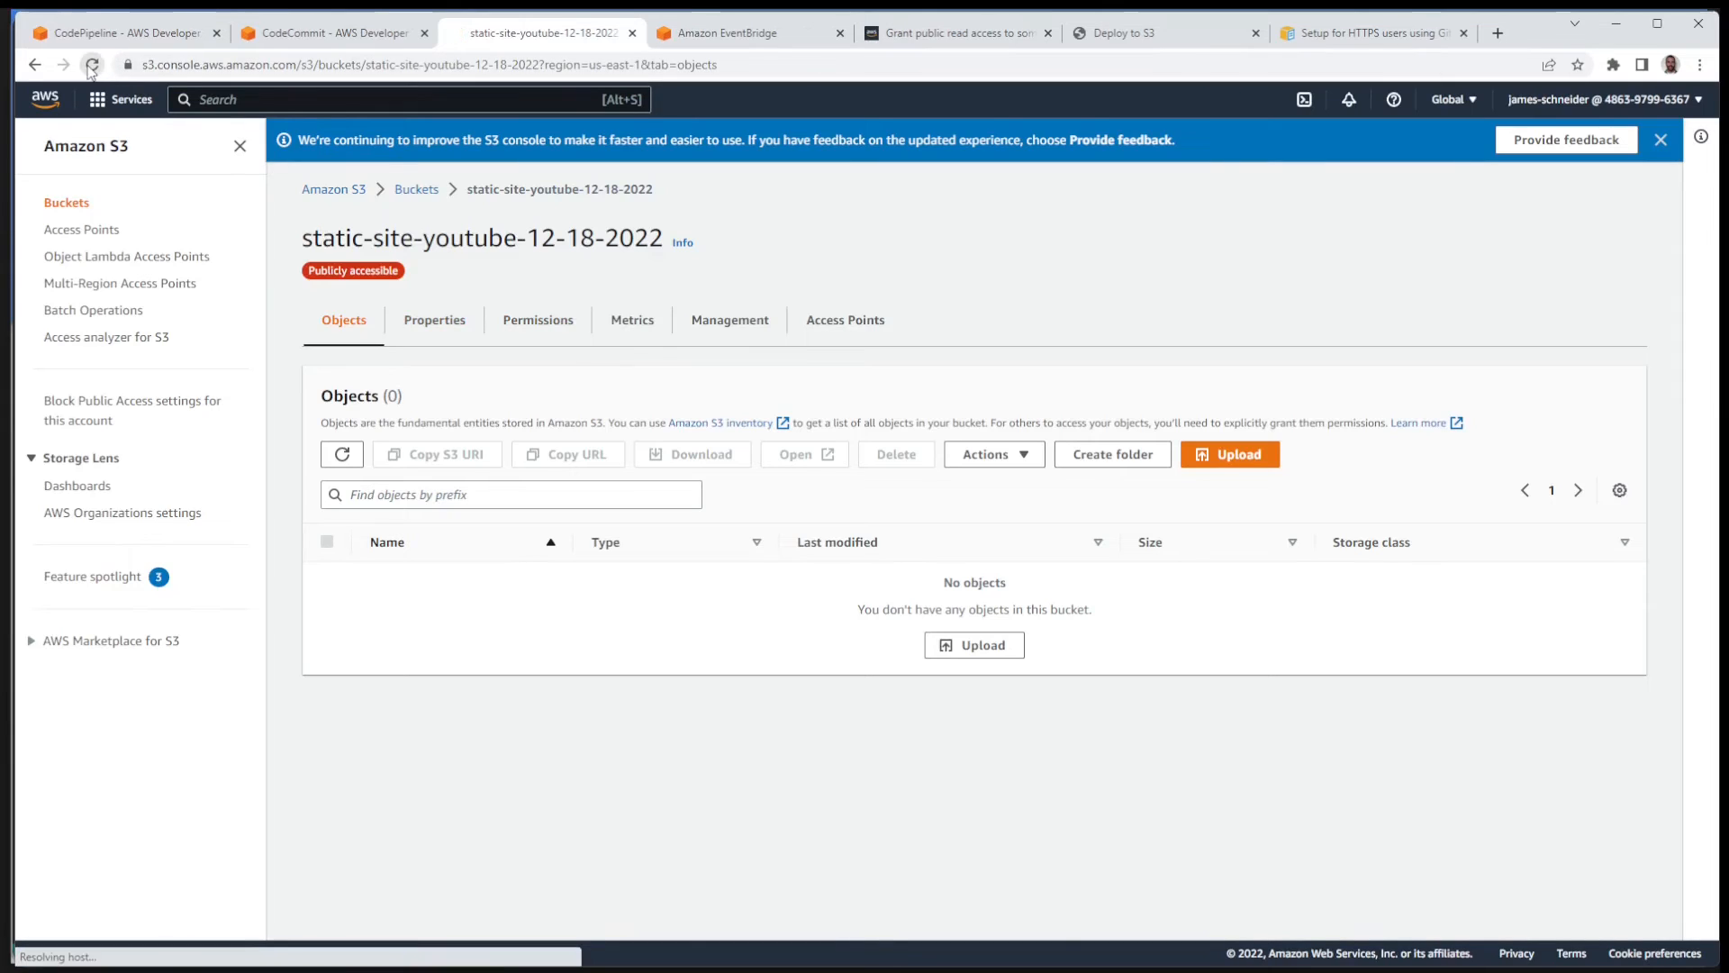
pyautogui.click(92, 64)
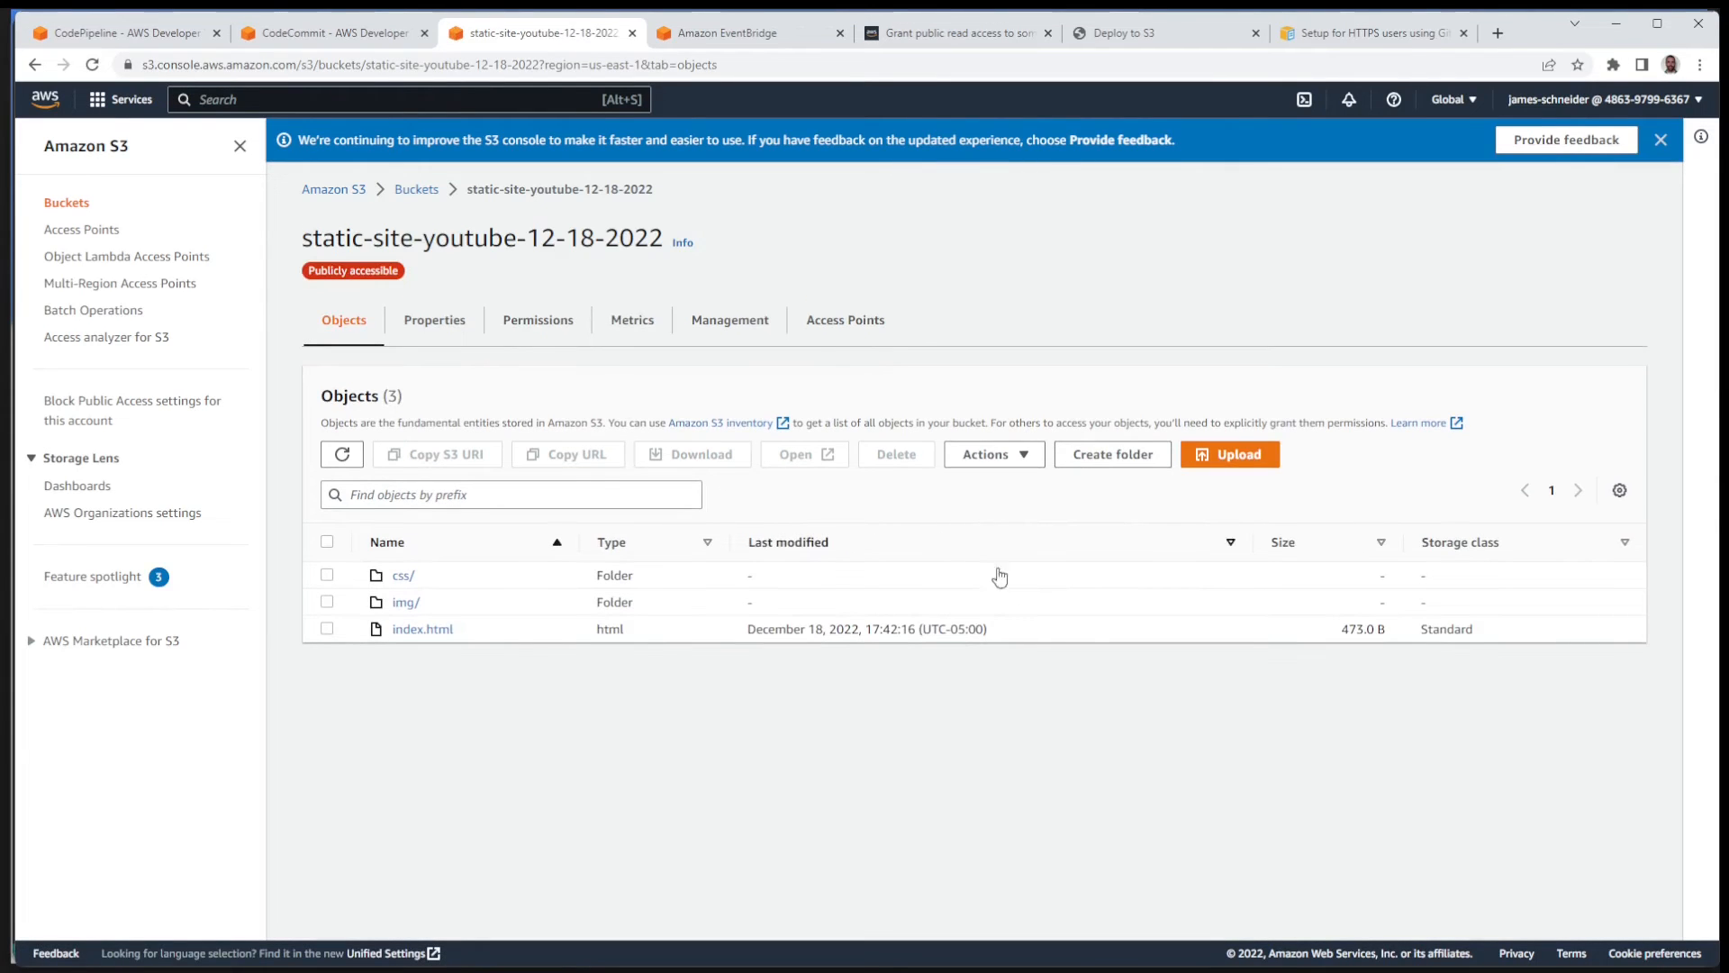
pyautogui.moveTo(385, 607)
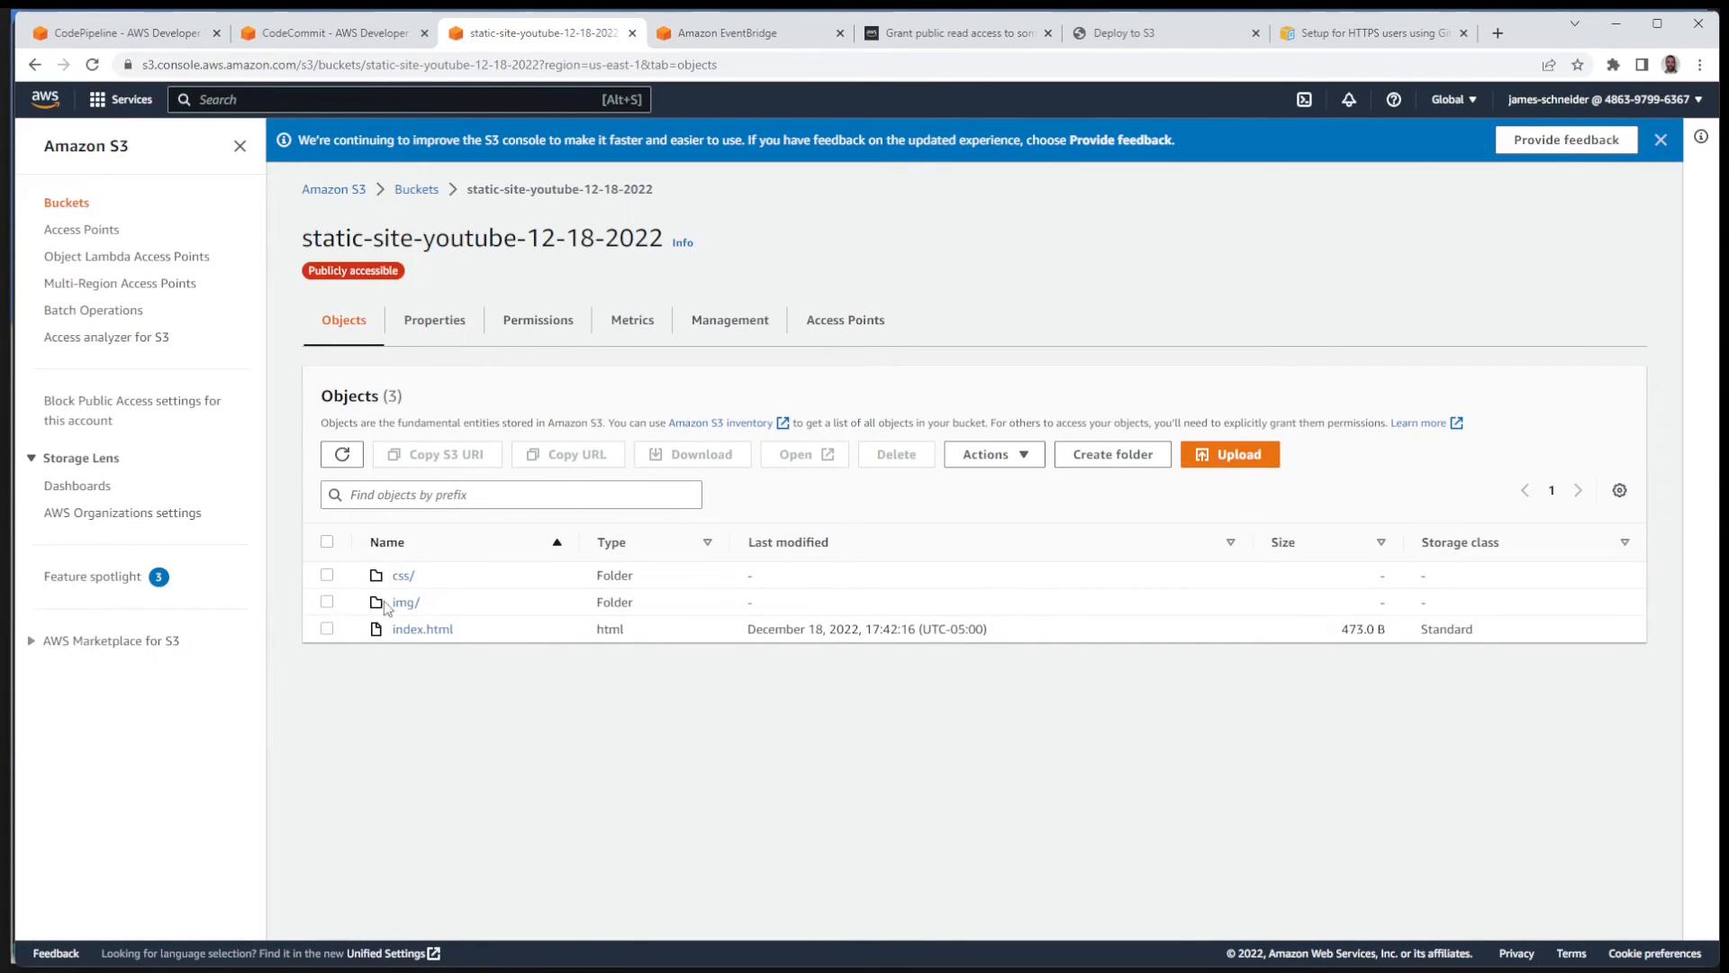
pyautogui.click(421, 629)
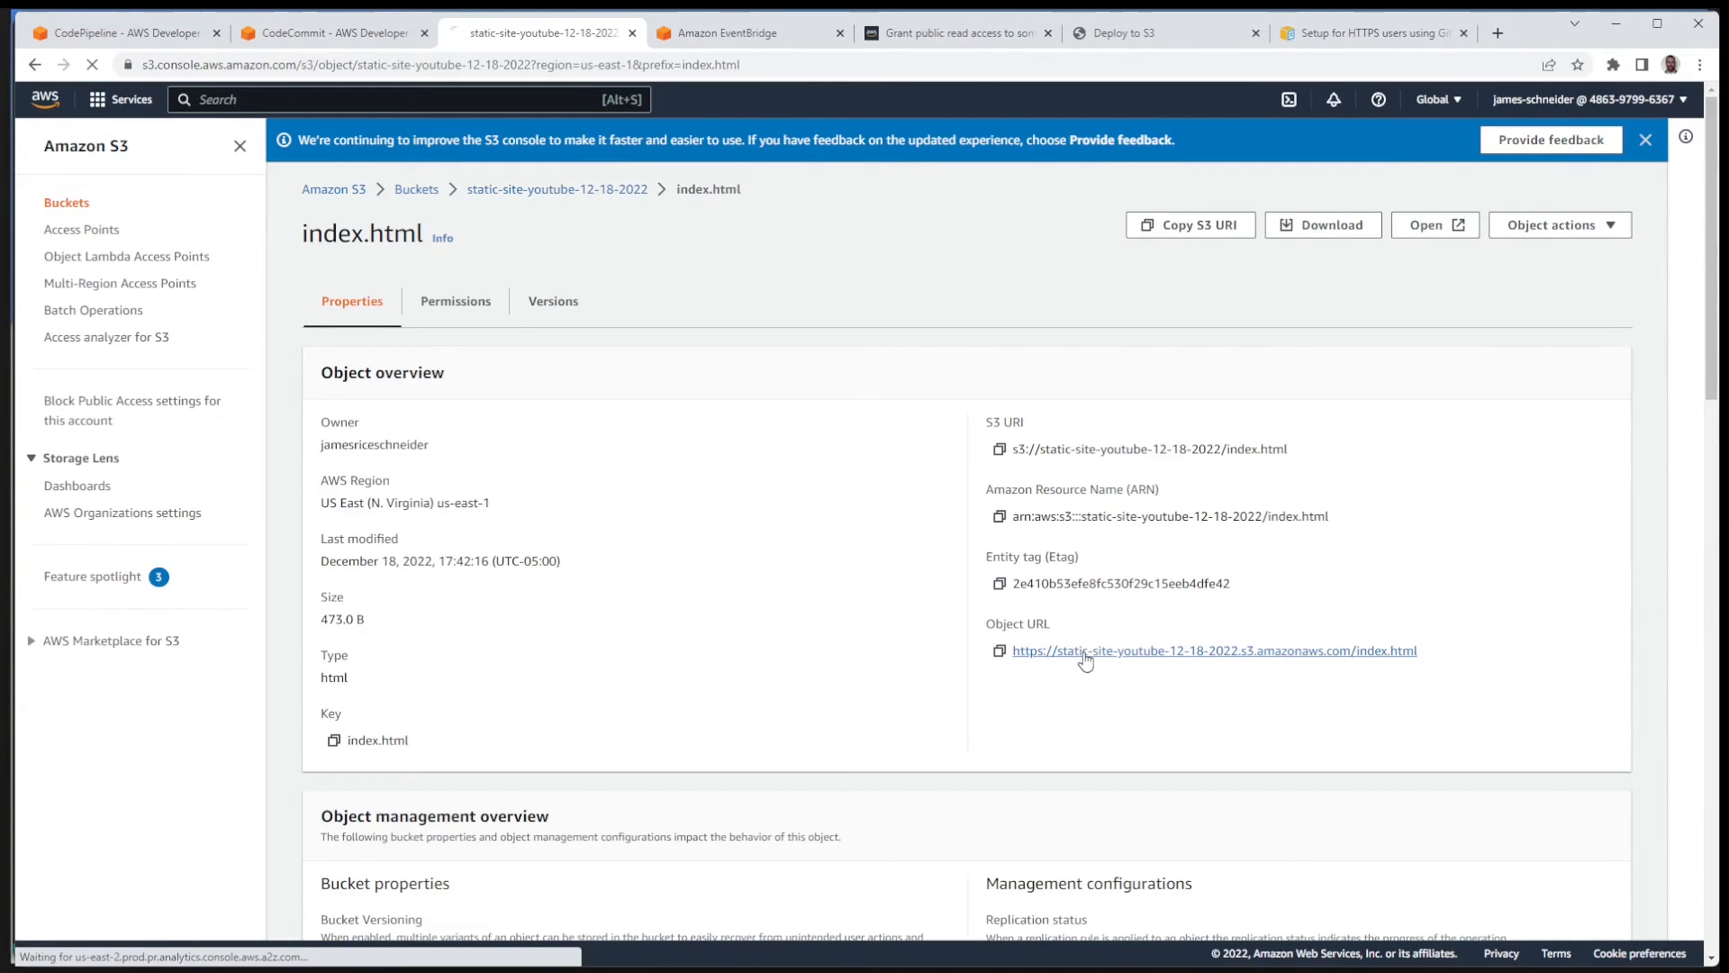
# Step: Load the deployed site from the S3 object URL, still showing the AWS CodeCommit heading and logo
pyautogui.click(1213, 650)
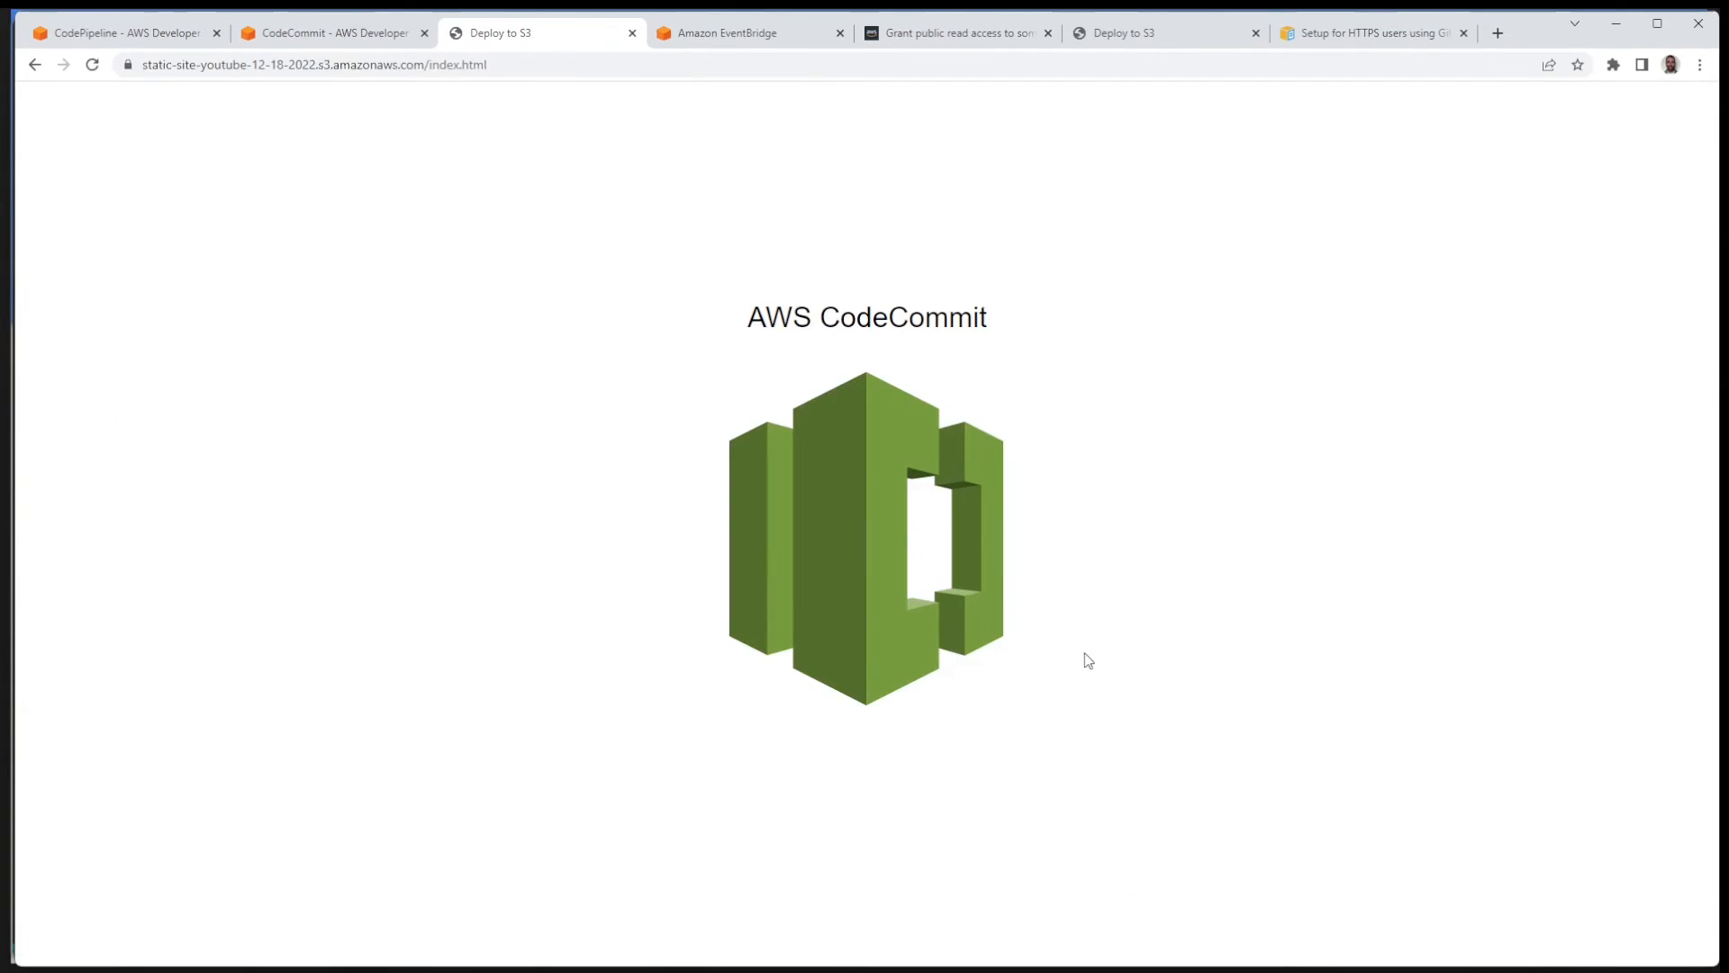
pyautogui.moveTo(755, 274)
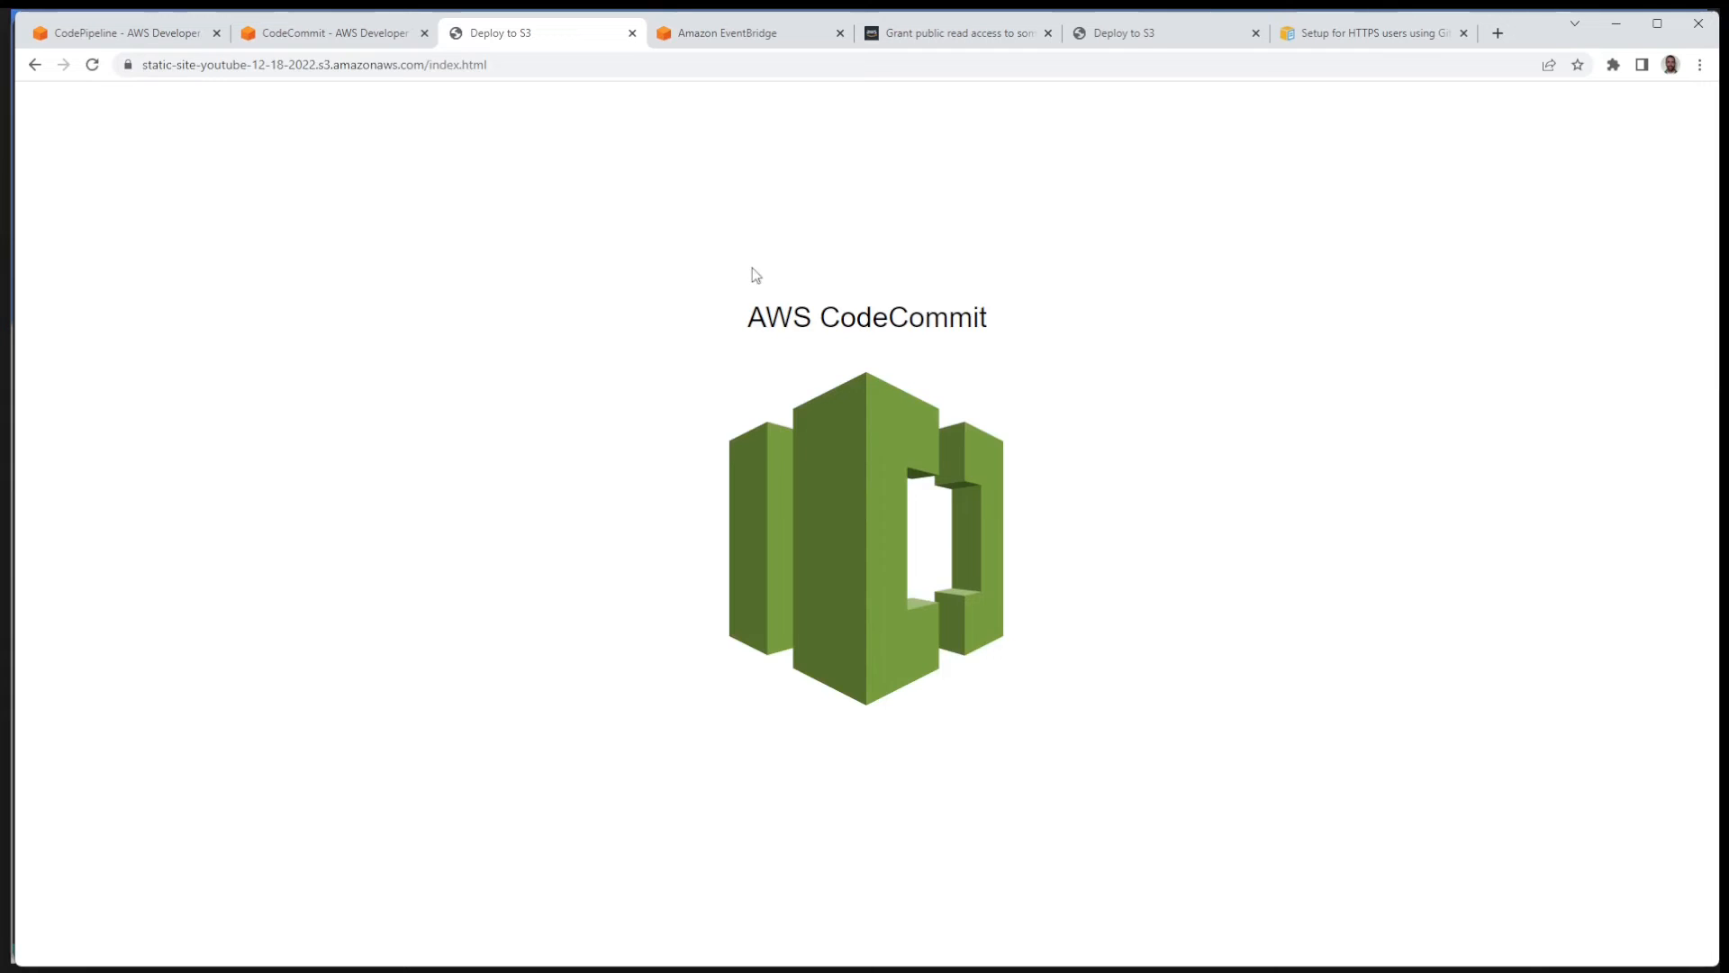
pyautogui.moveTo(861, 90)
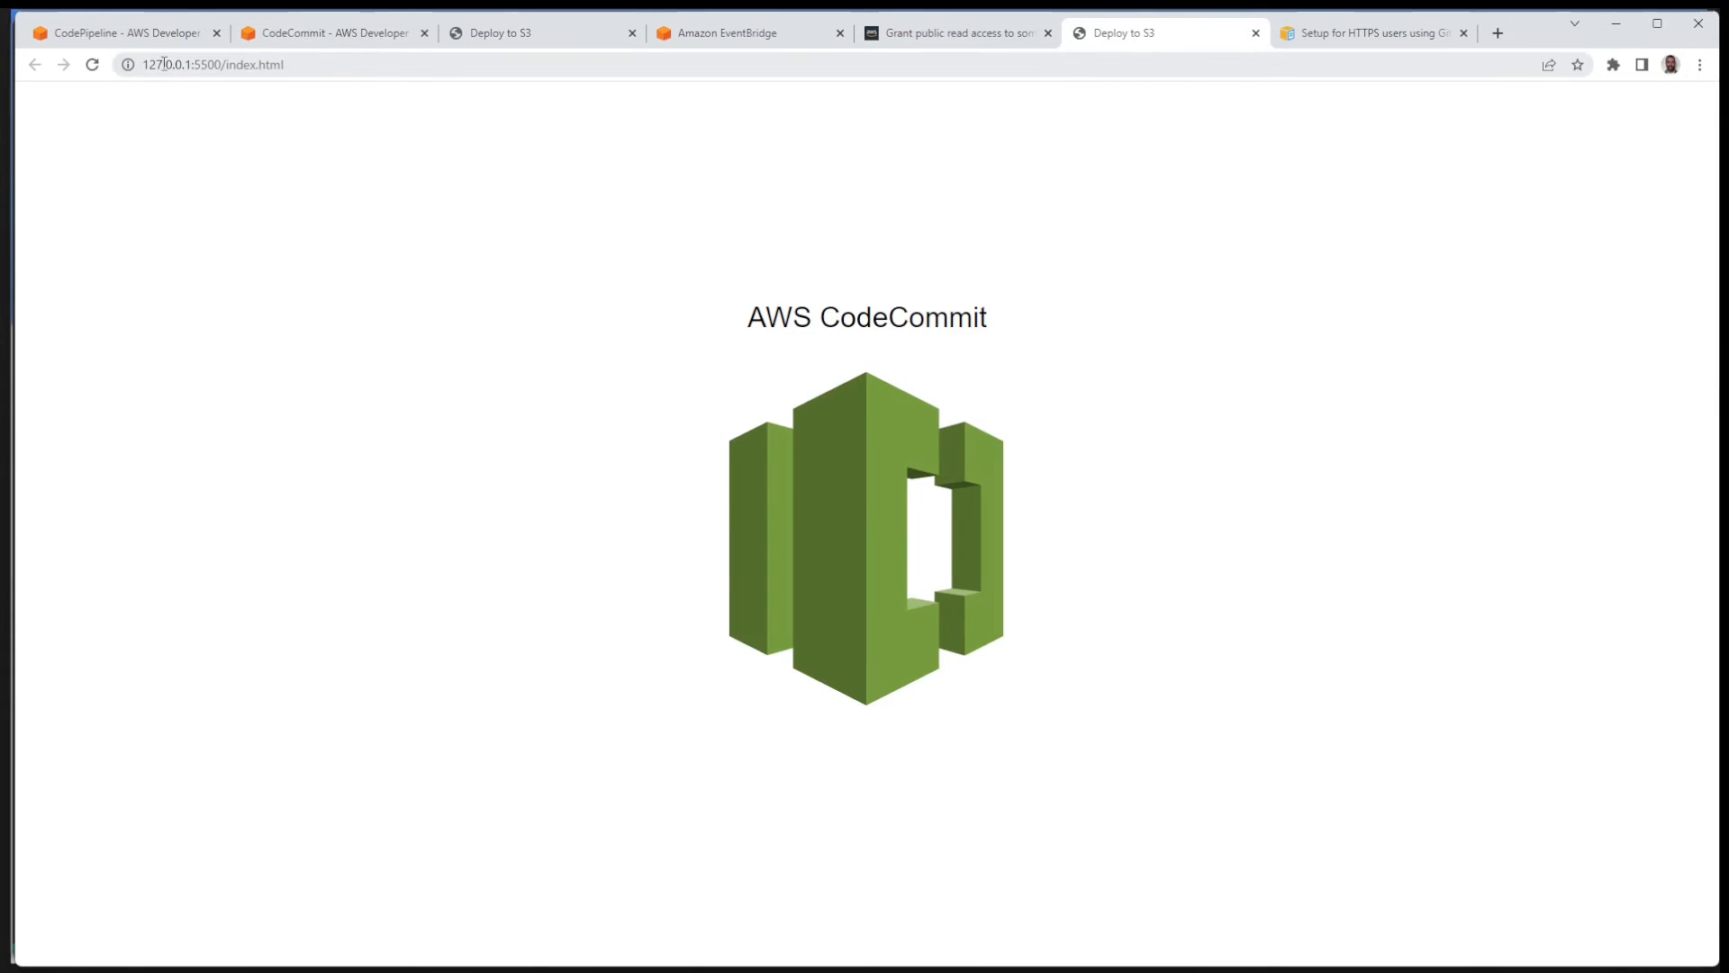
pyautogui.click(214, 65)
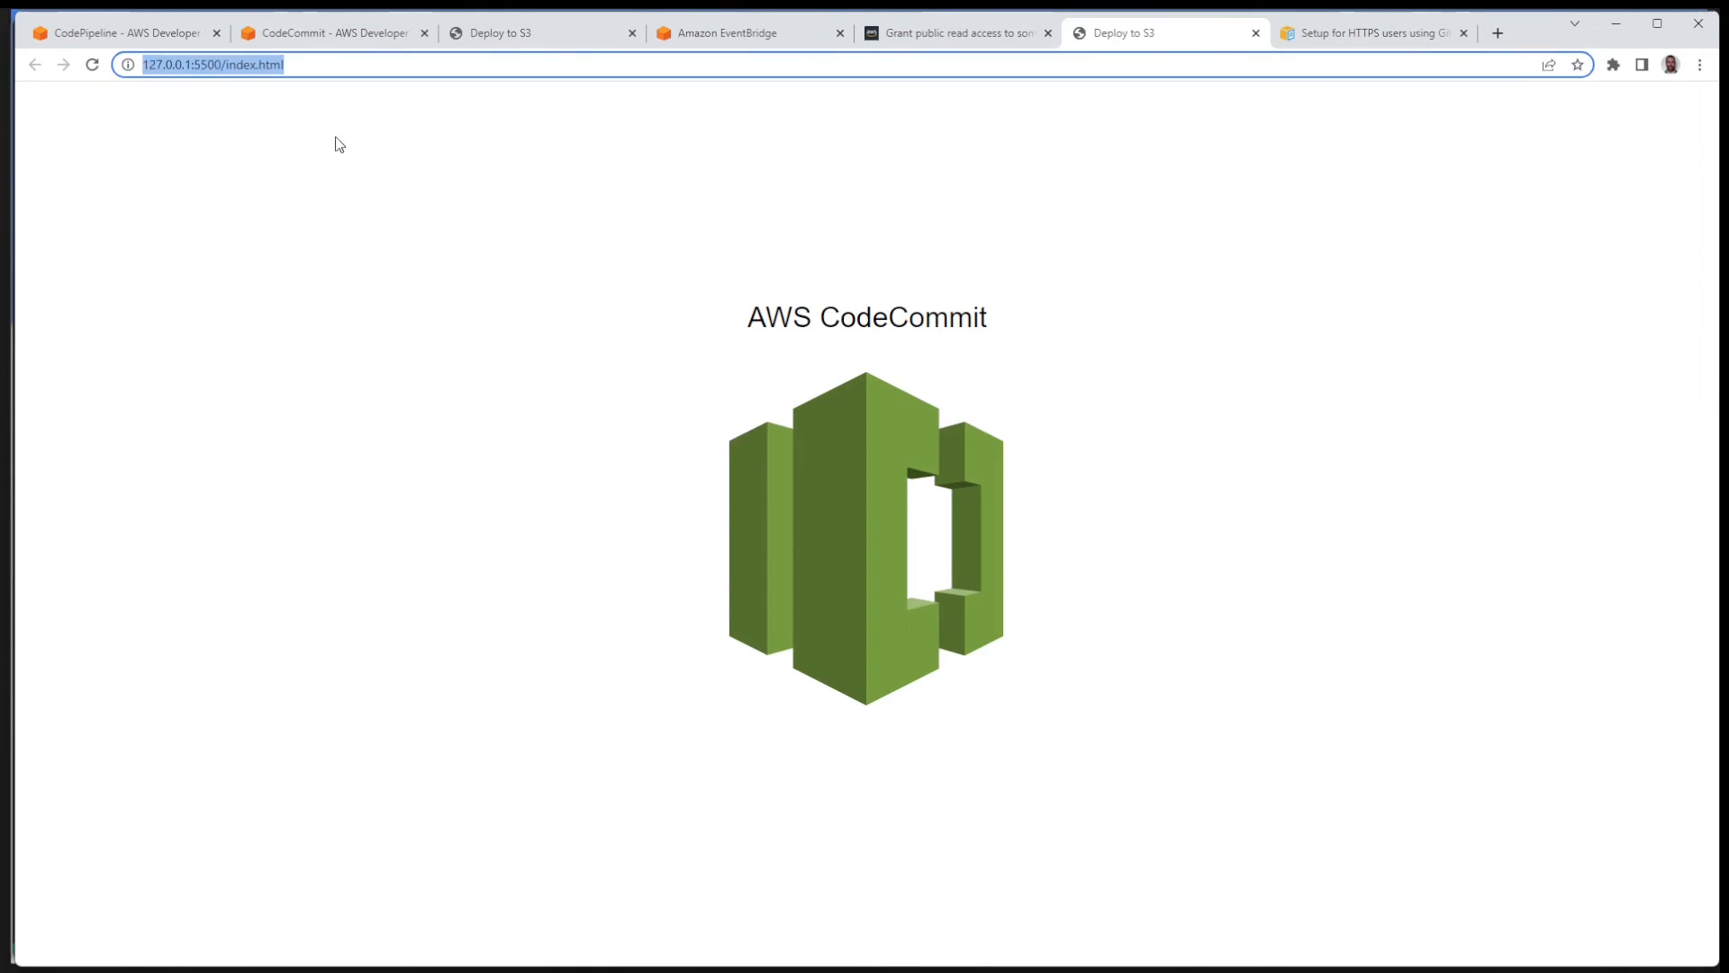
pyautogui.click(733, 33)
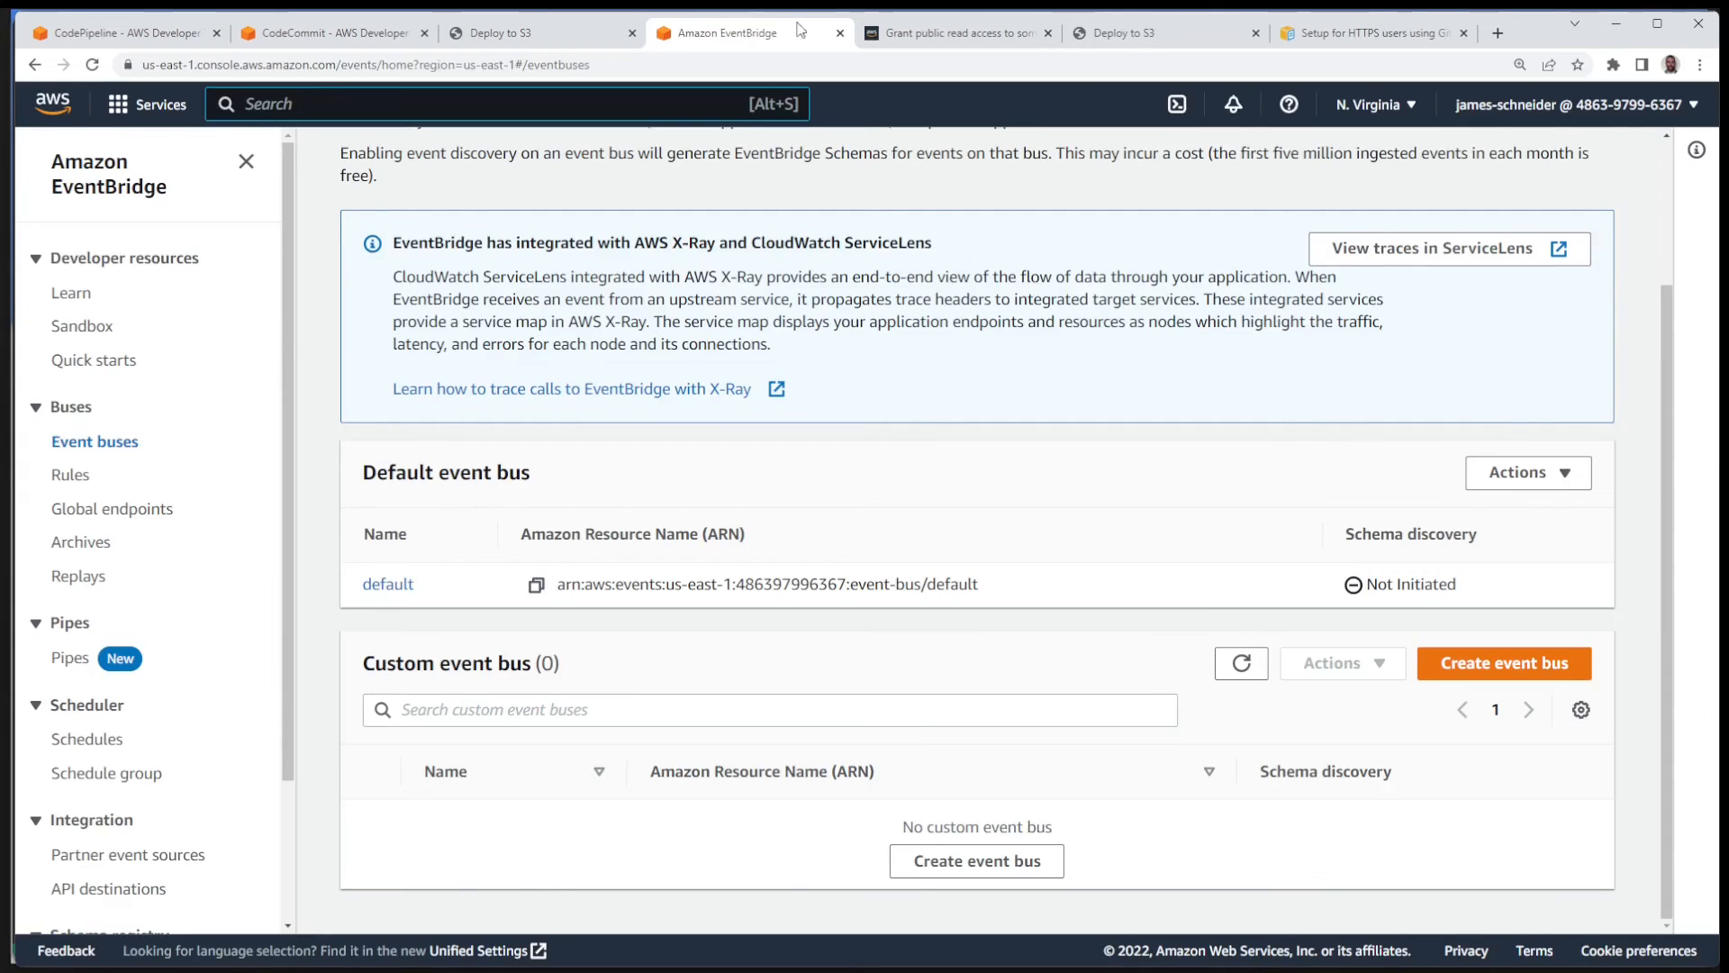
pyautogui.click(530, 33)
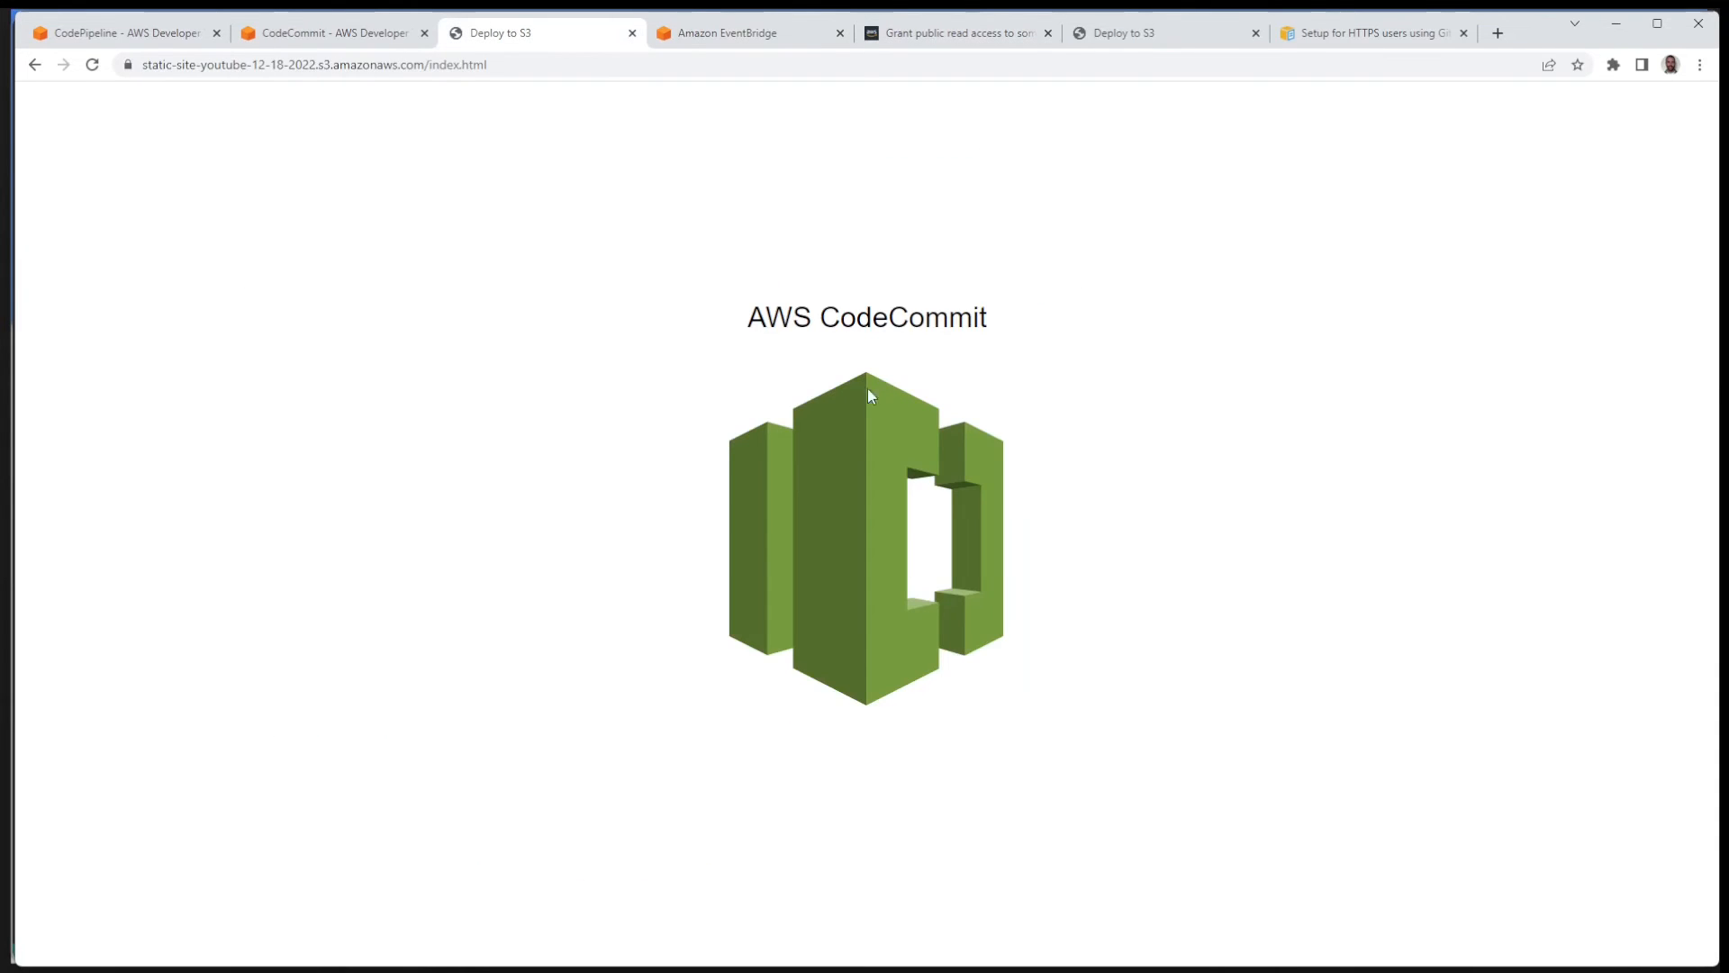
pyautogui.doubleClick(348, 65)
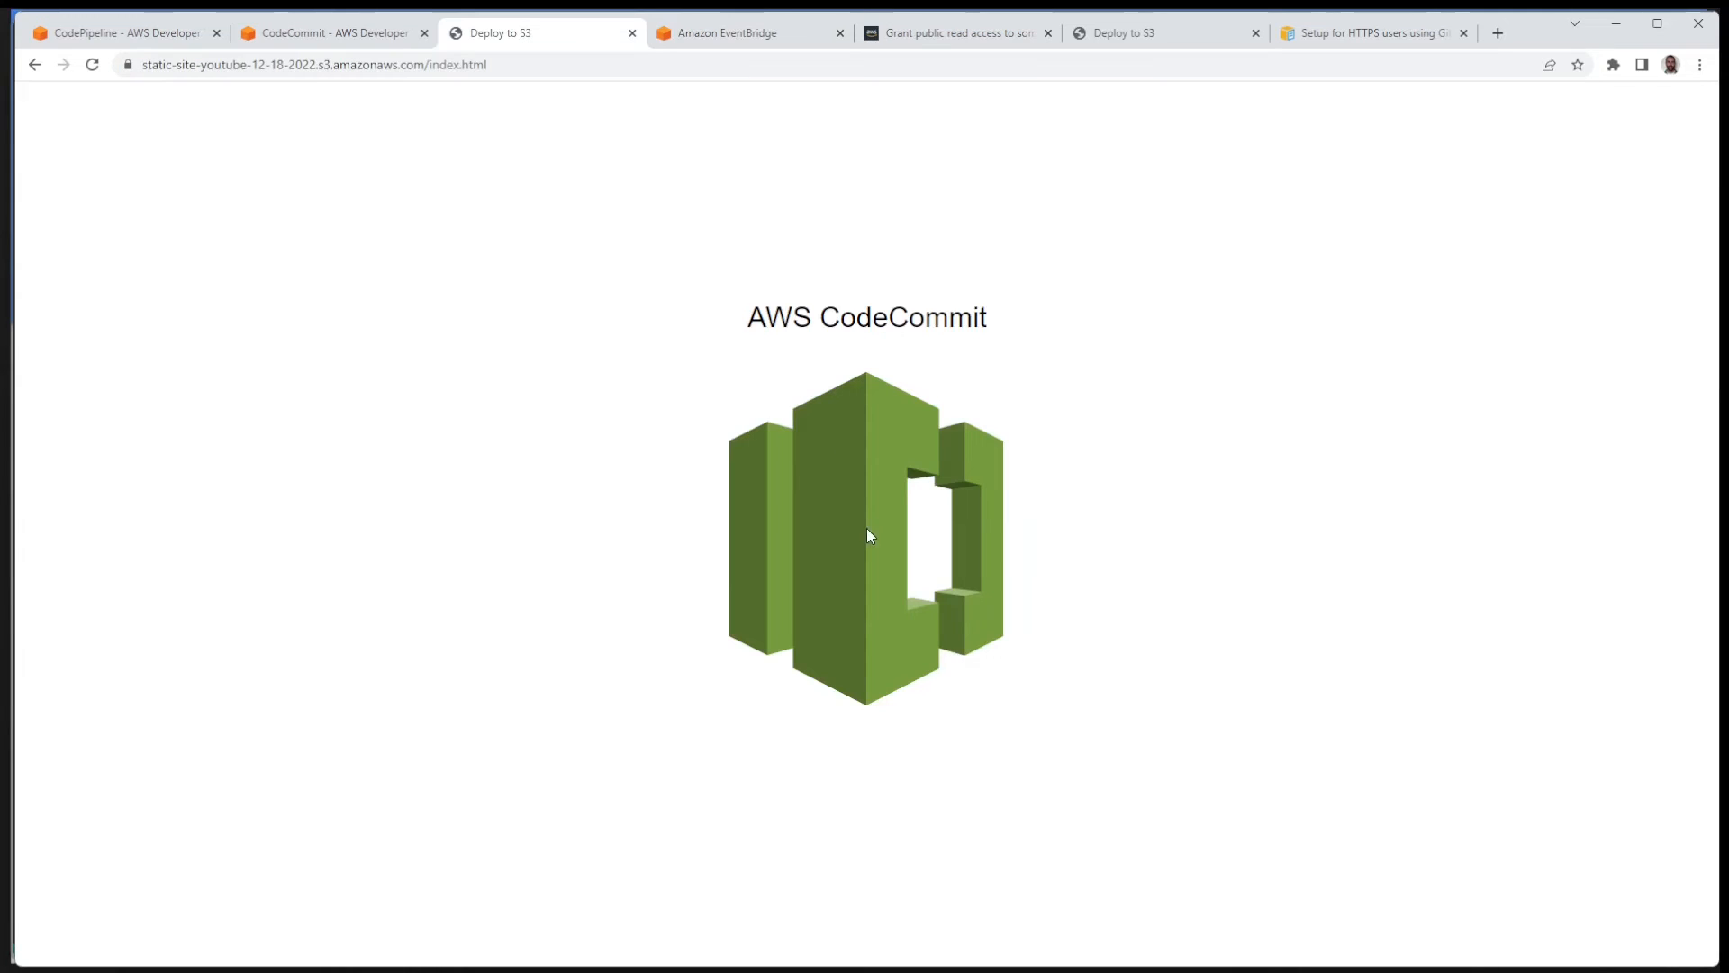
pyautogui.moveTo(848, 530)
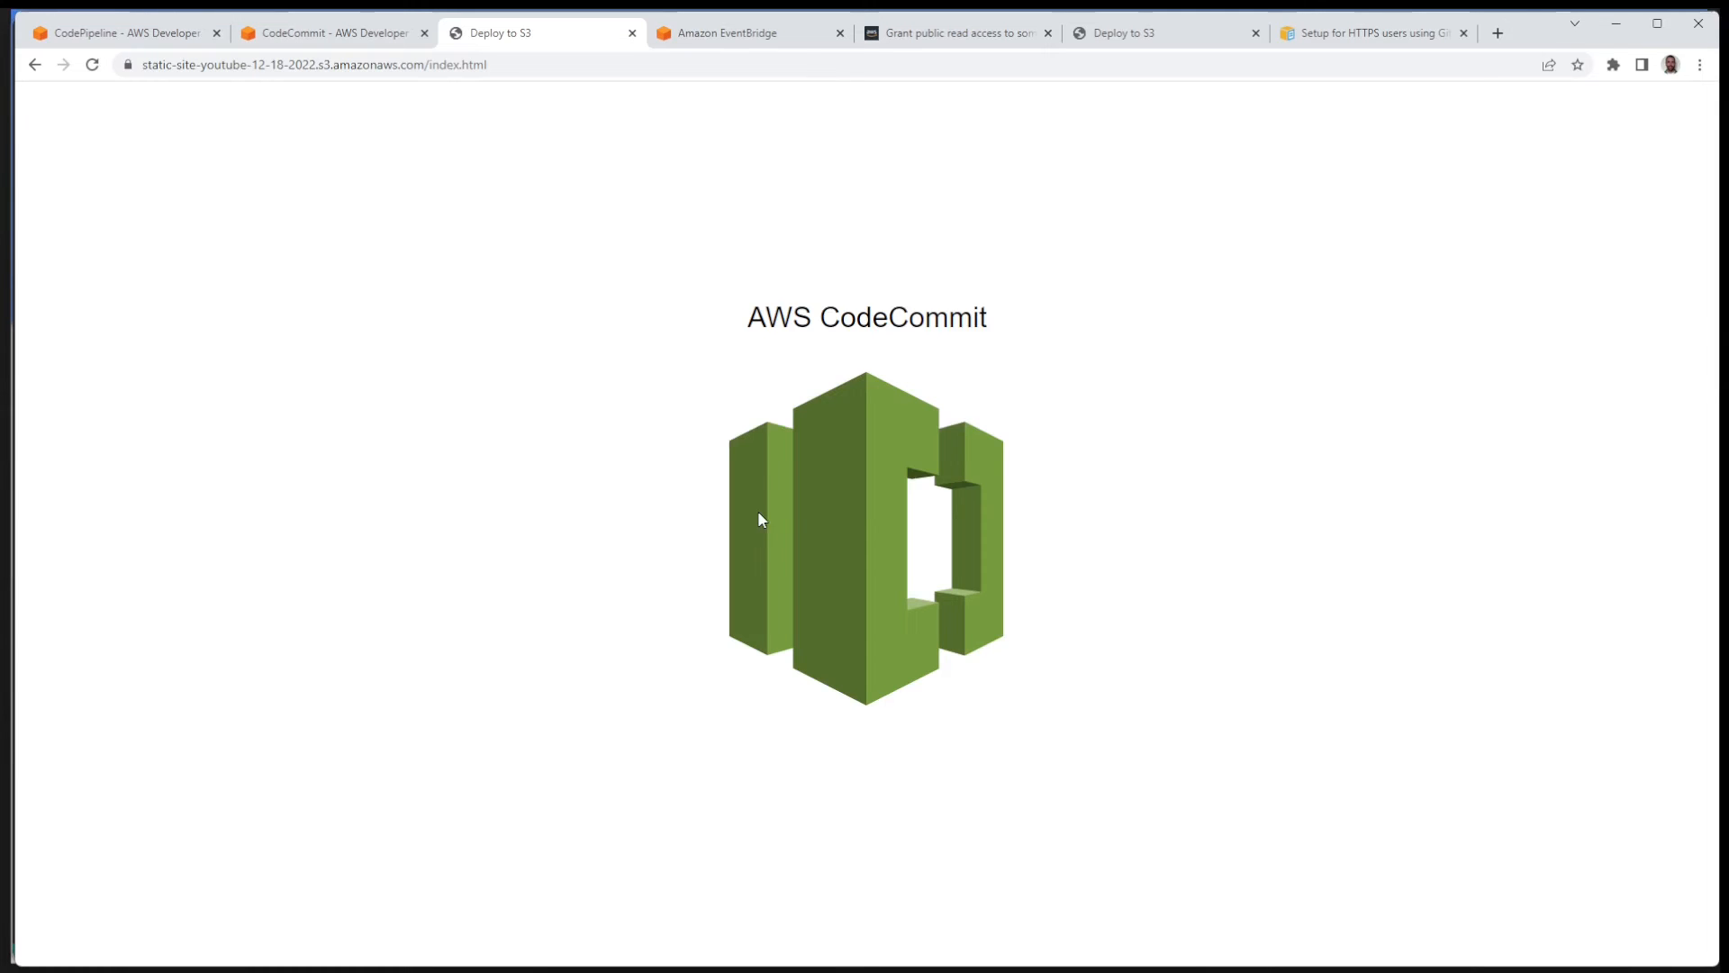
pyautogui.moveTo(778, 484)
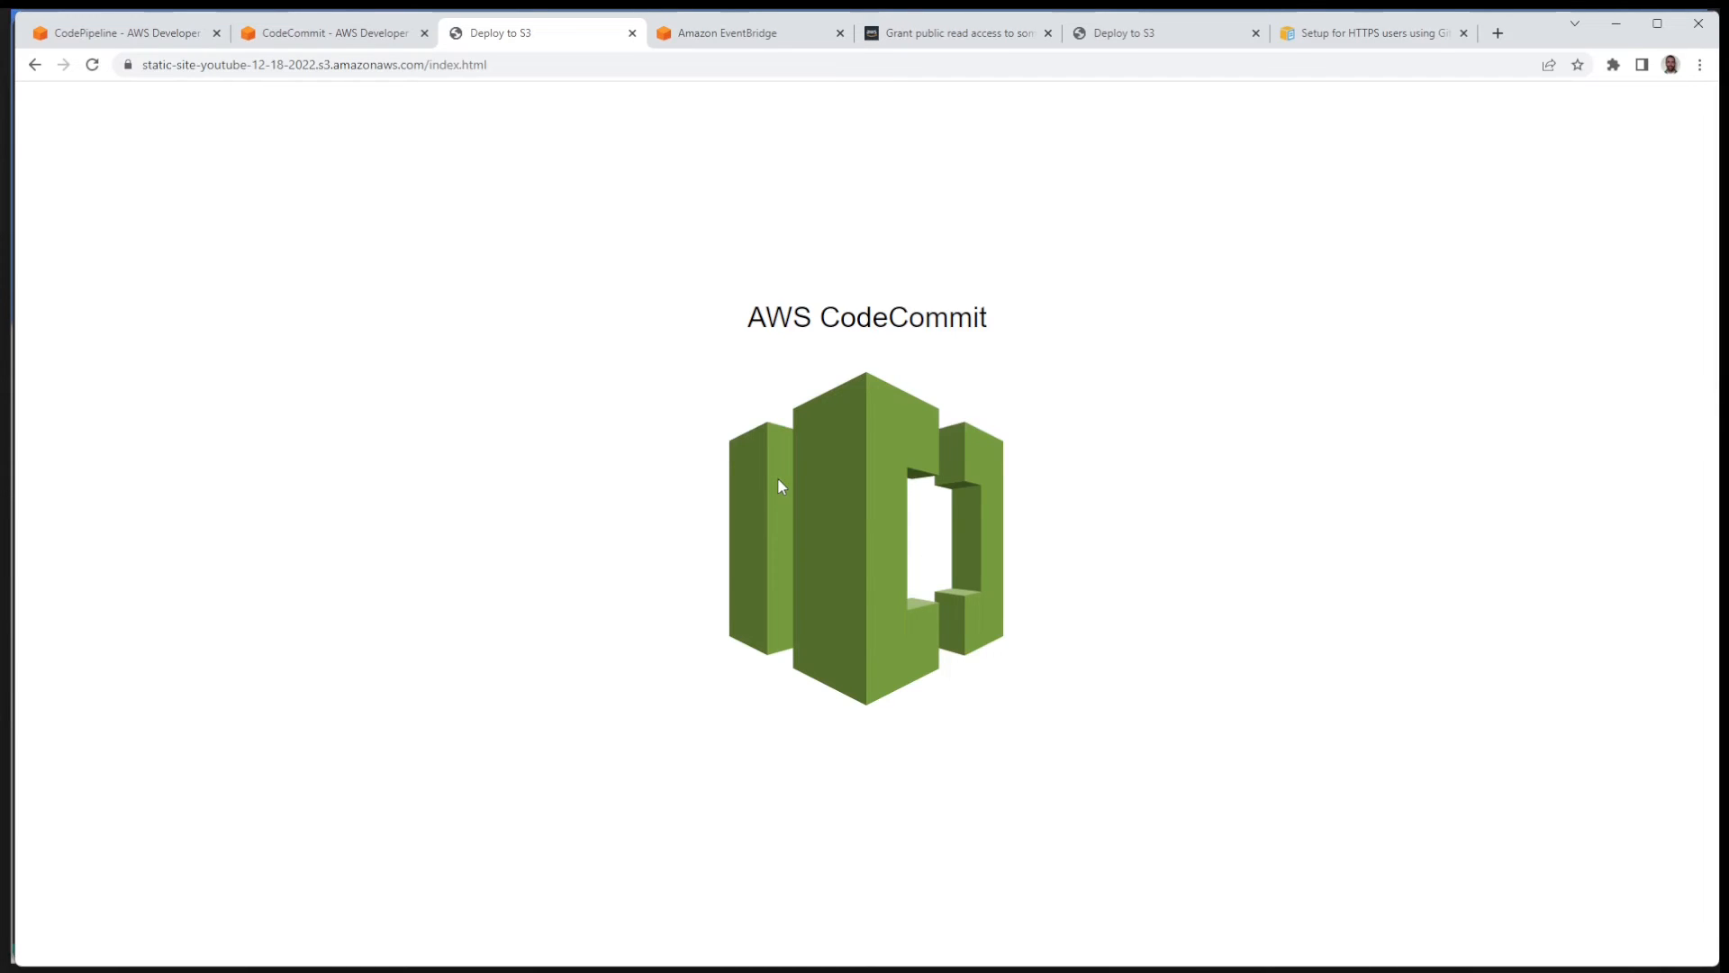
pyautogui.moveTo(726, 380)
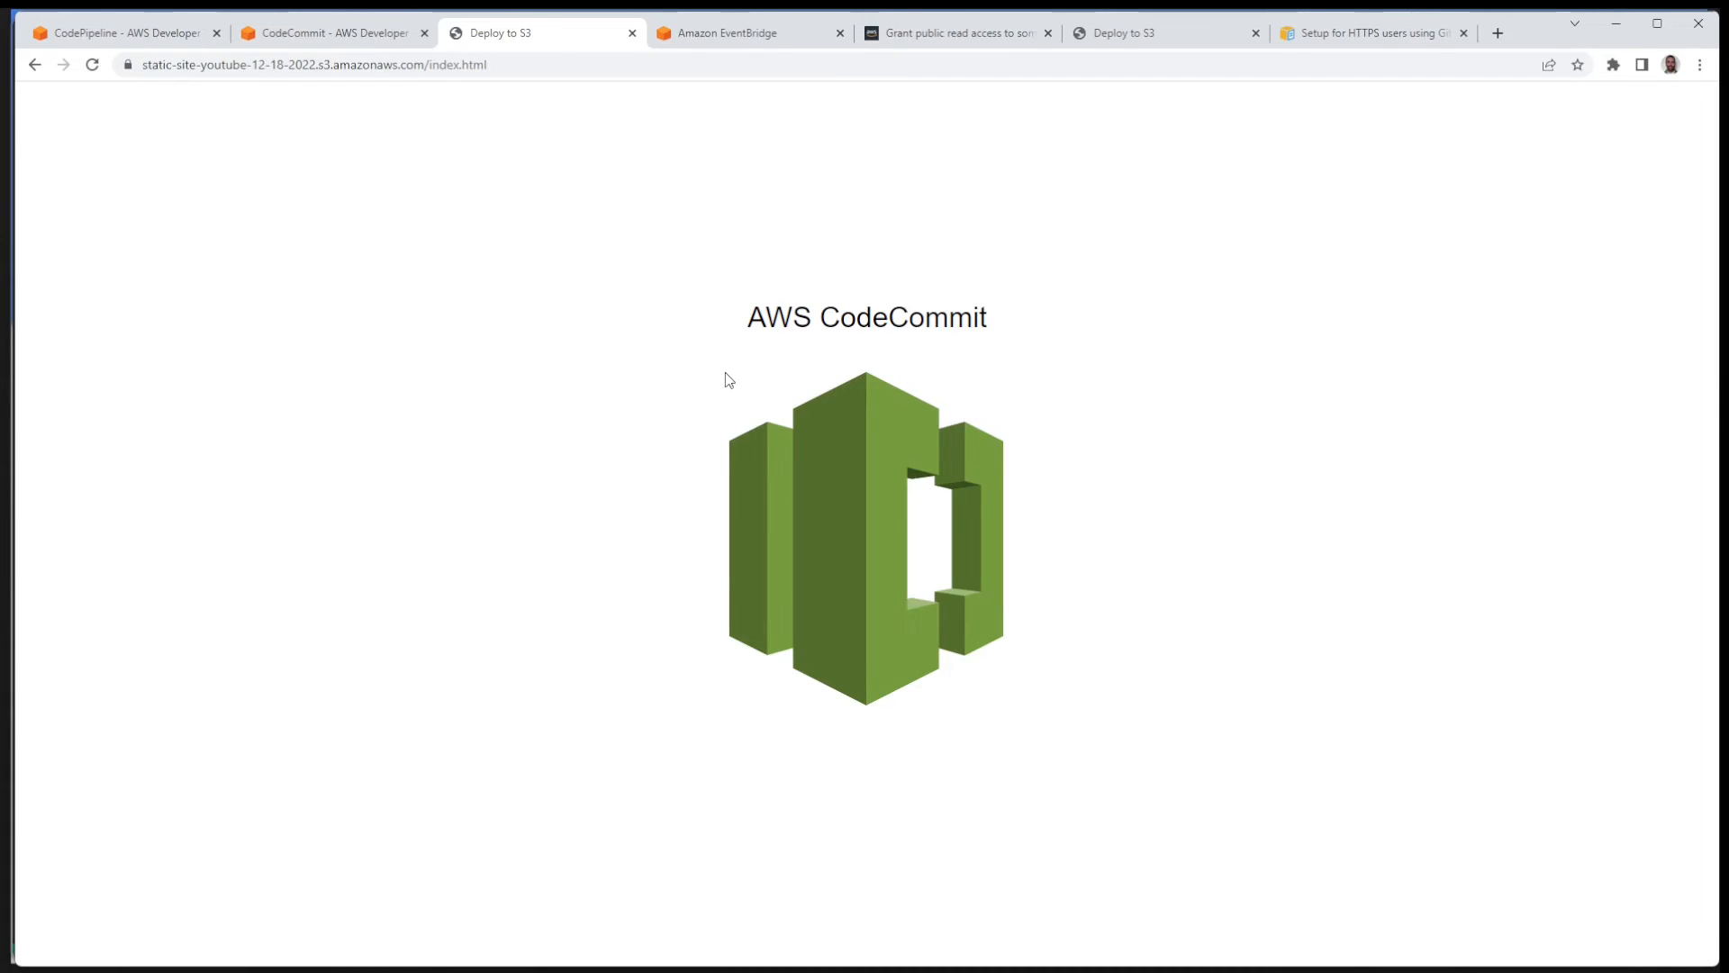
pyautogui.moveTo(715, 379)
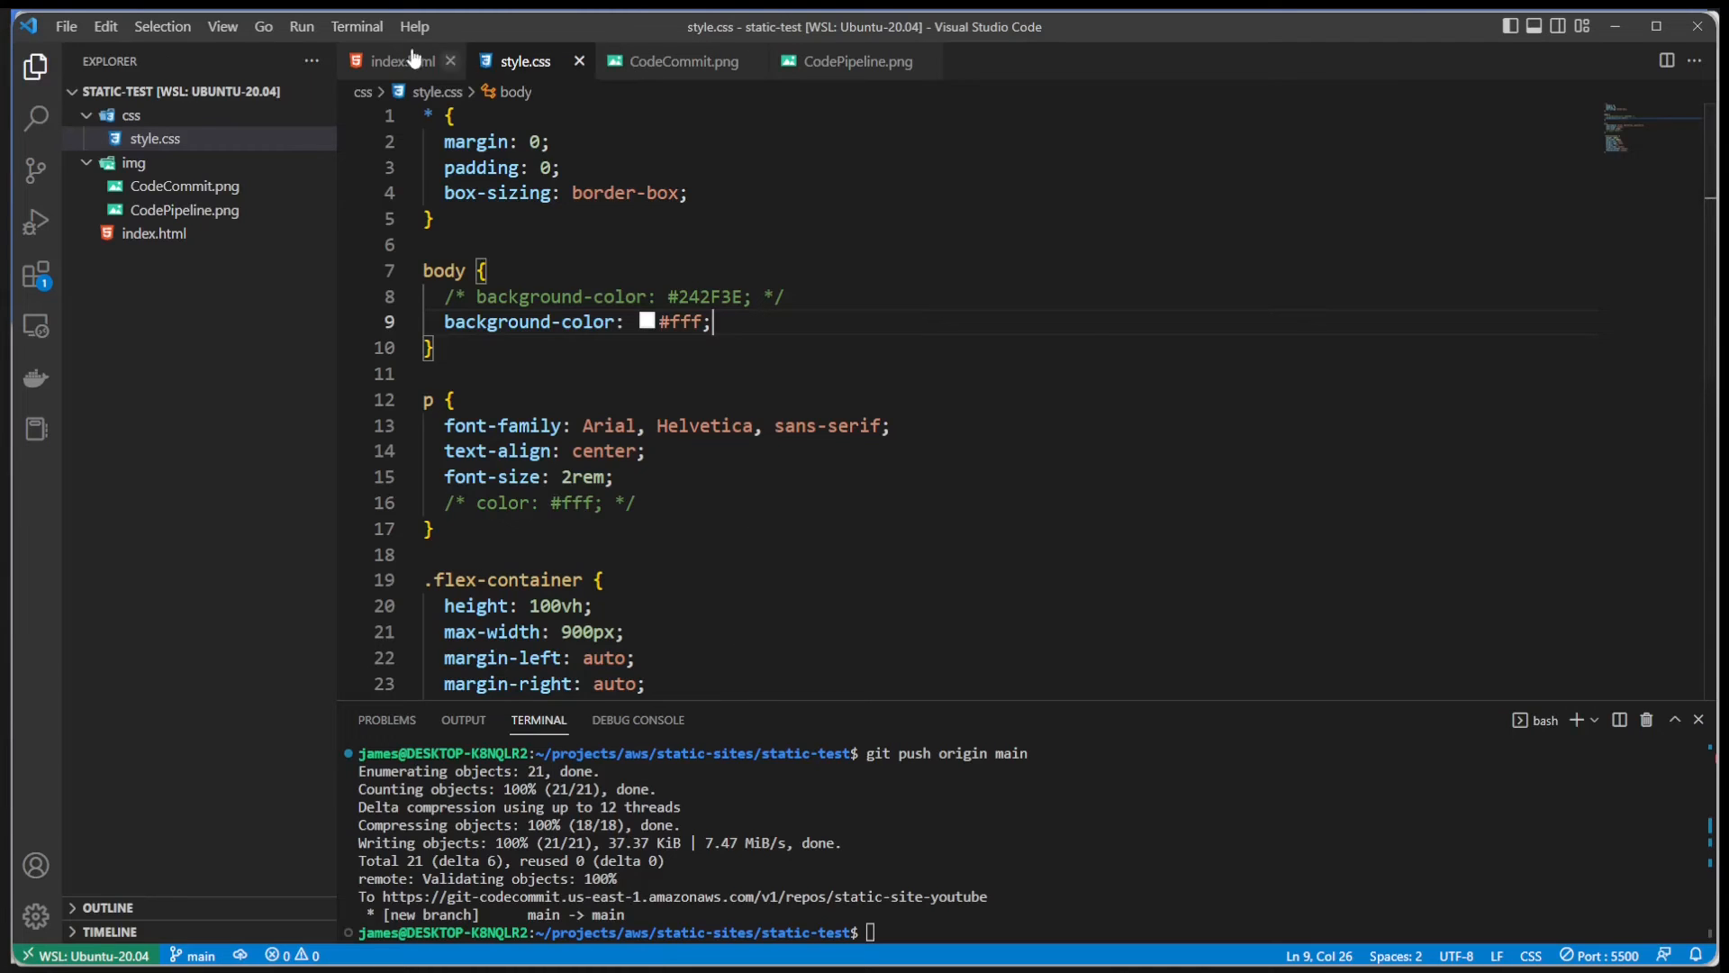
# Step: Change the heading word Commit to Pipeline so index.html reads 'AWS CodePipeline'
pyautogui.click(391, 62)
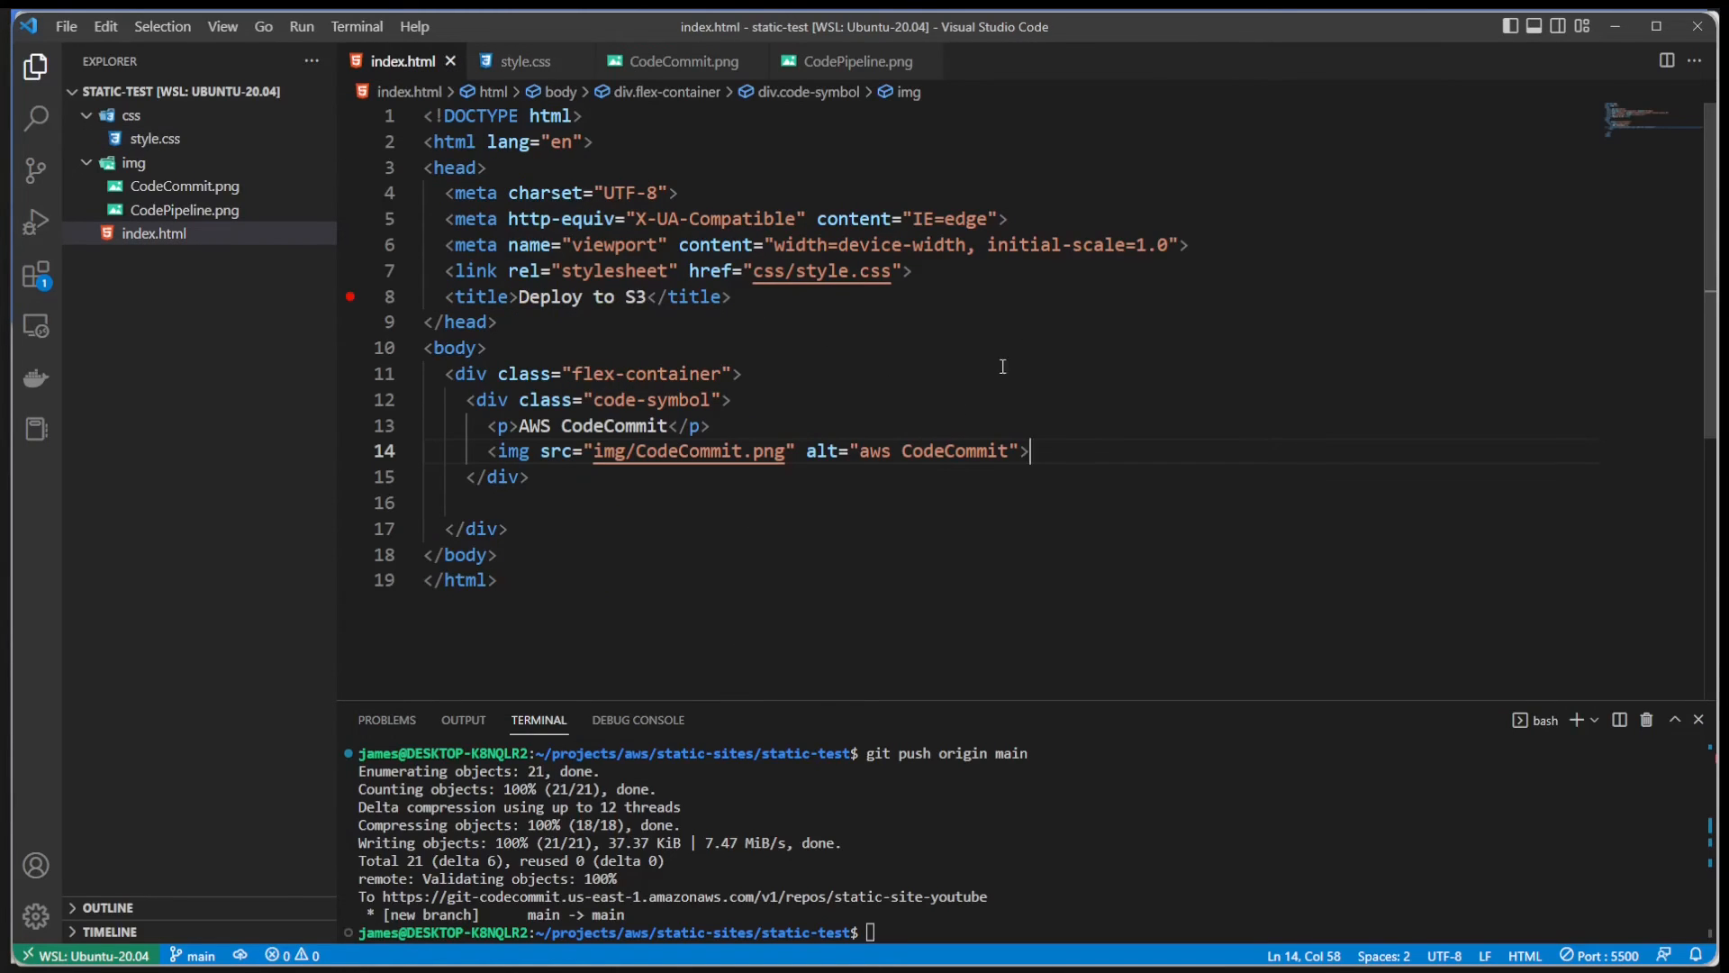
pyautogui.doubleClick(616, 425)
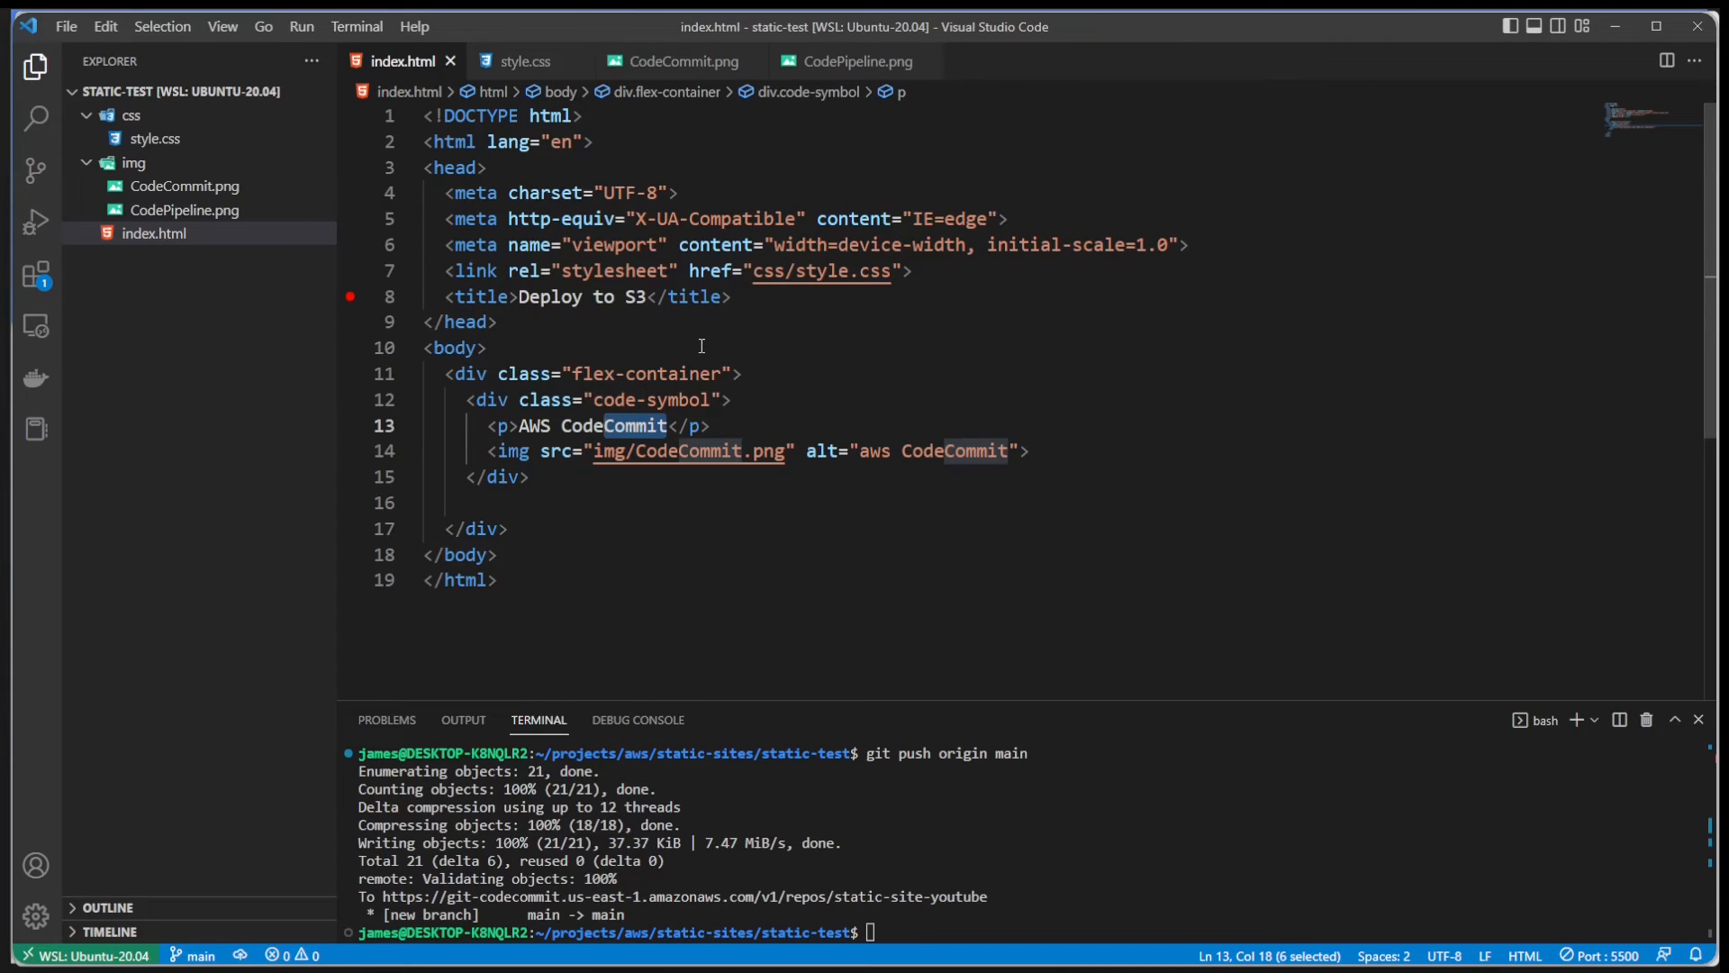
pyautogui.write('Pip')
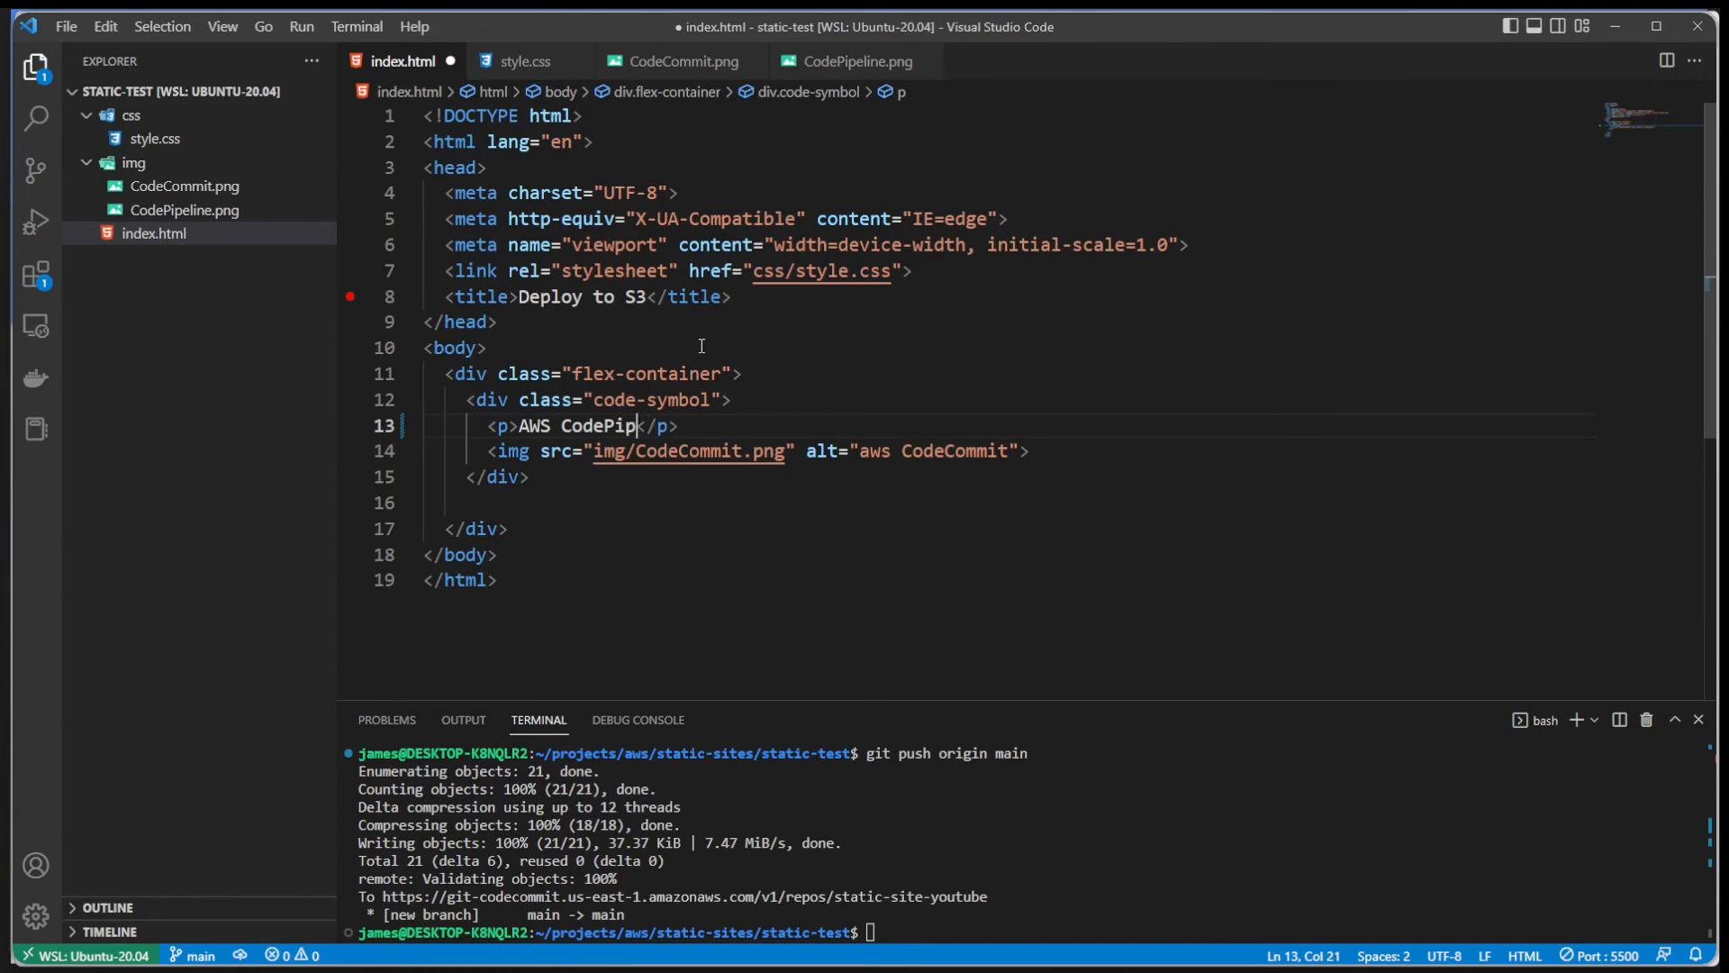
pyautogui.write('eline')
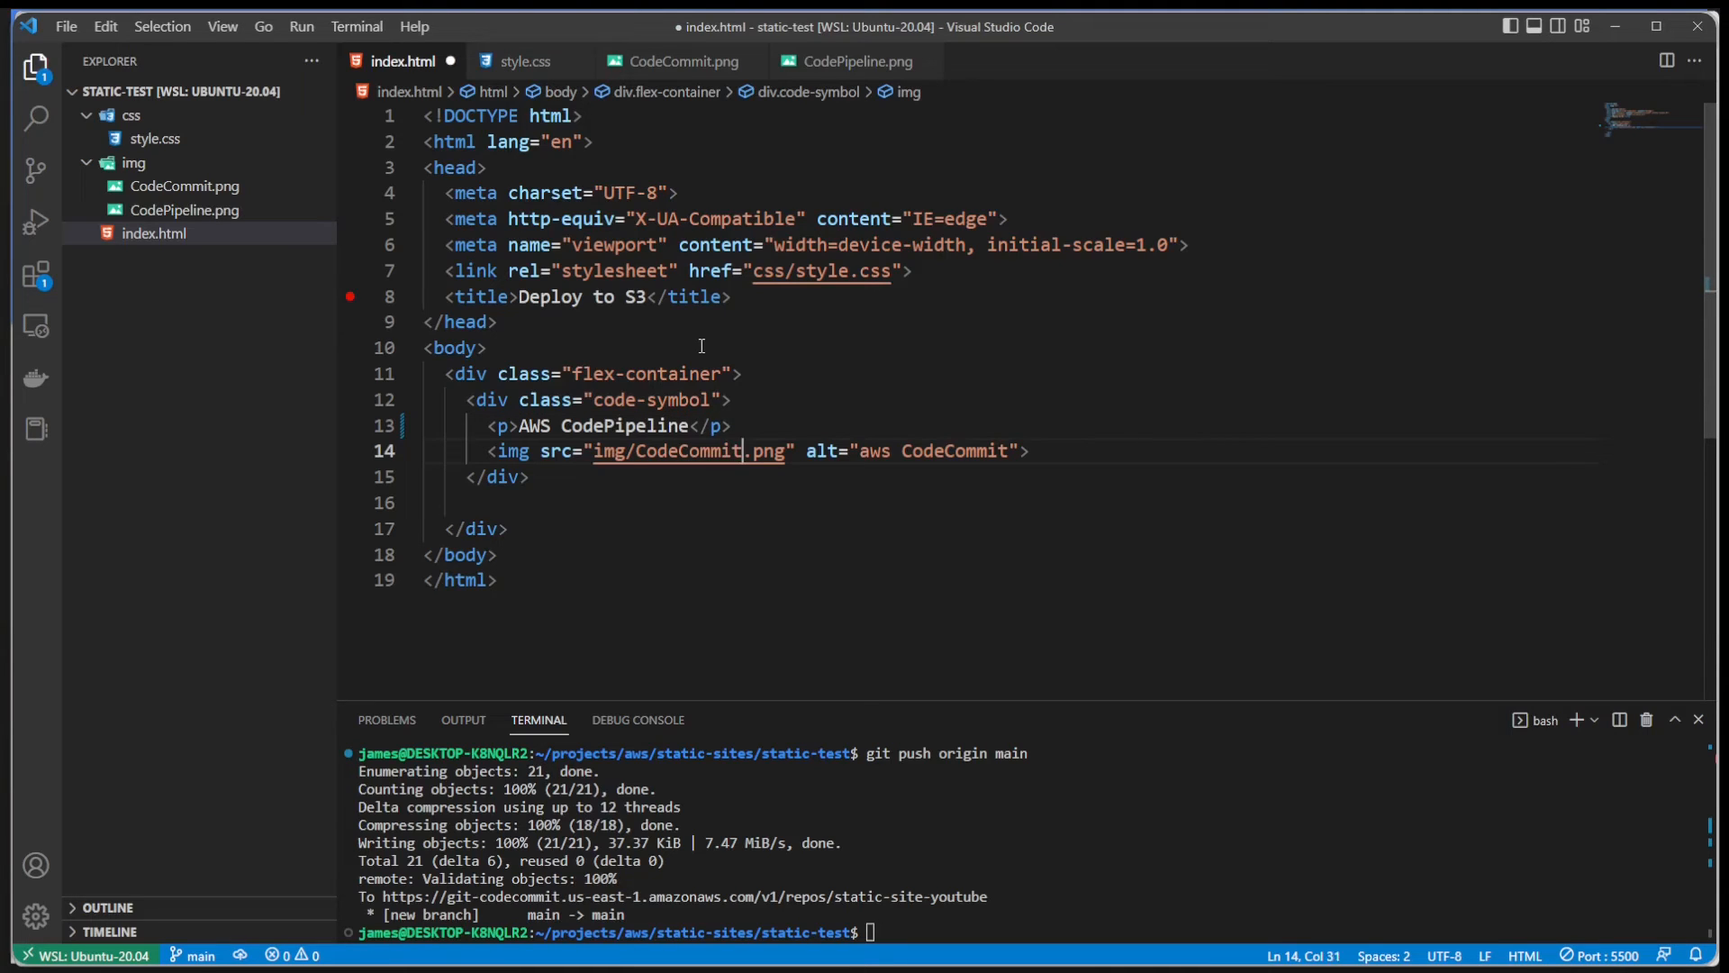
# Step: Preview the CodePipeline image file and return to the index.html markup
pyautogui.click(681, 61)
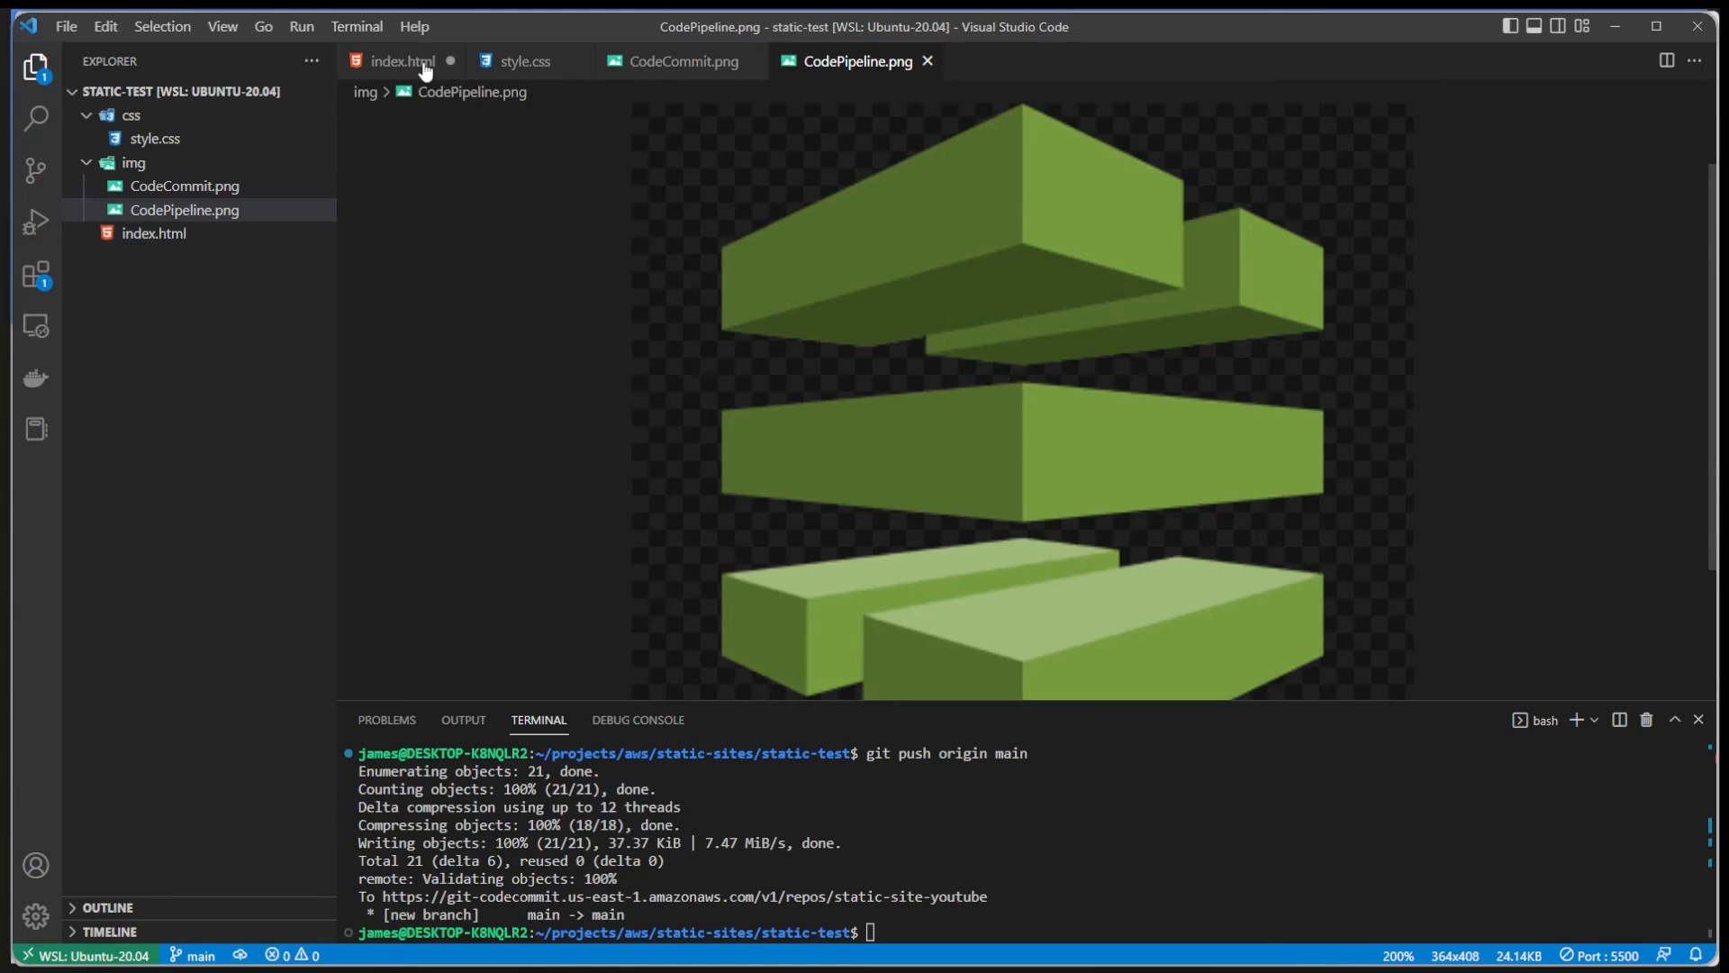
pyautogui.click(400, 61)
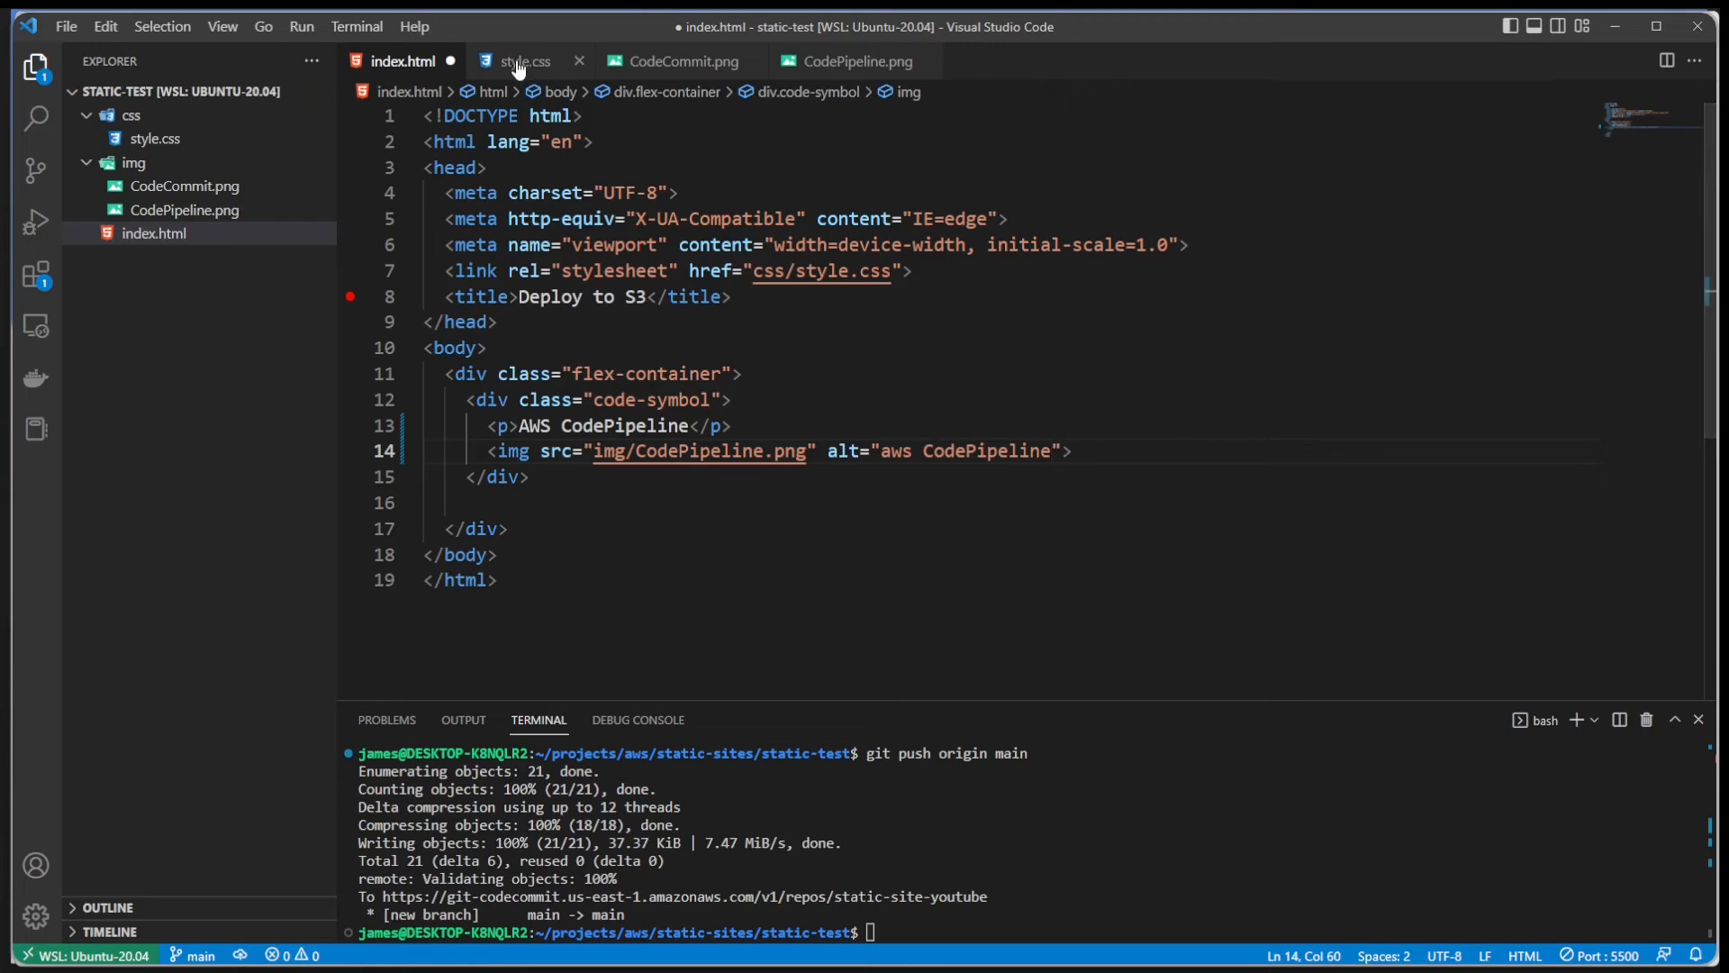
pyautogui.click(519, 62)
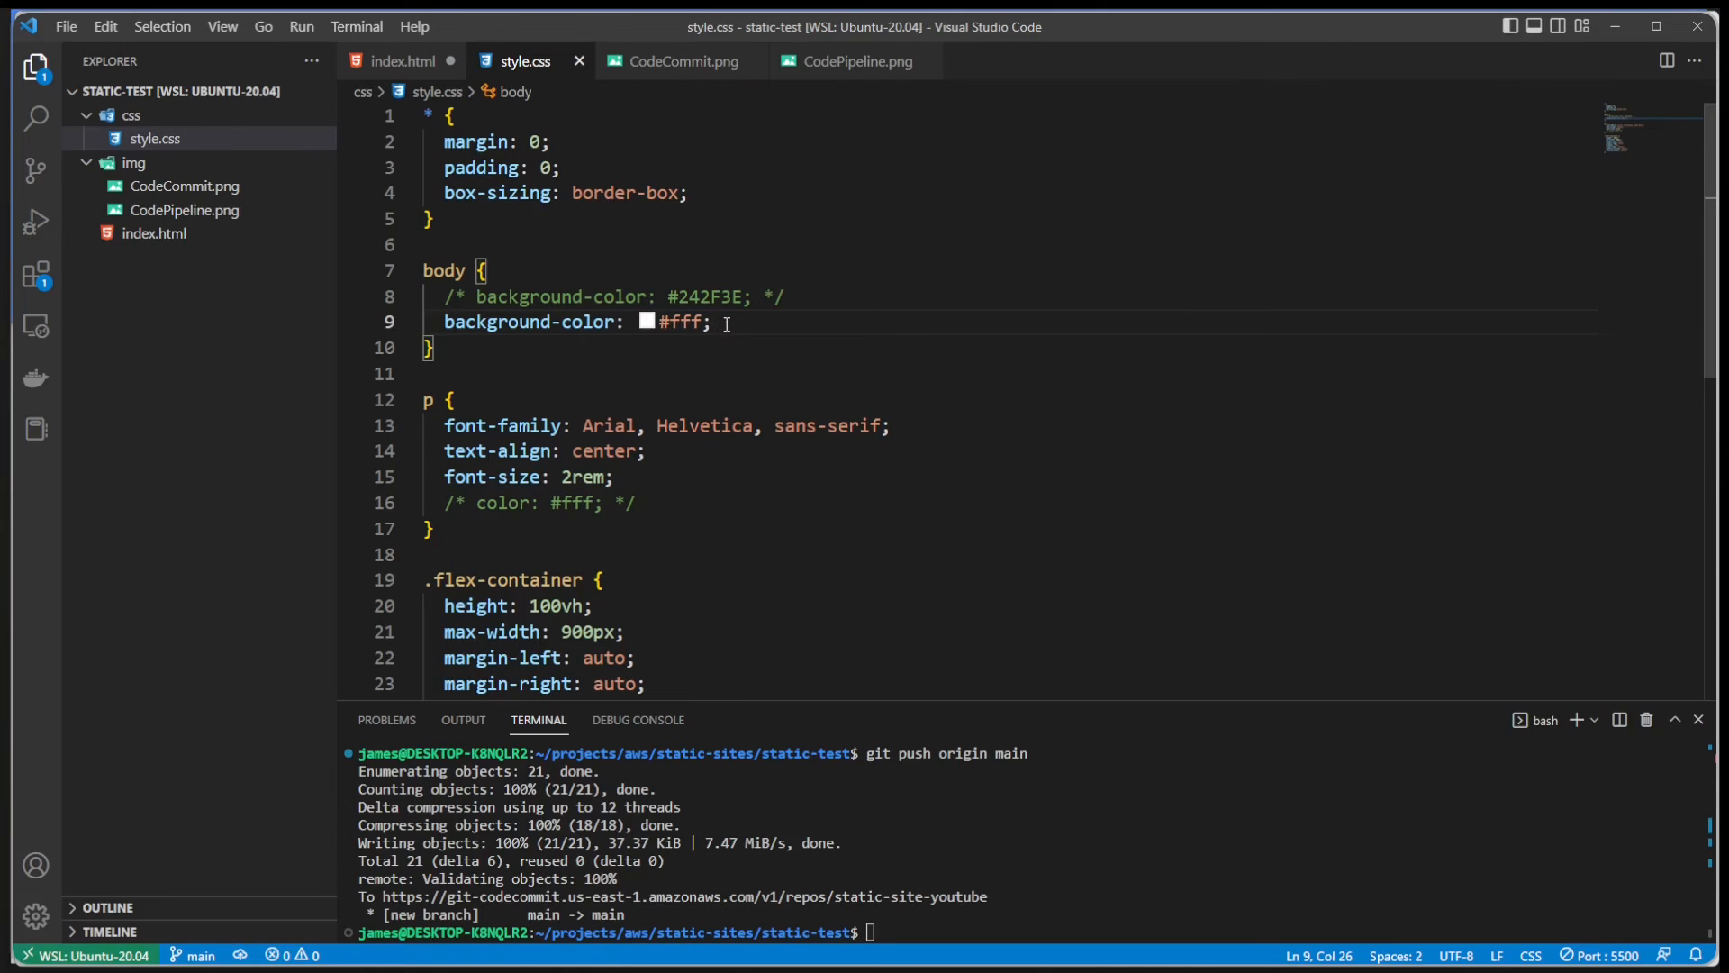
# Step: Toggle comments in style.css so background-color #242F3E is active and paragraph color #fff applies
pyautogui.tripleClick(551, 321)
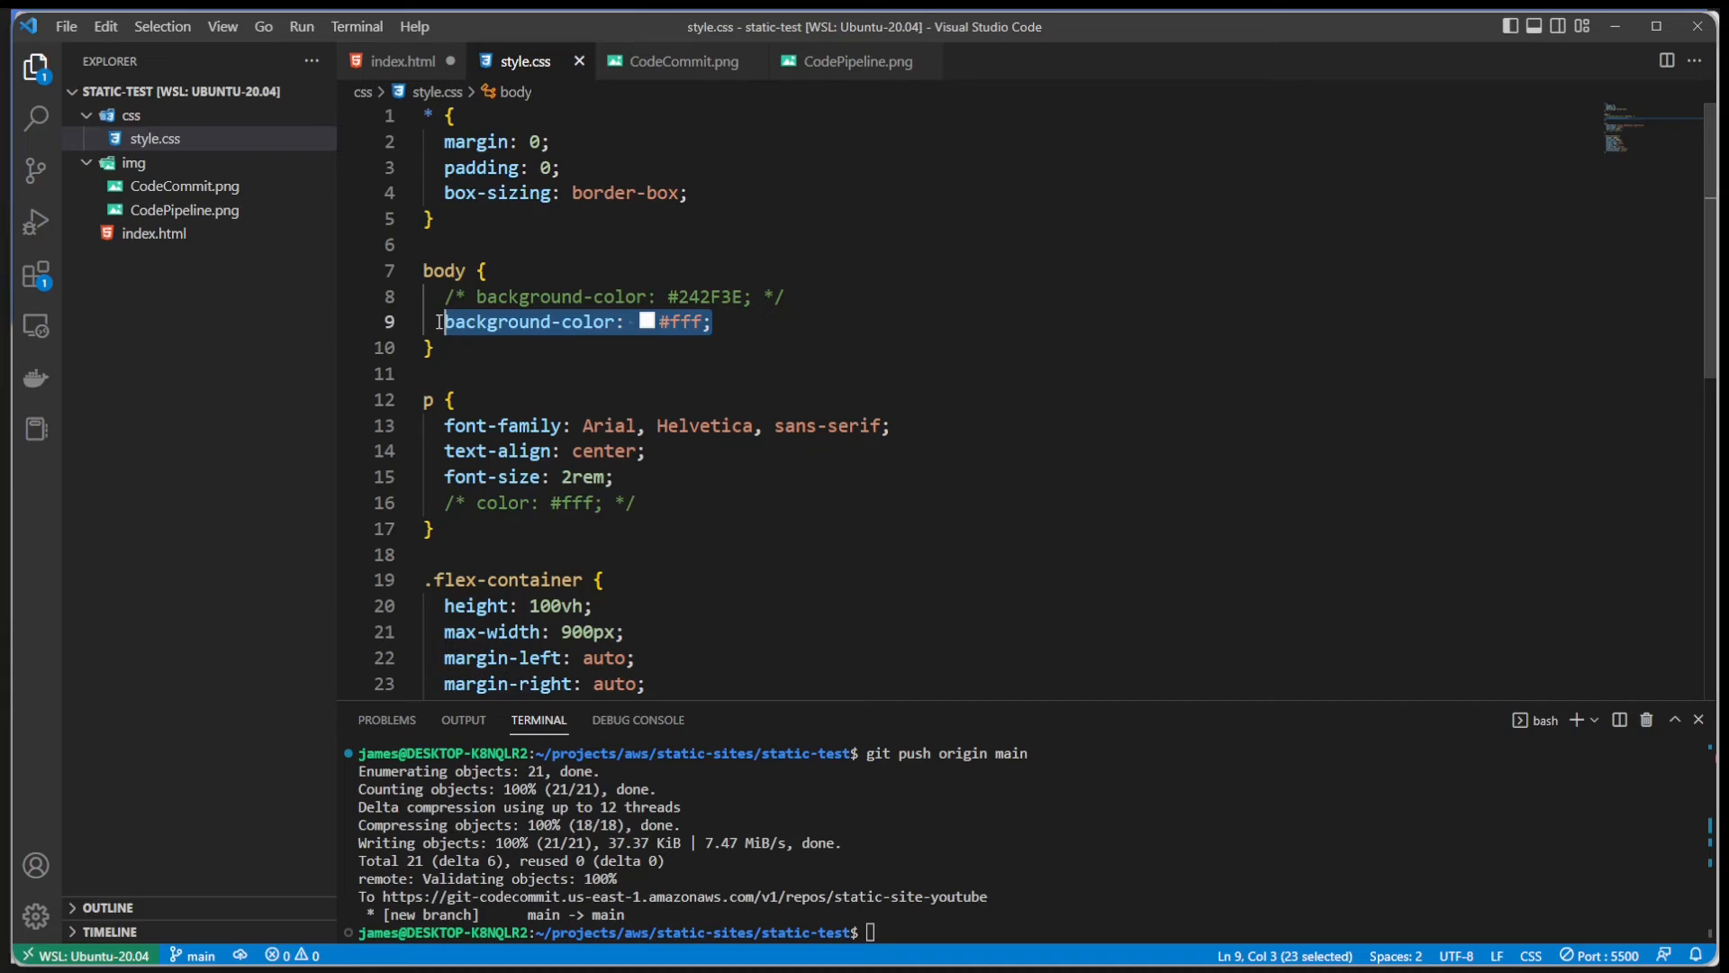
pyautogui.press('ctrl+/')
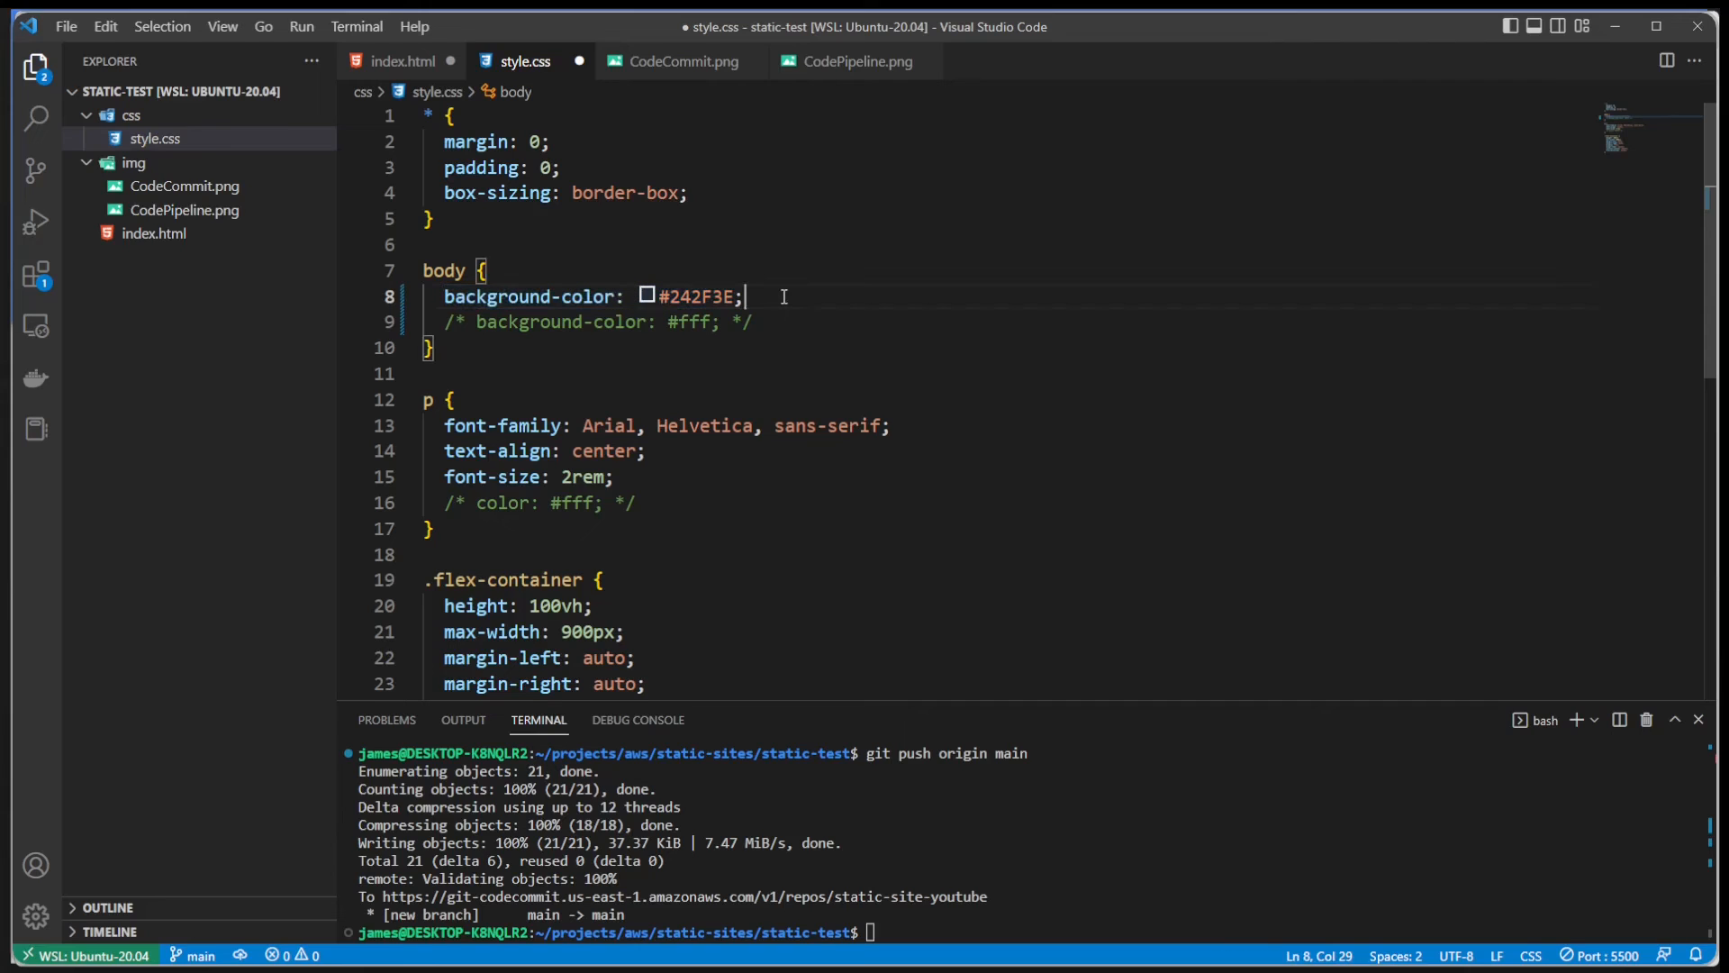
pyautogui.moveTo(758, 660)
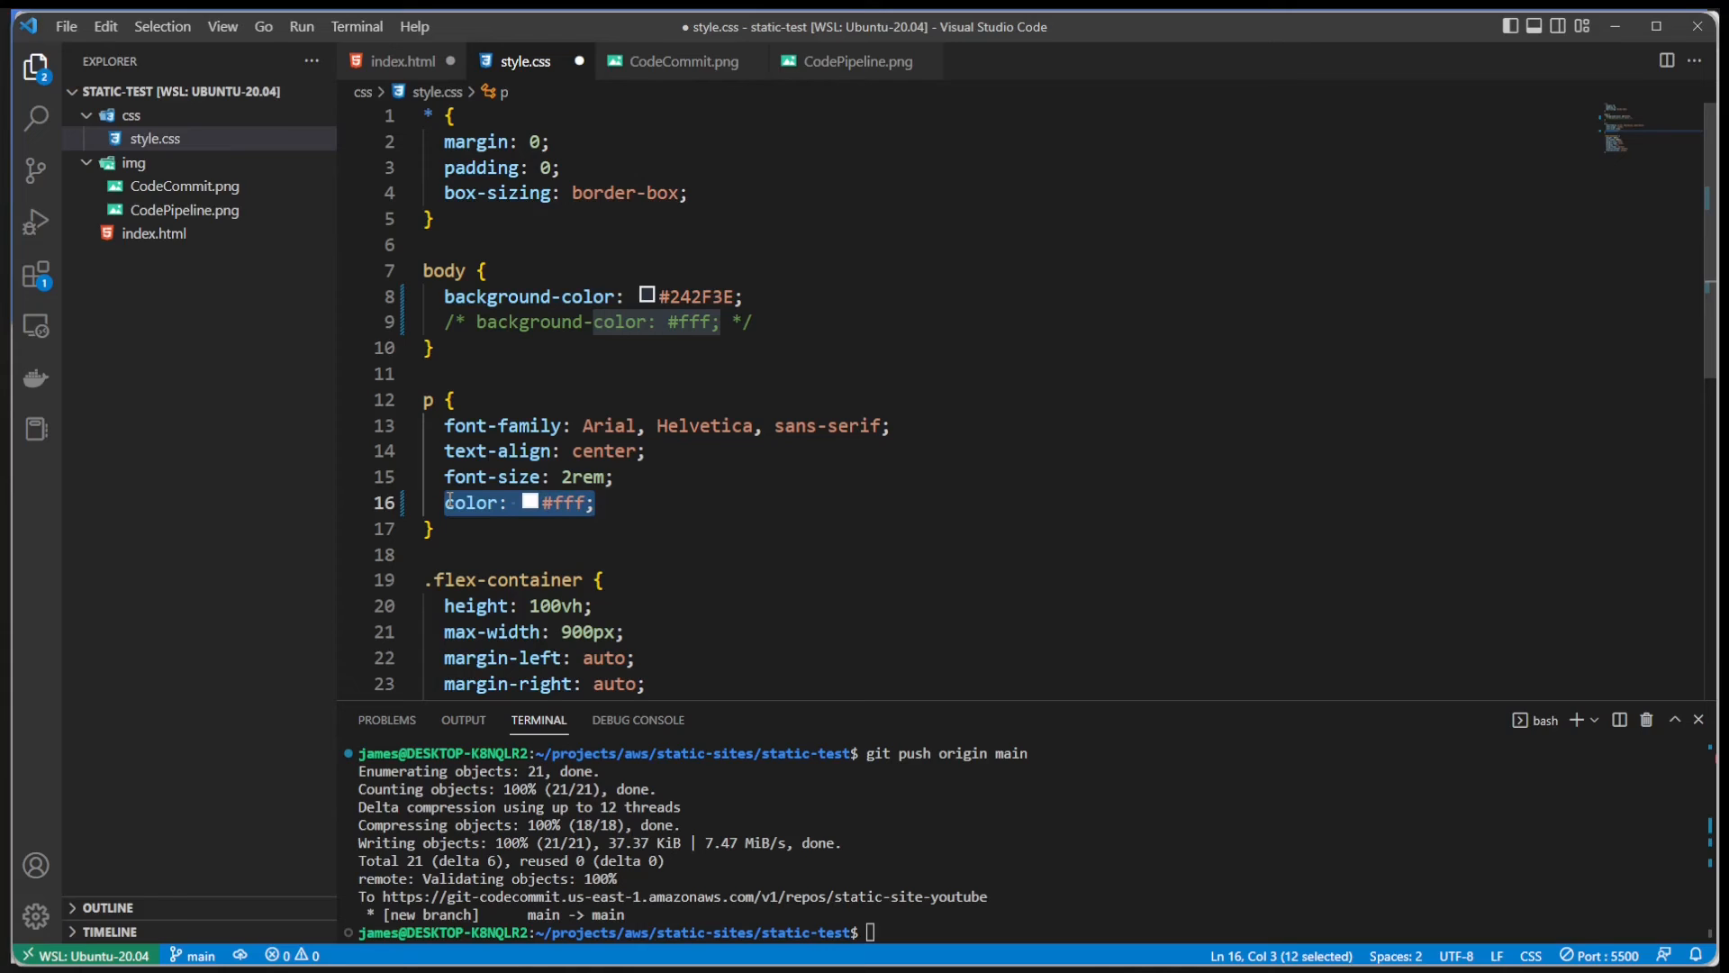
pyautogui.click(743, 295)
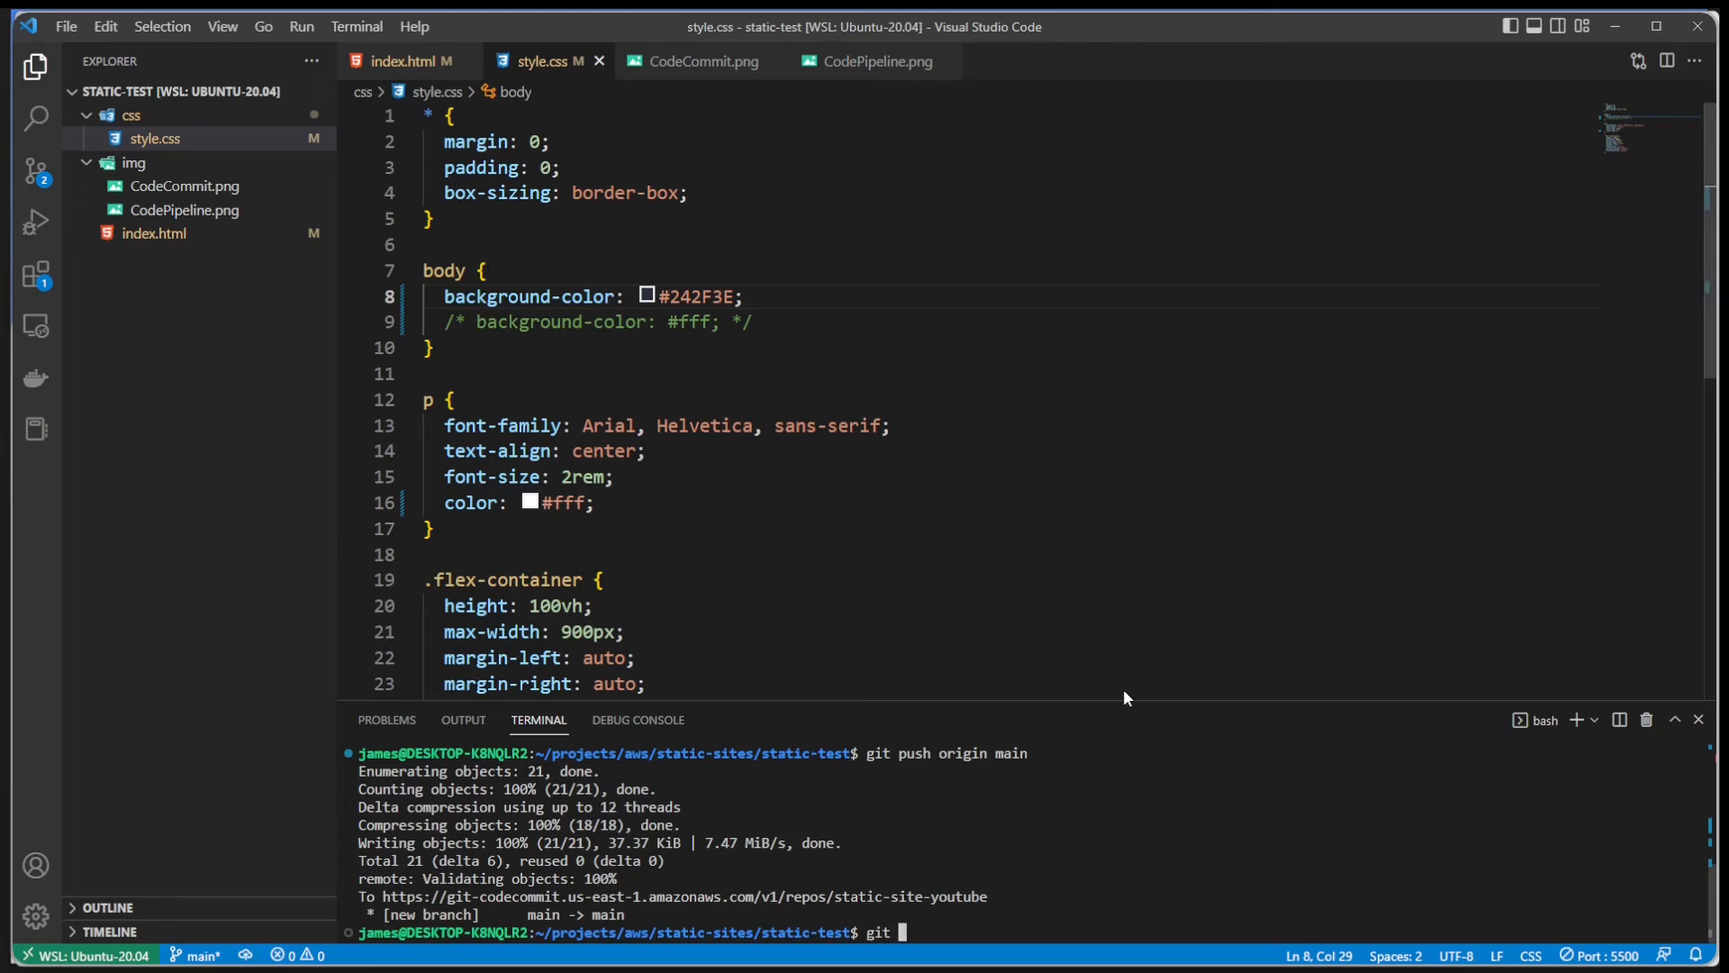
# Step: Run git status and stage all changes with git add
pyautogui.write('git status')
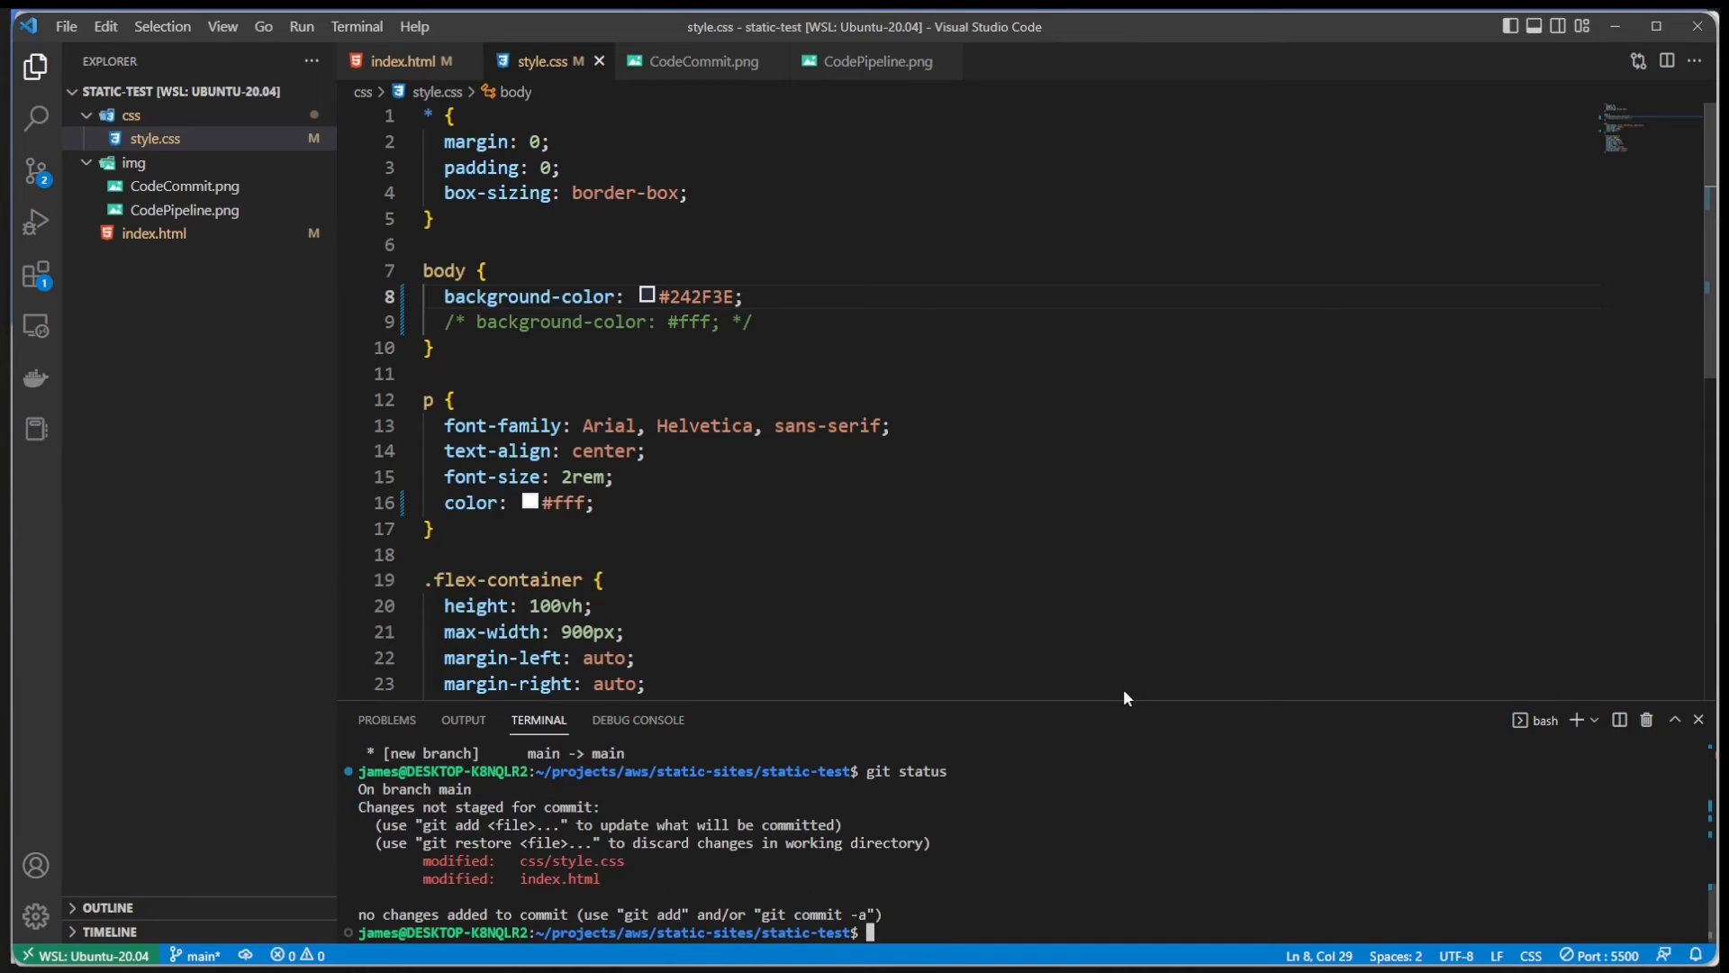
pyautogui.write('add')
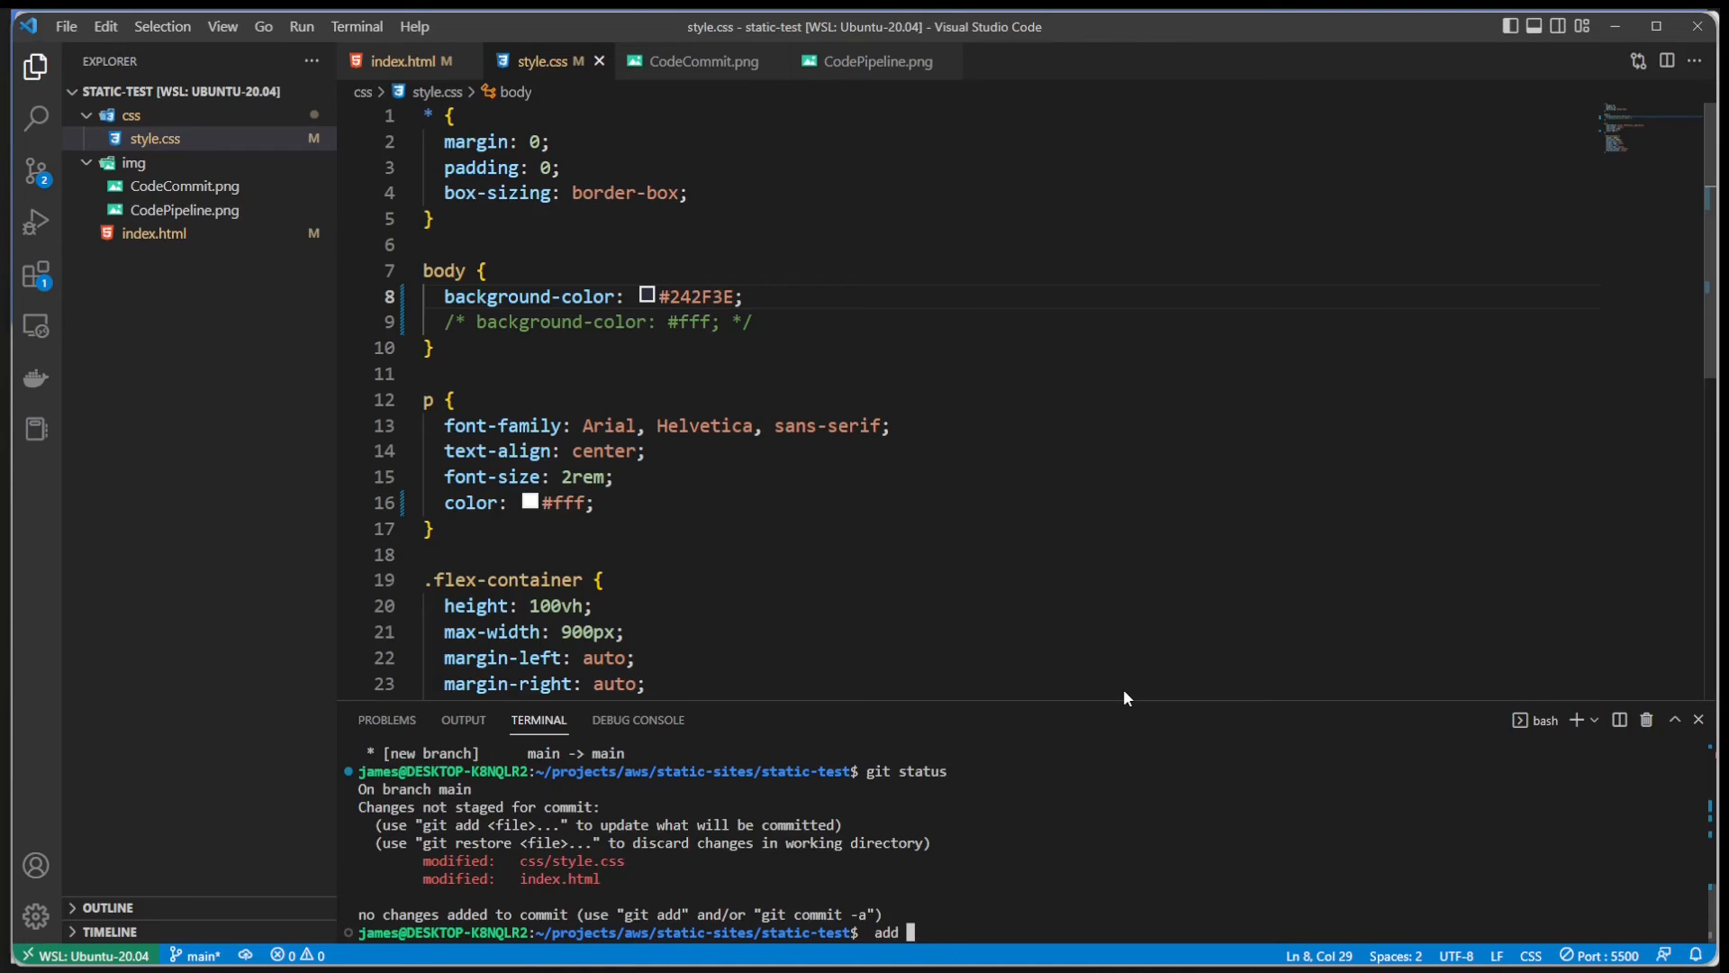
pyautogui.write('git')
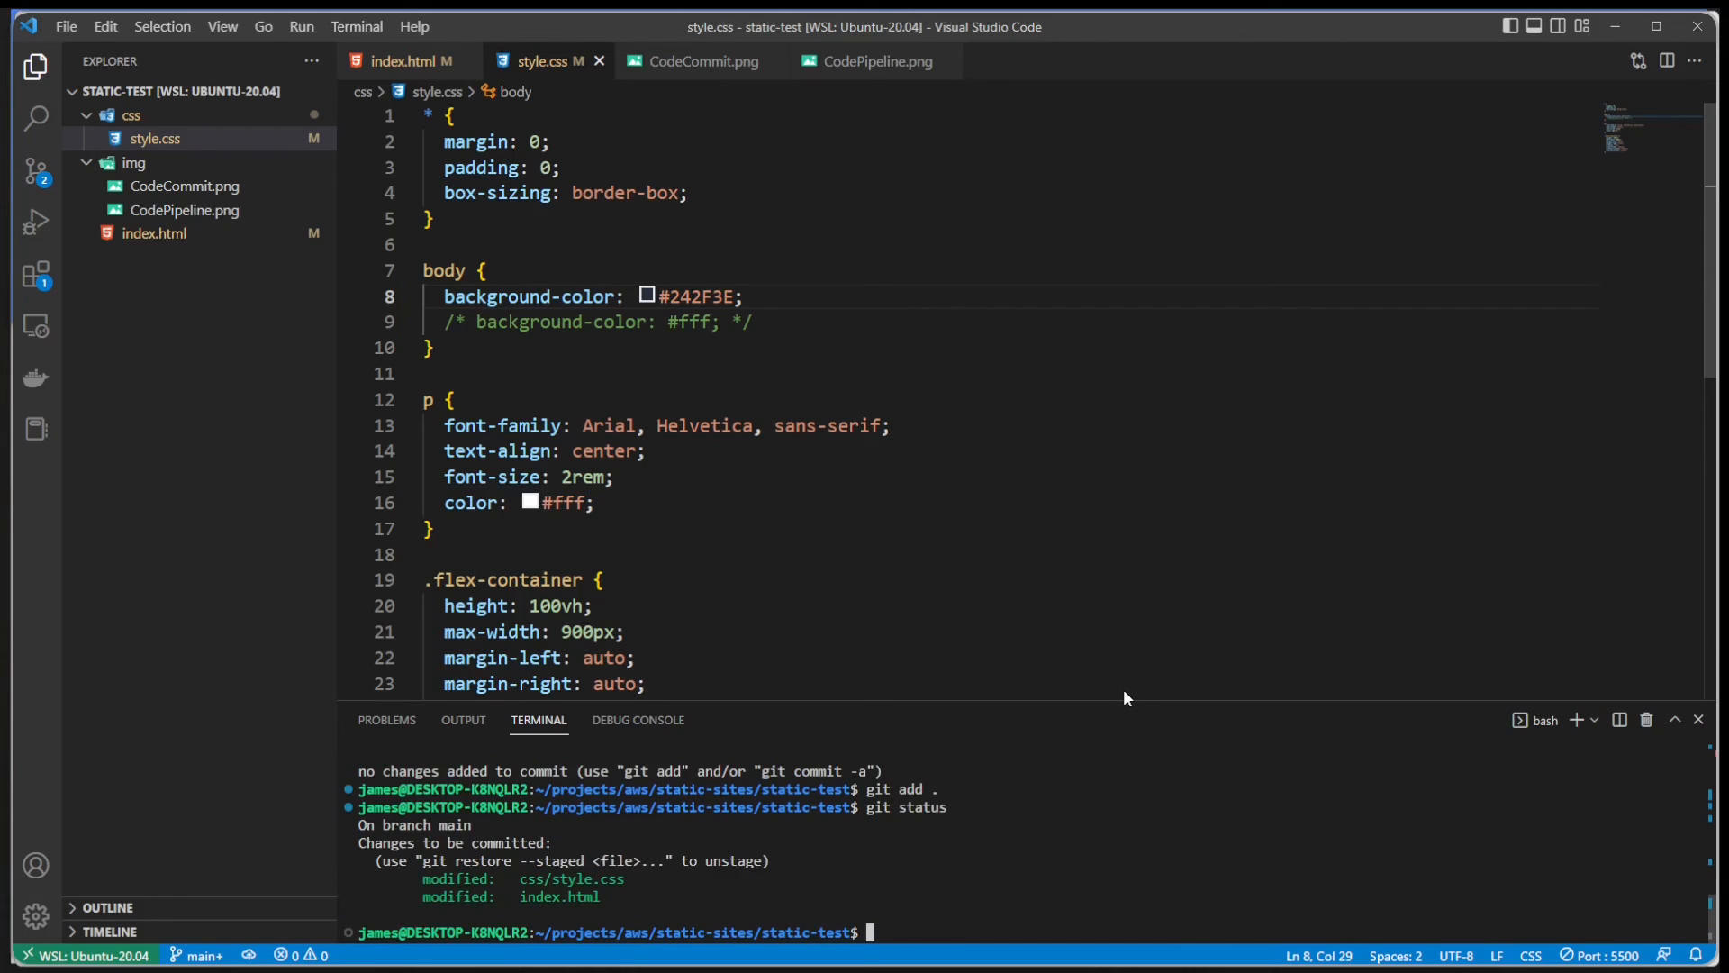
pyautogui.write('git commit -m "')
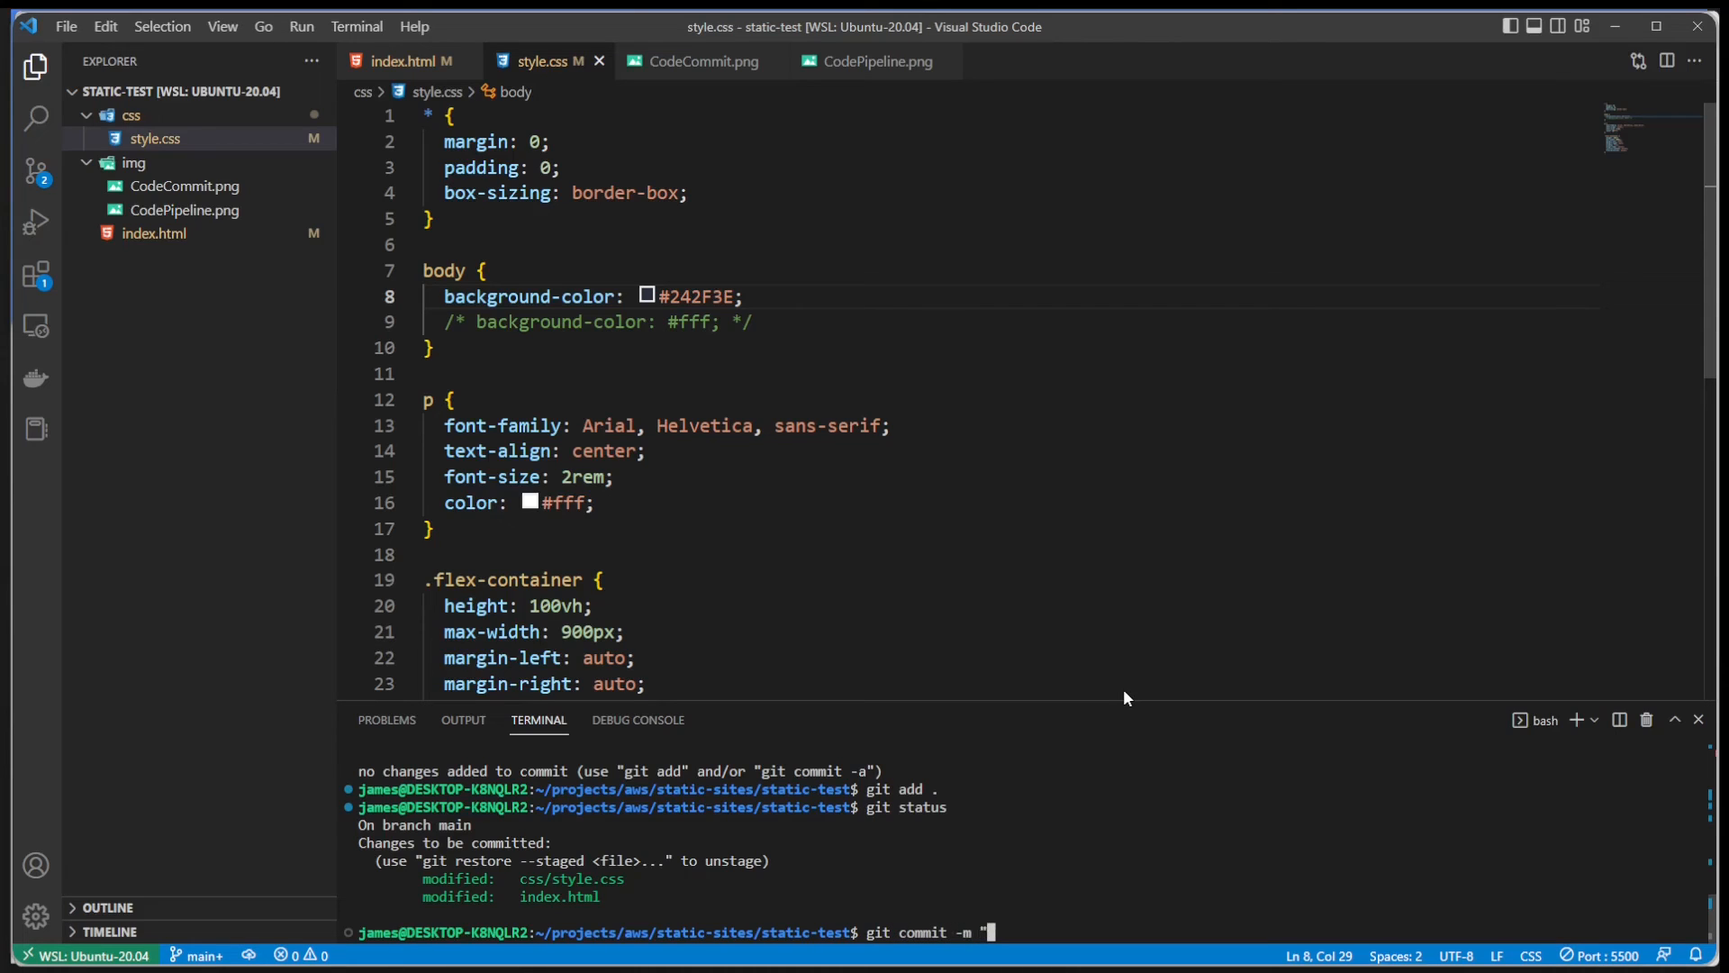
# Step: Commit with the message 'Change image and background color and text'
pyautogui.write('Change')
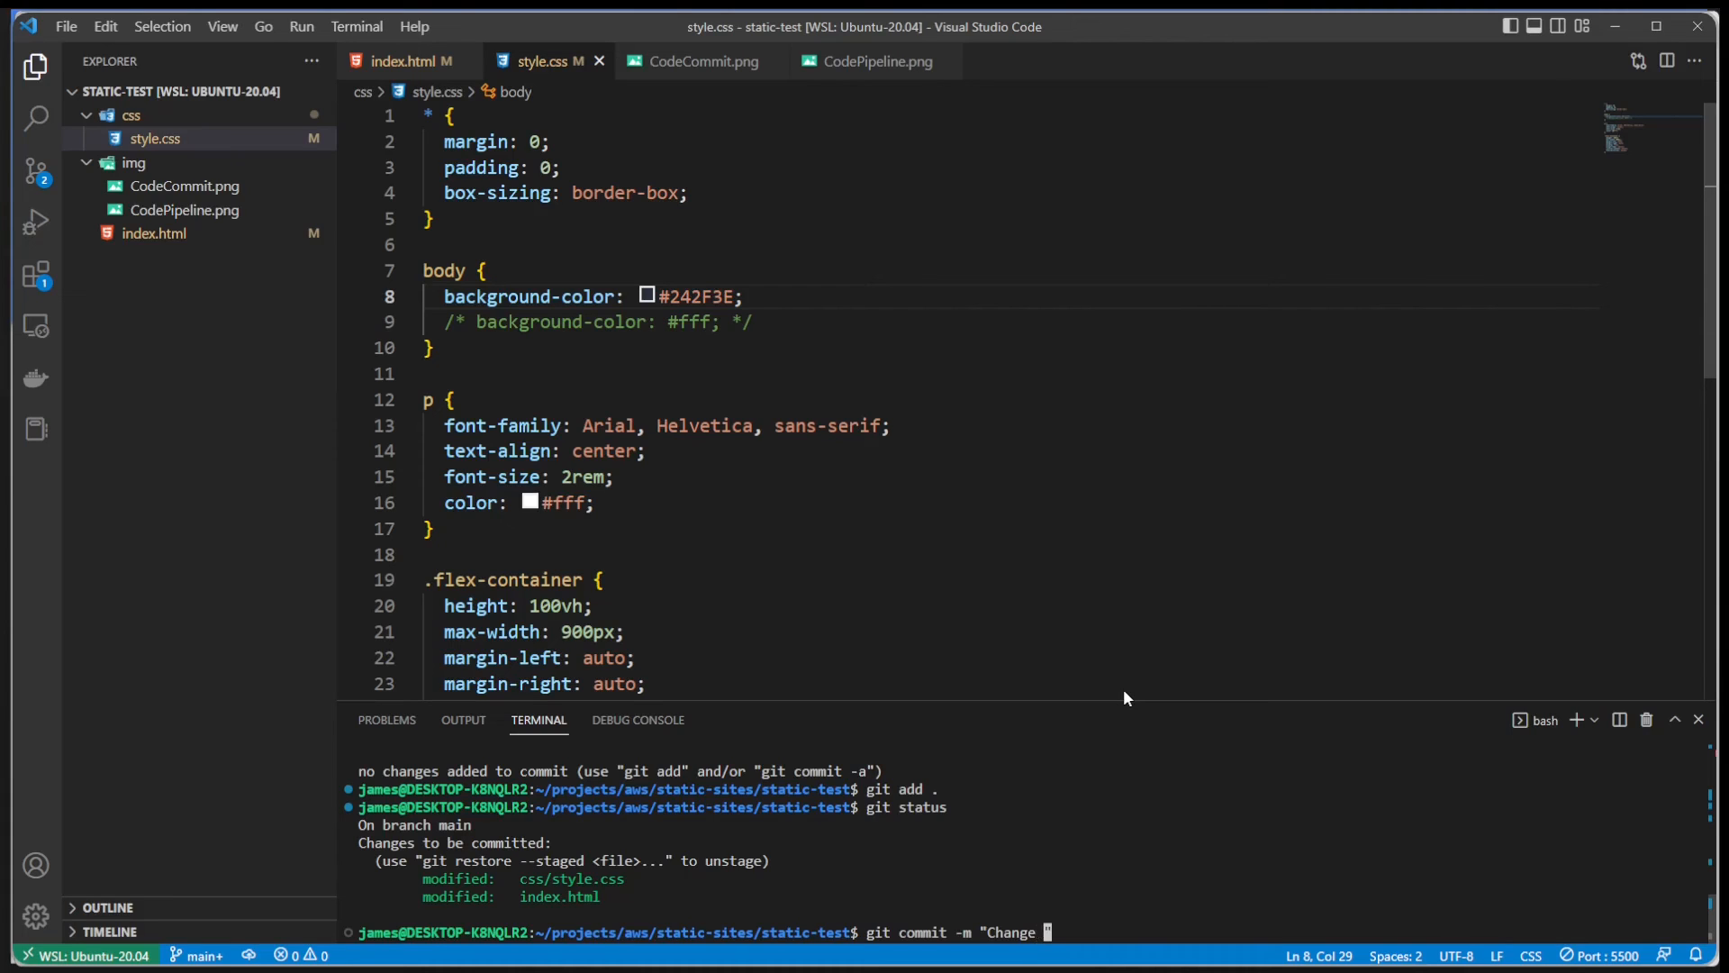
pyautogui.write('image and backgrou')
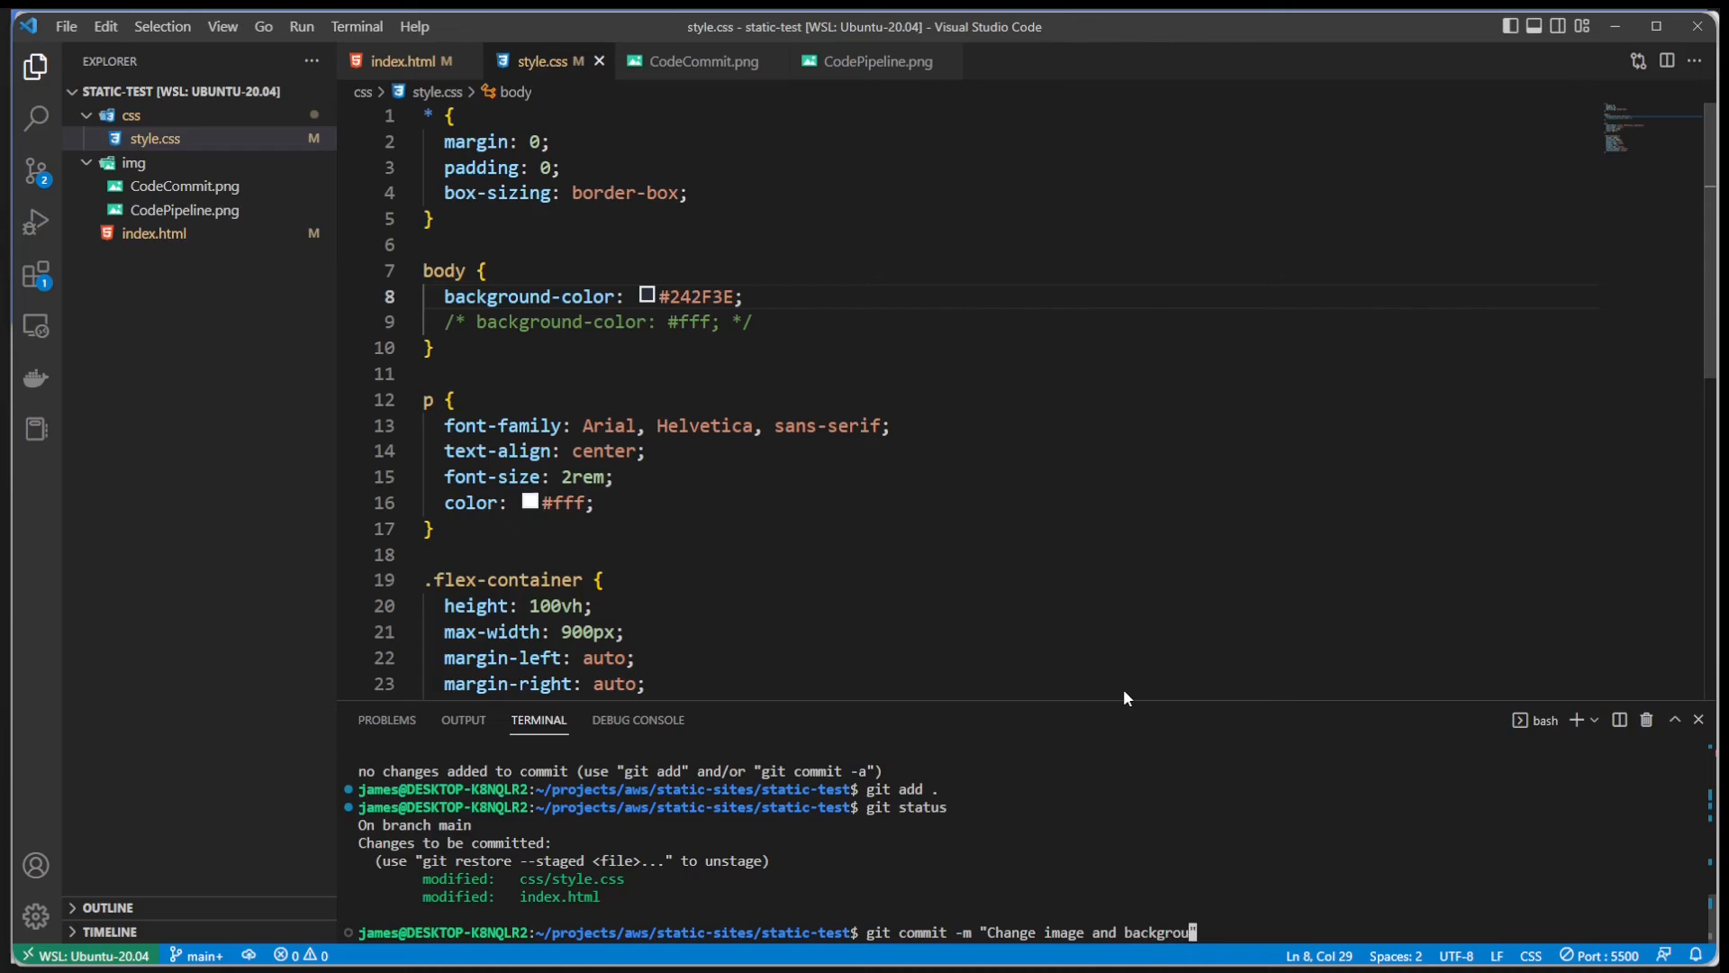
pyautogui.write('color')
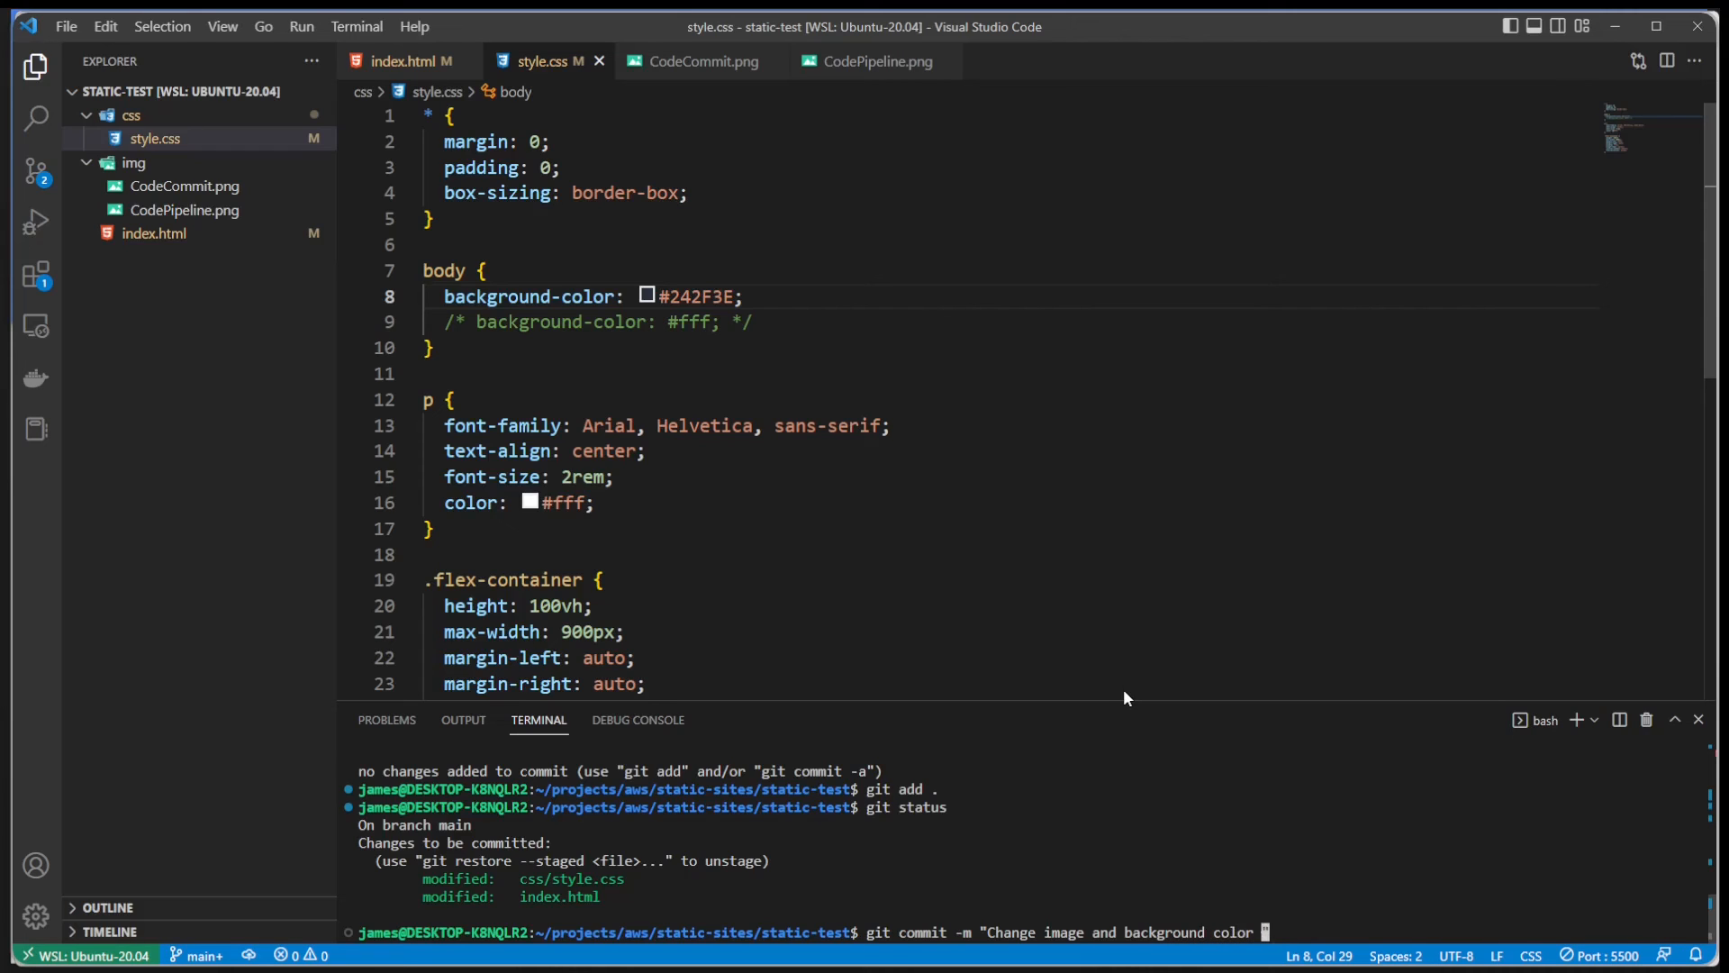
pyautogui.write('and text"')
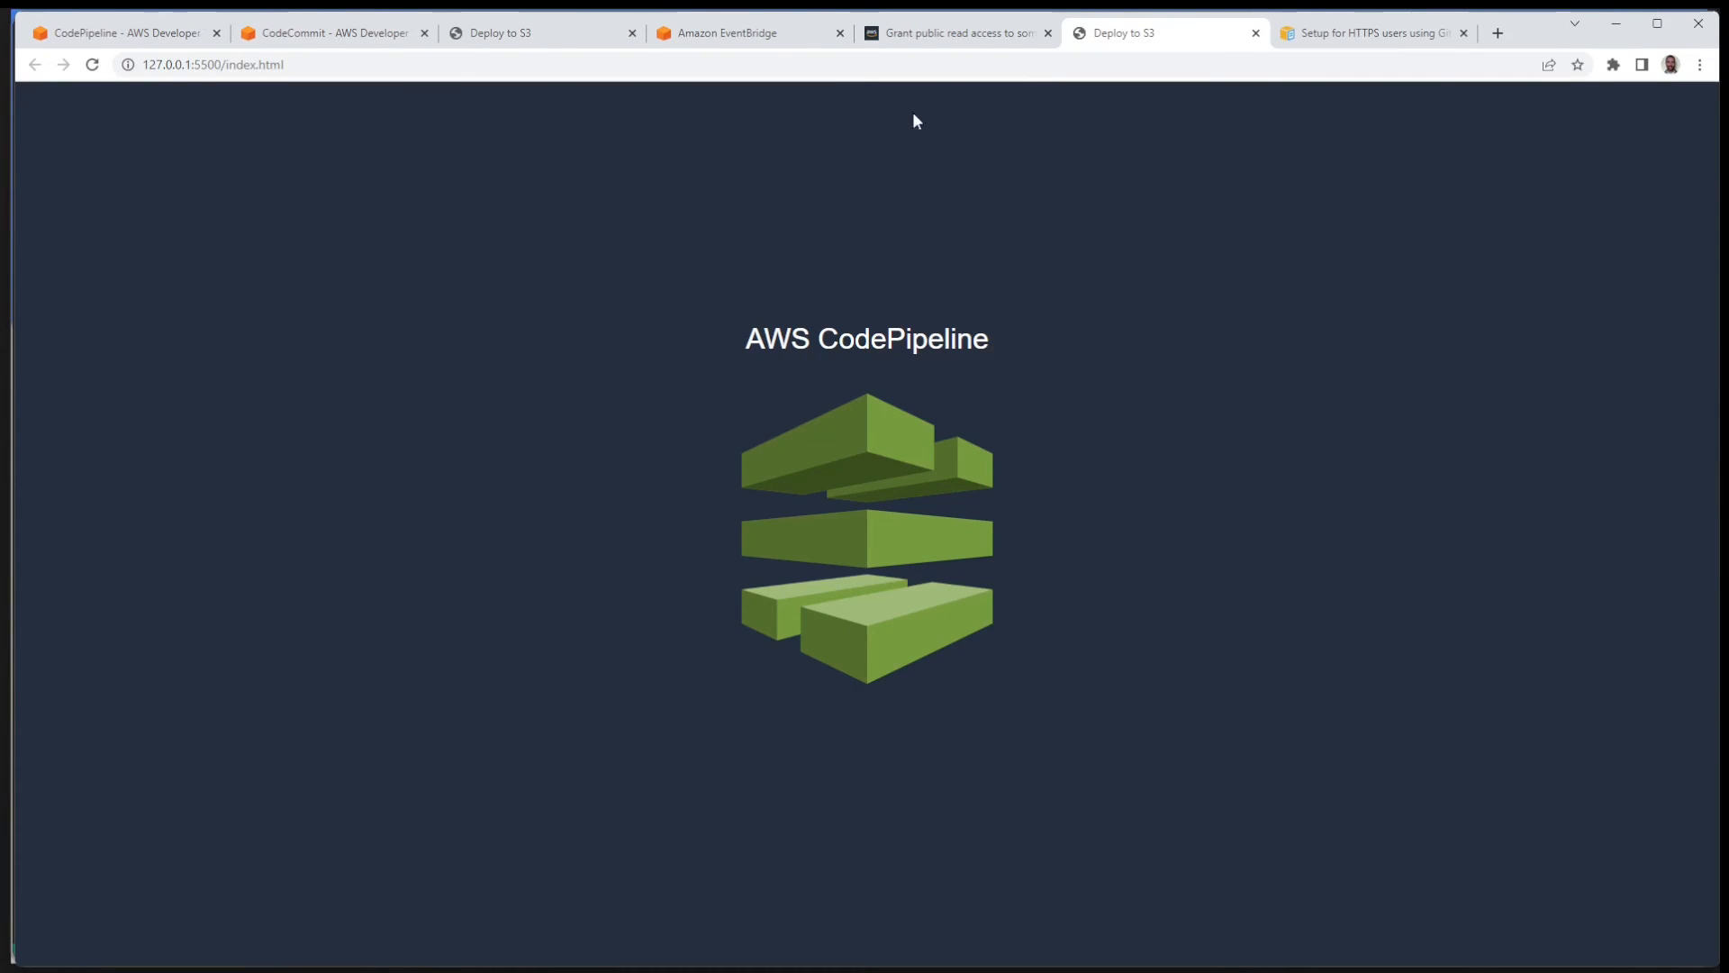
# Step: Compare the unchanged S3 live site with the dark CodePipeline preview at 127.0.0.1:5500
pyautogui.click(529, 33)
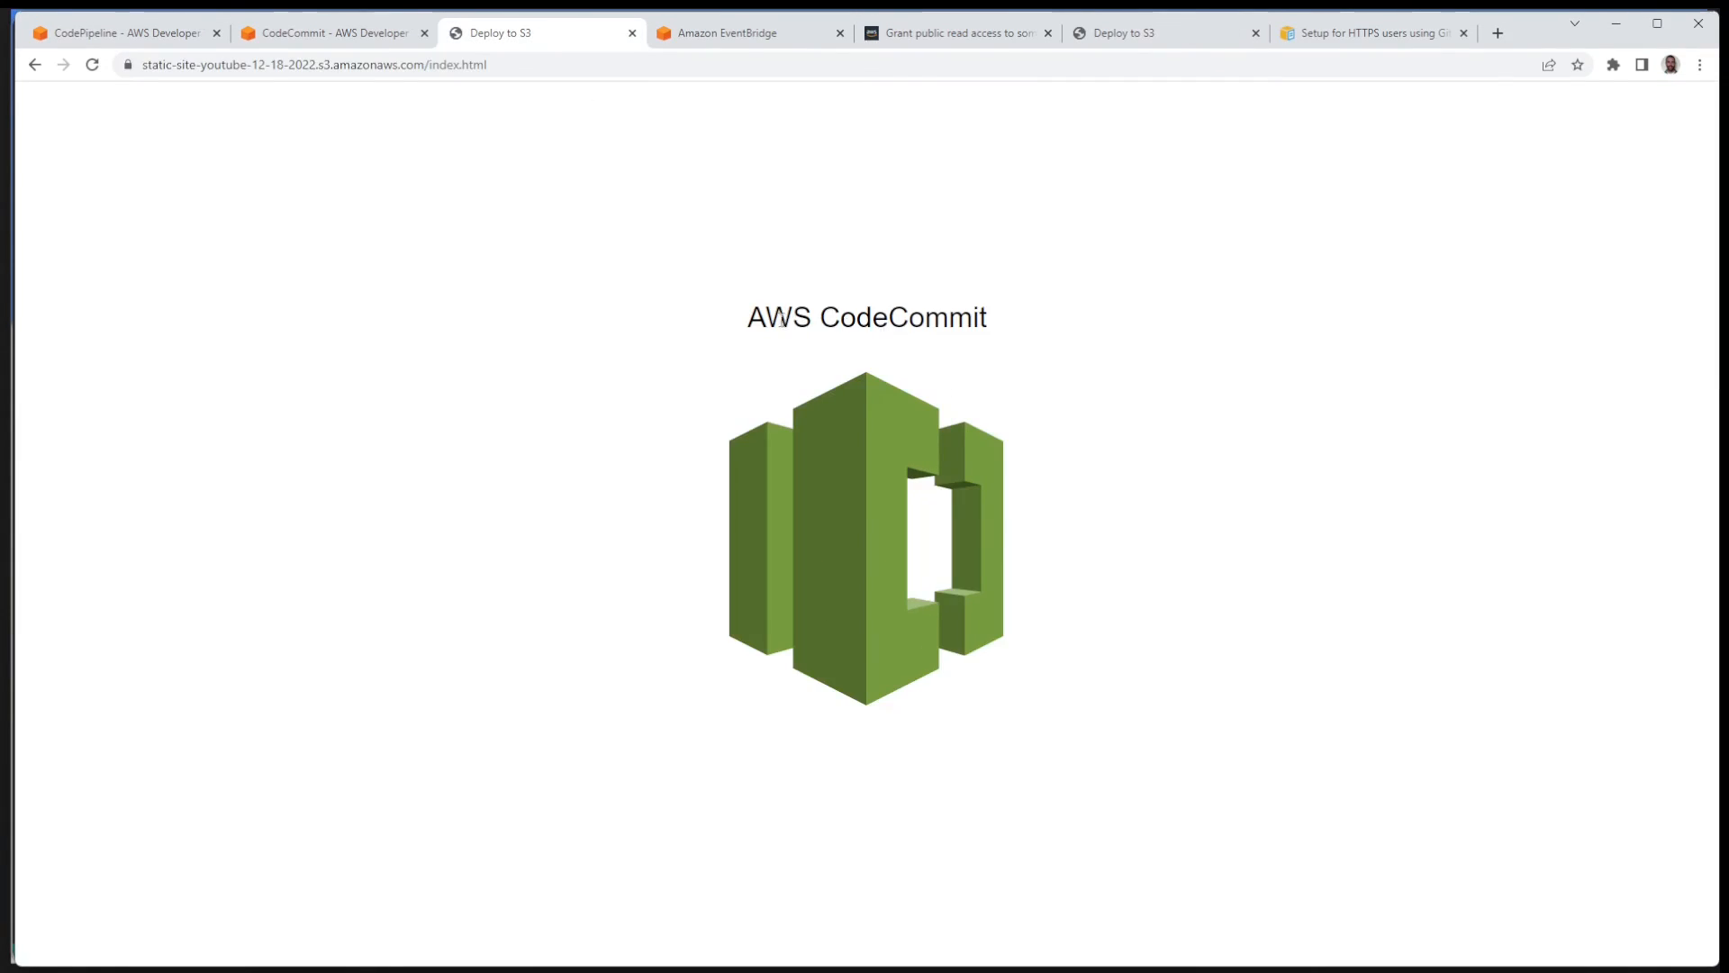
pyautogui.moveTo(867, 479)
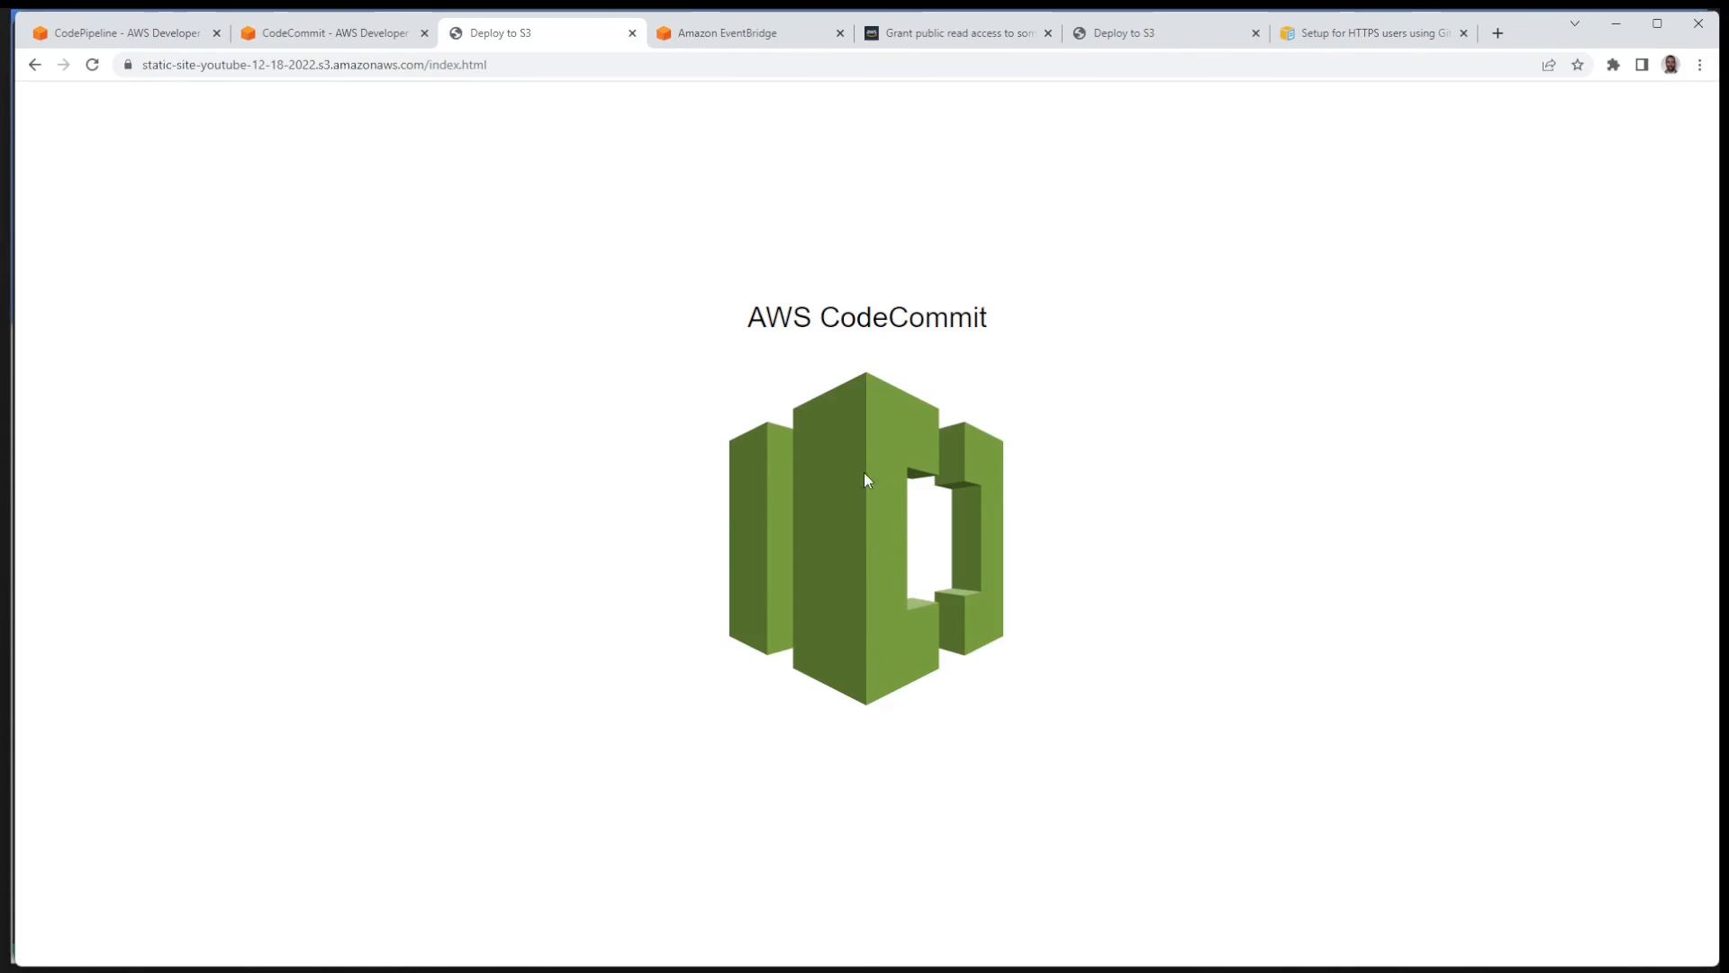
pyautogui.moveTo(1005, 213)
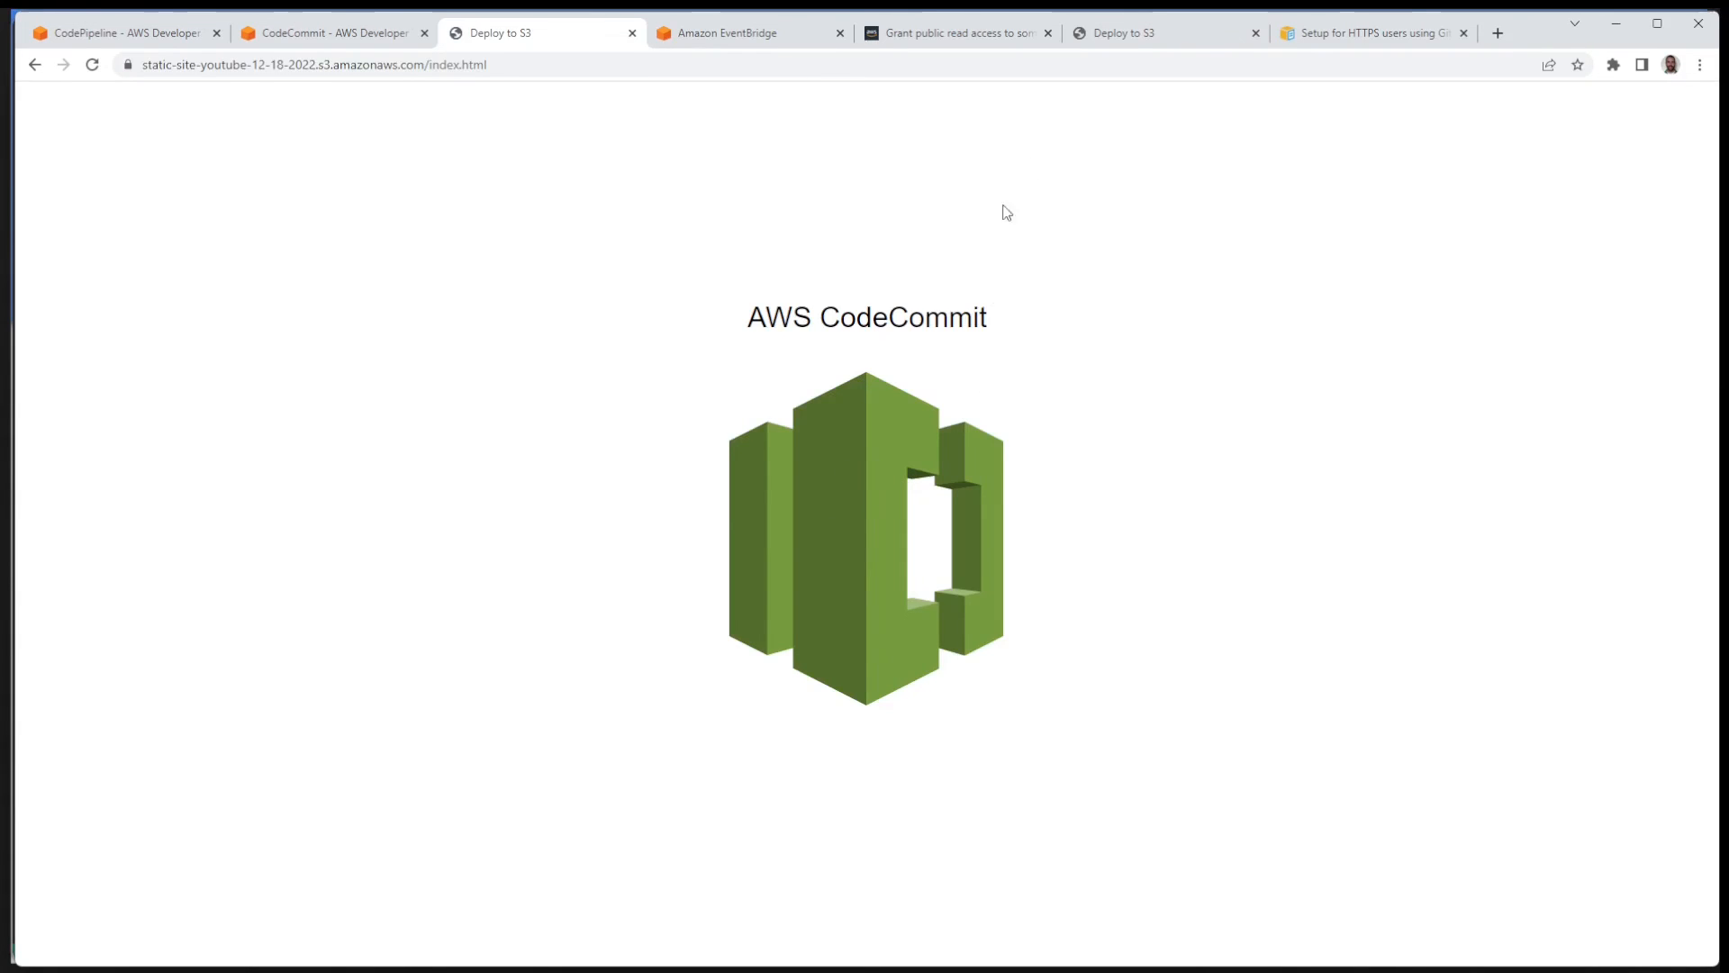
pyautogui.moveTo(1124, 33)
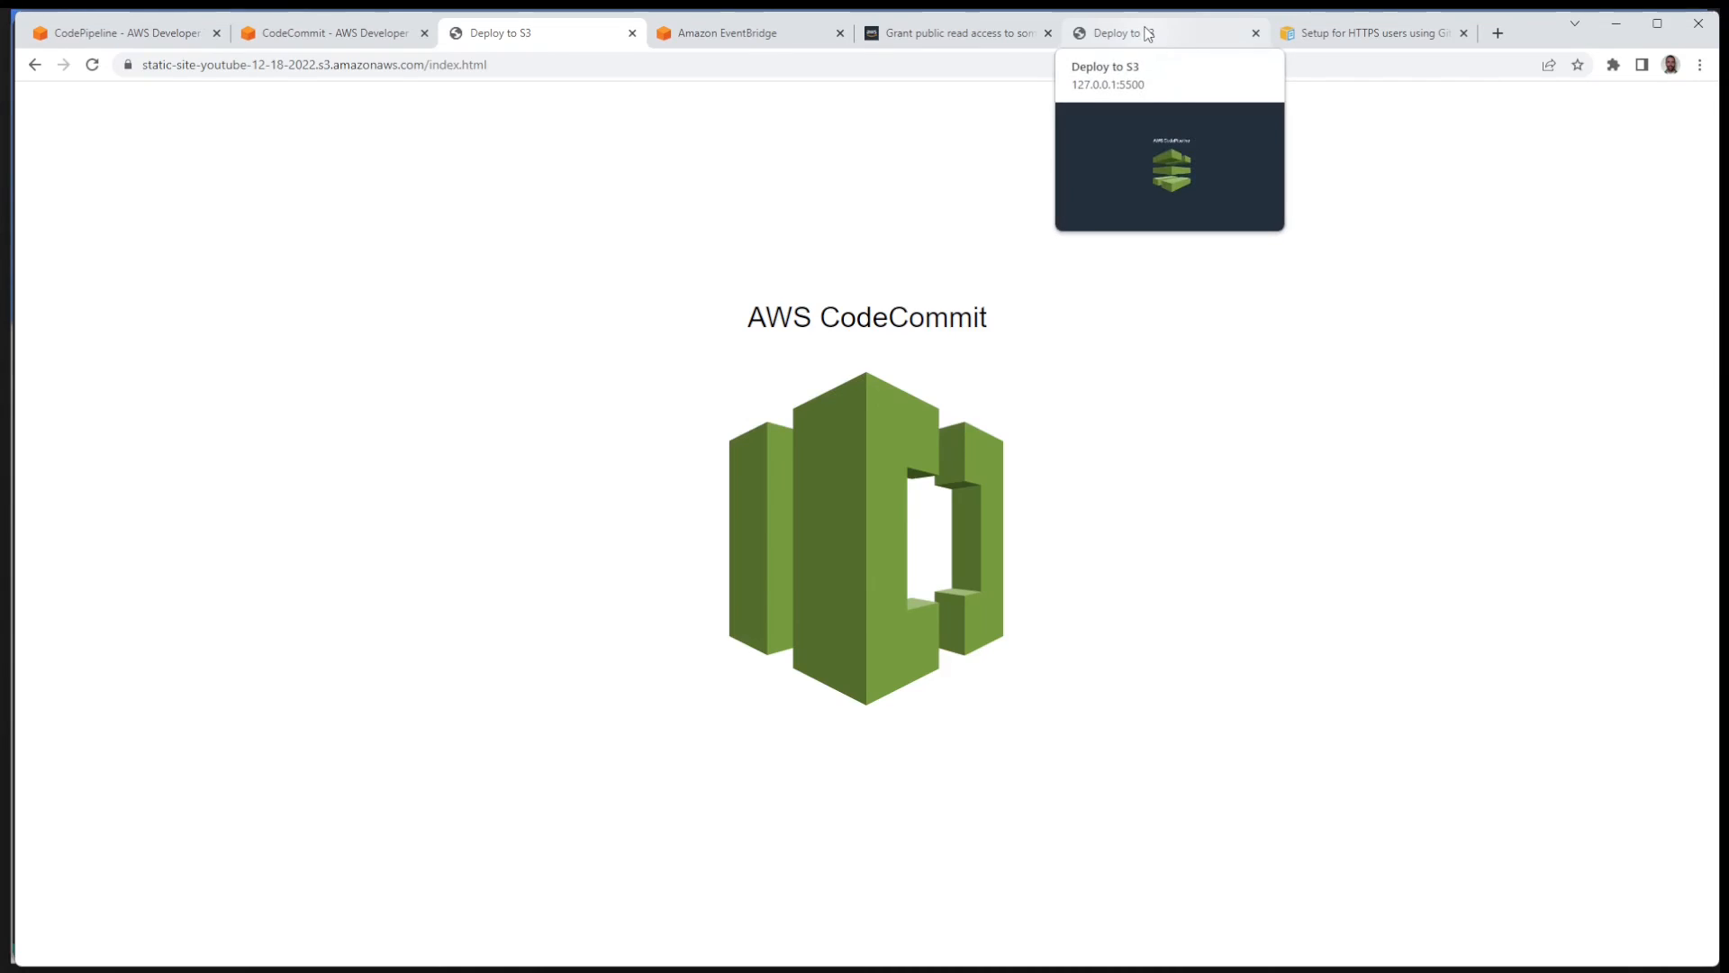
pyautogui.click(1164, 33)
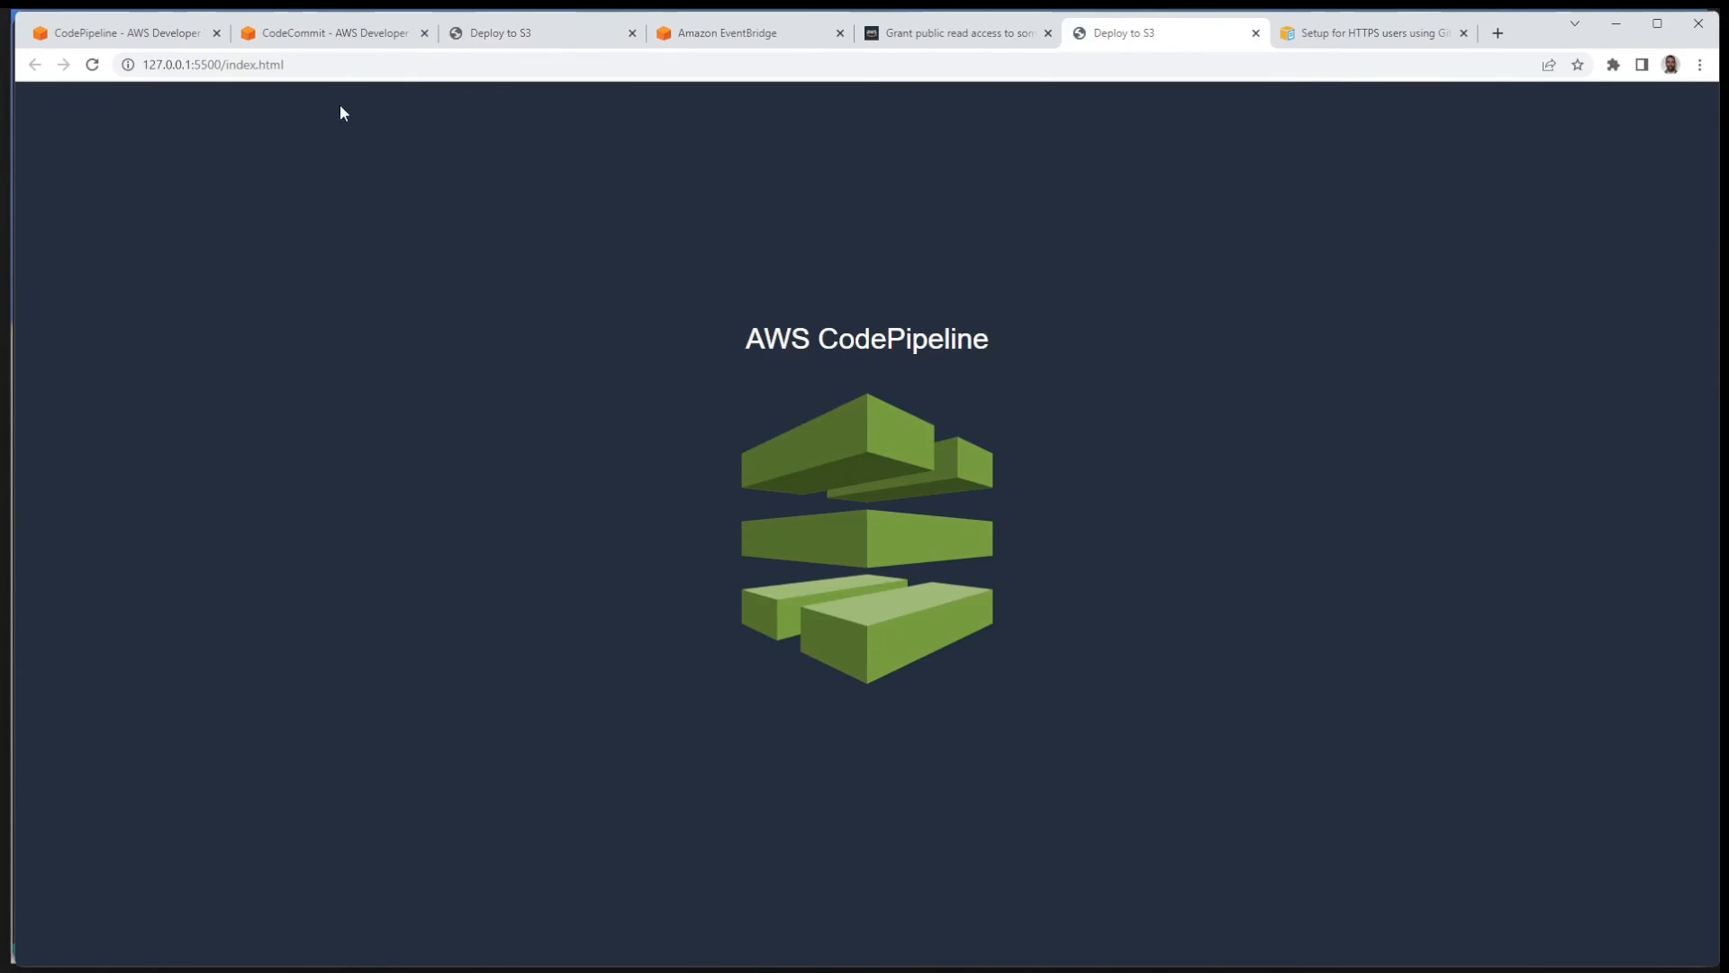
pyautogui.moveTo(936, 336)
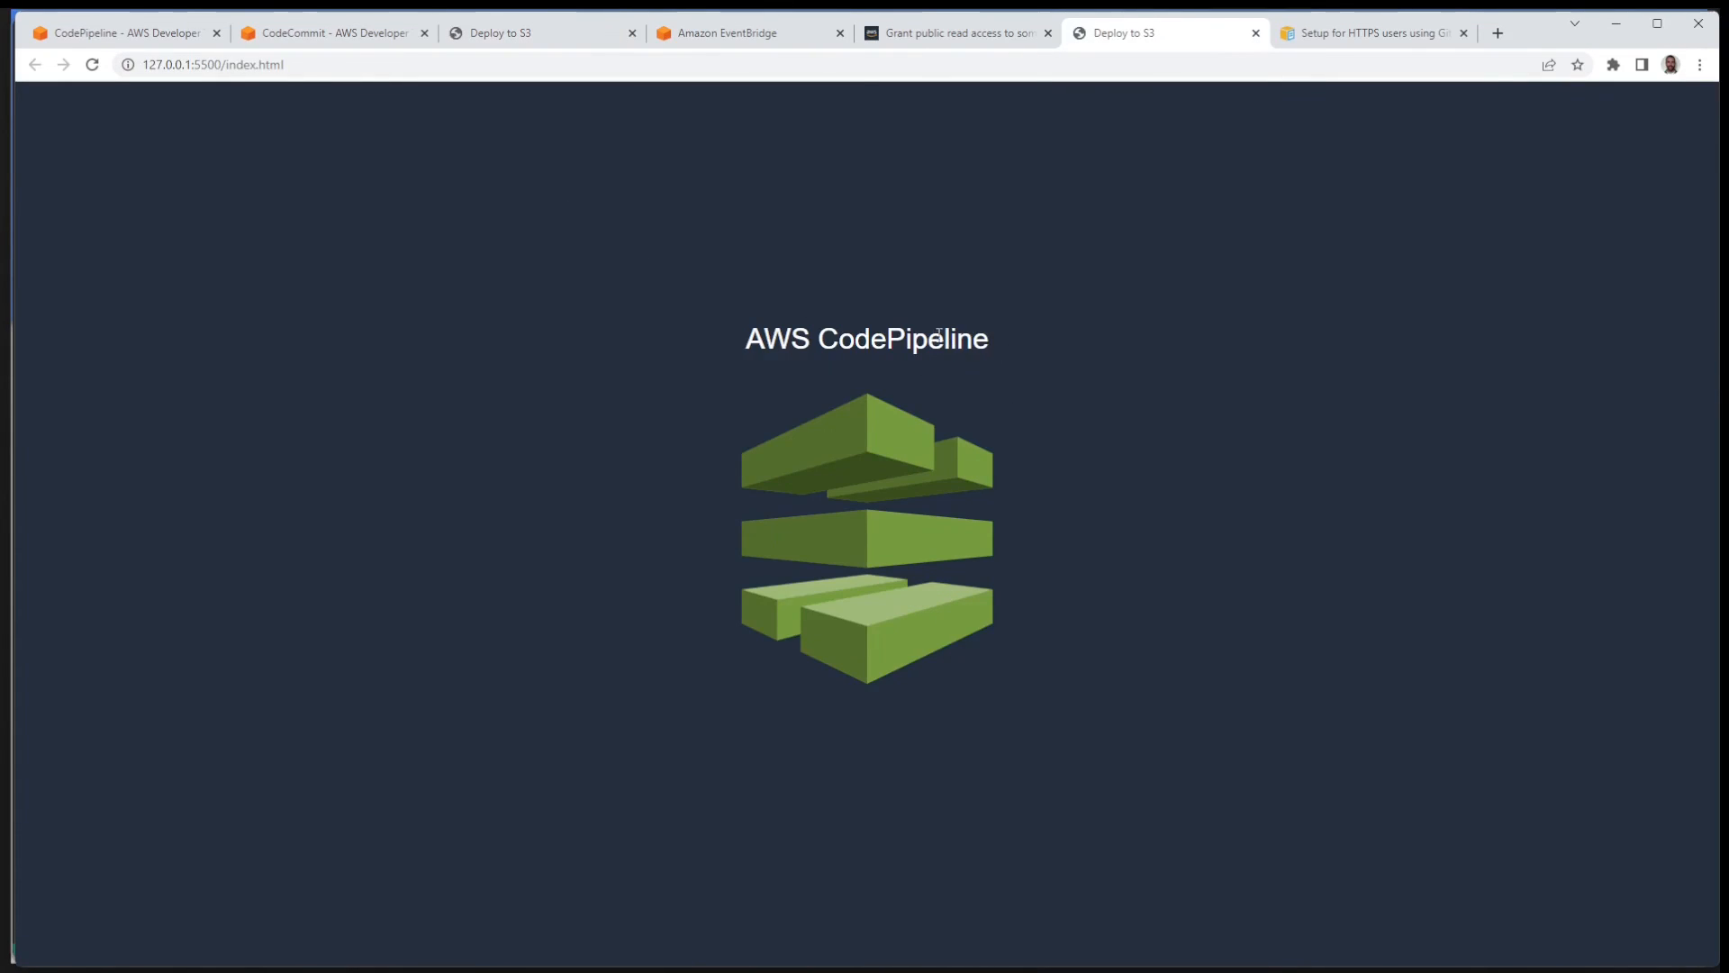
pyautogui.moveTo(676, 622)
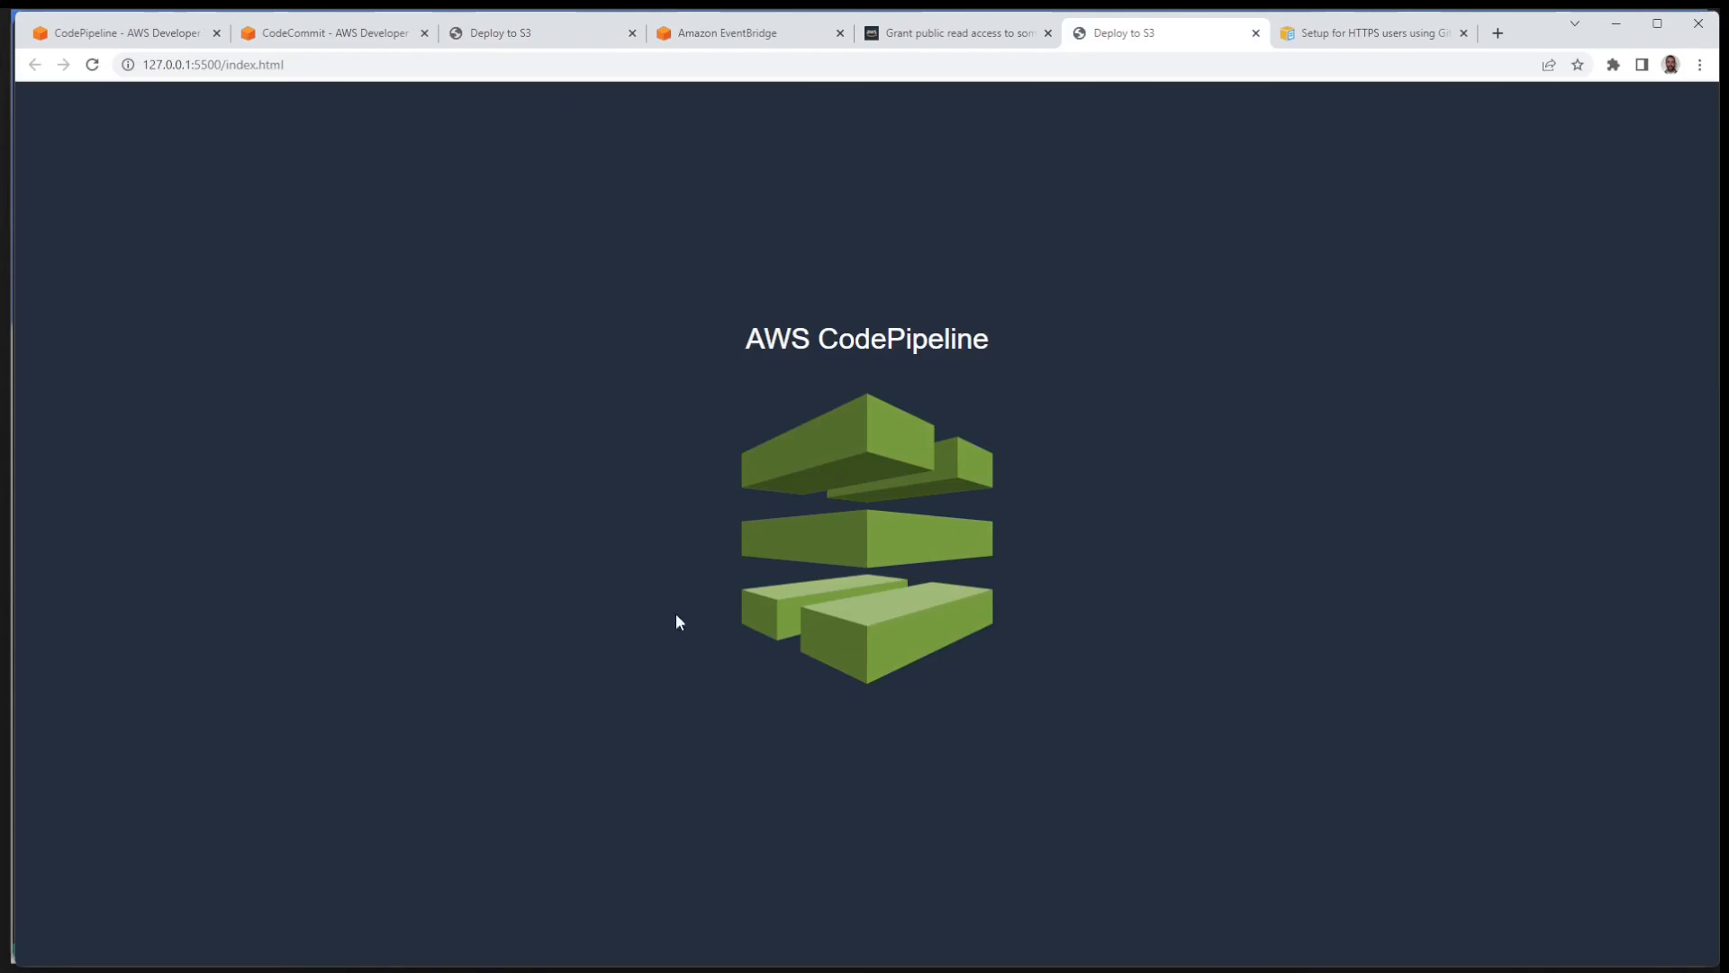
pyautogui.moveTo(926, 488)
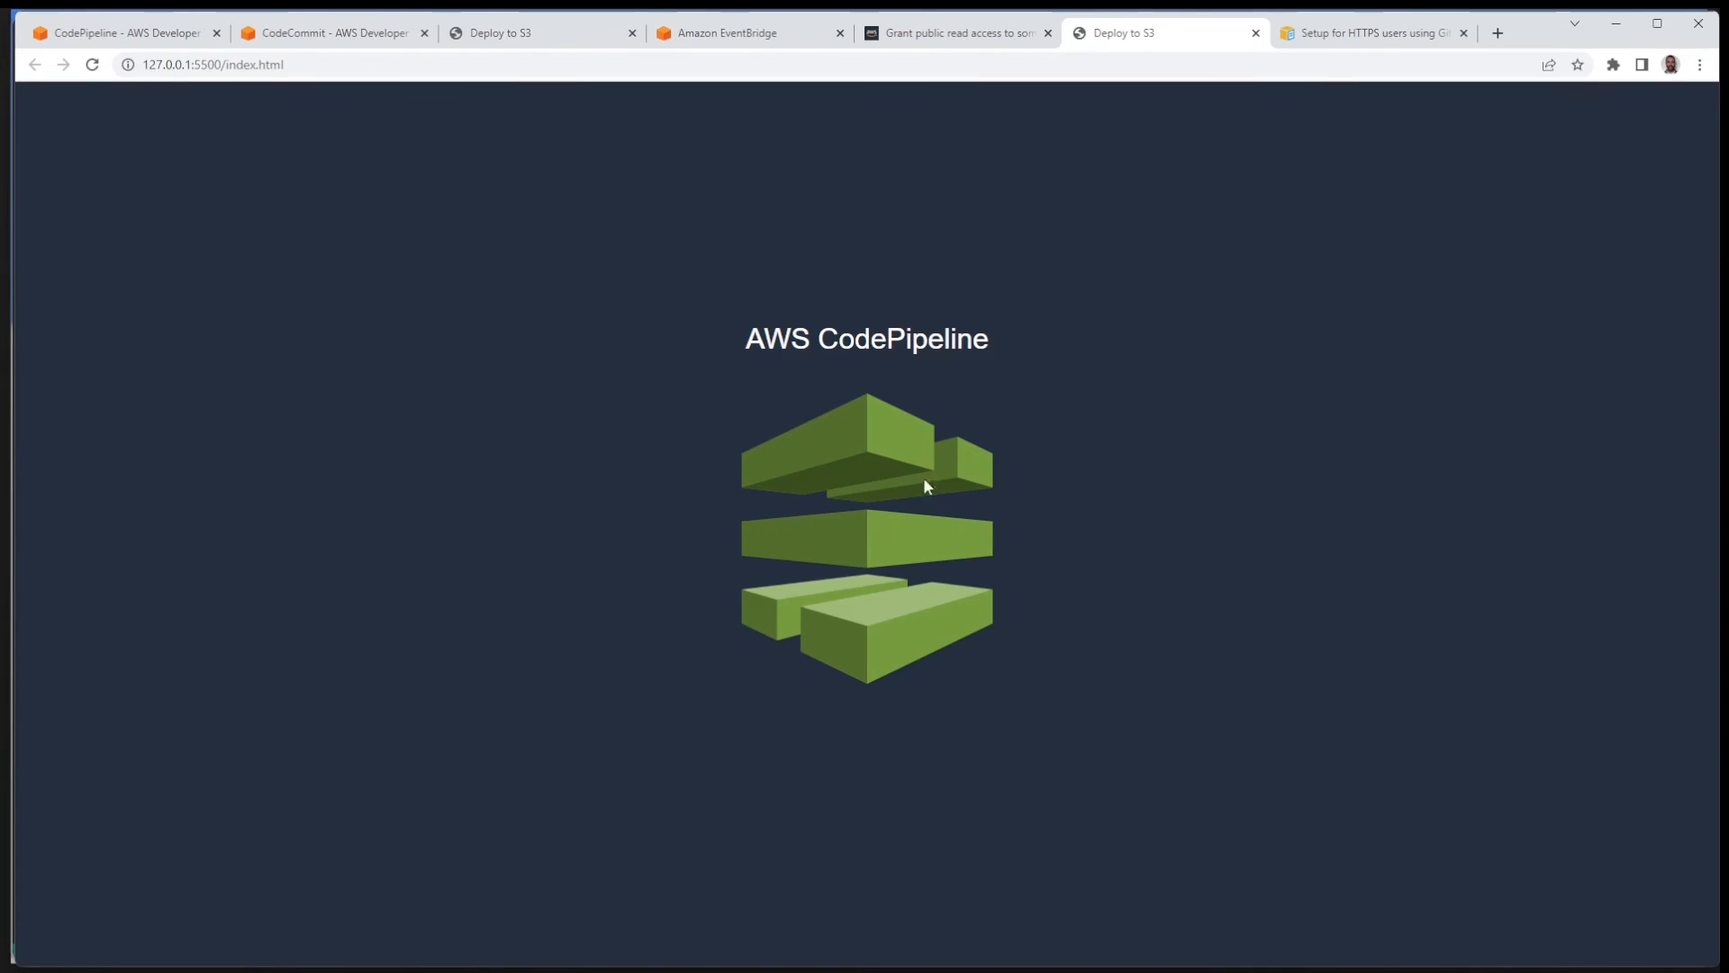
pyautogui.moveTo(861, 542)
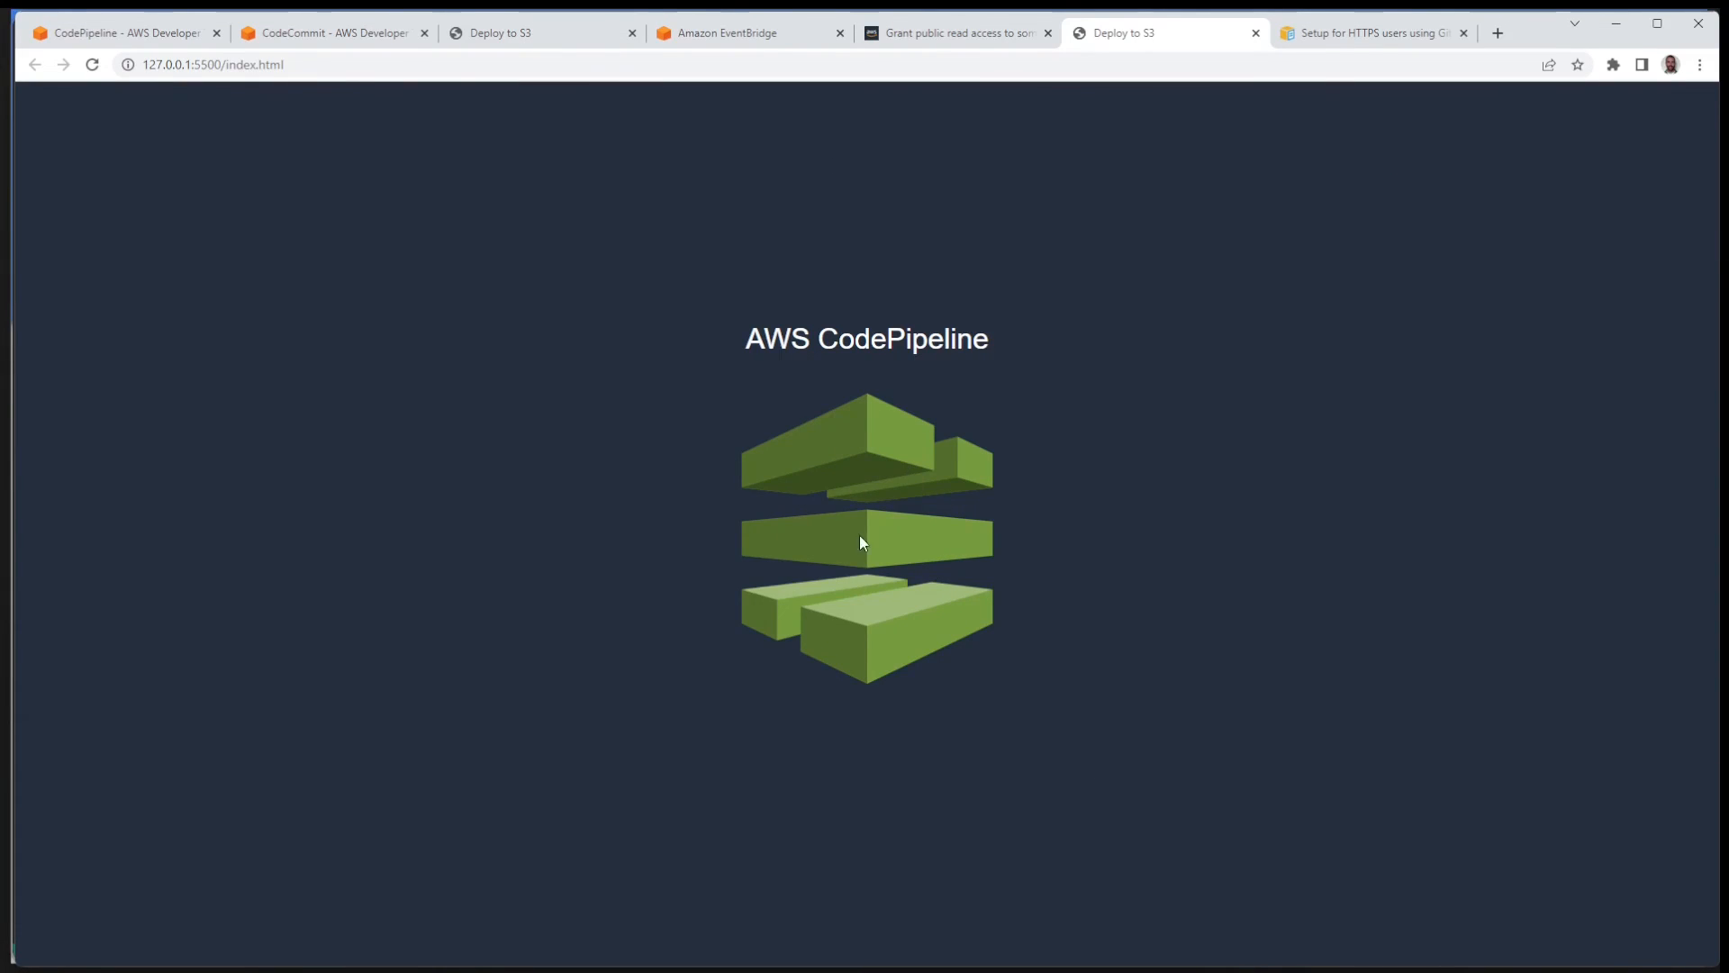
pyautogui.moveTo(957, 32)
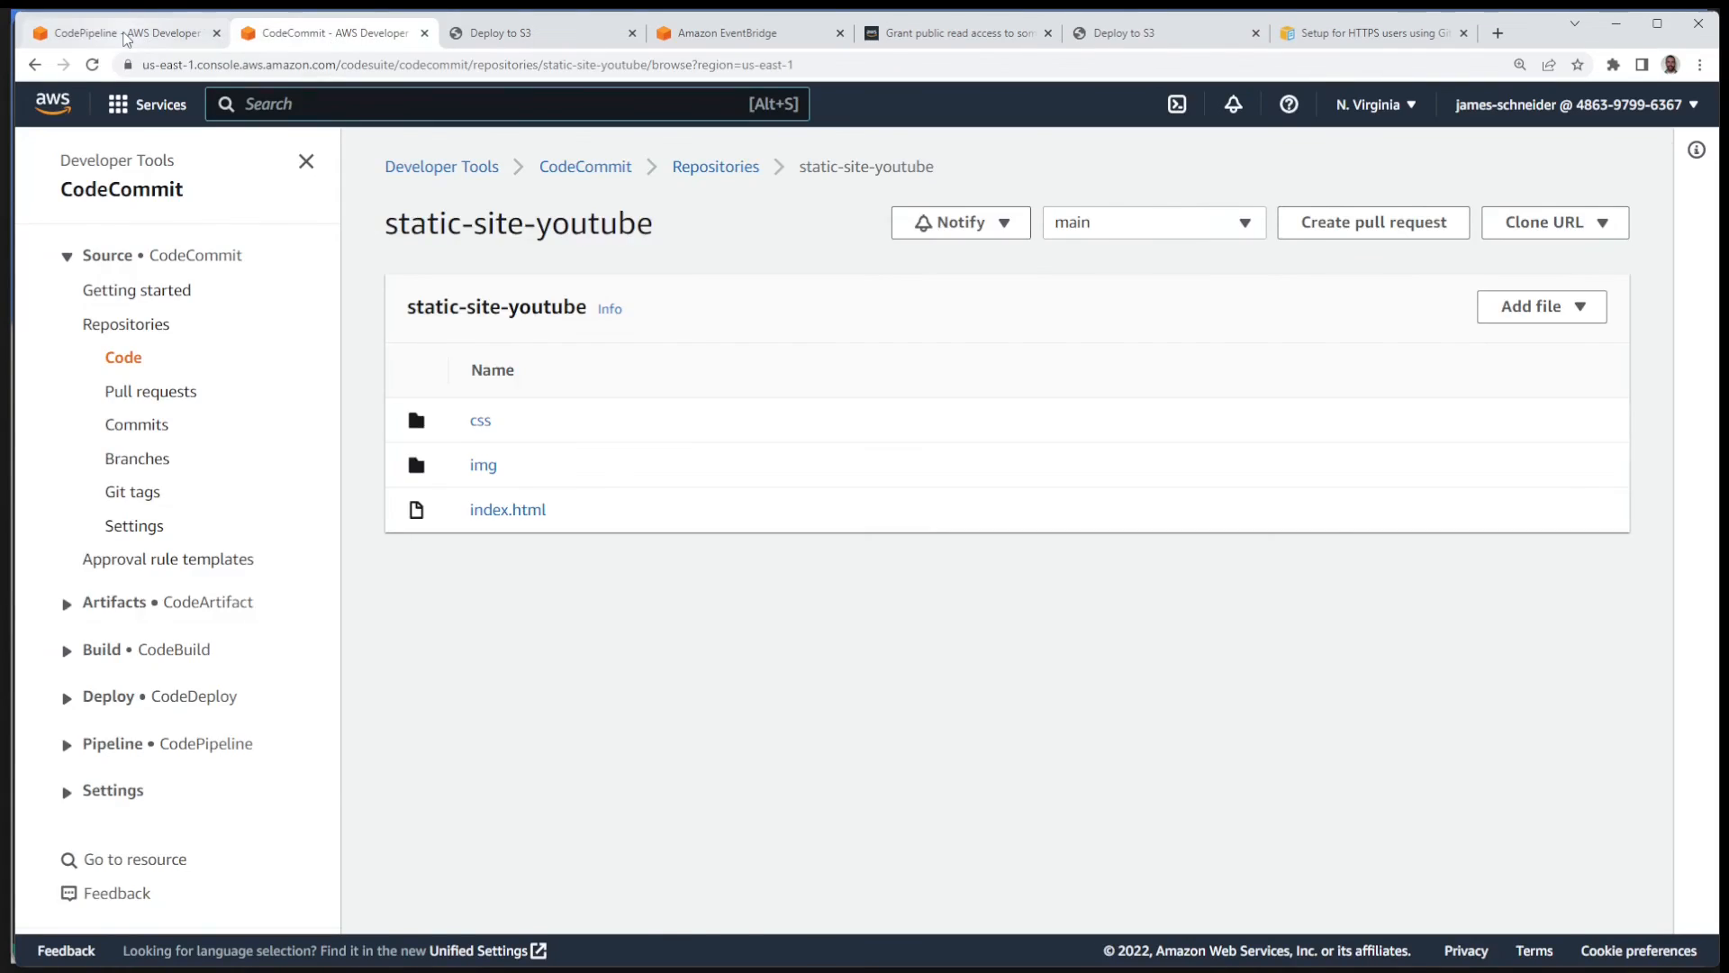
# Step: Review the S3StaticPipeline status and live S3 site, then return to Visual Studio Code
pyautogui.click(120, 33)
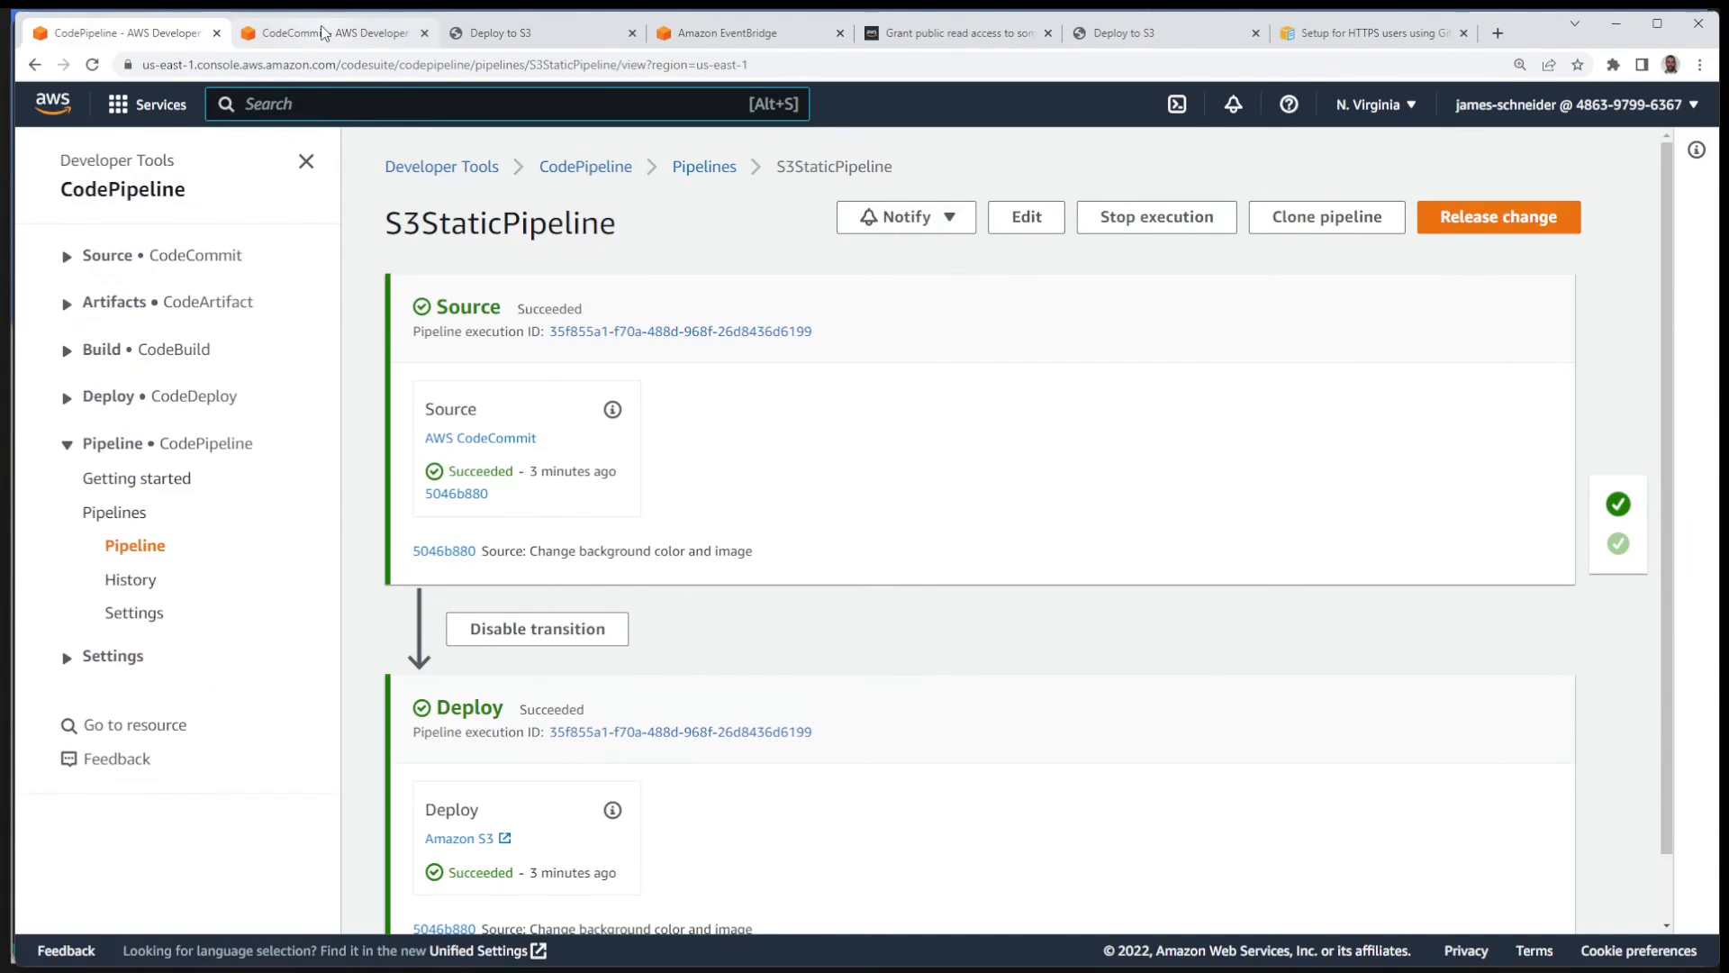
pyautogui.click(497, 33)
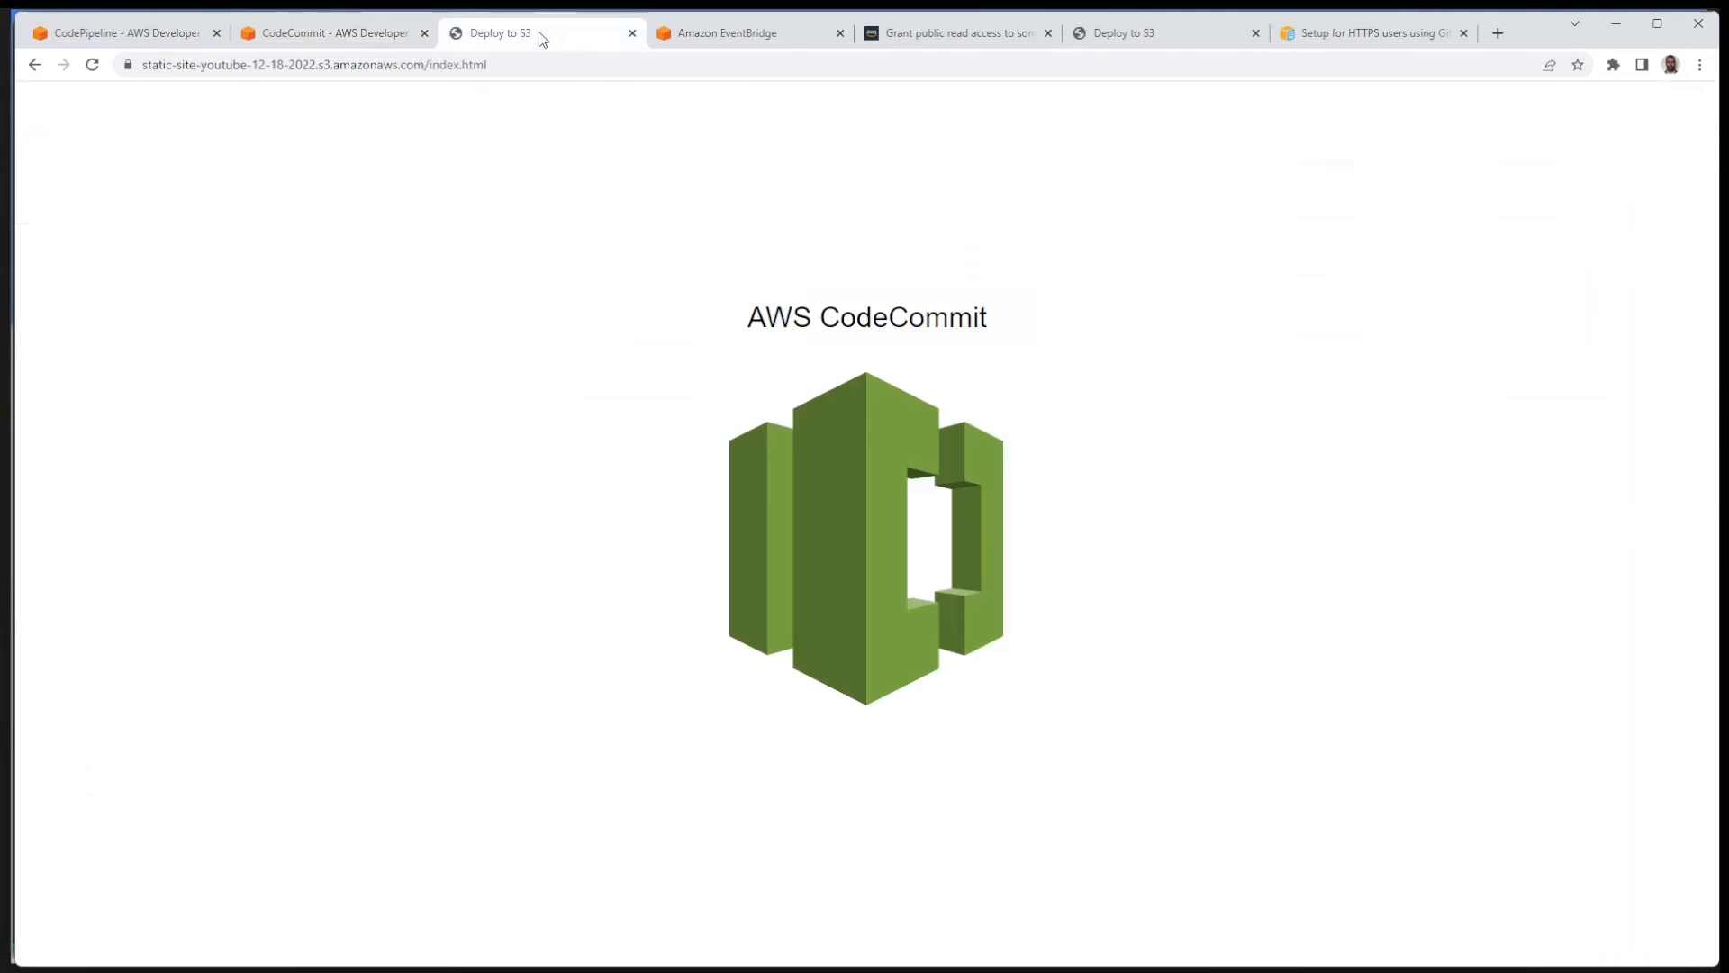
pyautogui.click(725, 33)
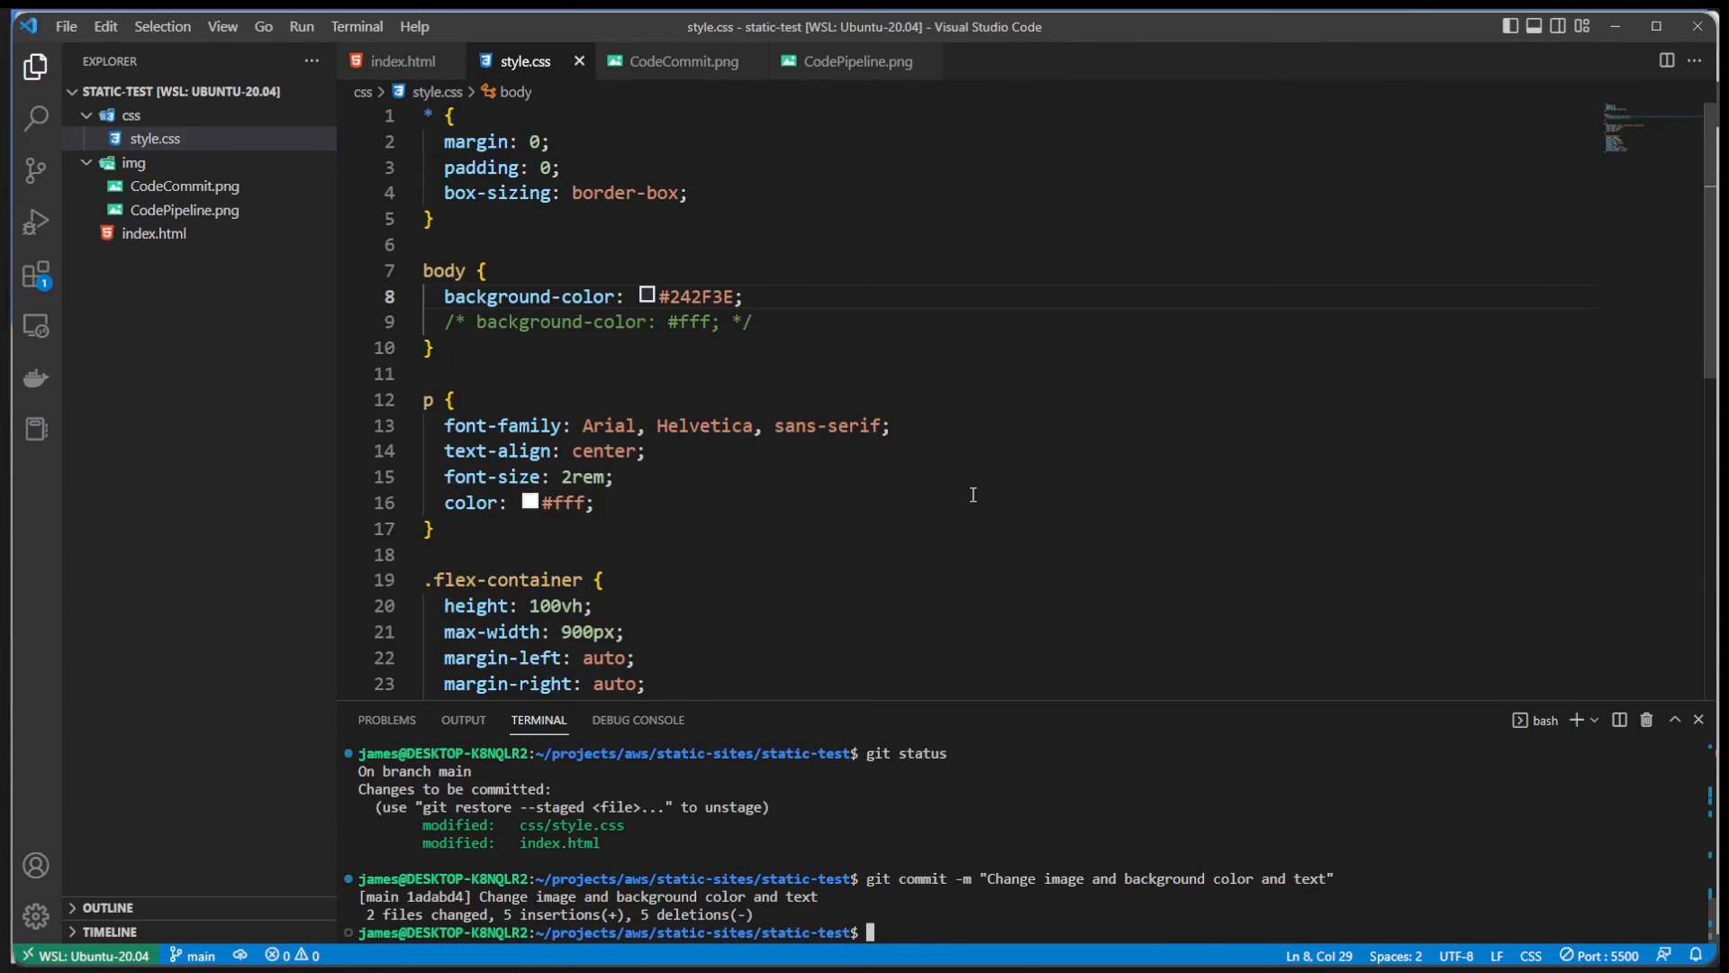
# Step: Run git push origin main to push the commit to the CodeCommit repository
pyautogui.write('git')
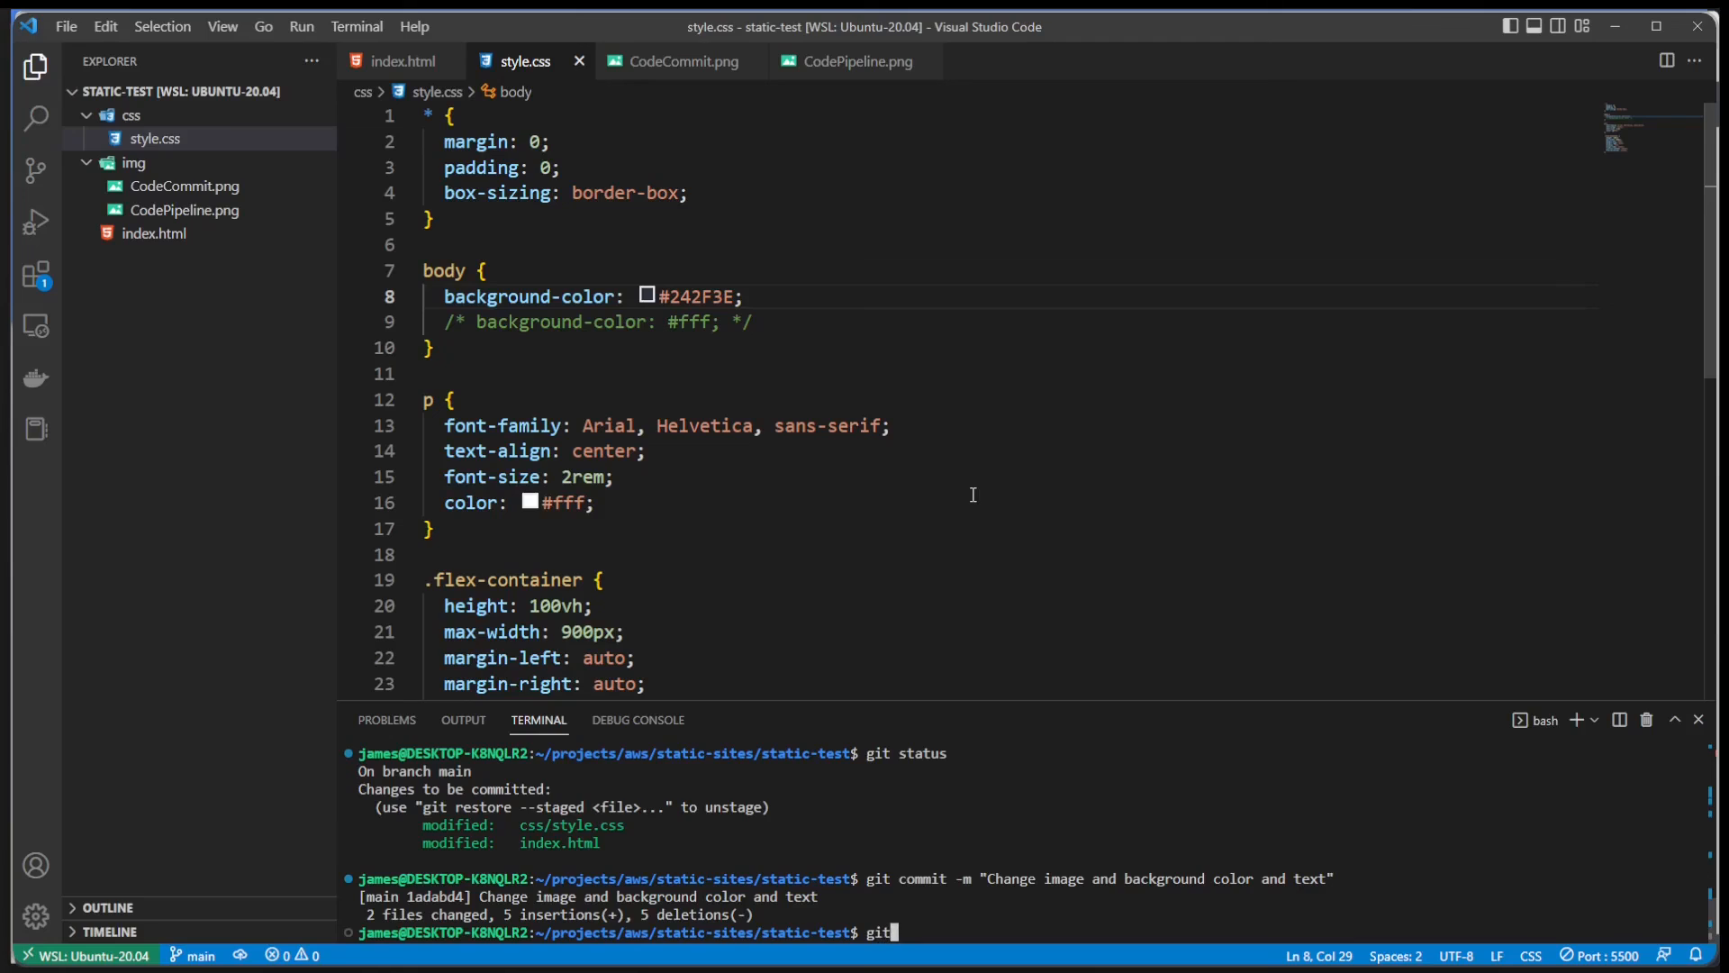
pyautogui.write('push origin')
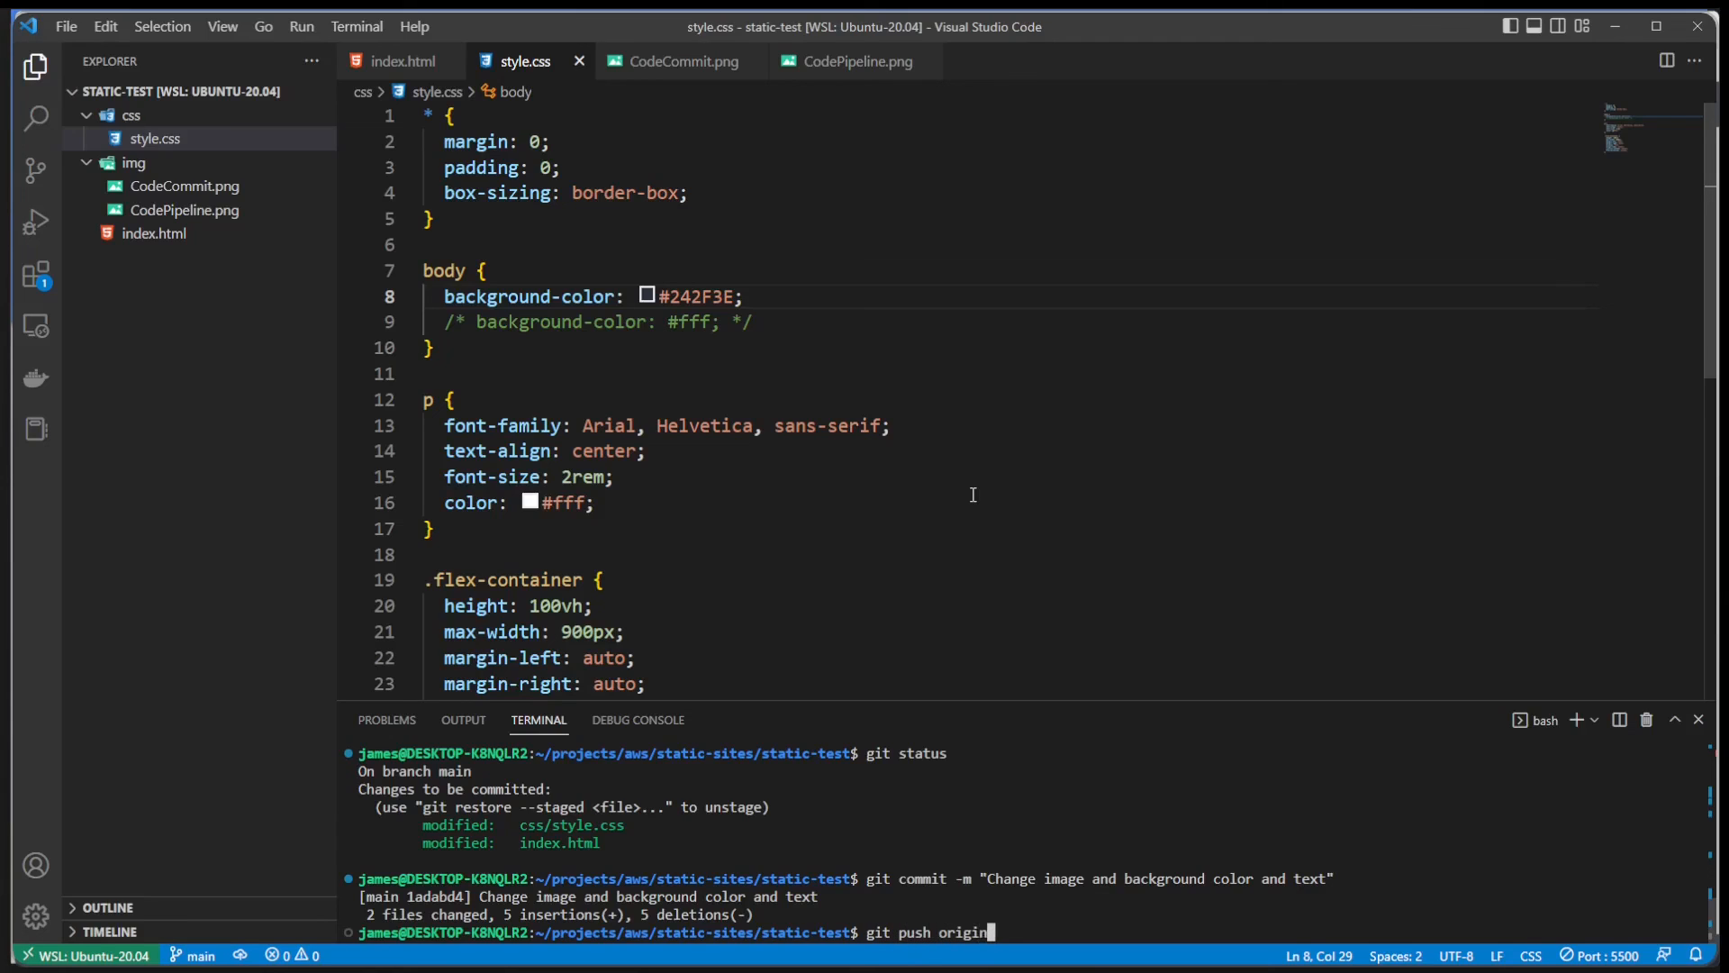
pyautogui.write('main')
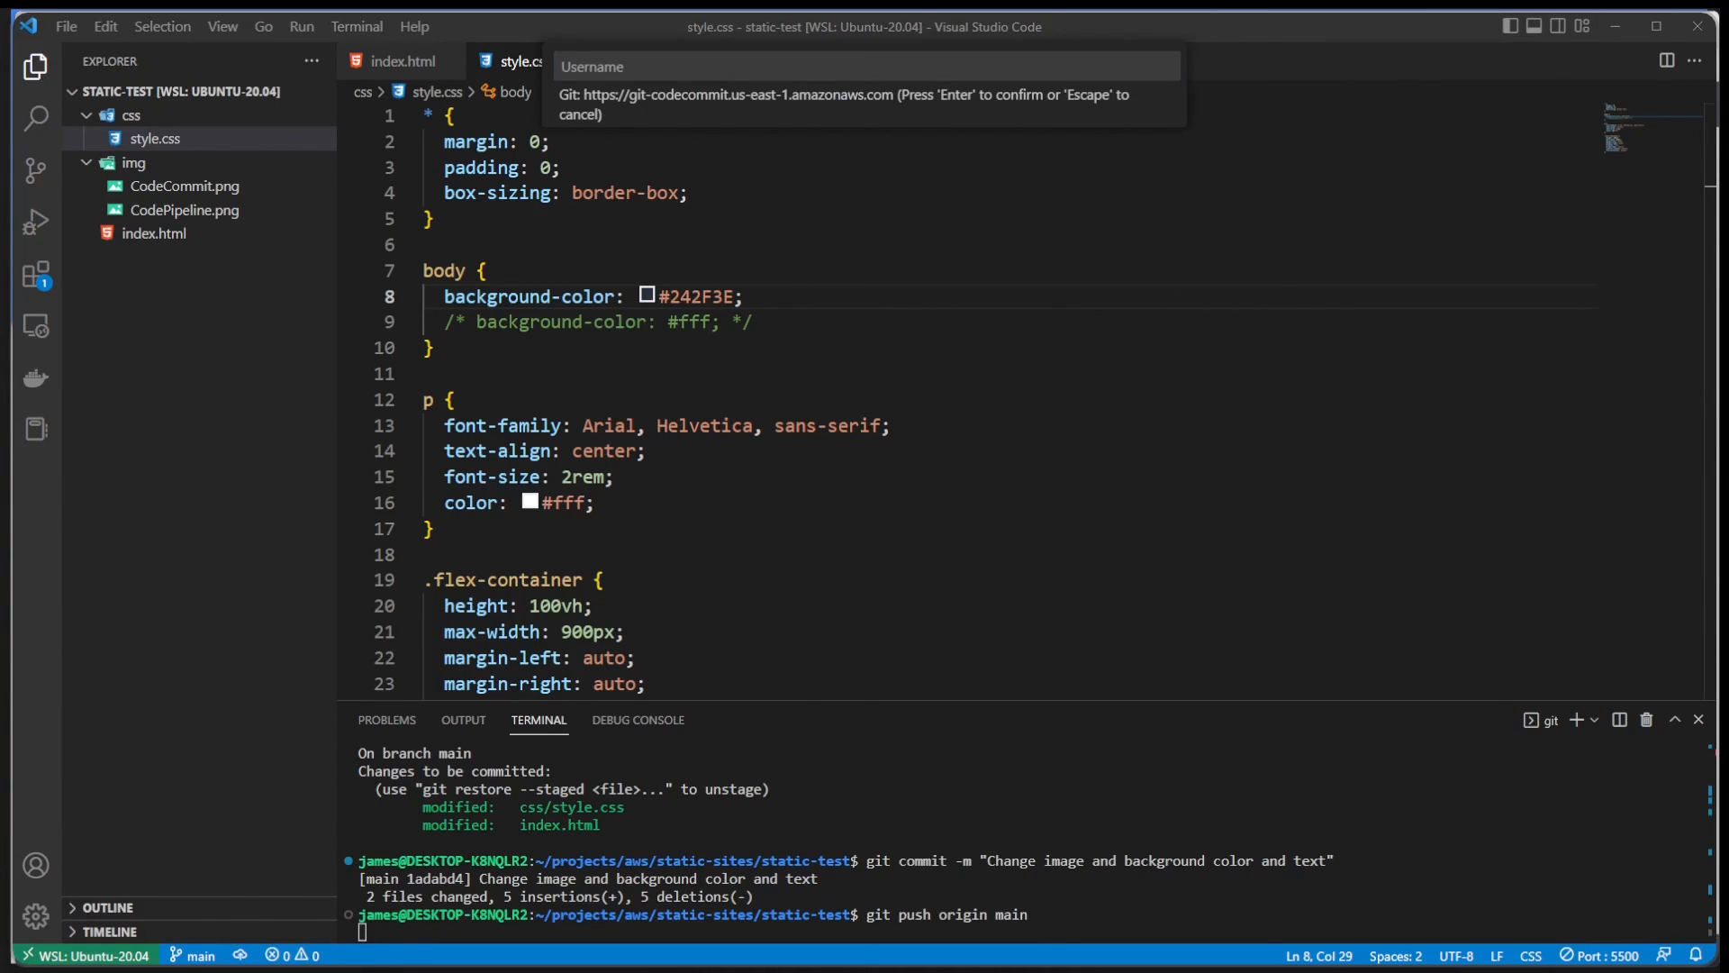
pyautogui.moveTo(1013, 40)
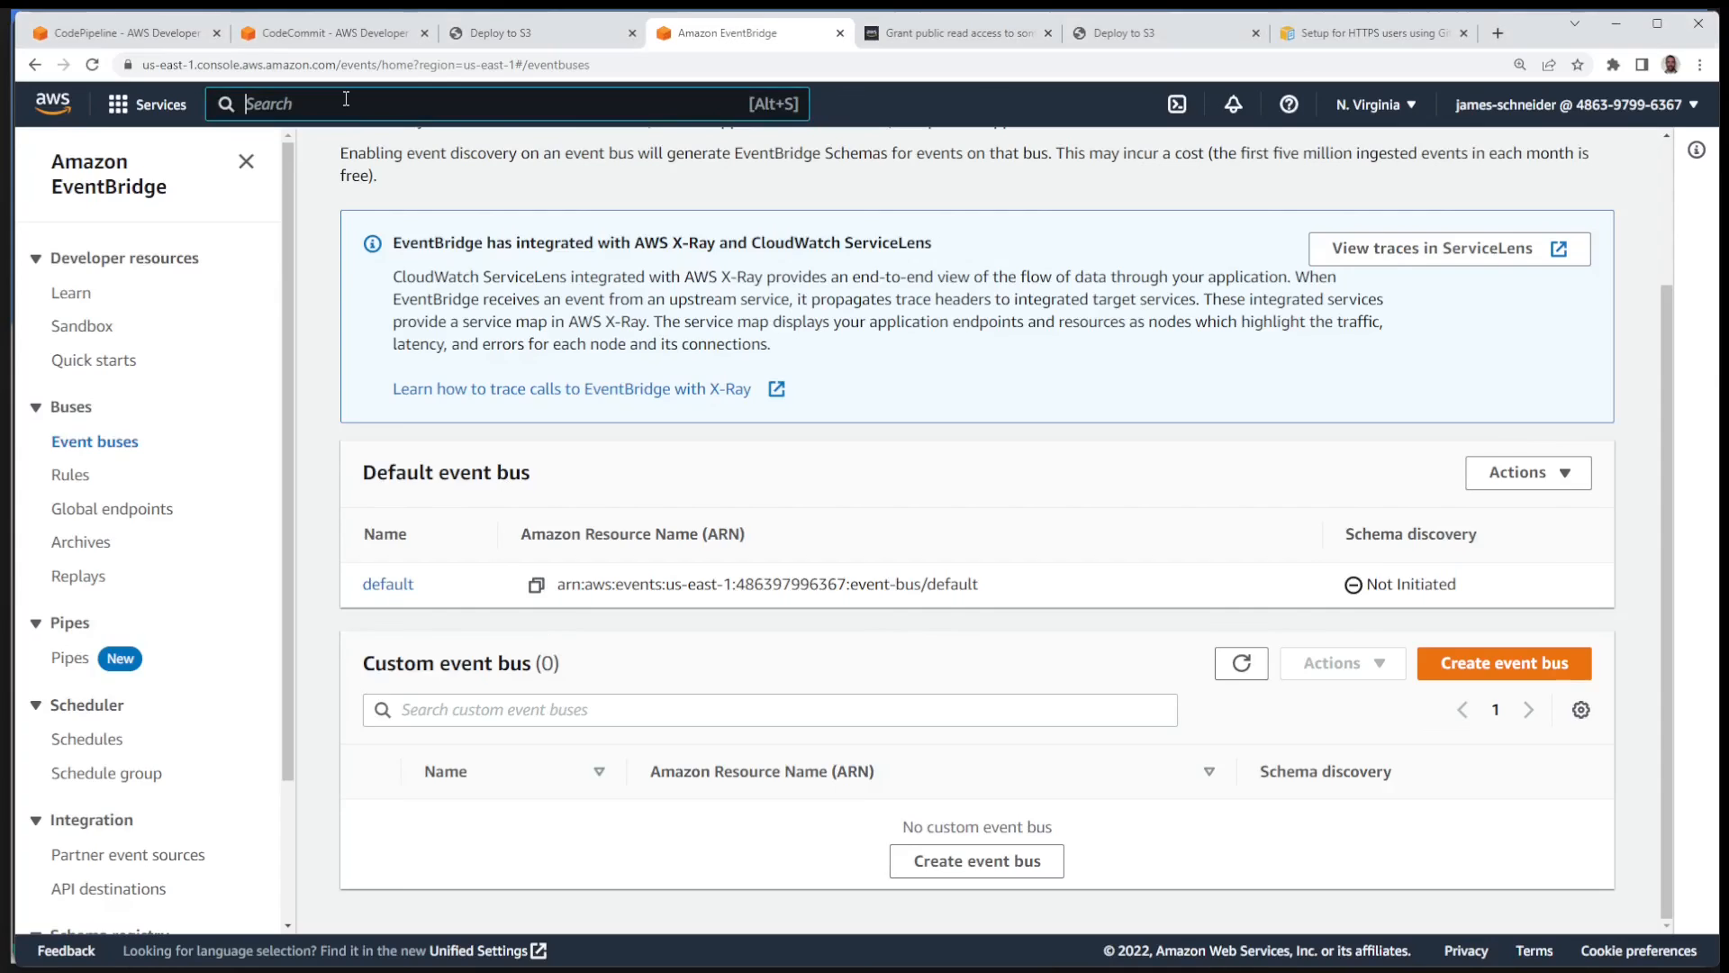
# Step: Refresh S3StaticPipeline until the new execution of the commit shows Succeeded in both stages
pyautogui.click(121, 32)
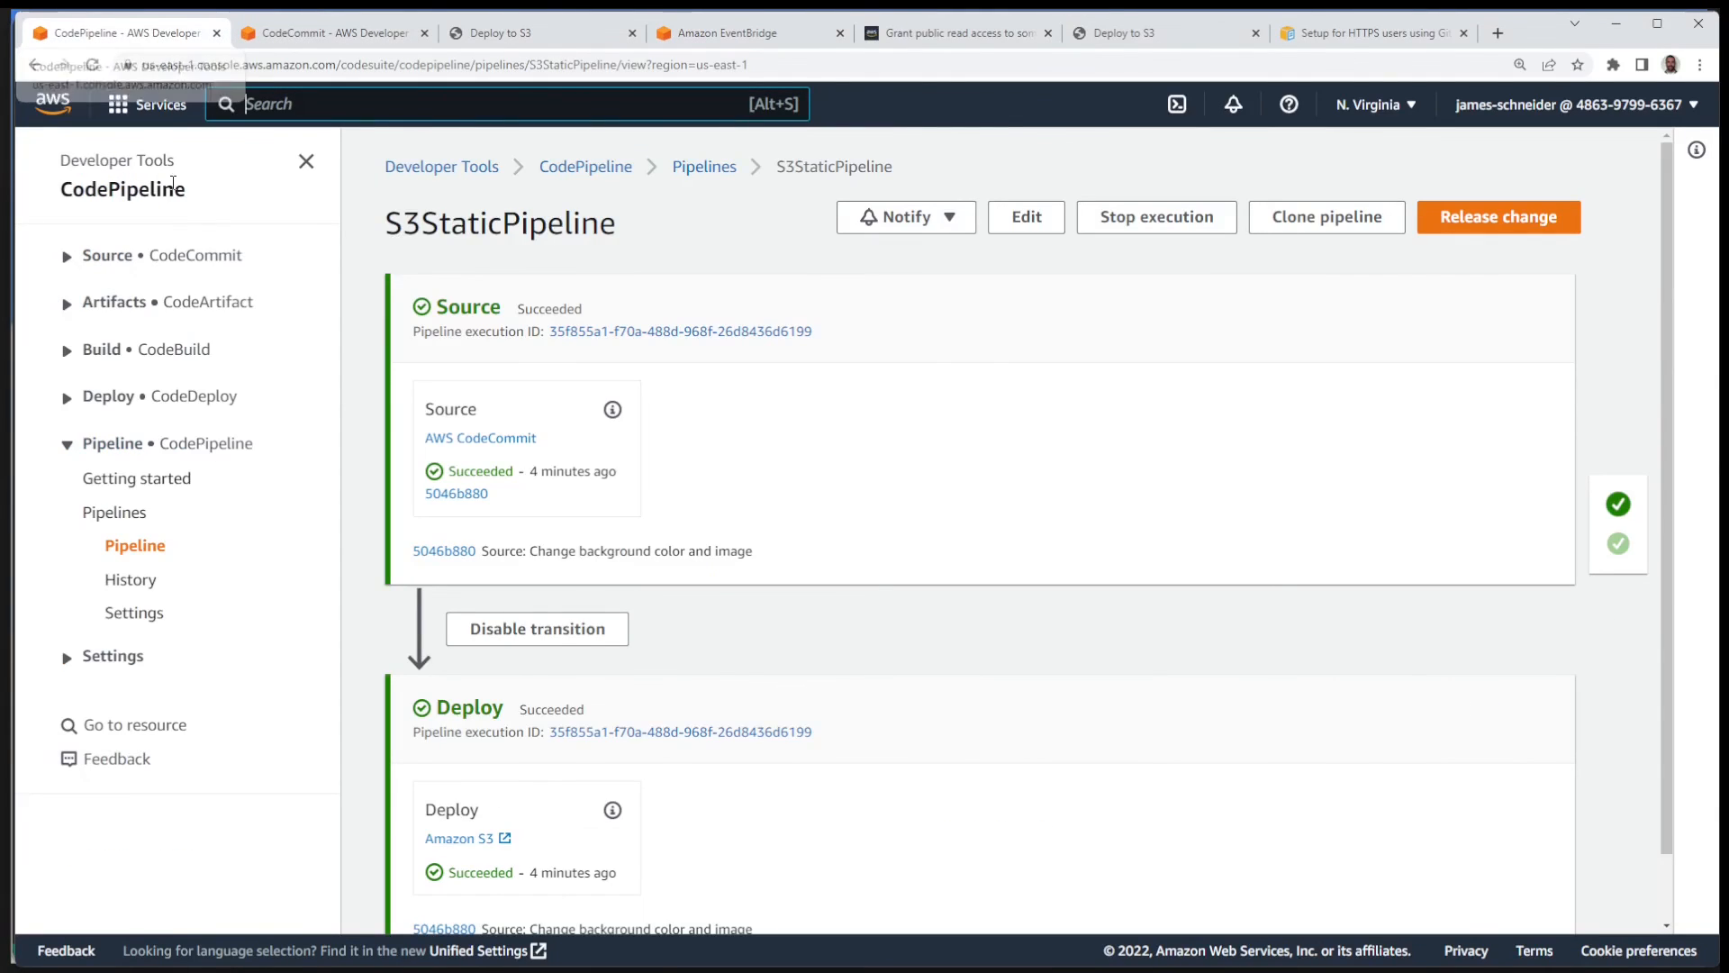
pyautogui.click(94, 64)
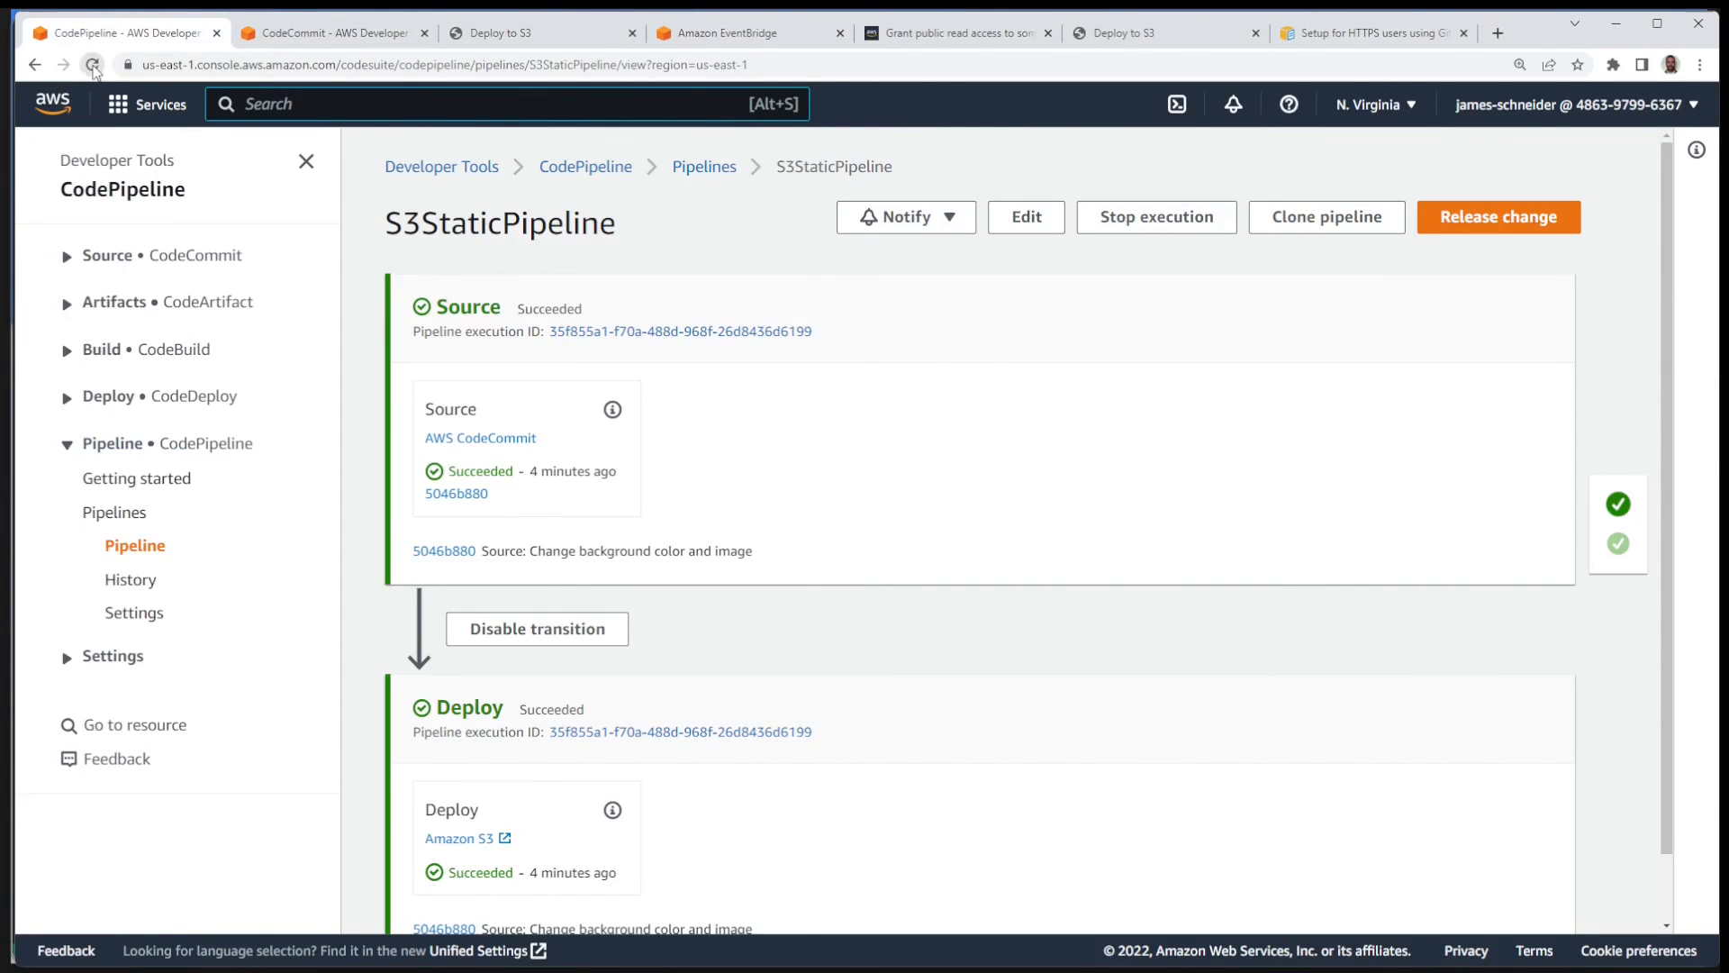
pyautogui.click(93, 65)
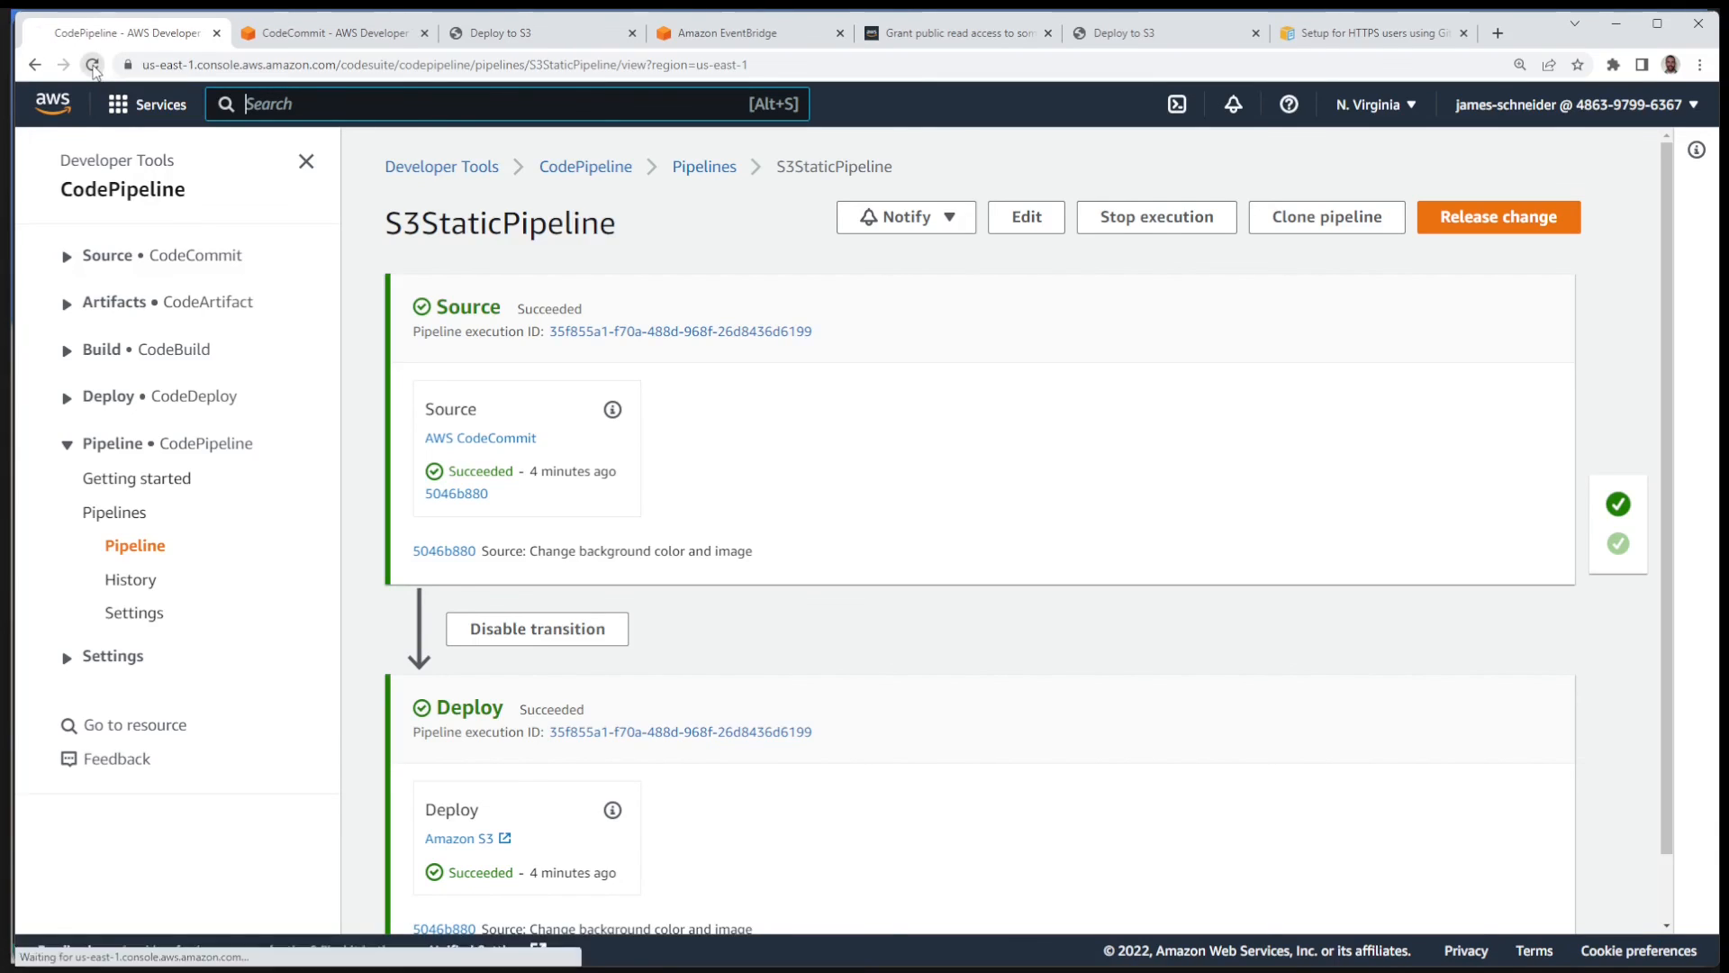
pyautogui.click(94, 65)
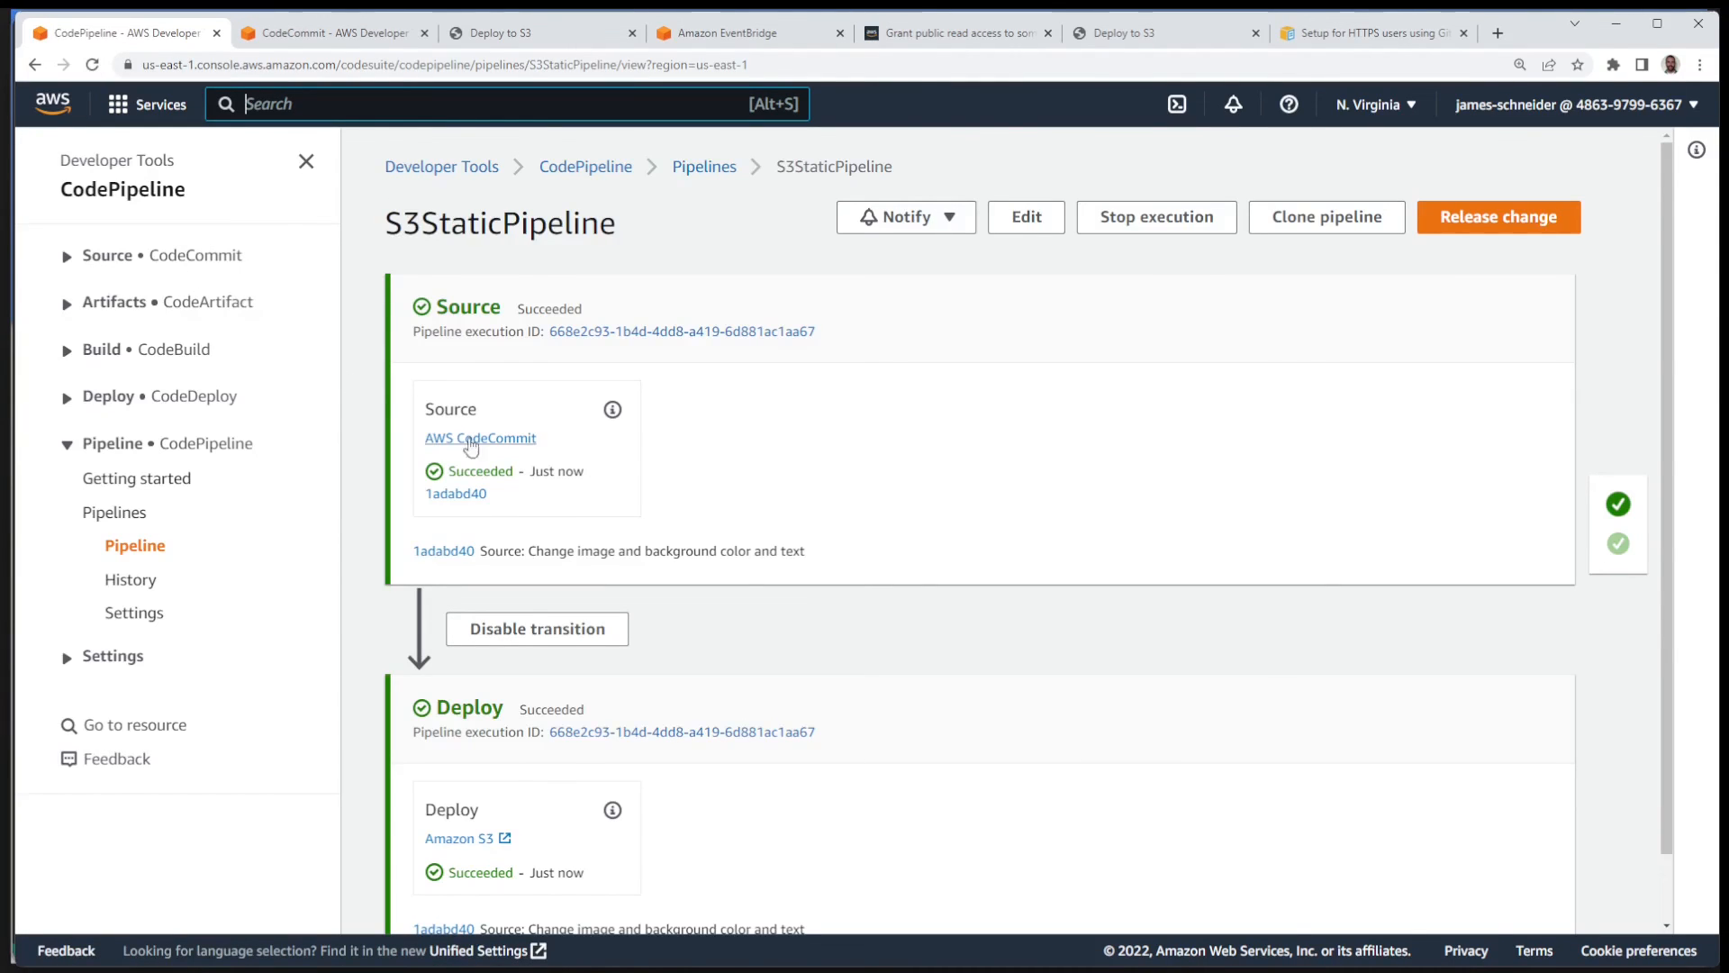
pyautogui.scroll(-3)
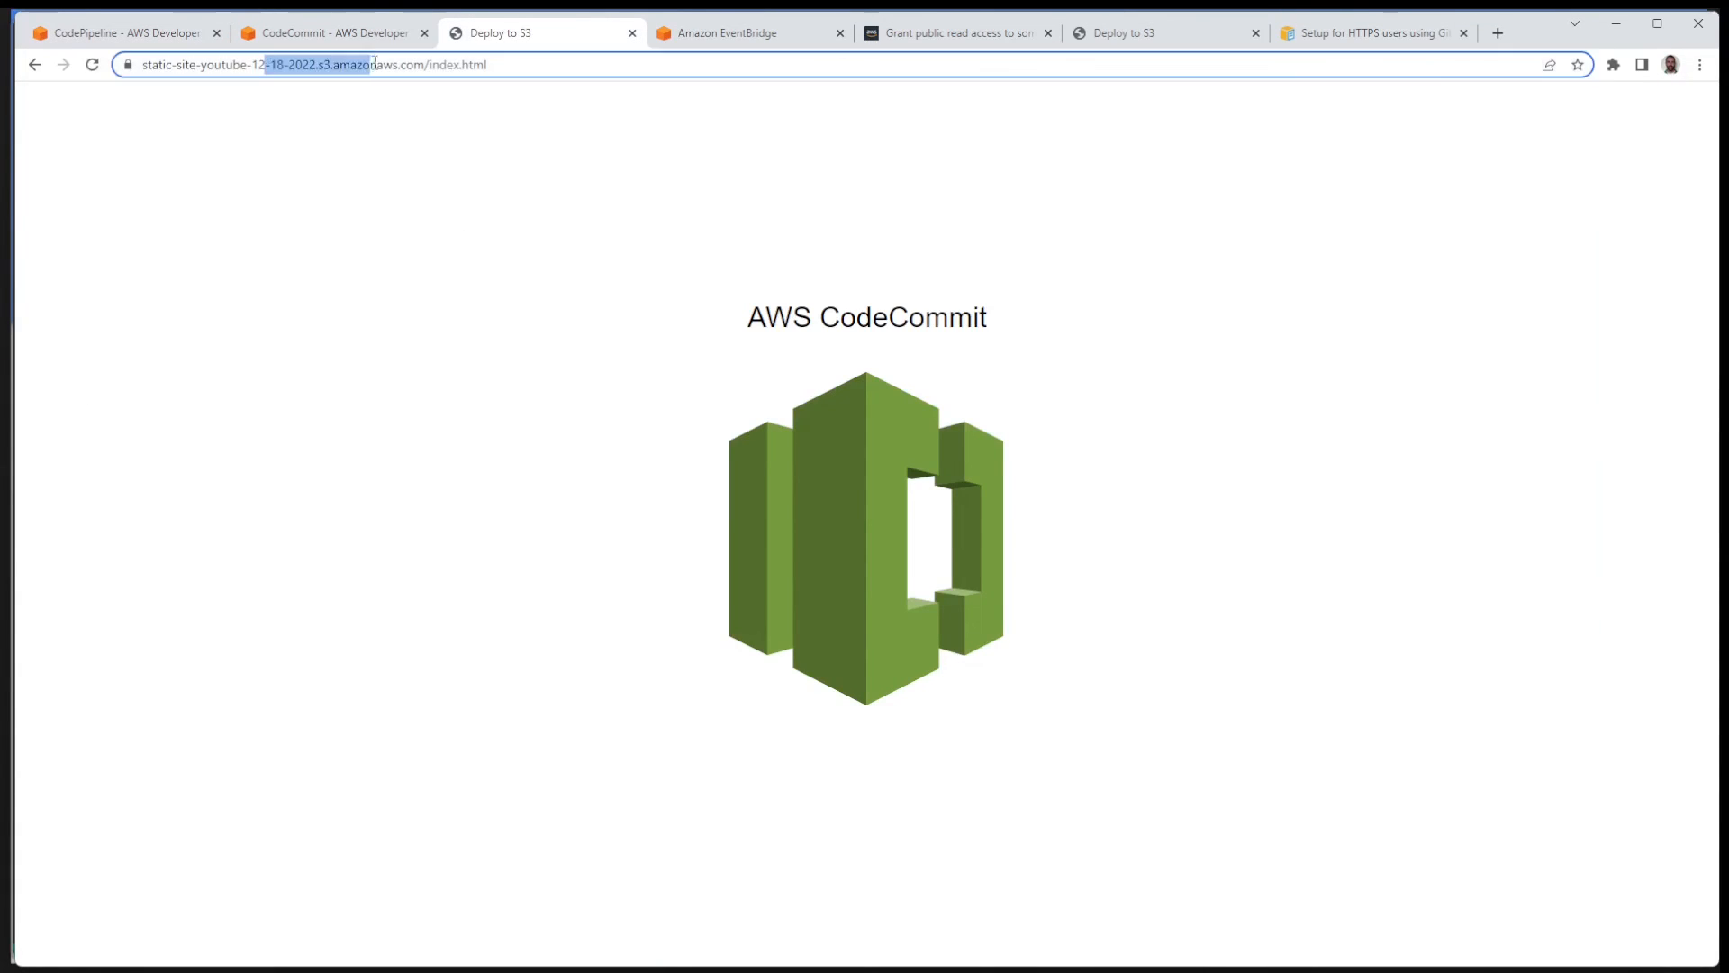
# Step: Reload the live S3 website until the dark AWS CodePipeline page appears
pyautogui.click(91, 65)
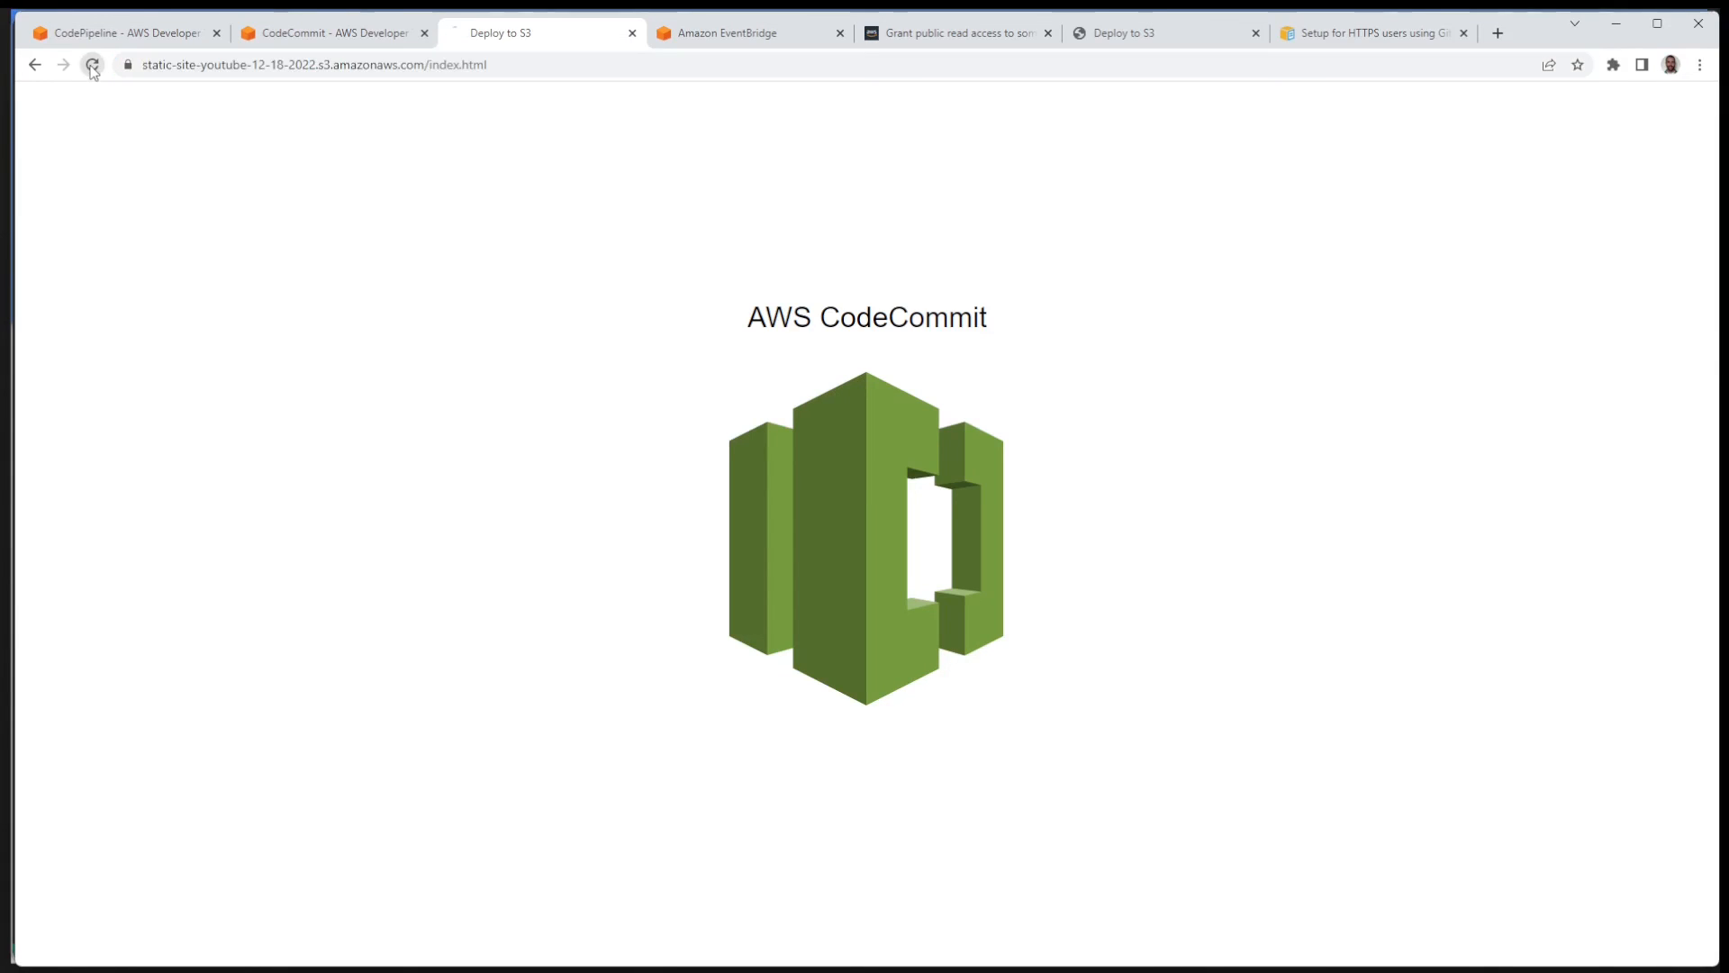
pyautogui.click(92, 65)
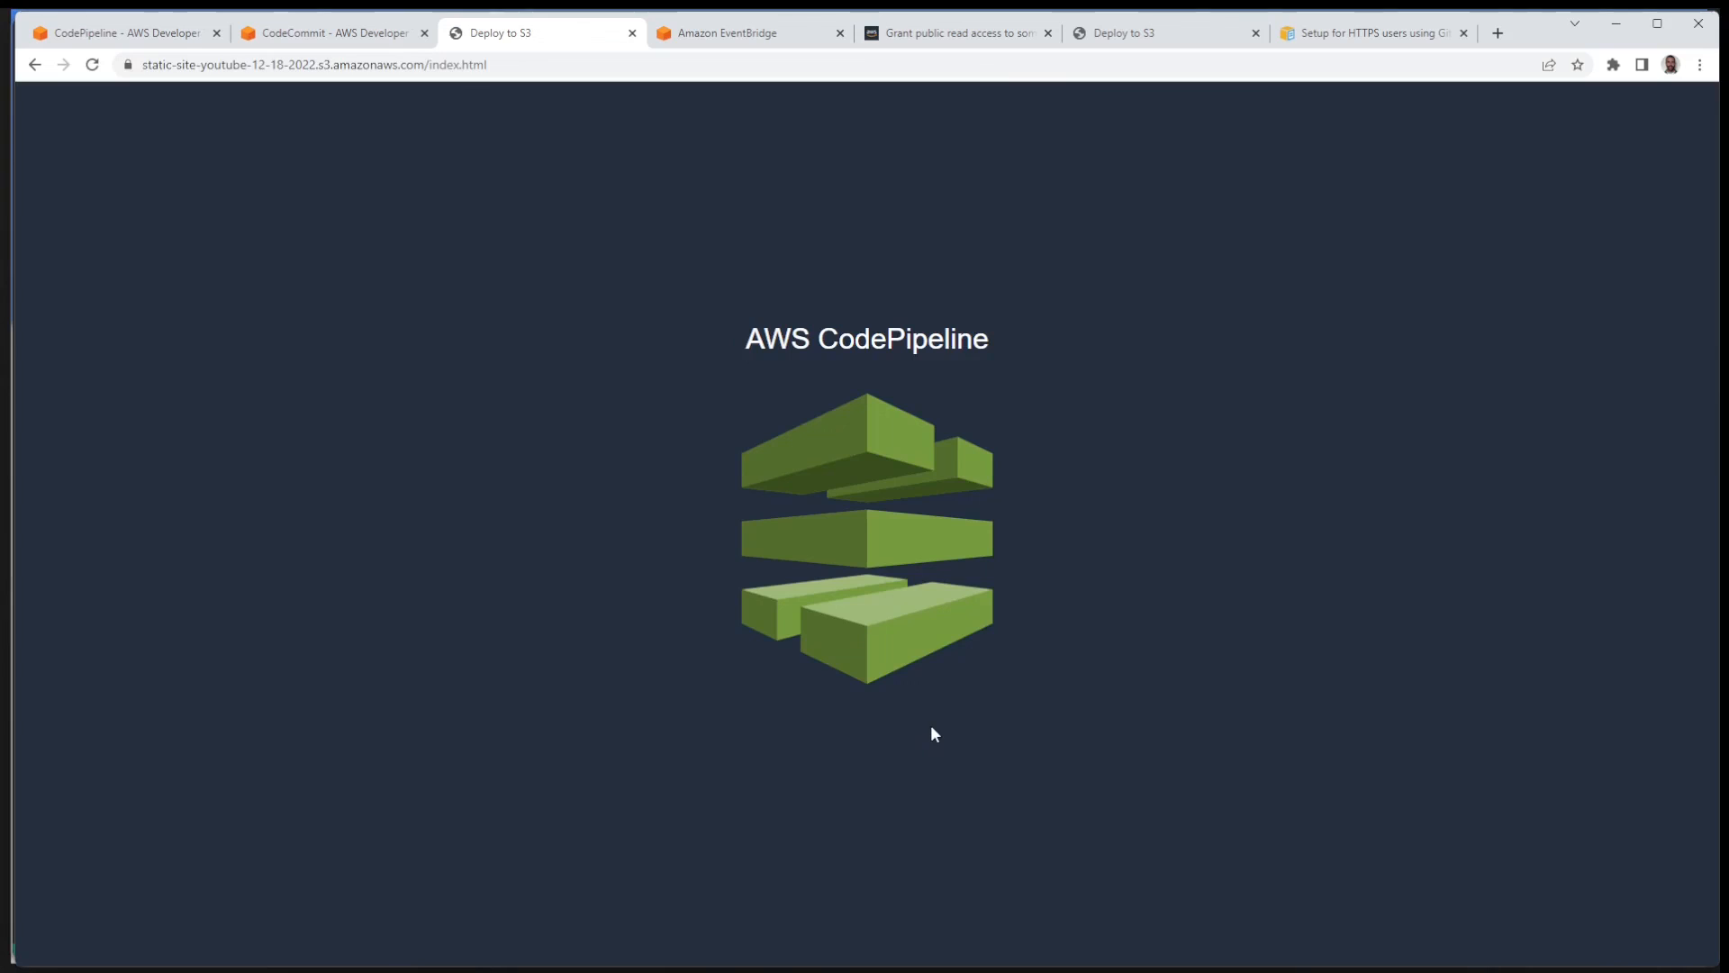
pyautogui.moveTo(741, 710)
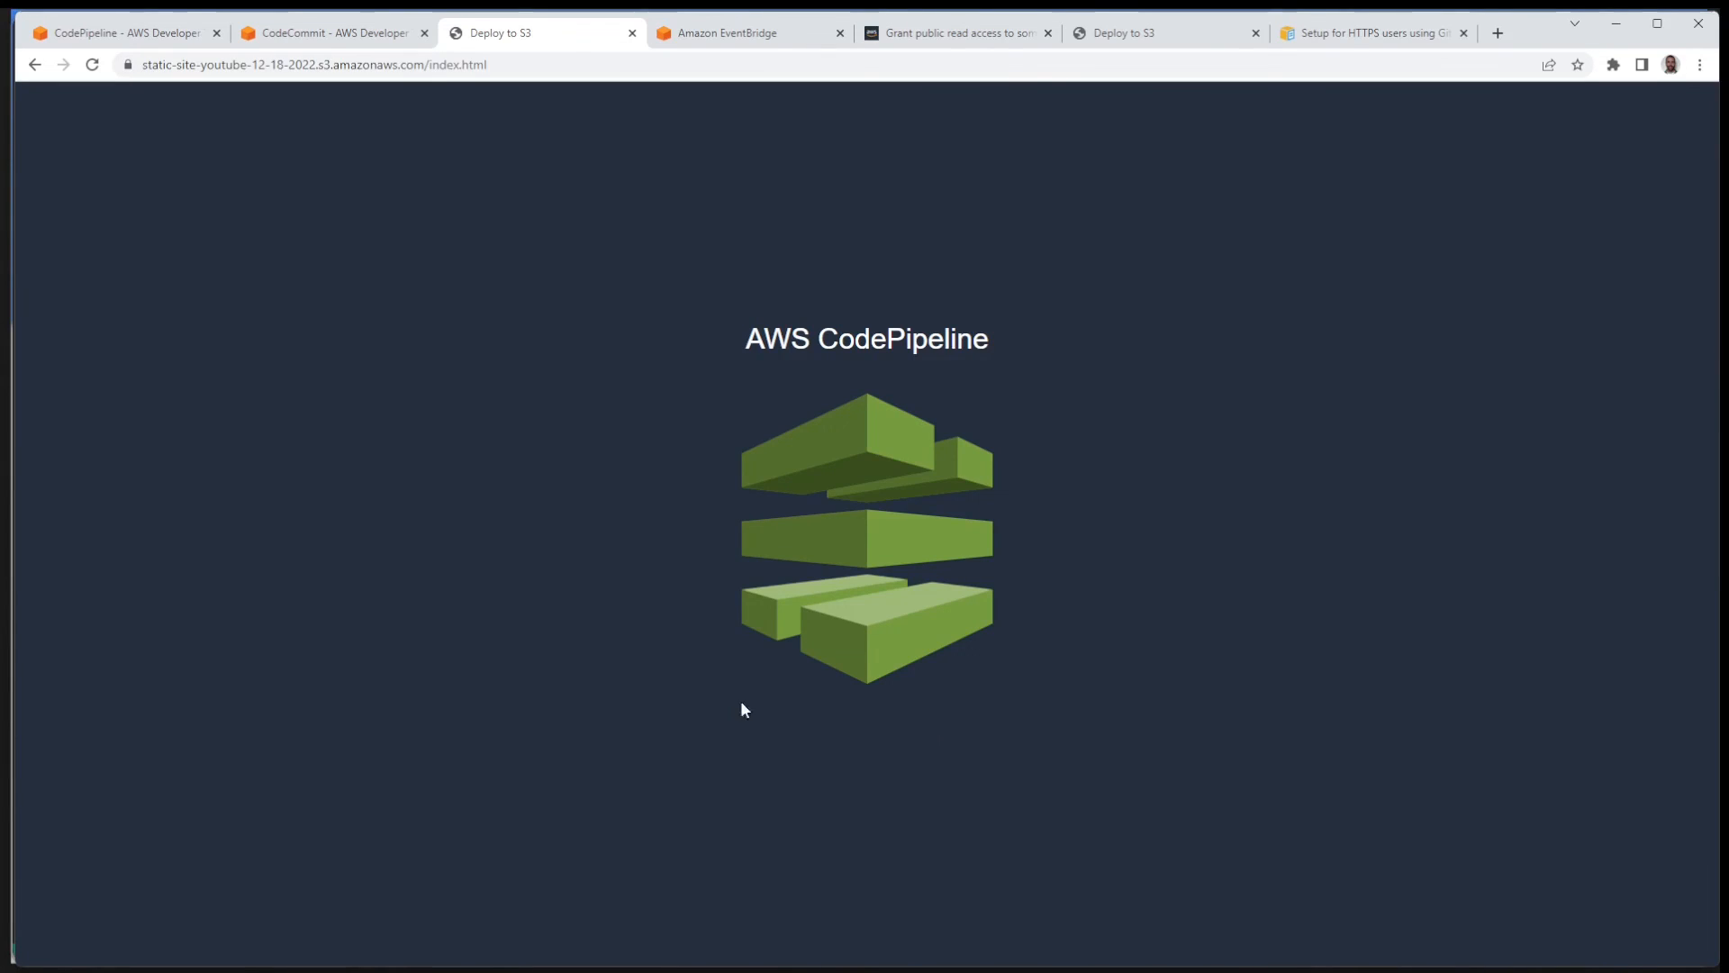
pyautogui.moveTo(764, 598)
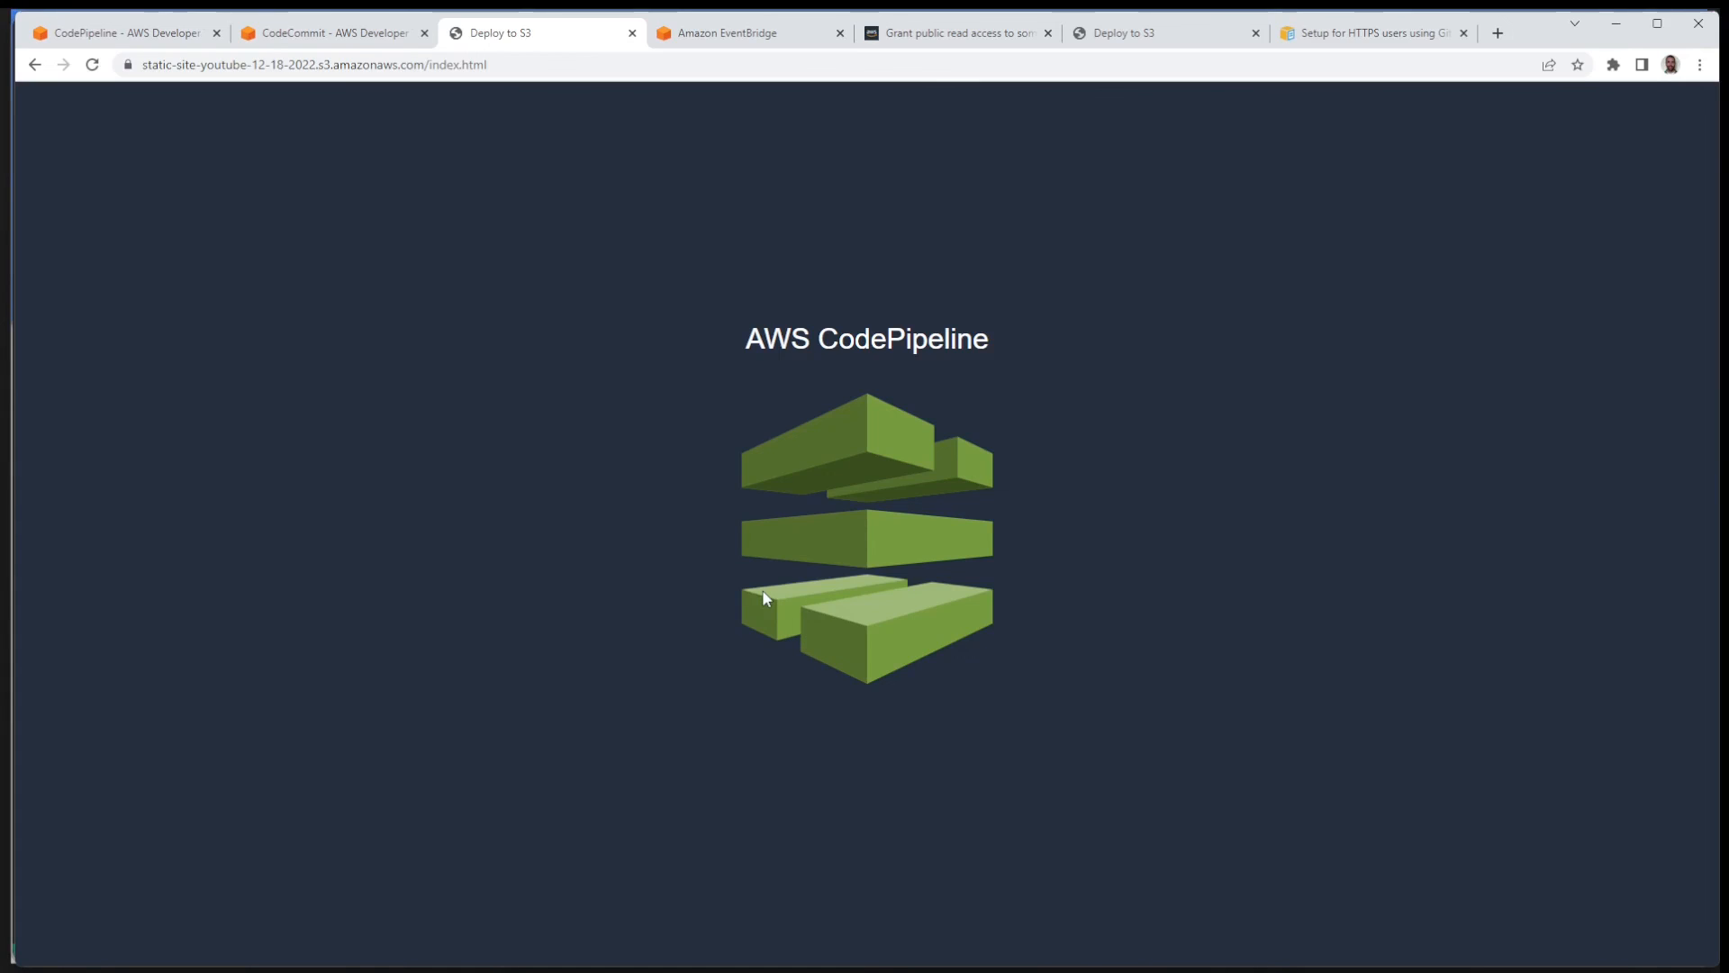